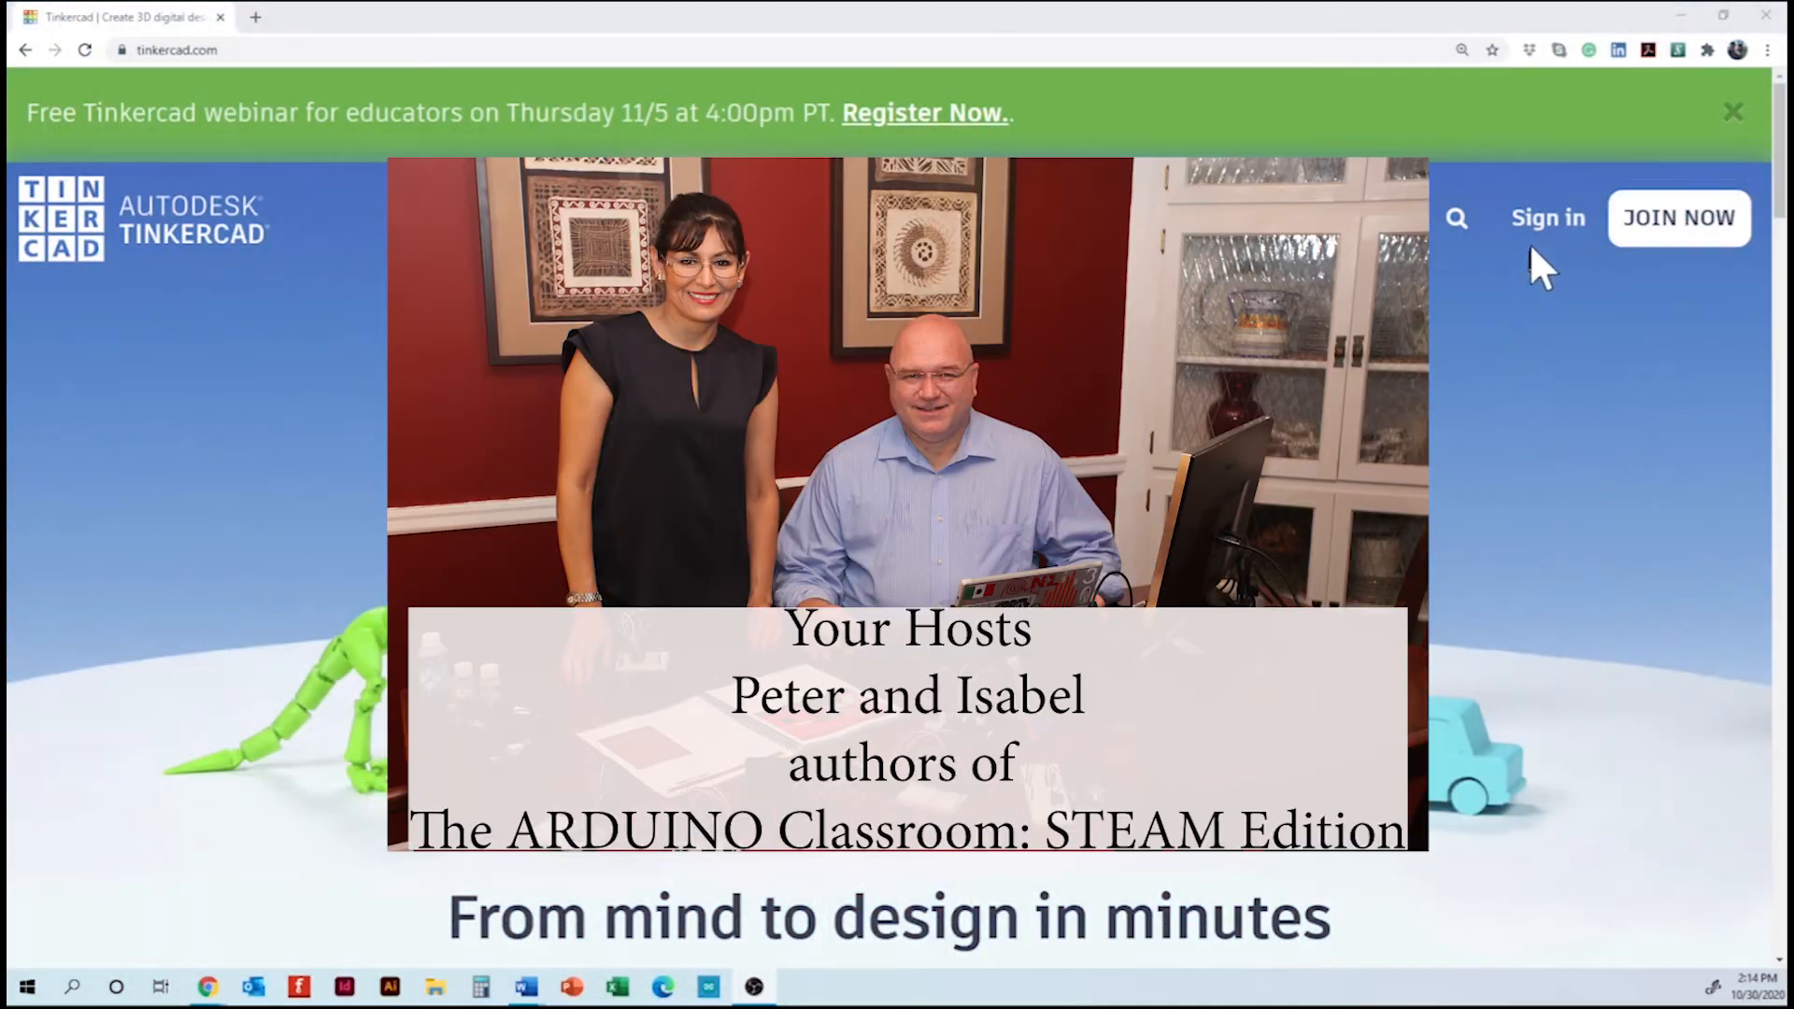
# - Sign in to Tinkercad with the username and password to reach the dashboard
pyautogui.click(1547, 219)
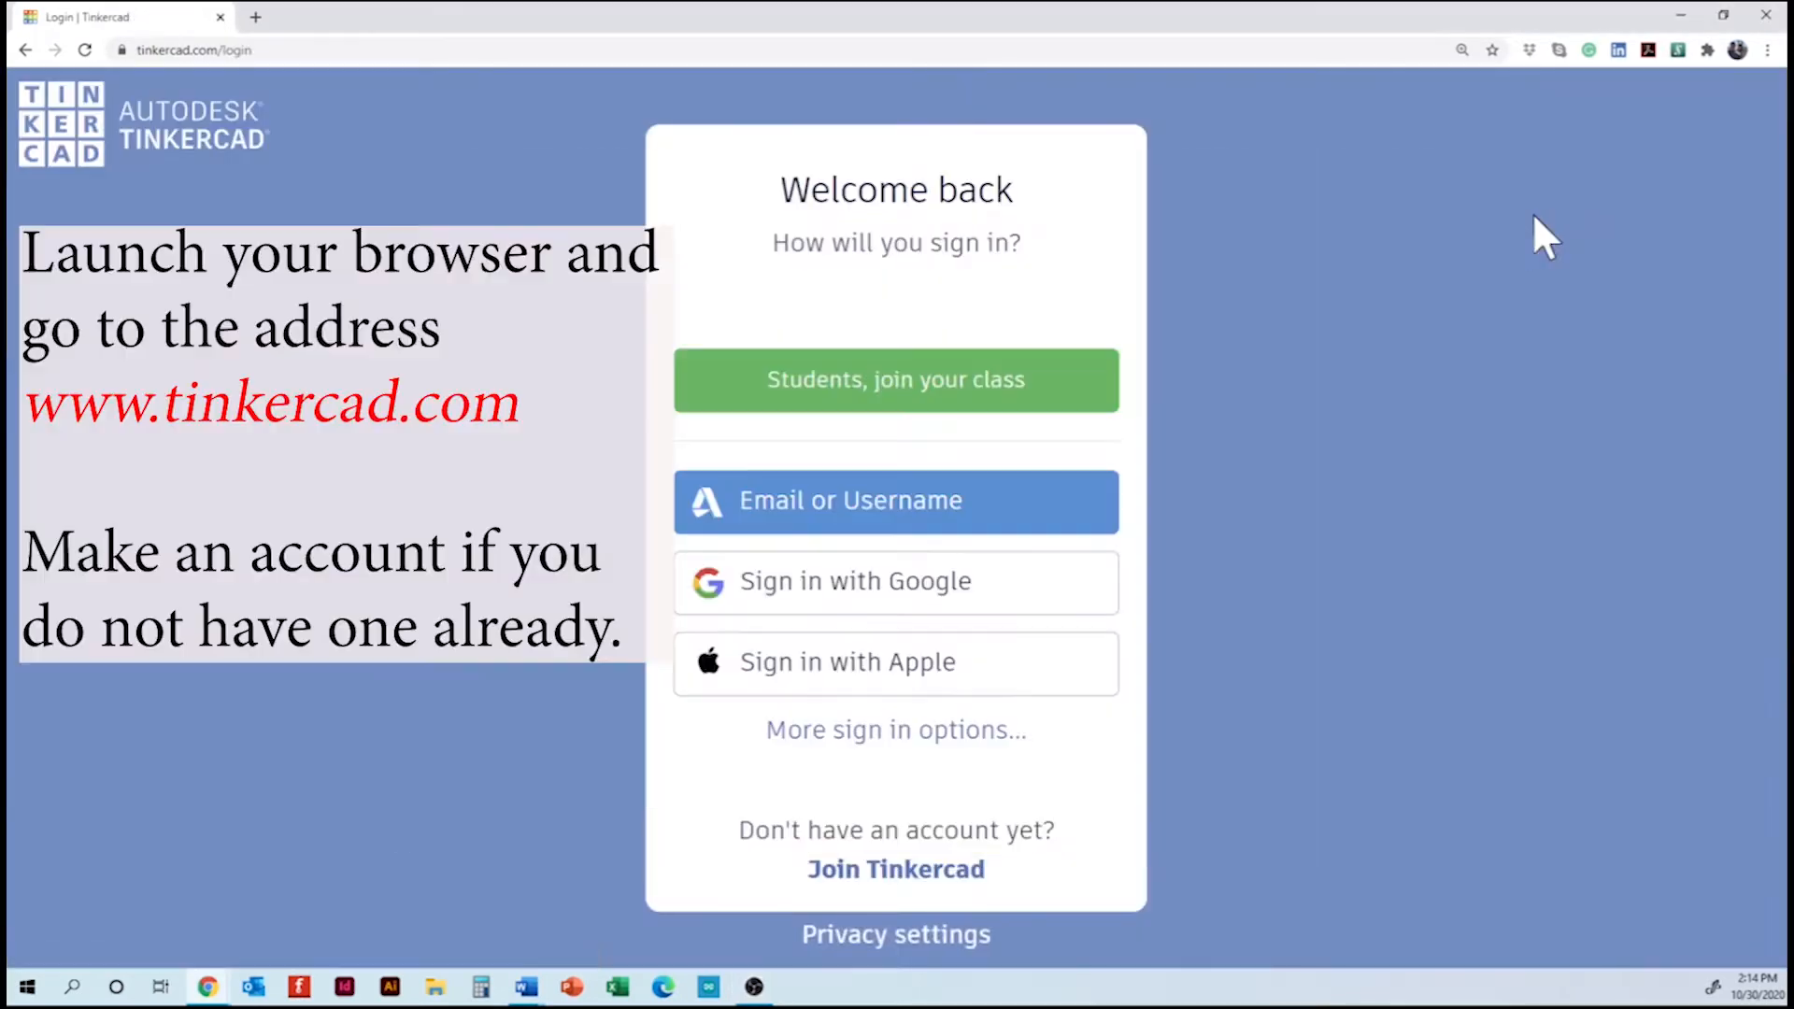
pyautogui.click(895, 501)
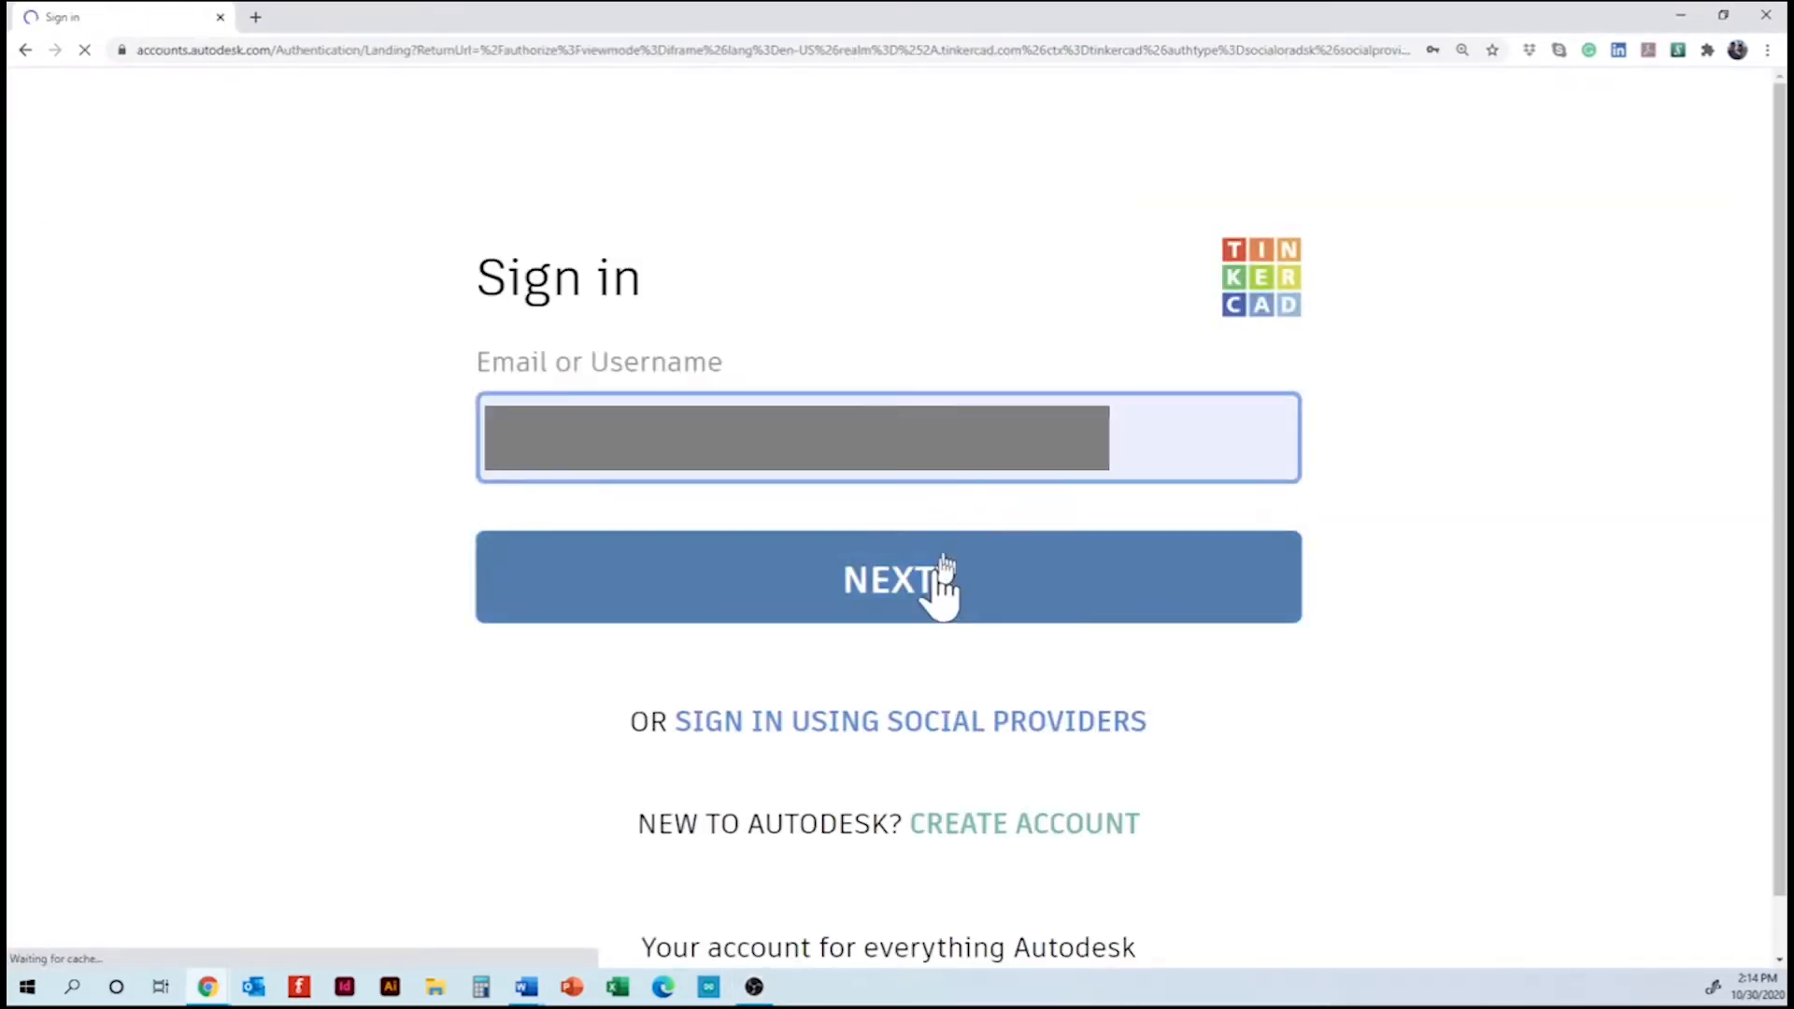
pyautogui.click(886, 578)
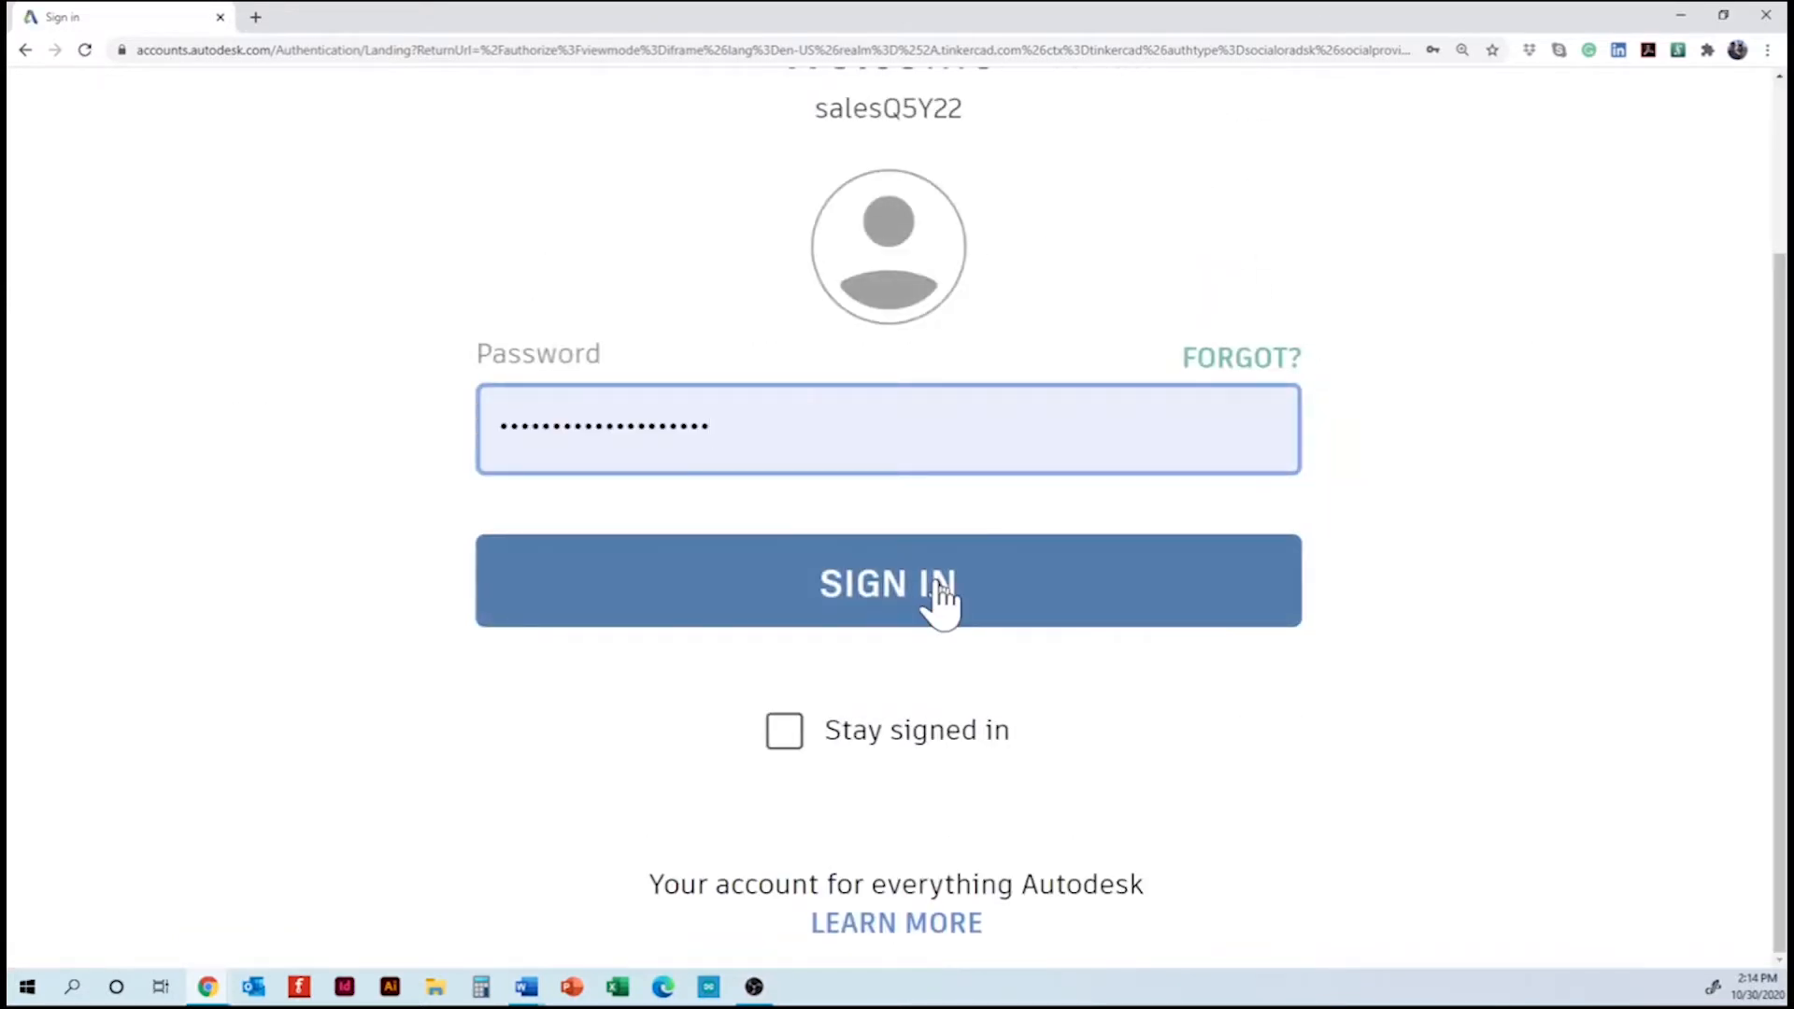
pyautogui.click(886, 581)
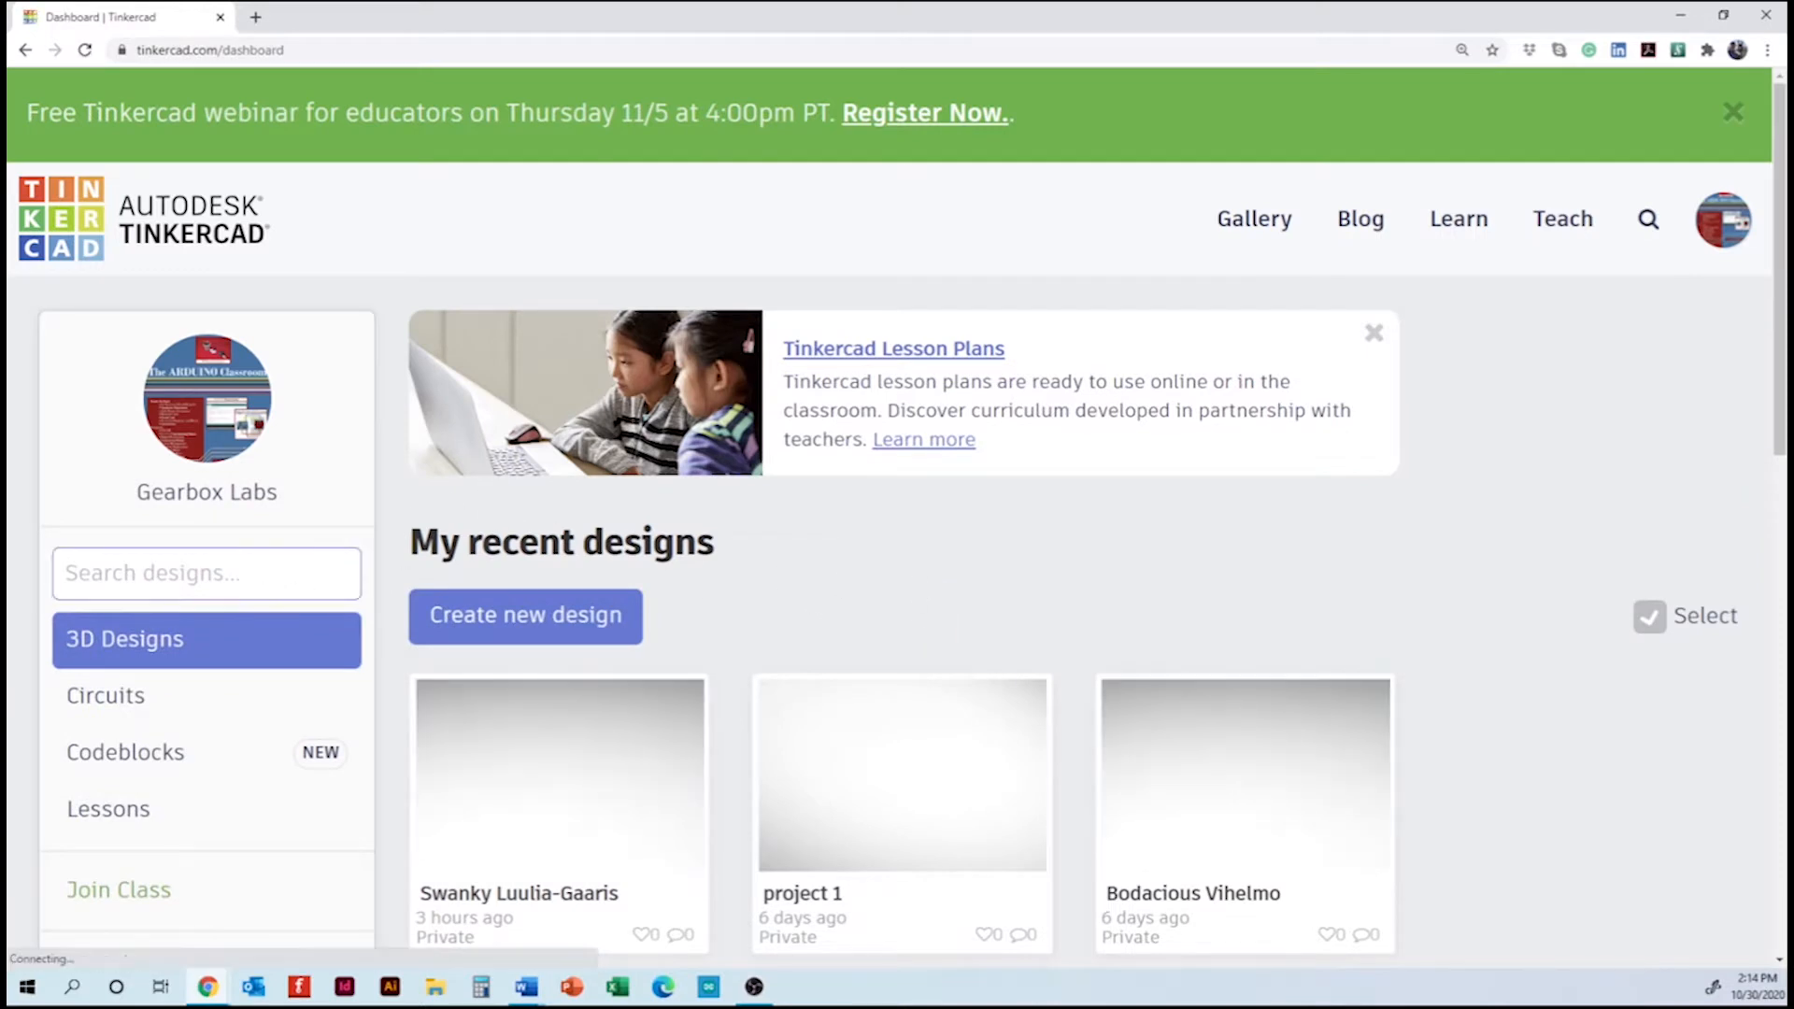
# - Create a new blank circuit design from the Circuits section
pyautogui.click(105, 695)
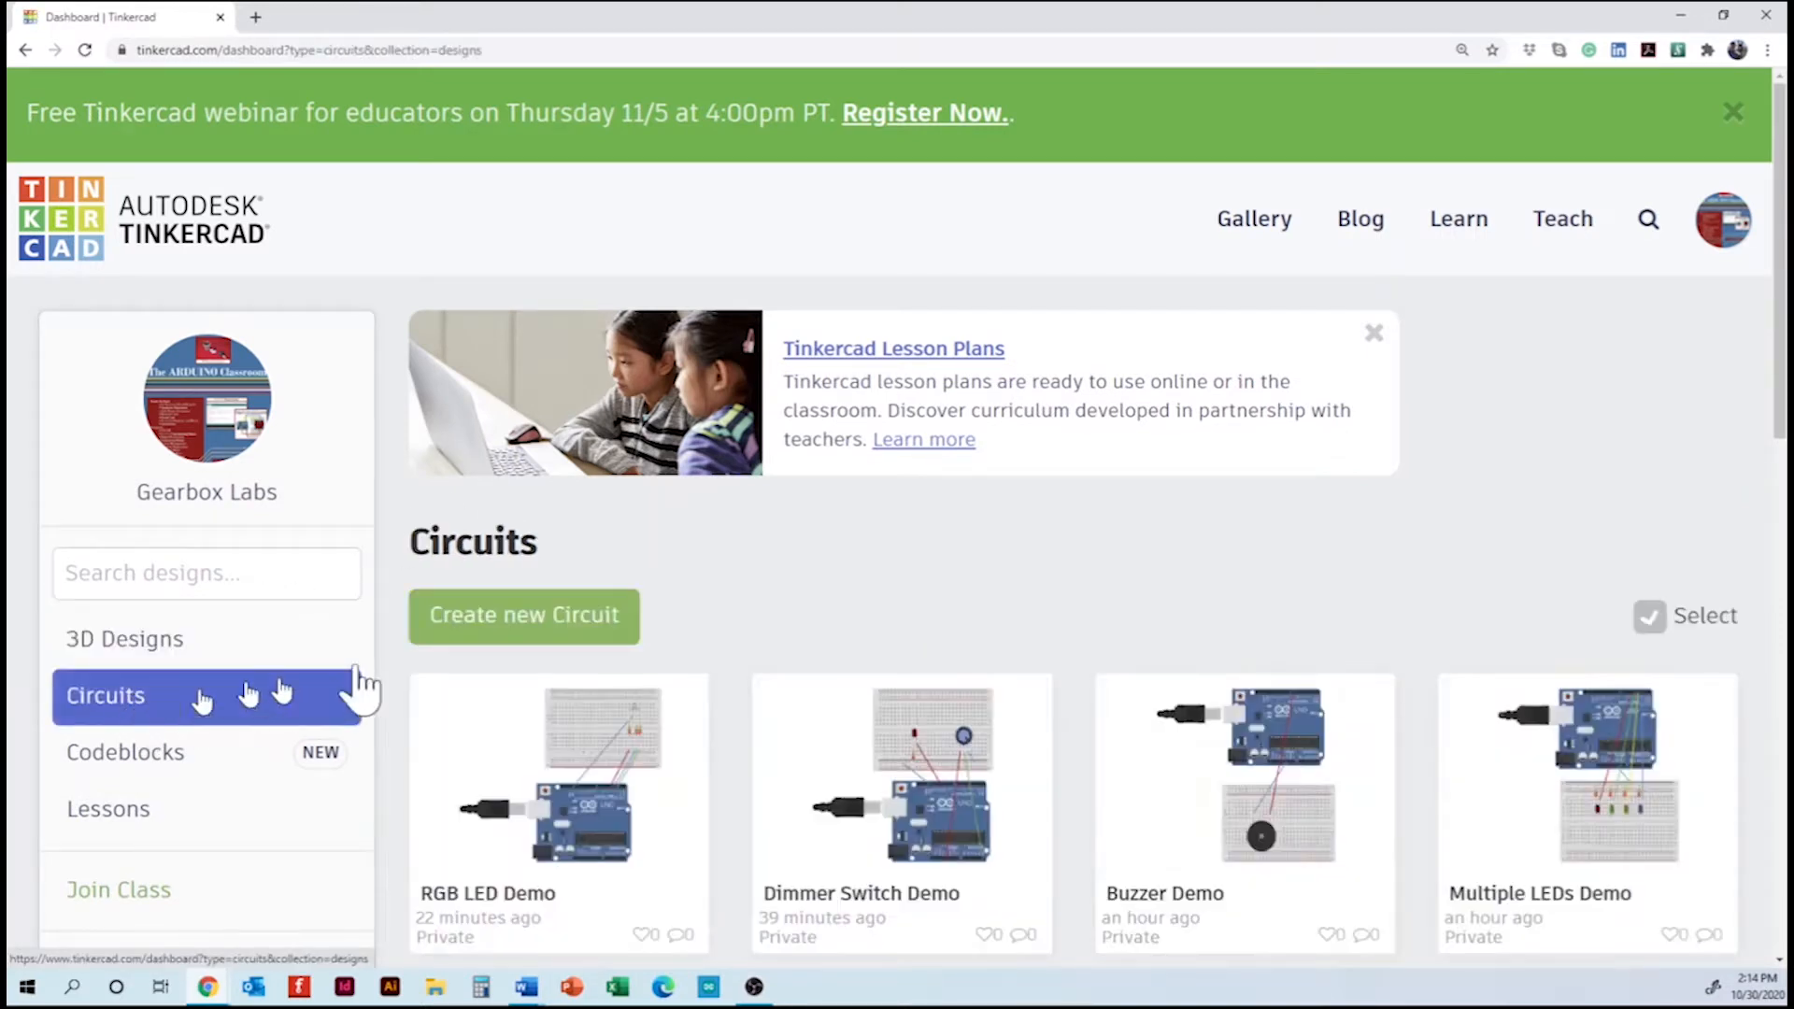
pyautogui.click(524, 615)
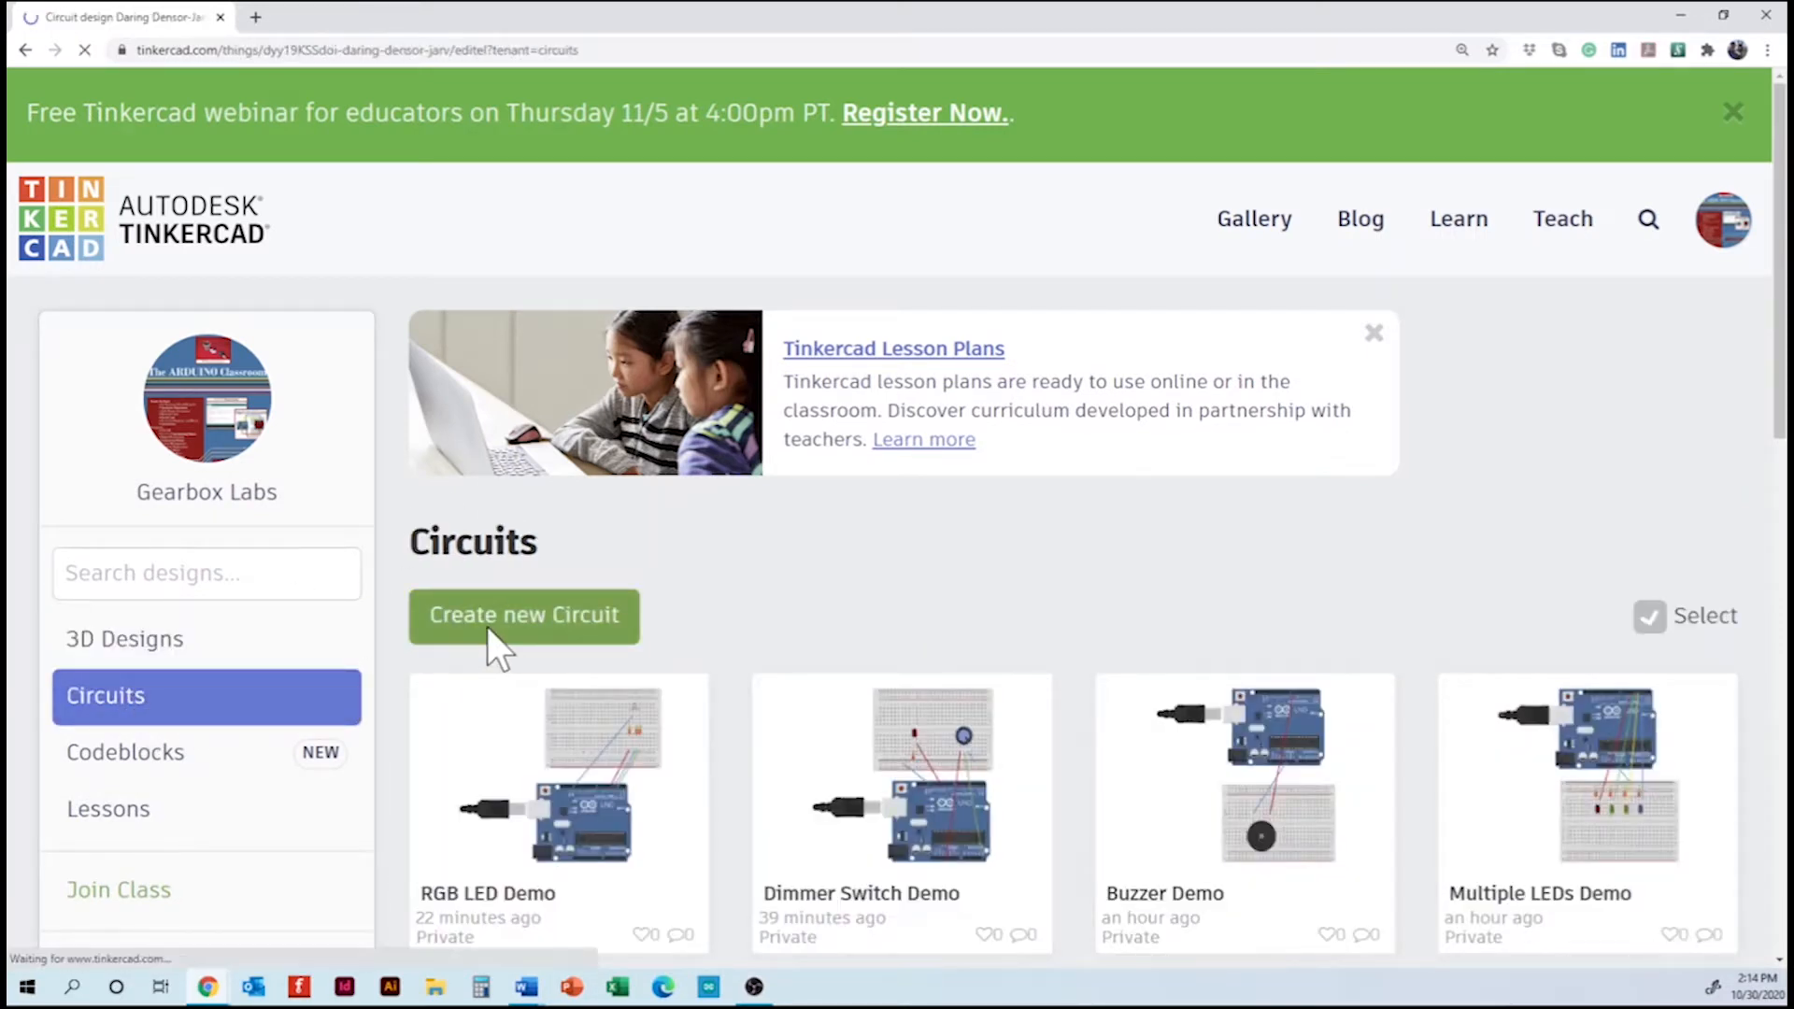
pyautogui.click(523, 615)
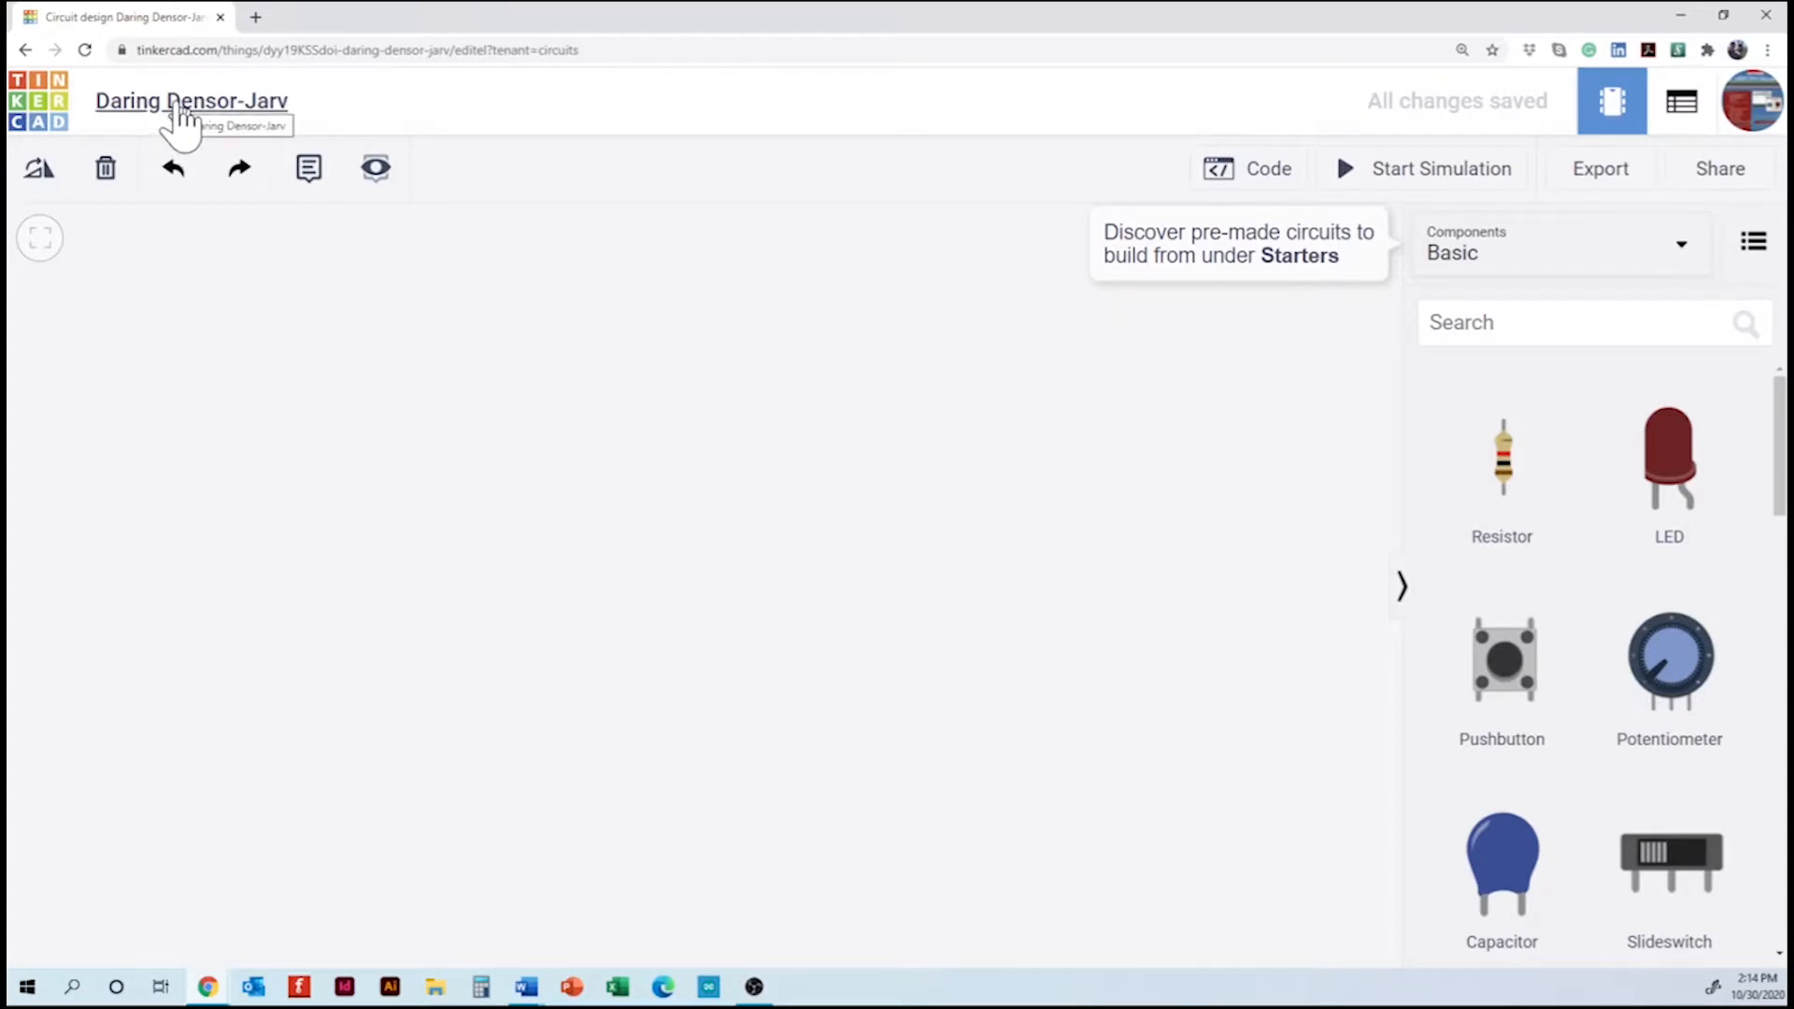
# - Rename the design title to 'Servo Demo'
pyautogui.click(191, 101)
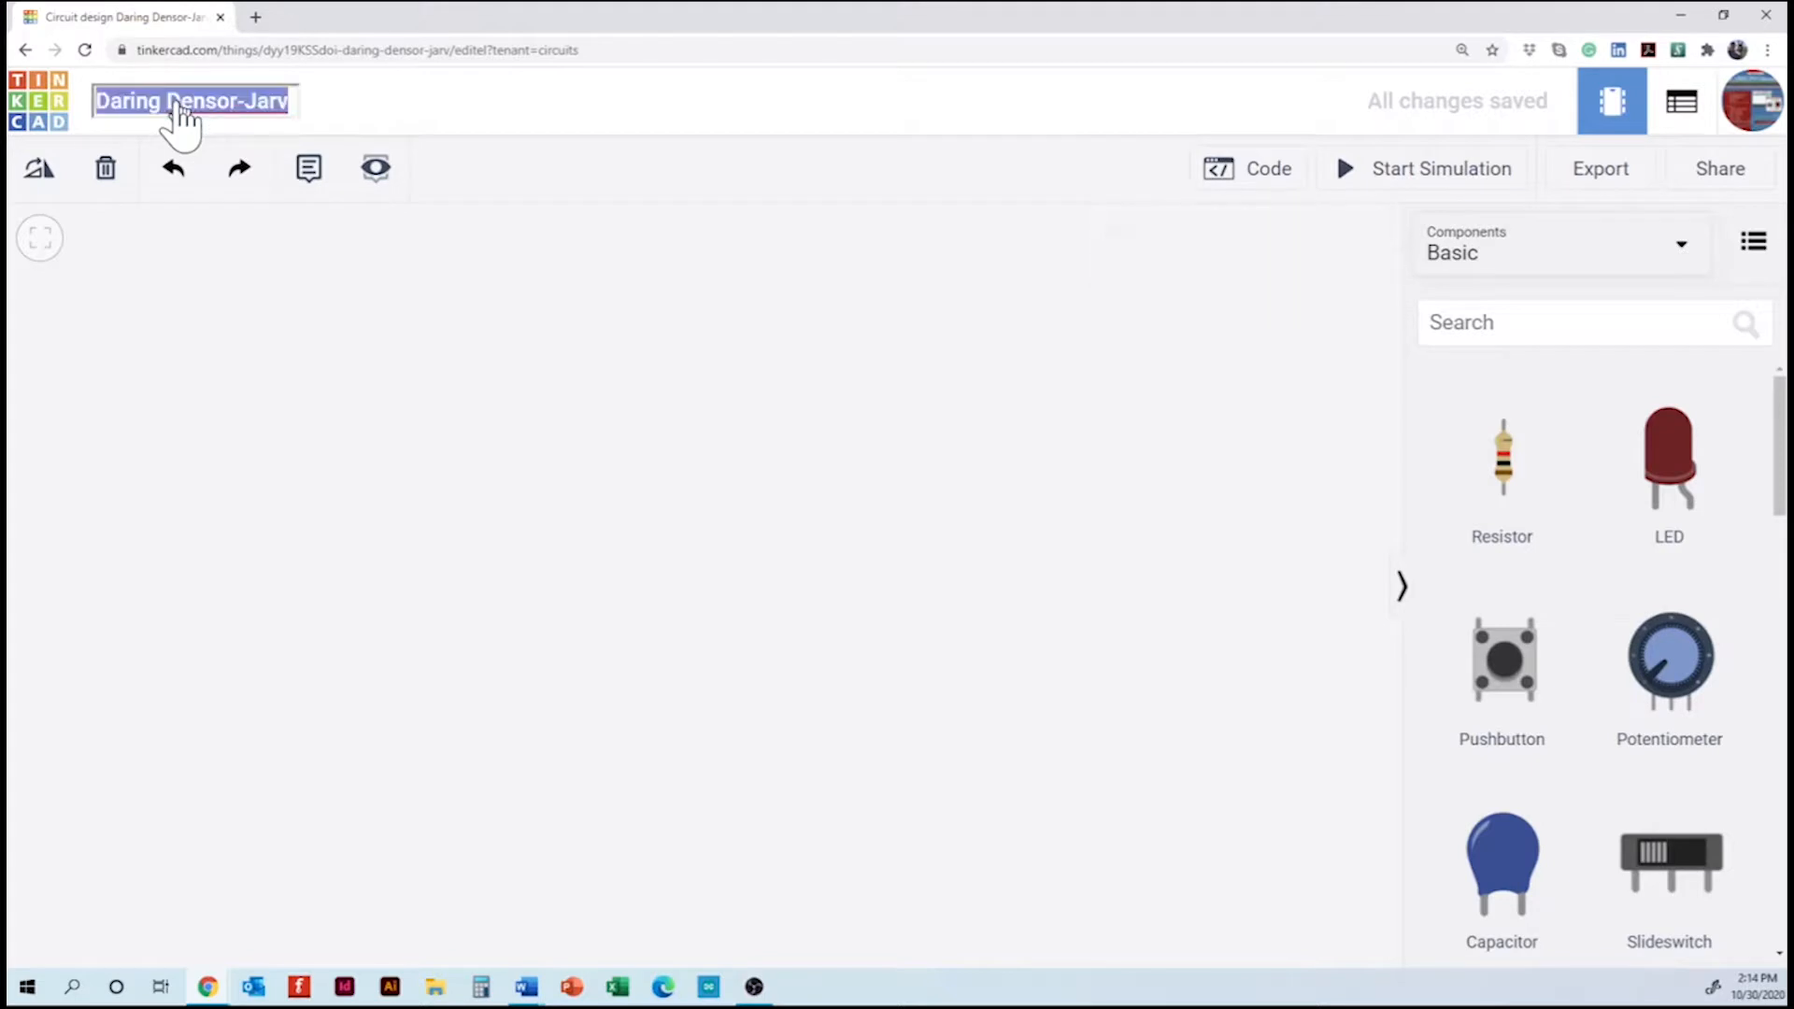
pyautogui.write('Ser')
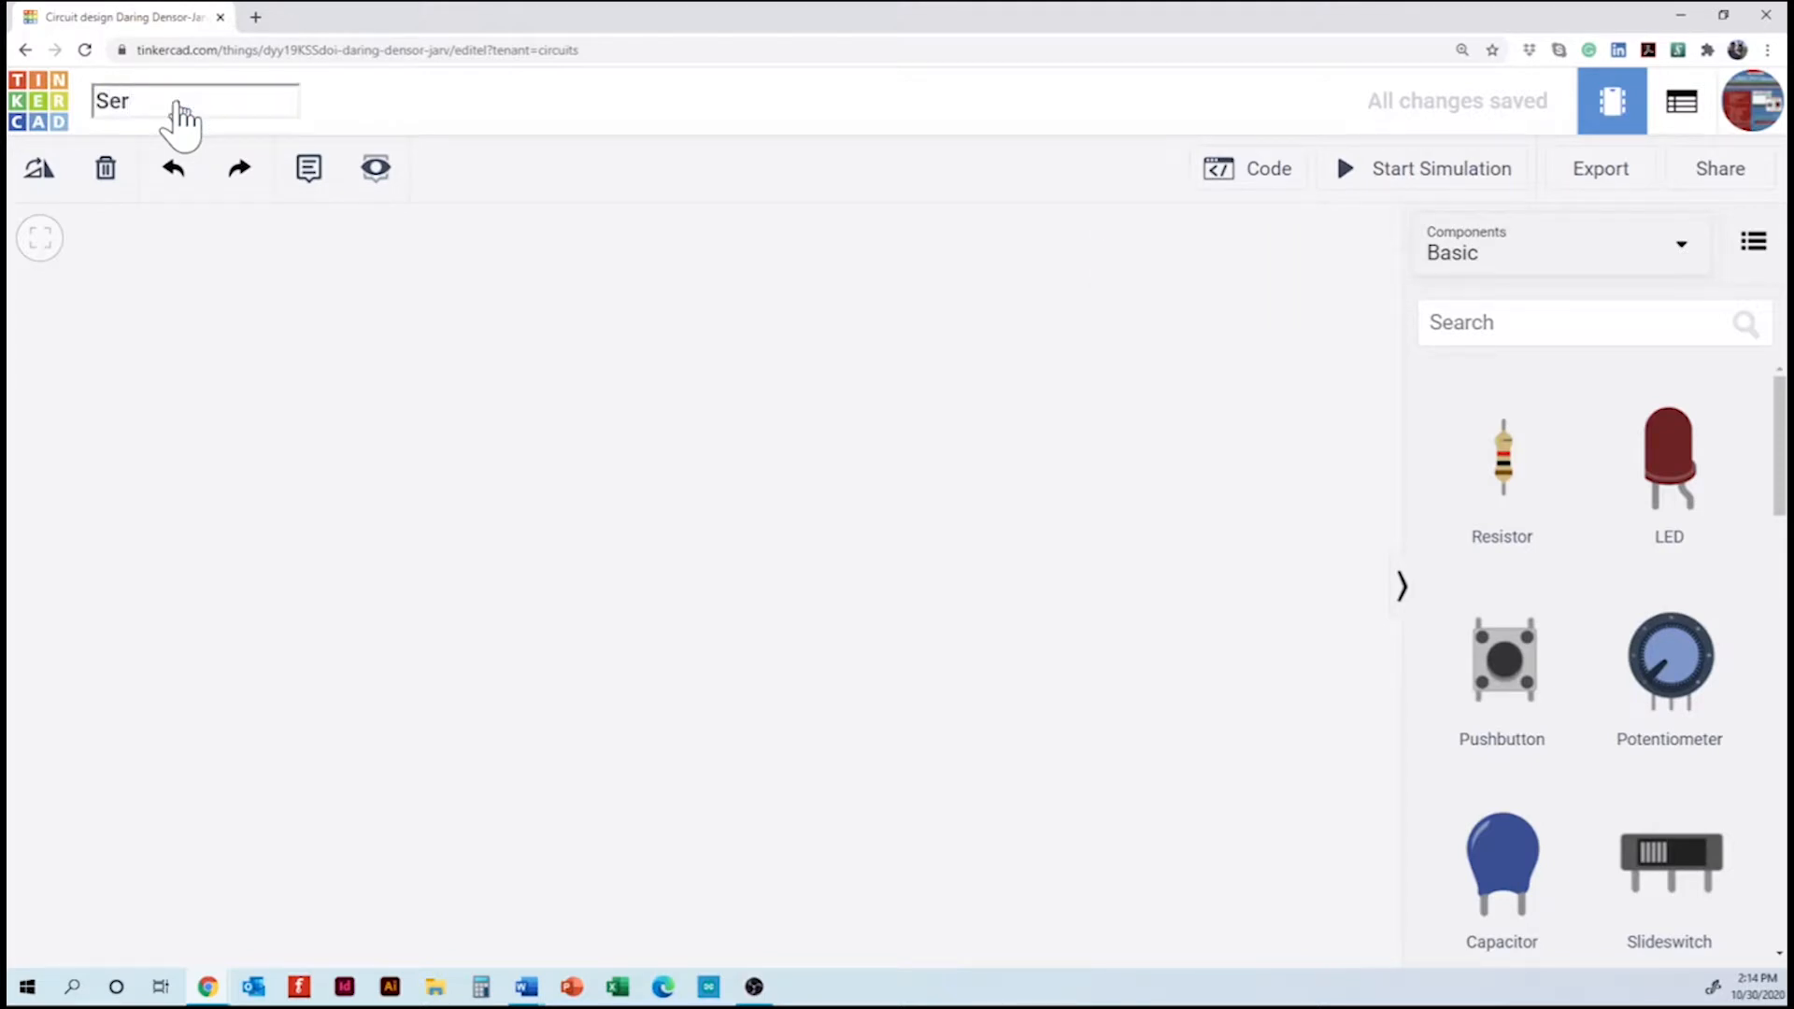
pyautogui.write('vo')
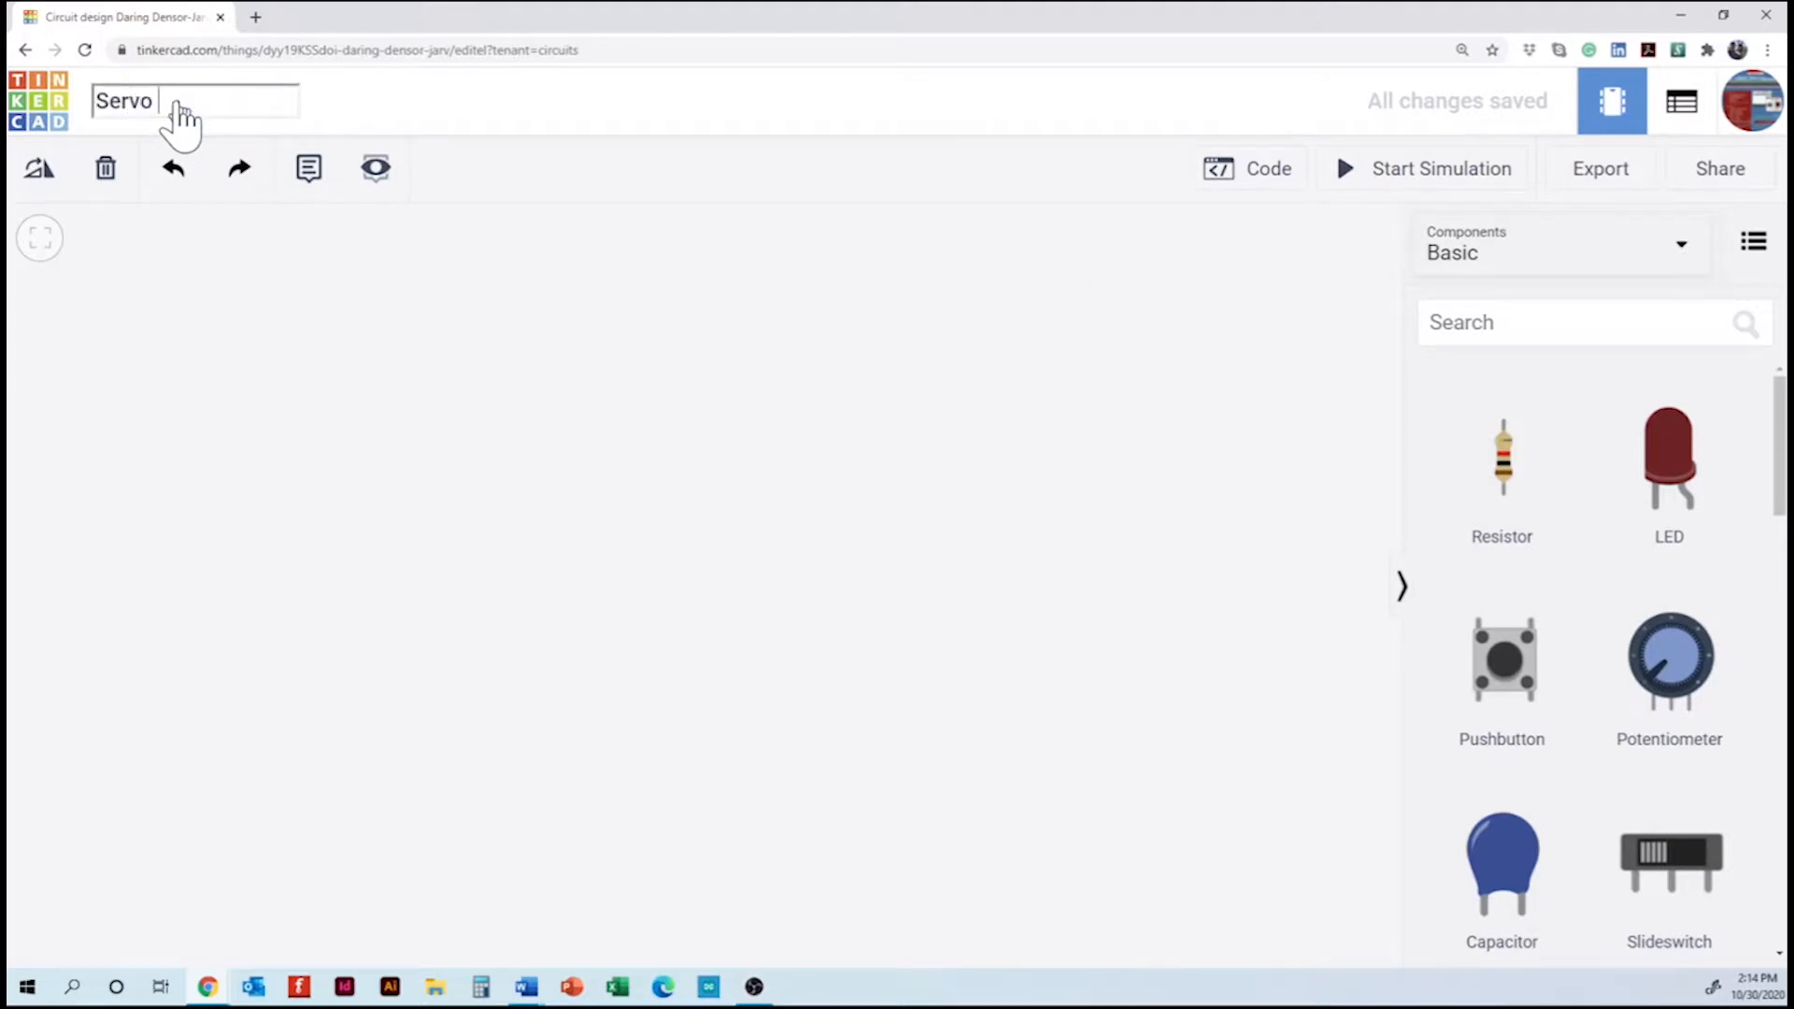
pyautogui.write('Demo')
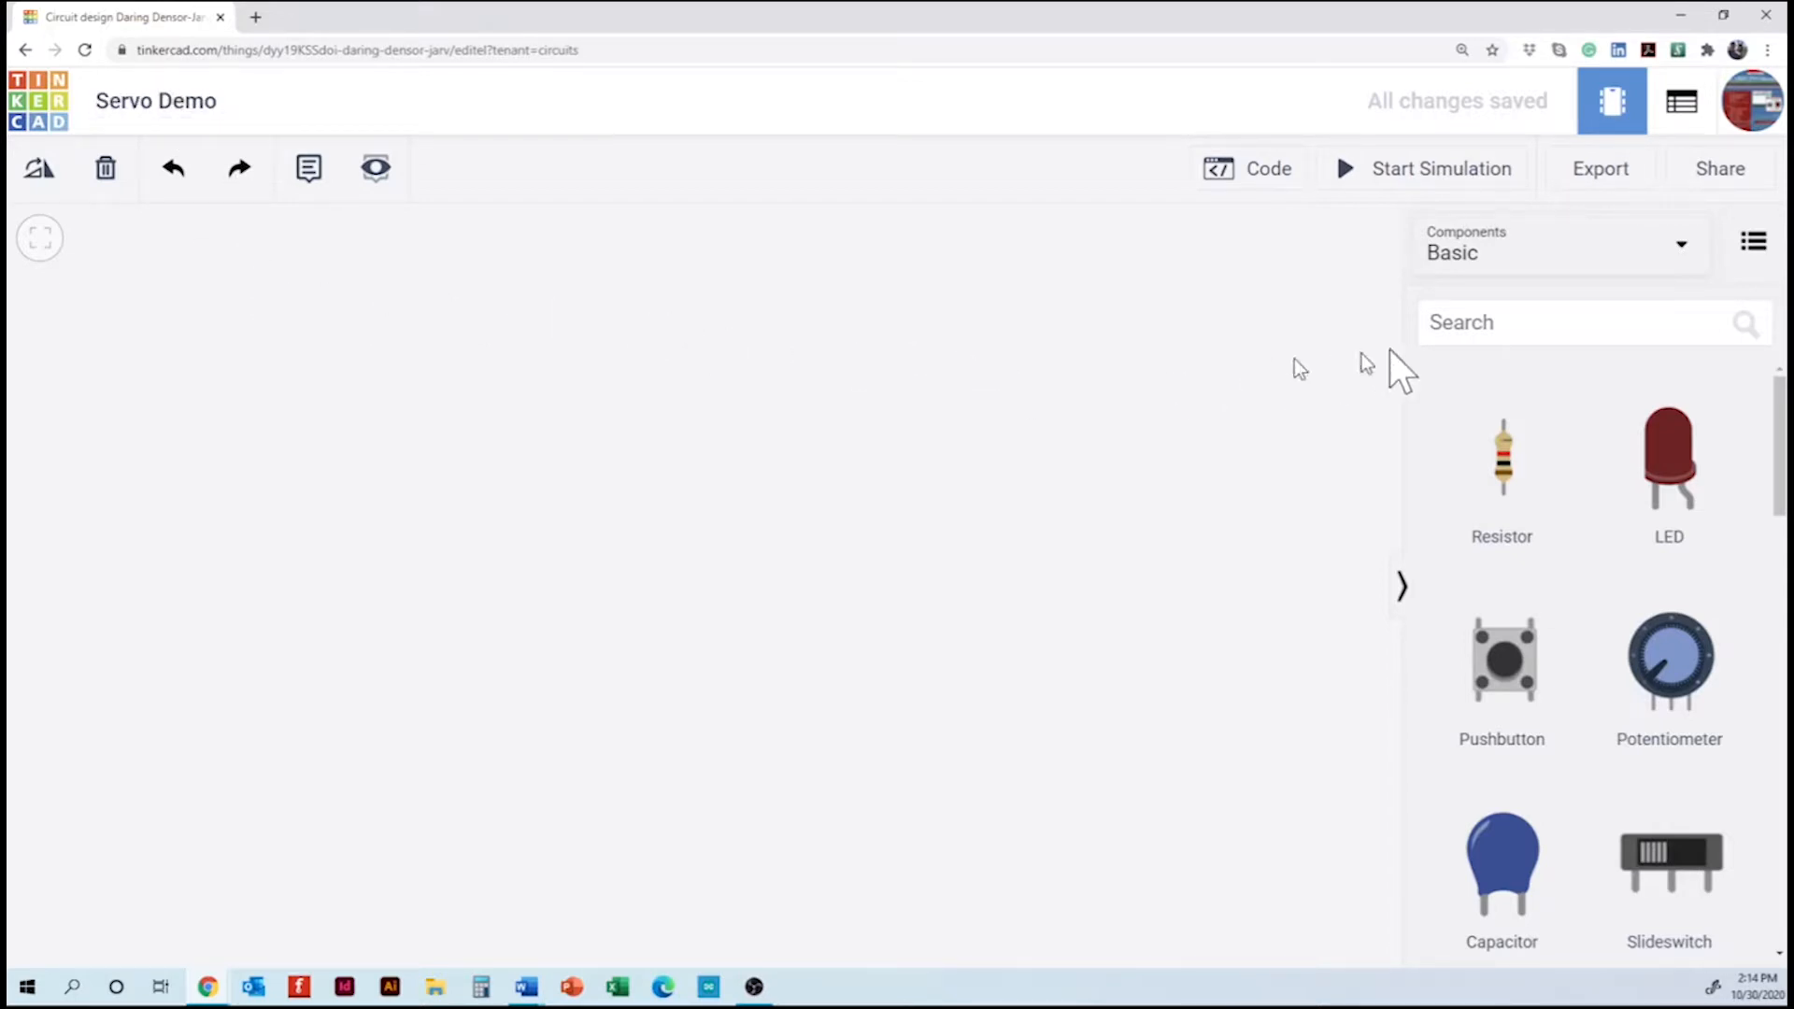
pyautogui.write('microcontroller')
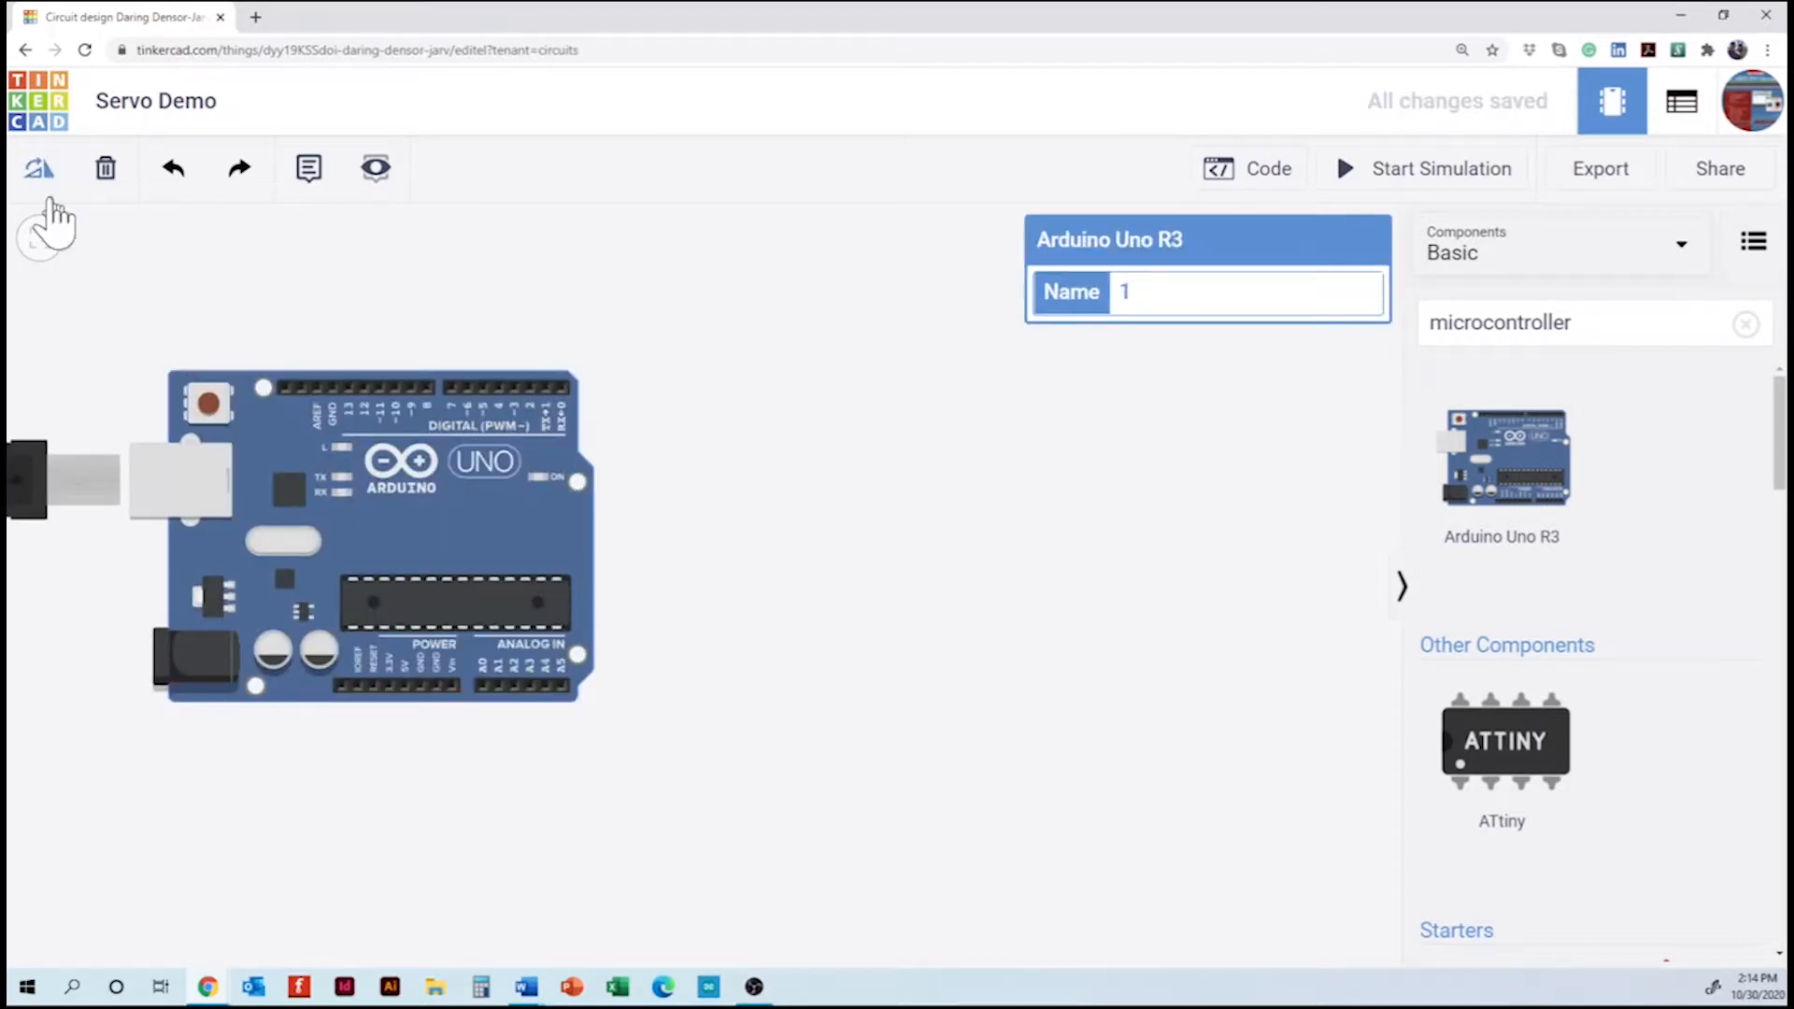
# - Rotate the Arduino Uno R3 upright, move it left and clear the component search
pyautogui.click(37, 168)
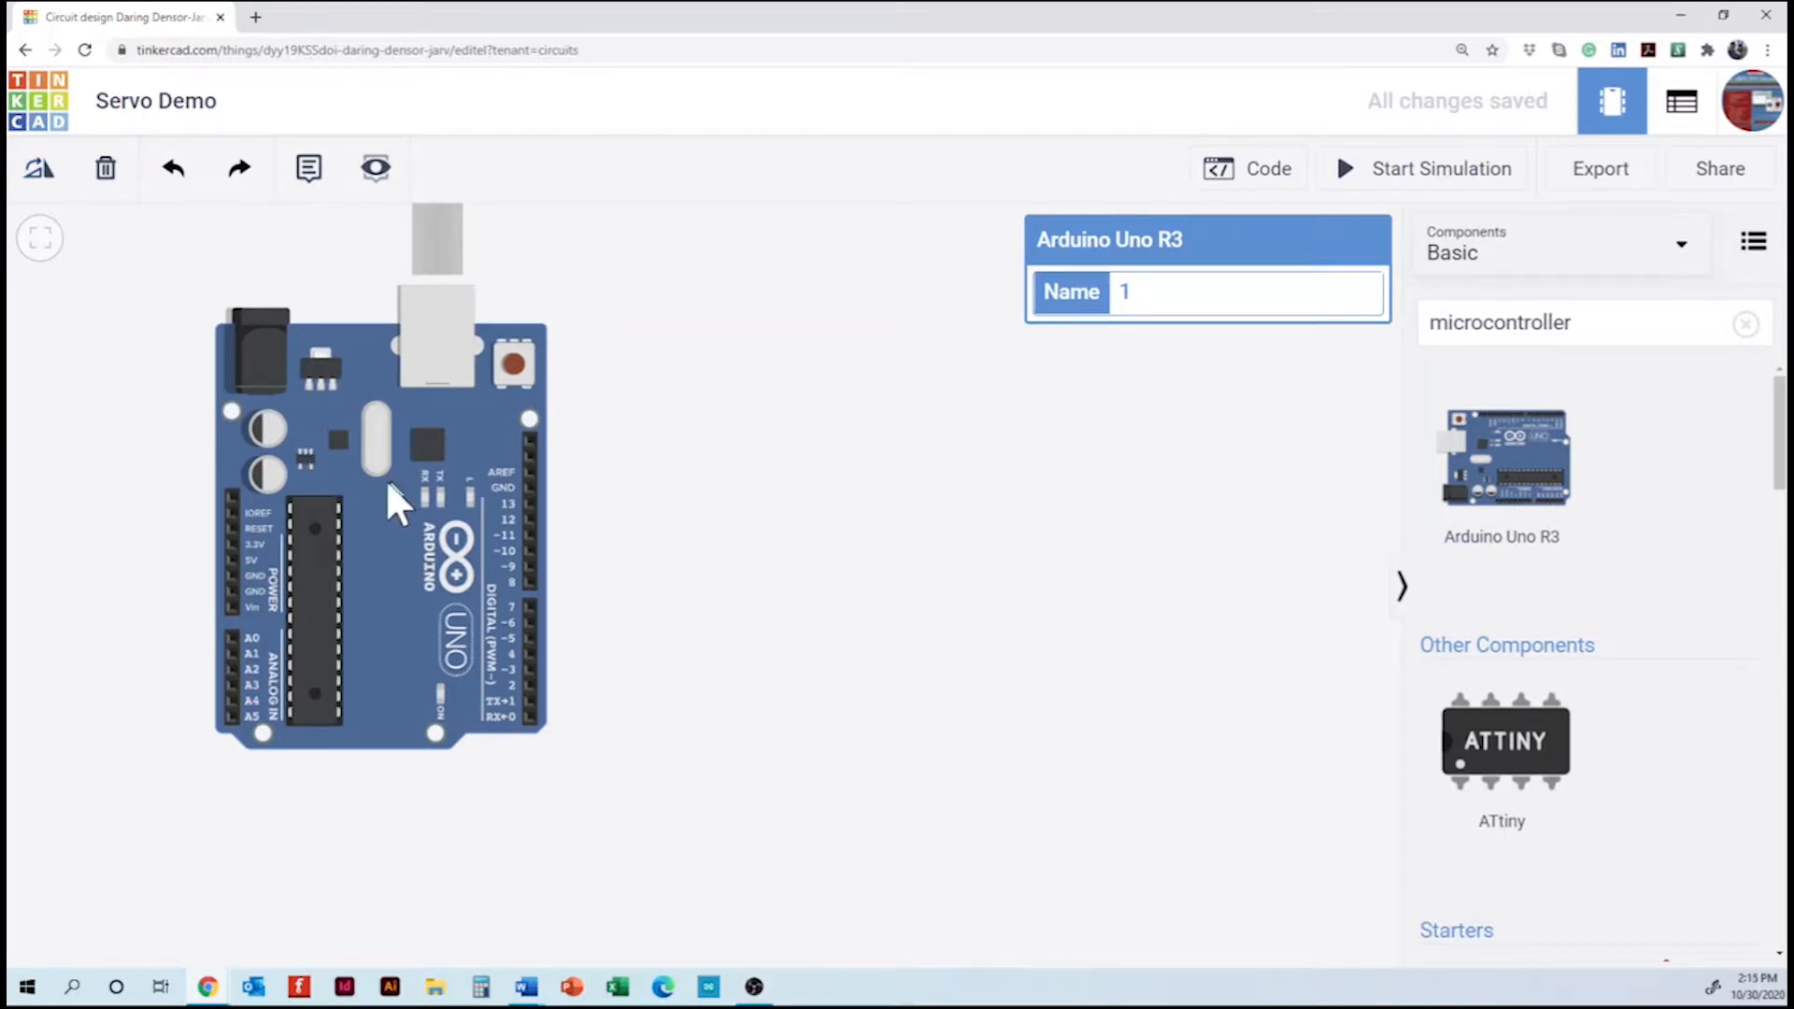
pyautogui.moveTo(394, 508); pyautogui.dragTo(325, 578)
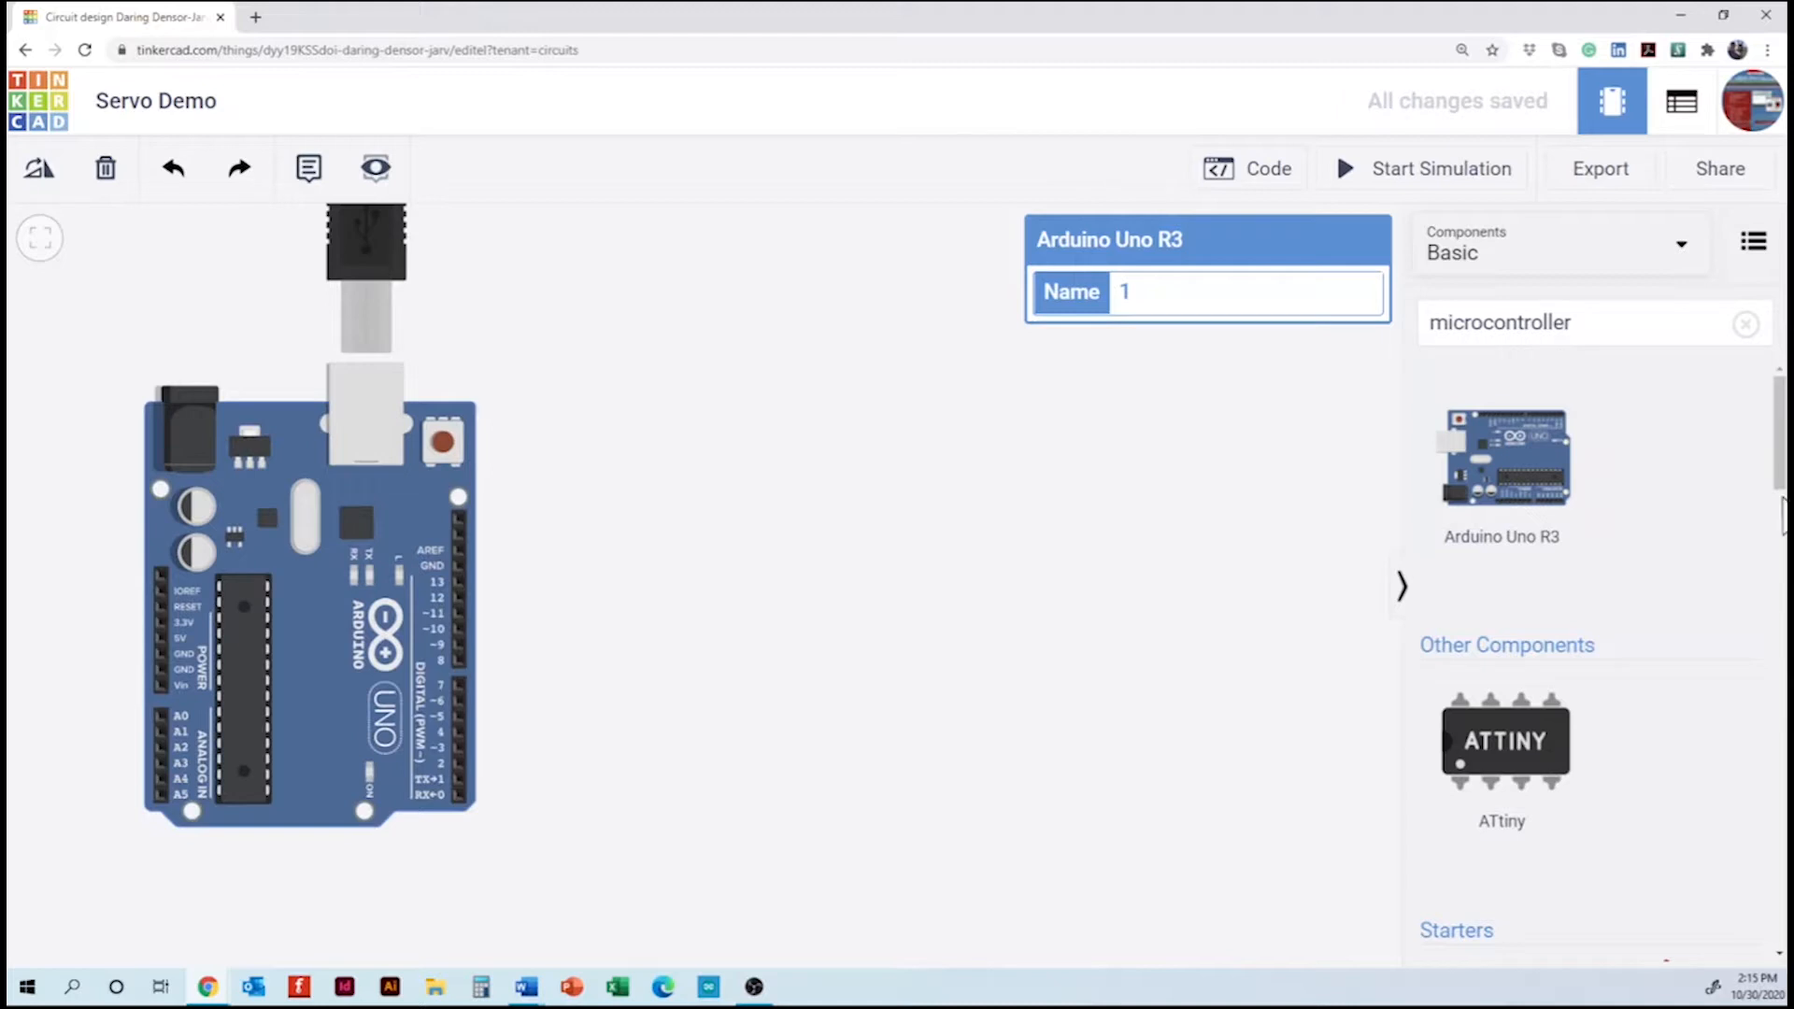
pyautogui.click(1746, 324)
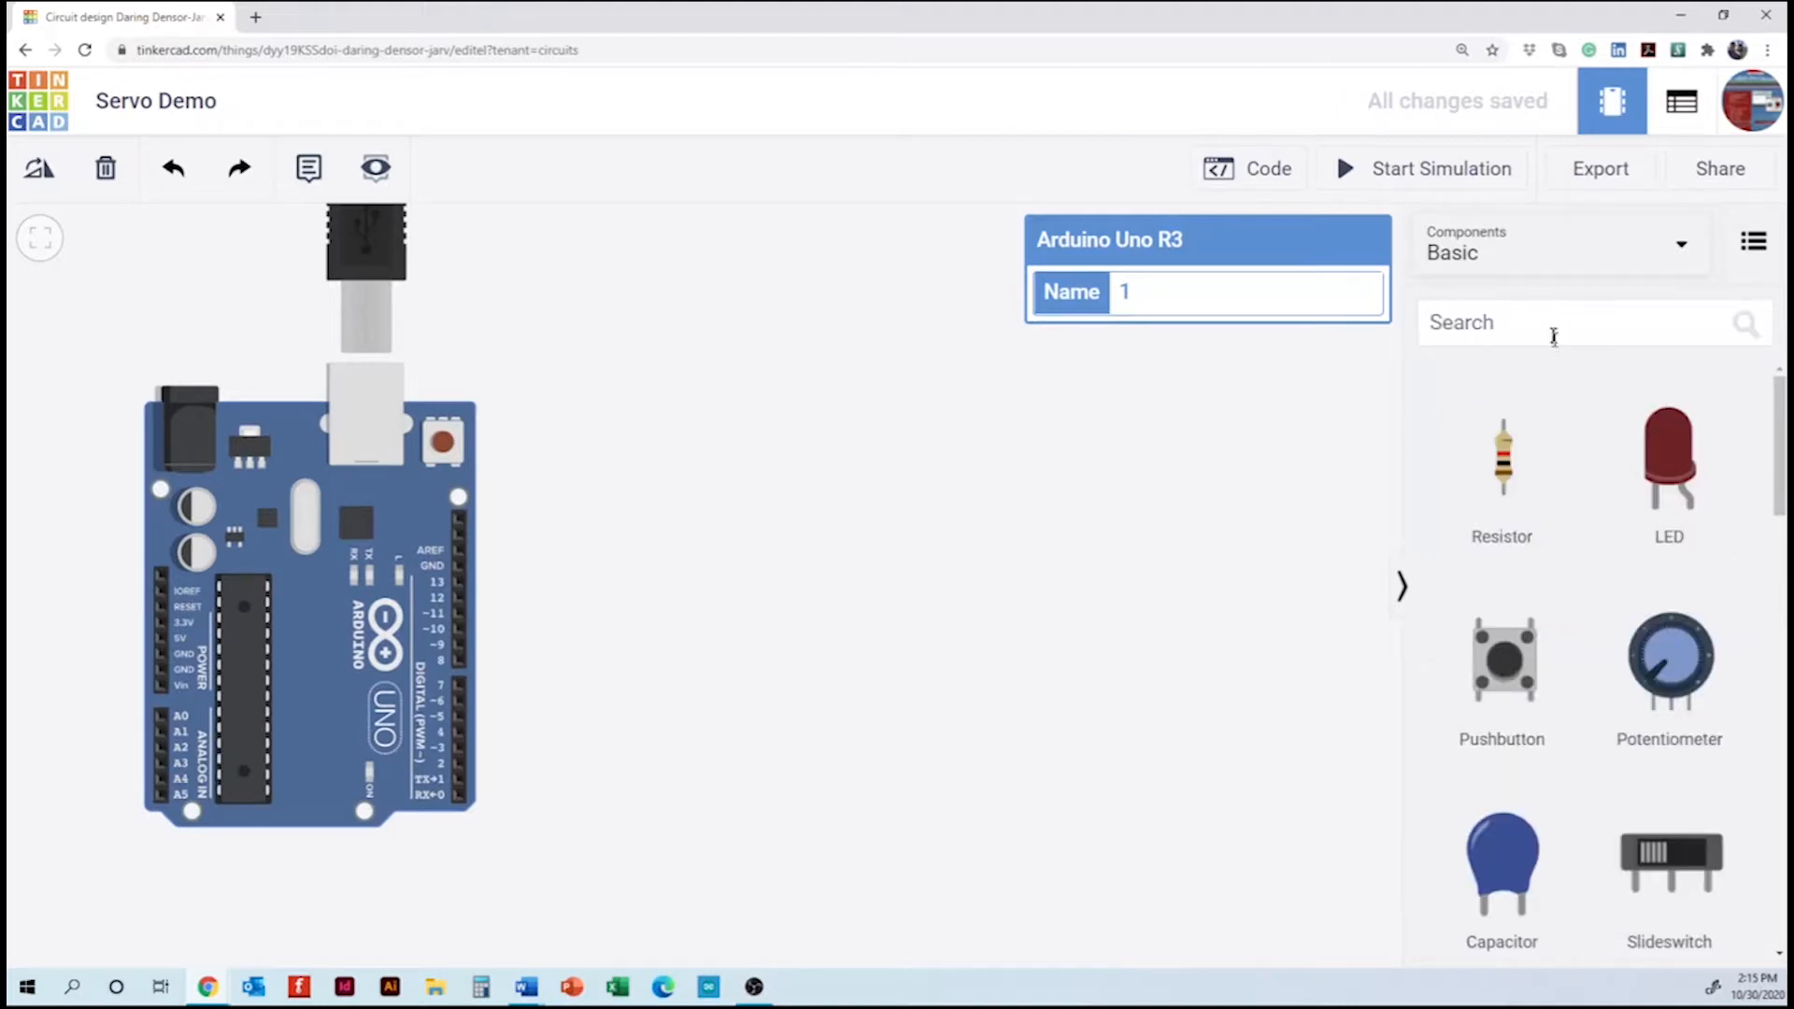
# - Place a Breadboard Small beside the Arduino, then add potentiometers and Micro Servos
pyautogui.write('breadboard')
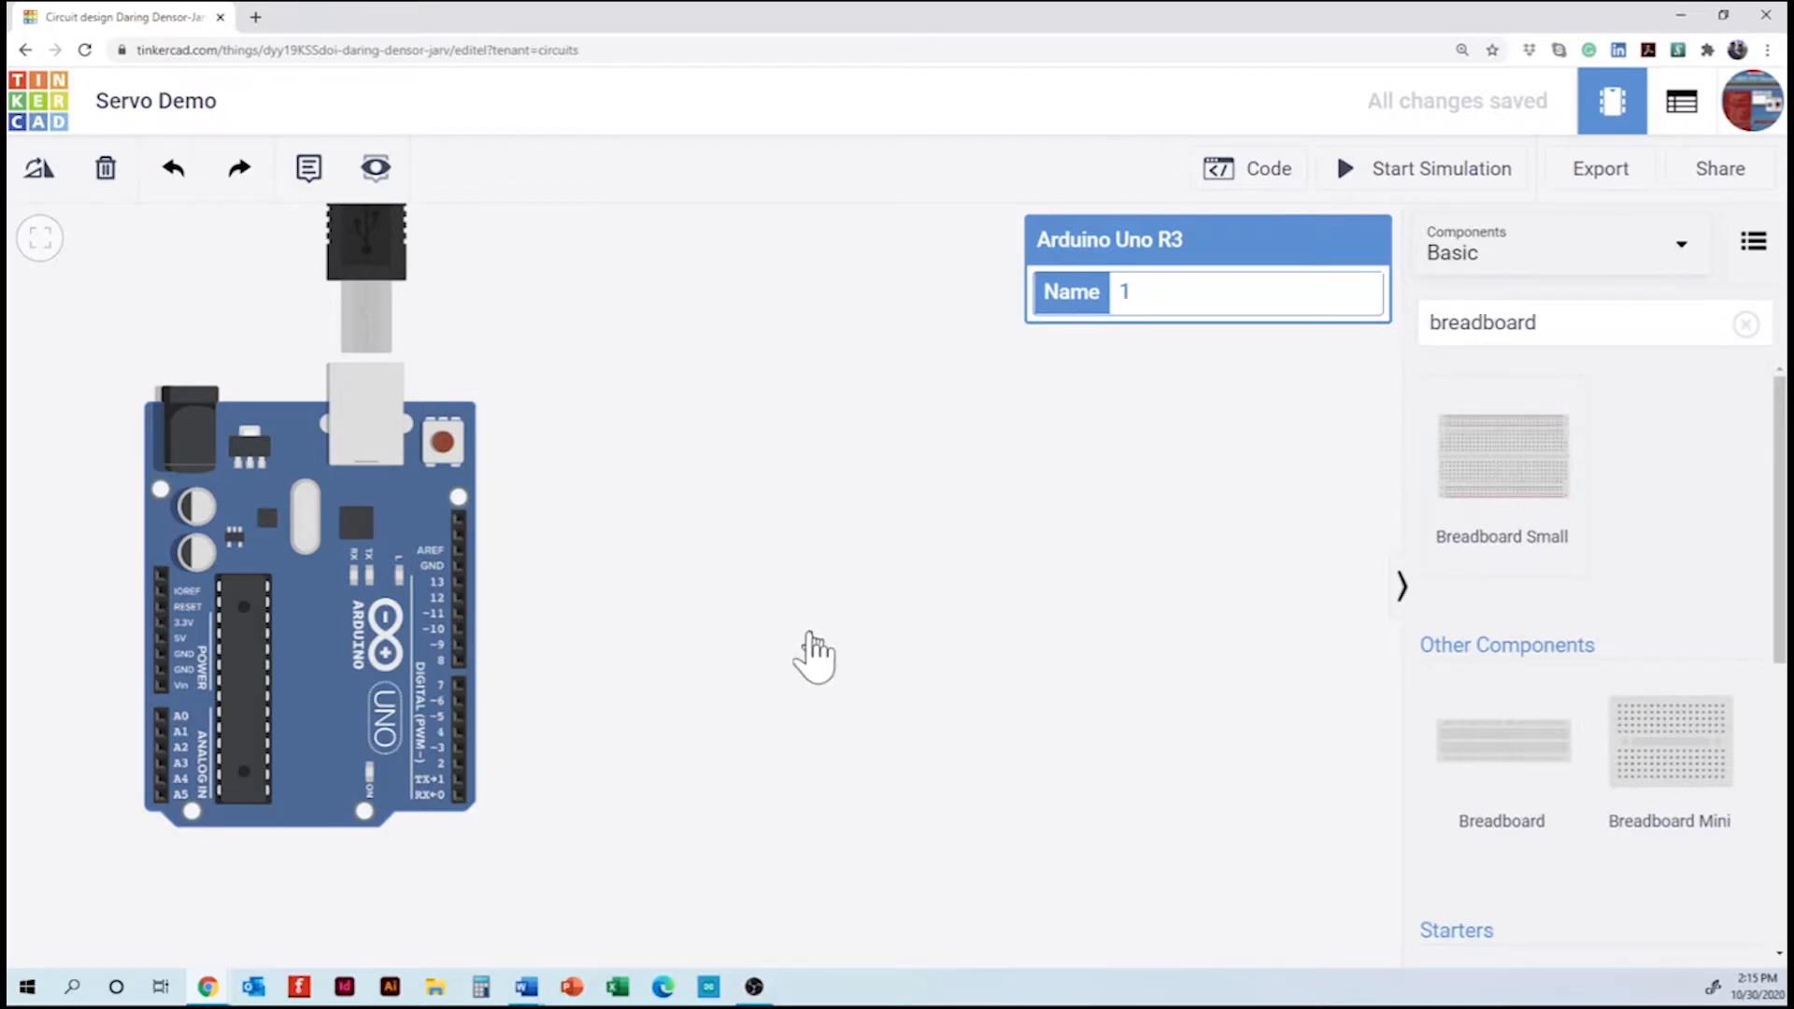
pyautogui.click(1501, 456)
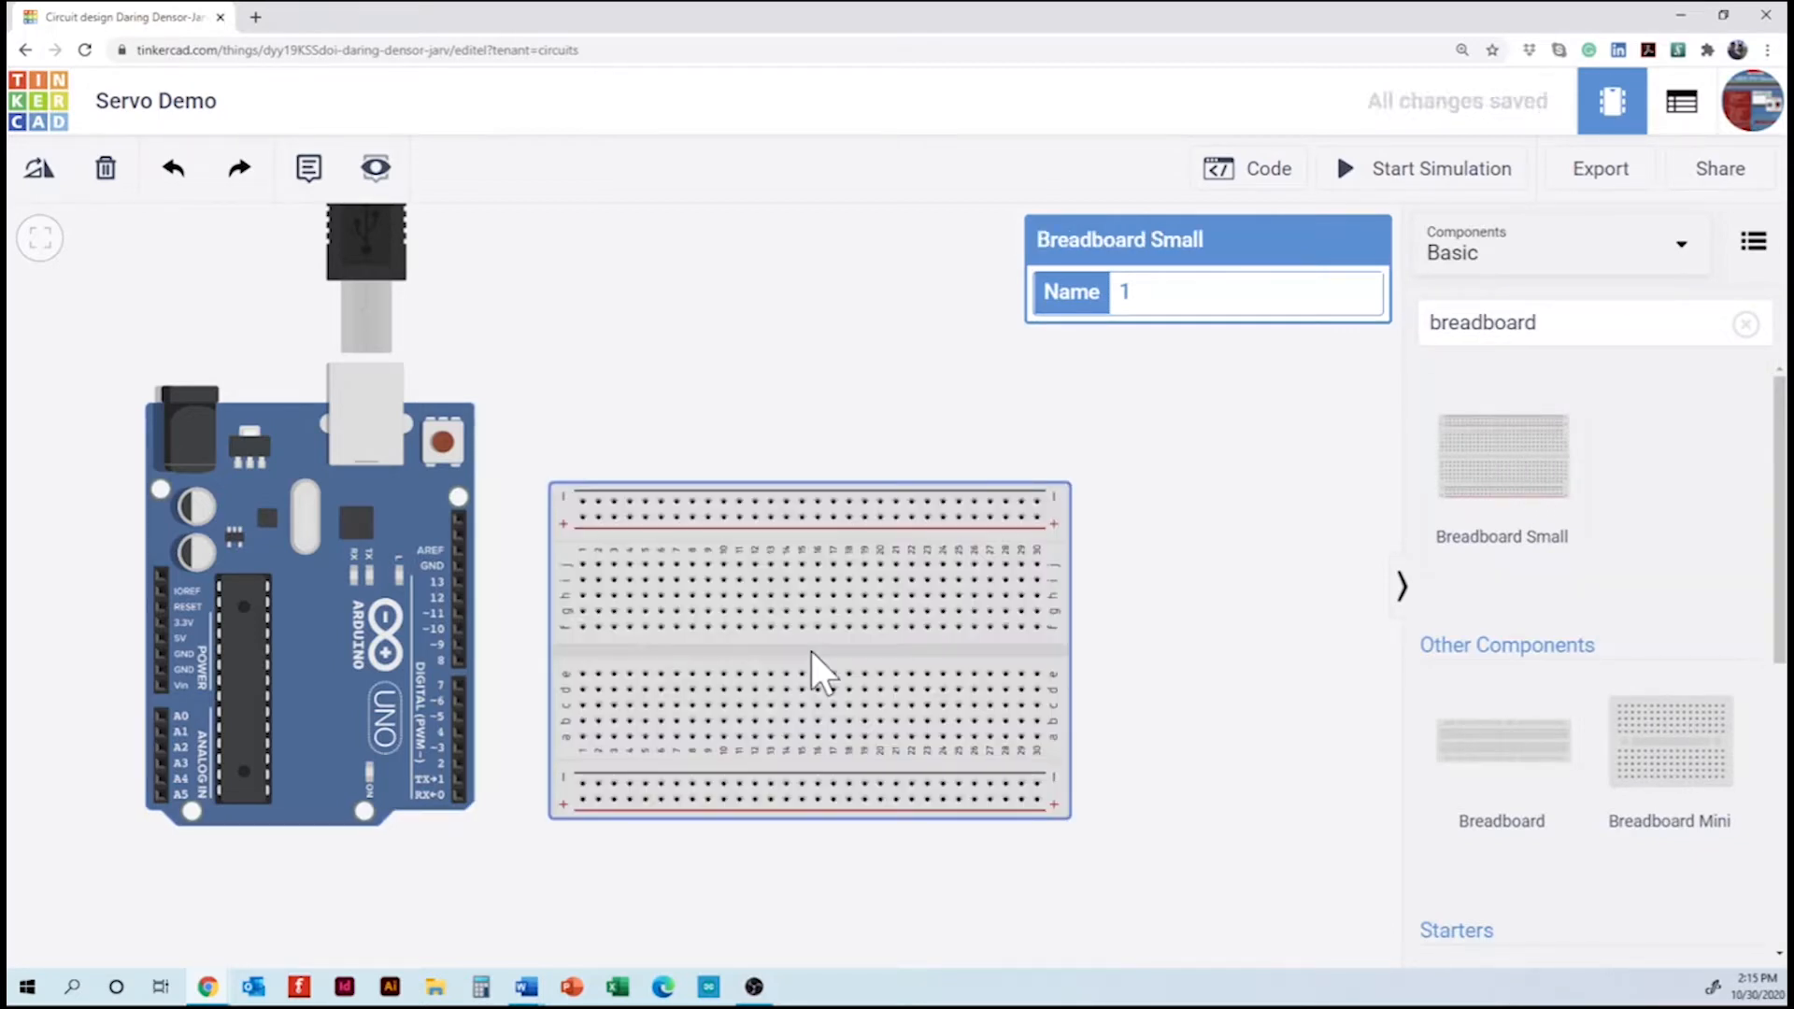
pyautogui.moveTo(1385, 581)
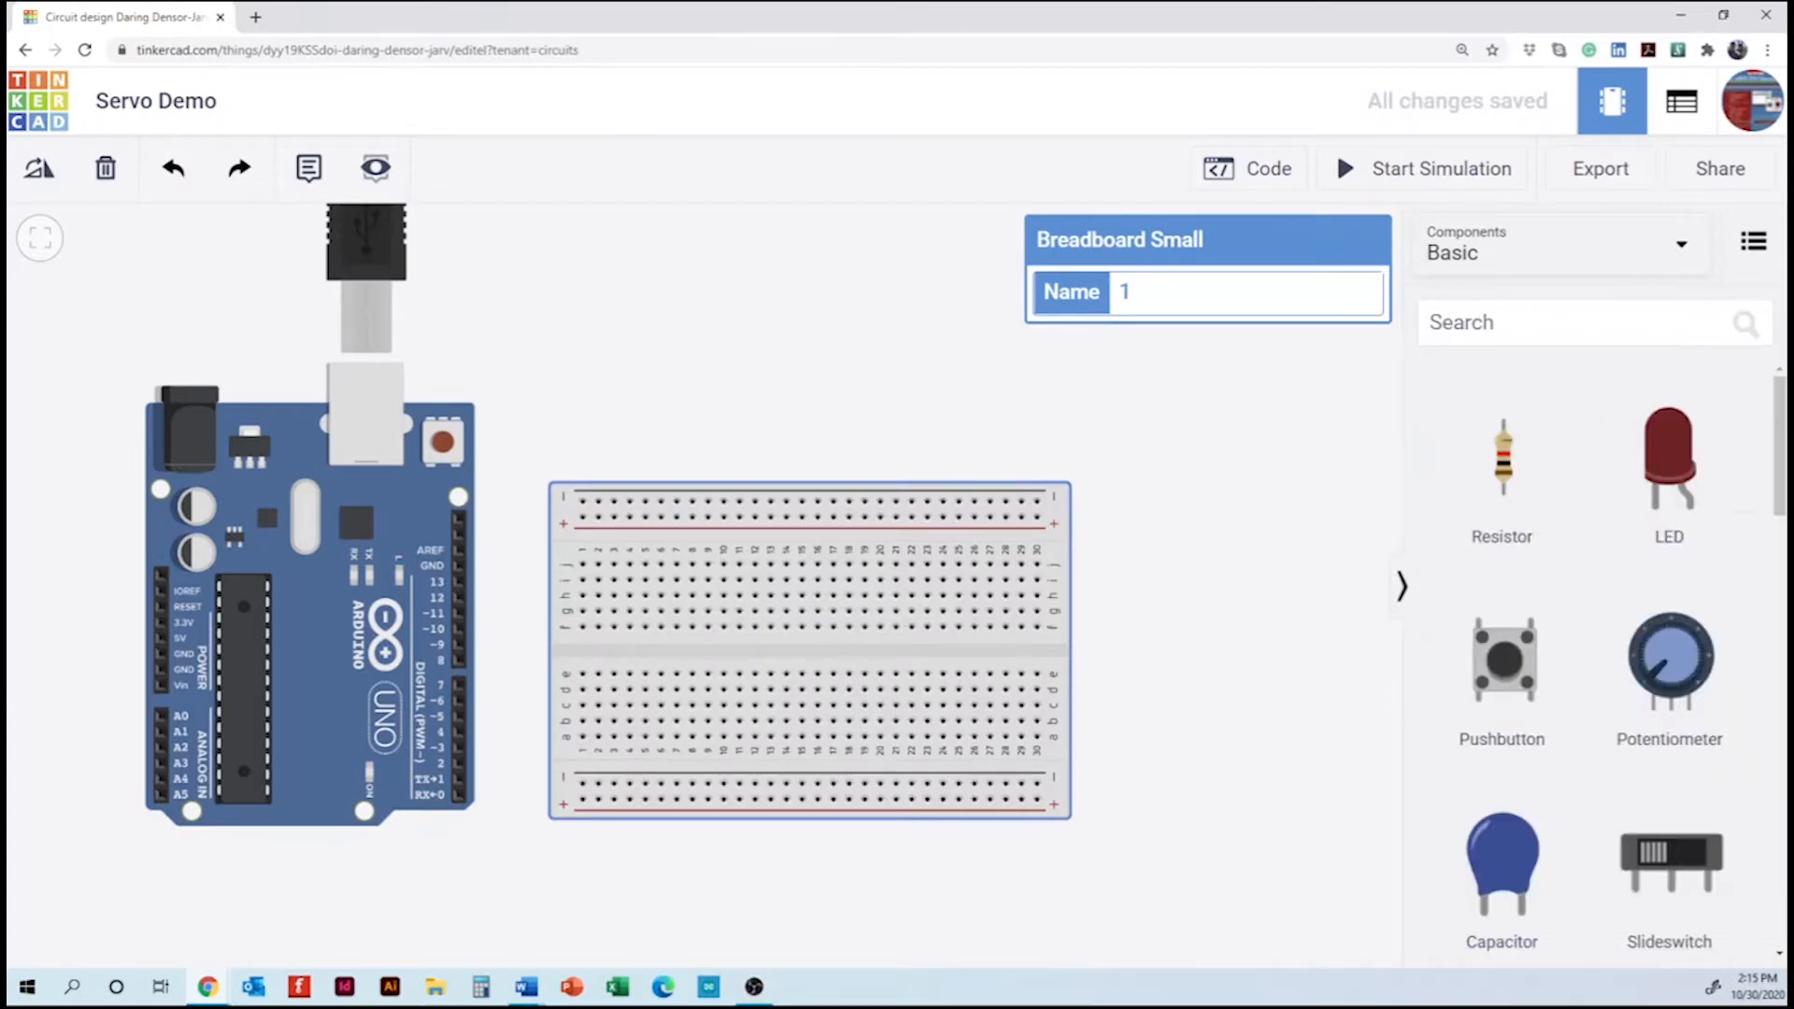
pyautogui.moveTo(1321, 572)
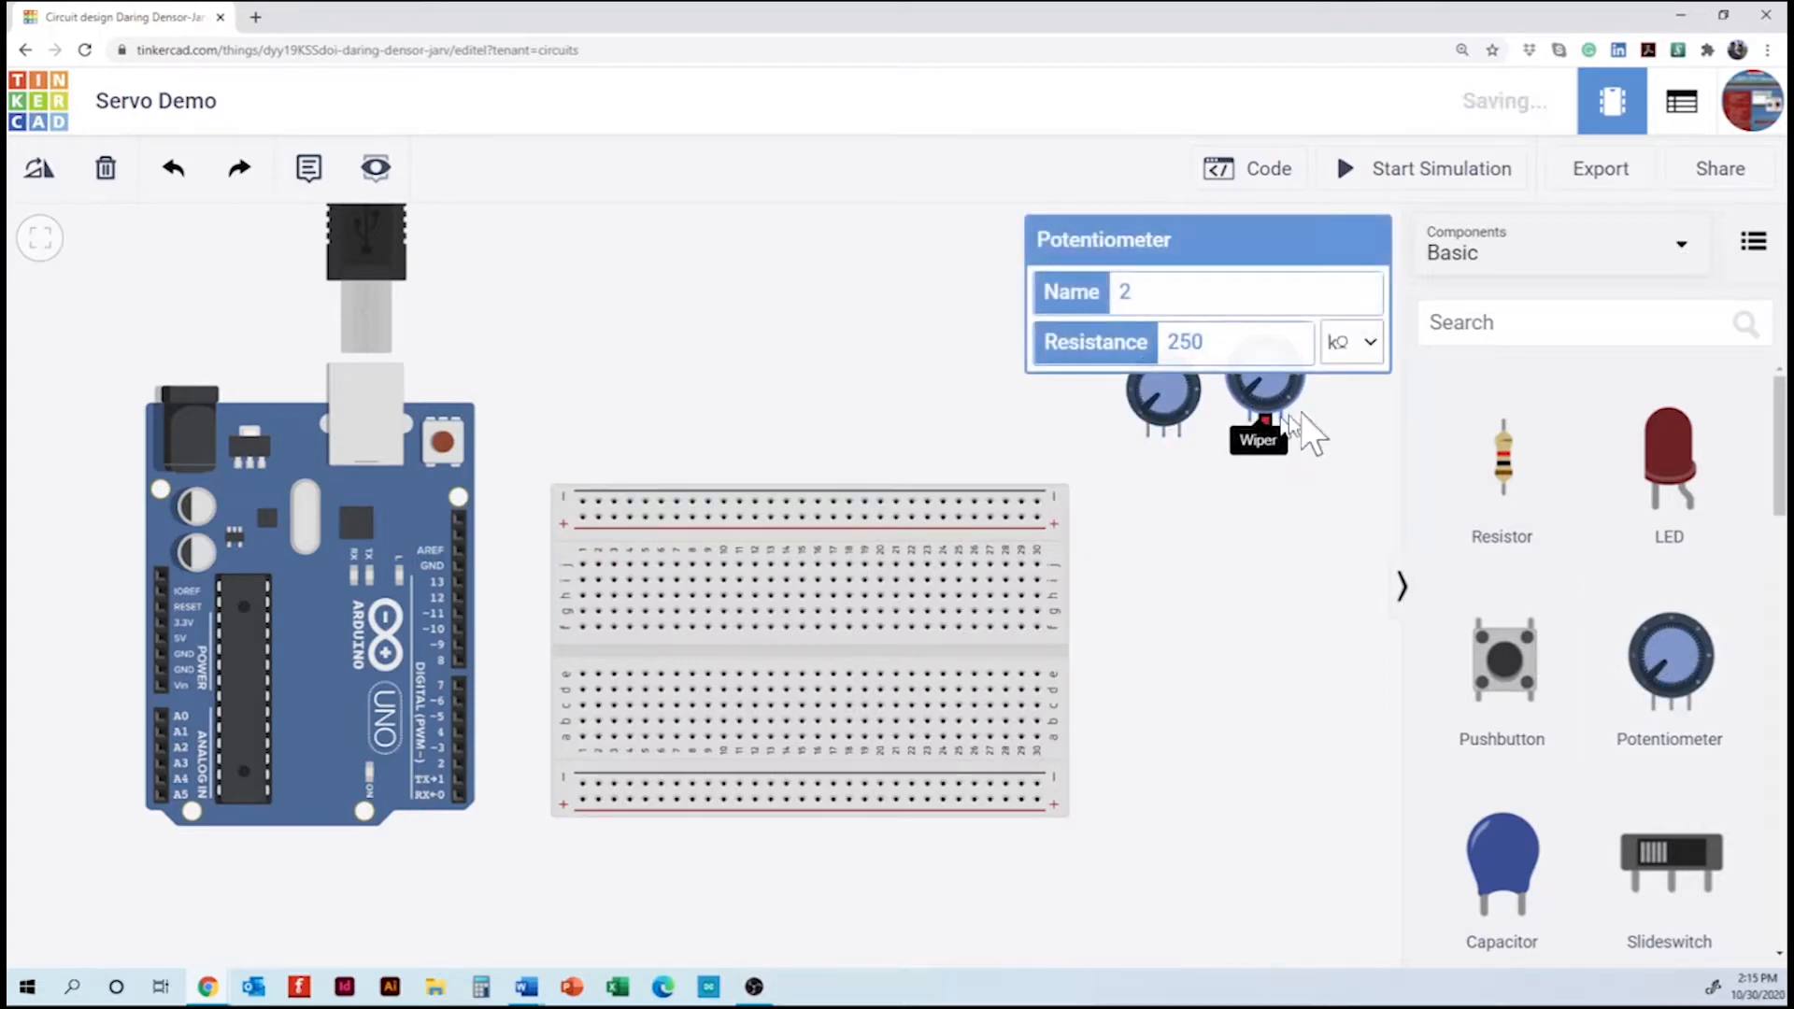
pyautogui.write('serv')
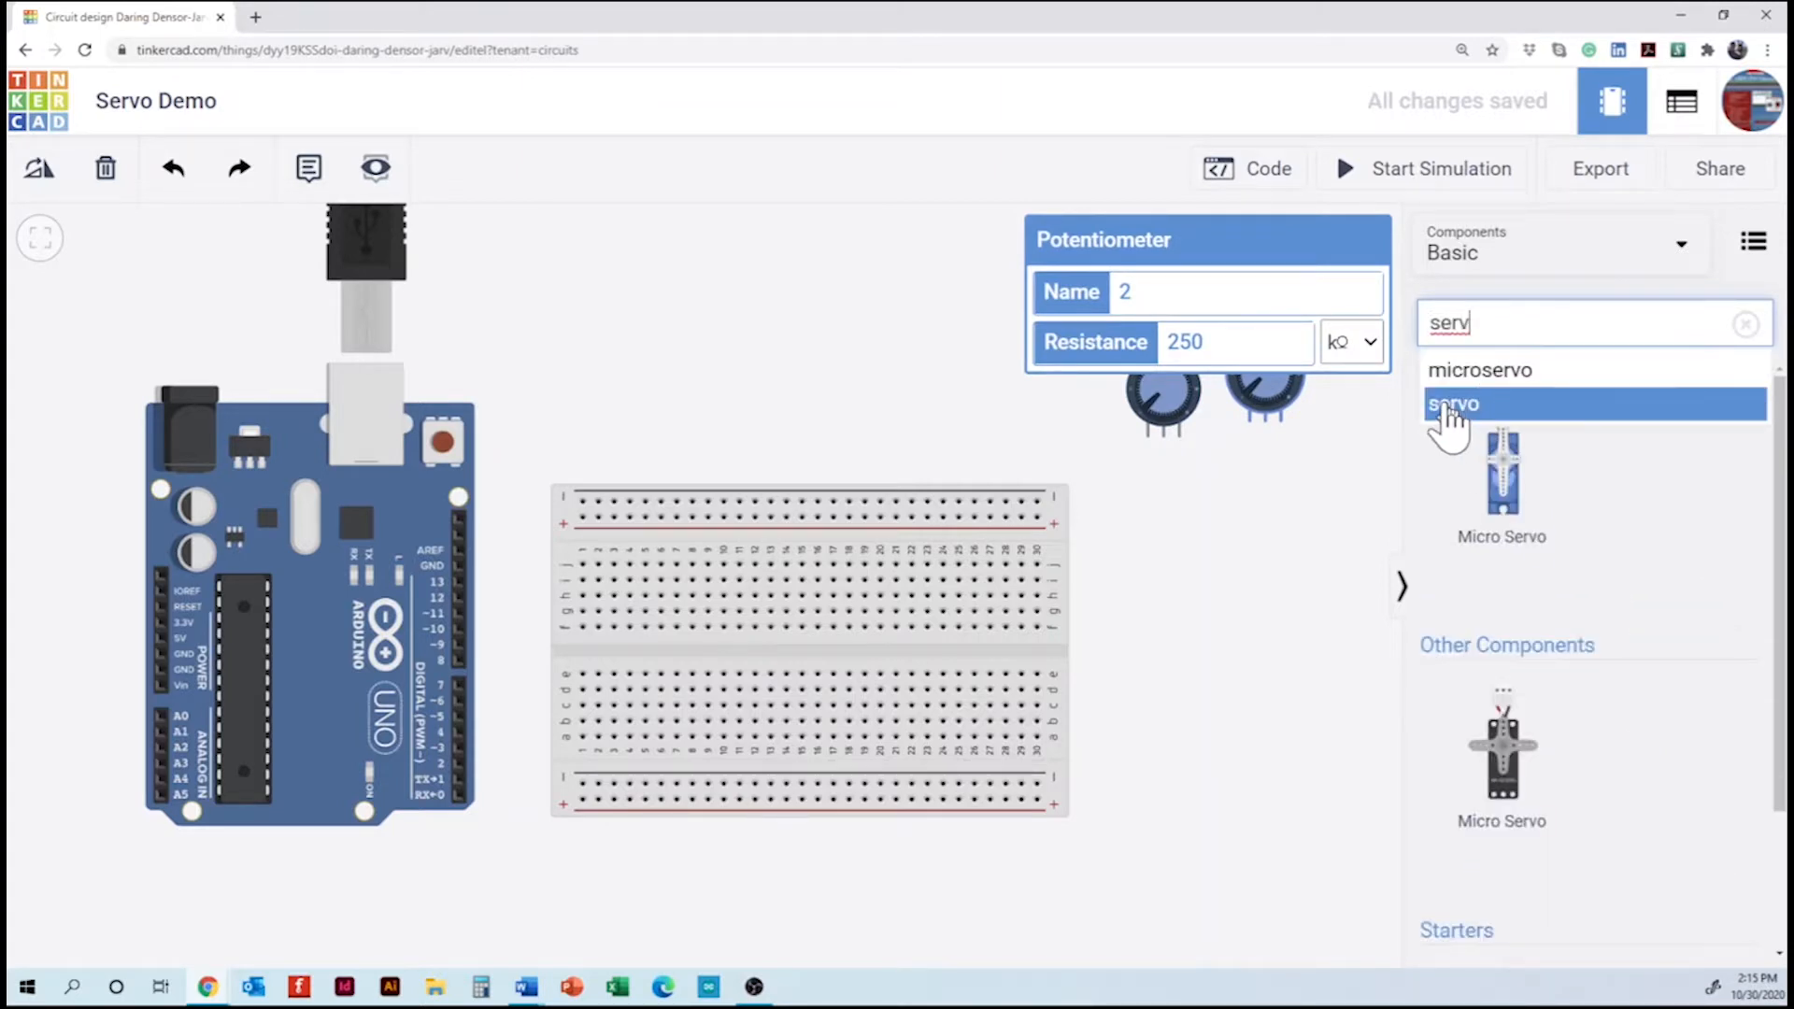
pyautogui.click(1456, 404)
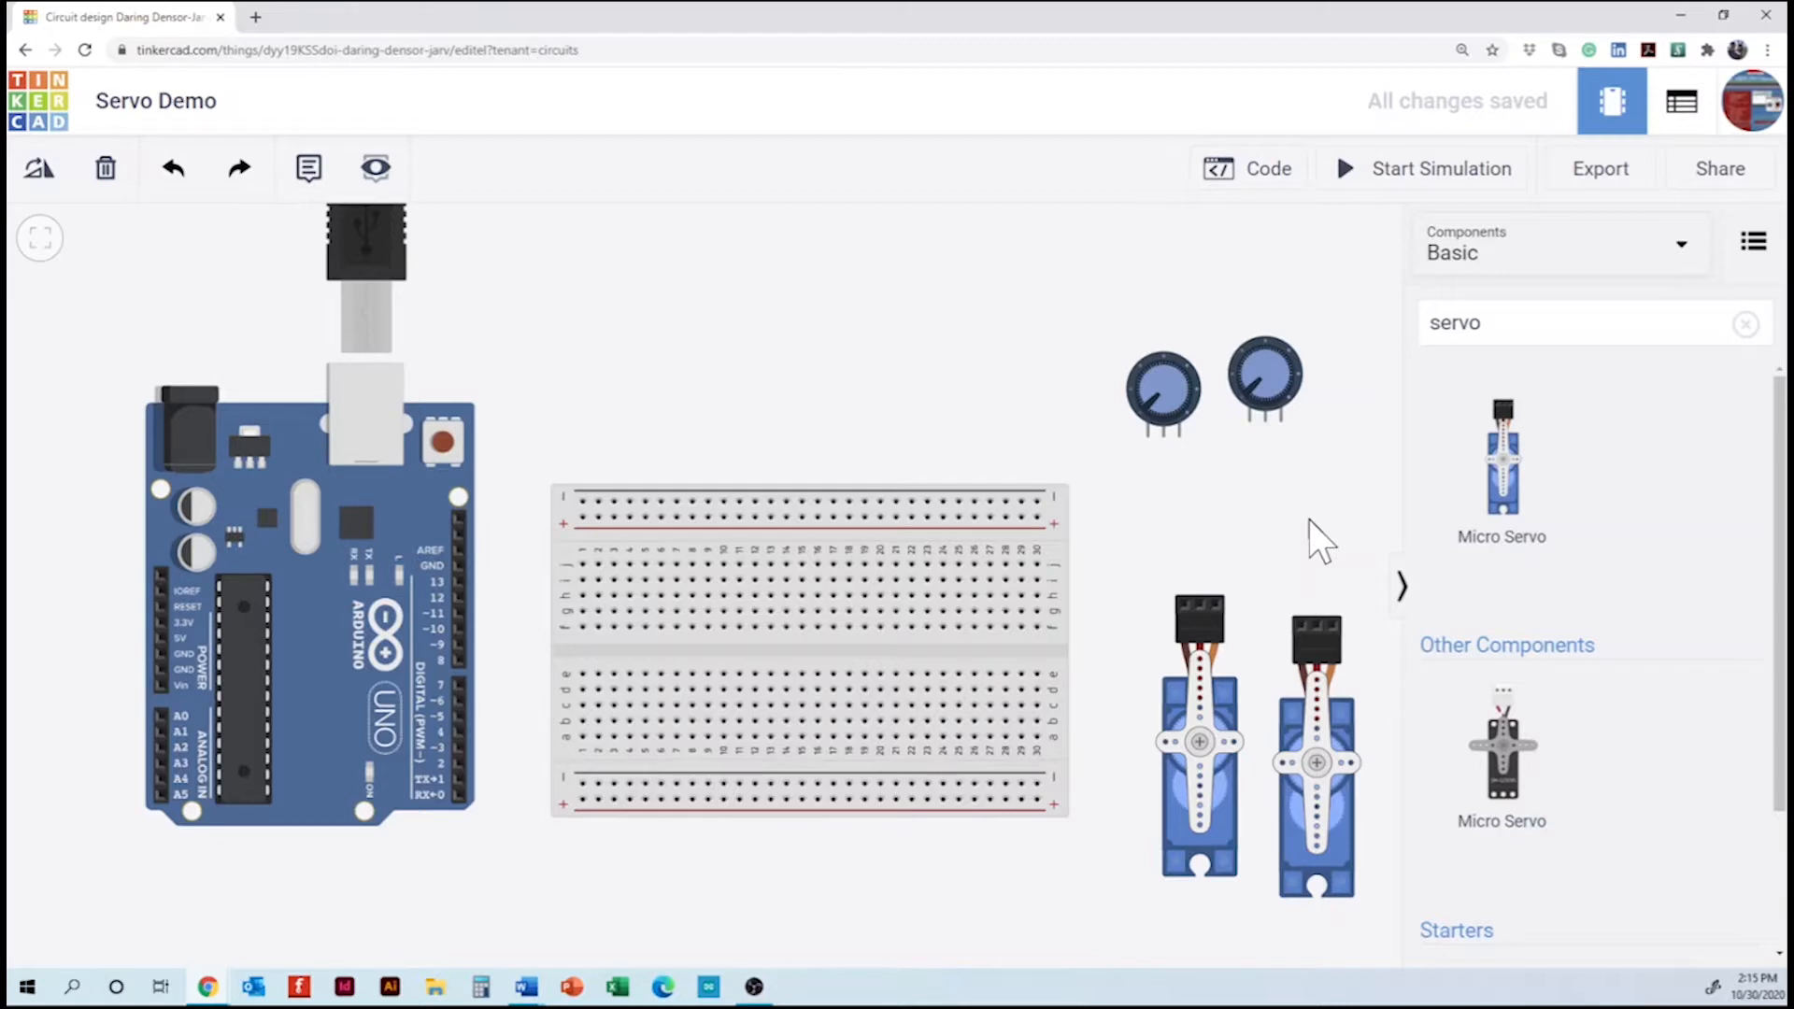
# - Set both potentiometers' resistance to 10 kΩ
pyautogui.click(1162, 393)
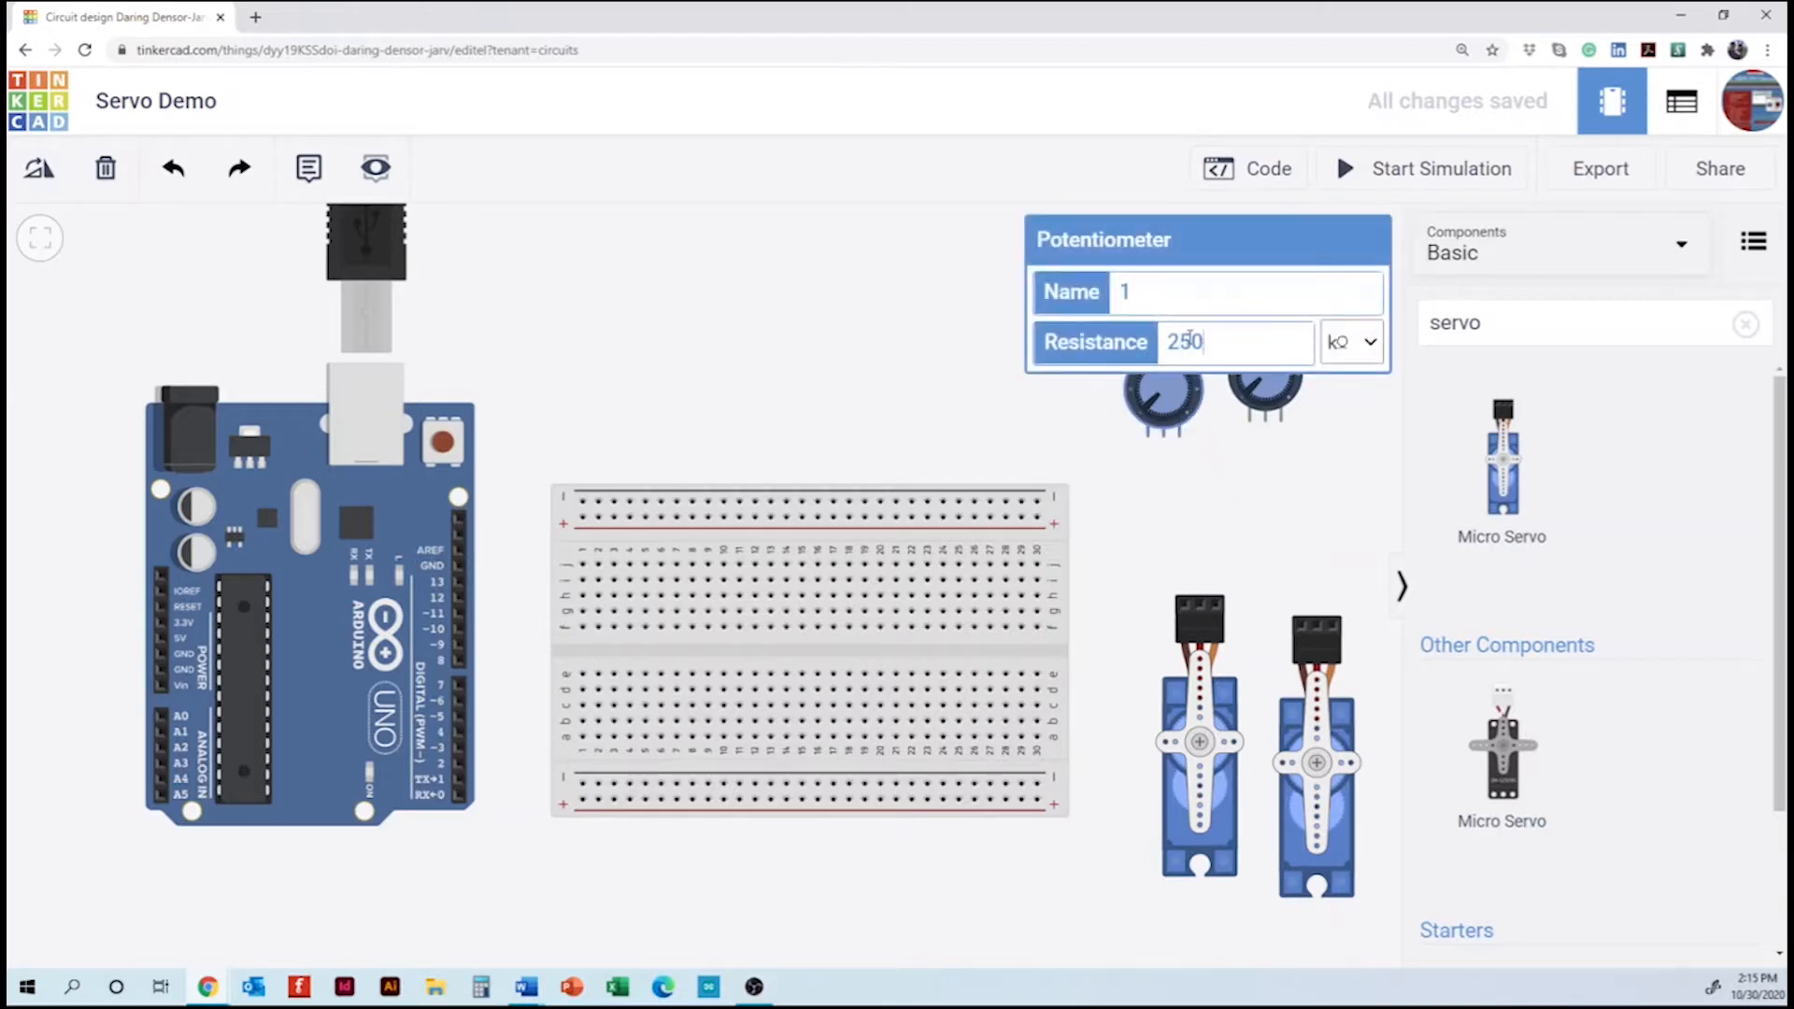
pyautogui.write('10')
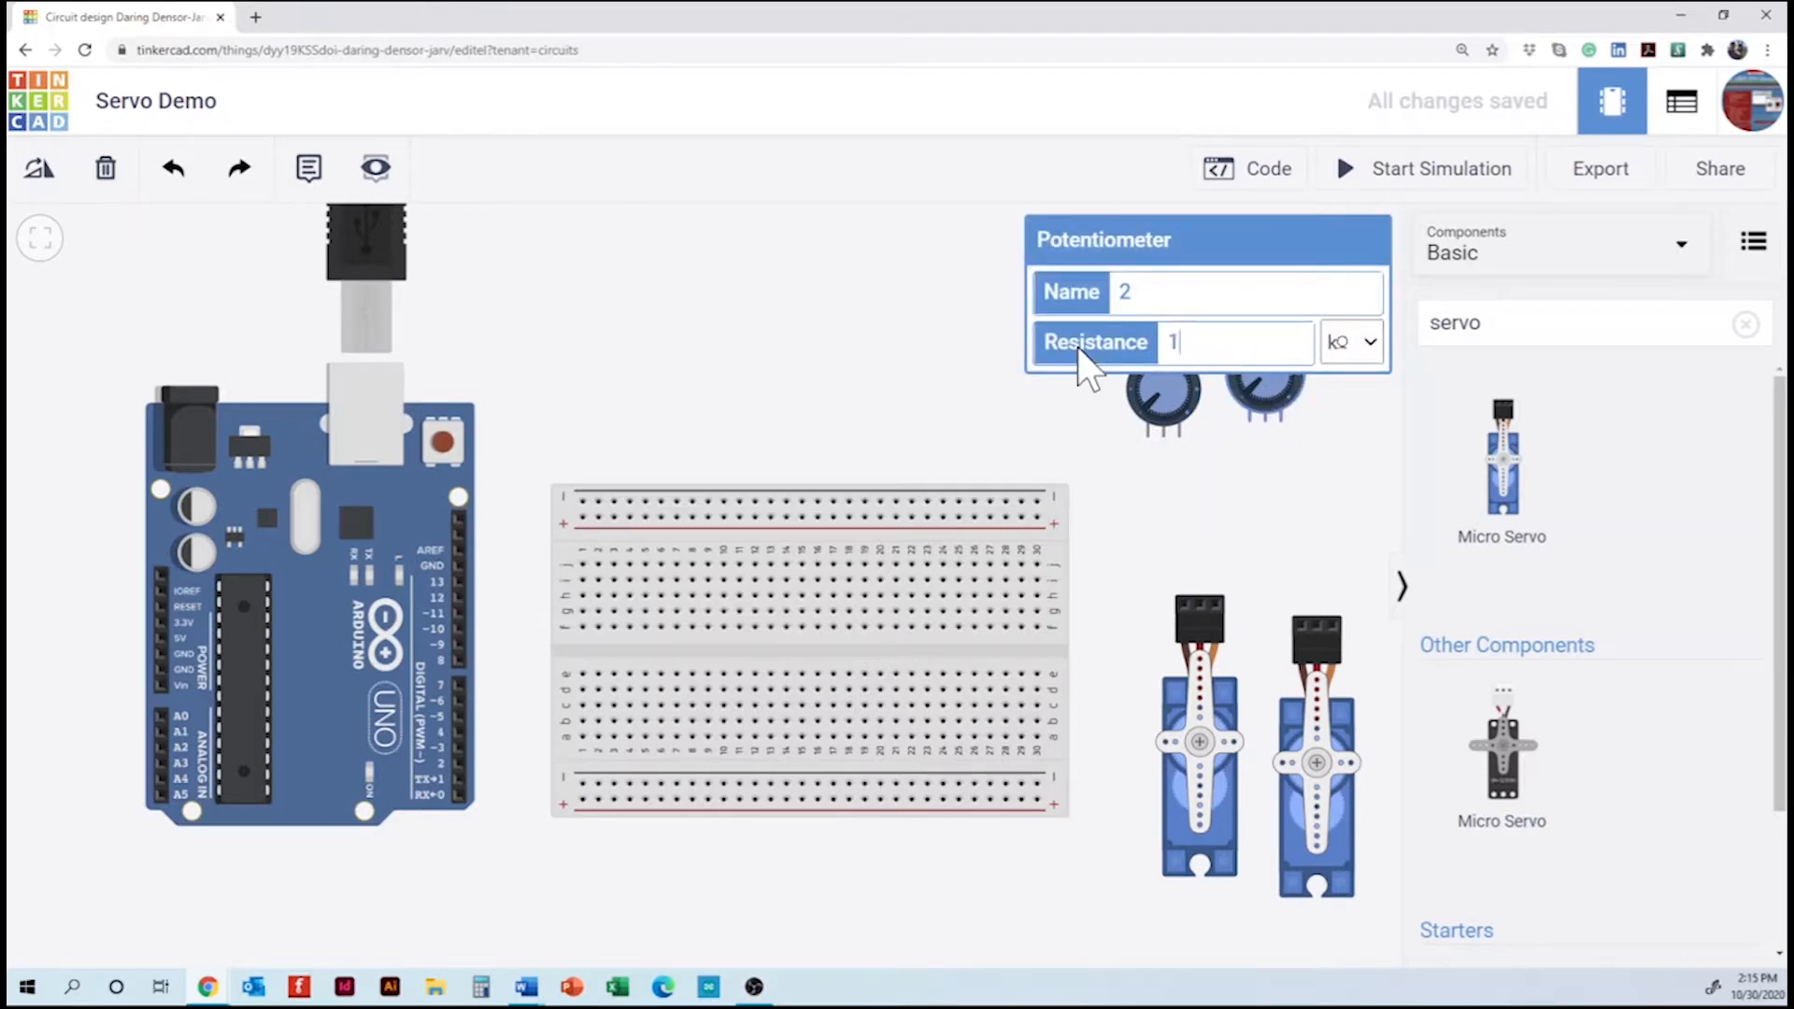
pyautogui.click(1230, 516)
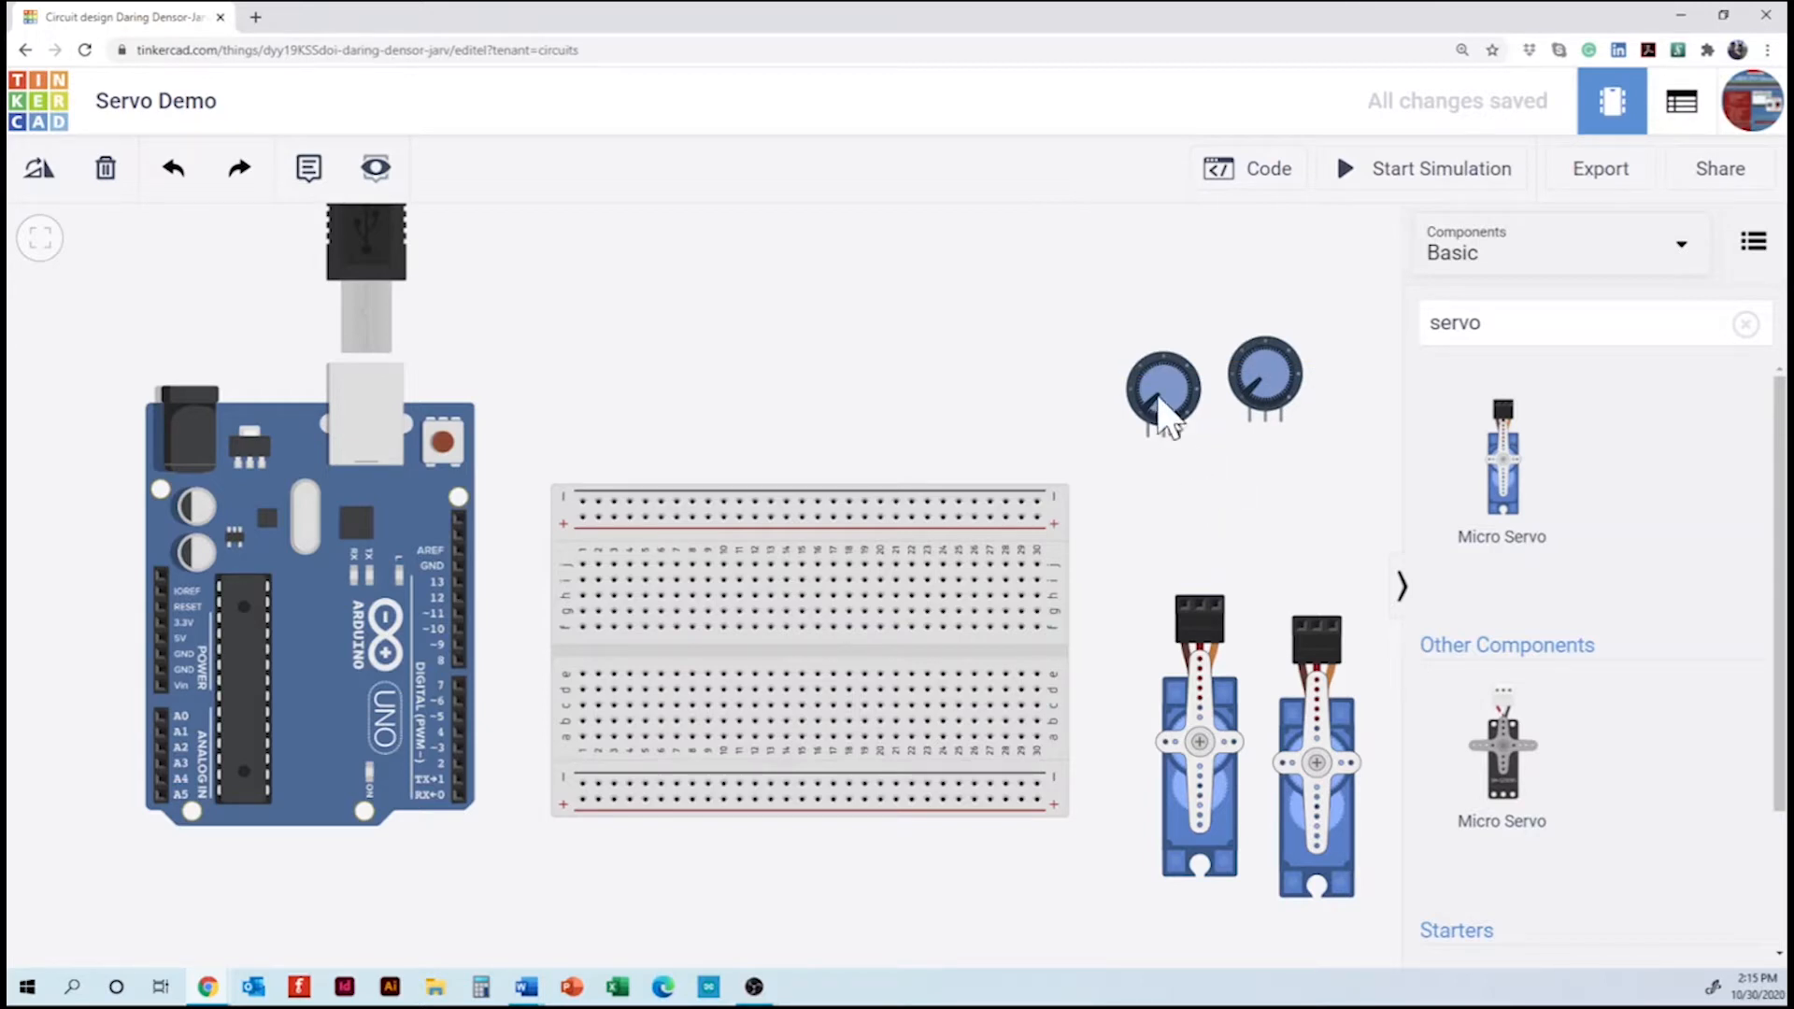
# - Seat the two potentiometers side by side on the breadboard's lower rows
pyautogui.moveTo(1164, 389); pyautogui.dragTo(958, 490)
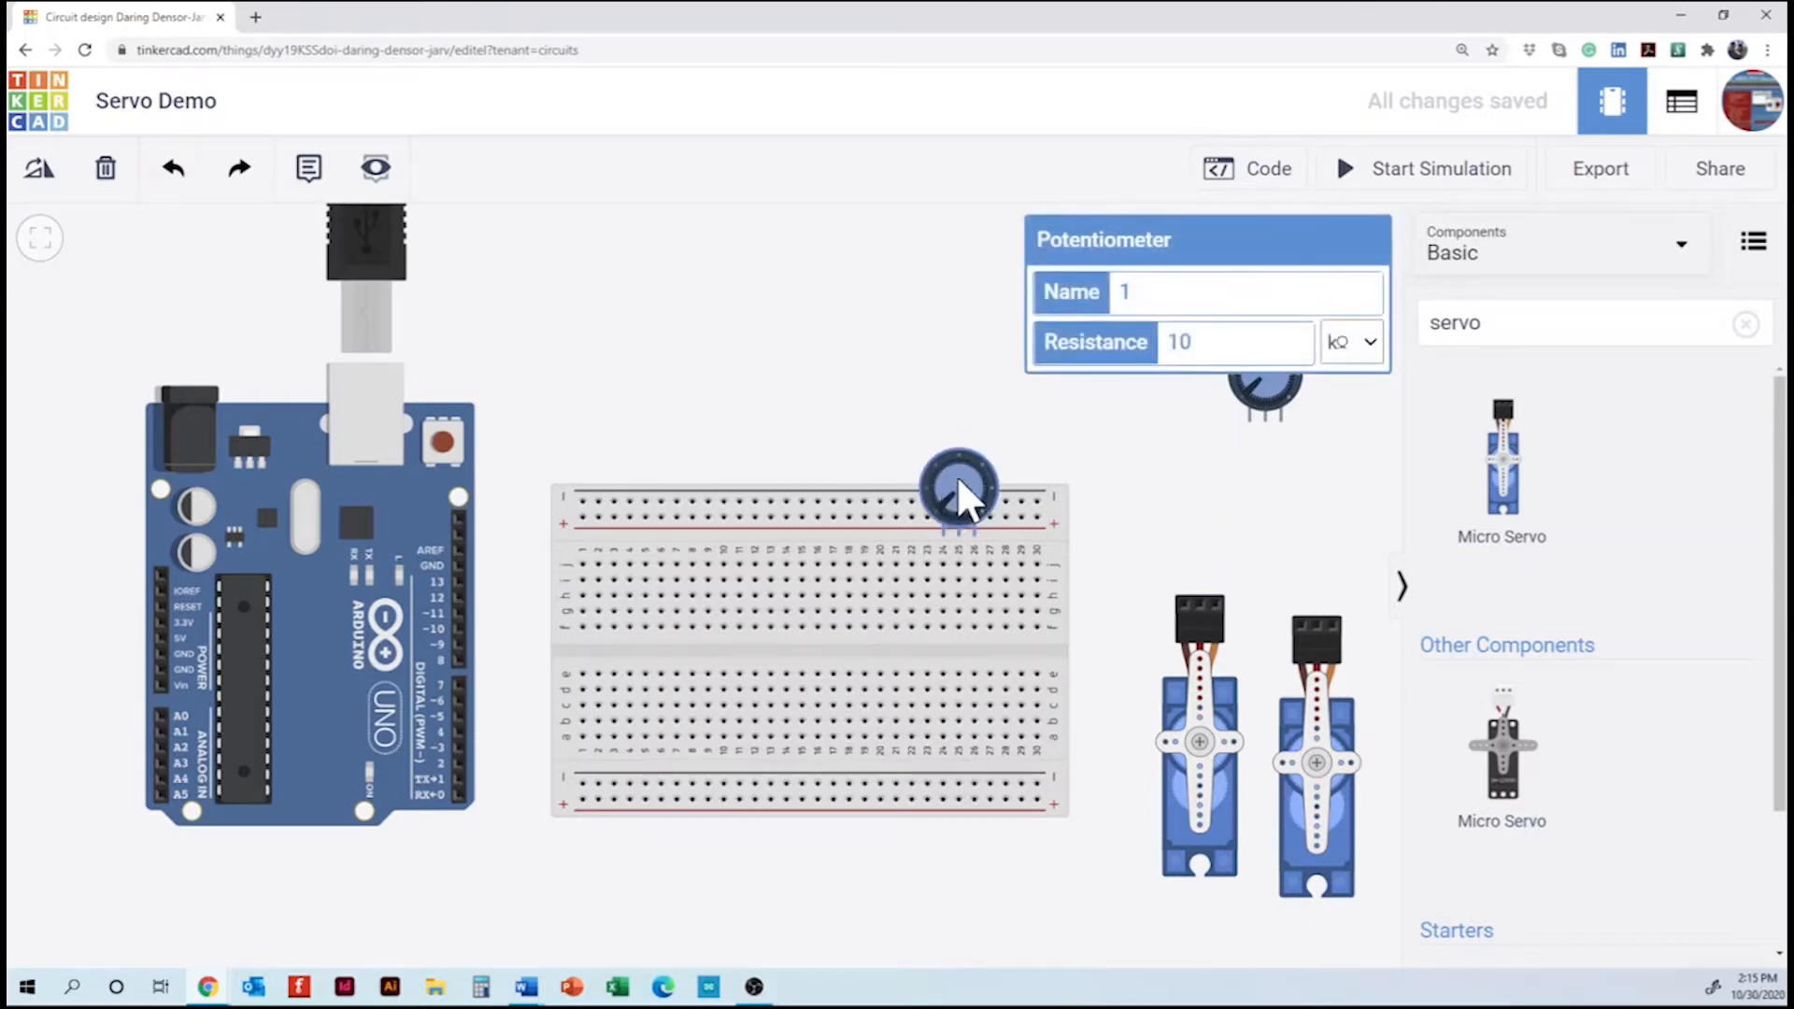
pyautogui.moveTo(959, 486); pyautogui.dragTo(846, 697)
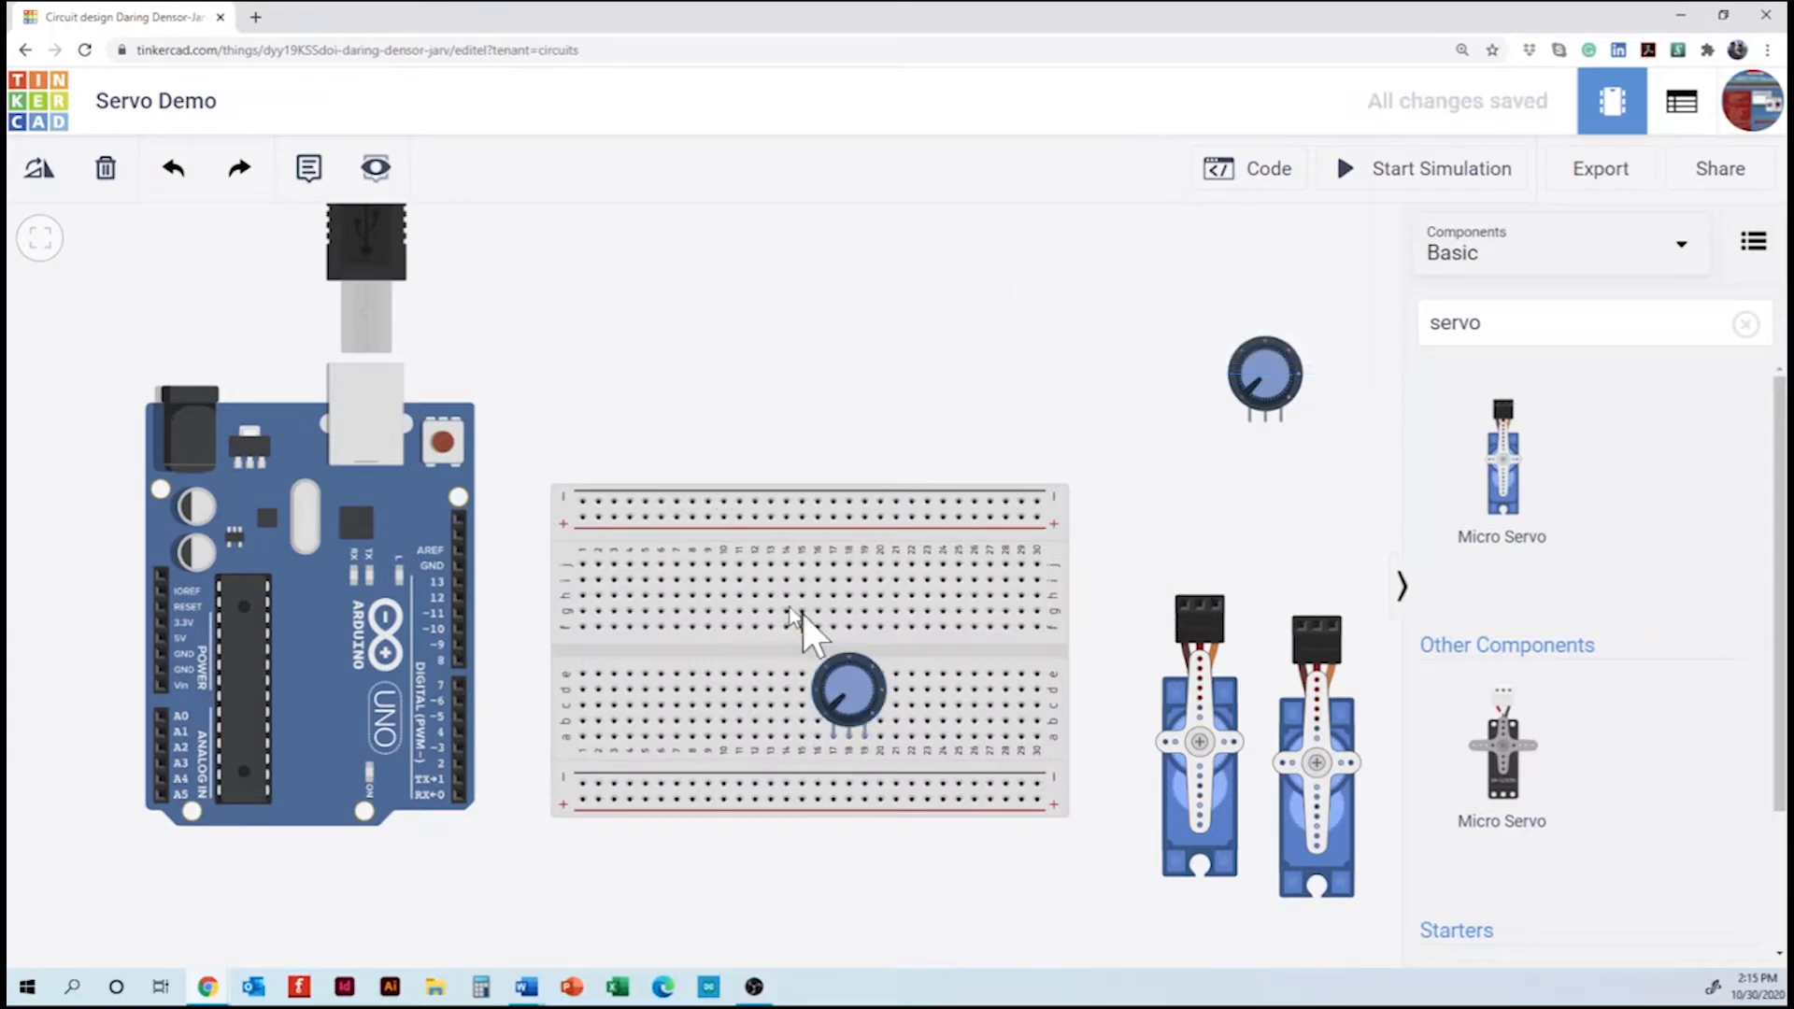
pyautogui.click(847, 689)
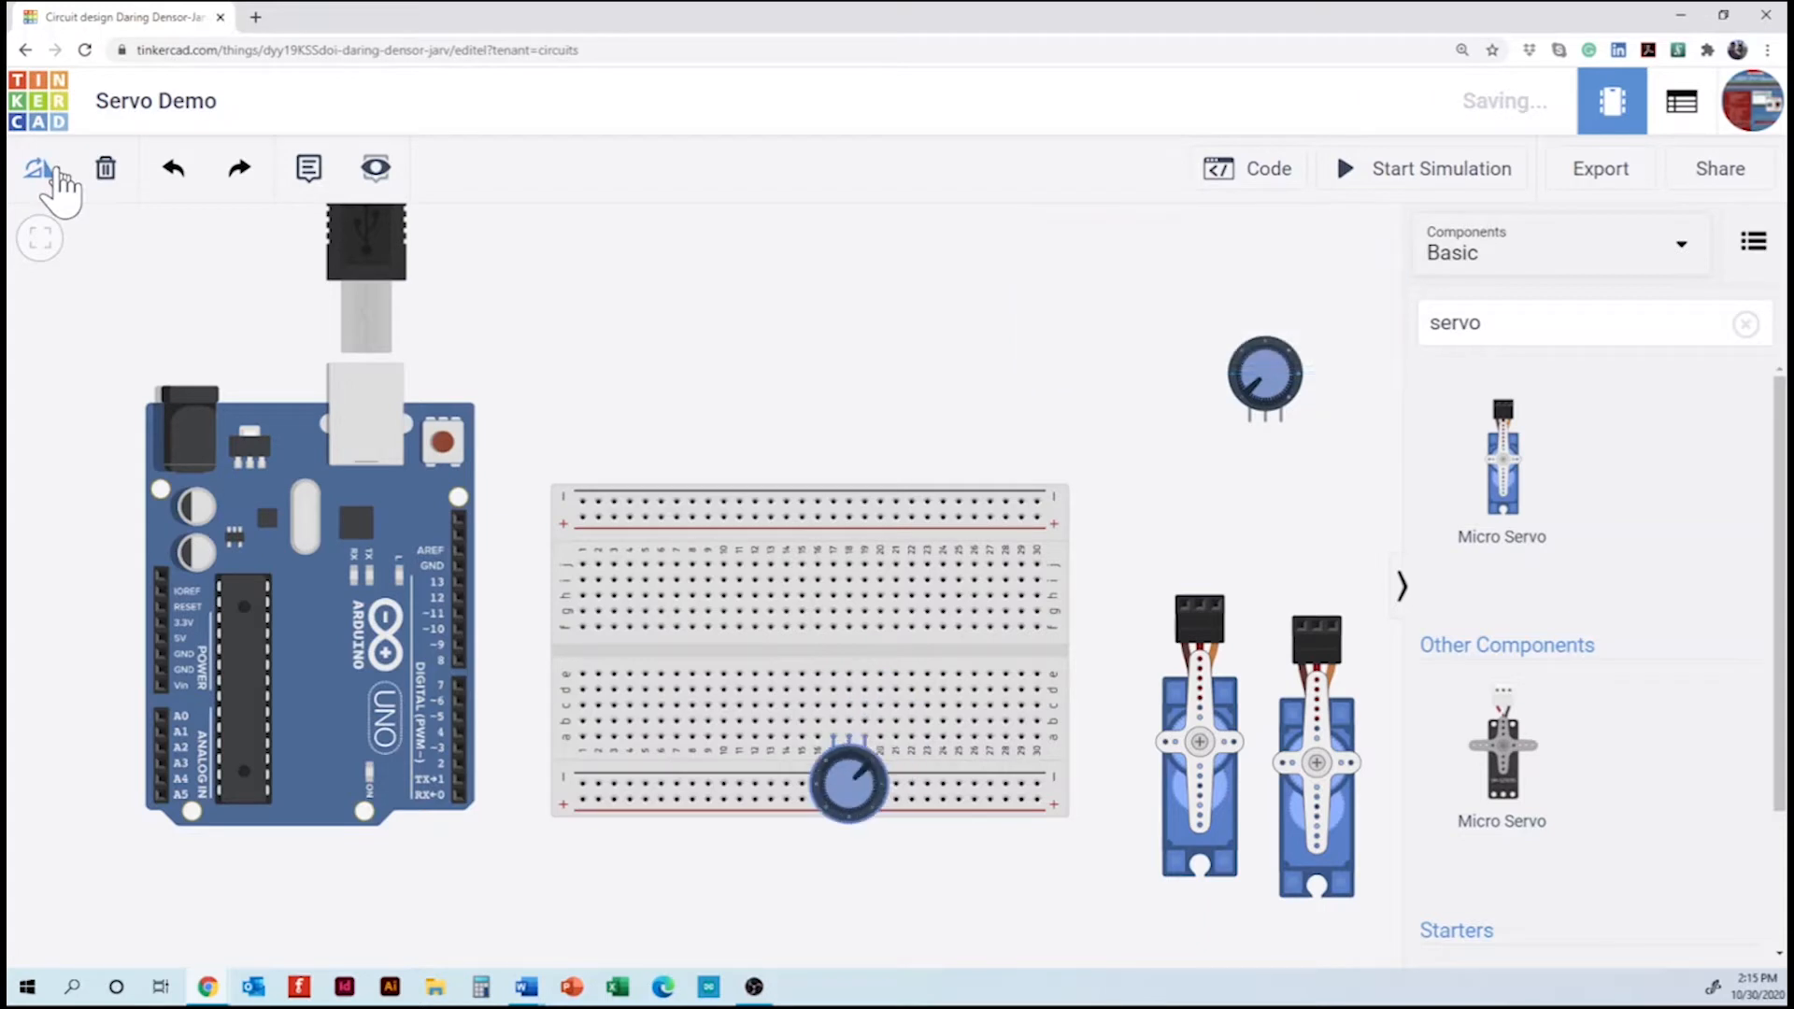
pyautogui.moveTo(1265, 378); pyautogui.dragTo(991, 578)
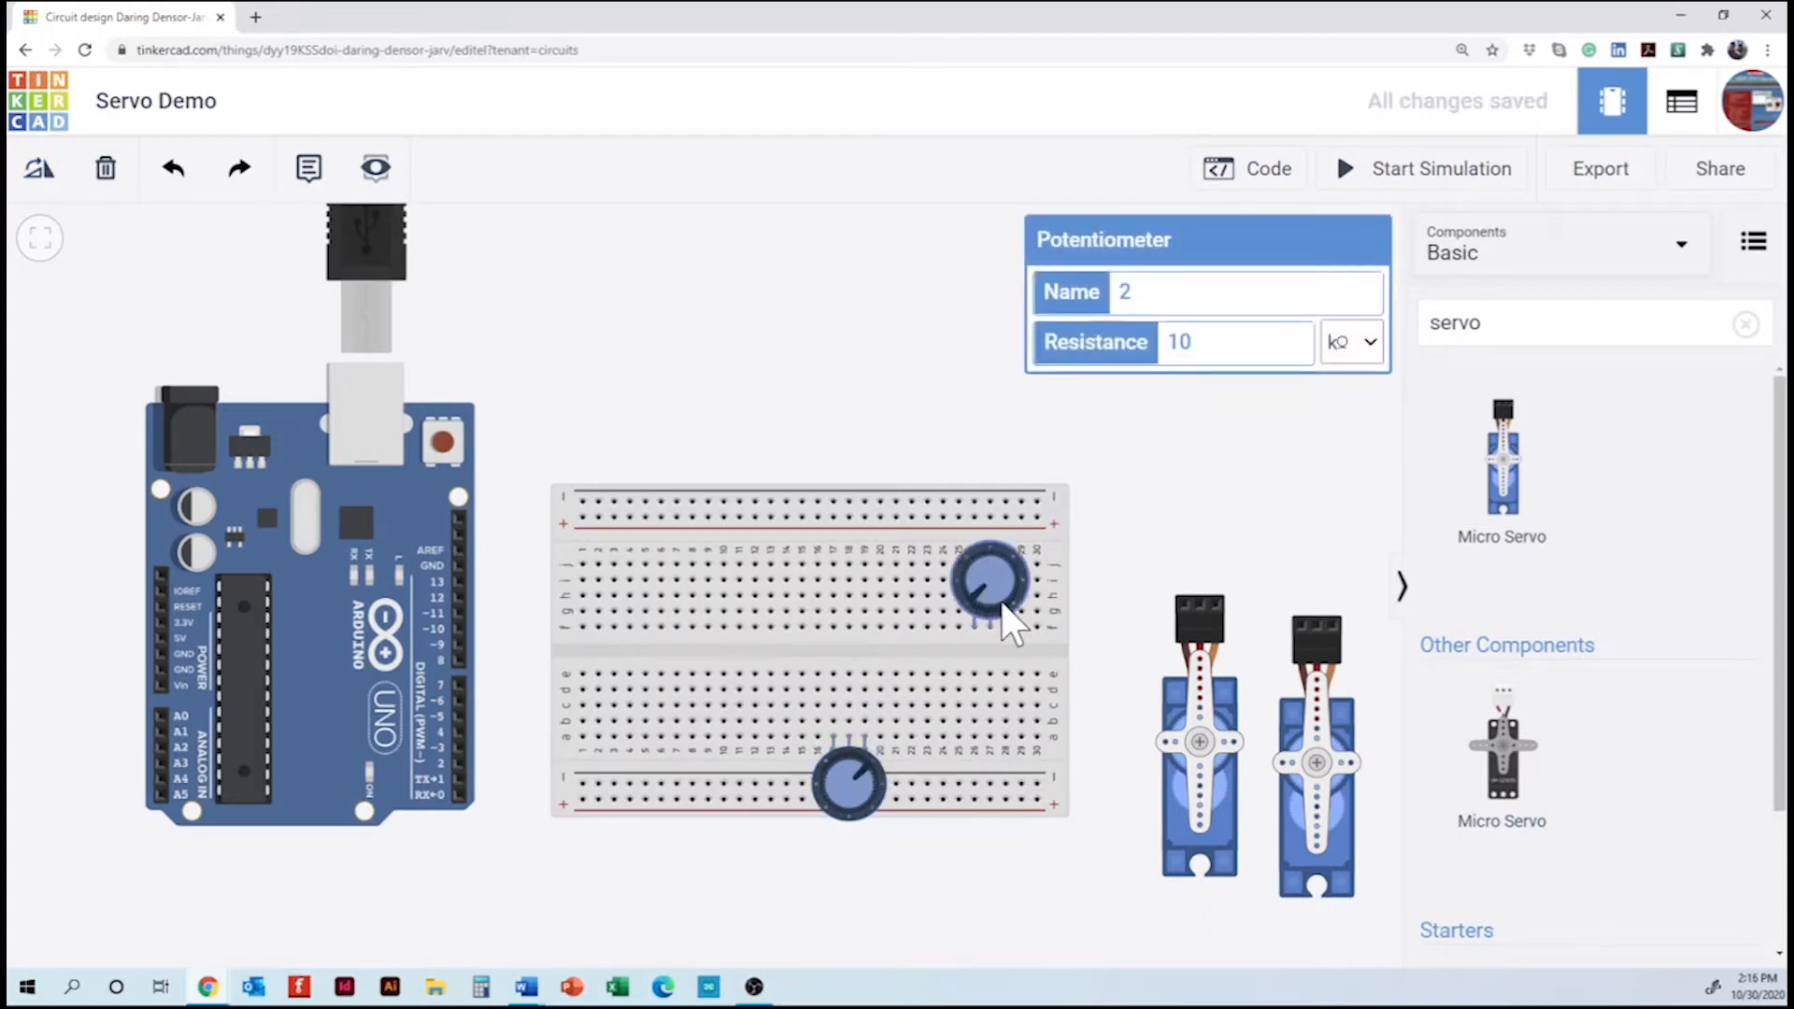
pyautogui.moveTo(990, 583); pyautogui.dragTo(961, 692)
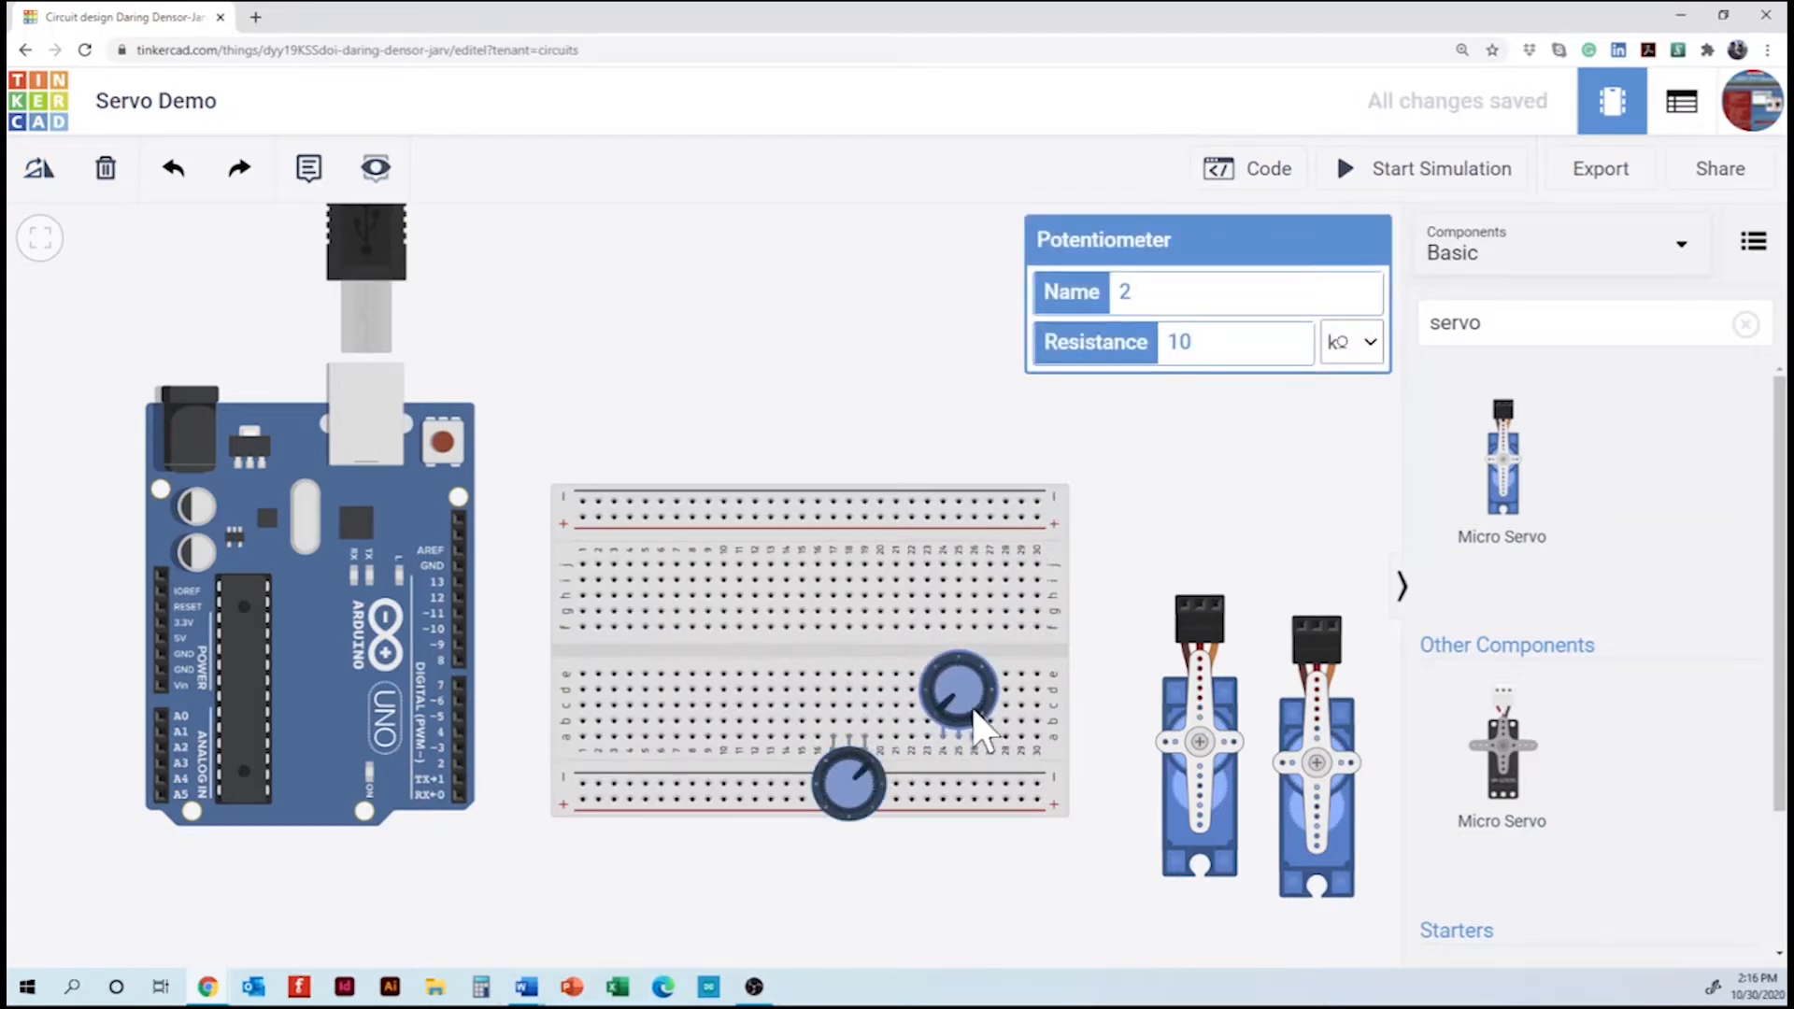
pyautogui.moveTo(958, 686); pyautogui.dragTo(996, 710)
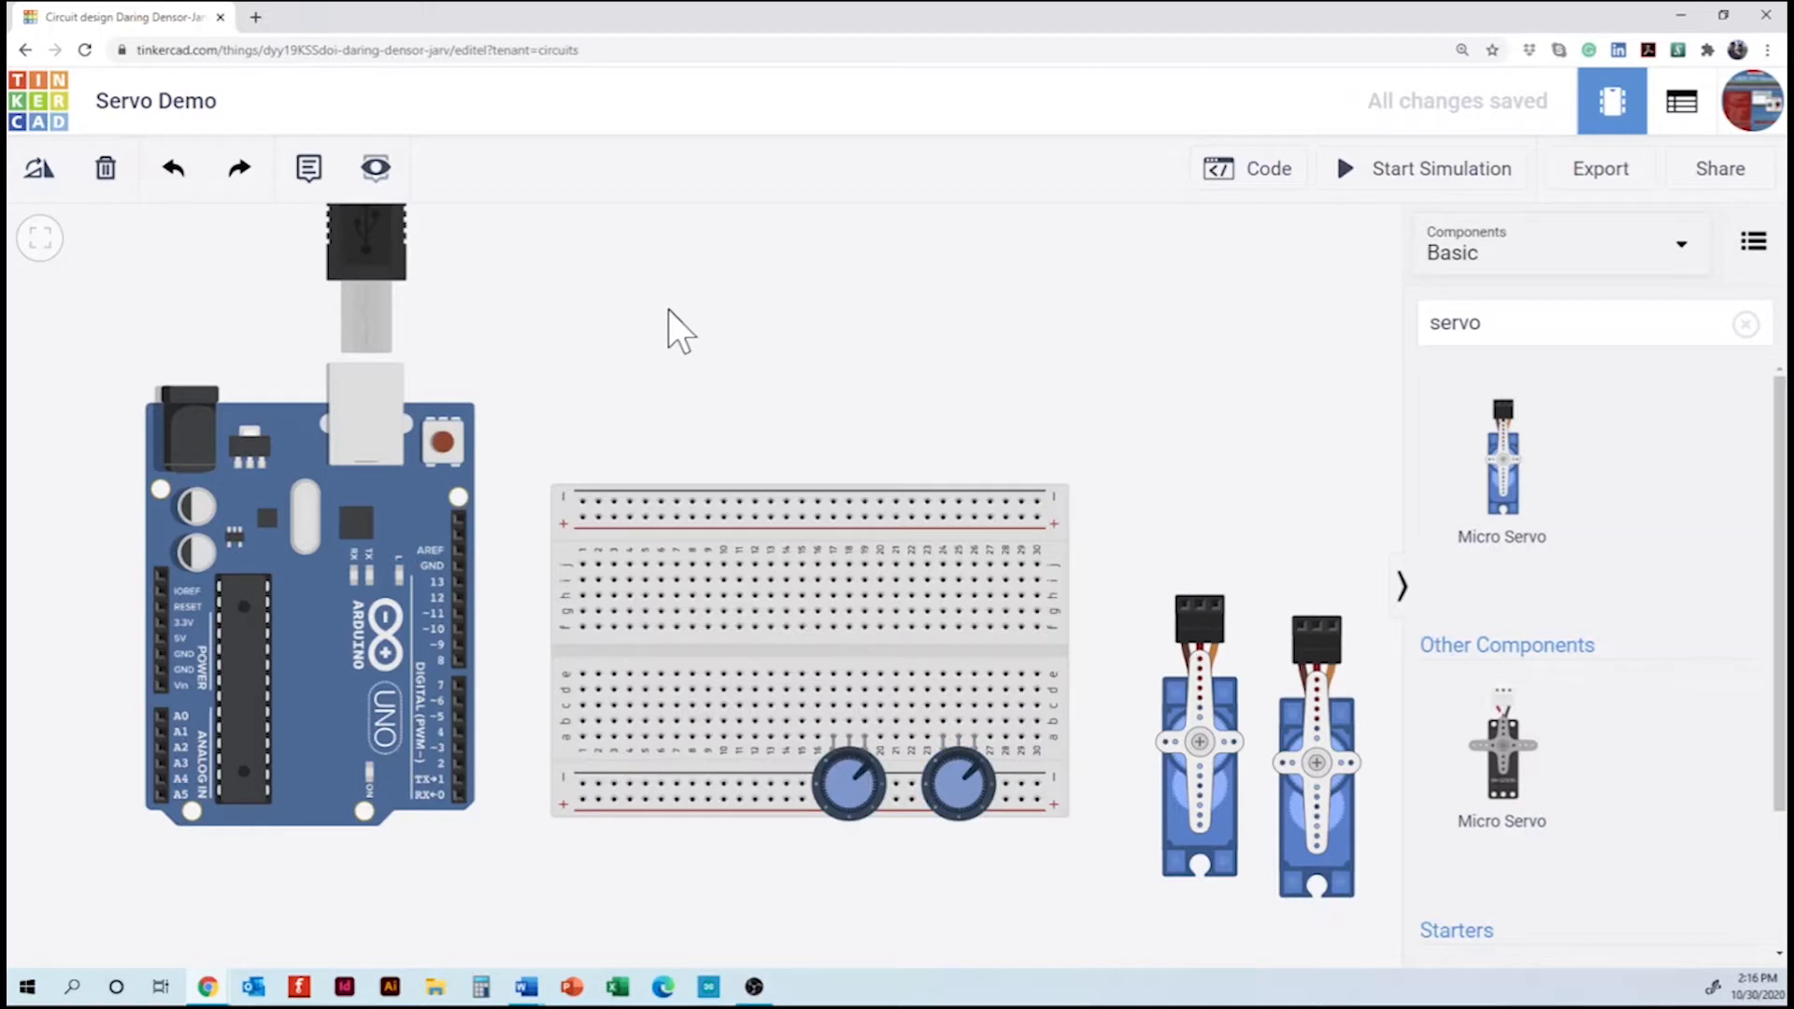
pyautogui.moveTo(1211, 639)
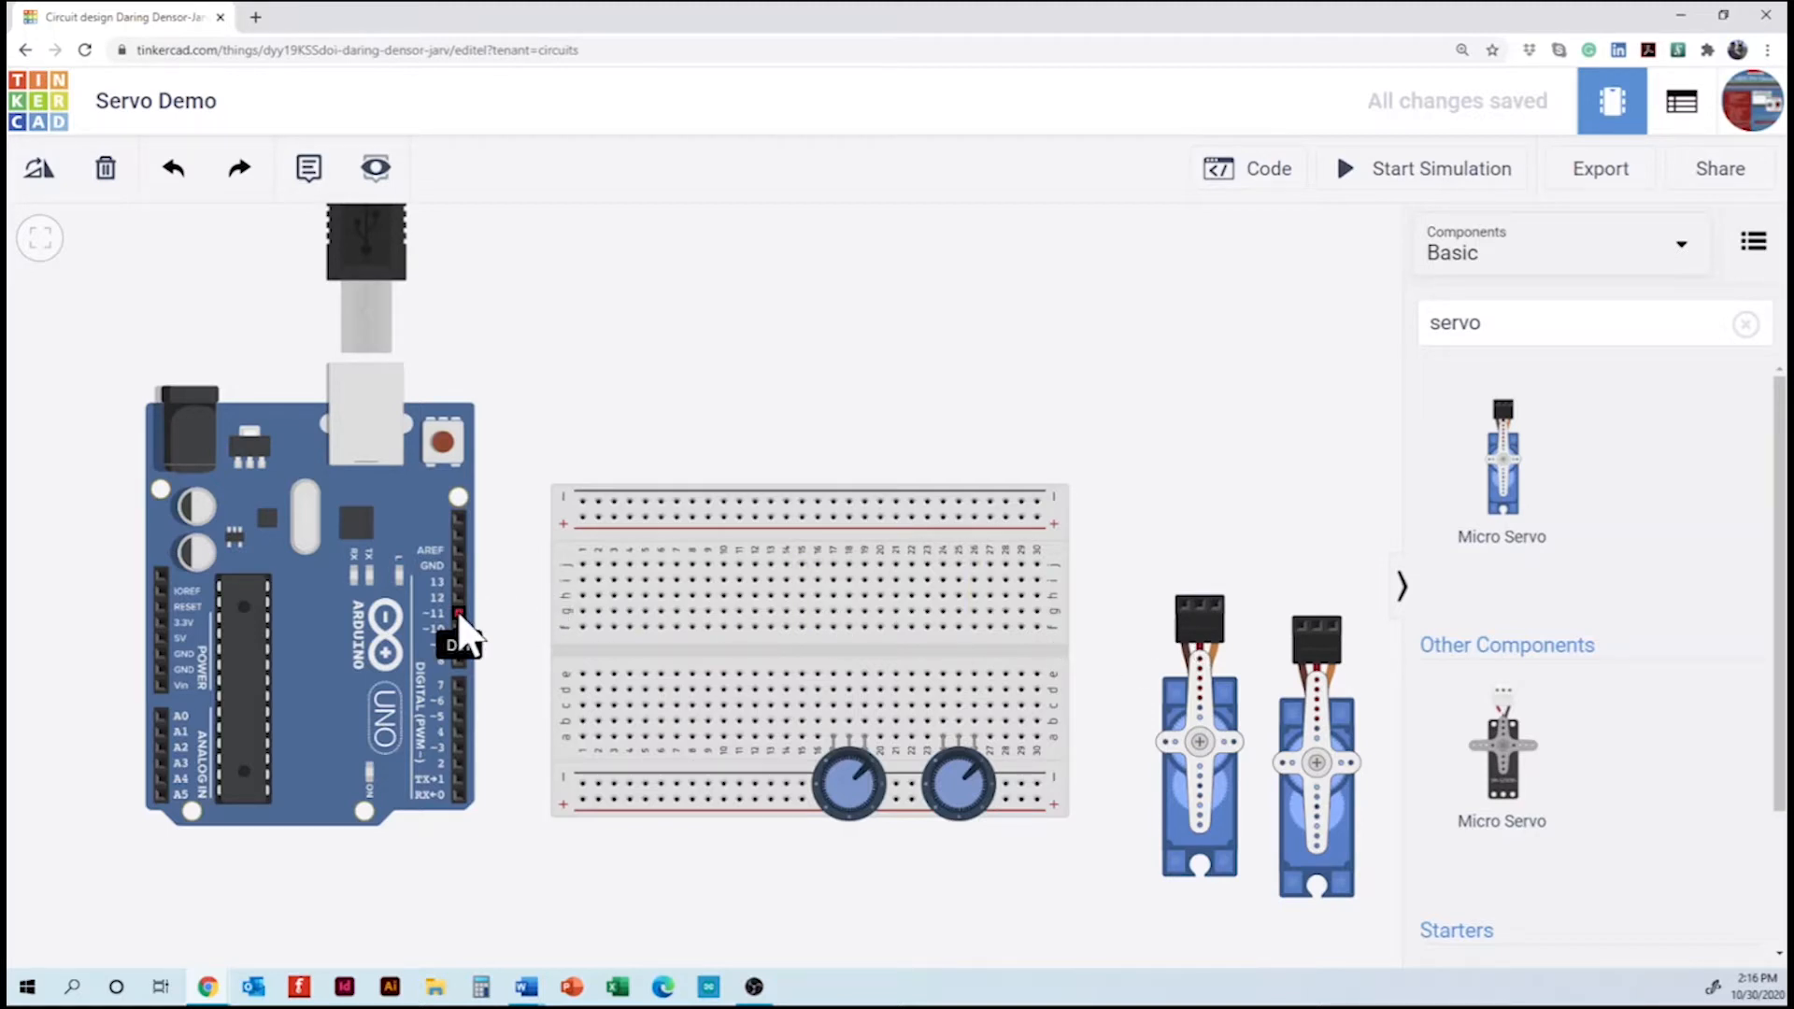
pyautogui.moveTo(161, 653)
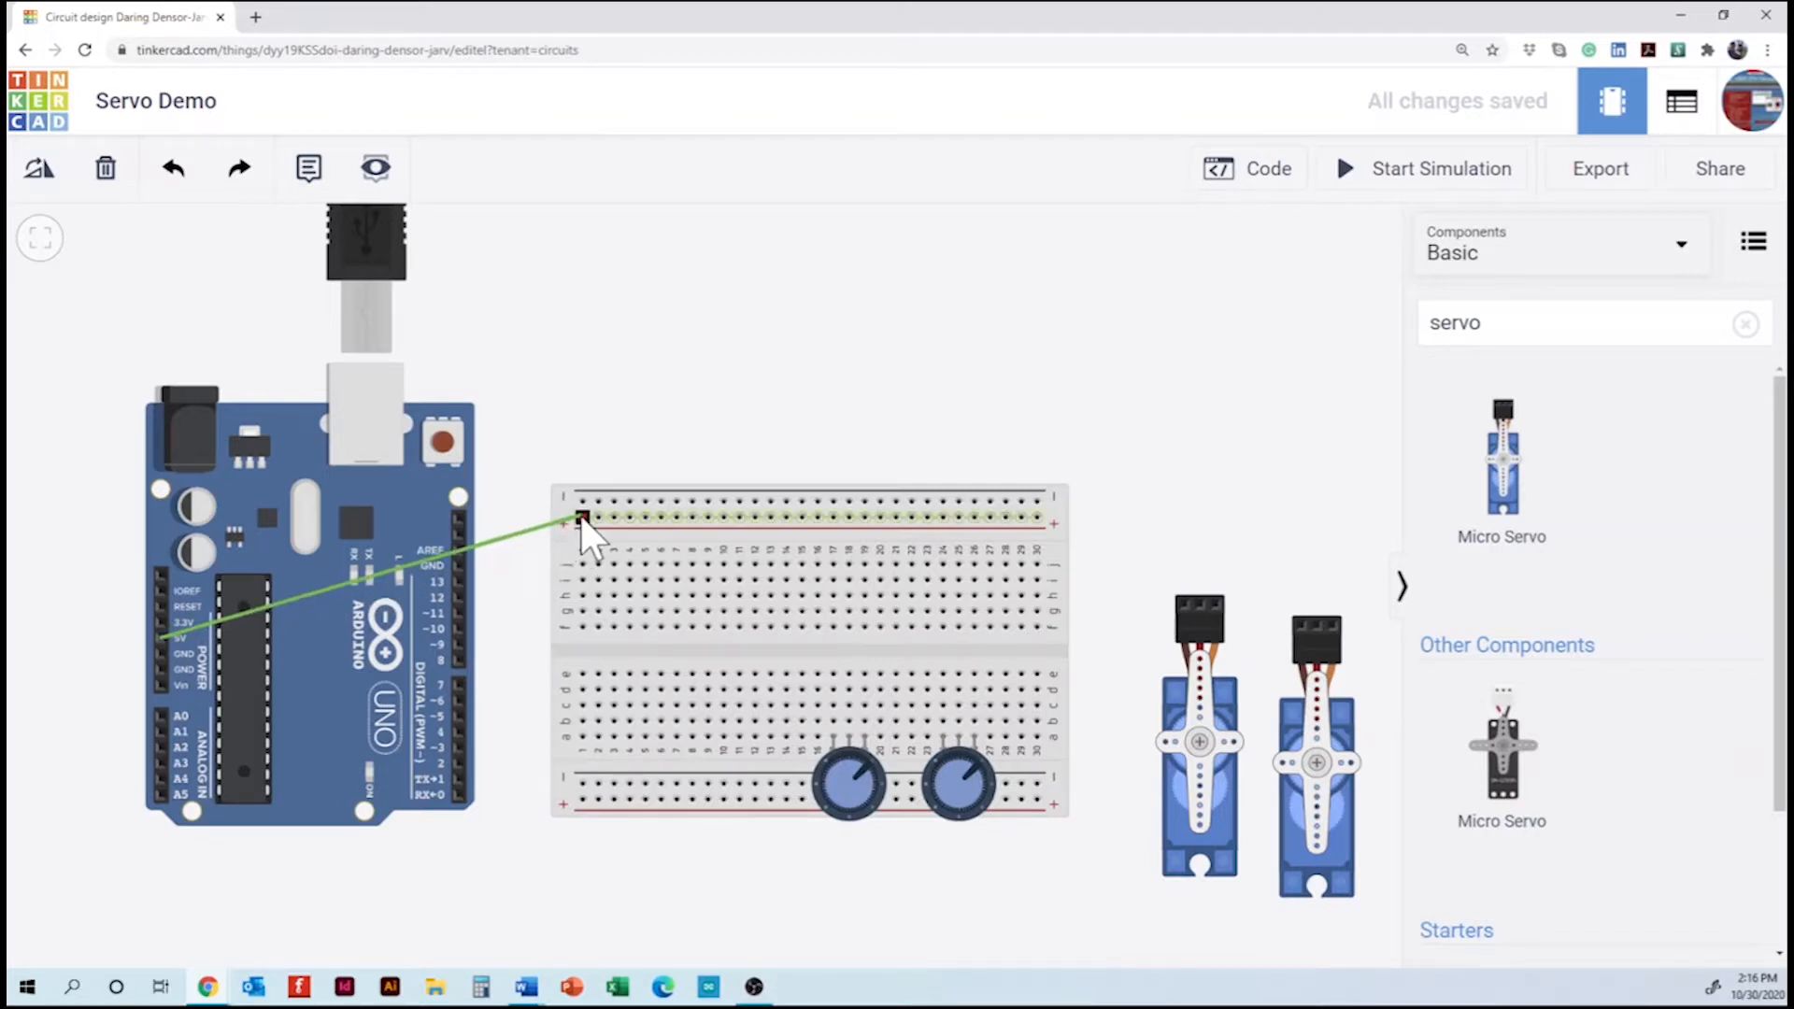
# - Wire Arduino 5V to the top rail in red and GND to the rail in blue
pyautogui.click(577, 518)
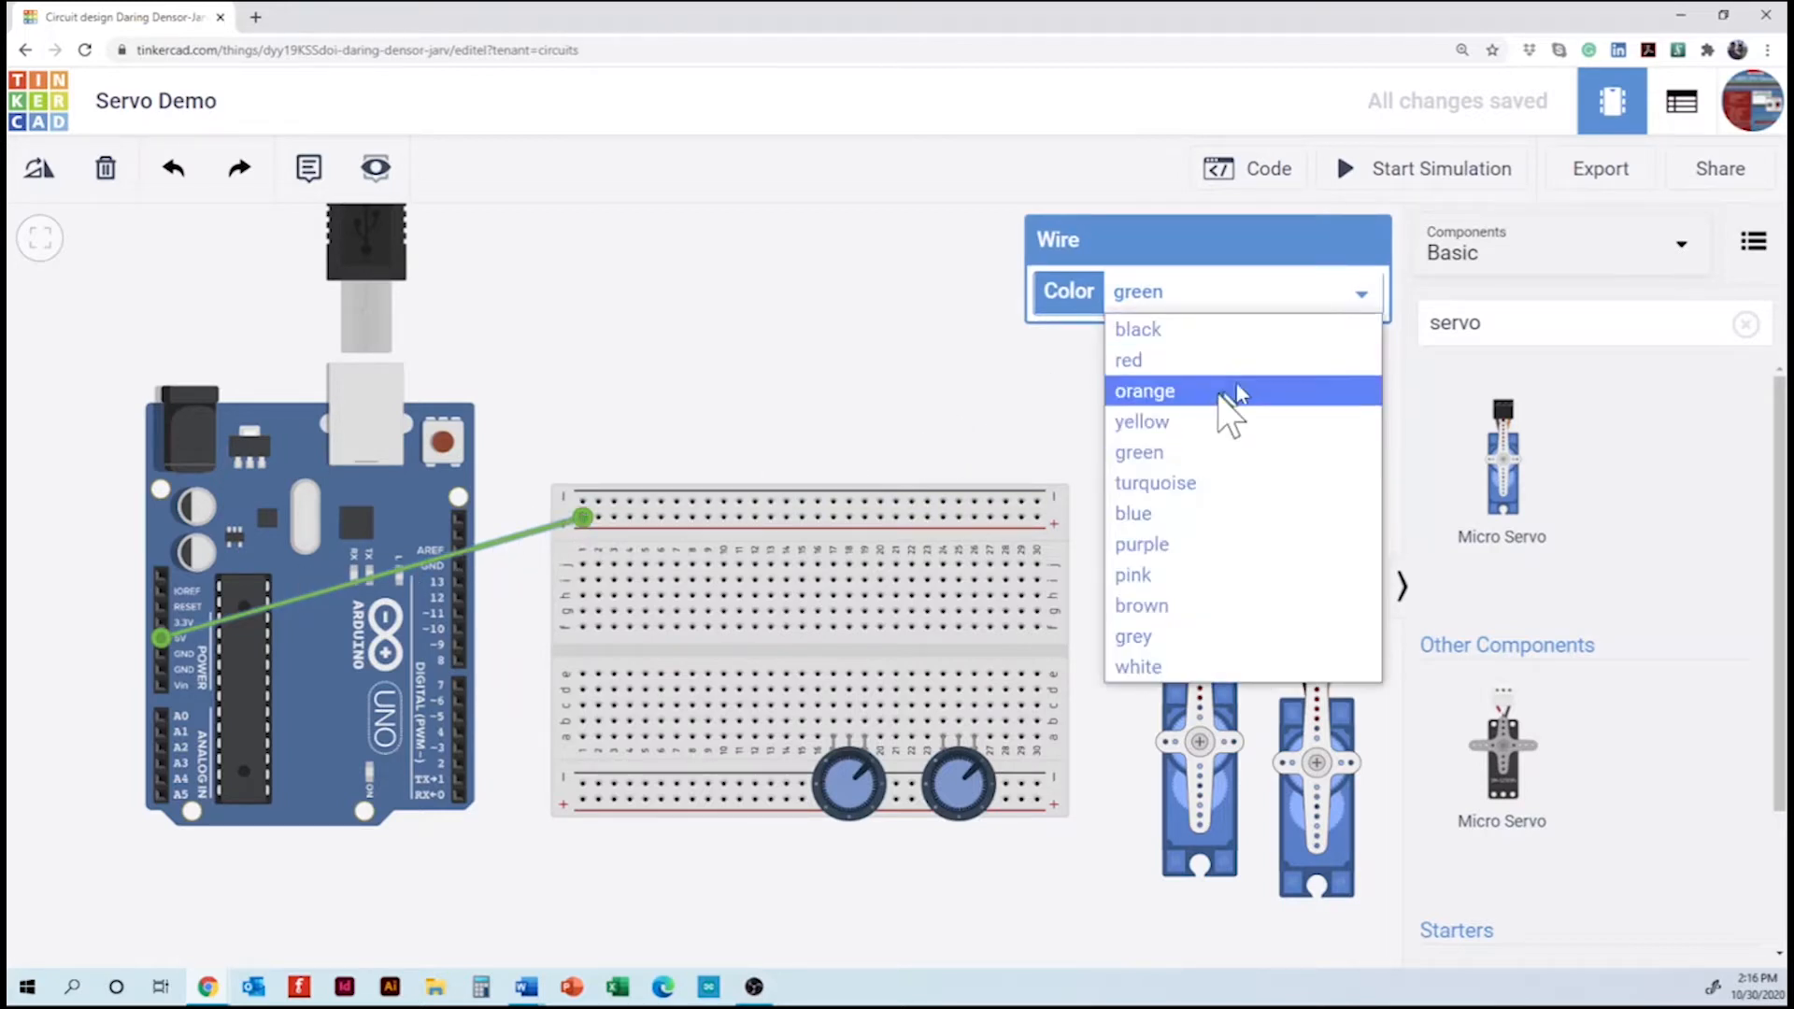
pyautogui.click(1129, 361)
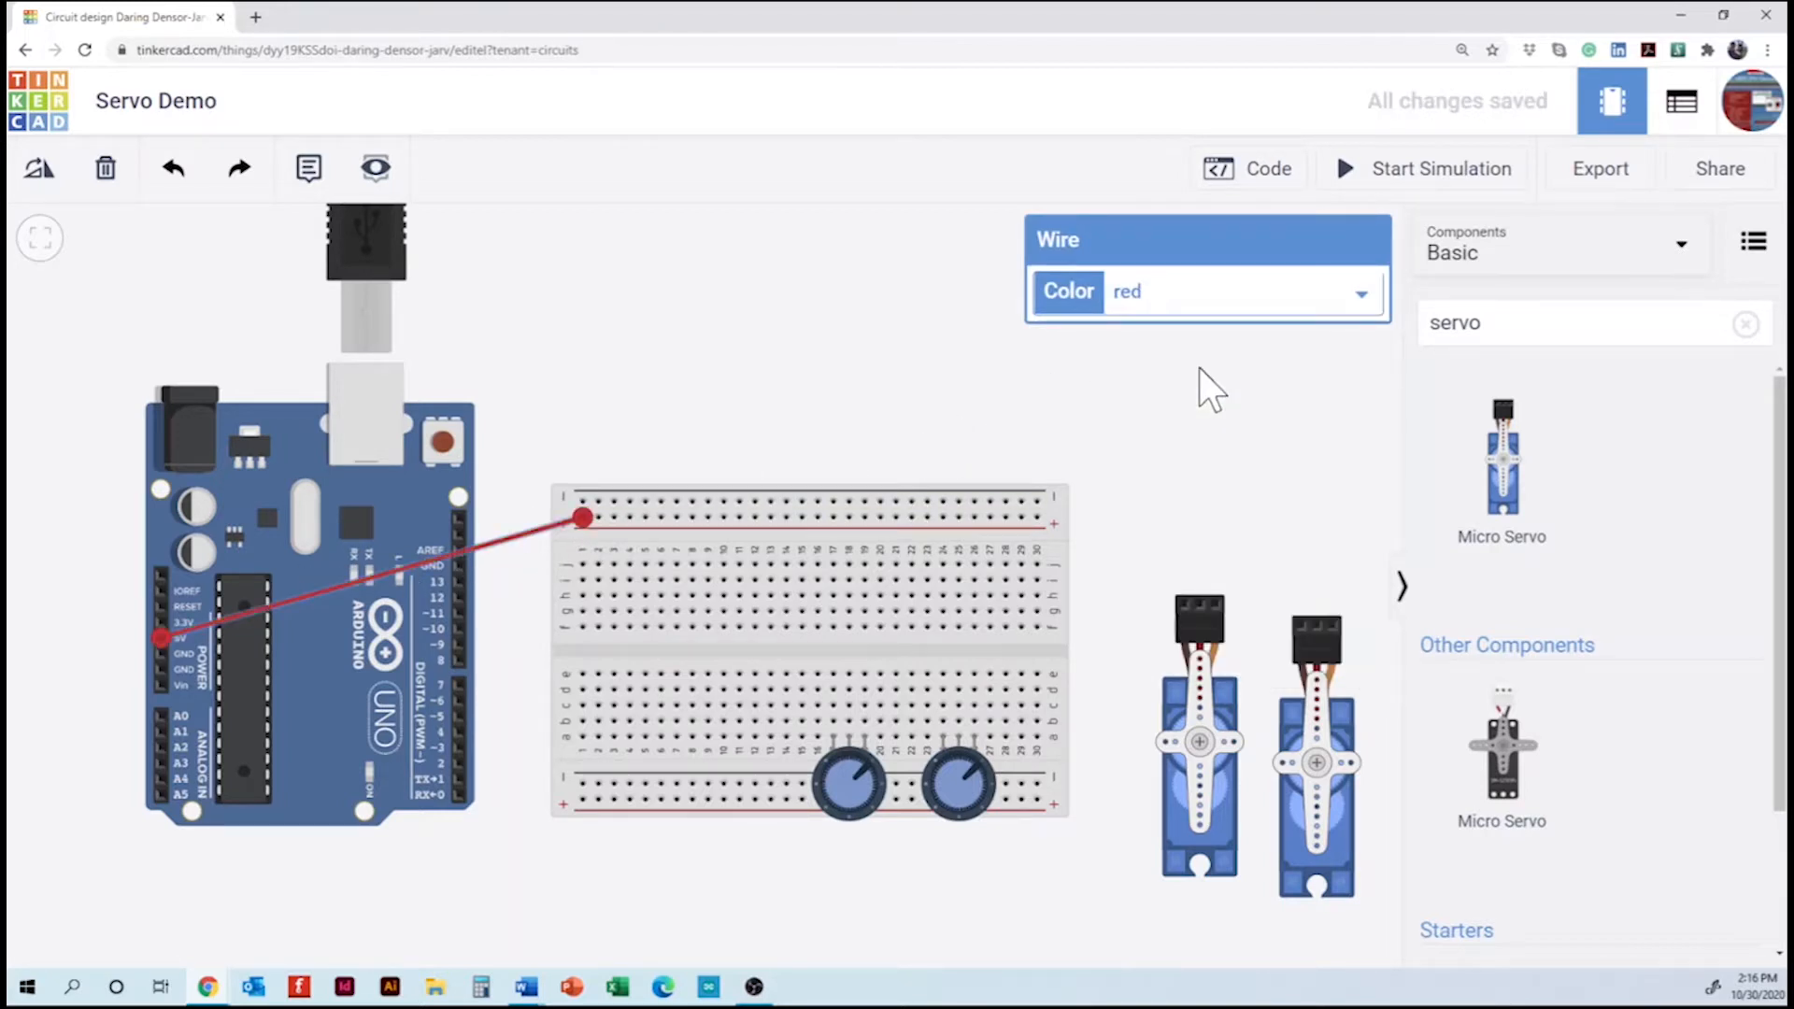
pyautogui.moveTo(749, 464)
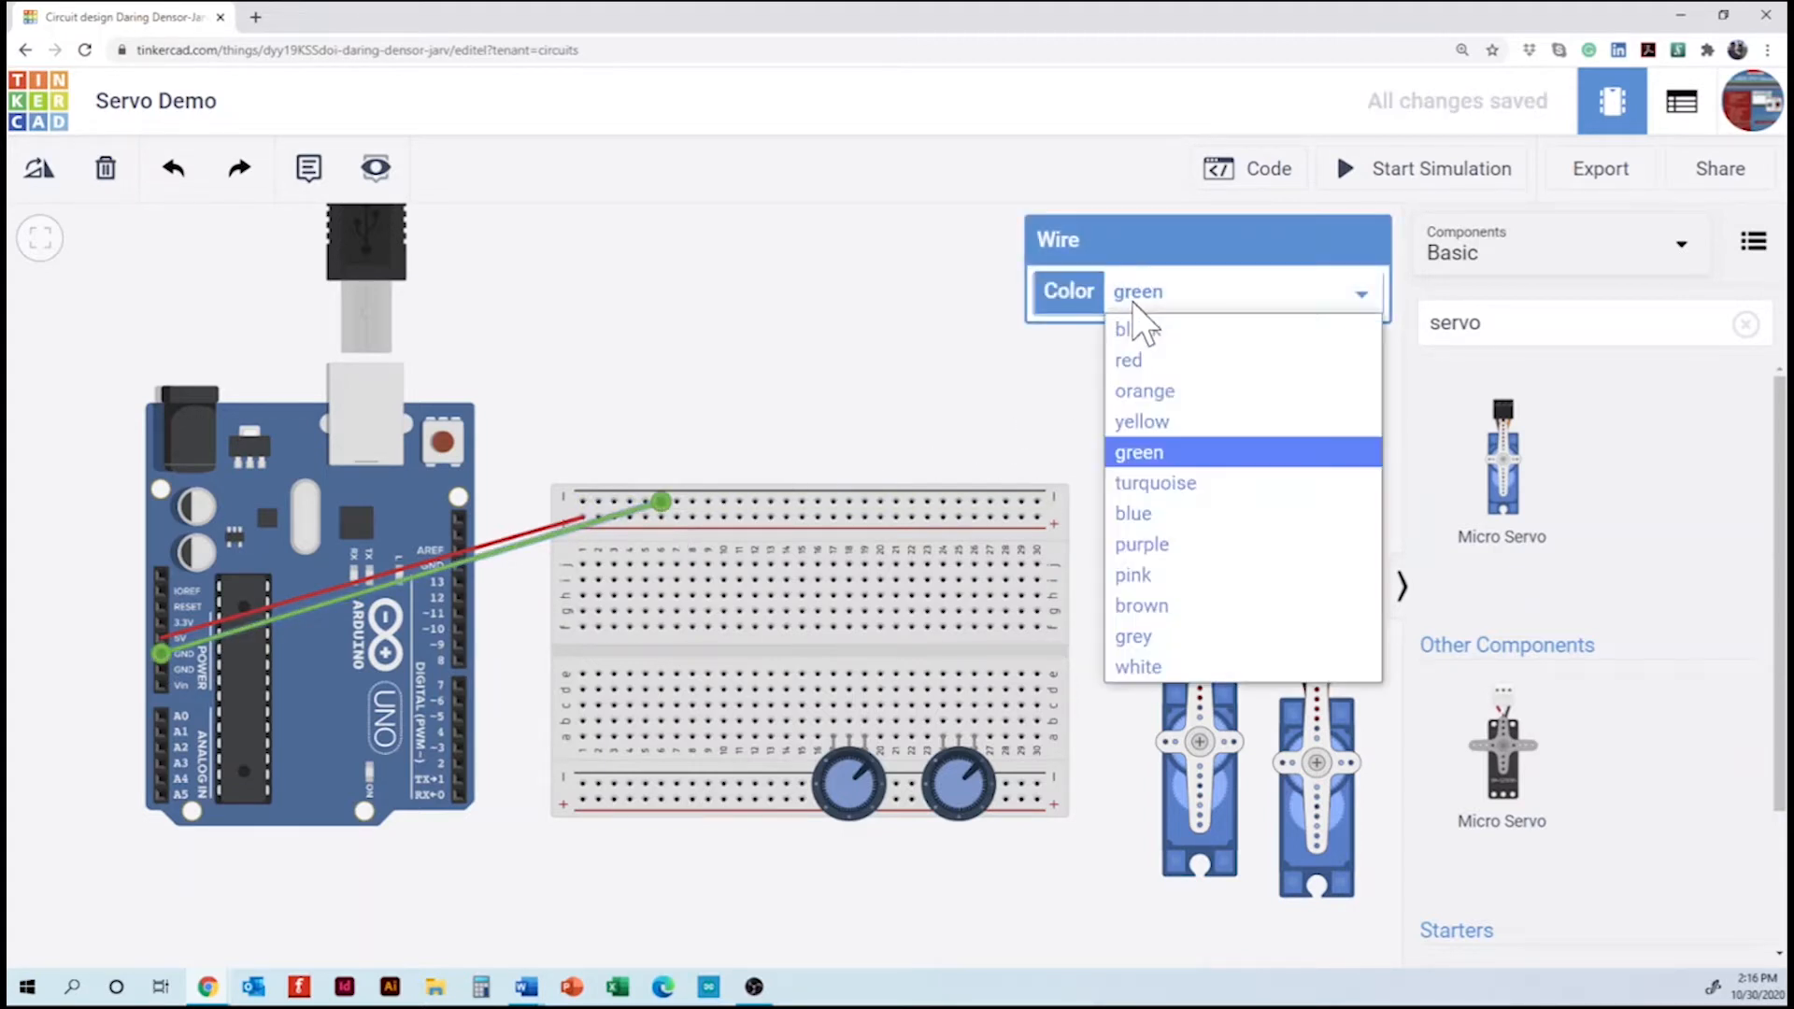
pyautogui.click(1132, 512)
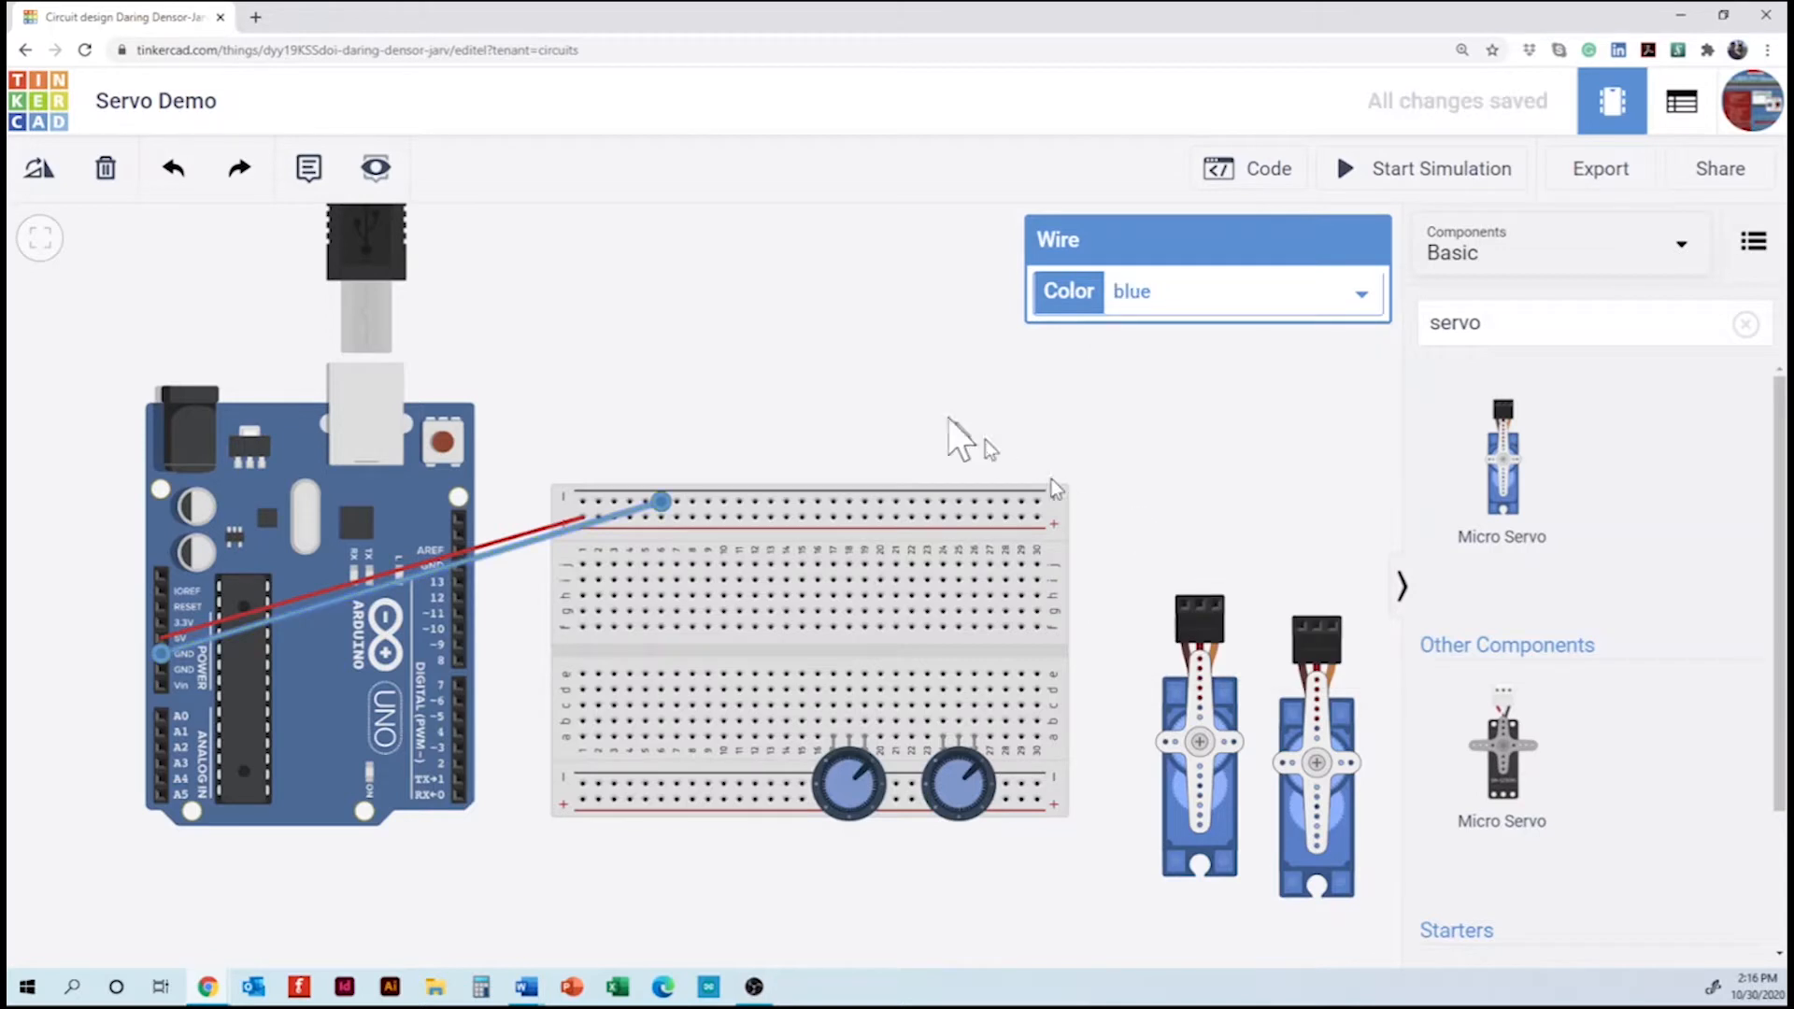
pyautogui.click(927, 400)
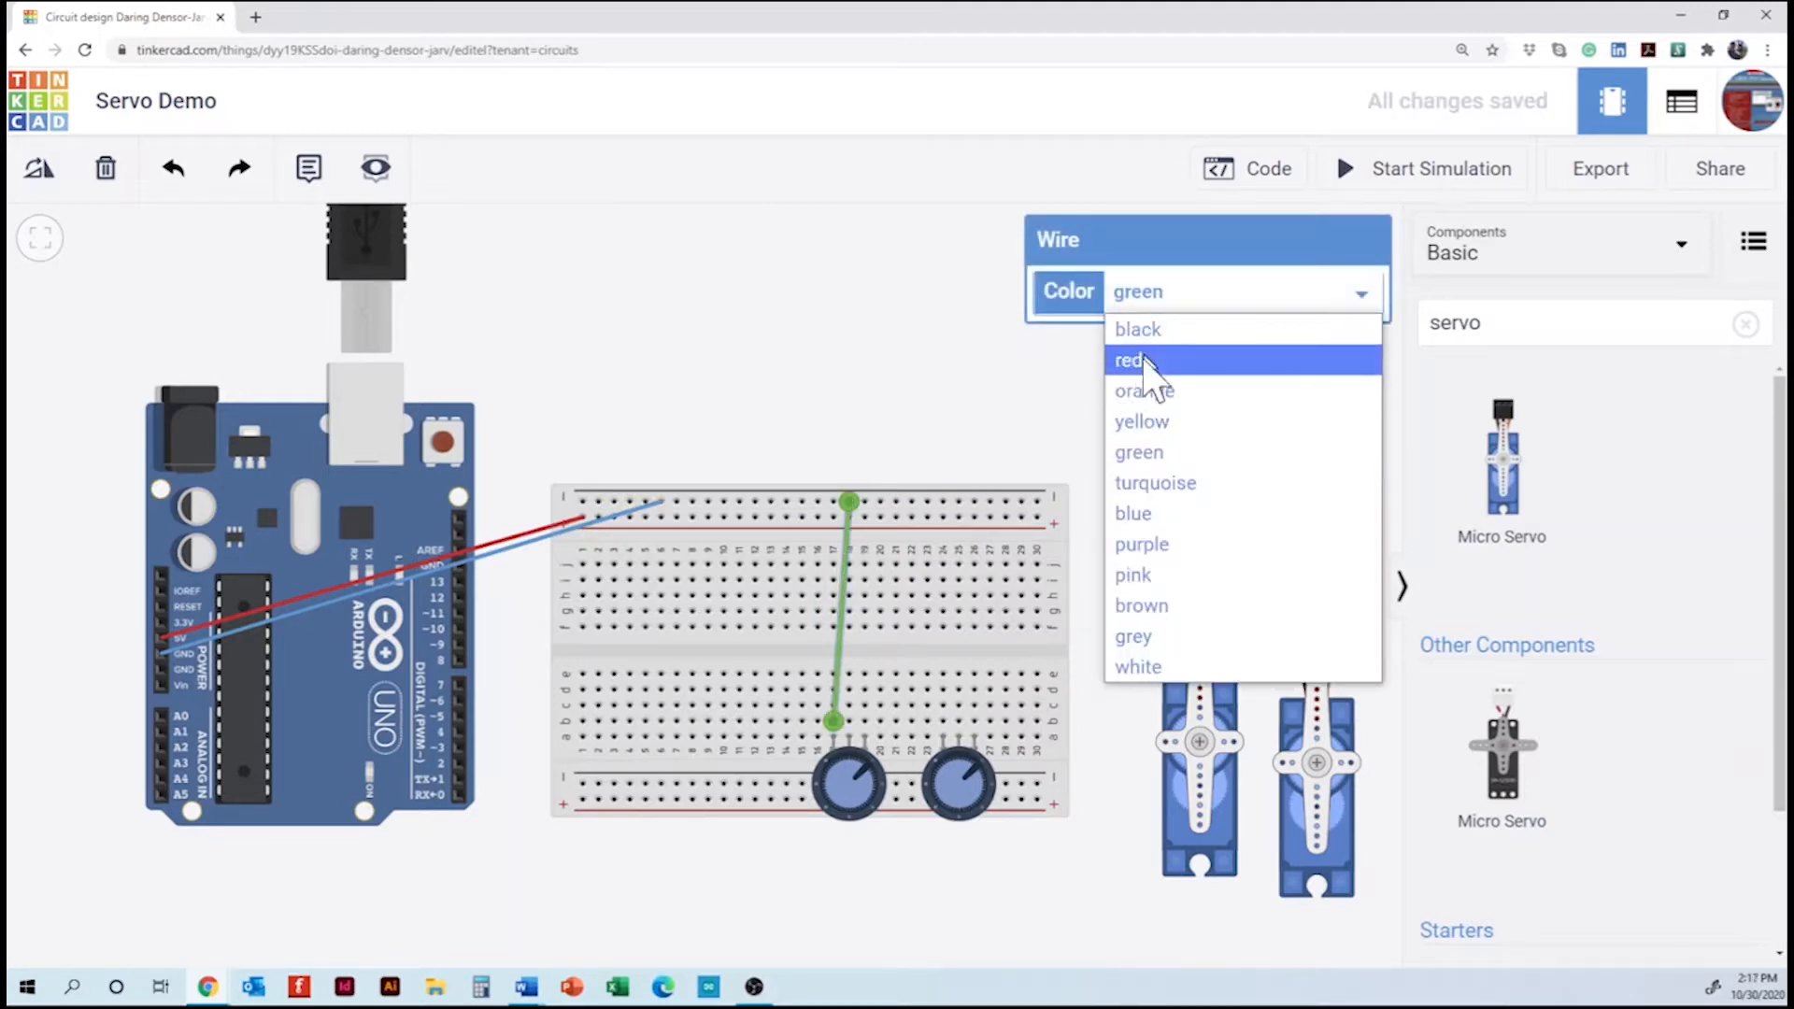
# - Give pot 1 a blue ground wire and a yellow signal wire from its wiper to A0
pyautogui.click(1133, 512)
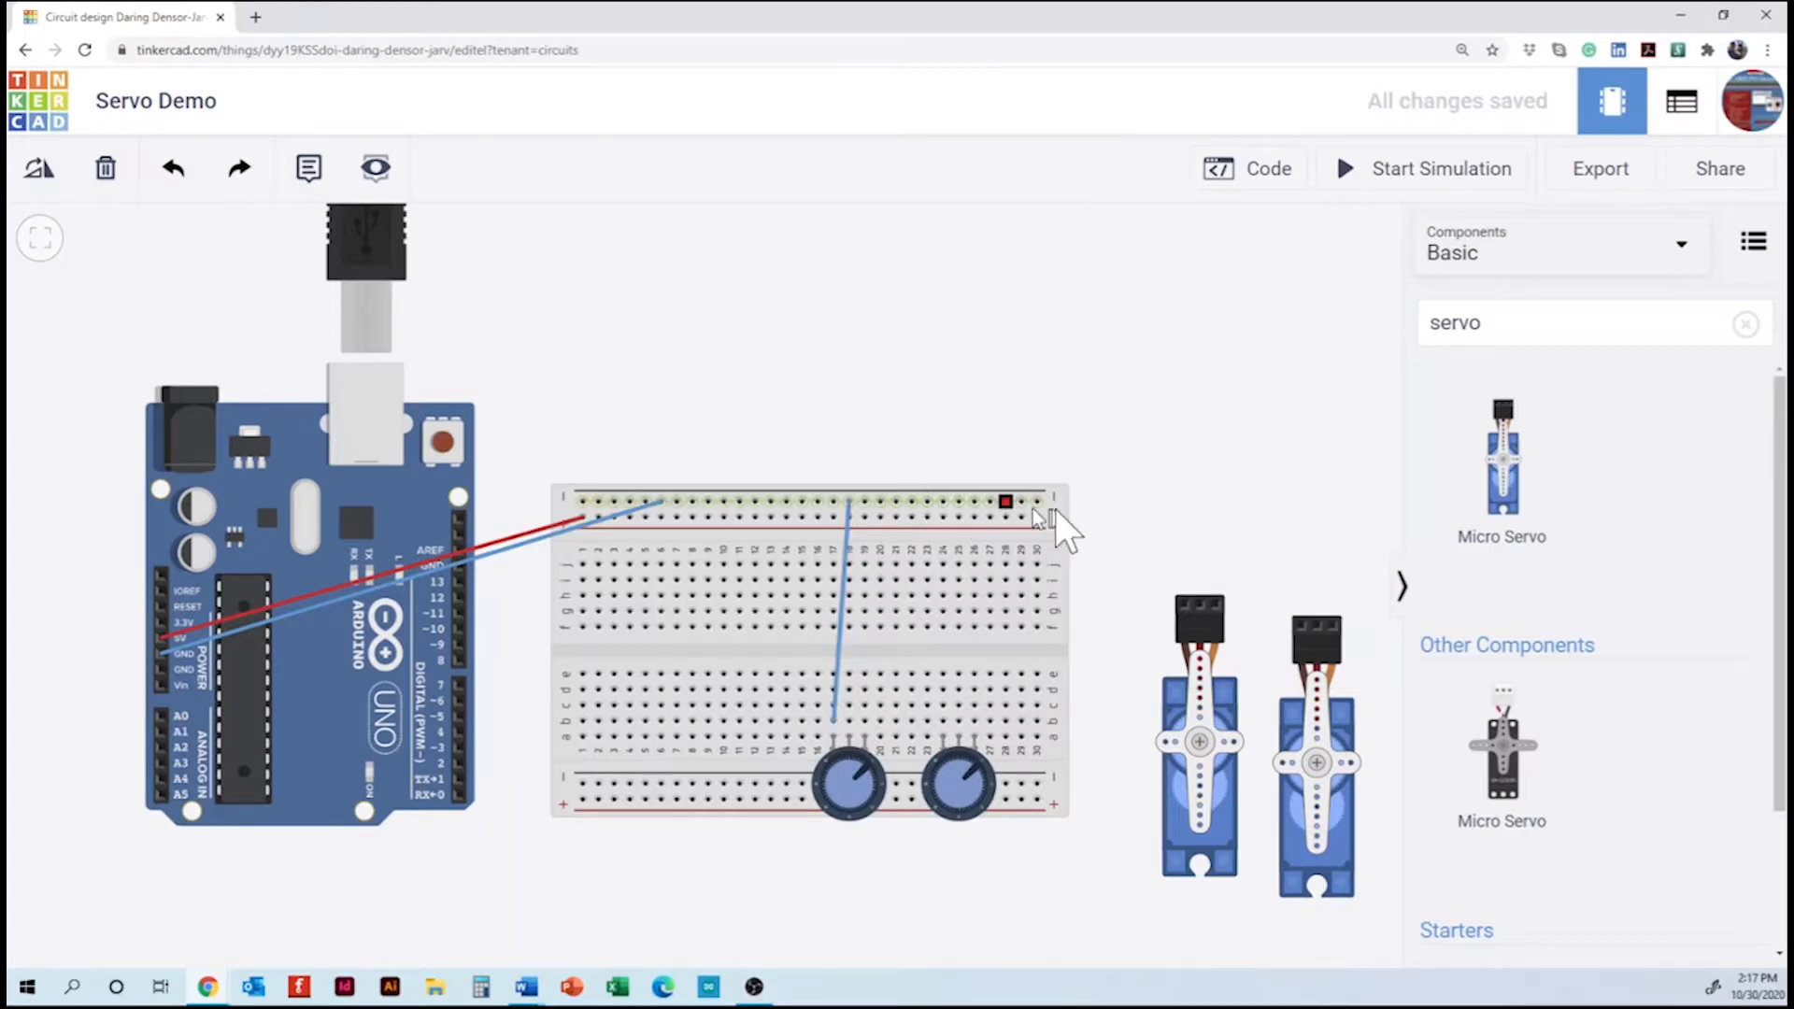
pyautogui.click(847, 783)
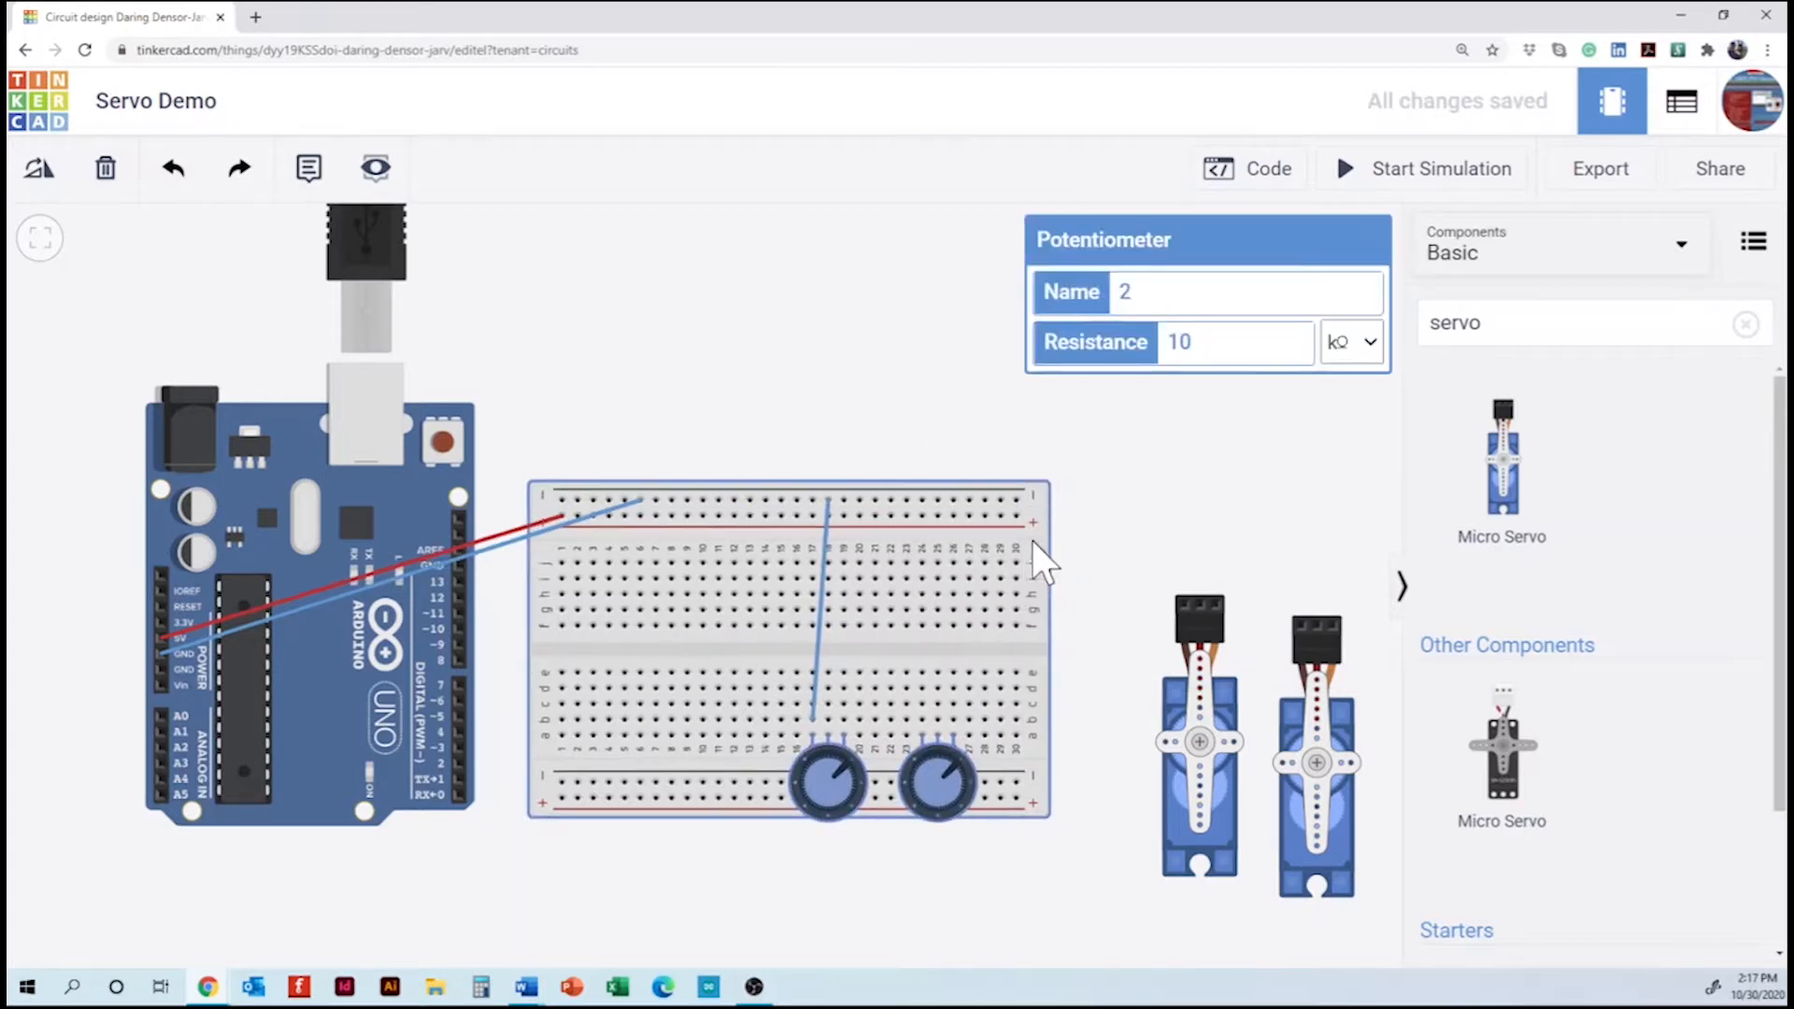
pyautogui.click(978, 572)
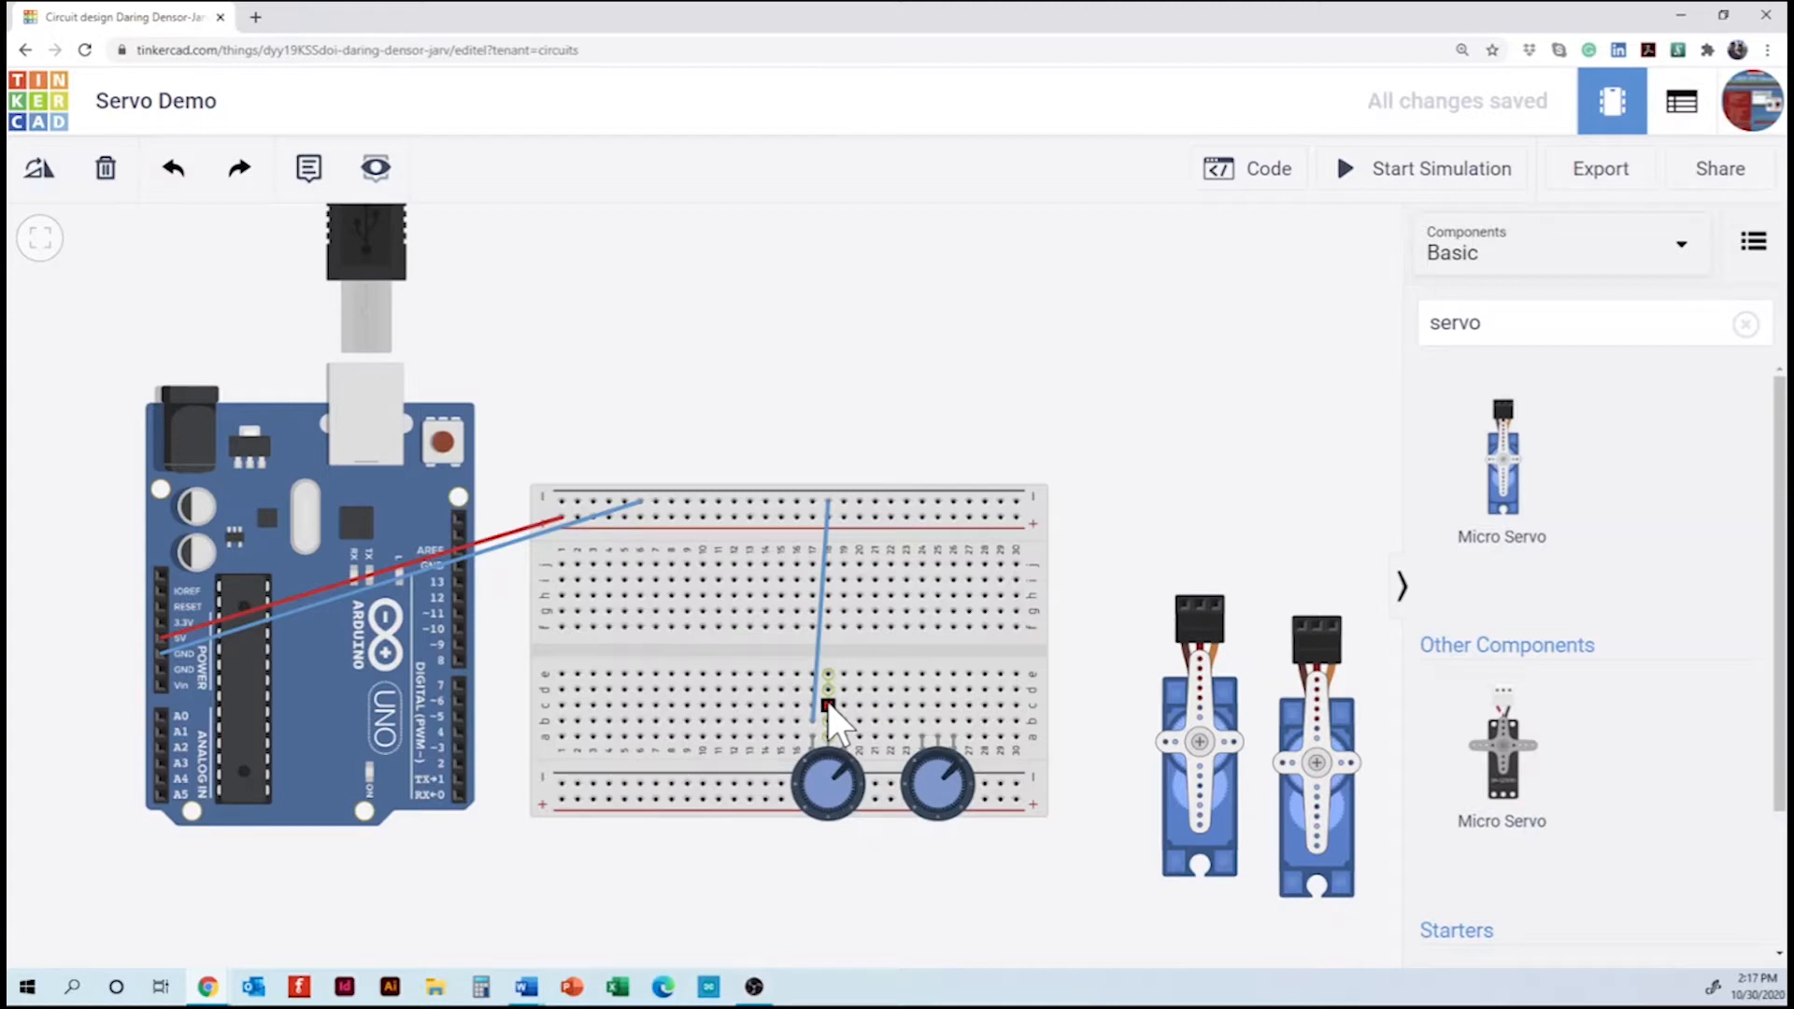
pyautogui.moveTo(830, 711); pyautogui.dragTo(183, 732)
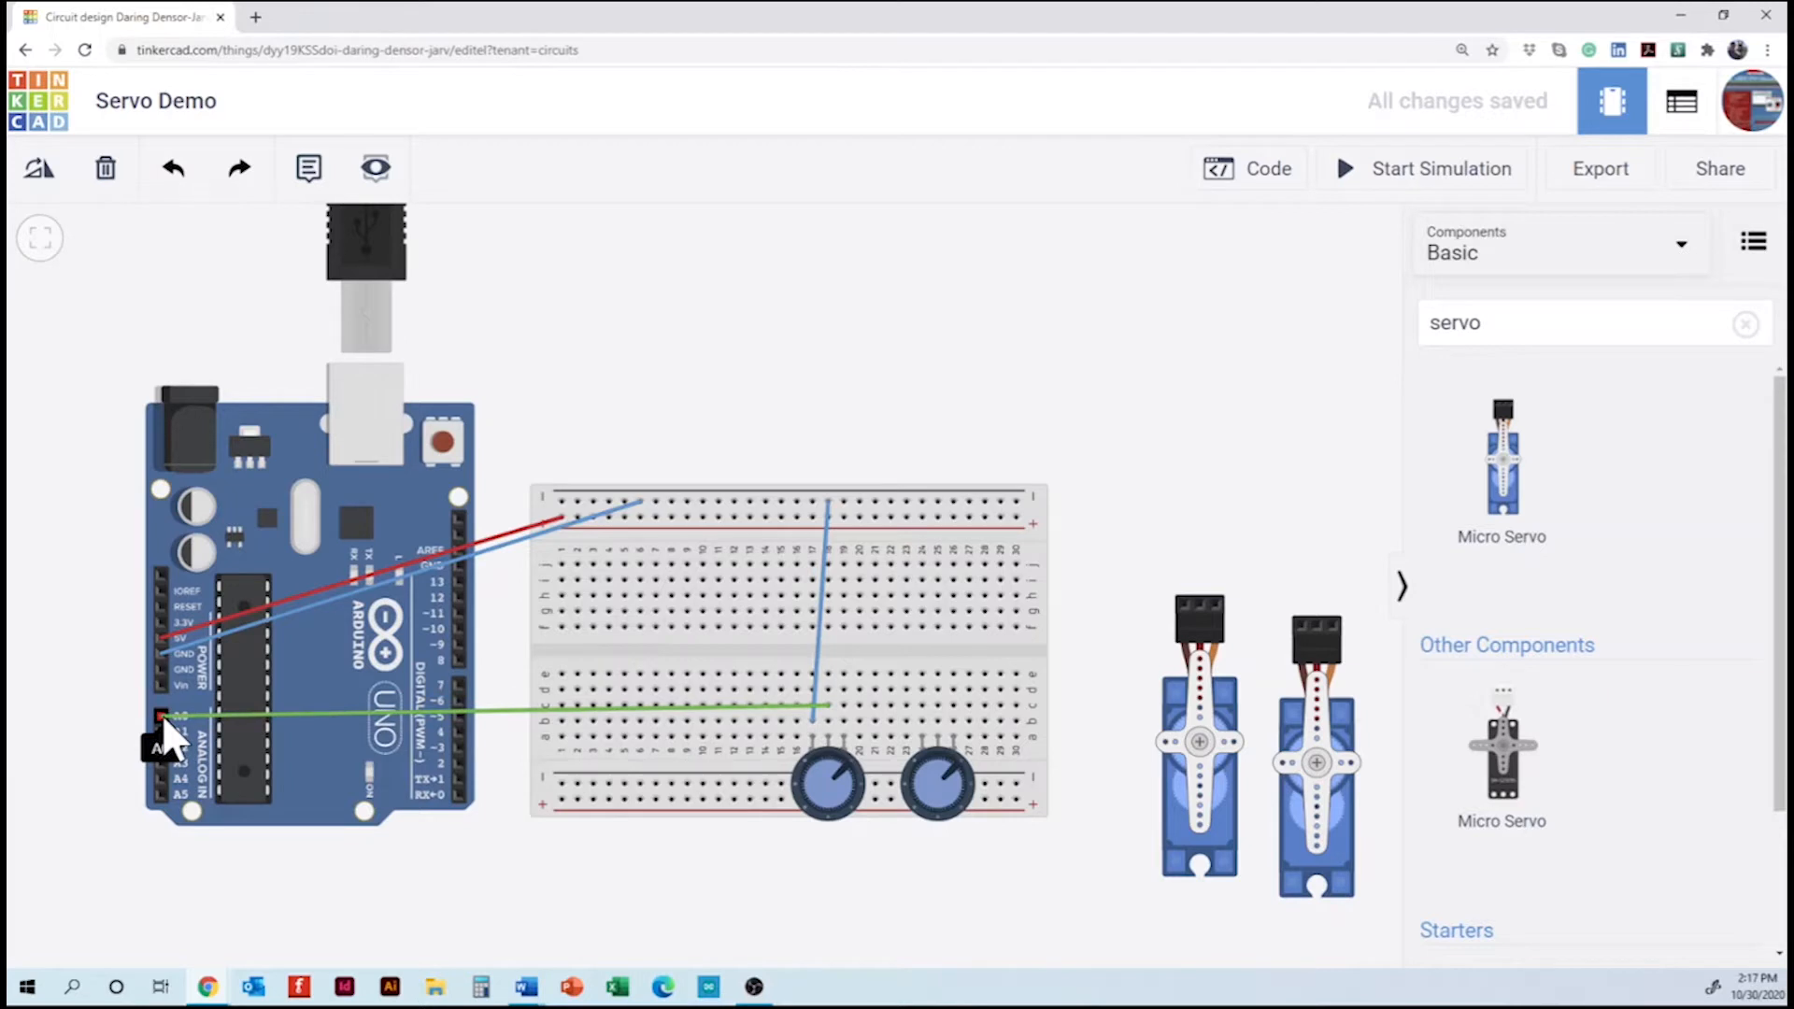
pyautogui.click(675, 707)
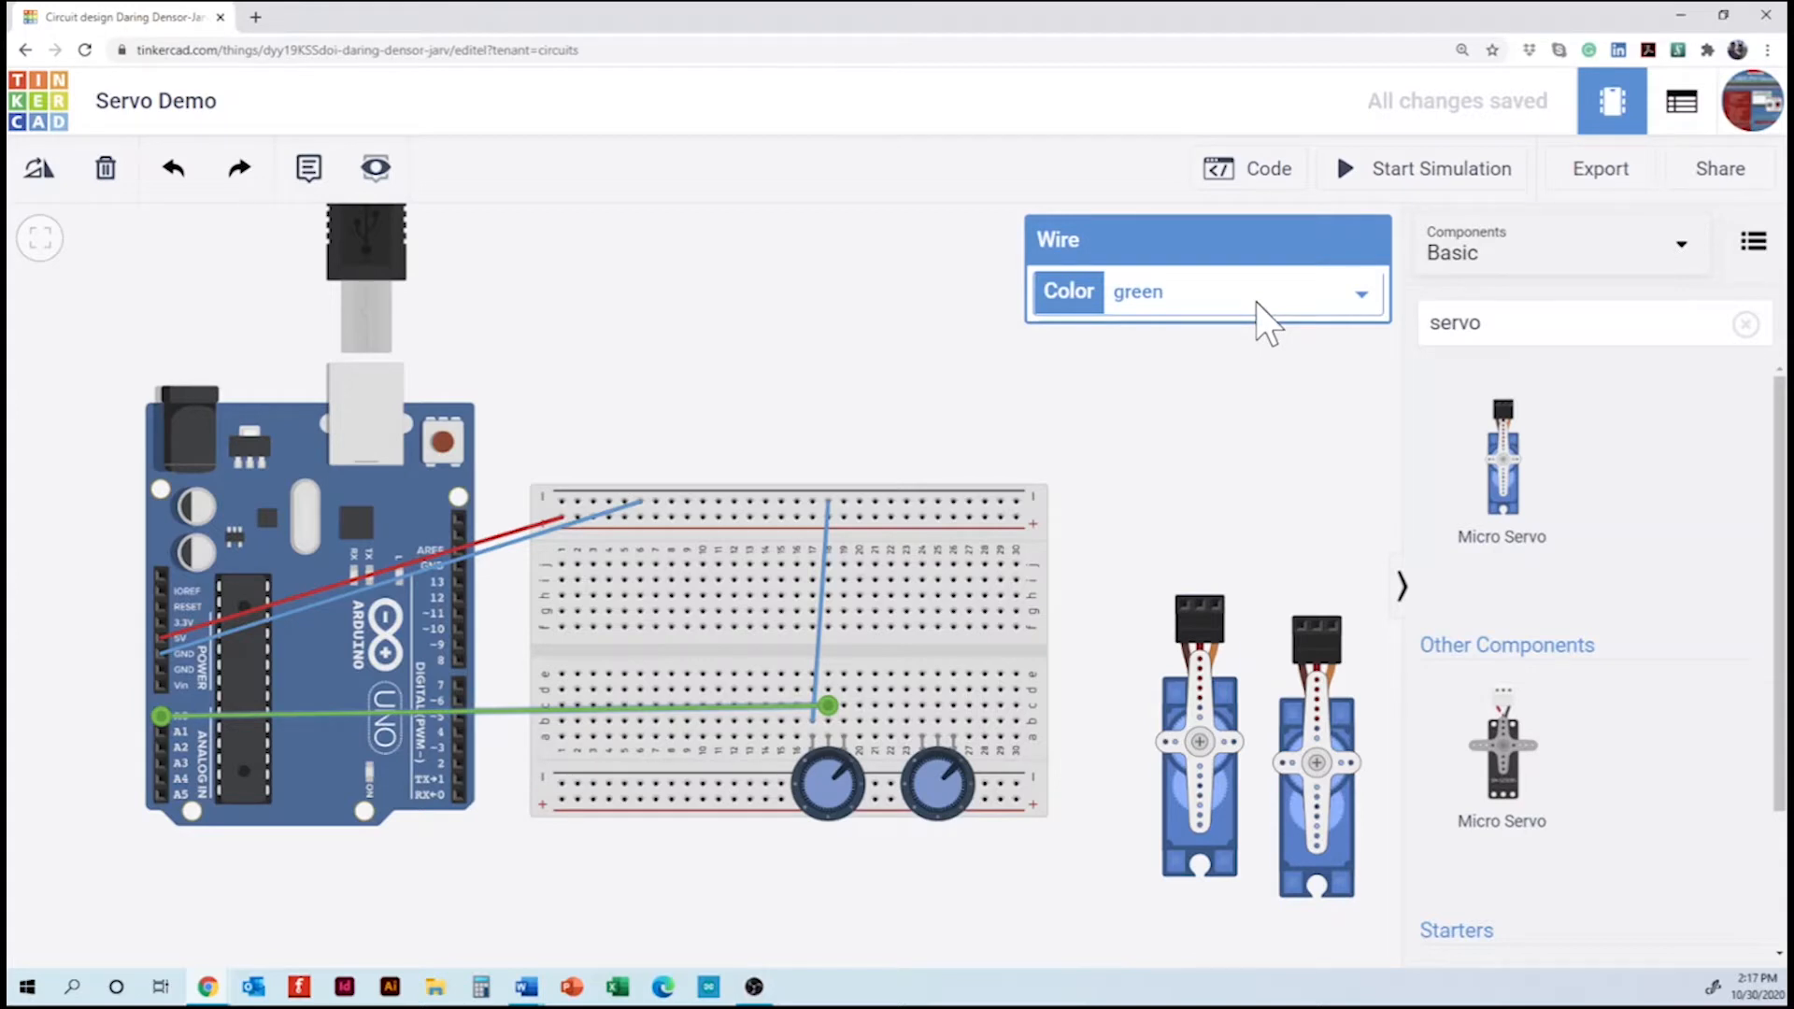
pyautogui.click(1359, 292)
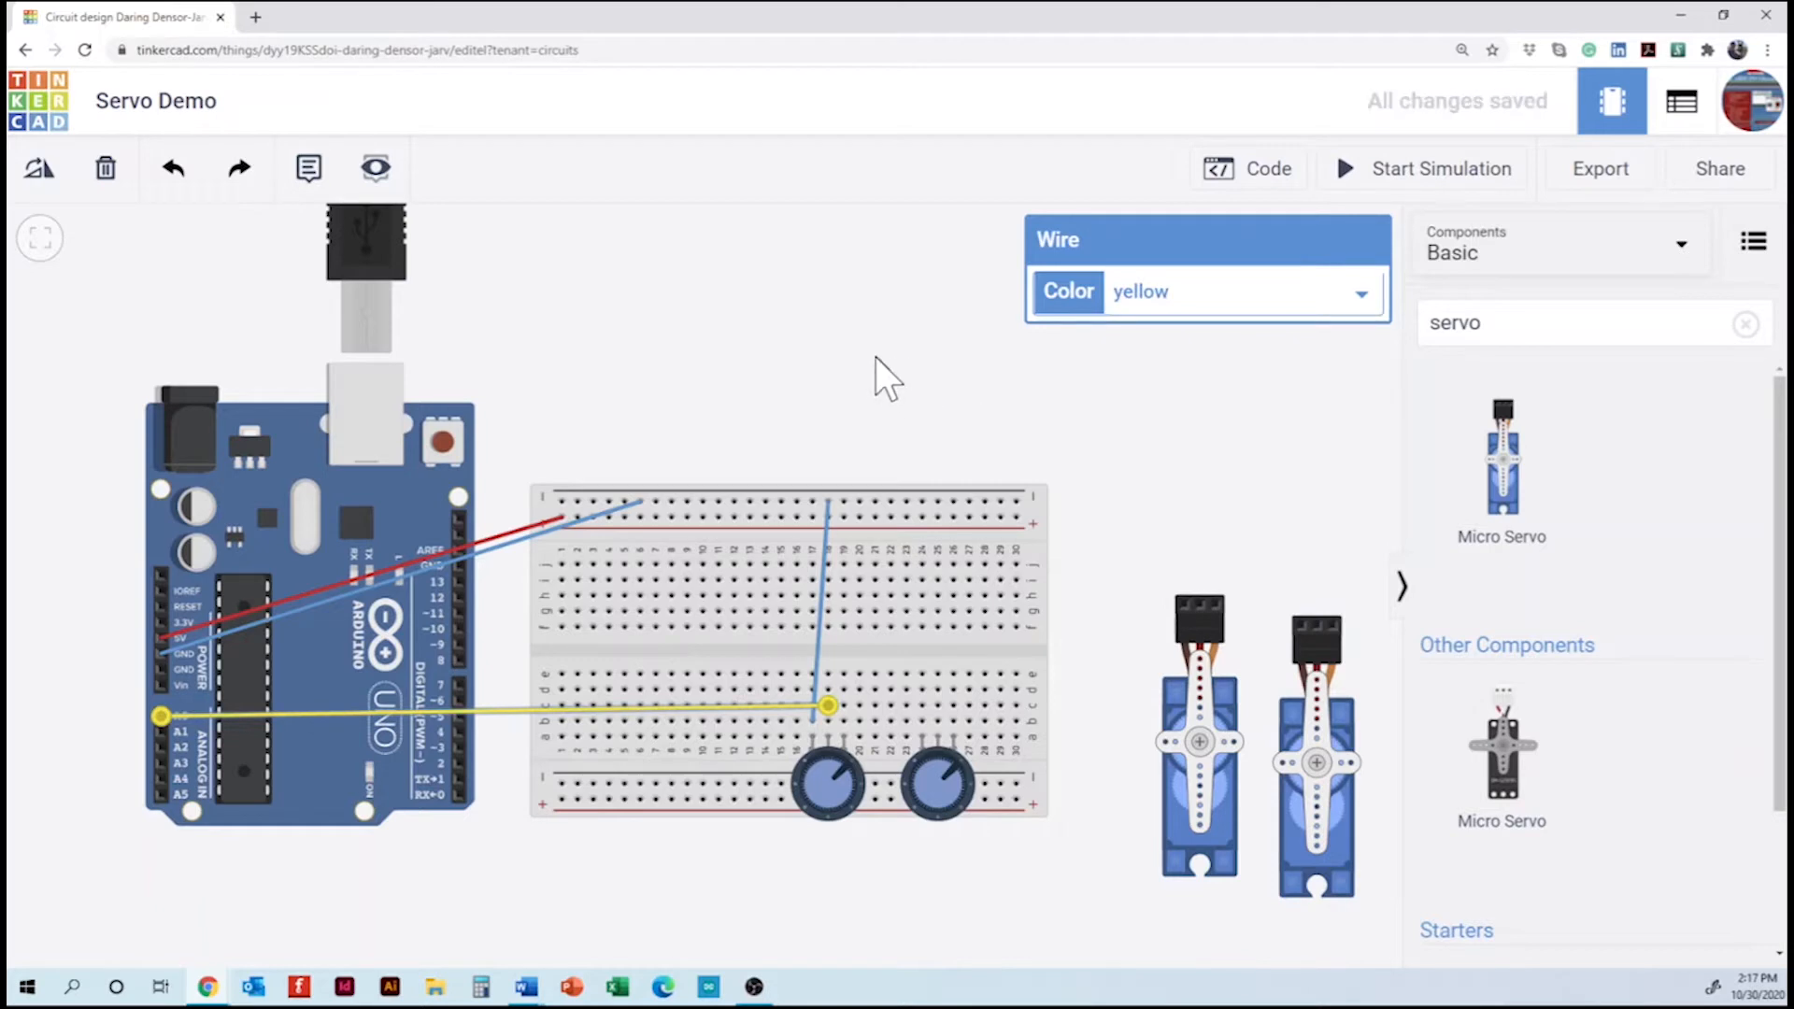
pyautogui.click(886, 378)
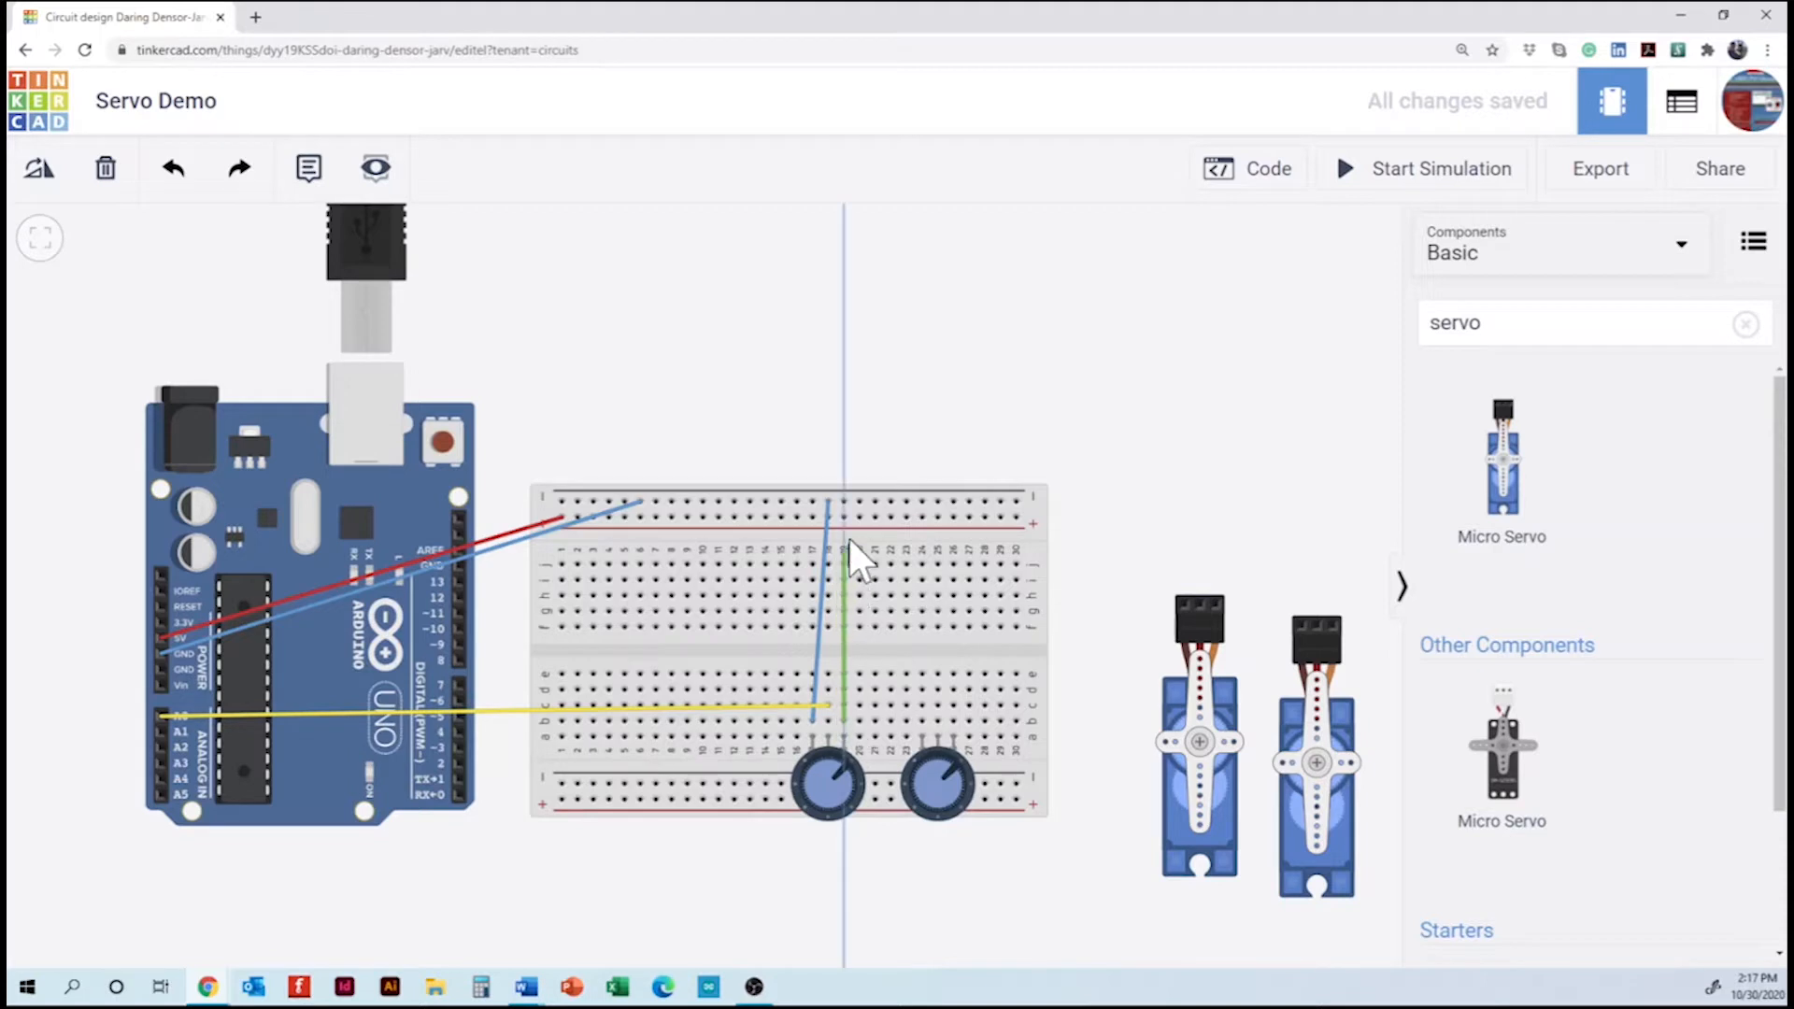
# - Add a red power wire to pot 1 and a blue ground wire to pot 2
pyautogui.click(860, 517)
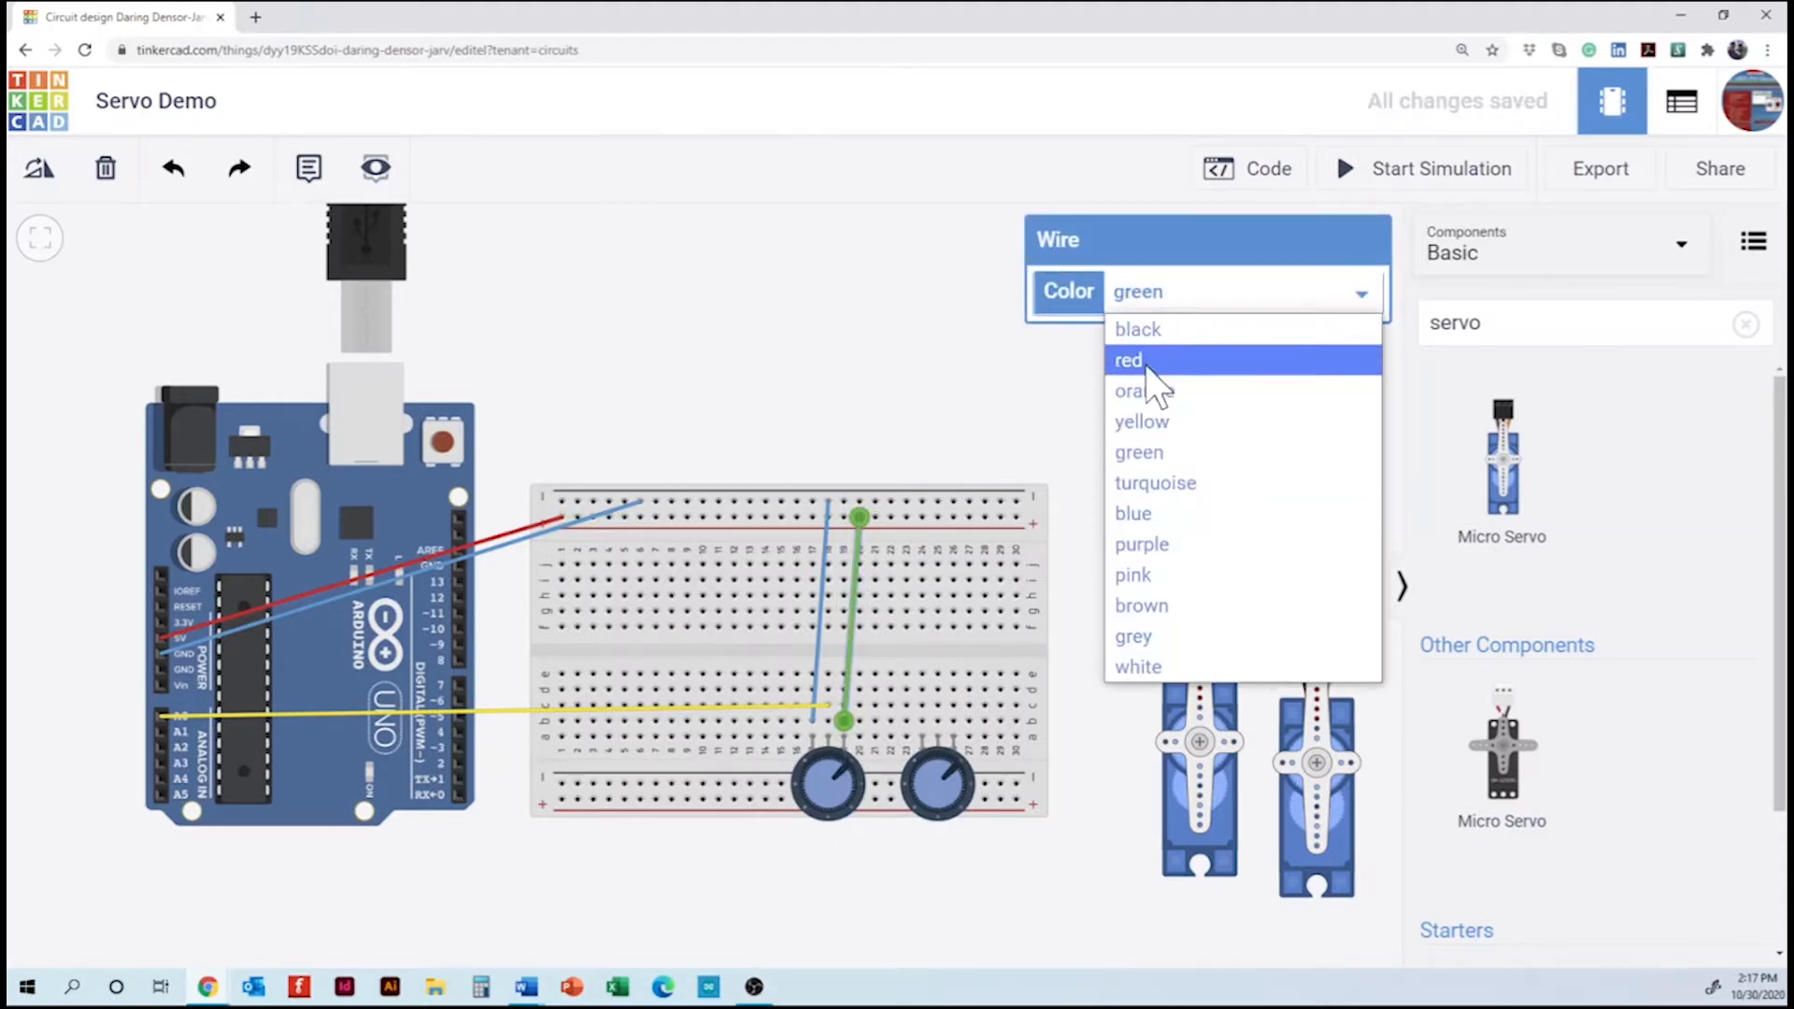
pyautogui.click(1129, 361)
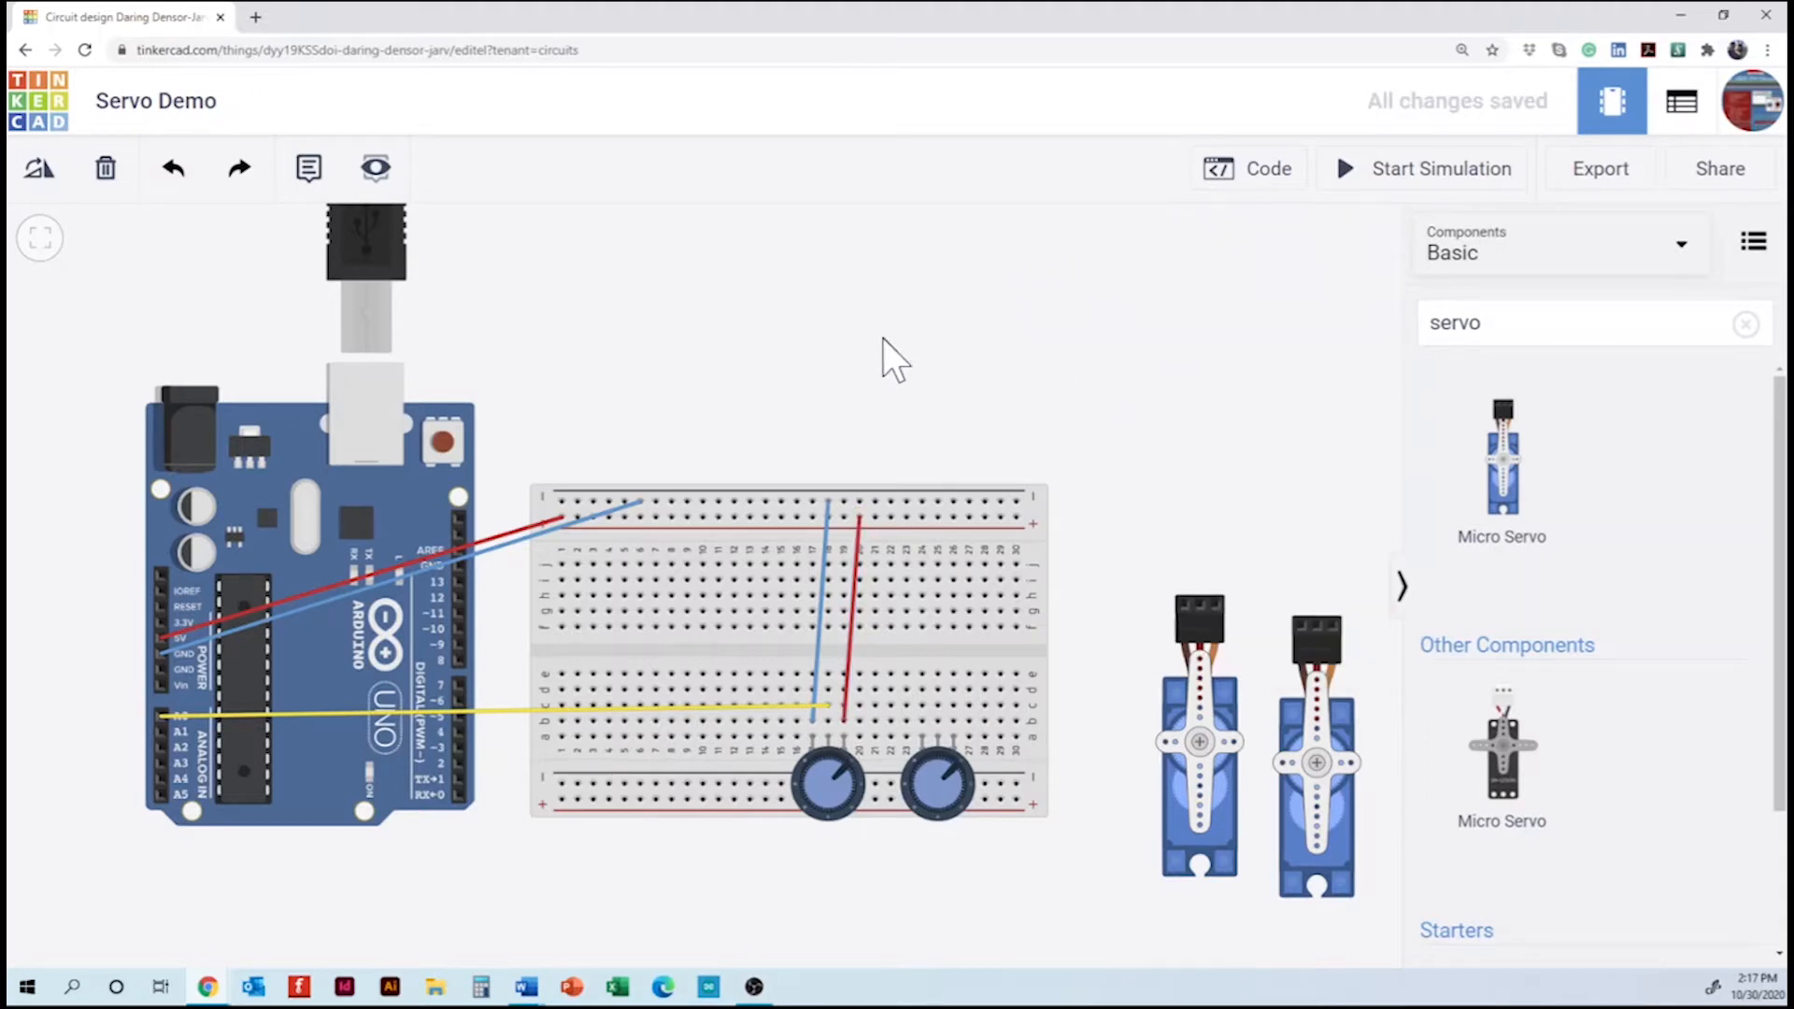
pyautogui.moveTo(981, 538)
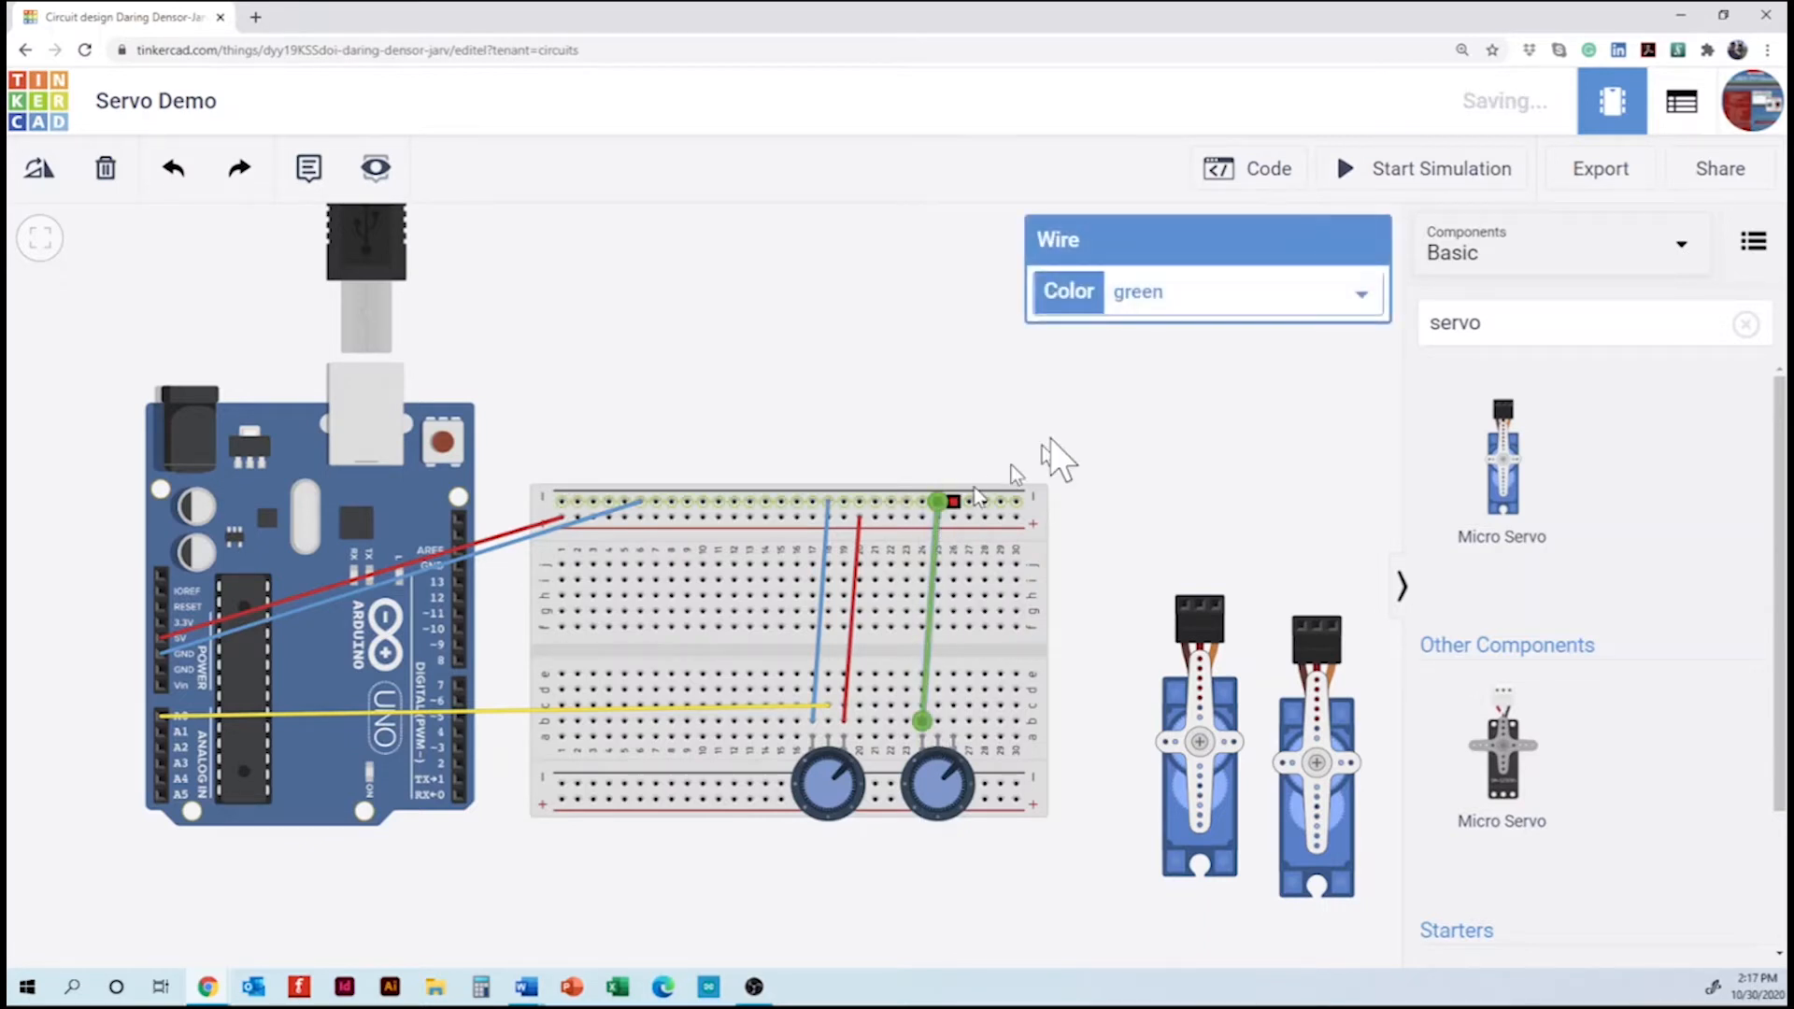
pyautogui.click(1241, 291)
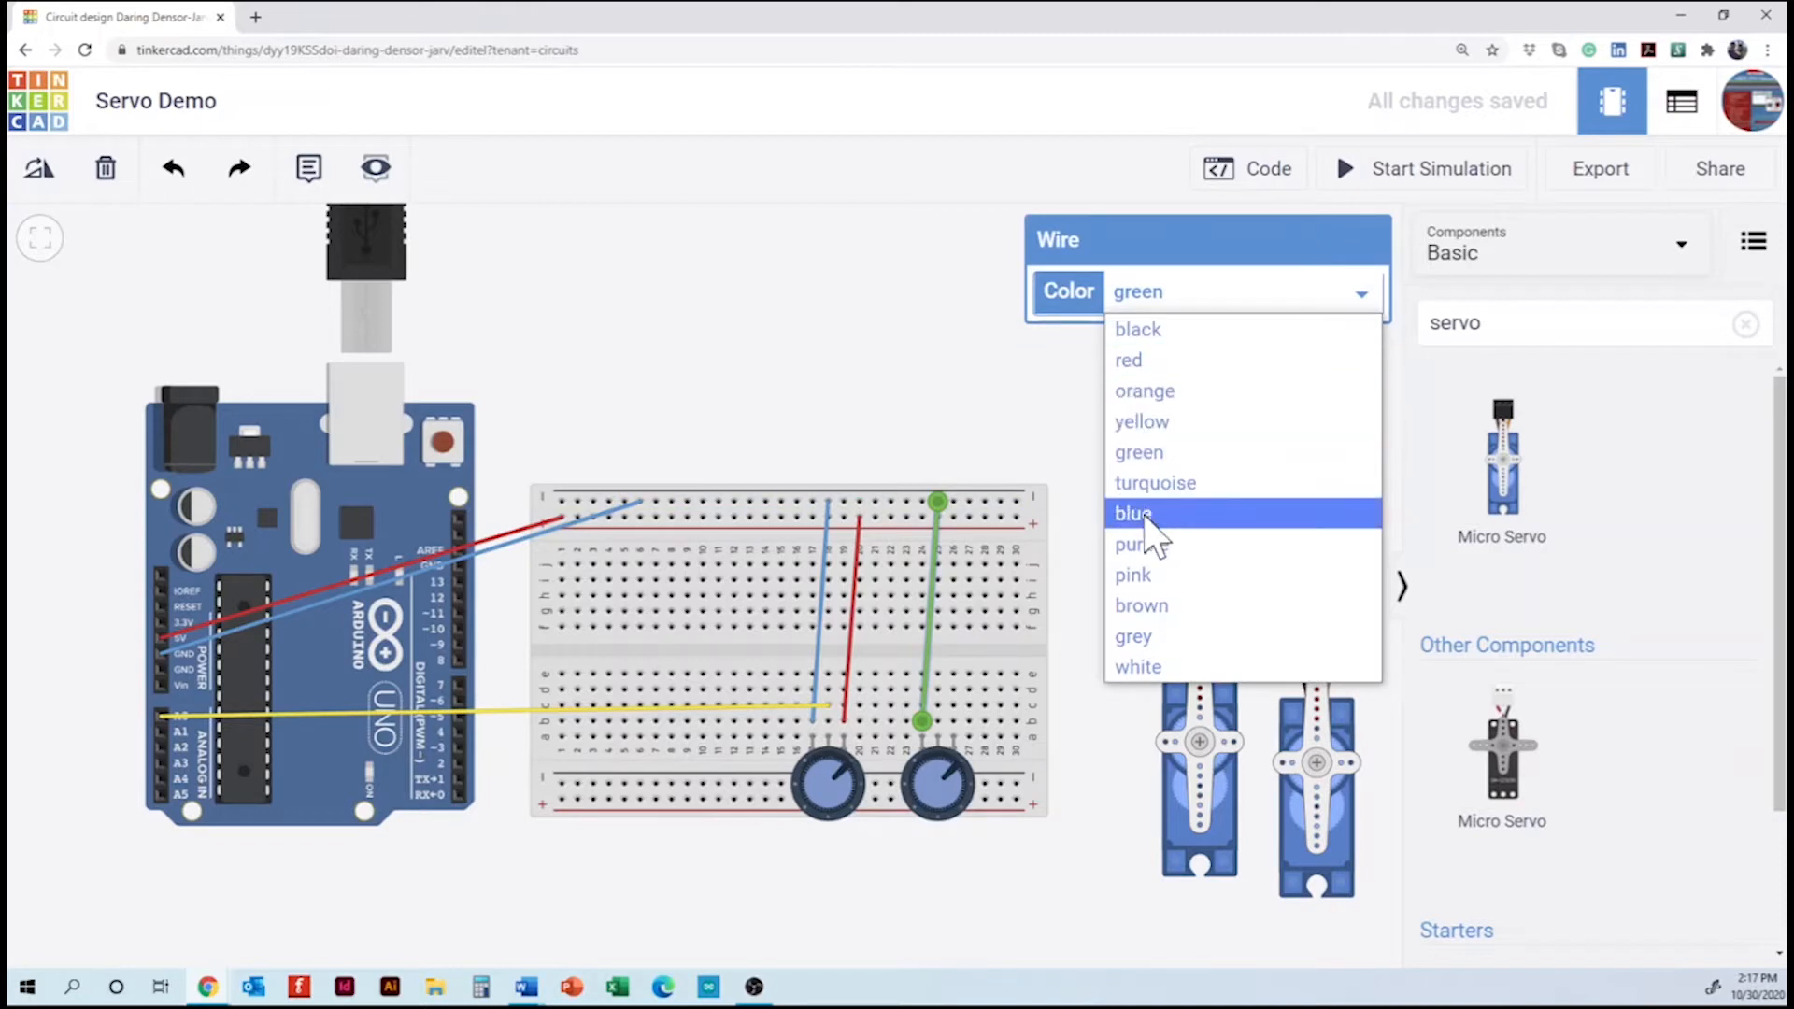
pyautogui.click(1133, 512)
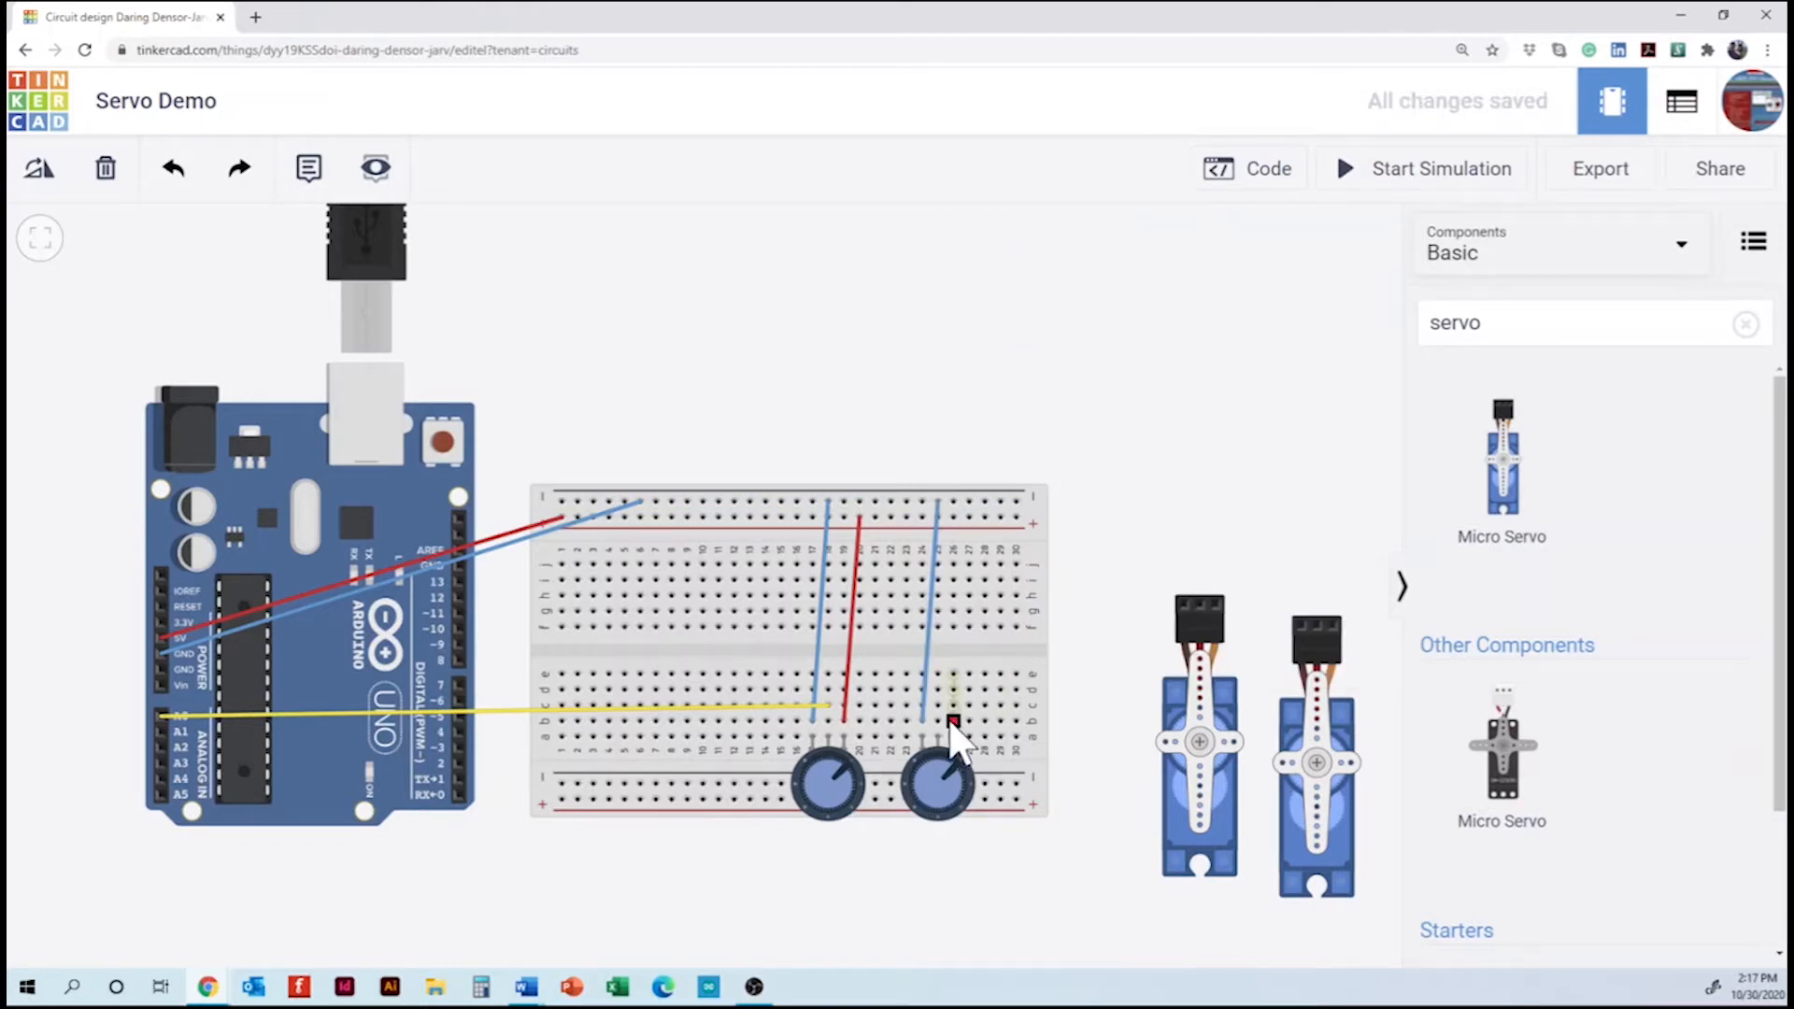
# - Wire pot 2 to the power rail and run an orange signal wire from its wiper to A1
pyautogui.moveTo(955, 721); pyautogui.dragTo(966, 521)
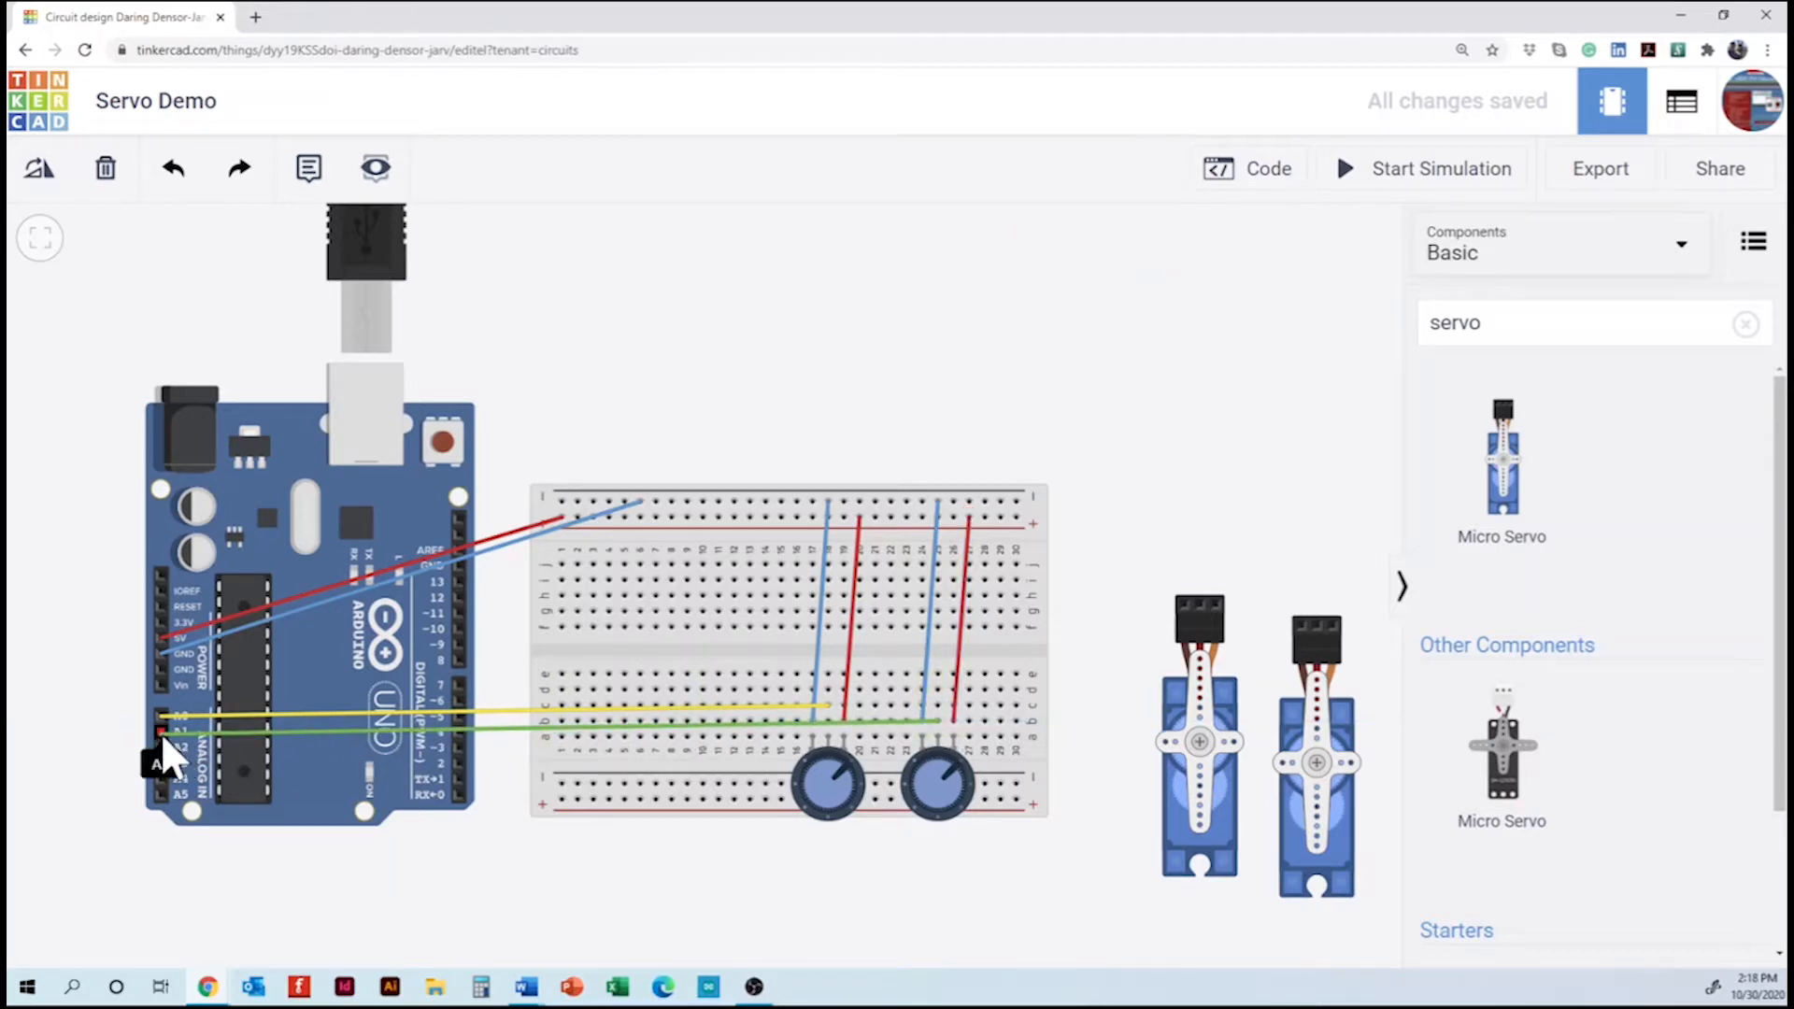
pyautogui.click(161, 721)
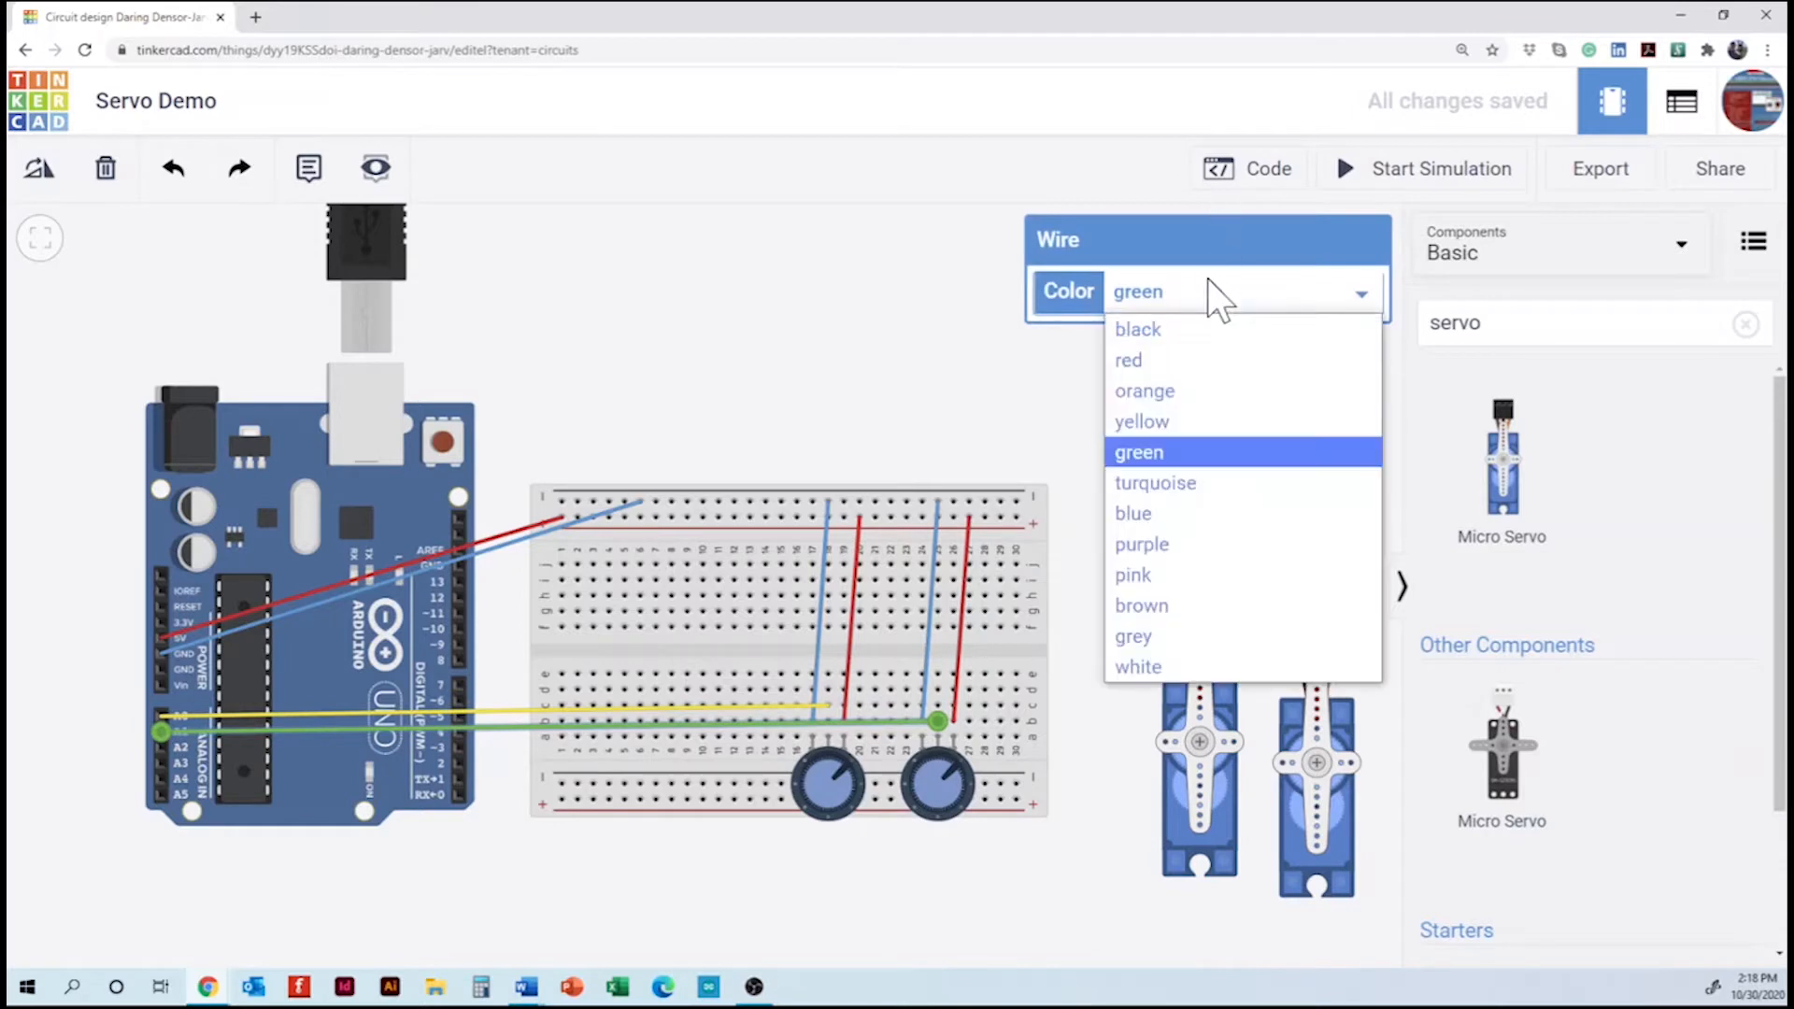
pyautogui.click(1144, 391)
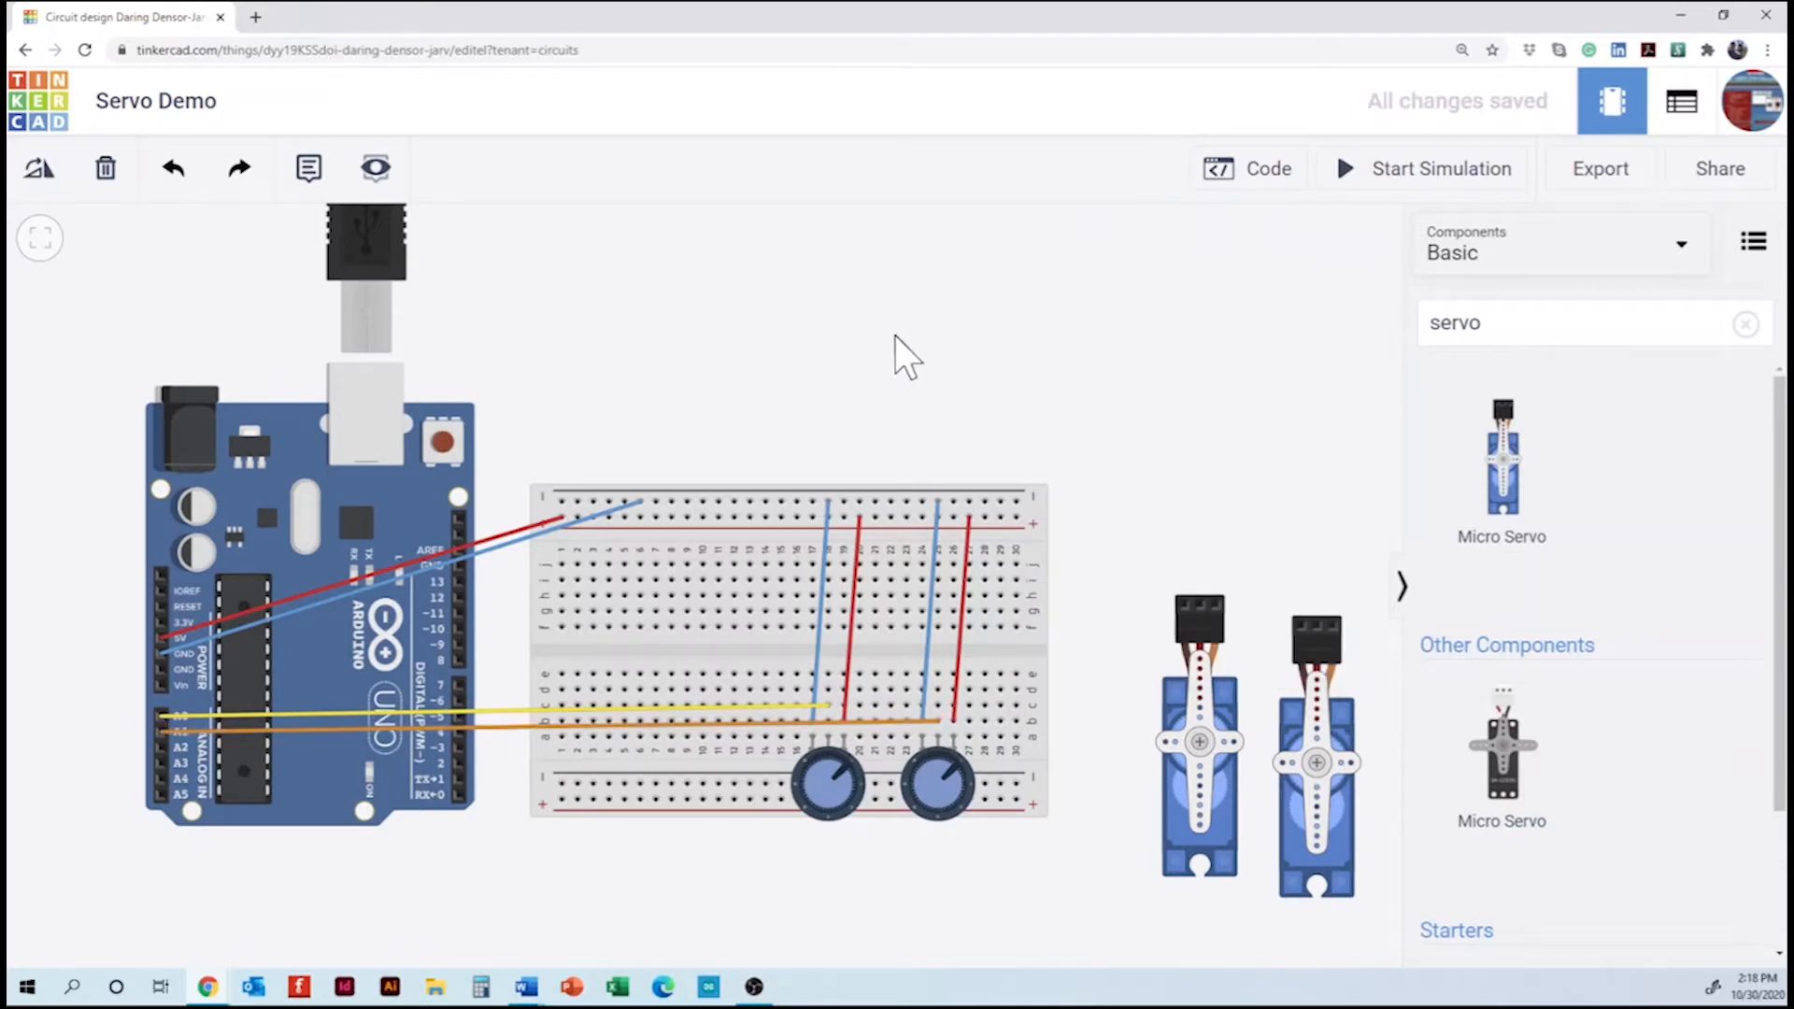
pyautogui.moveTo(1077, 555)
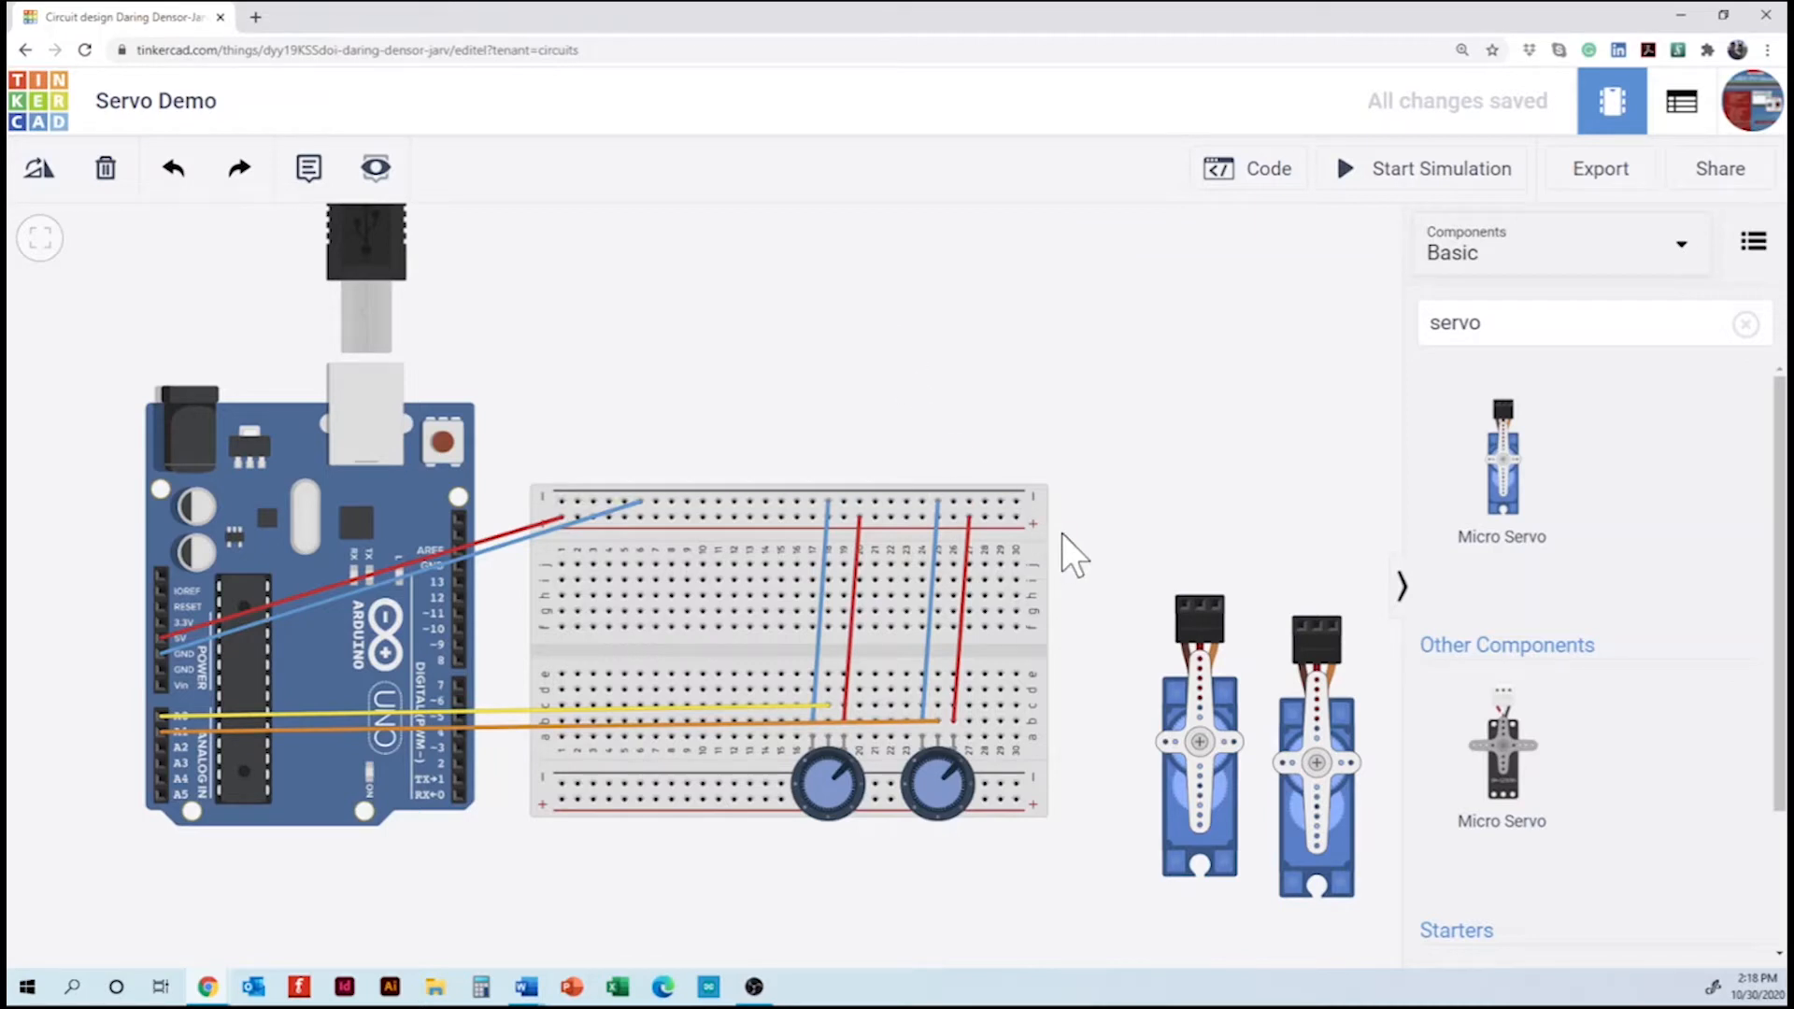
pyautogui.moveTo(1207, 801)
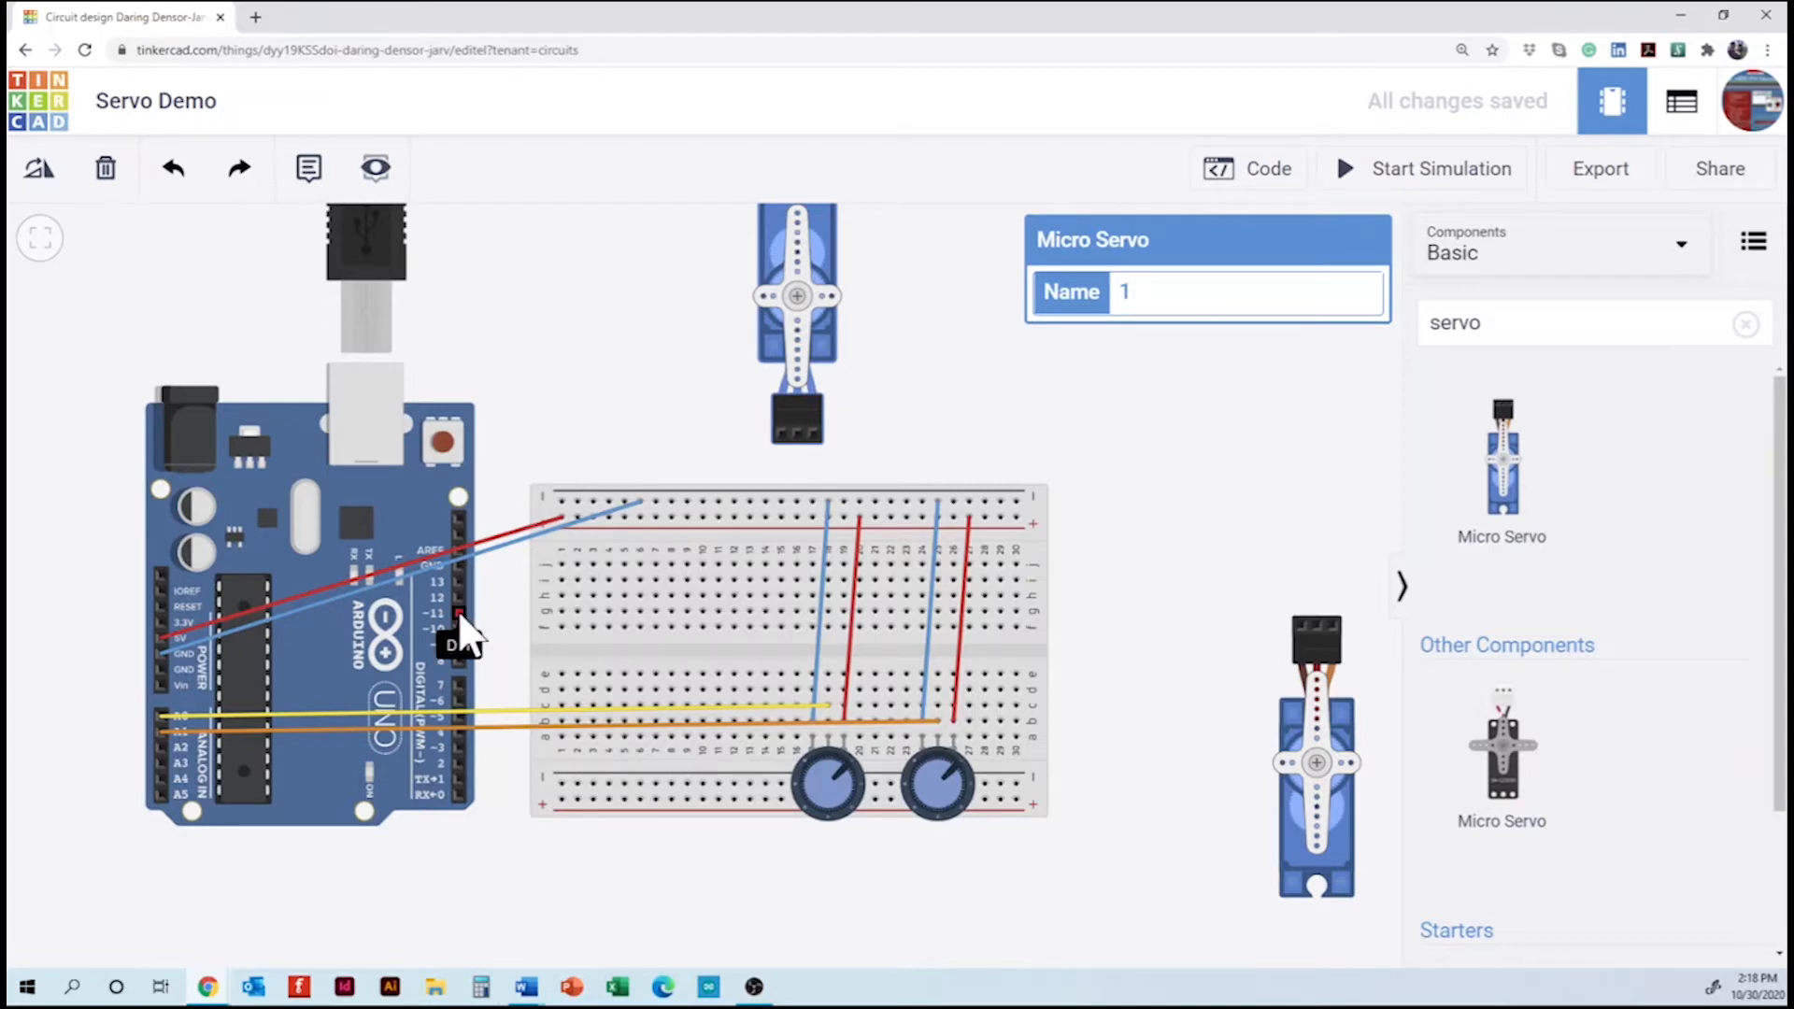
pyautogui.moveTo(789, 453)
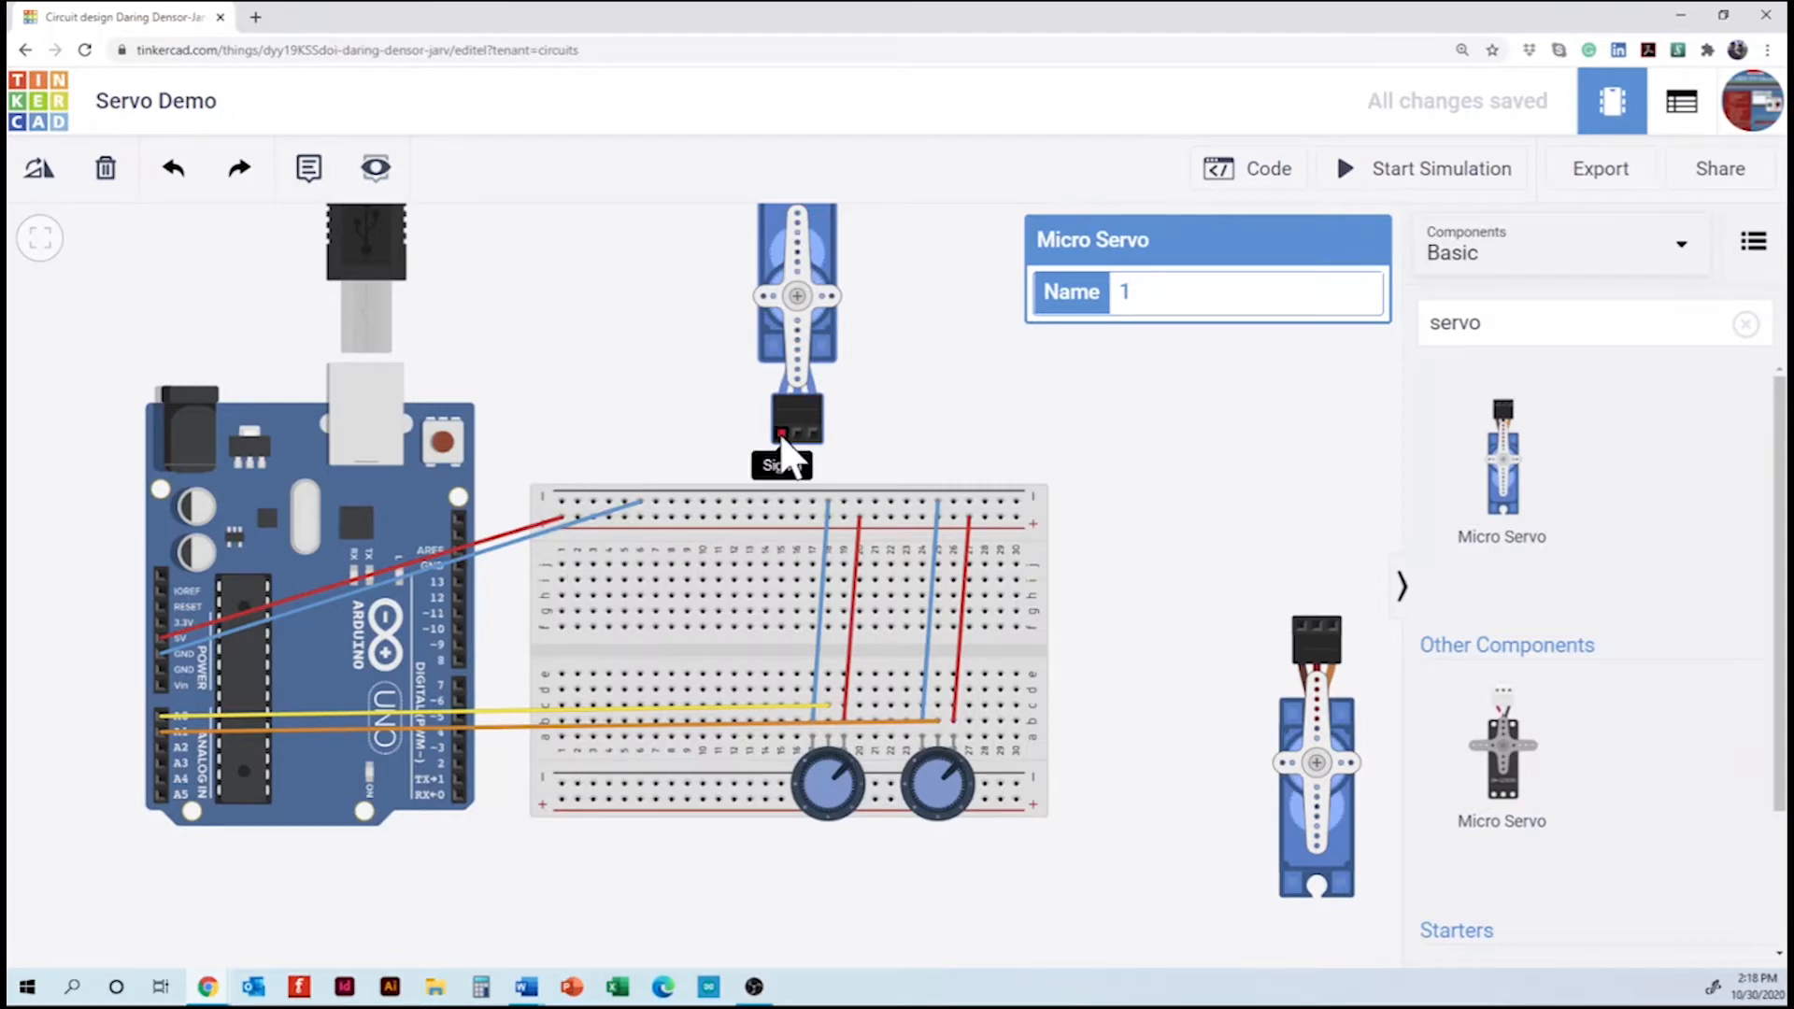
# - Wire servo 1's signal lead to pin 10 and its power and ground leads to the rails
pyautogui.moveTo(777, 437); pyautogui.dragTo(468, 627)
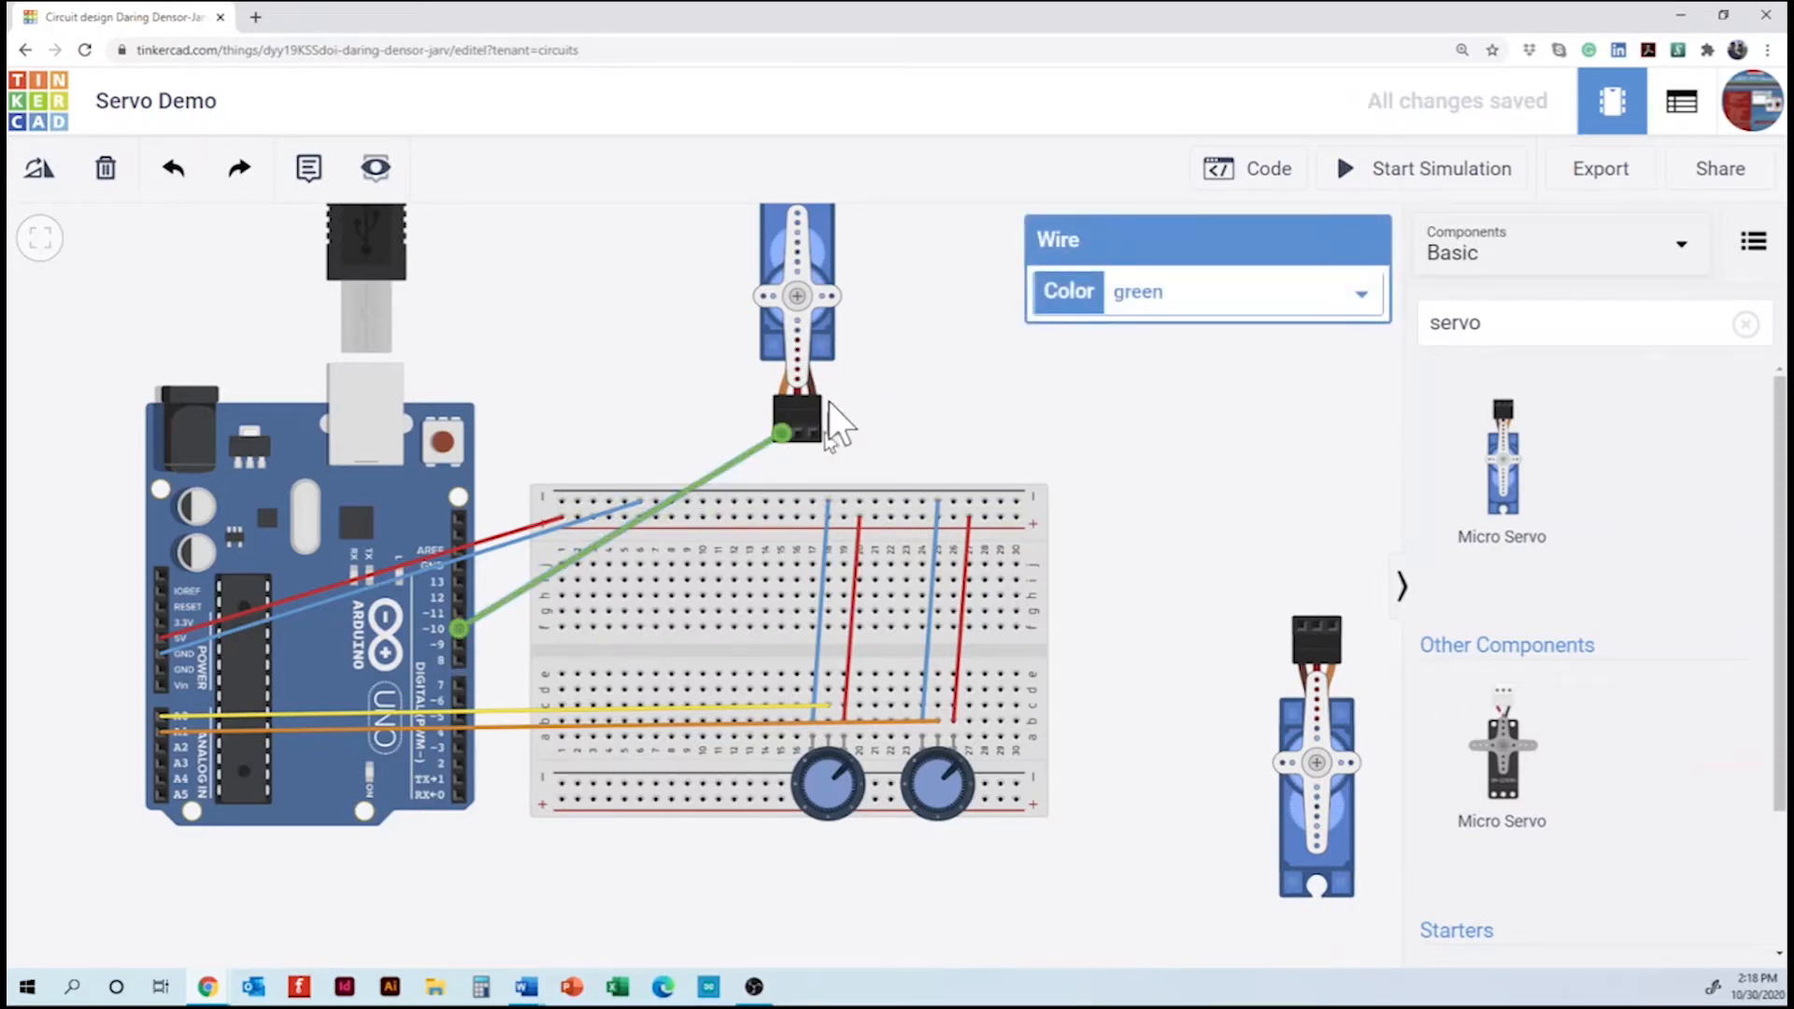
pyautogui.click(927, 415)
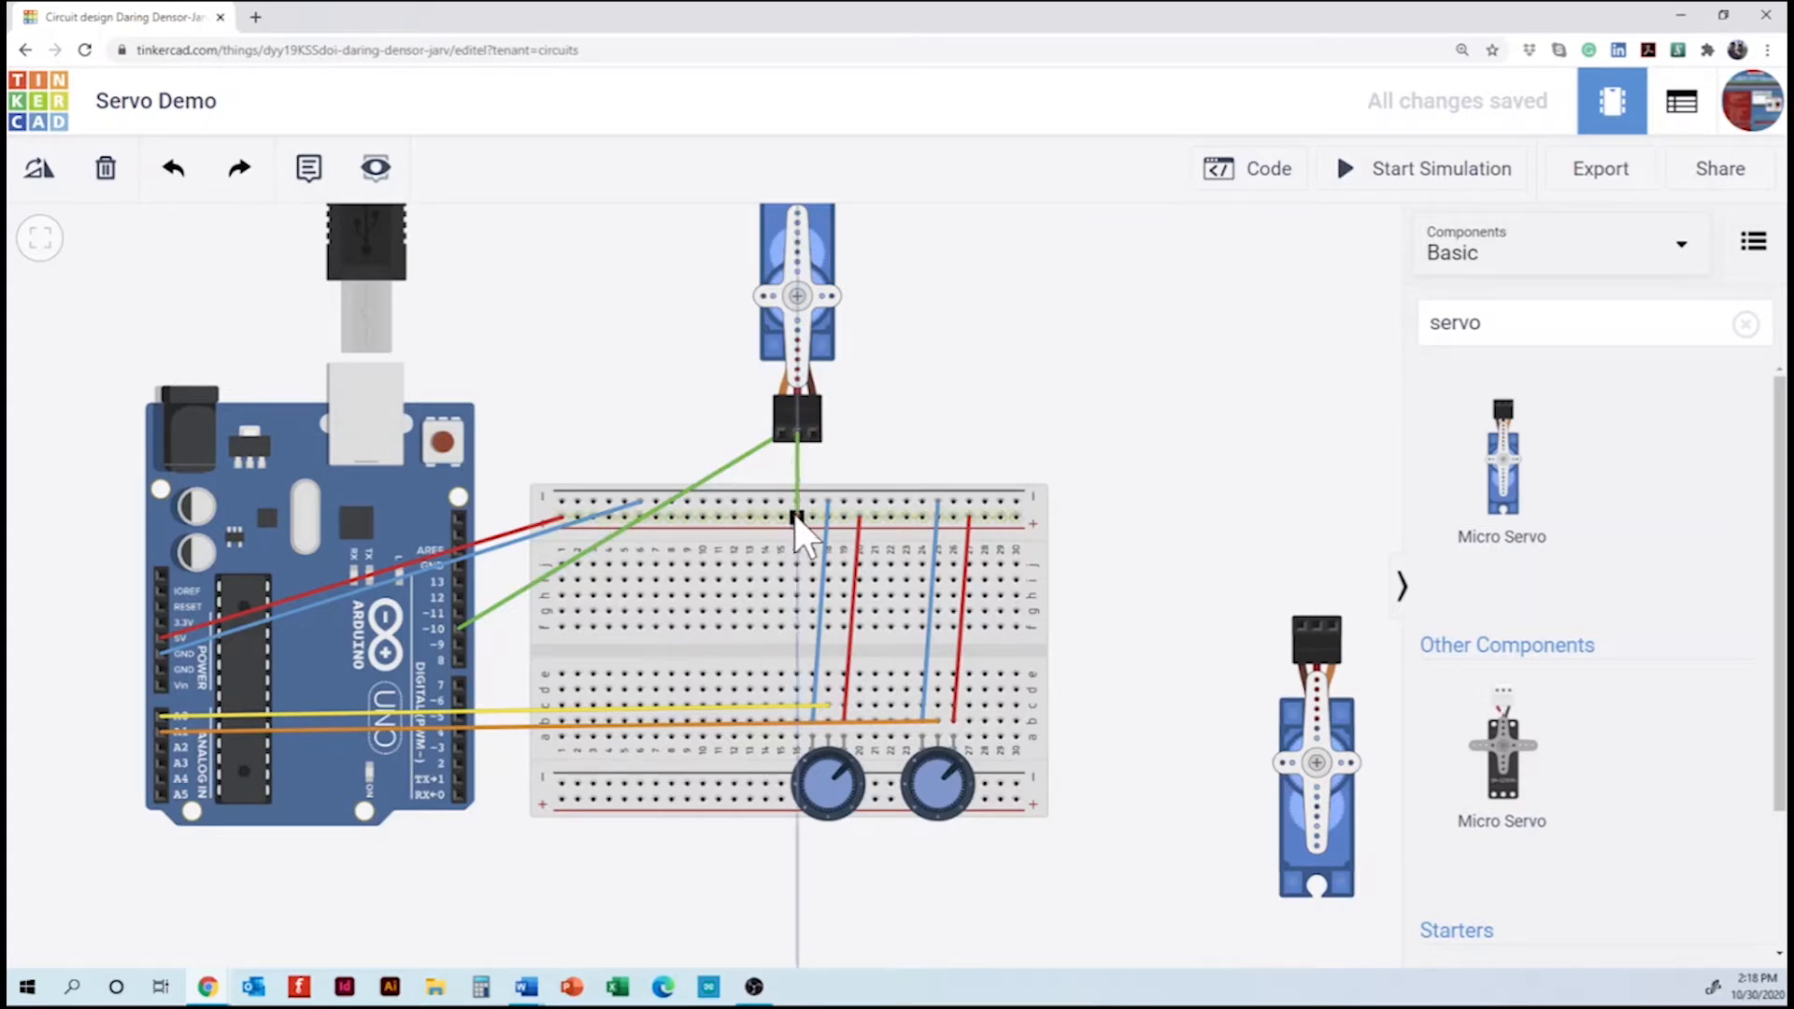
pyautogui.click(798, 503)
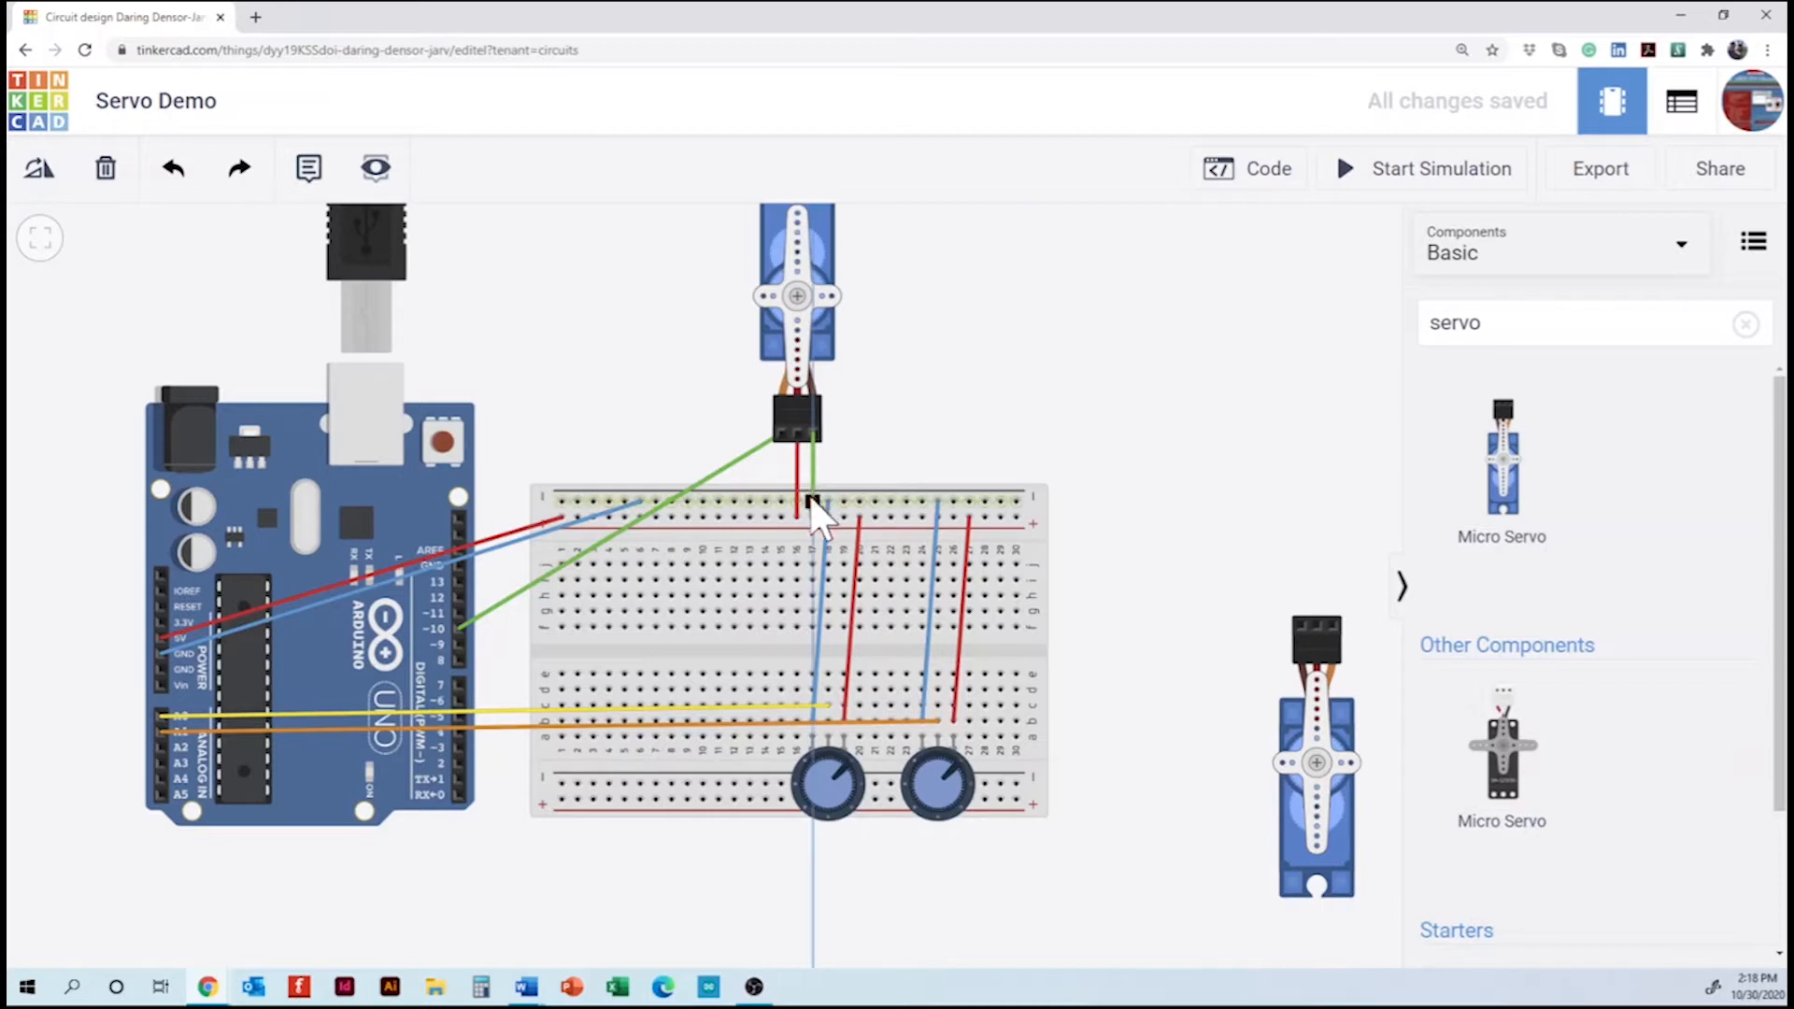
pyautogui.click(813, 501)
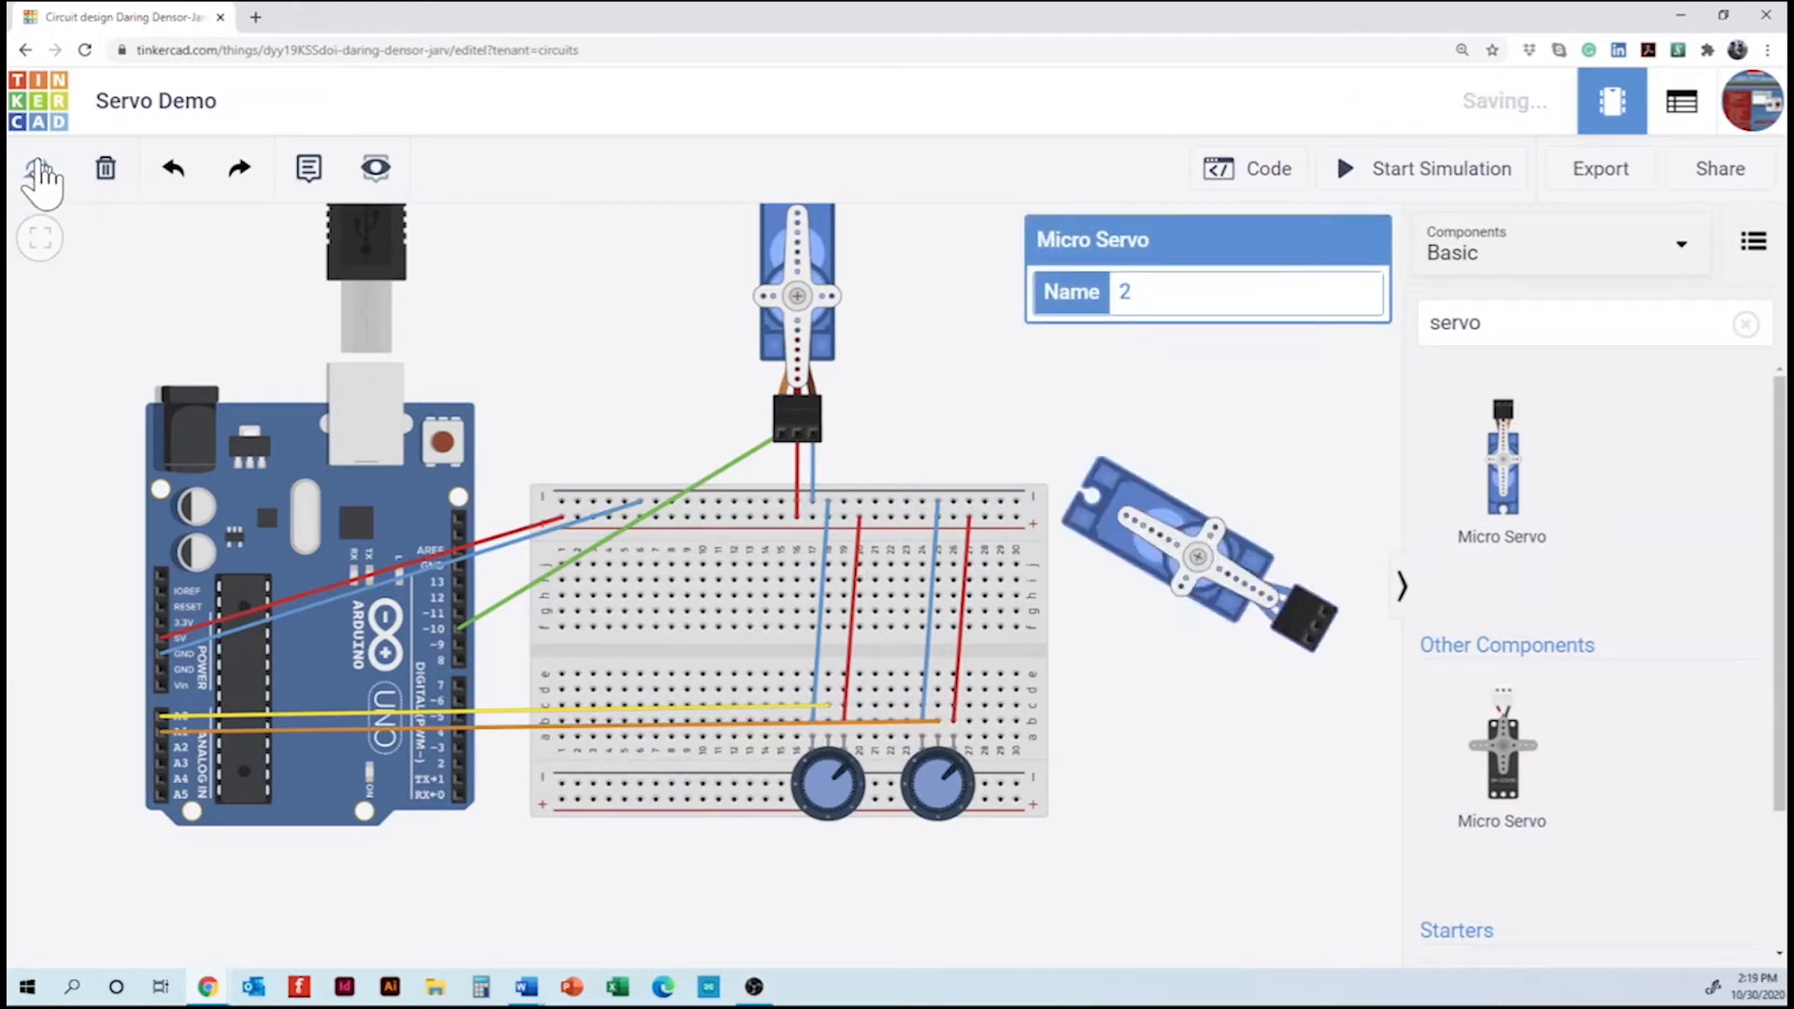
# - Place the second servo above the breadboard and recolour its signal wire green
pyautogui.moveTo(1198, 555); pyautogui.dragTo(1316, 491)
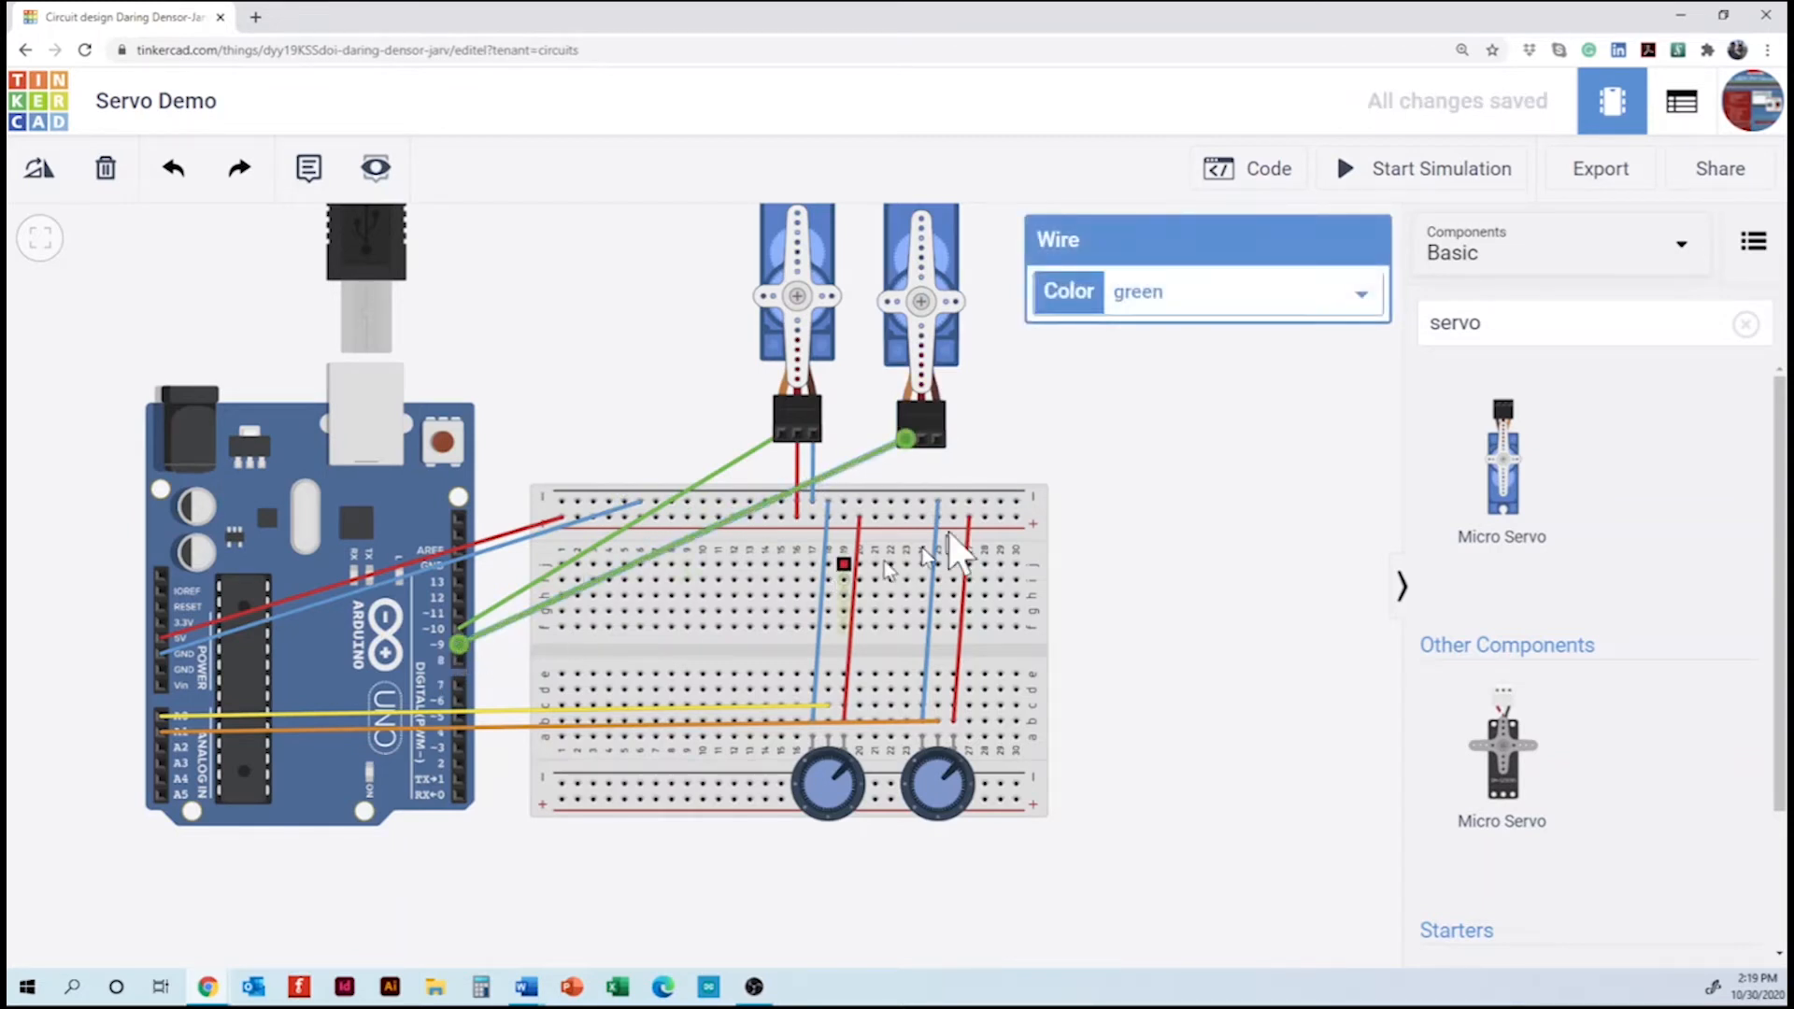
pyautogui.click(1241, 292)
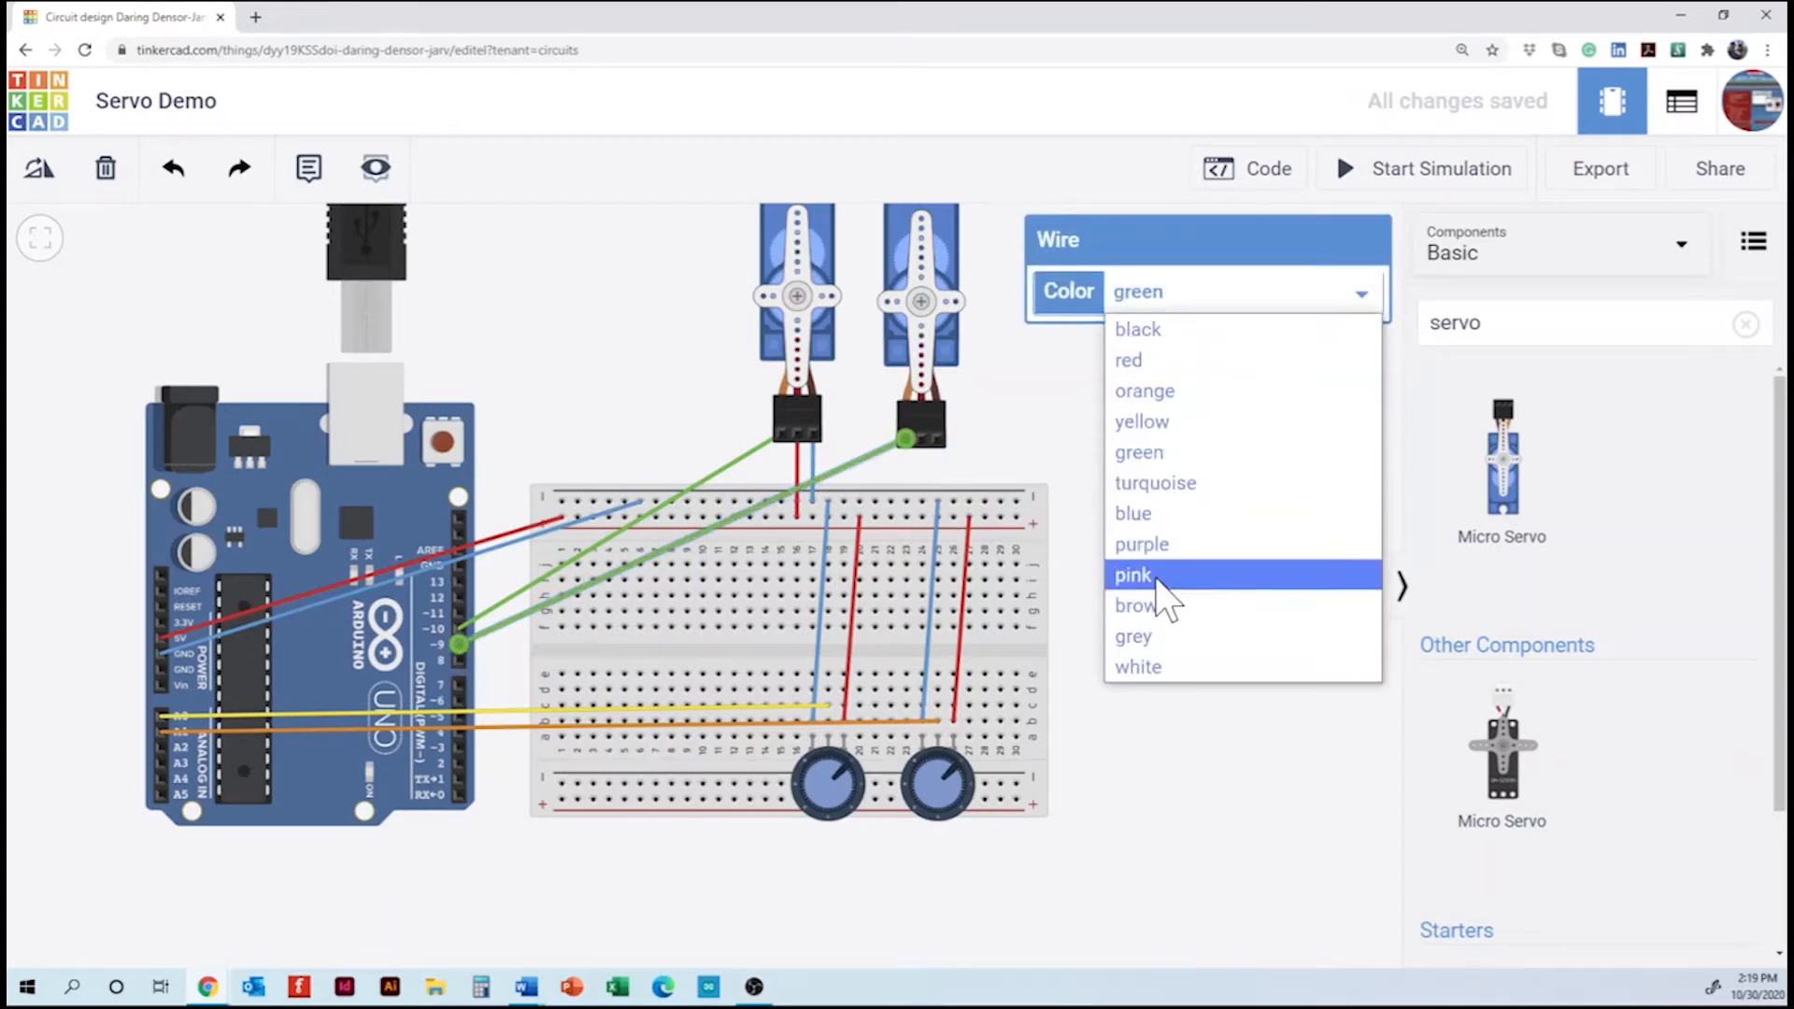
pyautogui.click(1133, 574)
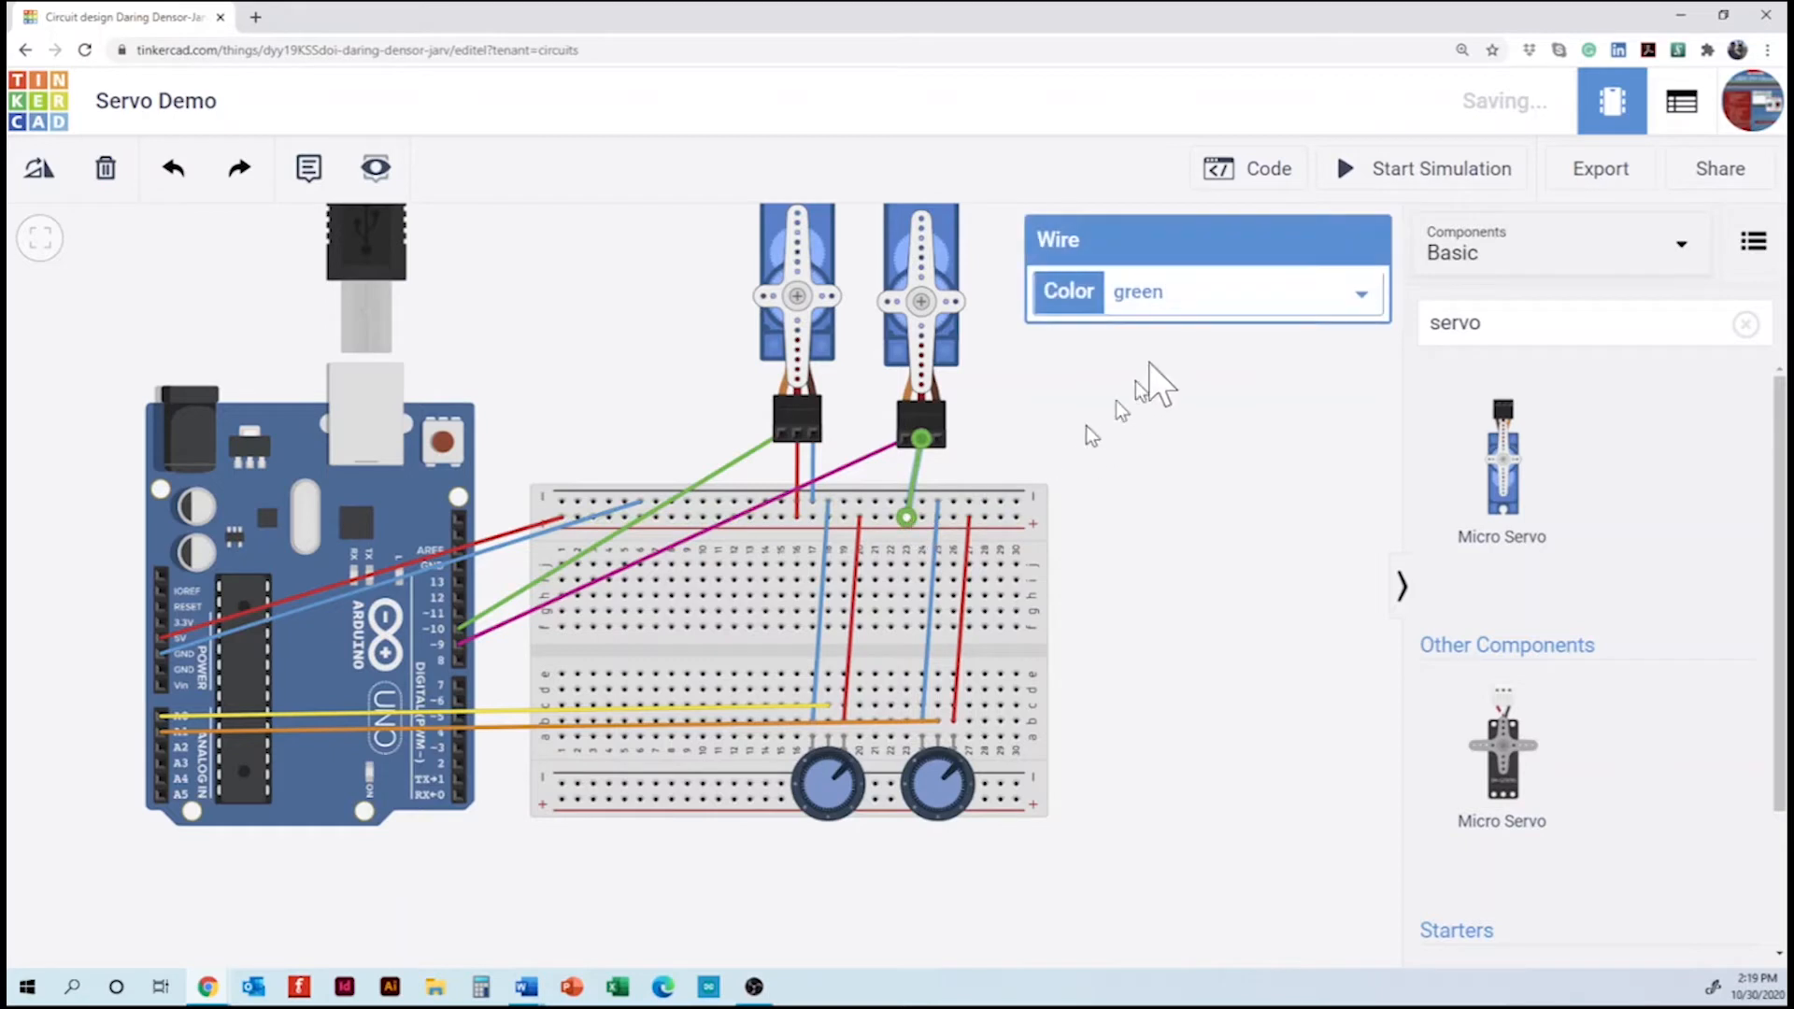
pyautogui.moveTo(1158, 380)
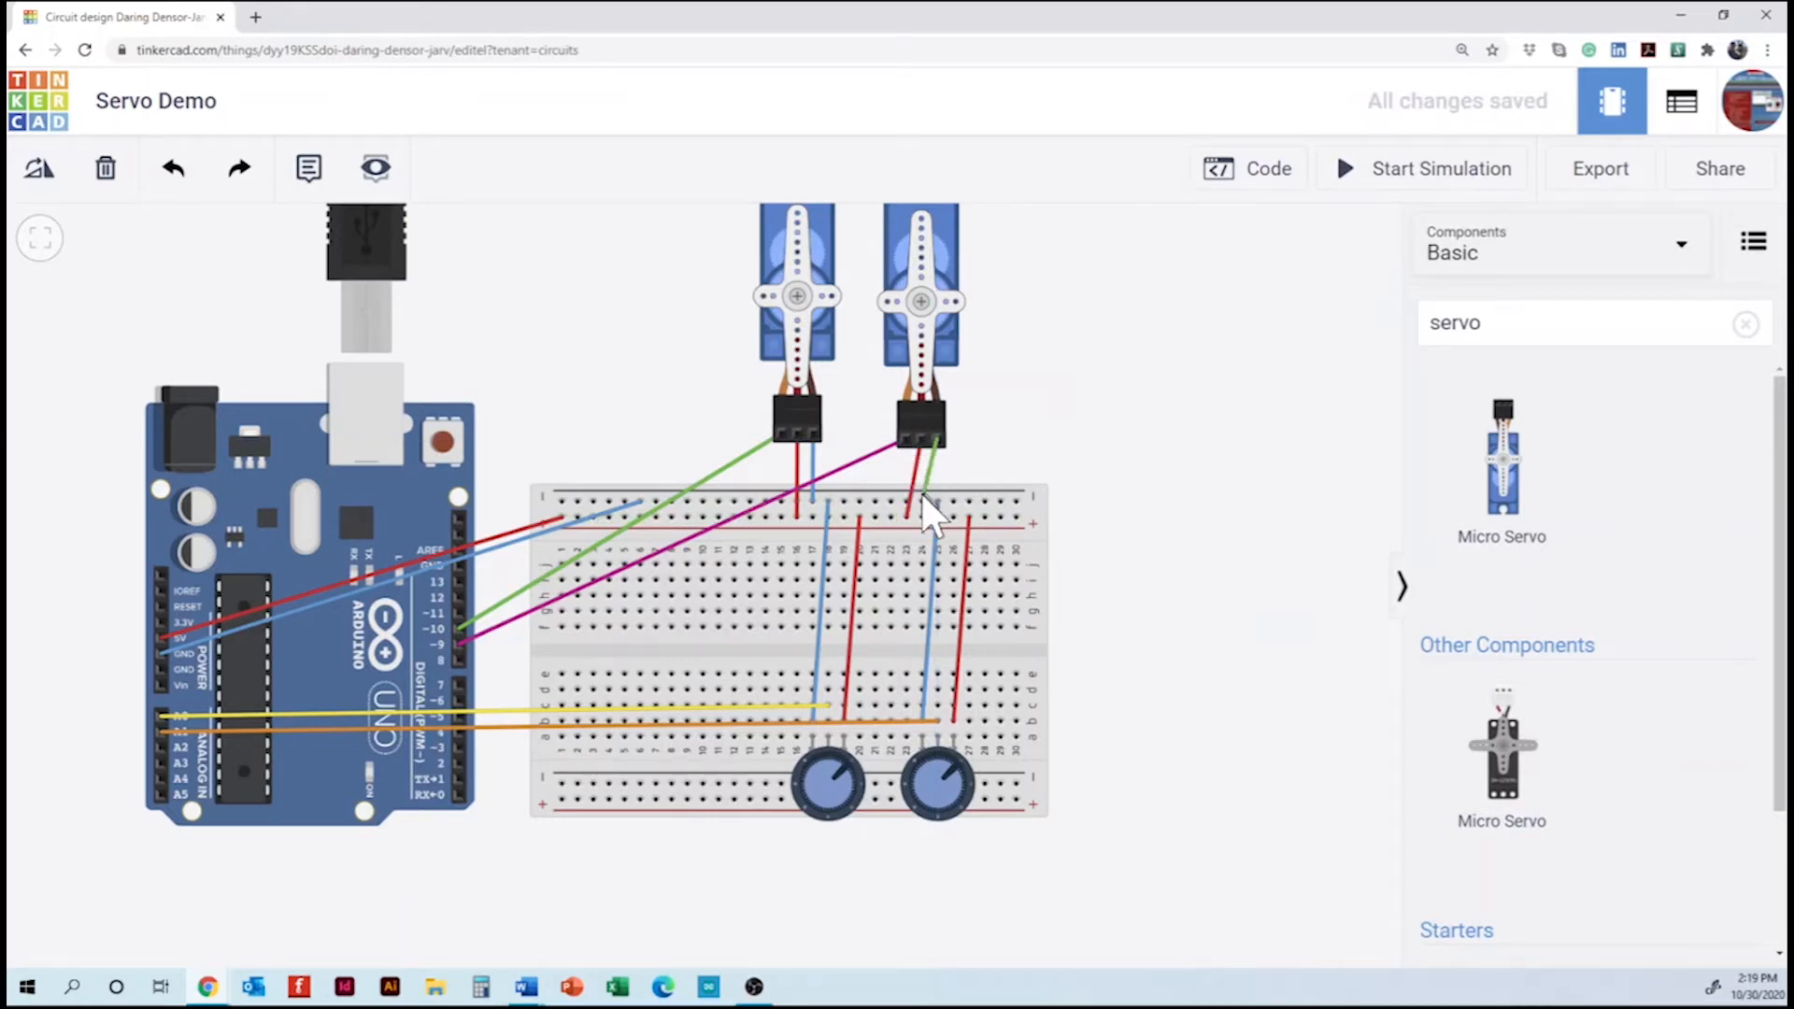
pyautogui.click(921, 501)
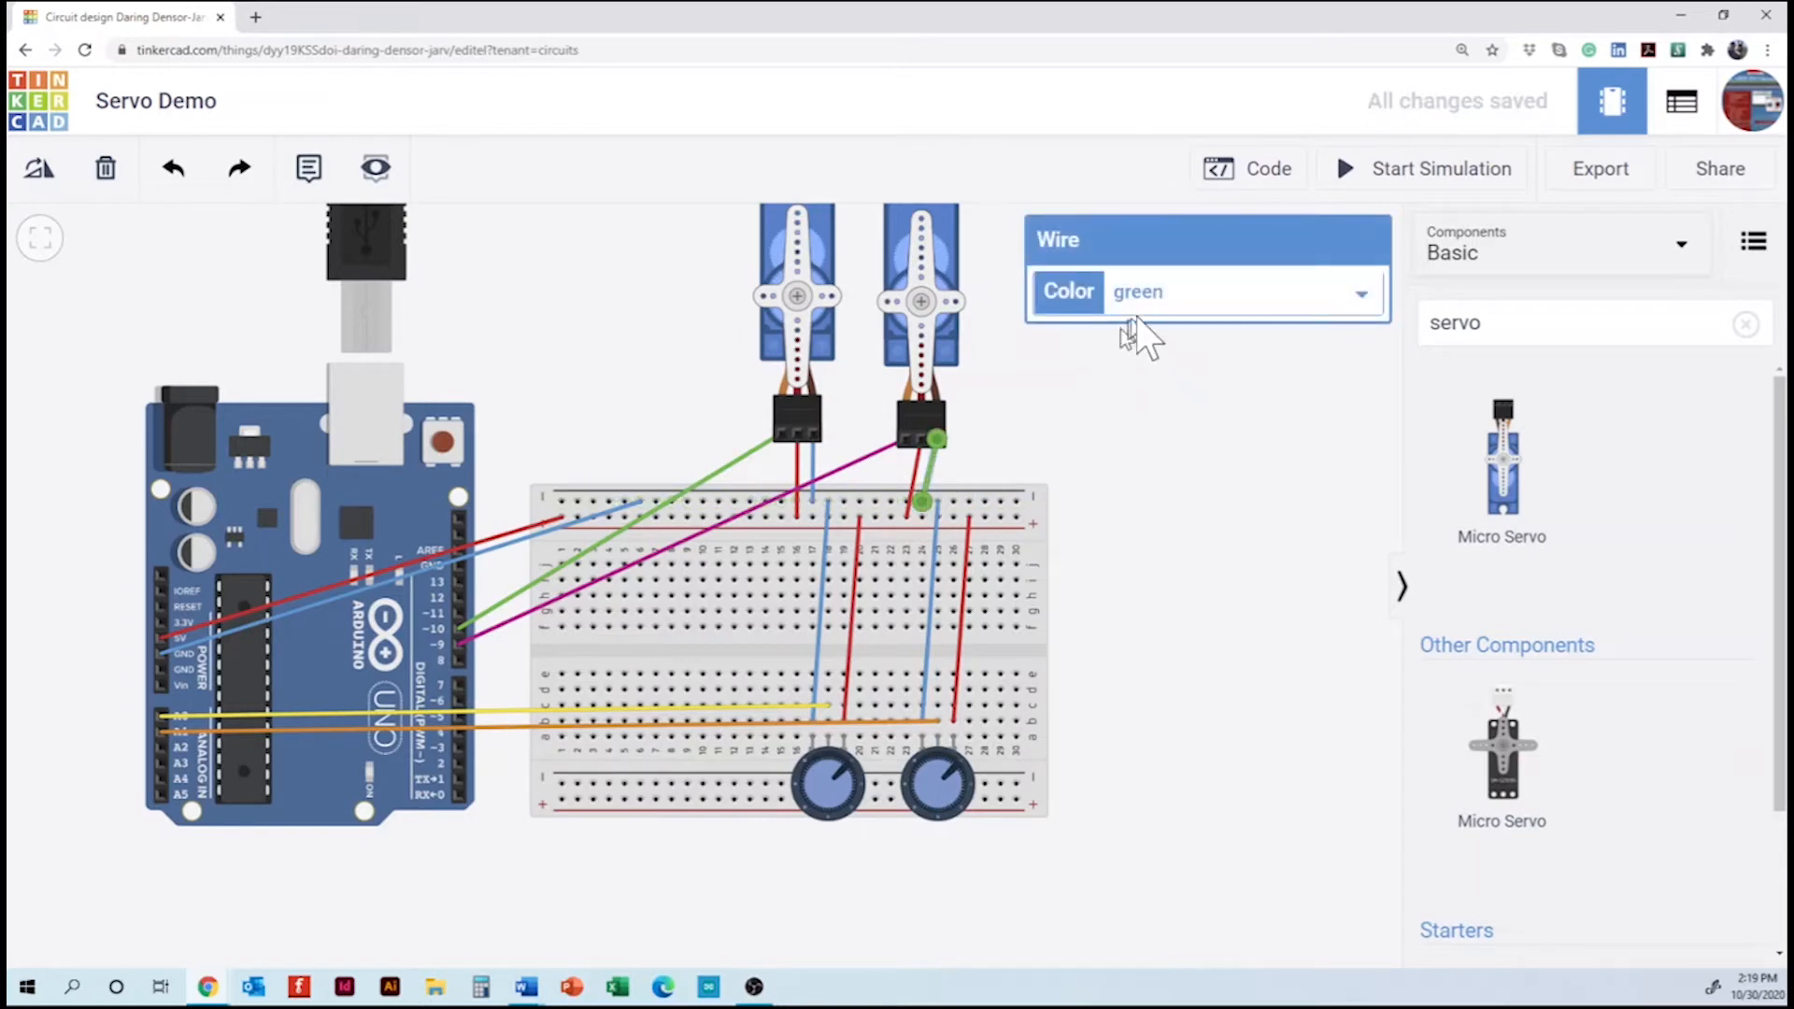
pyautogui.click(1241, 291)
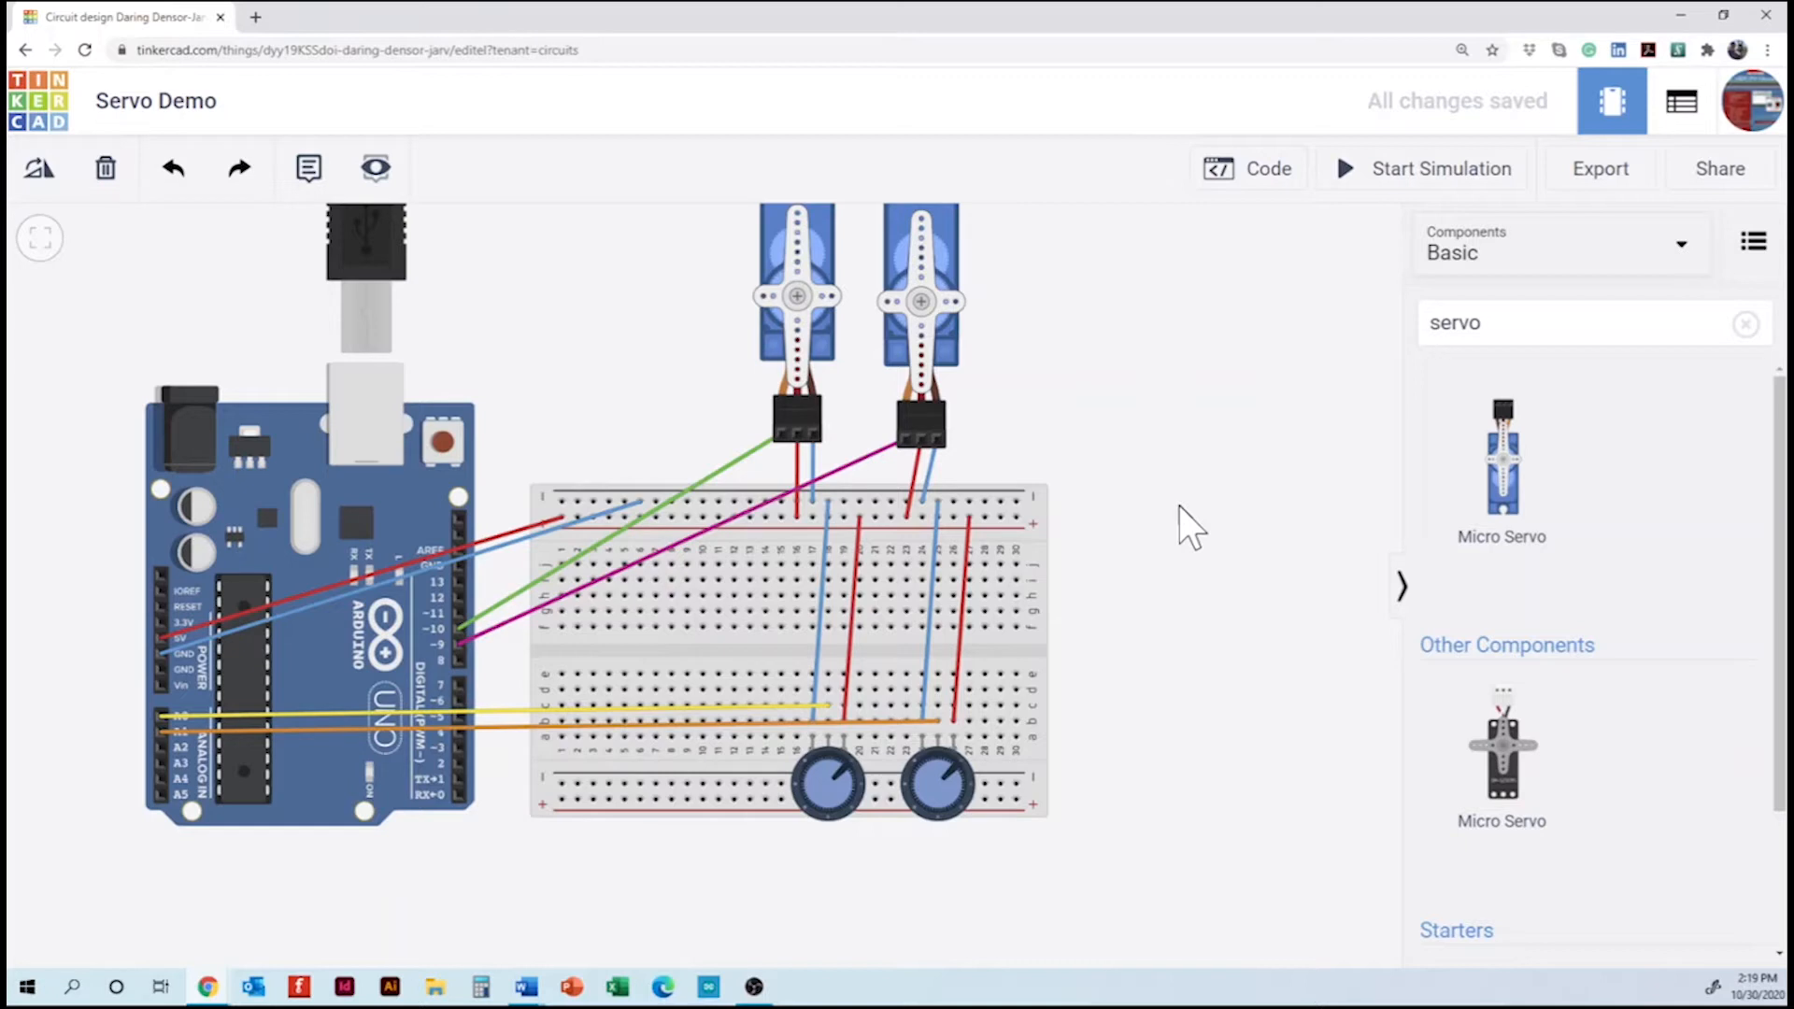
pyautogui.moveTo(1385, 183)
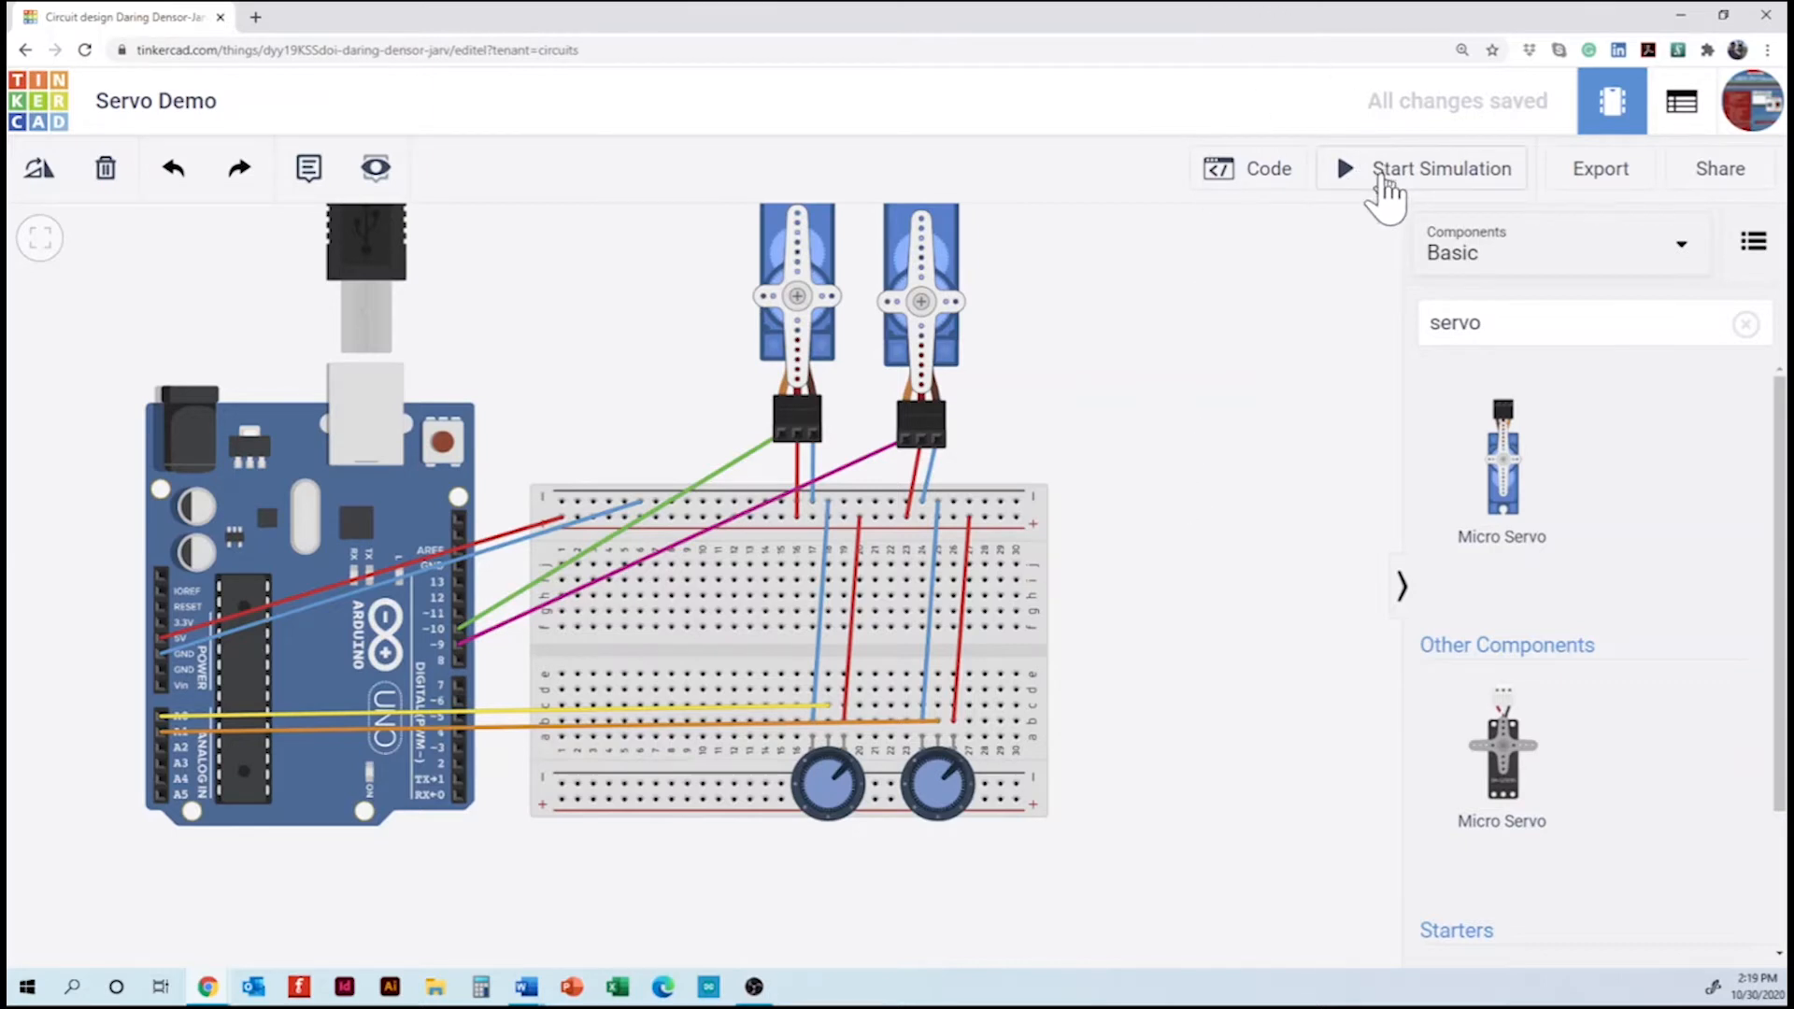
pyautogui.moveTo(1441, 168)
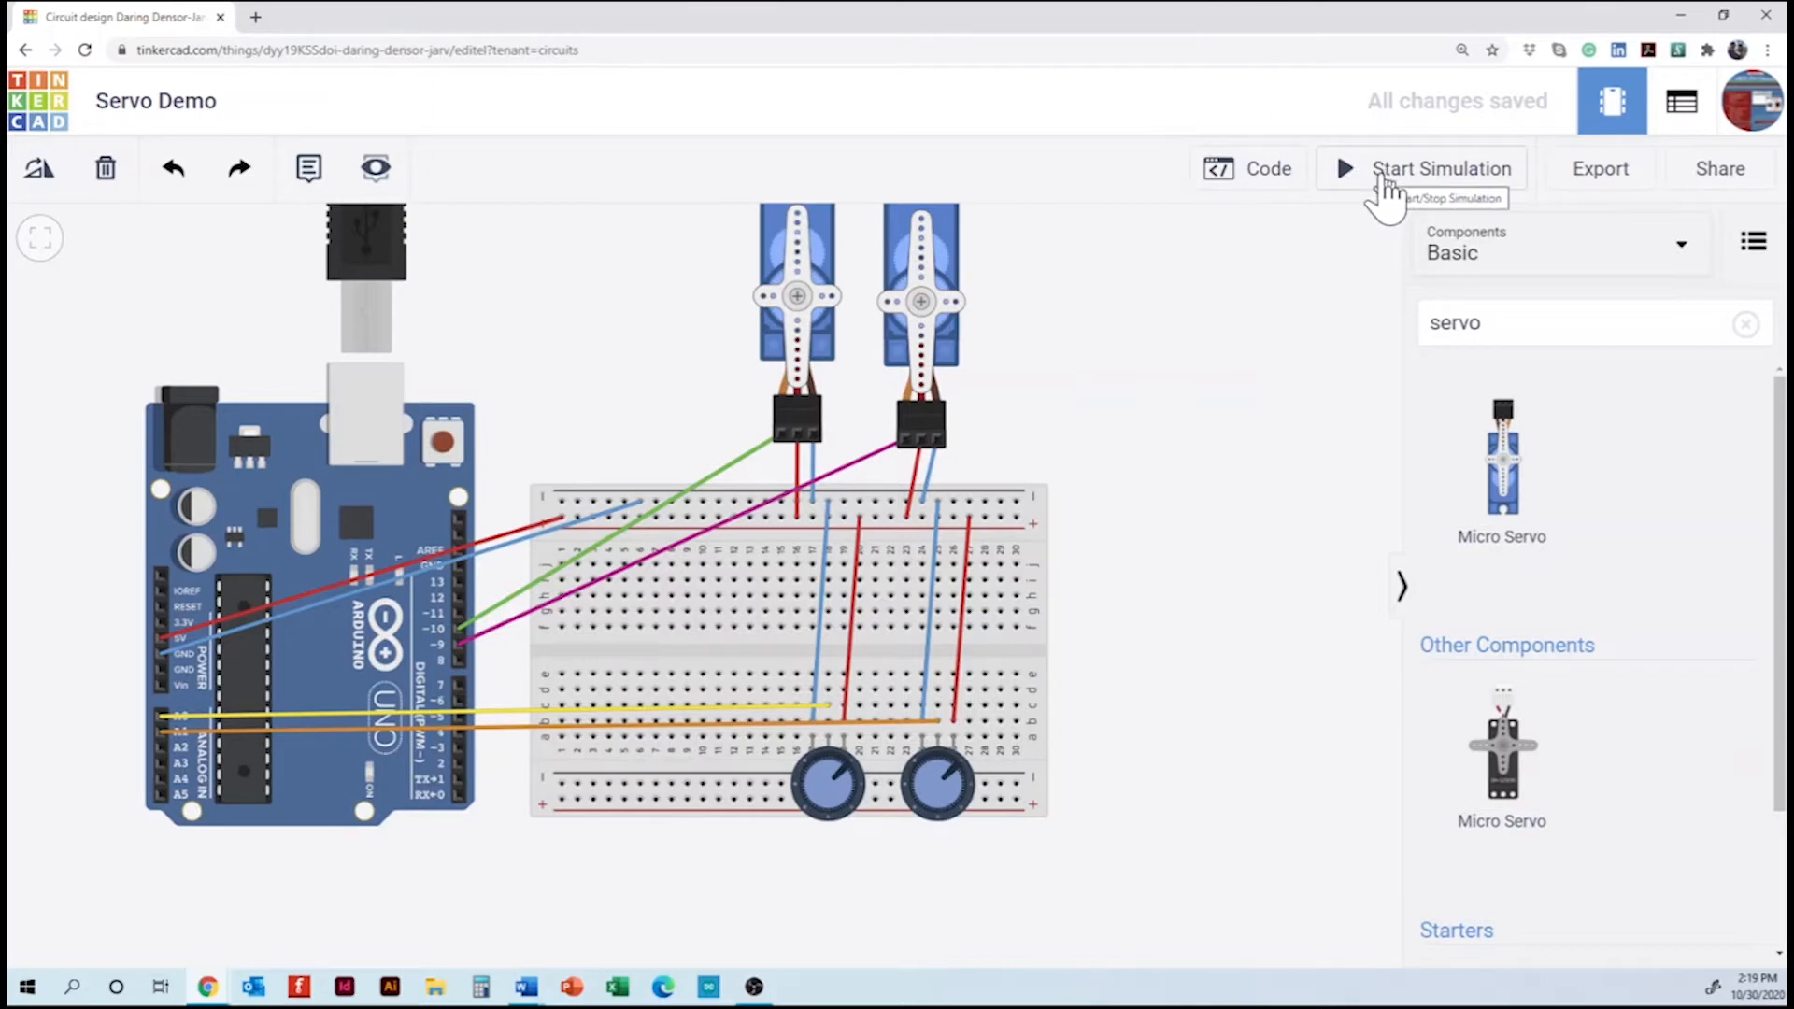
pyautogui.click(1439, 169)
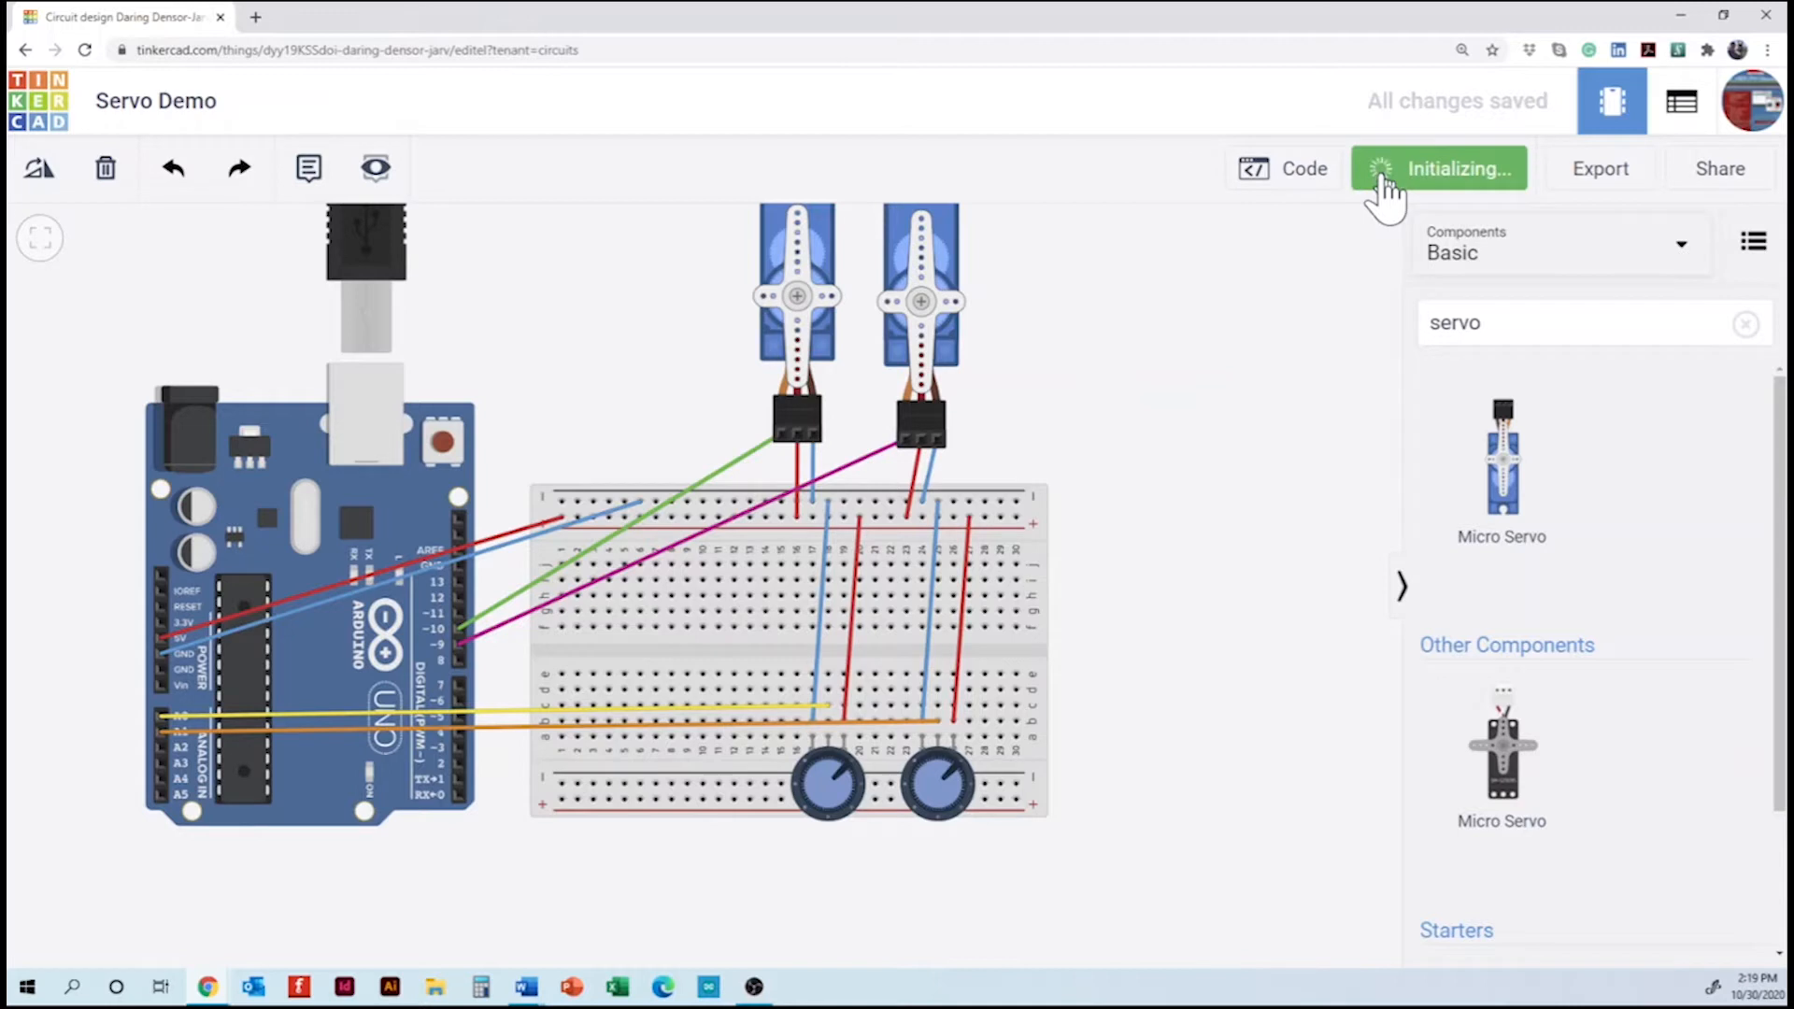
pyautogui.click(1454, 168)
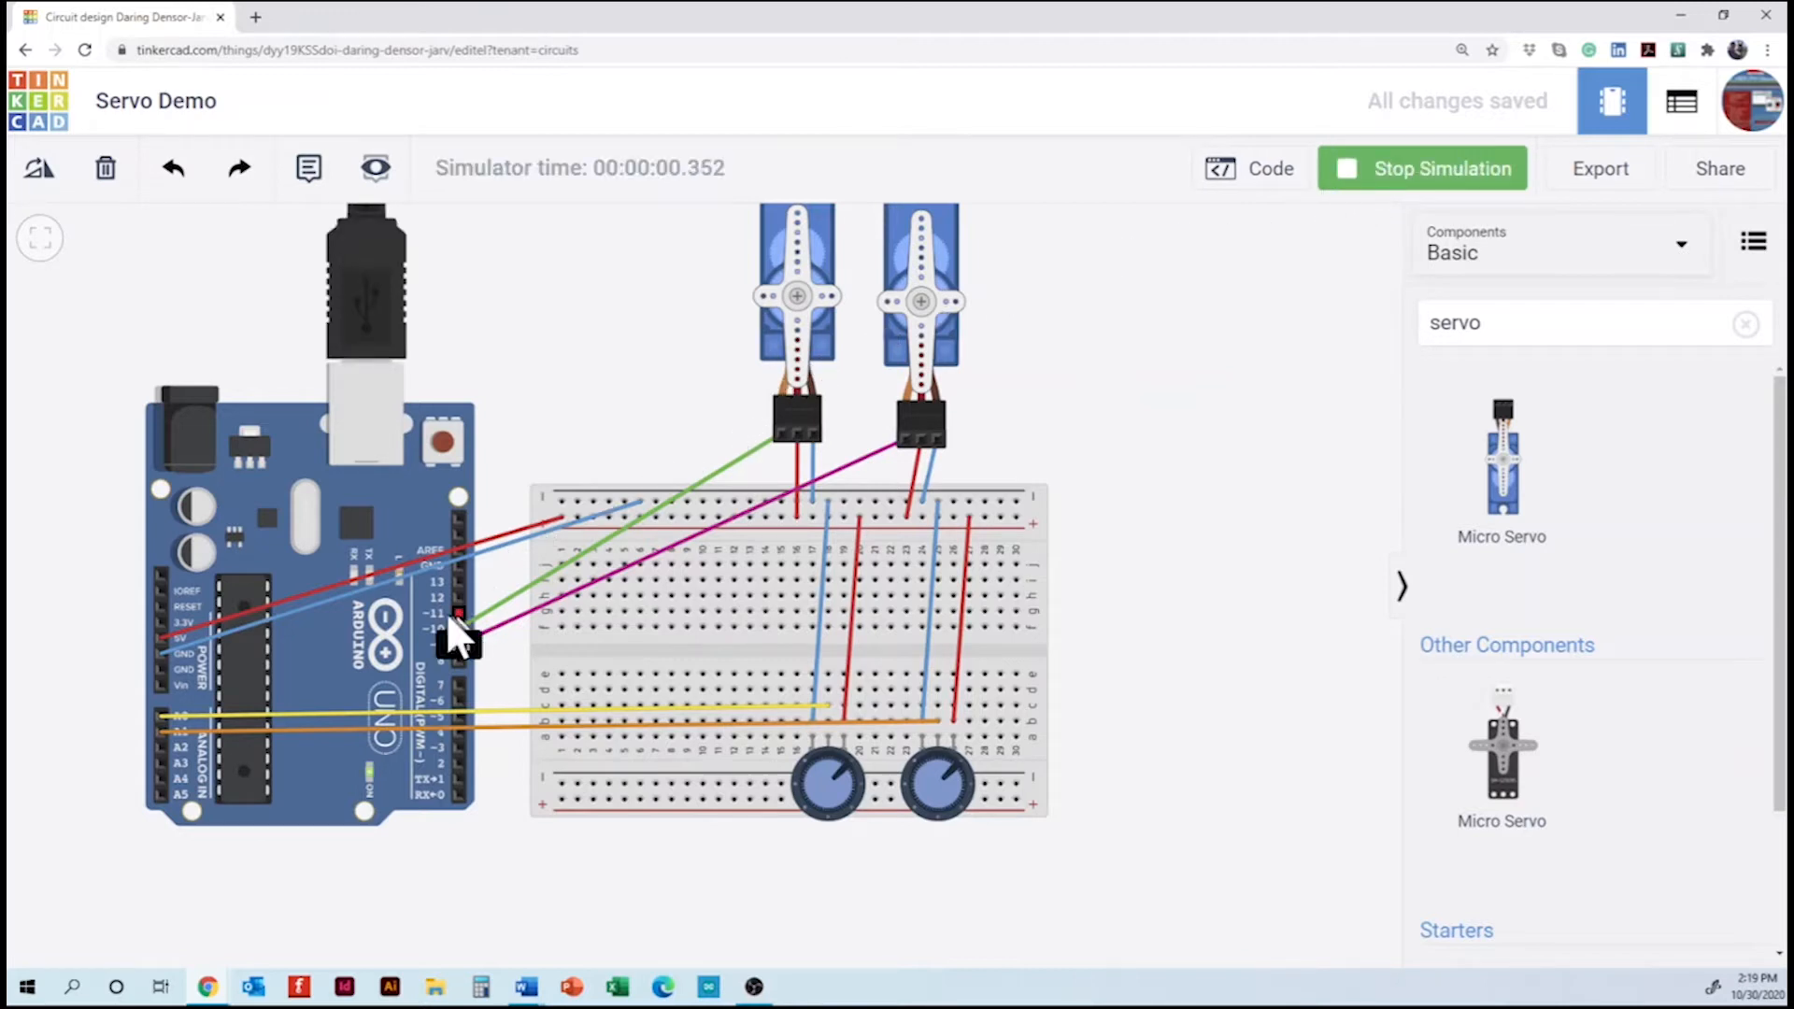
pyautogui.moveTo(406, 625)
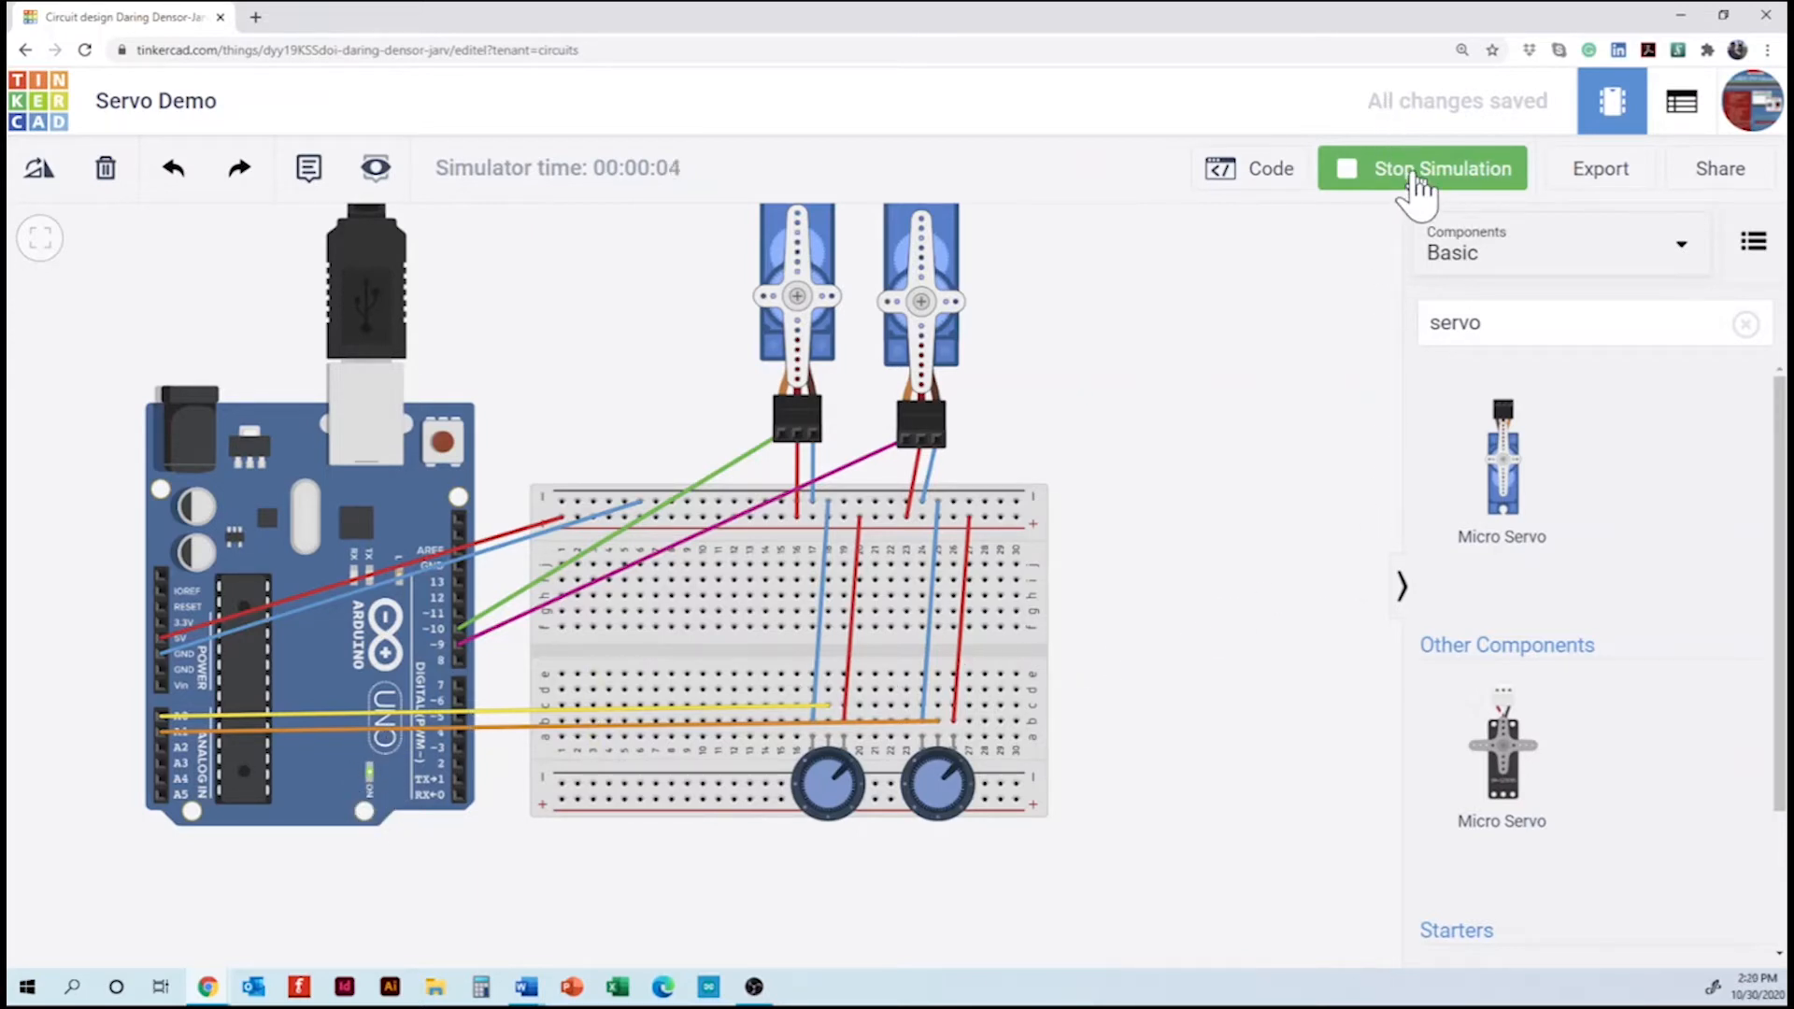
pyautogui.click(1422, 168)
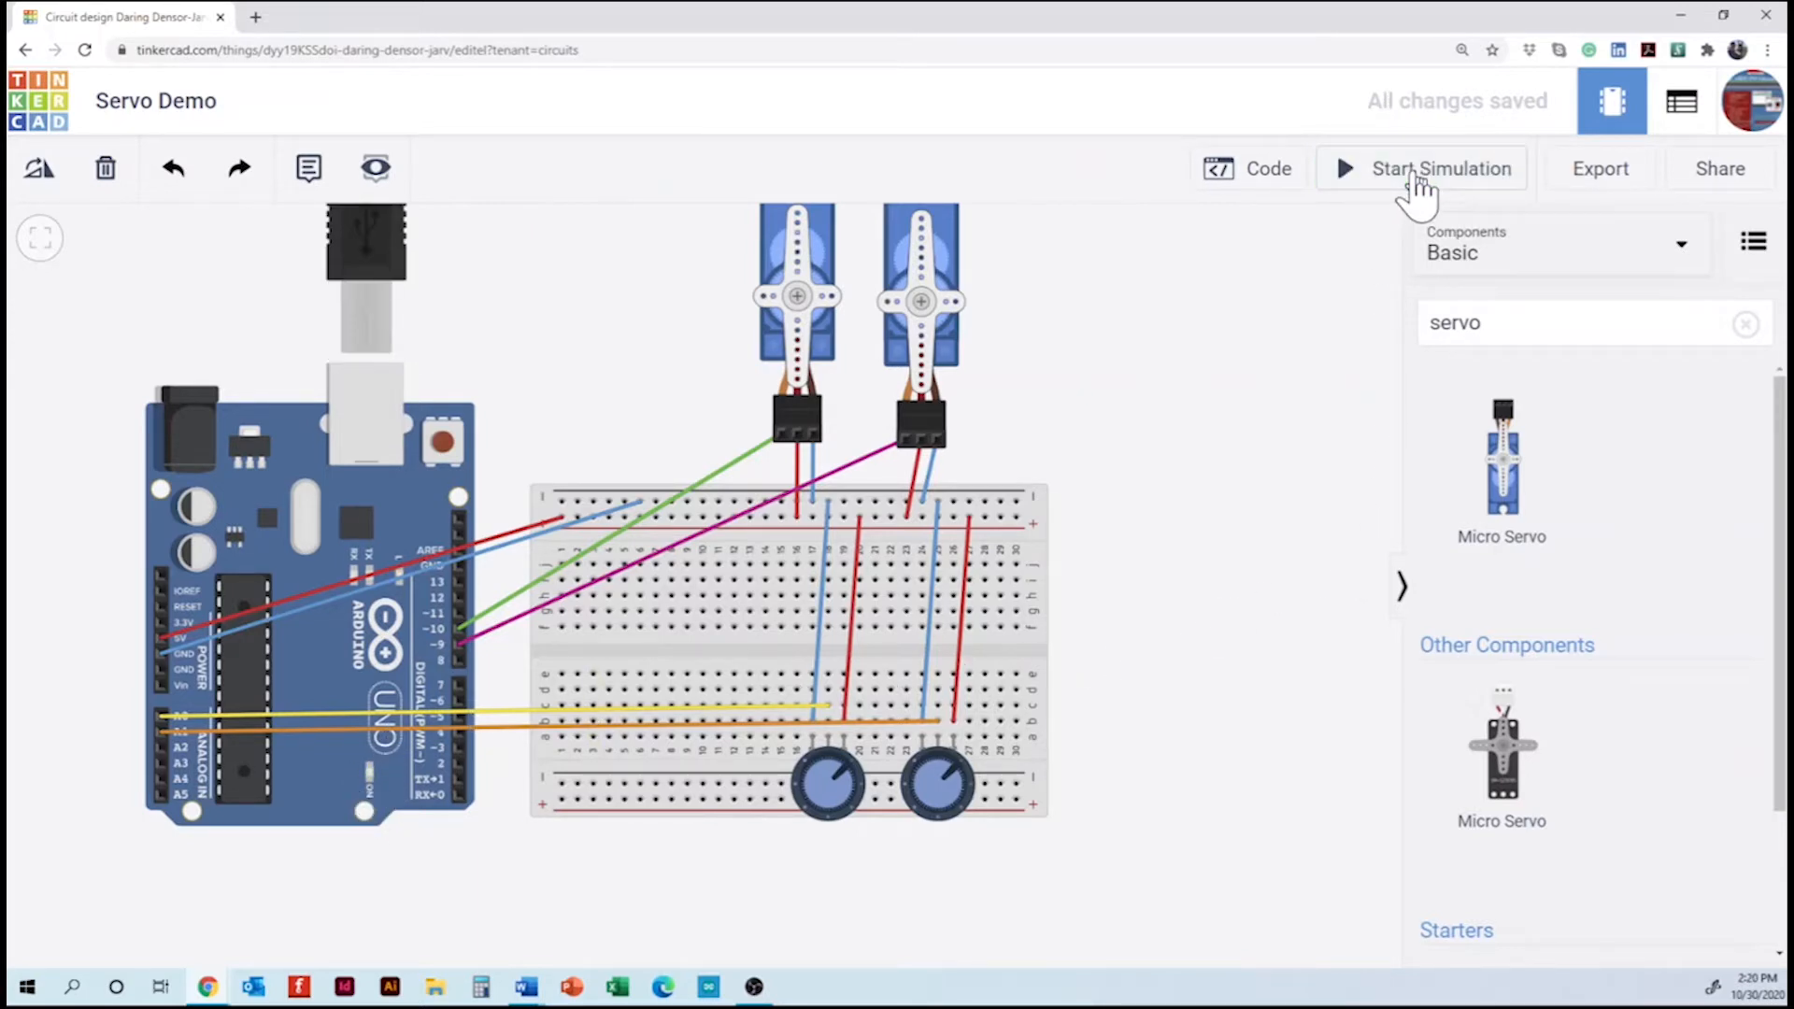
# - Switch the code editor from Blocks to Text, confirming the blocks are discarded
pyautogui.click(1246, 168)
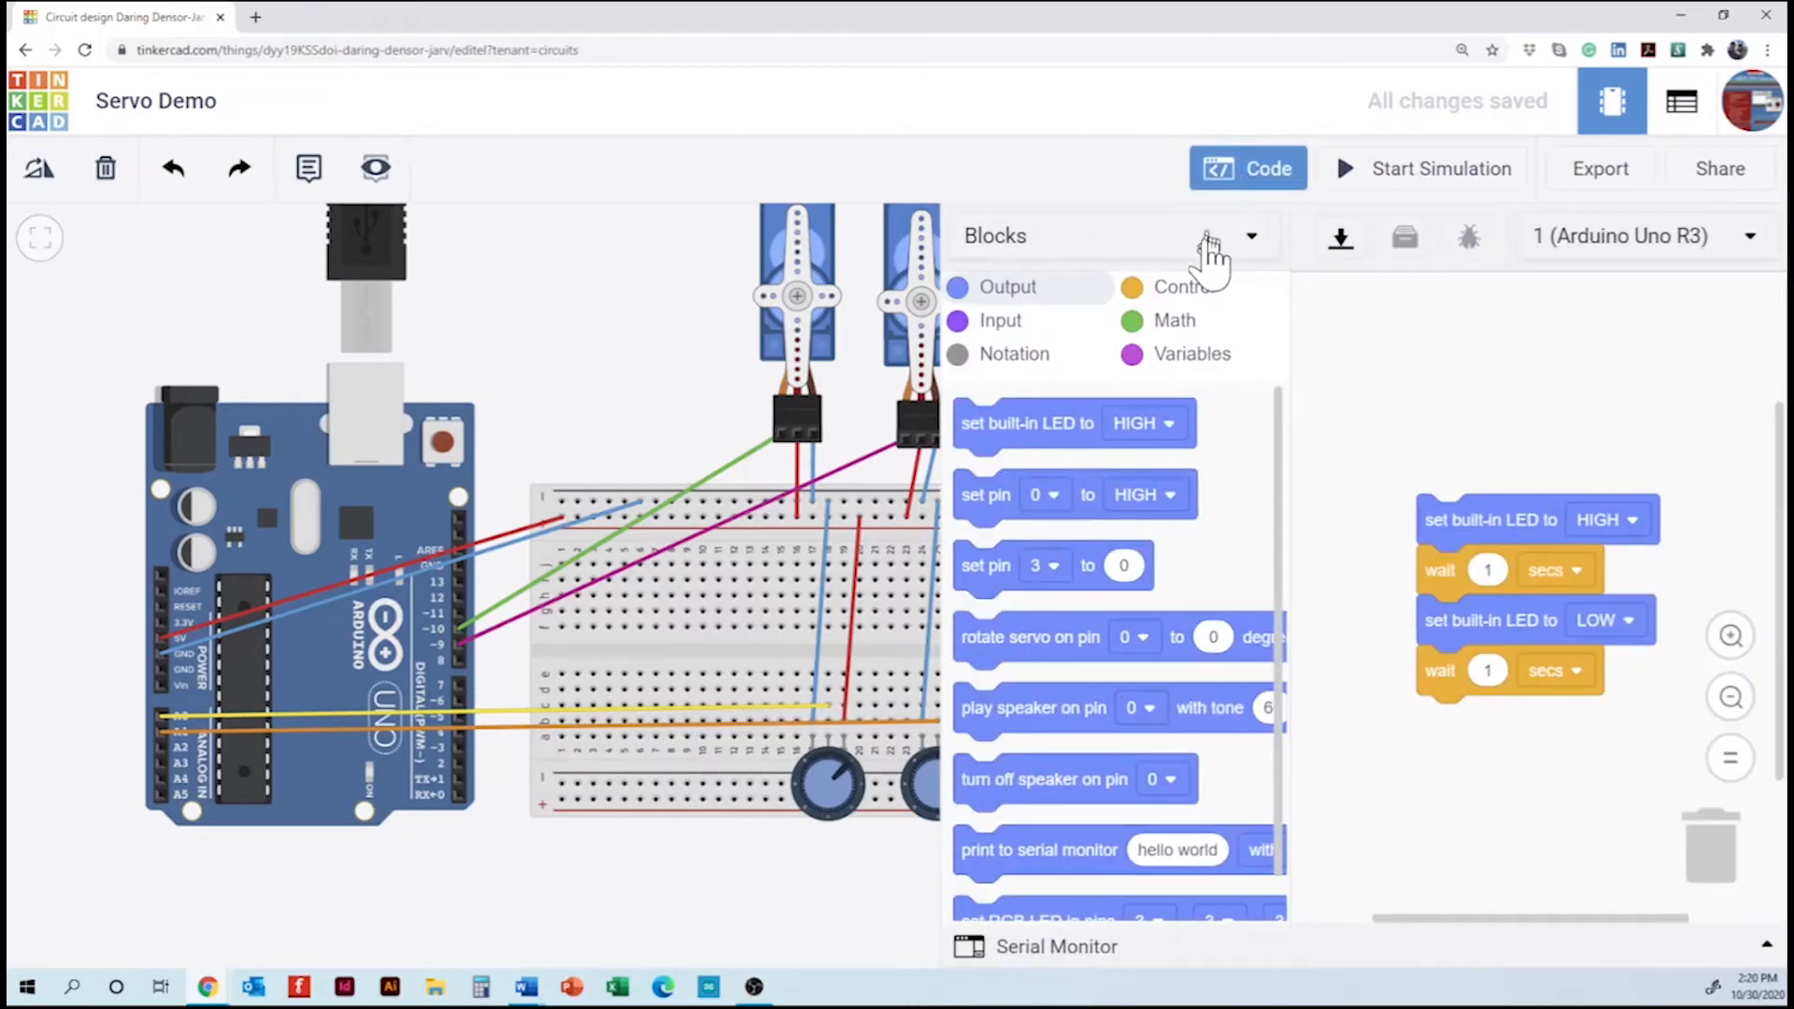
pyautogui.click(1250, 235)
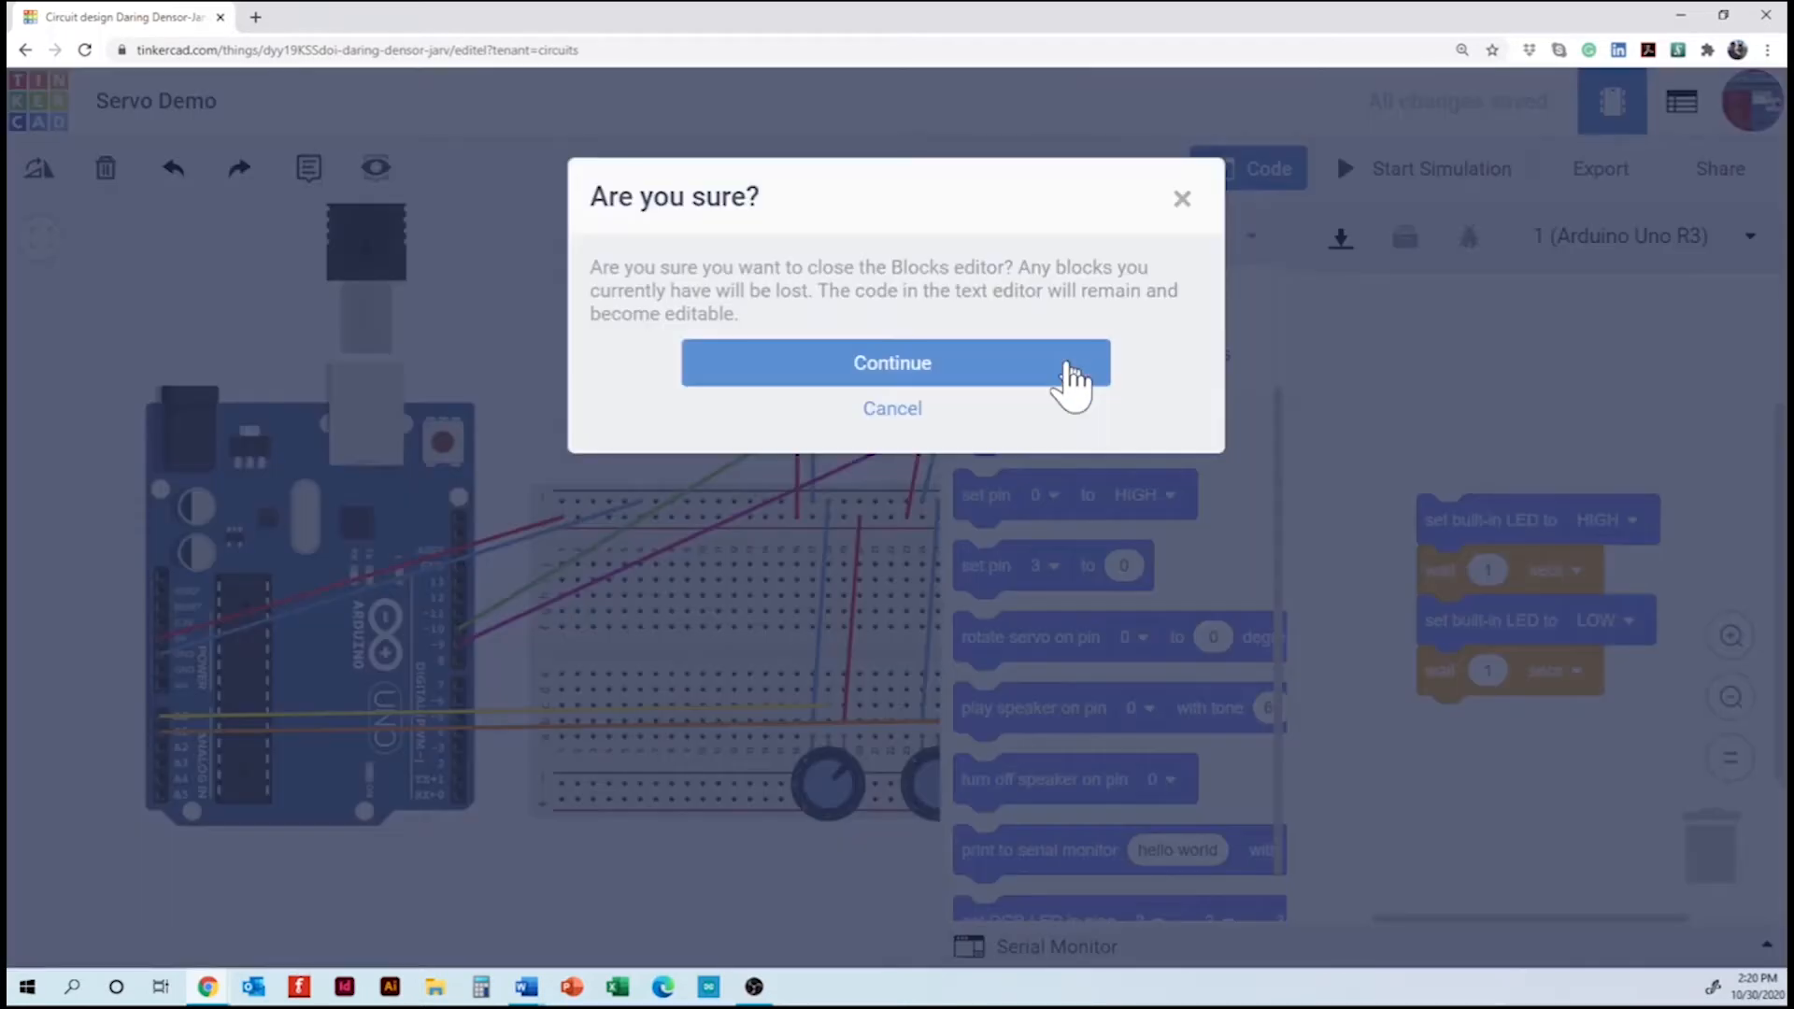
pyautogui.click(892, 362)
pyautogui.write('#inclu')
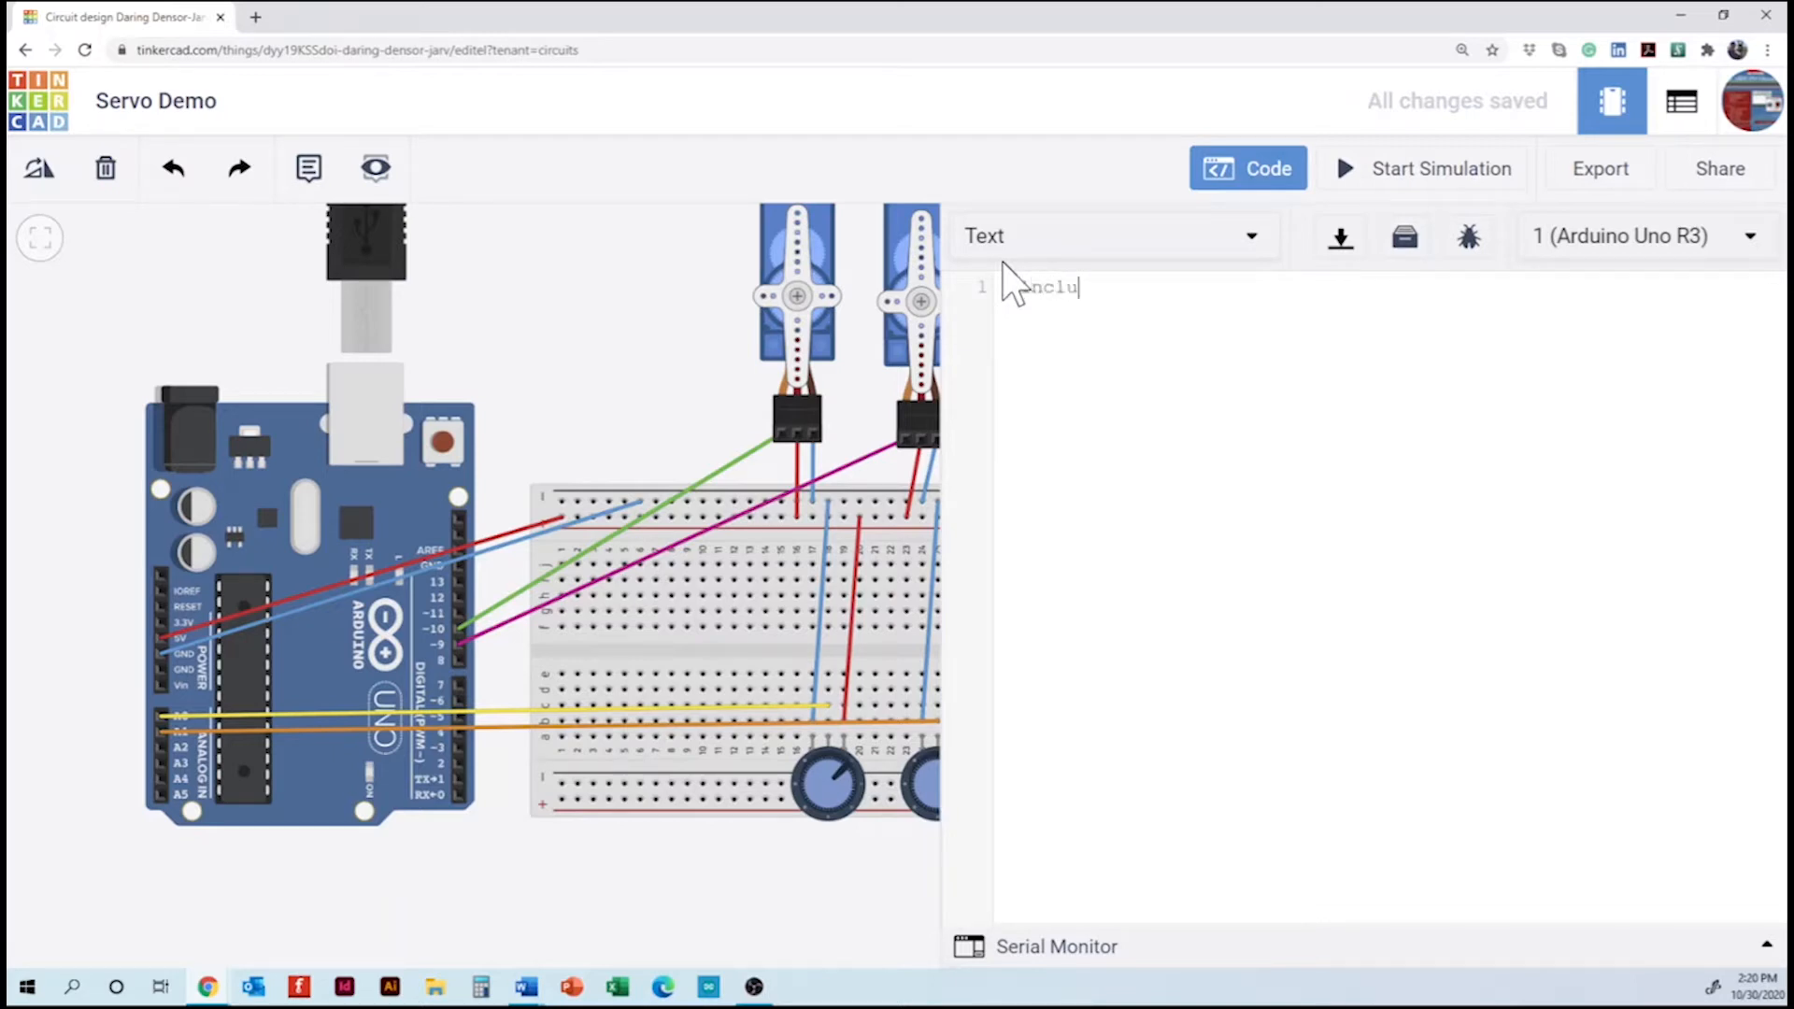
# - Write '#include <Servo.h>' and declare Servo objects myservo1 and myservo2
pyautogui.write('de')
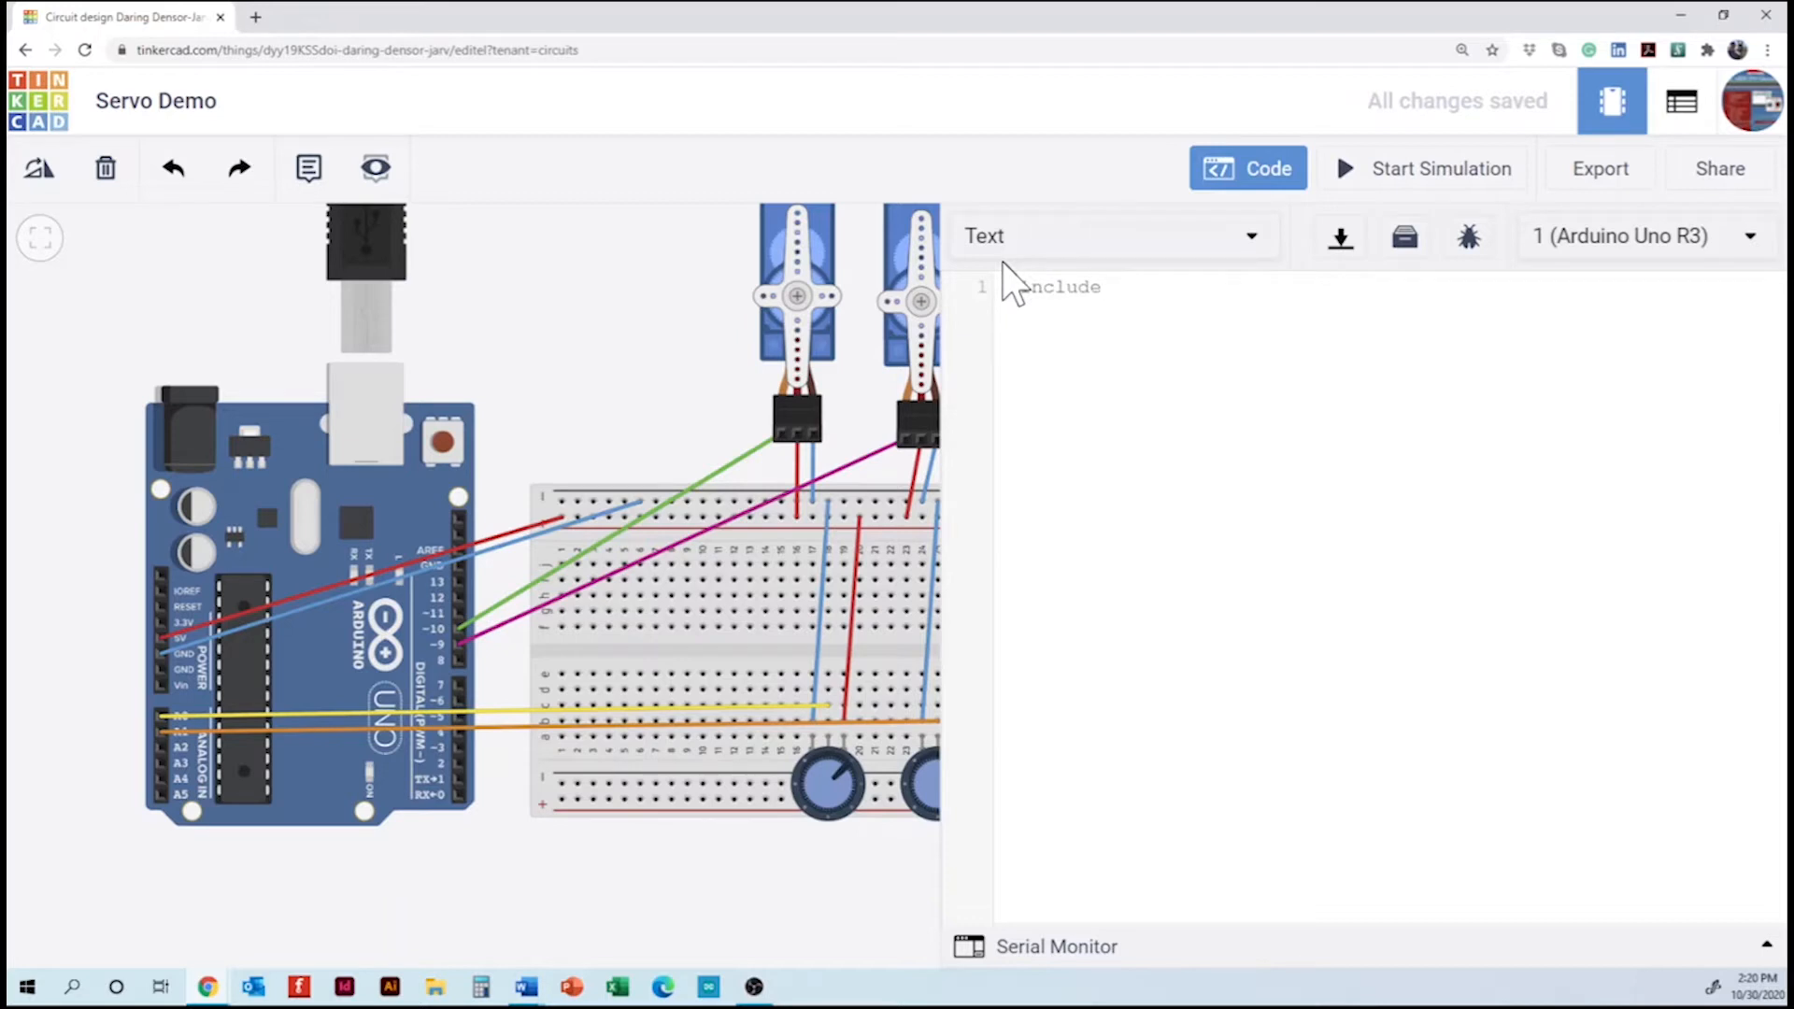
pyautogui.write('<Servo')
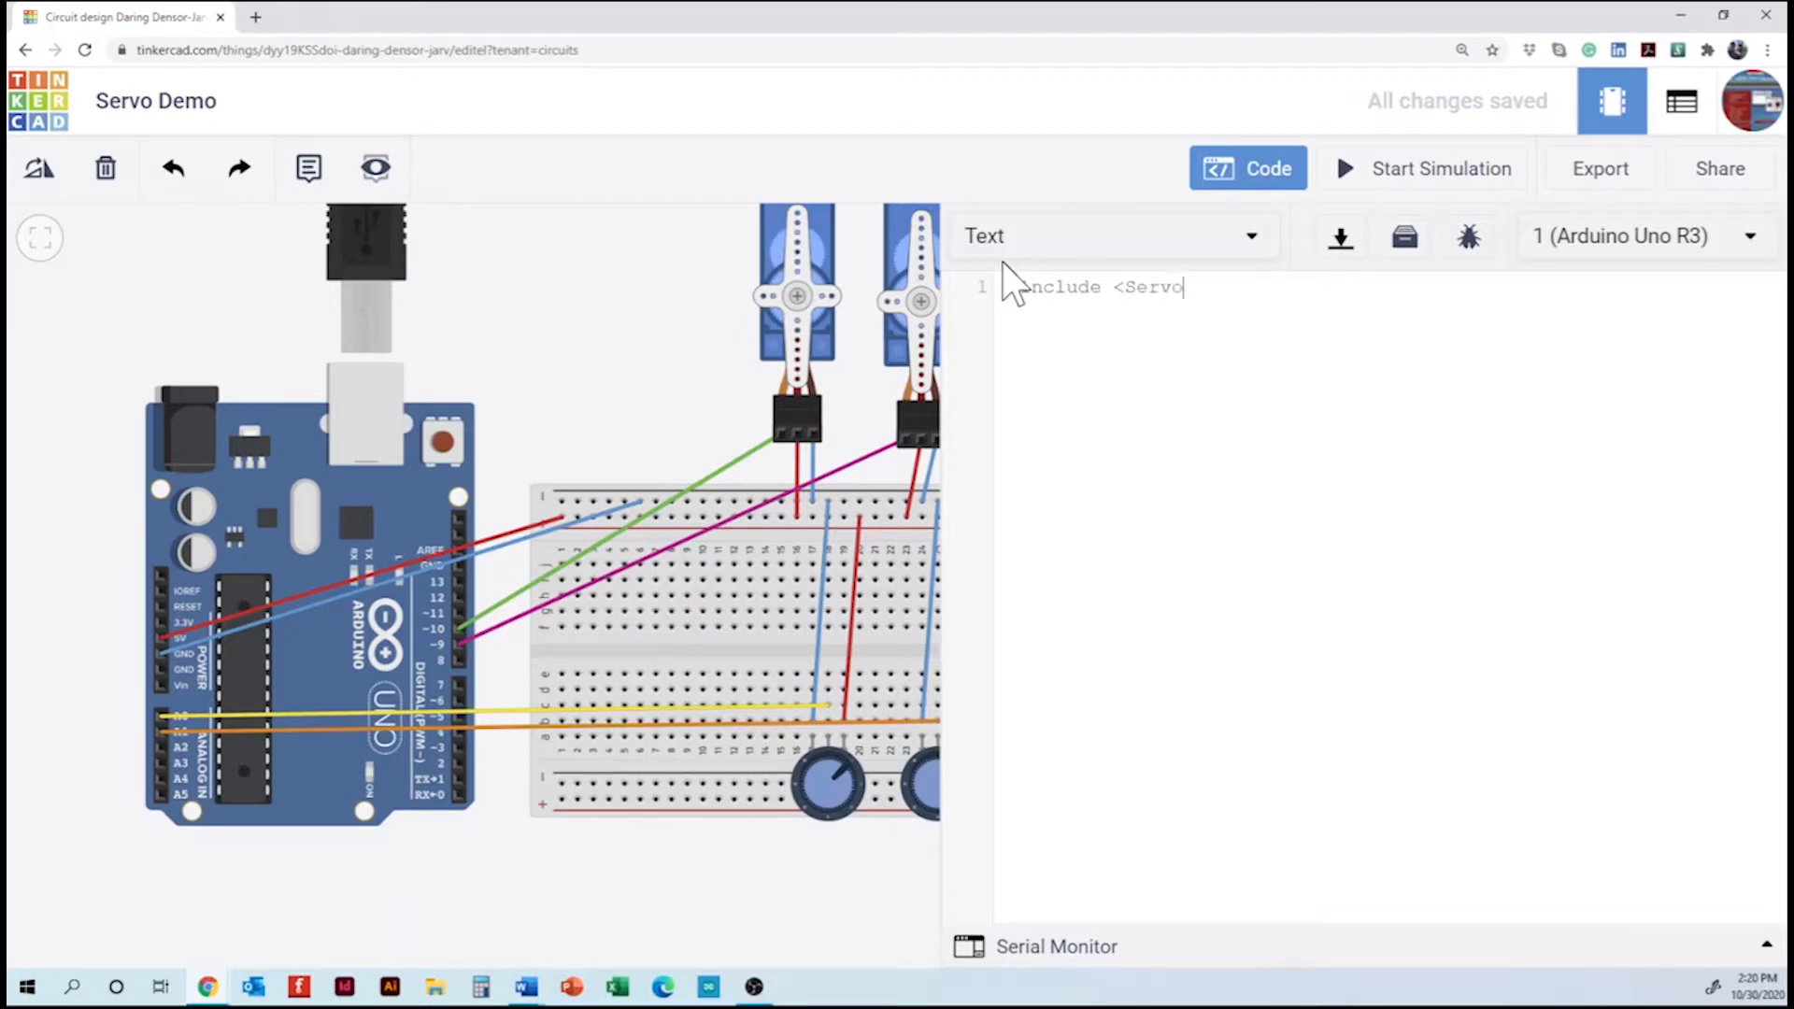
pyautogui.write('.')
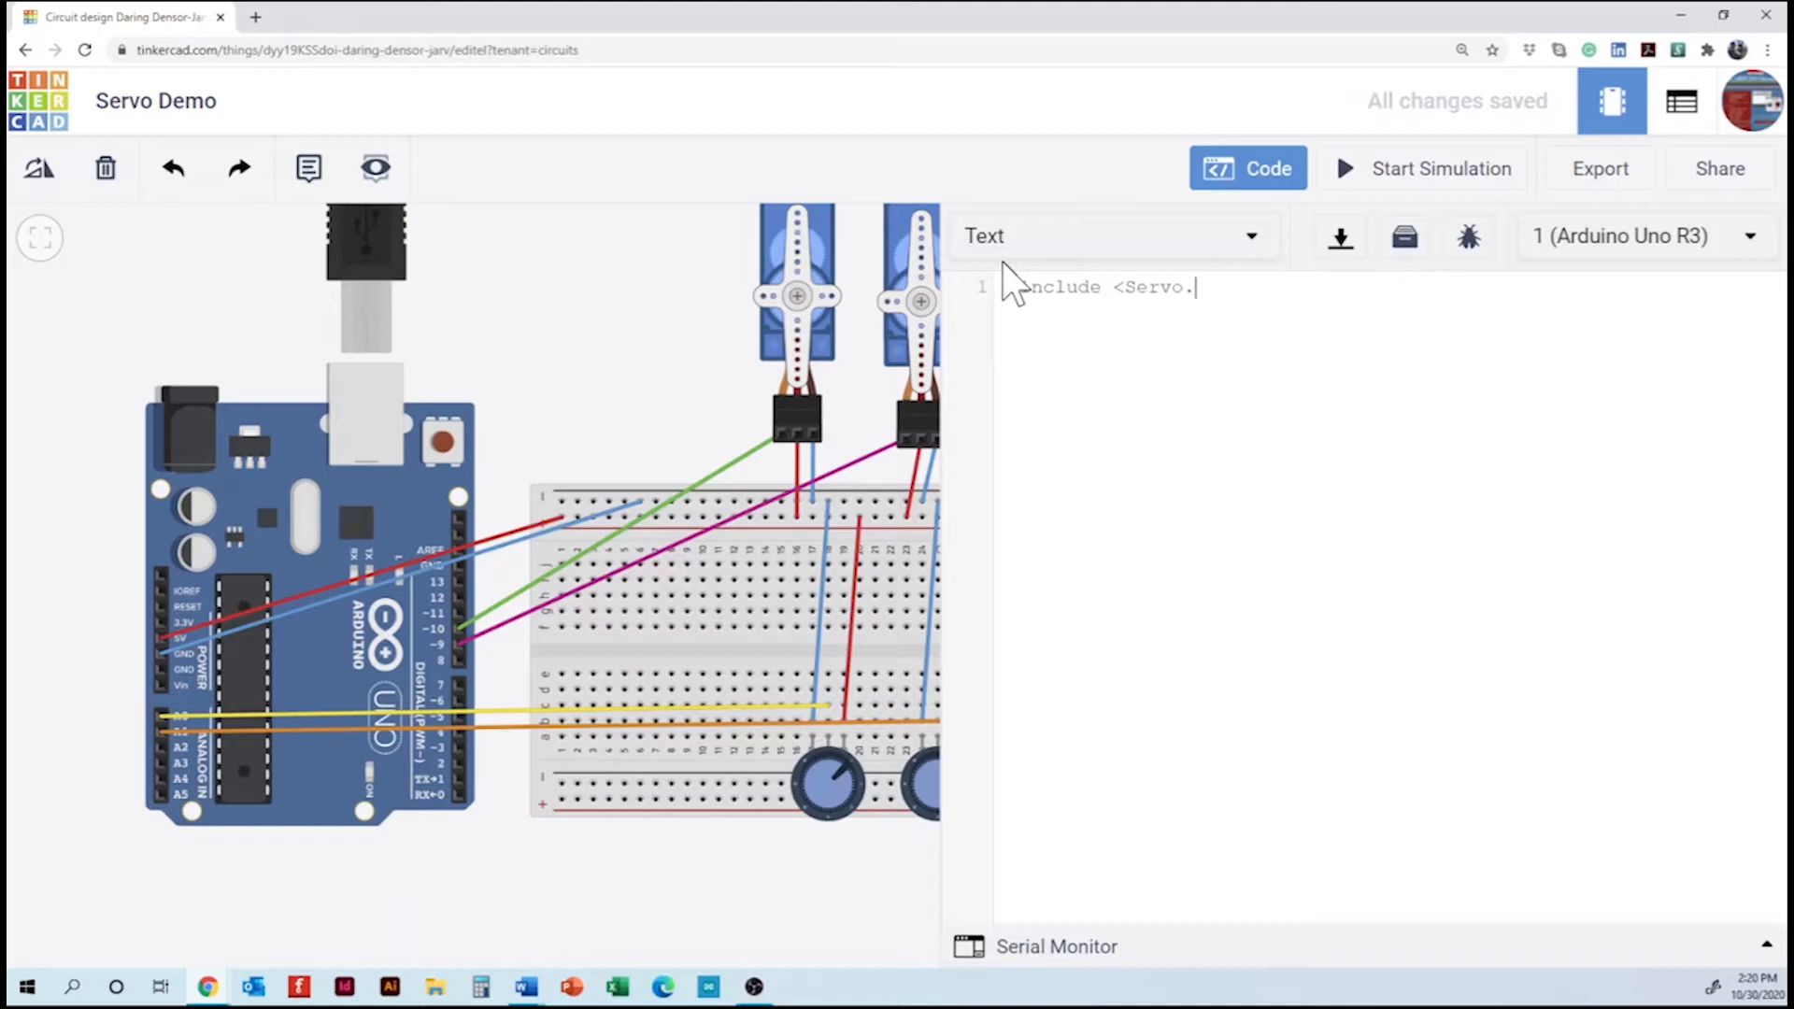
pyautogui.write('h>')
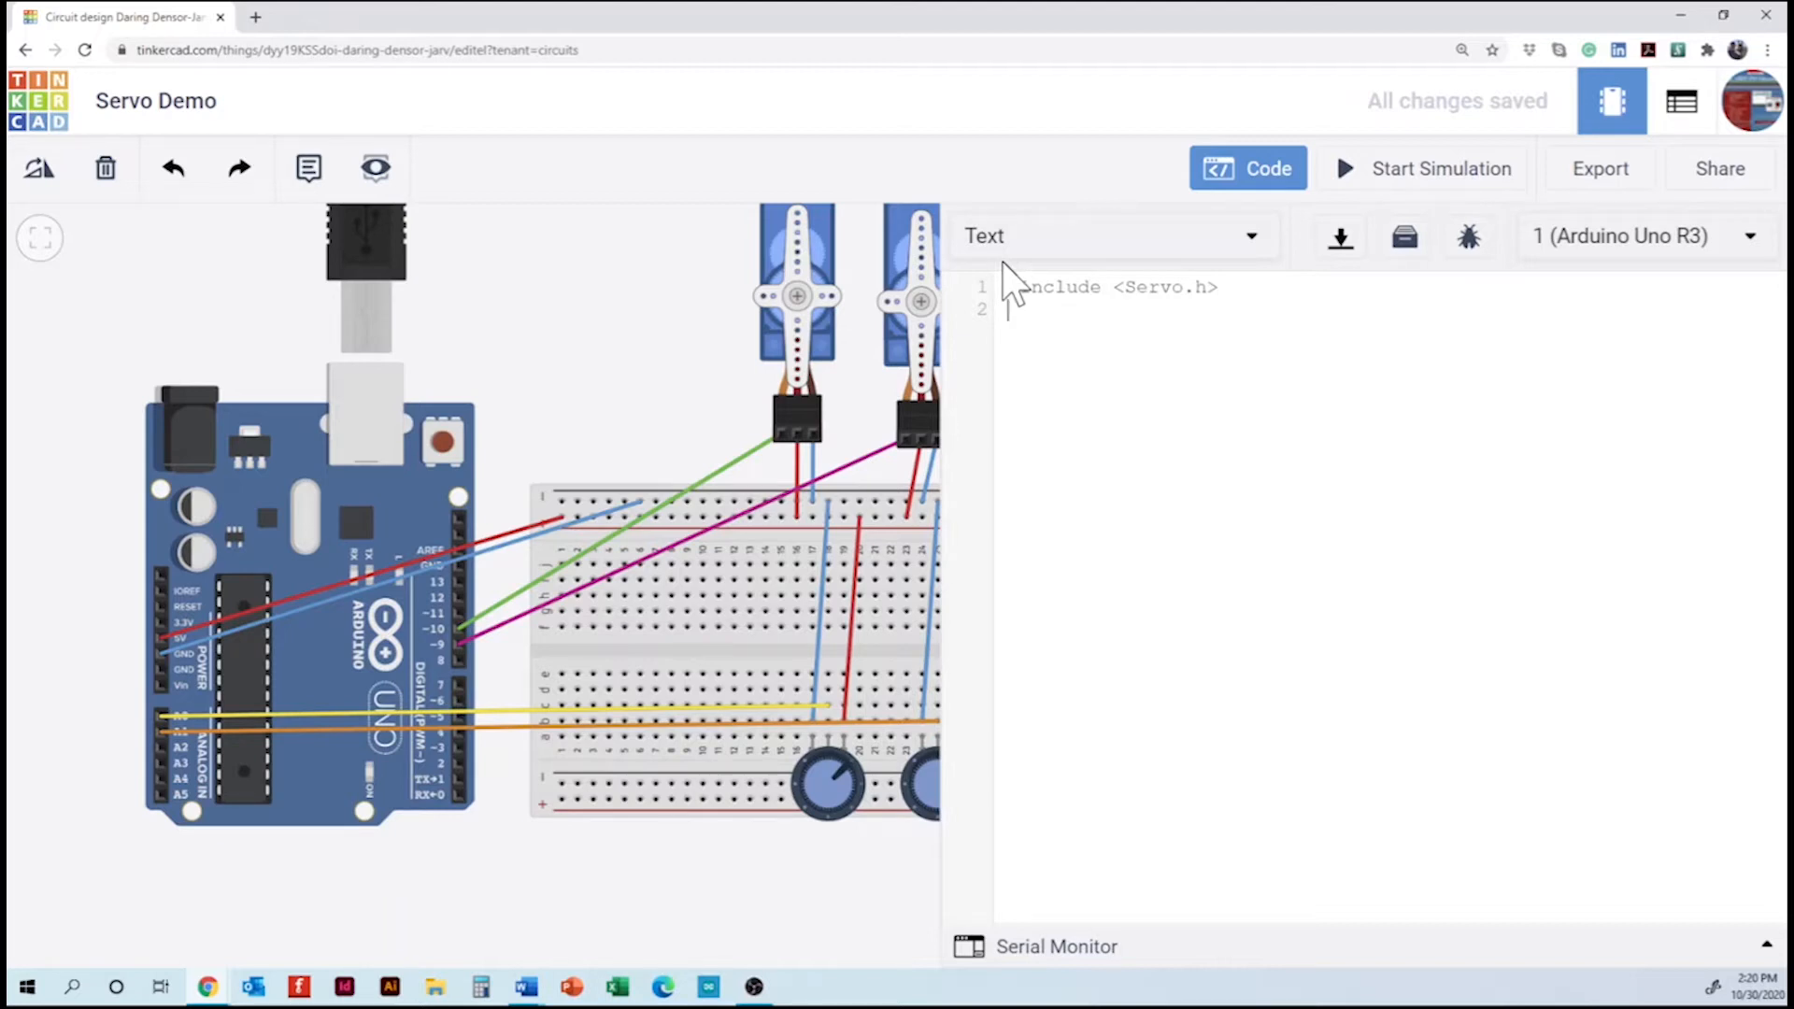
pyautogui.write('Se')
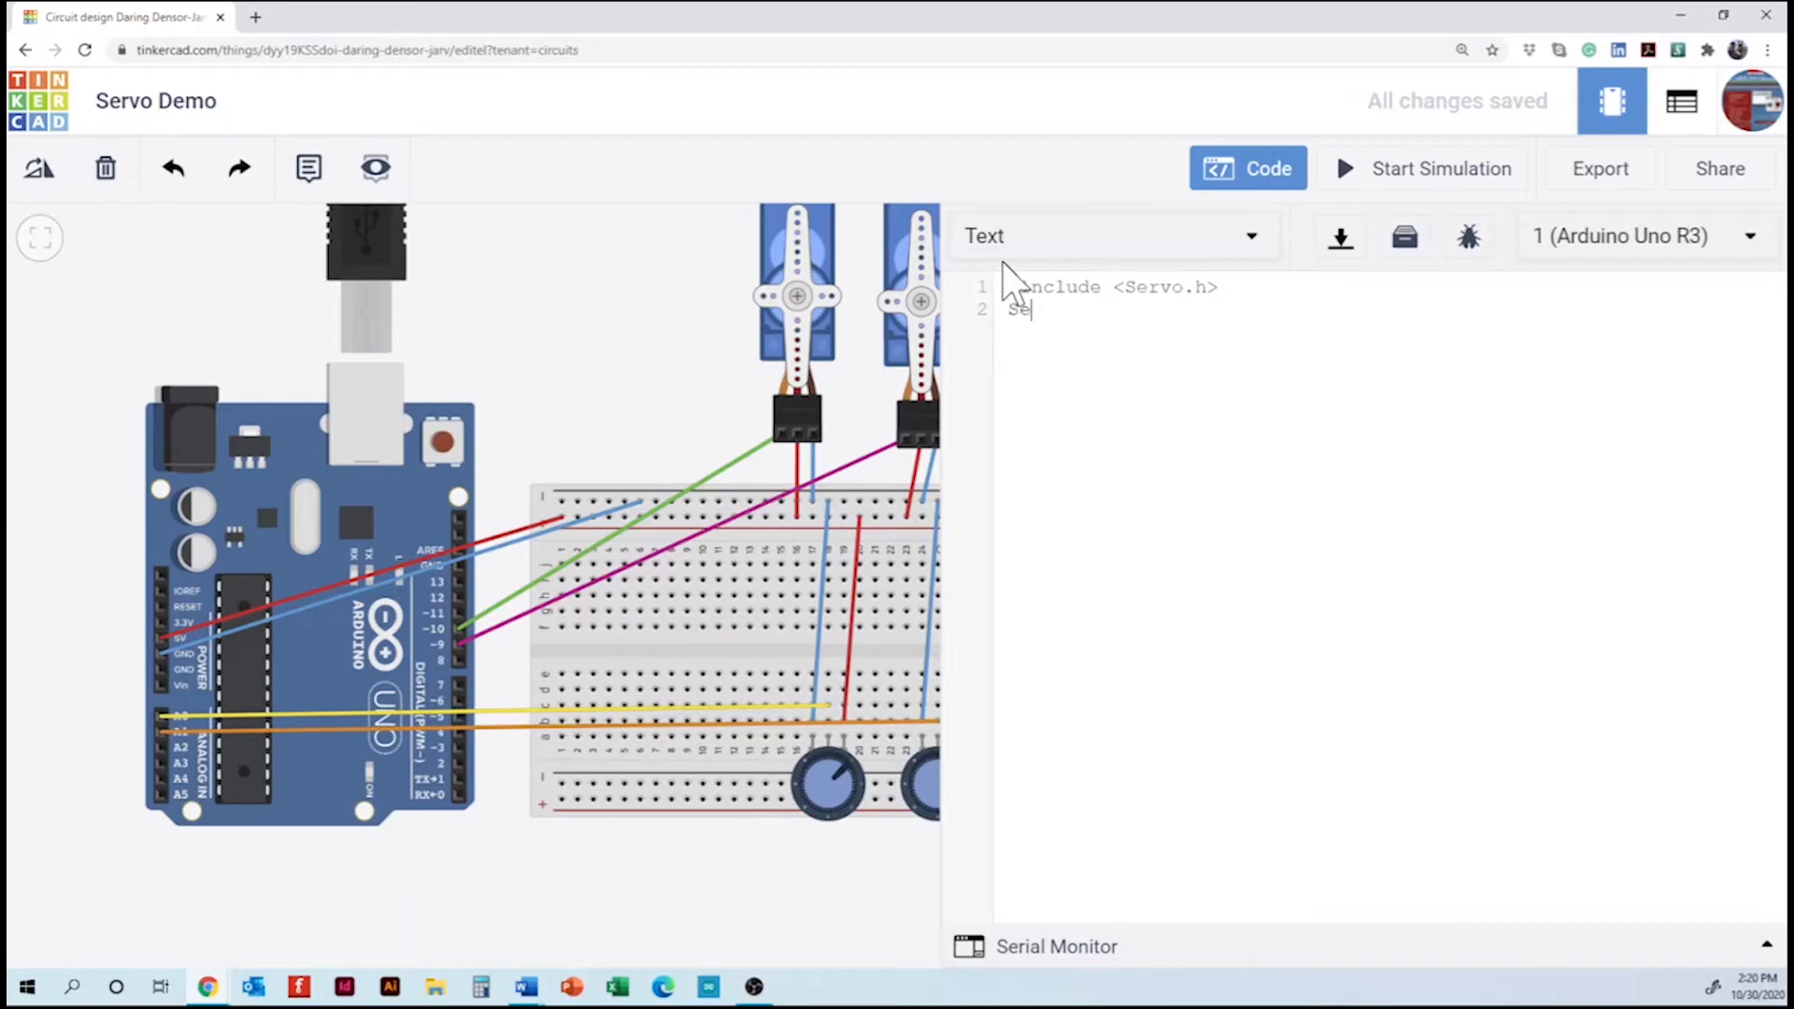
pyautogui.write('rvo m')
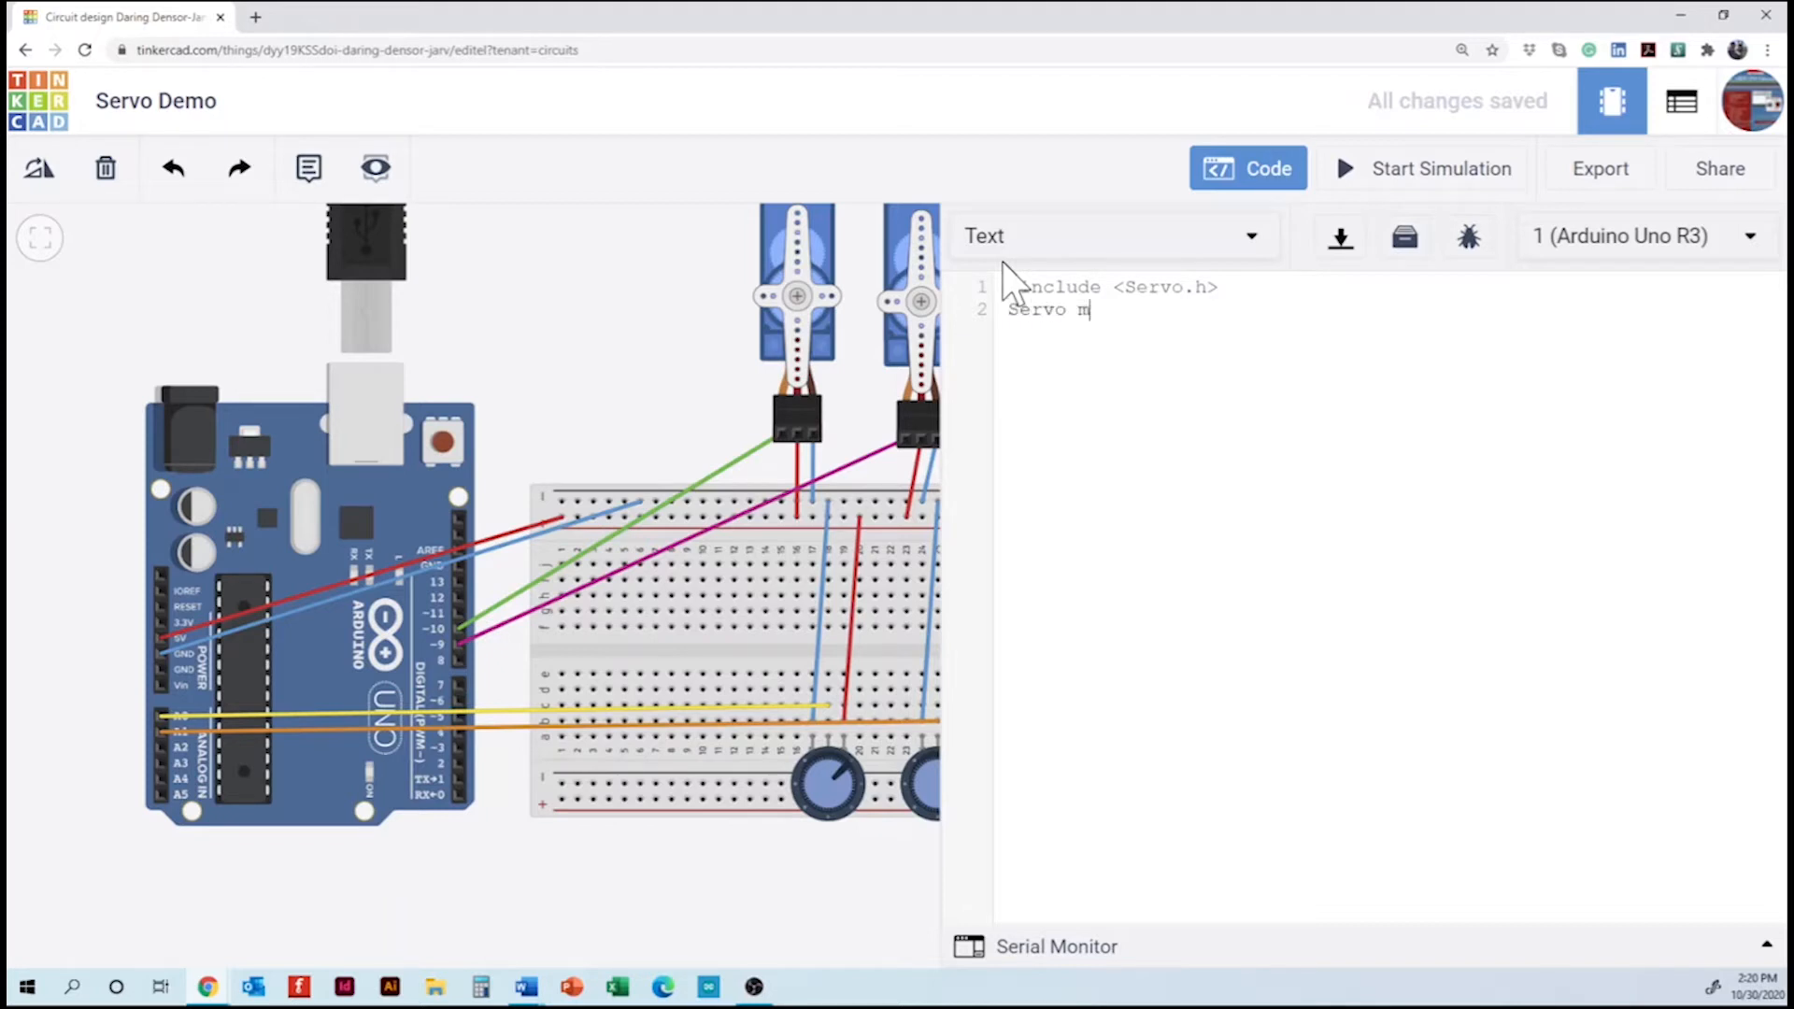
pyautogui.write('y')
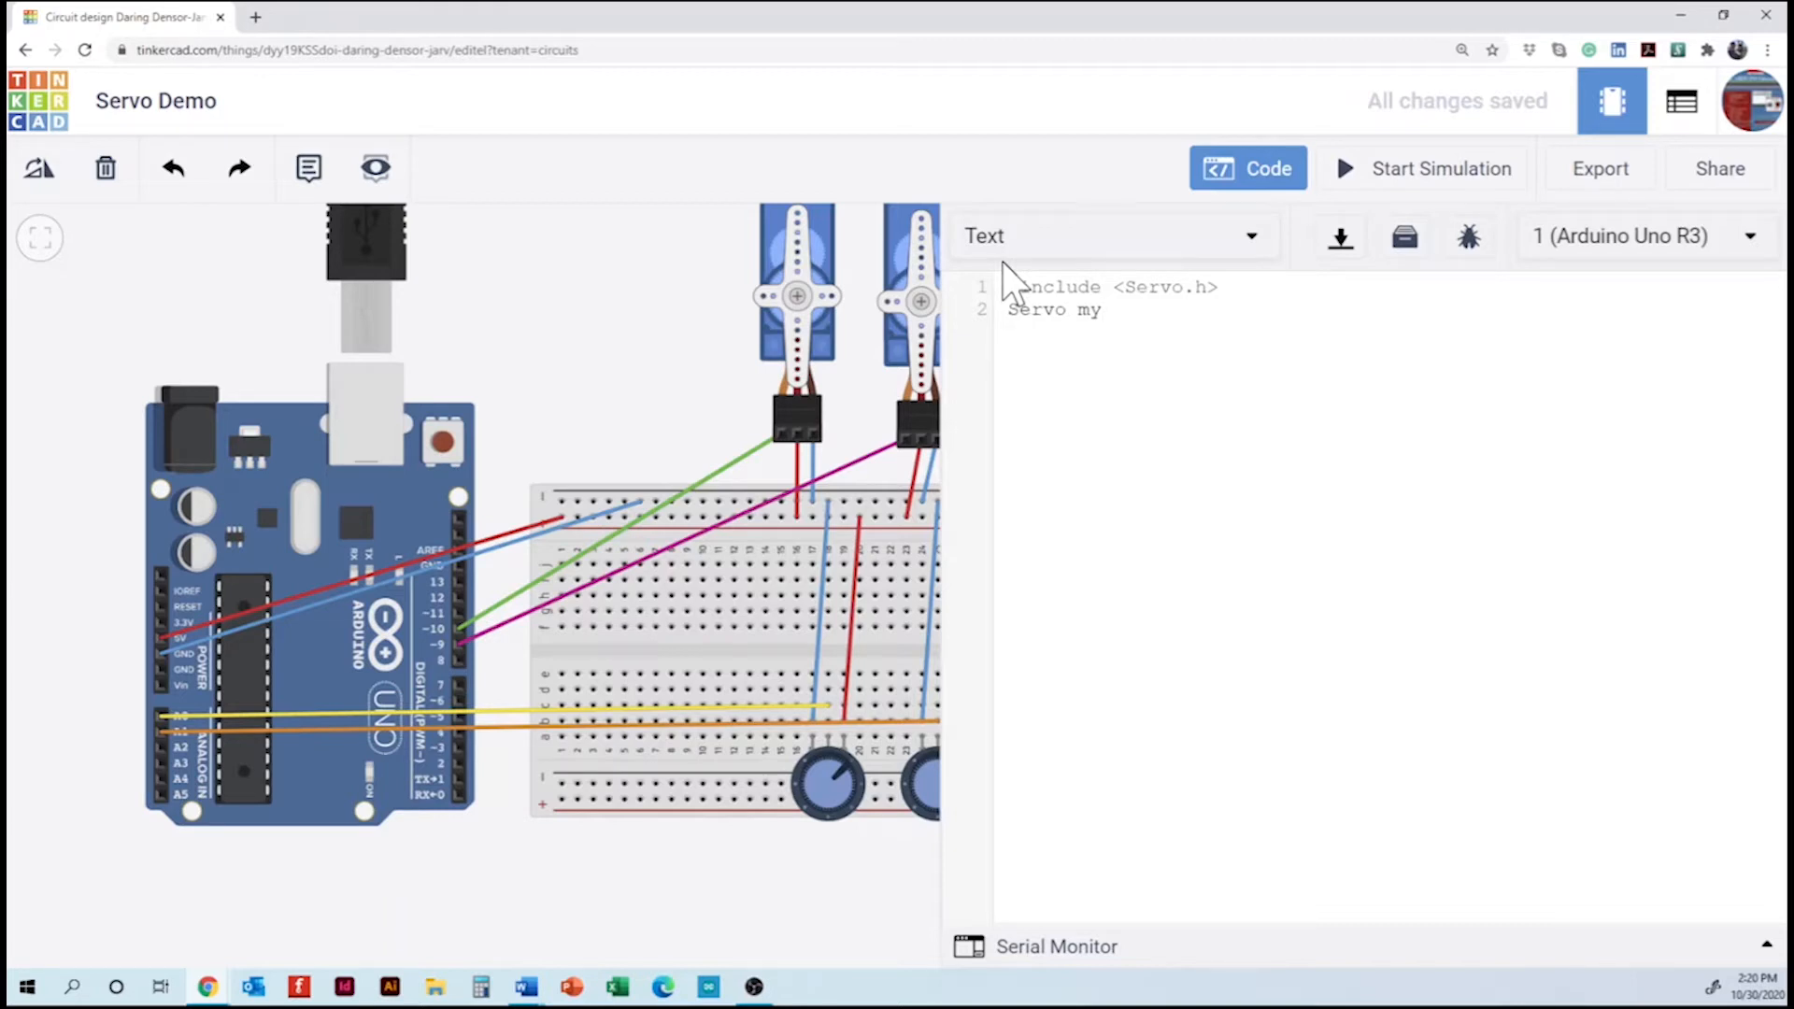
pyautogui.write('servo')
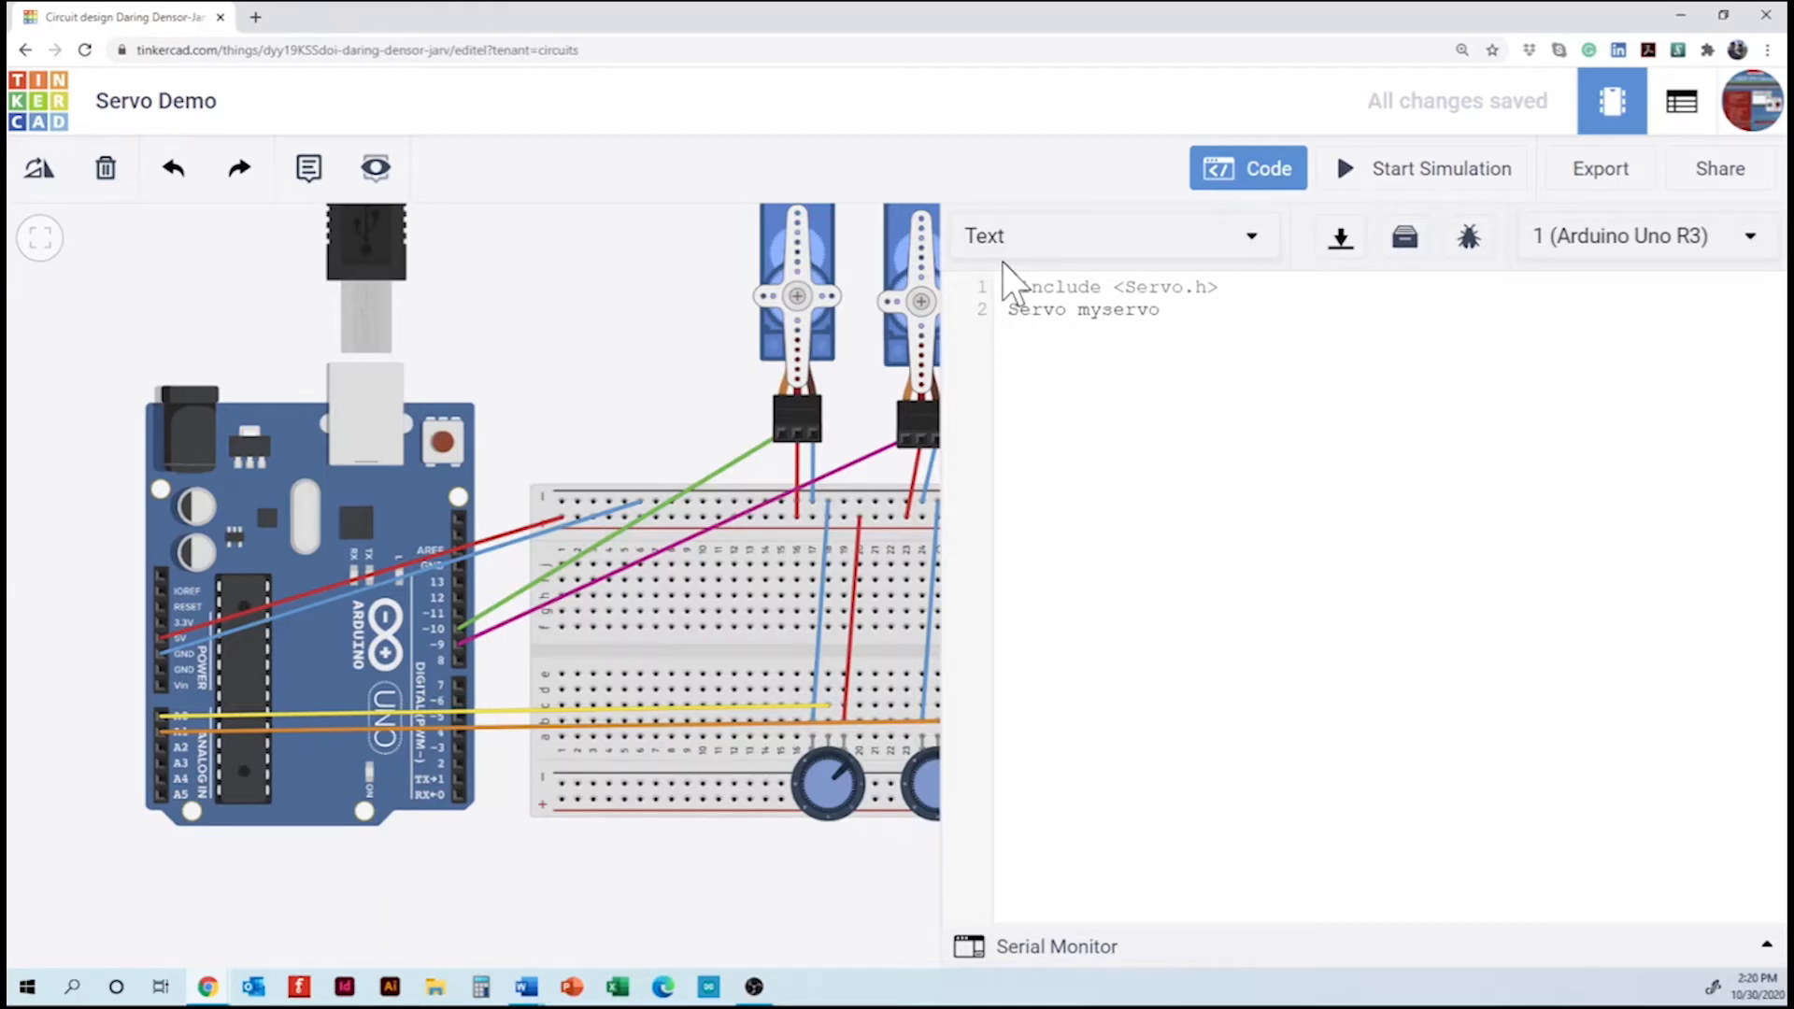
pyautogui.write('1;')
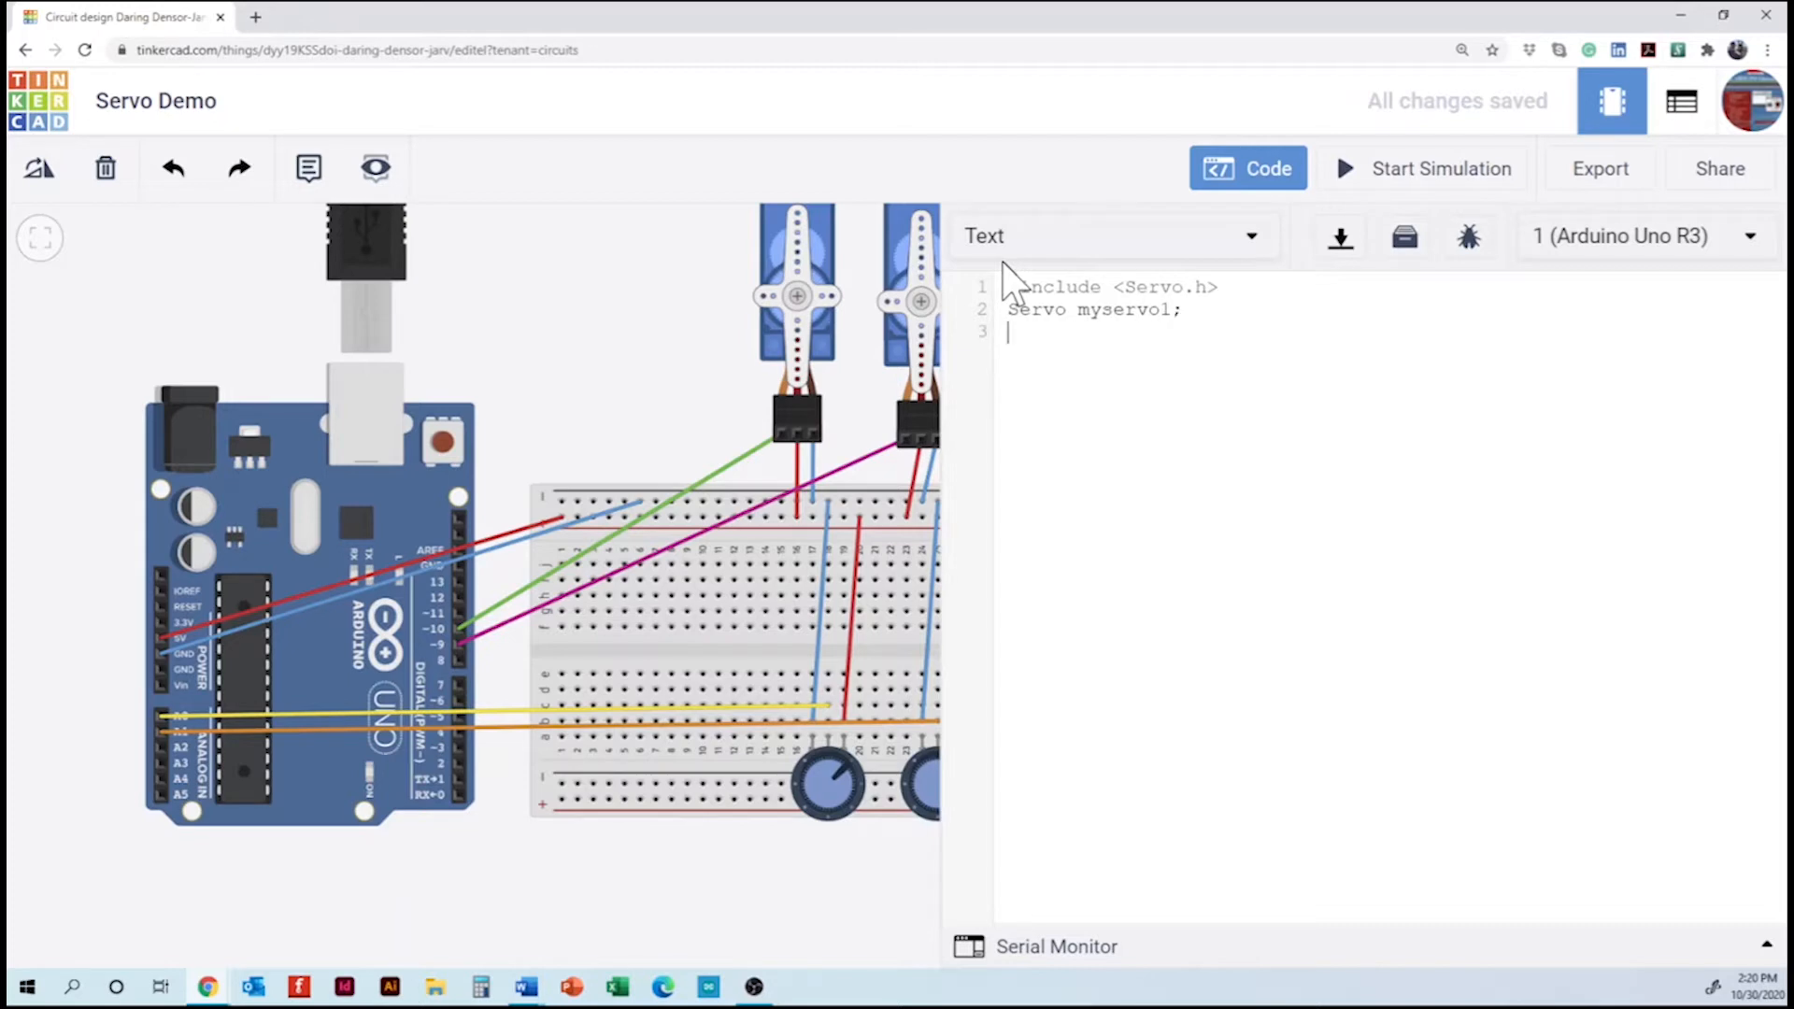
pyautogui.write('Servo')
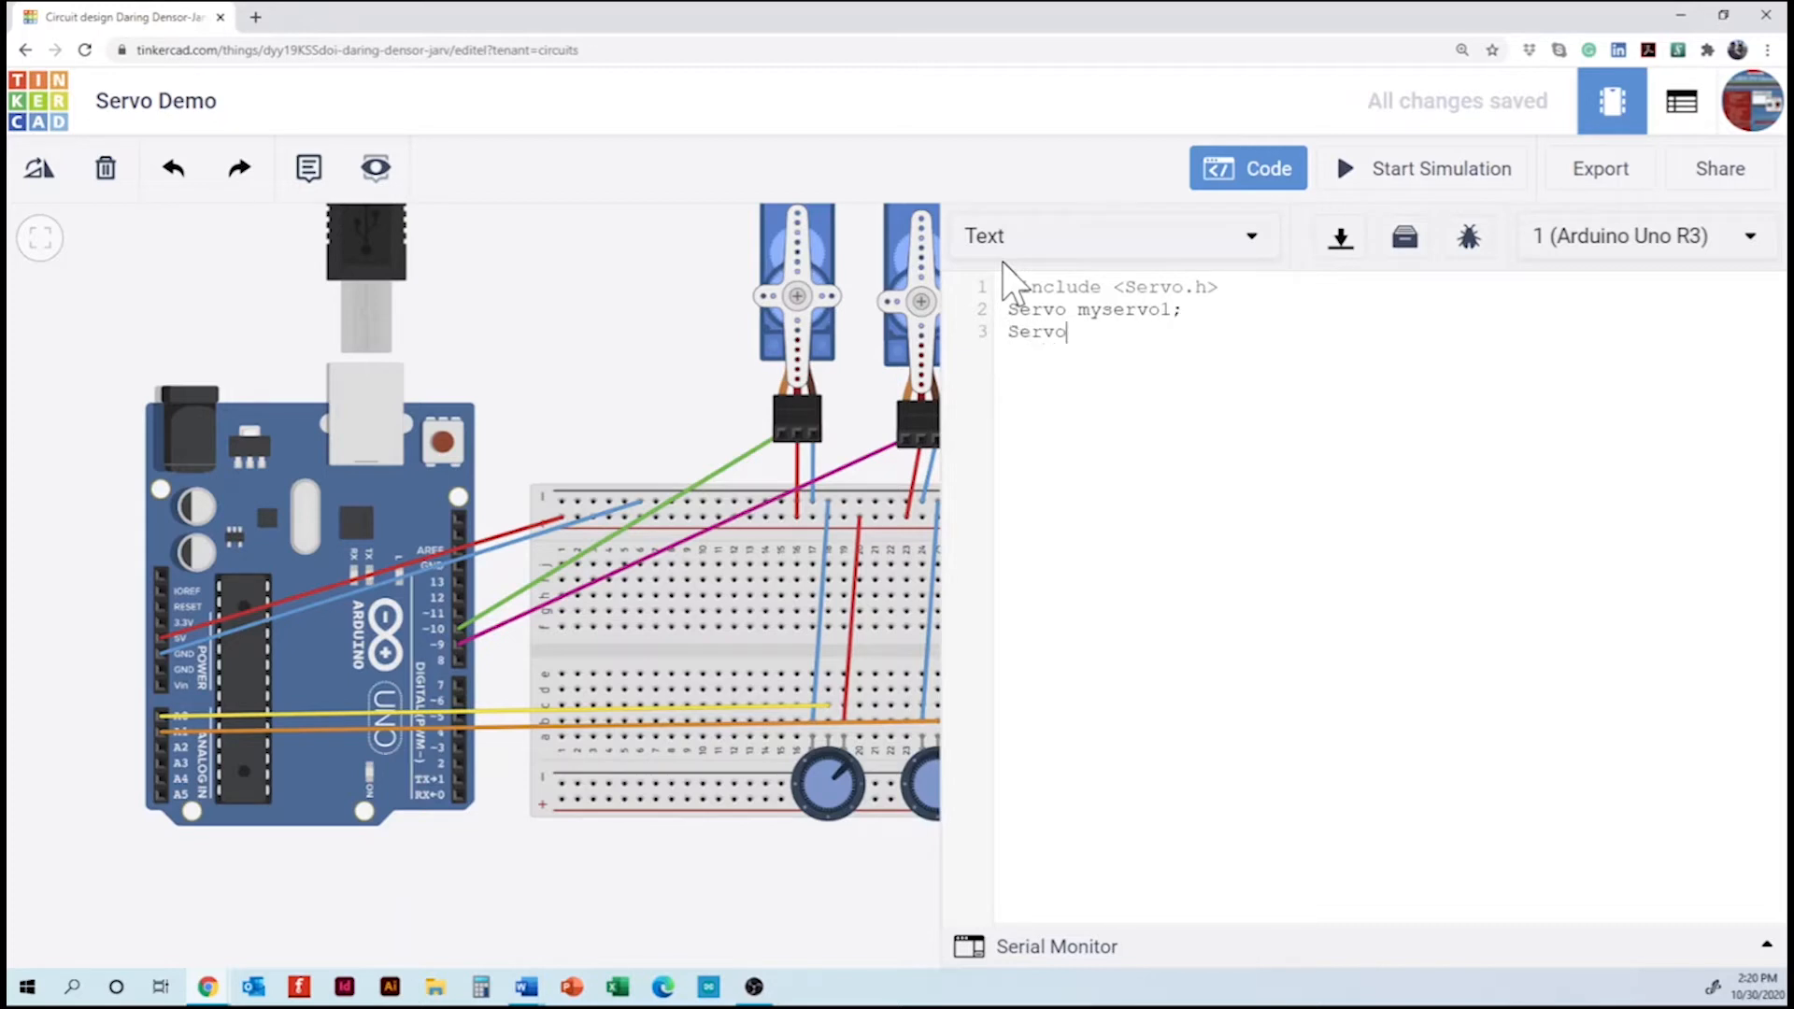
pyautogui.write('mys')
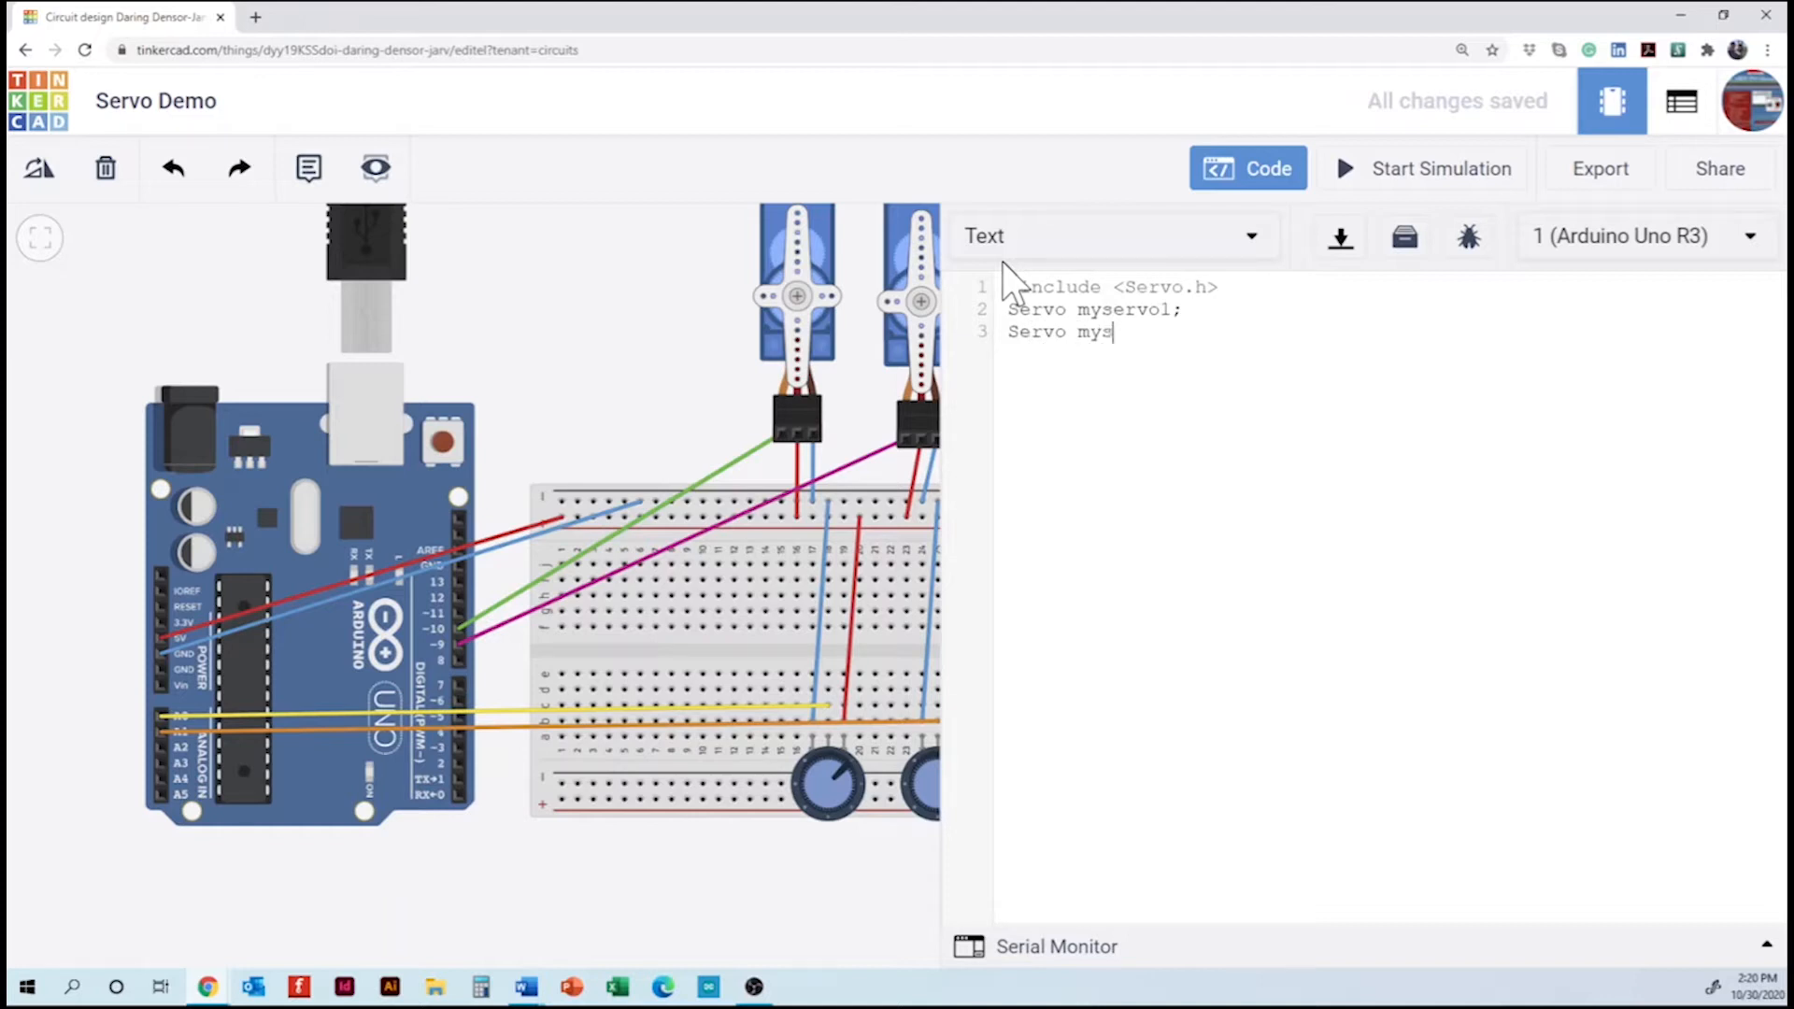
pyautogui.write('ervo')
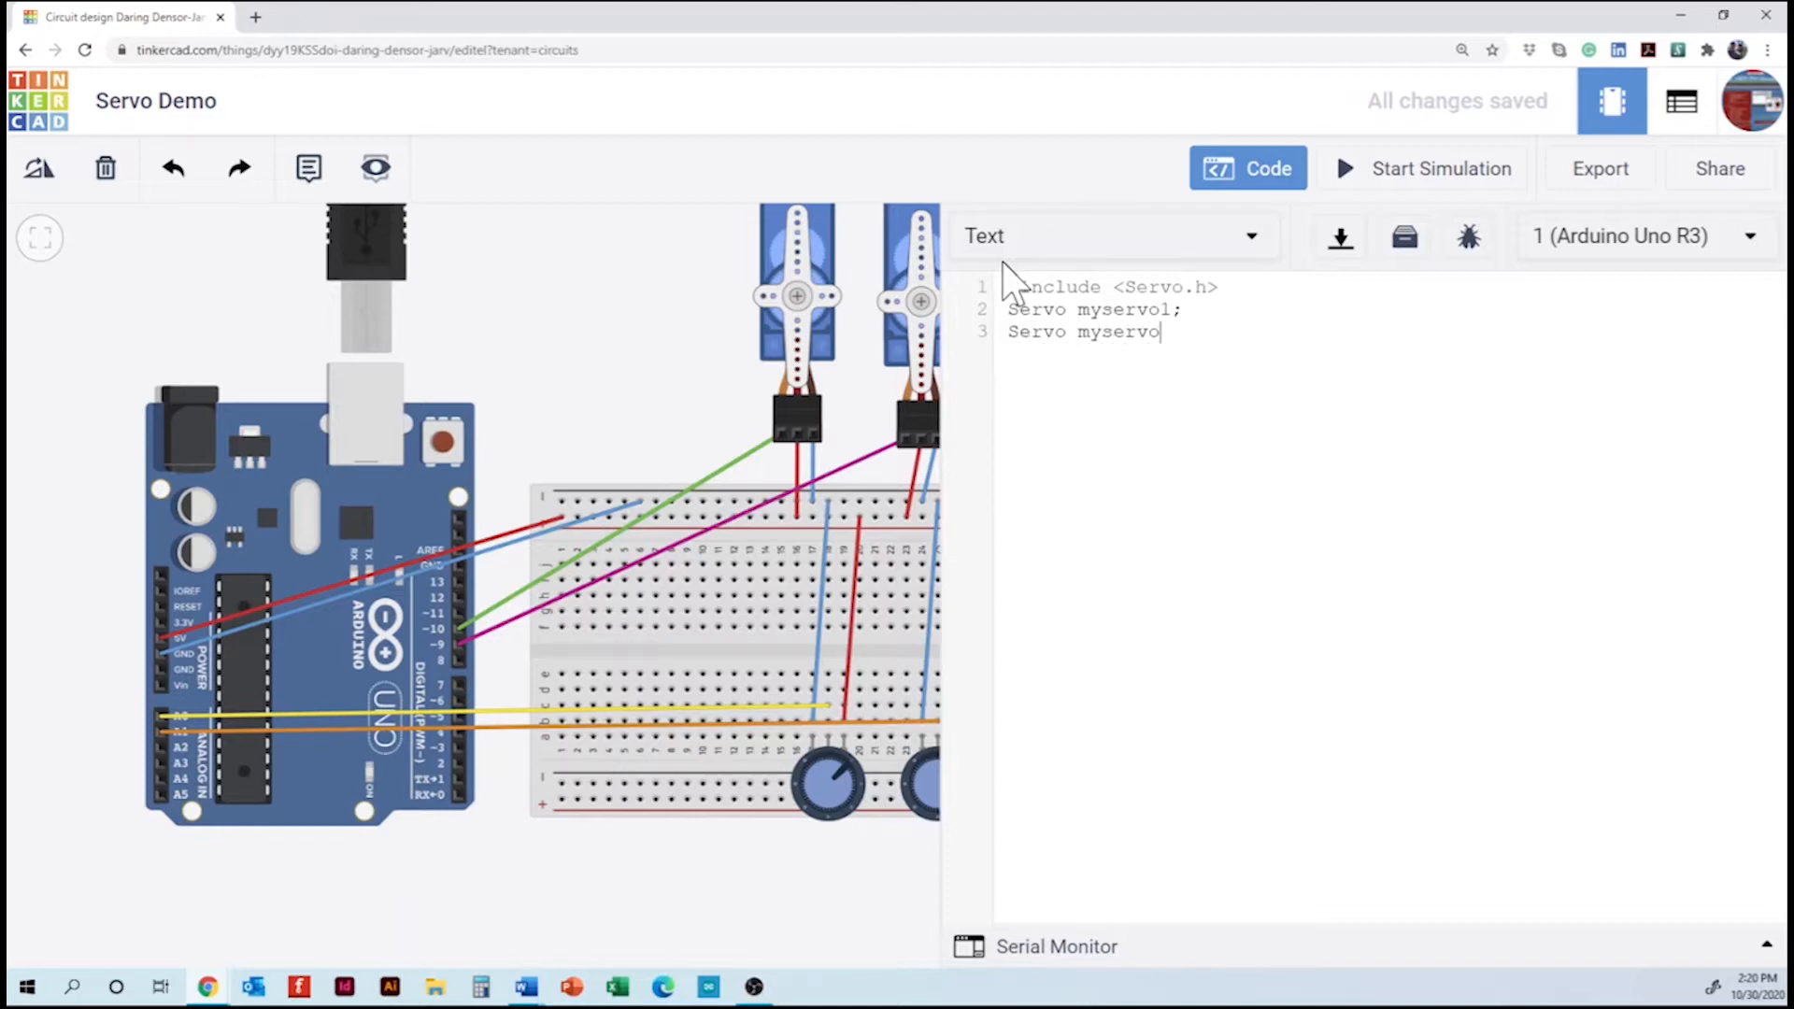
pyautogui.write('2;')
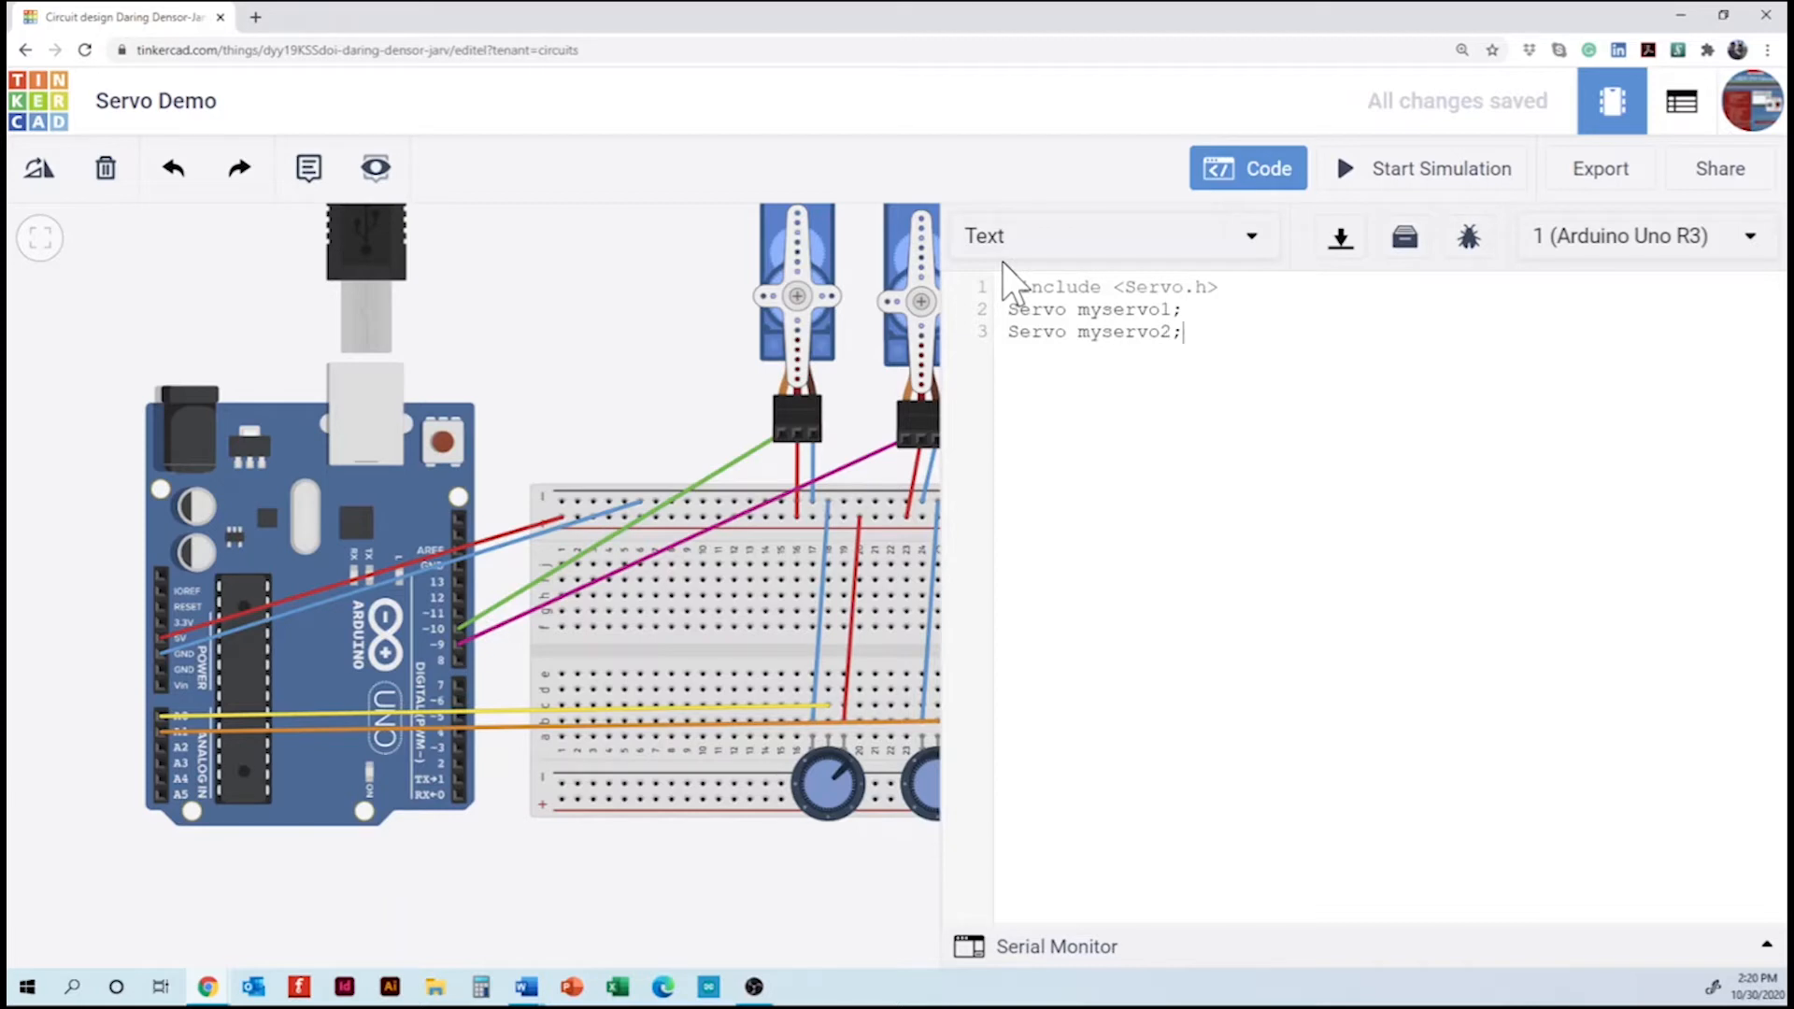
# - Declare 'int potpin1=A0;' and 'int potpin2=A1;' below the servo objects
pyautogui.press('enter')
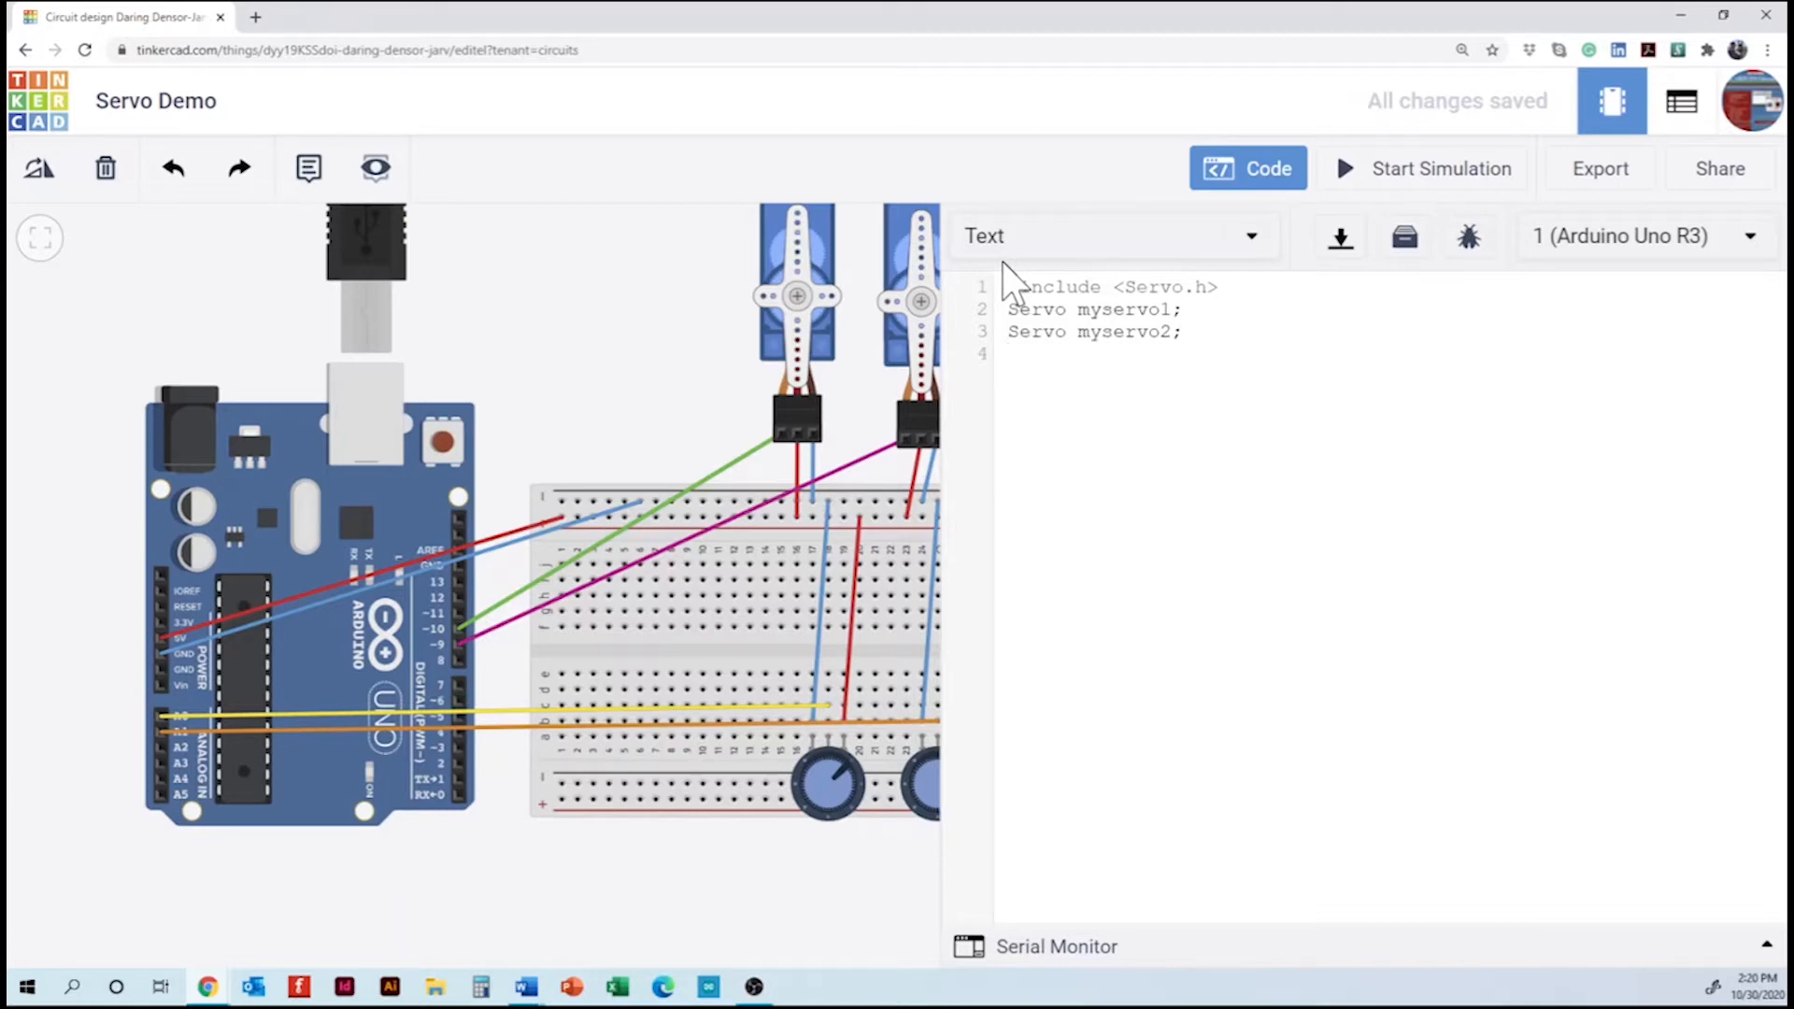
pyautogui.write('int')
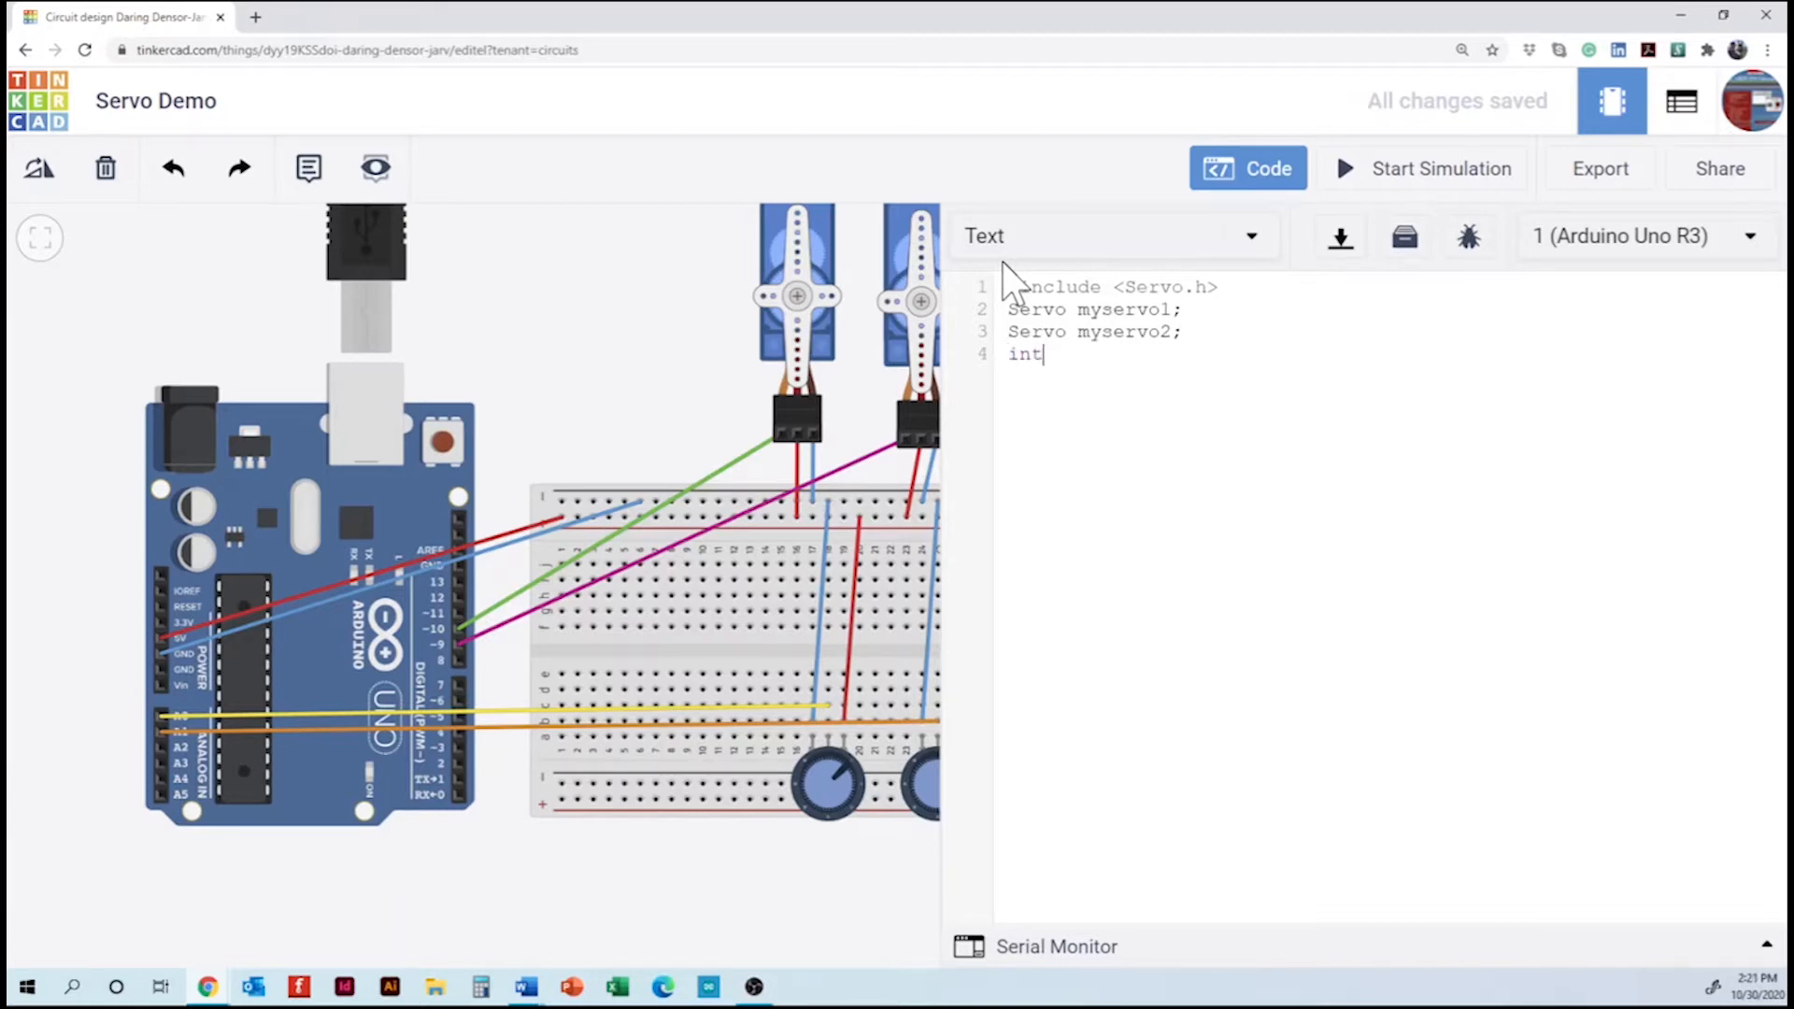
pyautogui.write('potp')
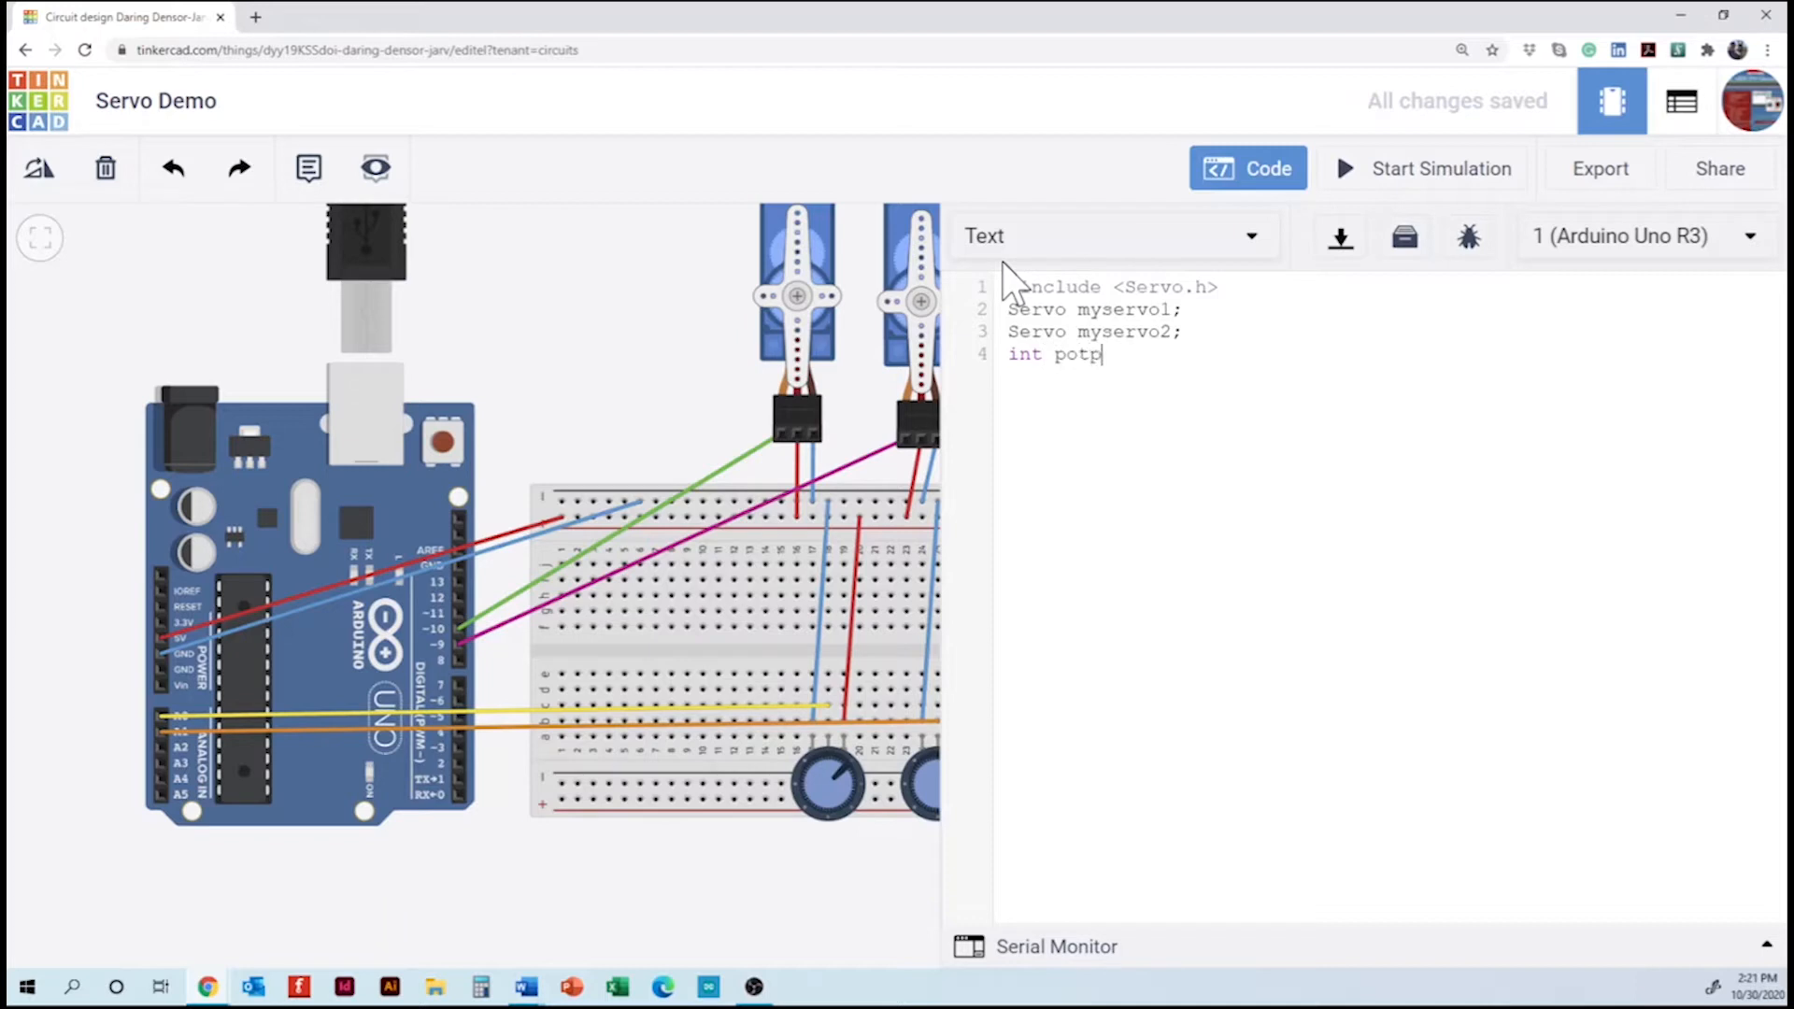
pyautogui.write('in1')
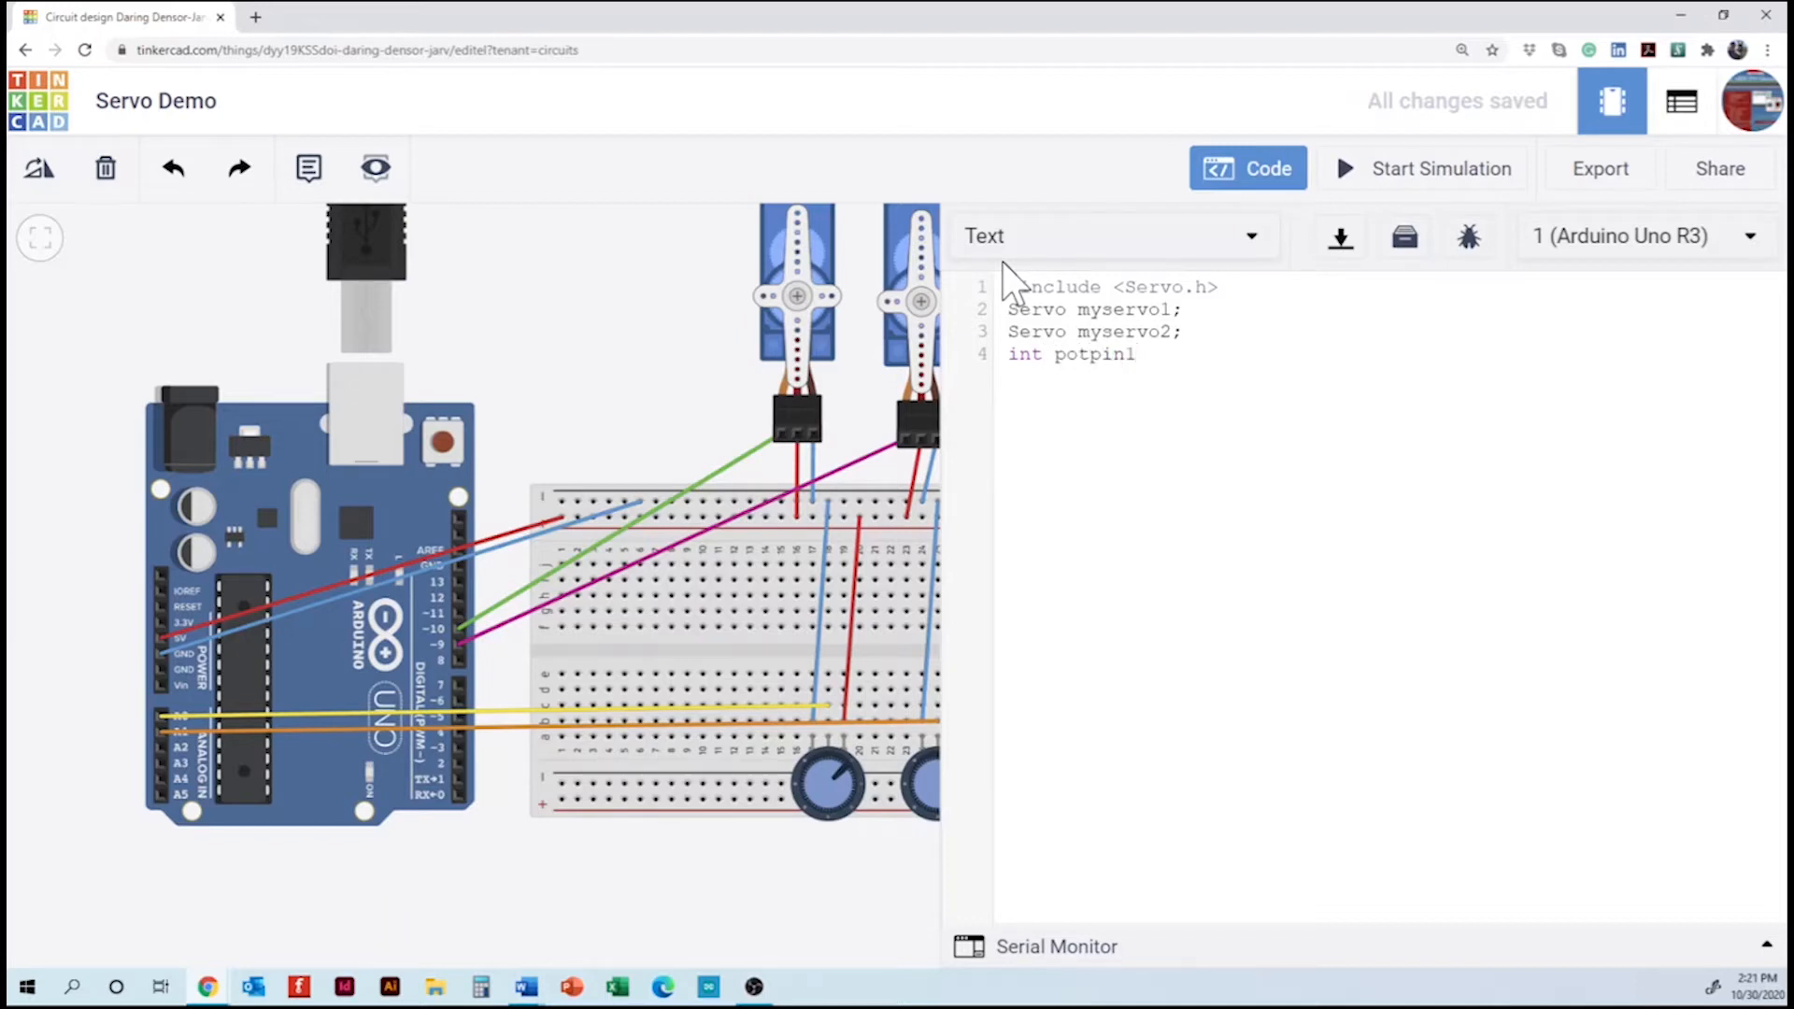
pyautogui.write('=A)')
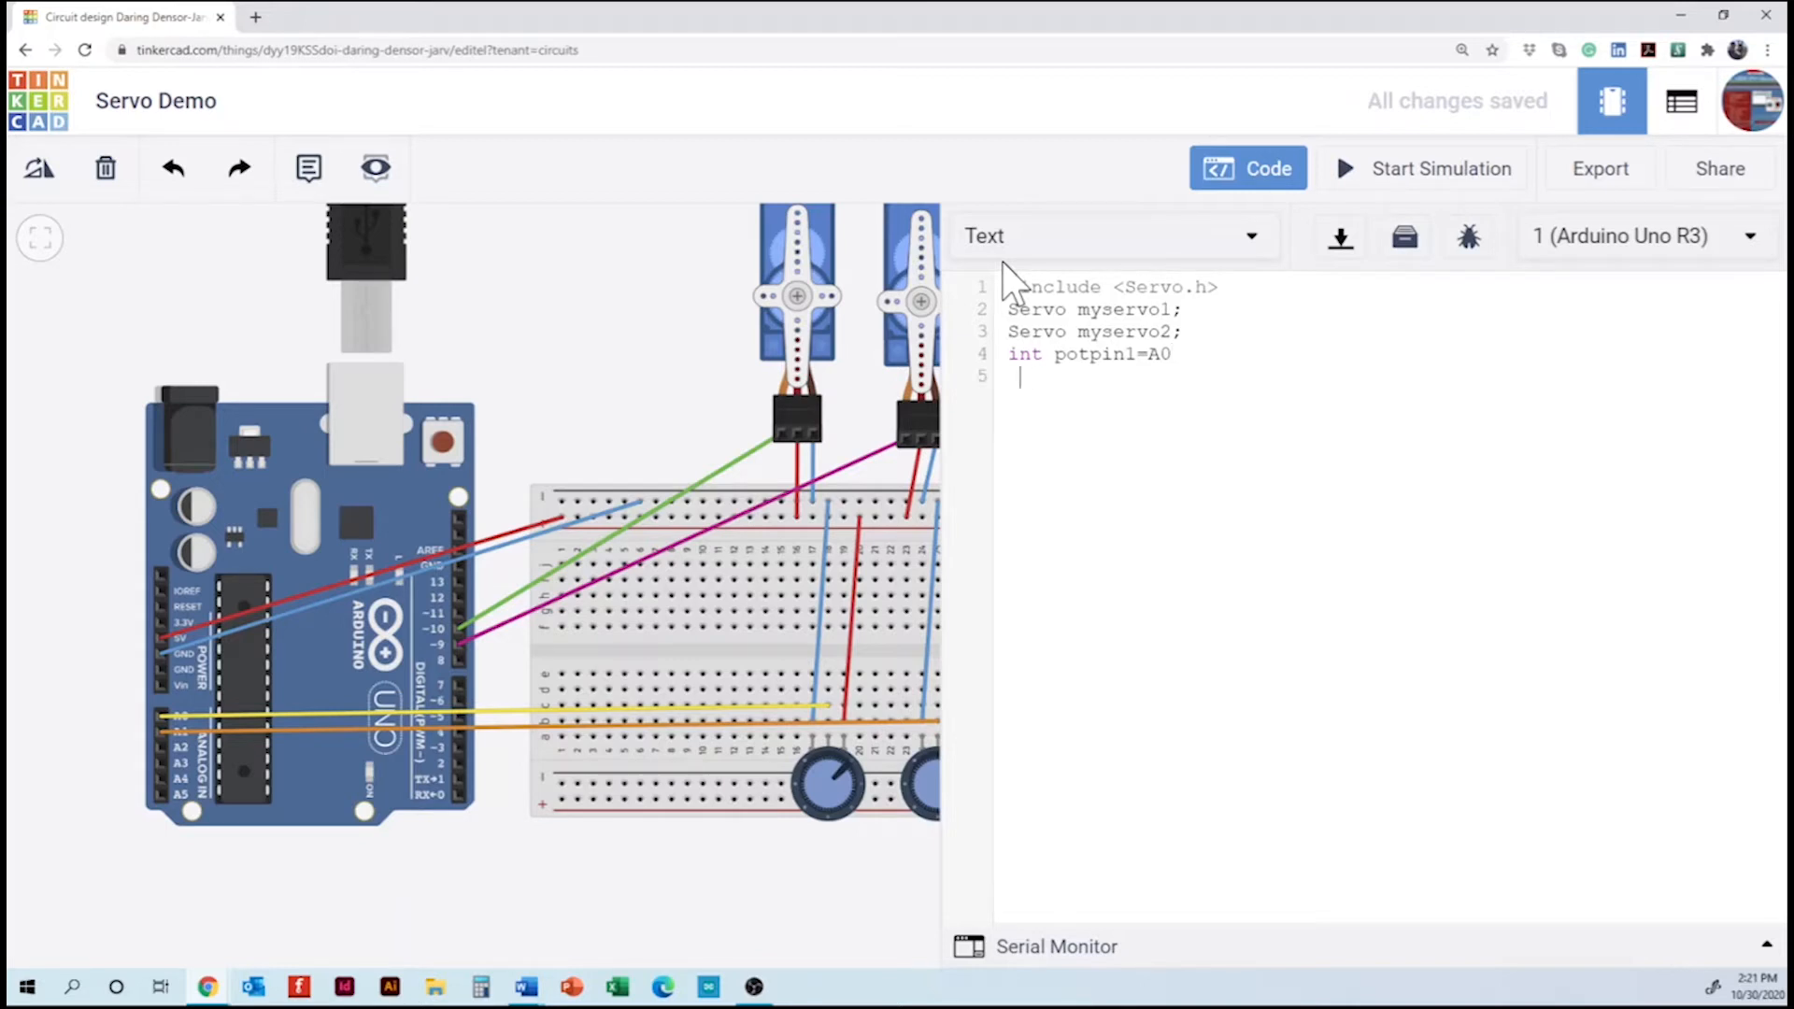
pyautogui.write('int')
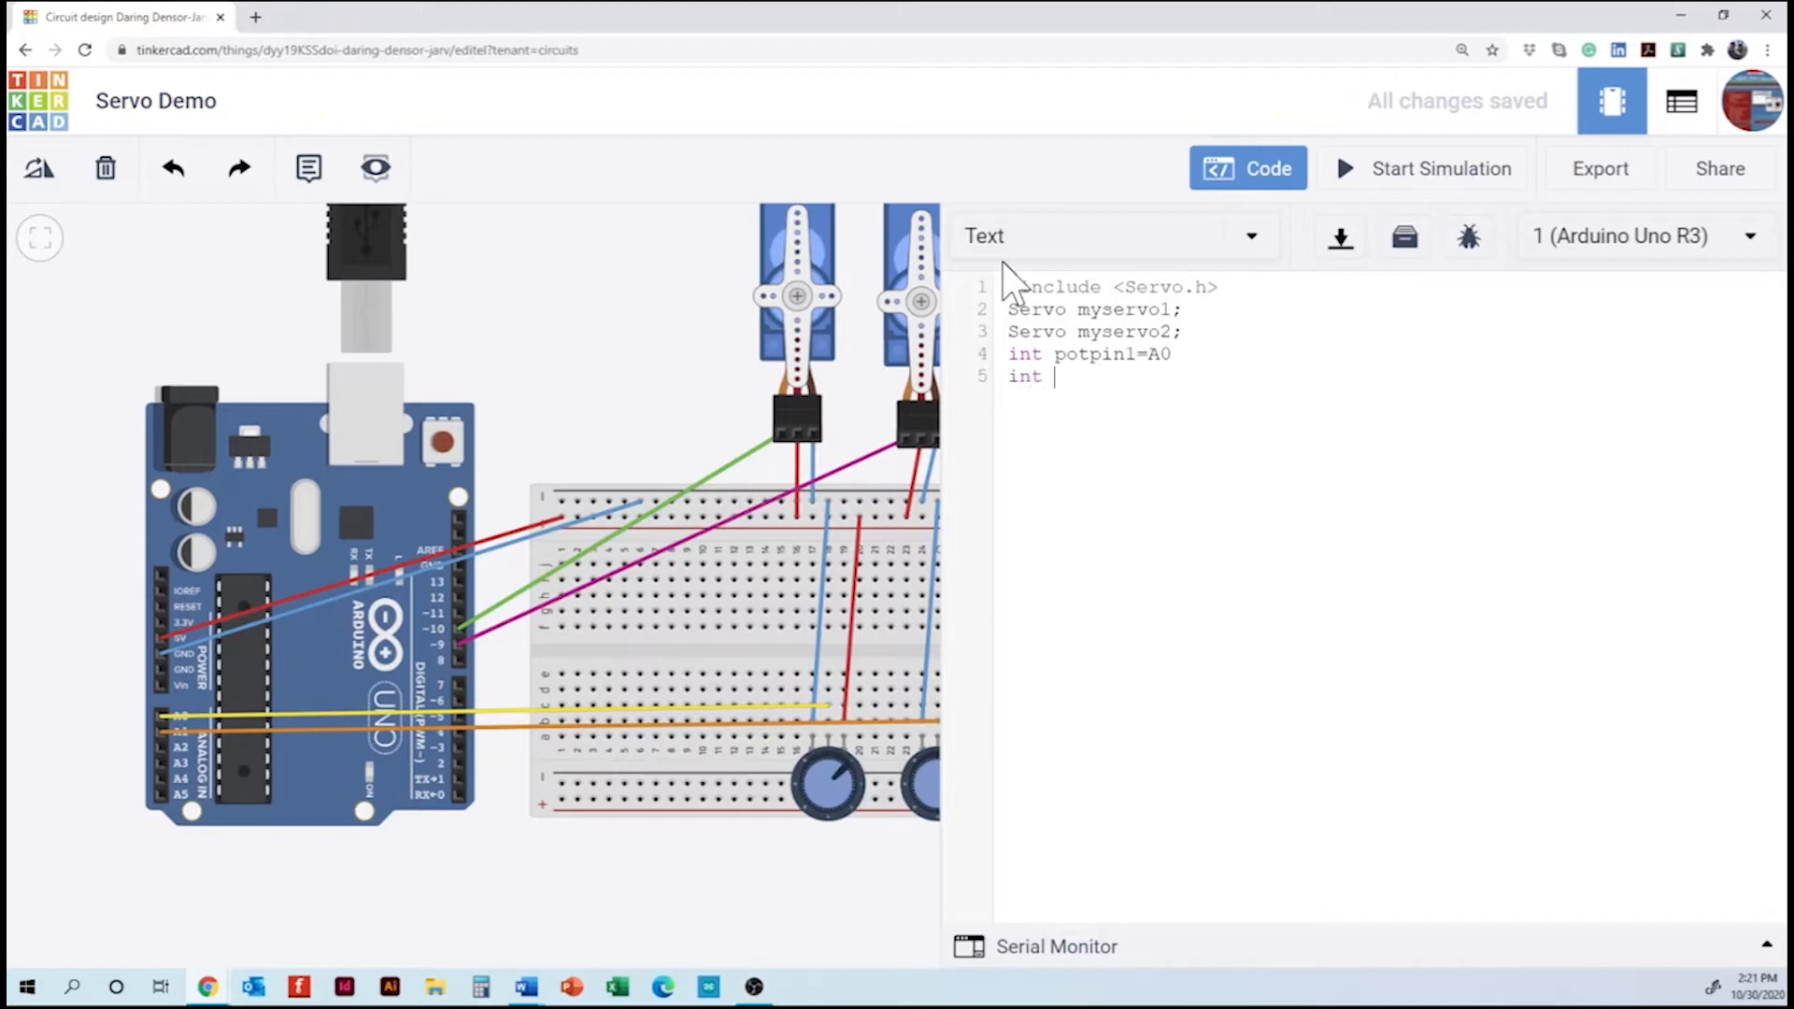
pyautogui.write('potpin')
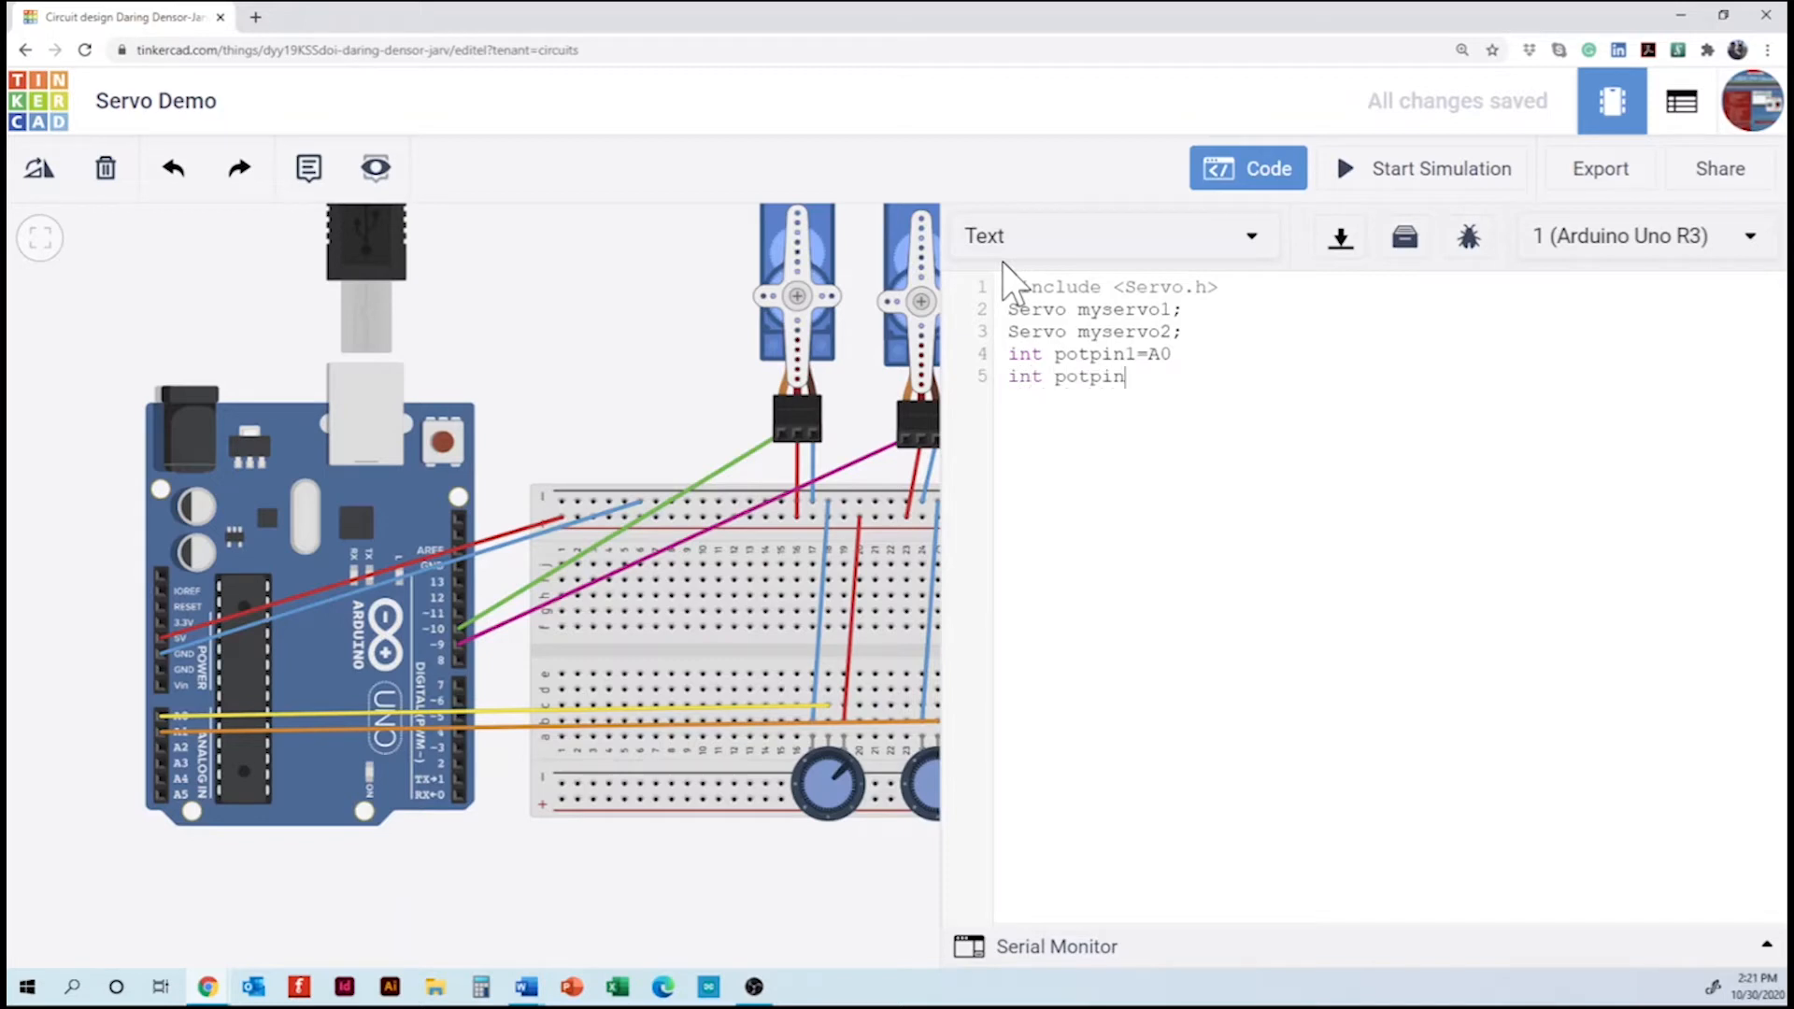
pyautogui.write('2')
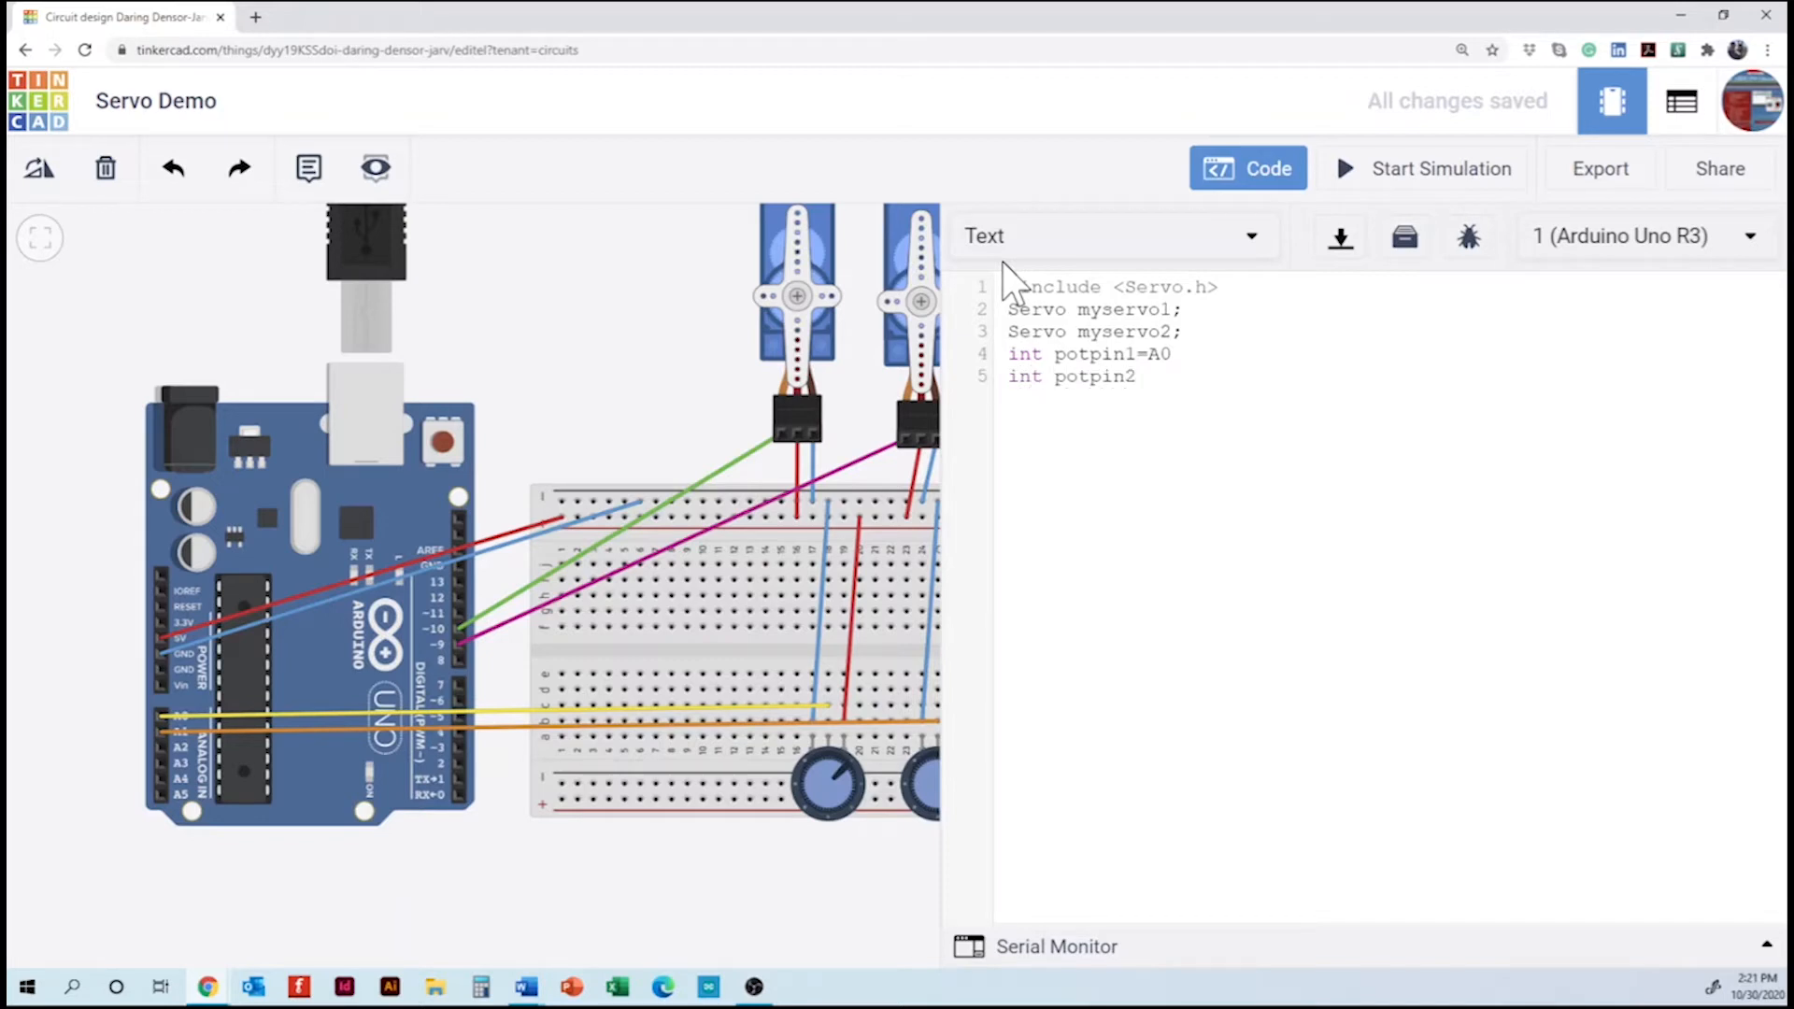
pyautogui.write('=A')
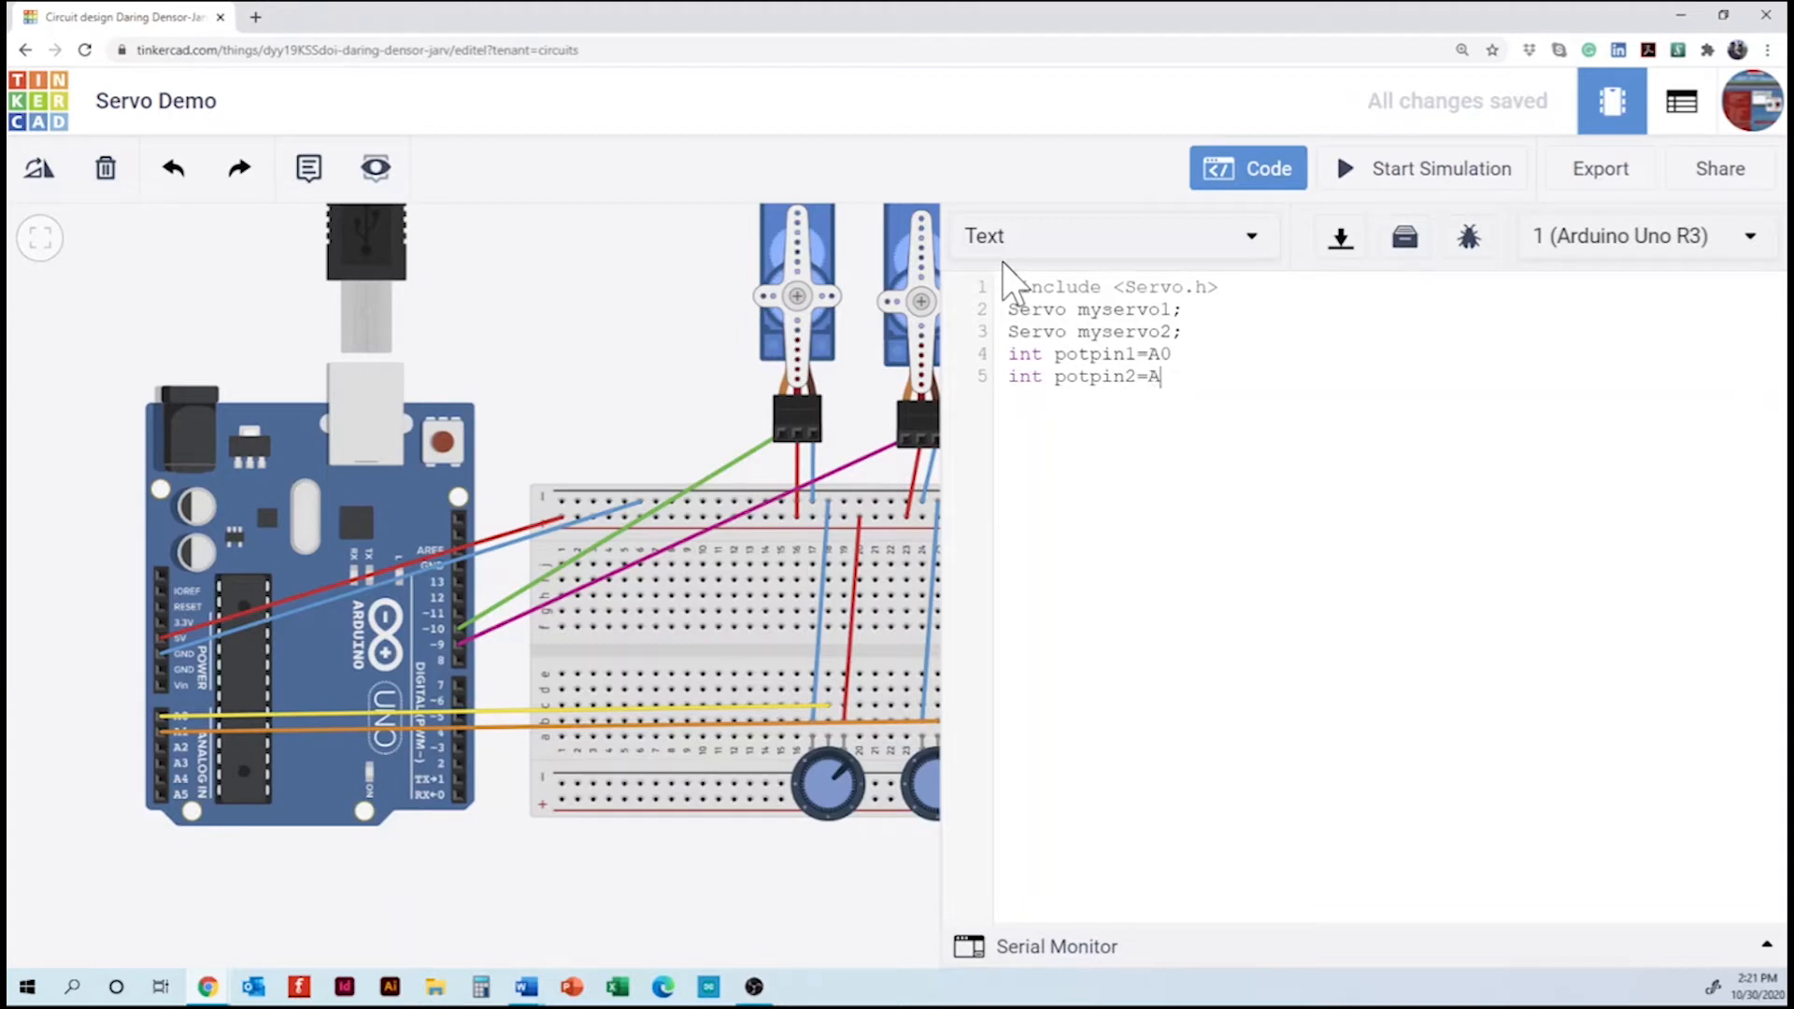
pyautogui.write('1;')
pyautogui.click(1093, 355)
pyautogui.write(';')
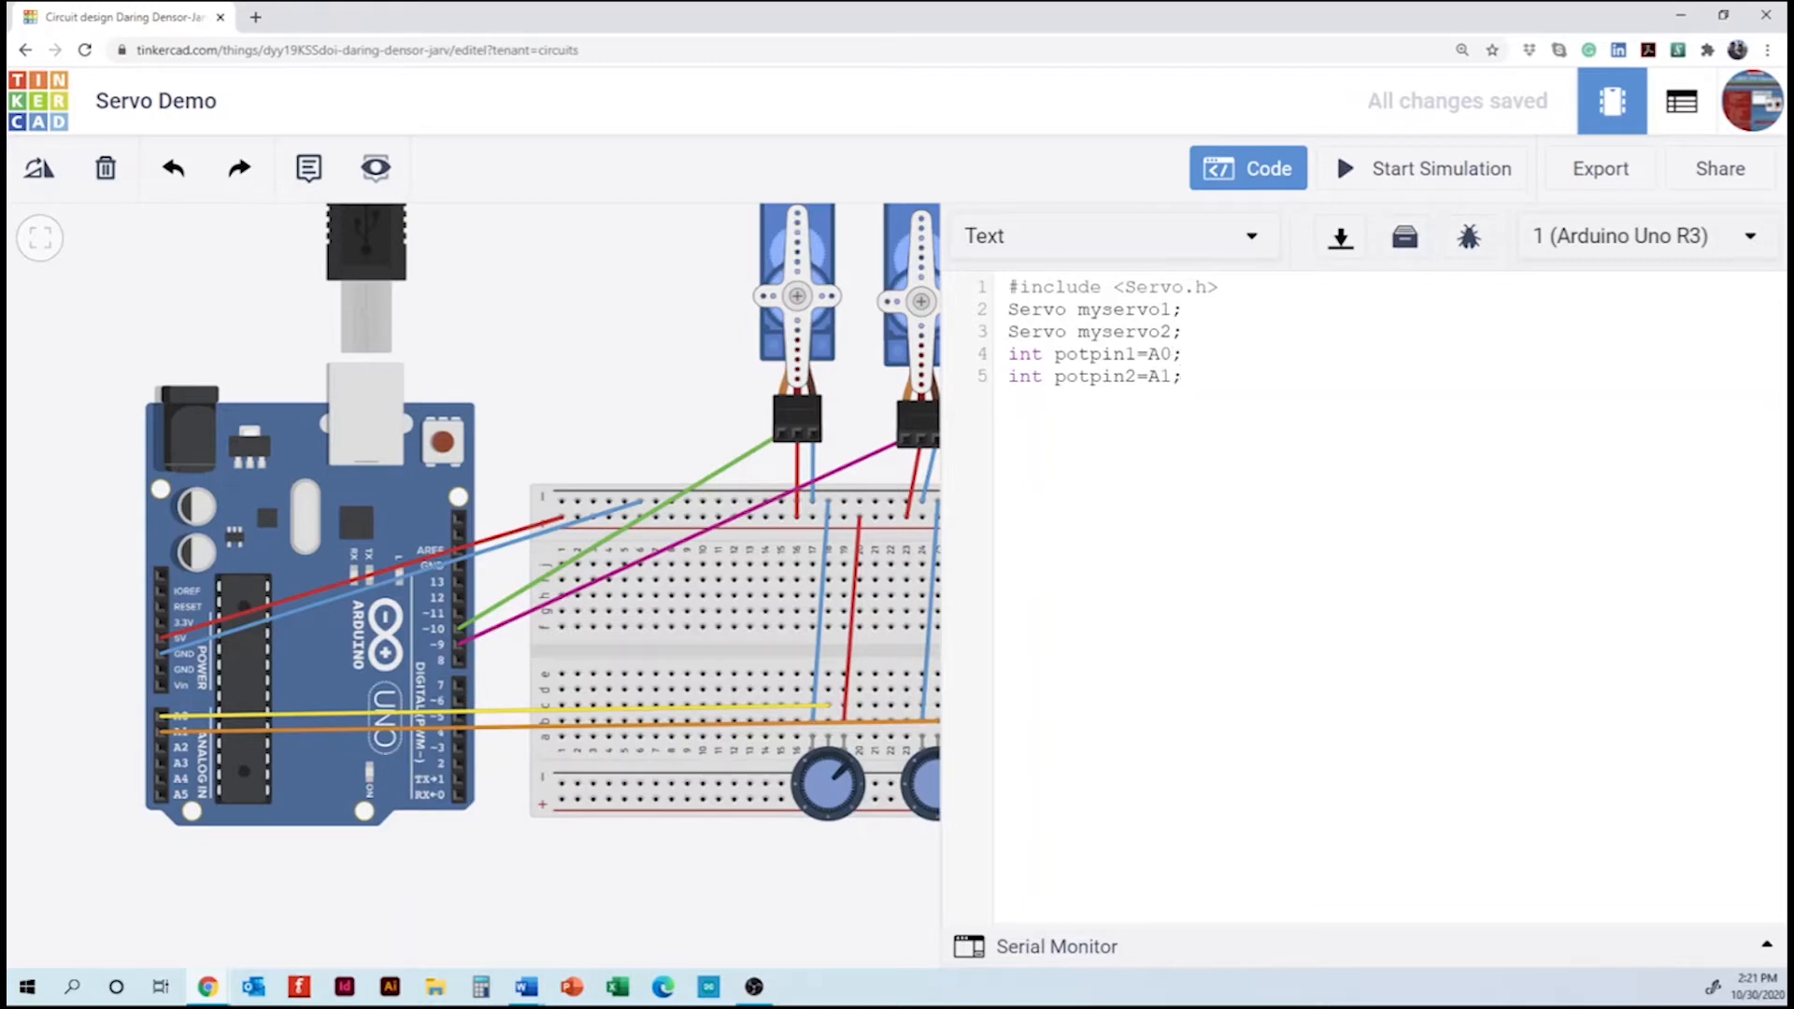
# - Declare 'int val1;' and 'int val2;' beneath the potentiometer pins
pyautogui.press('Enter')
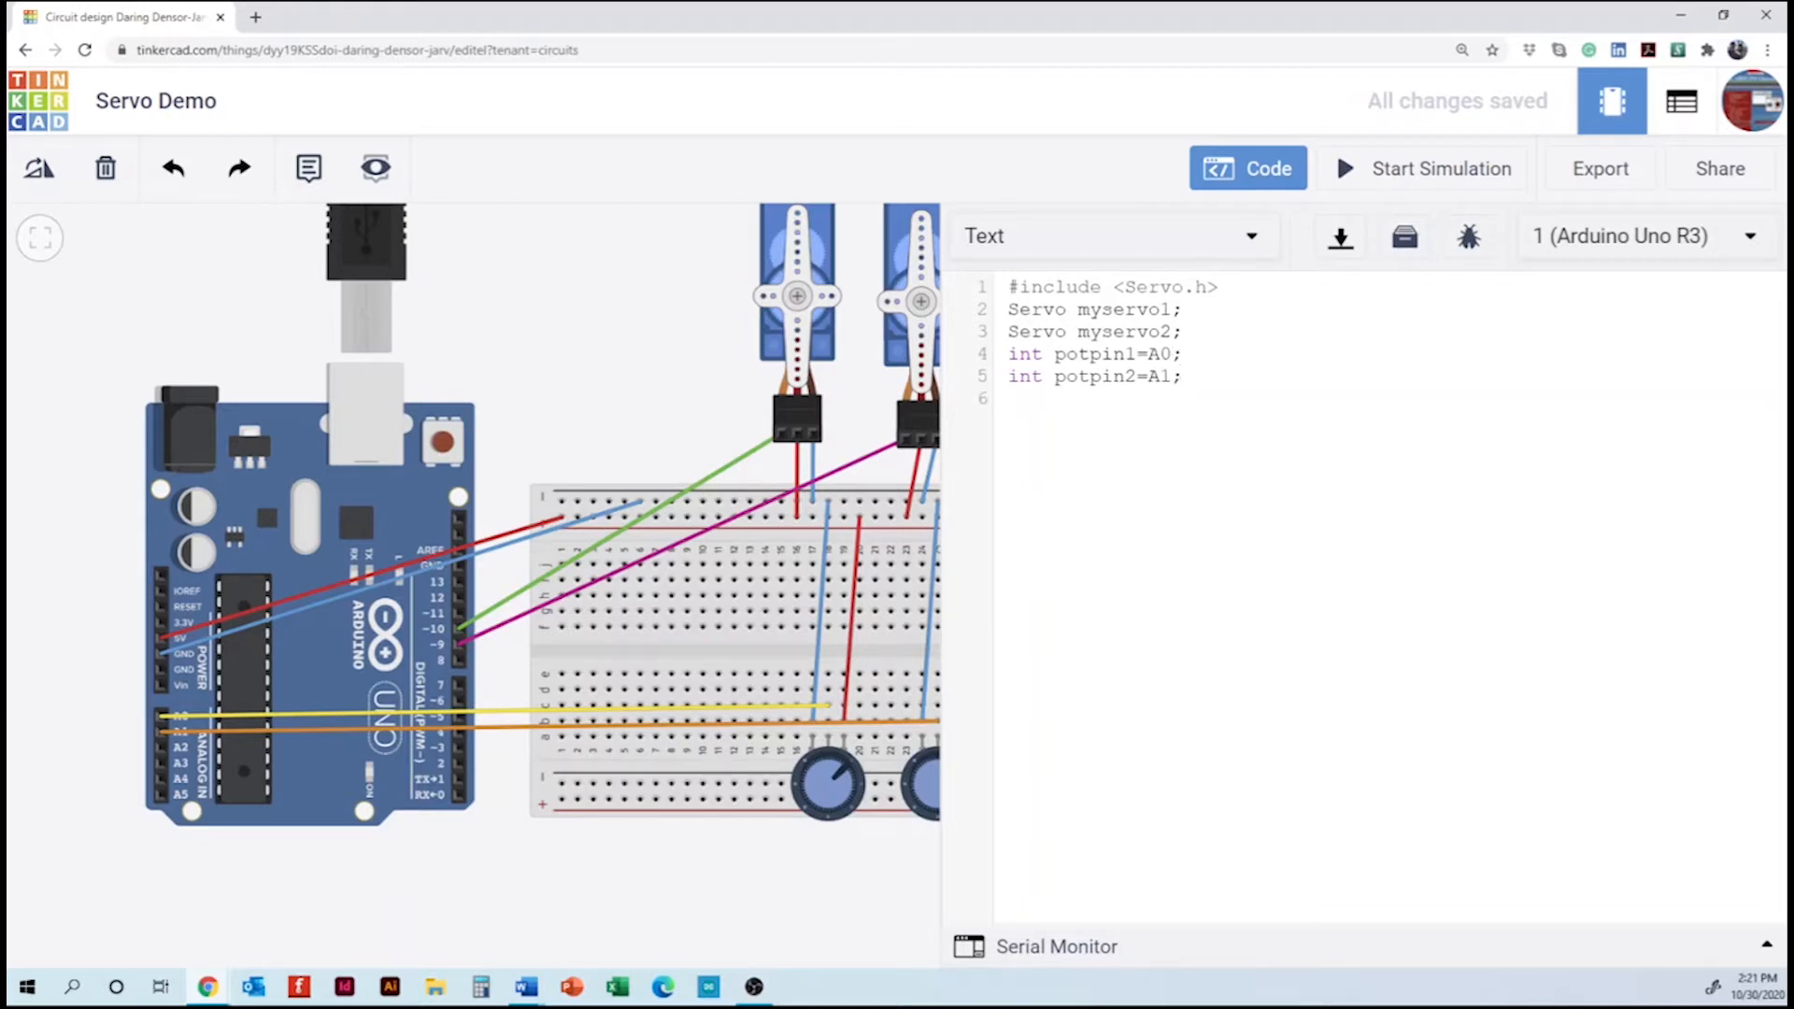
pyautogui.write('int v')
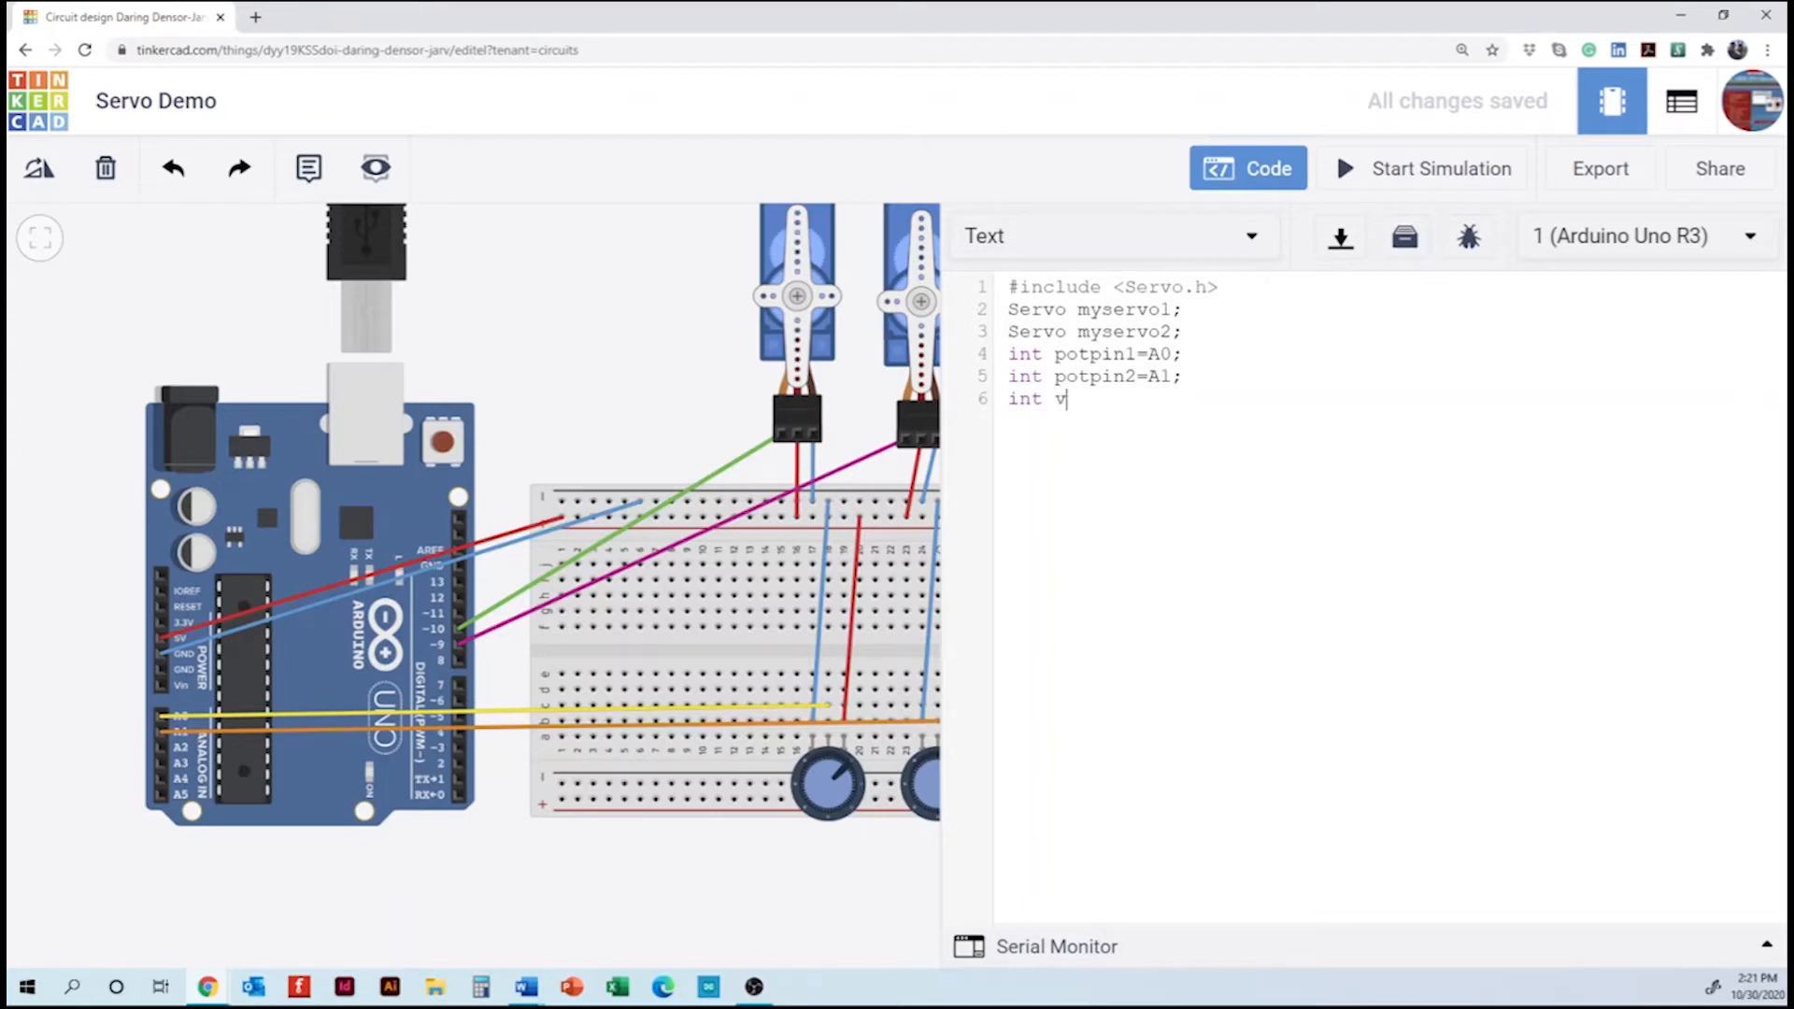
pyautogui.write('al1;')
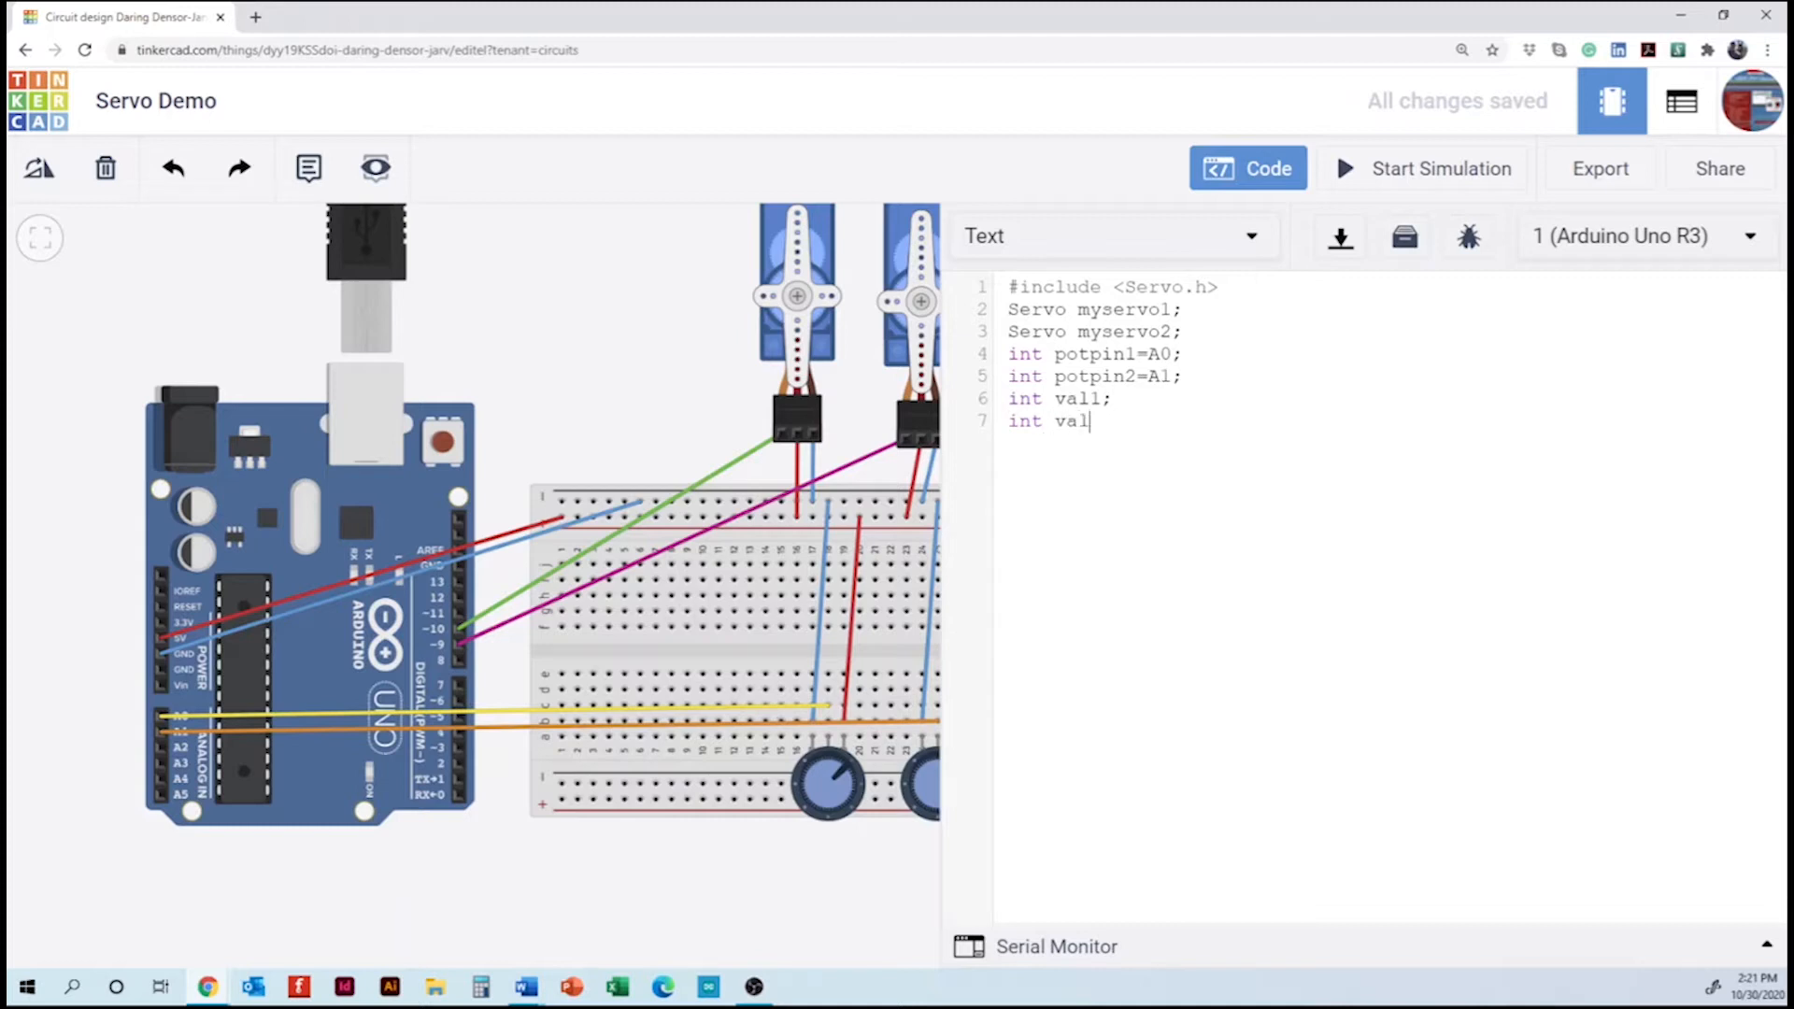
pyautogui.write('2;')
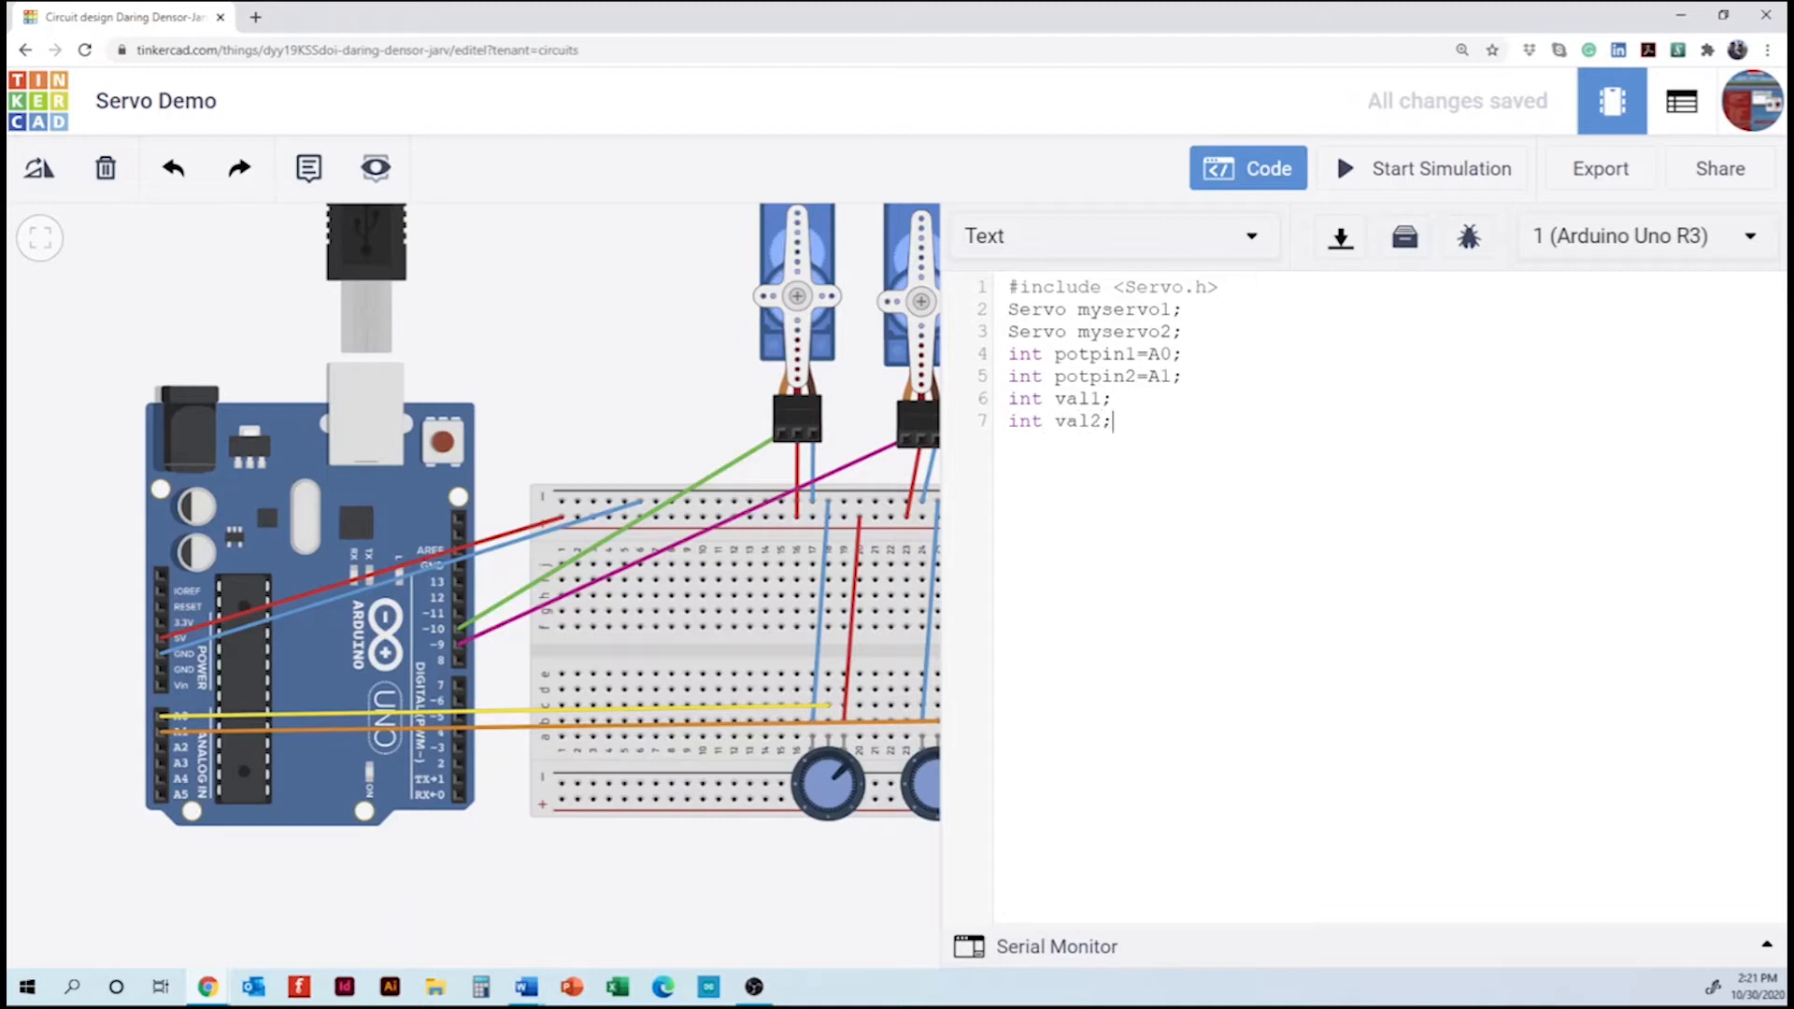
pyautogui.press('Enter')
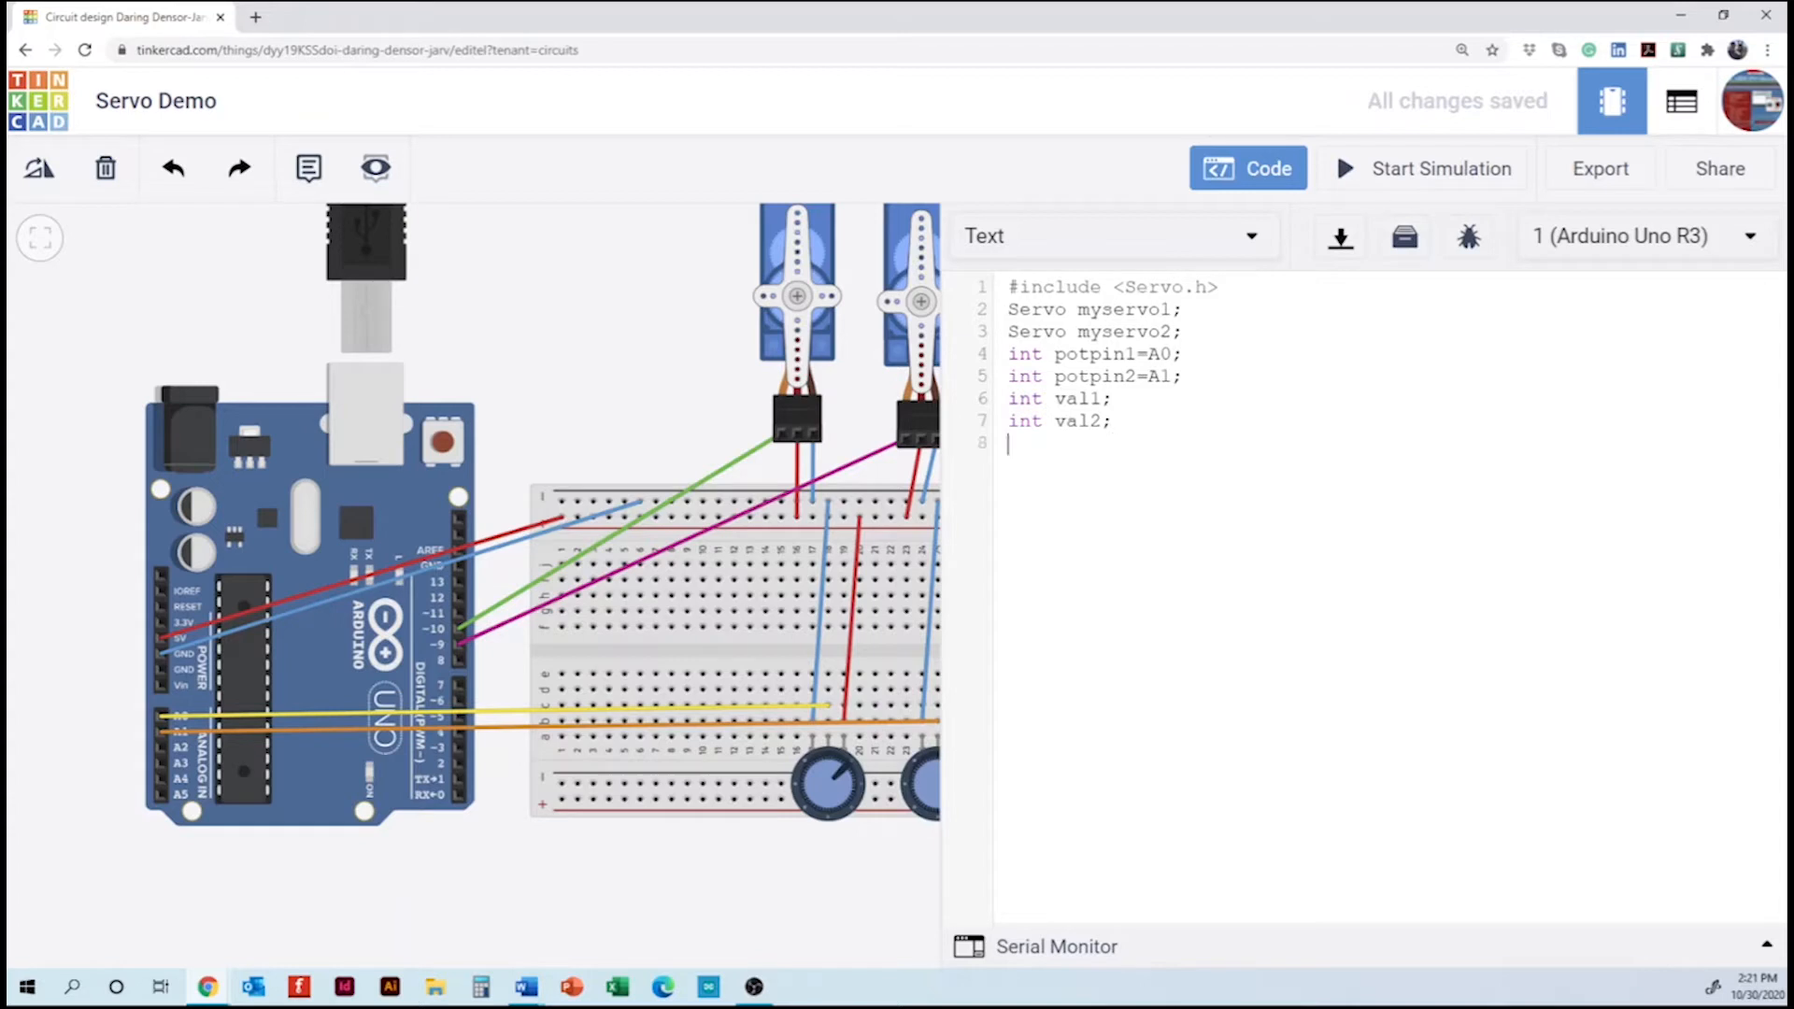
# - Begin 'void setup(){' and add 'myservo1.attach(9);'
pyautogui.write('void')
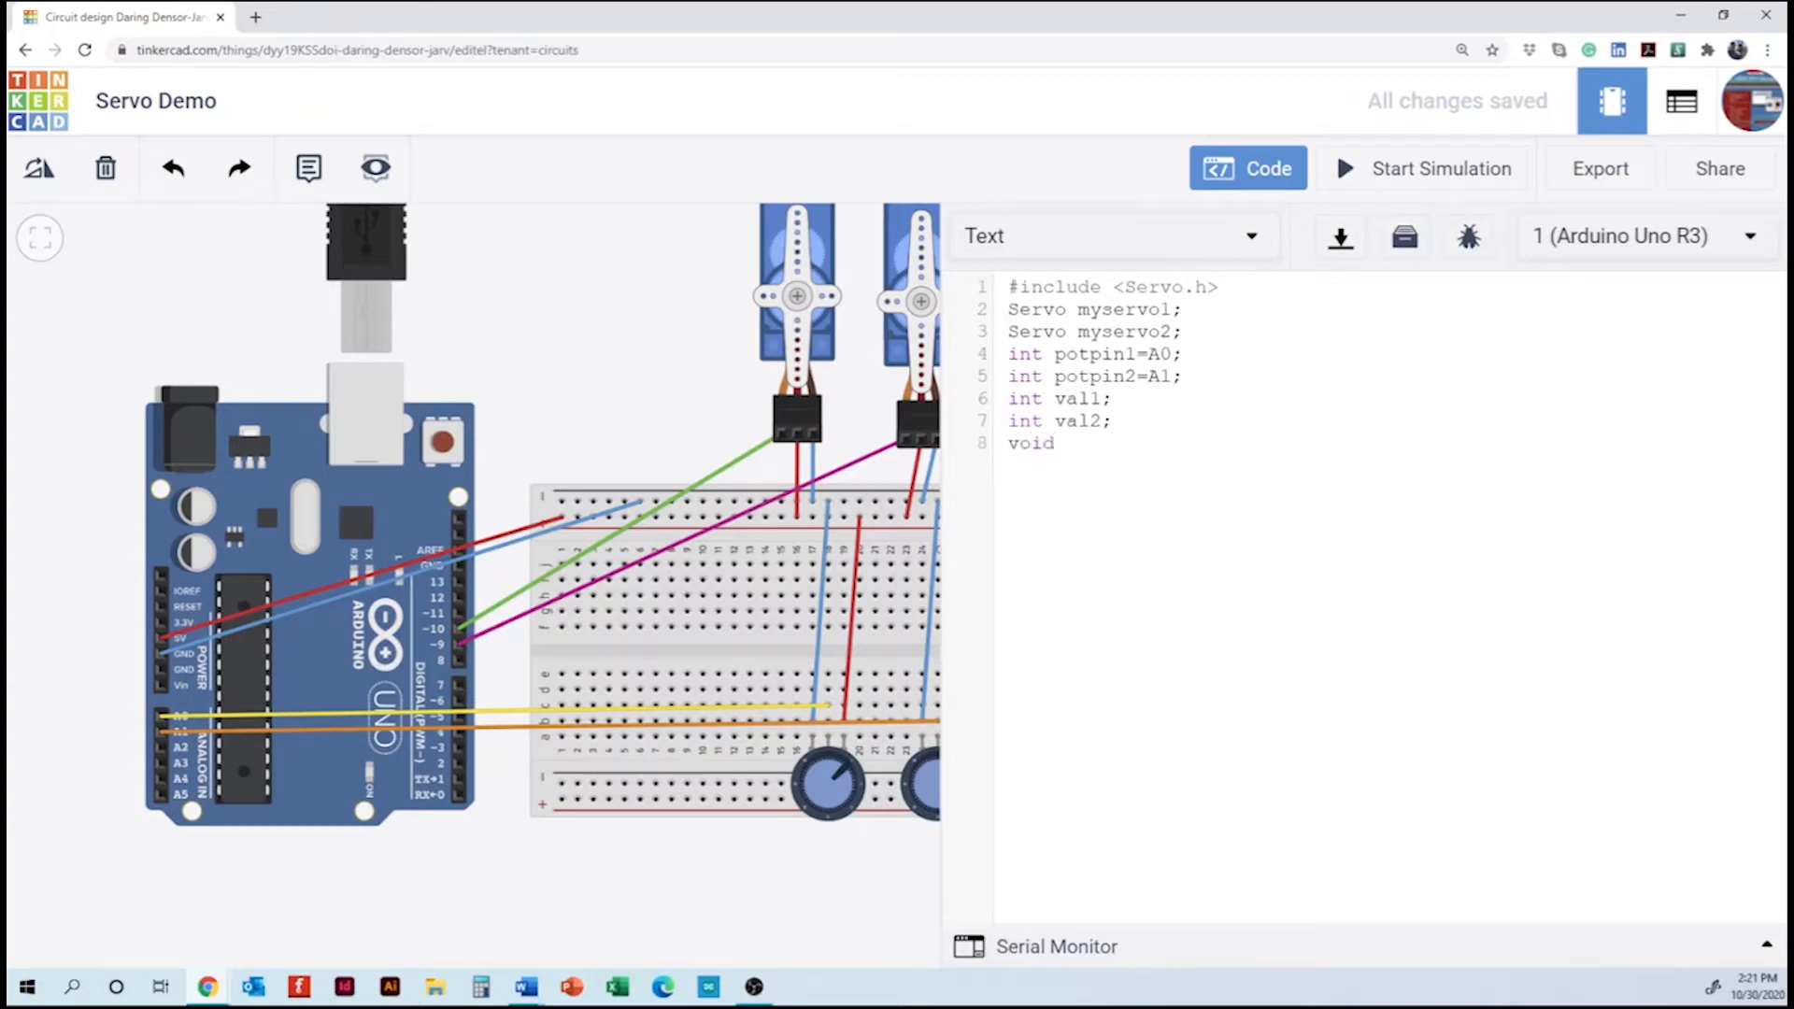
pyautogui.write('setup')
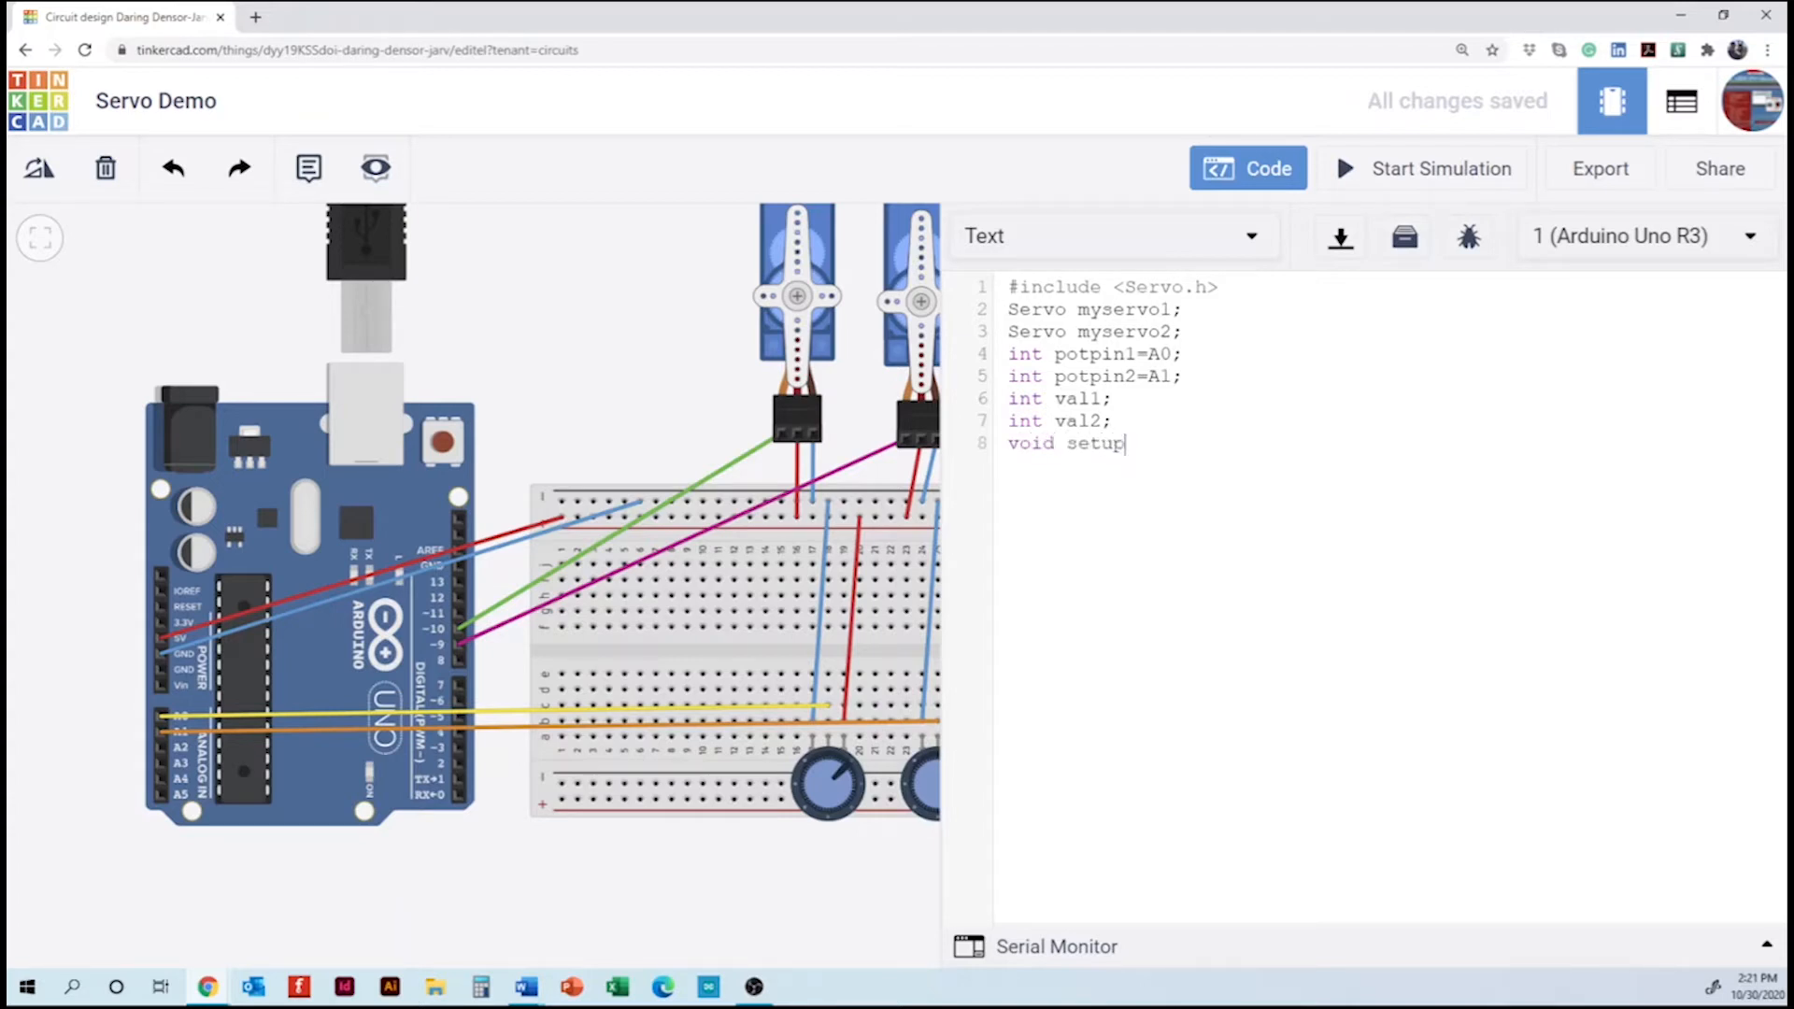
pyautogui.write('()')
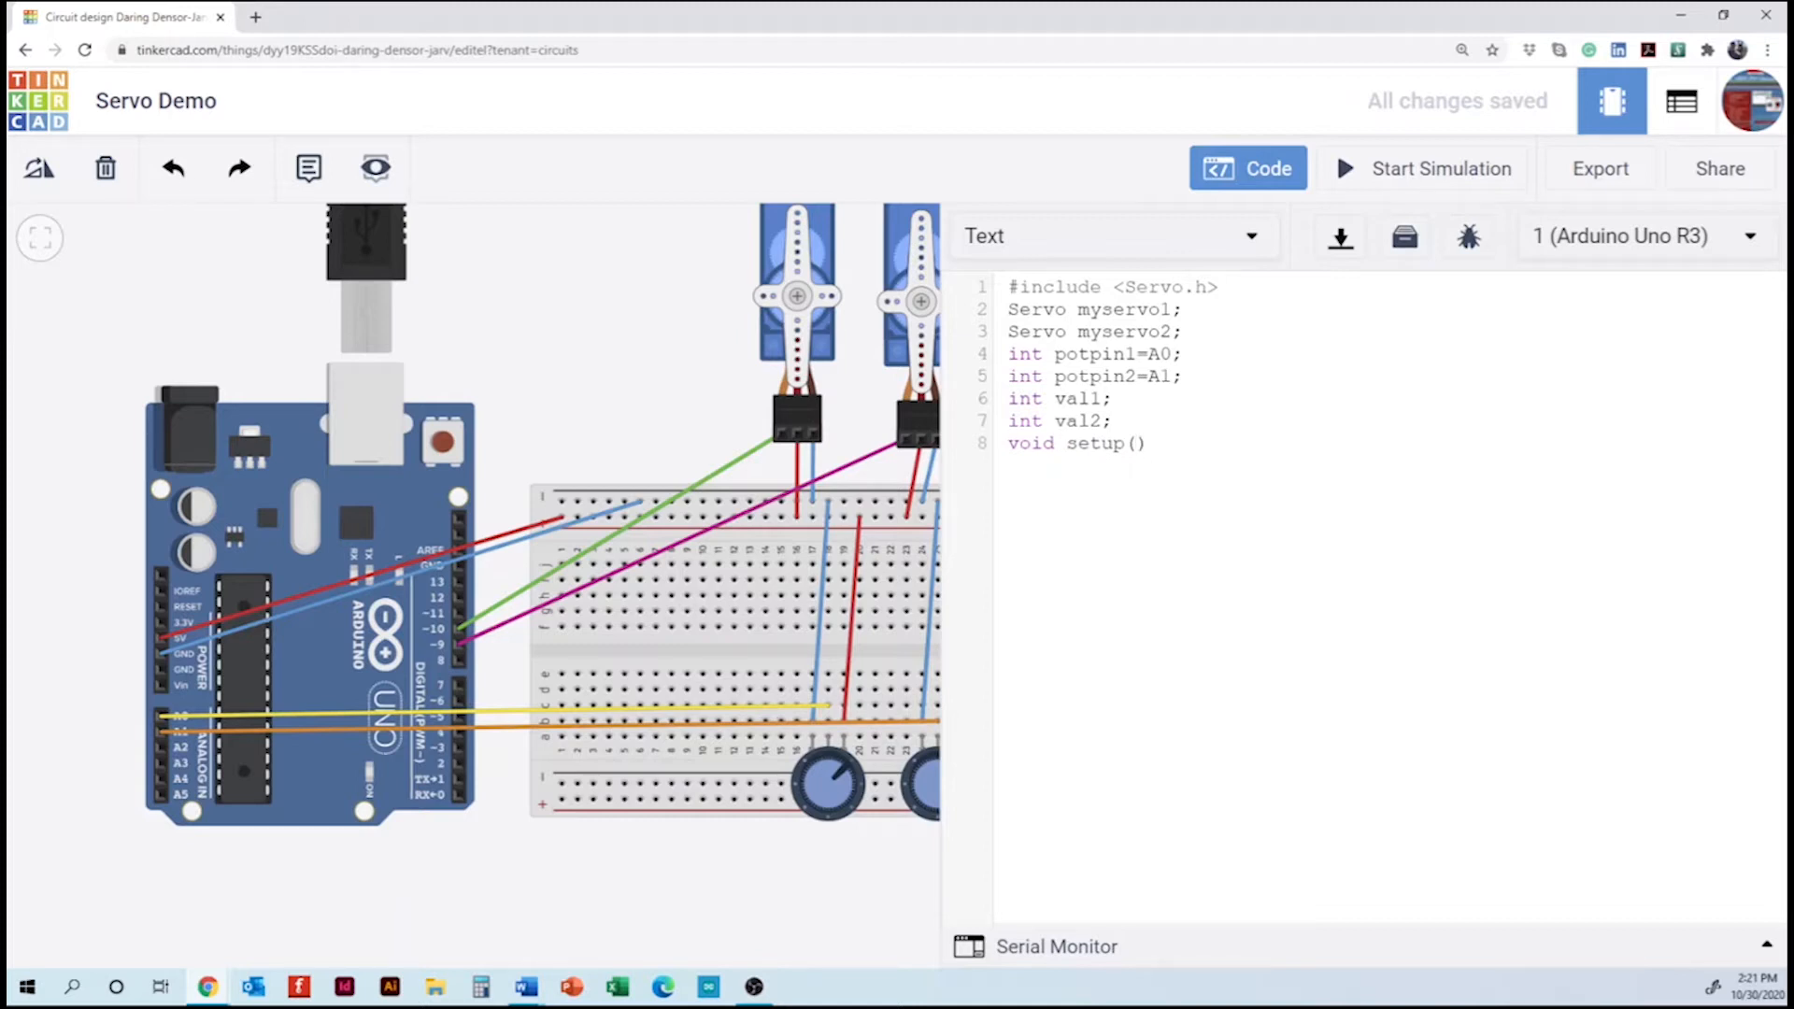
pyautogui.write('{')
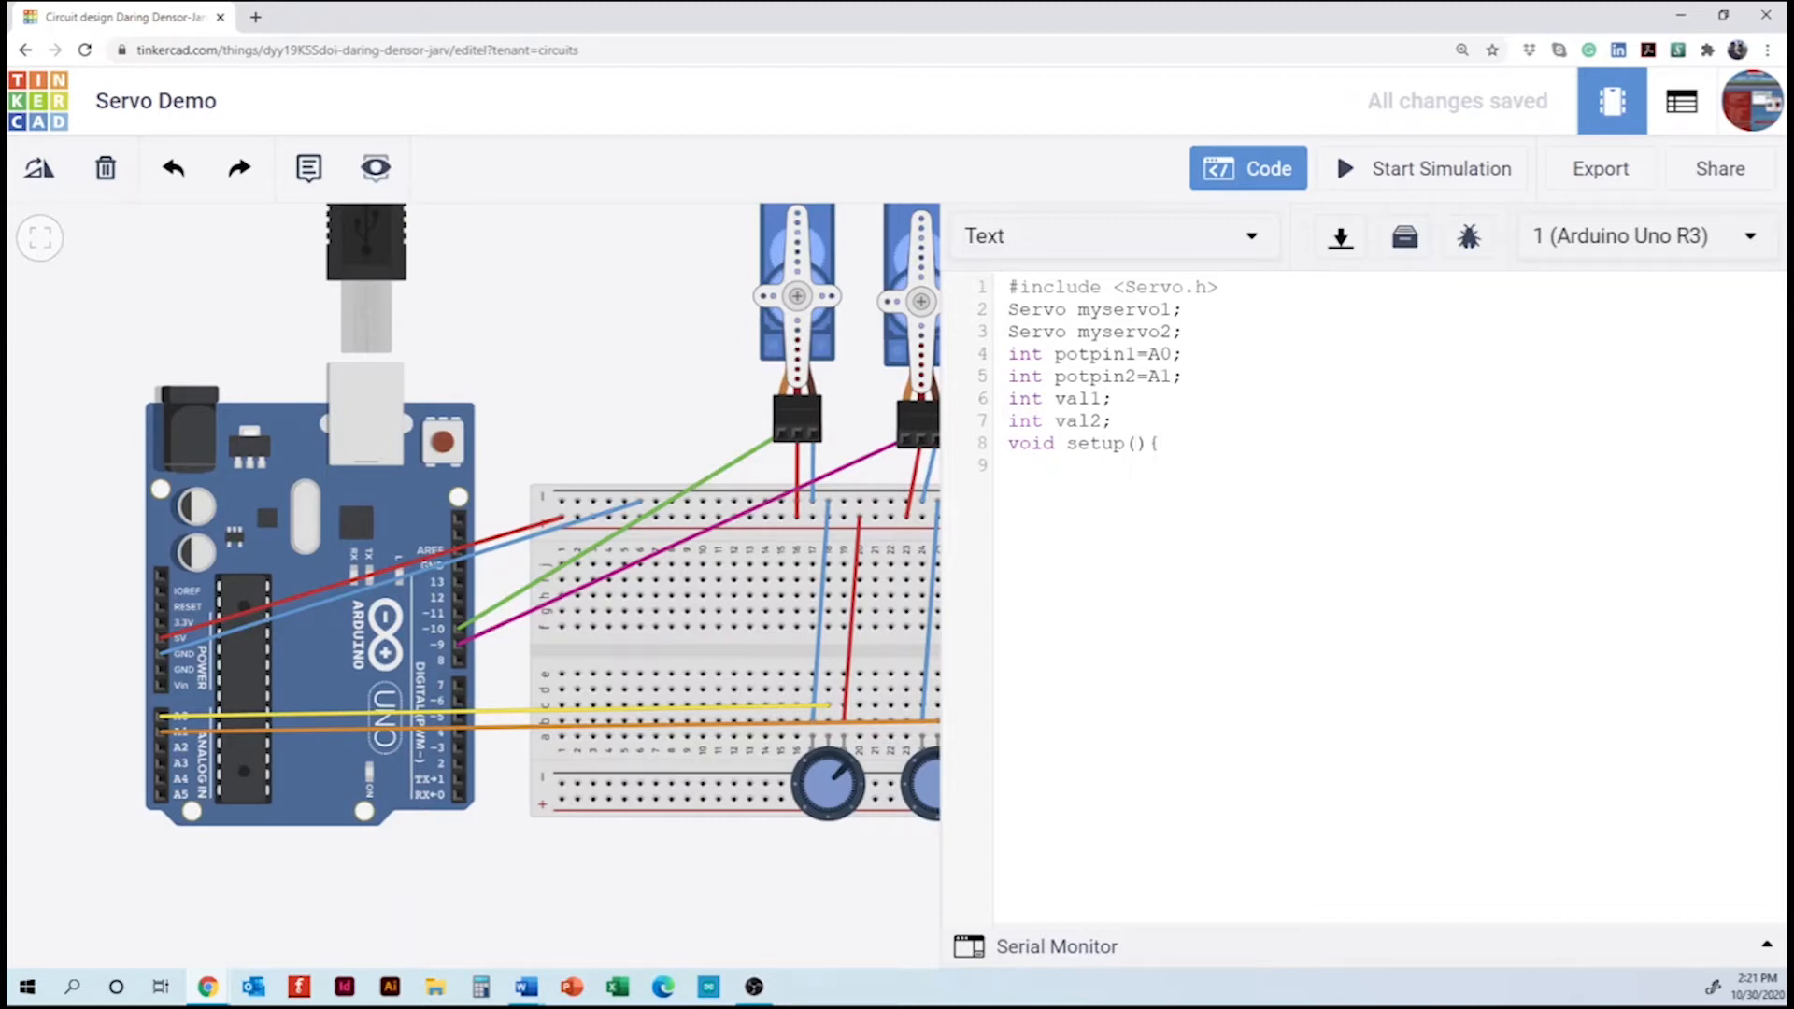
pyautogui.write('my')
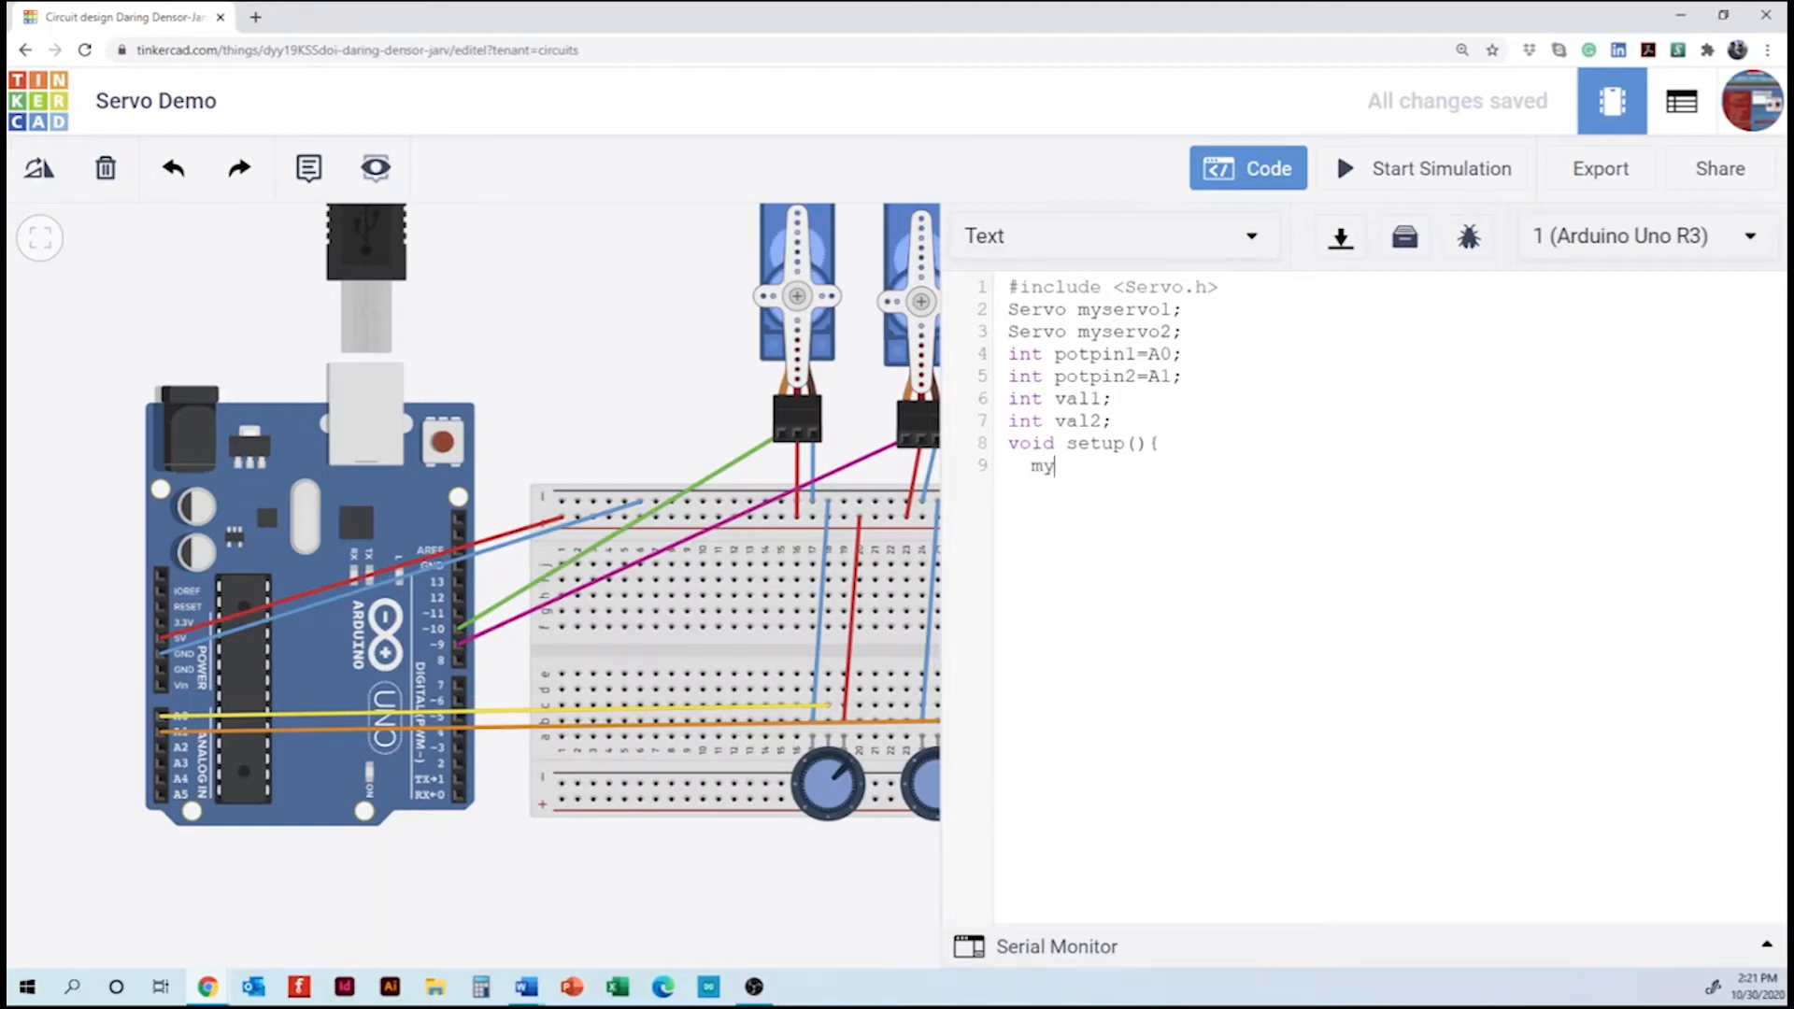
pyautogui.write('servo')
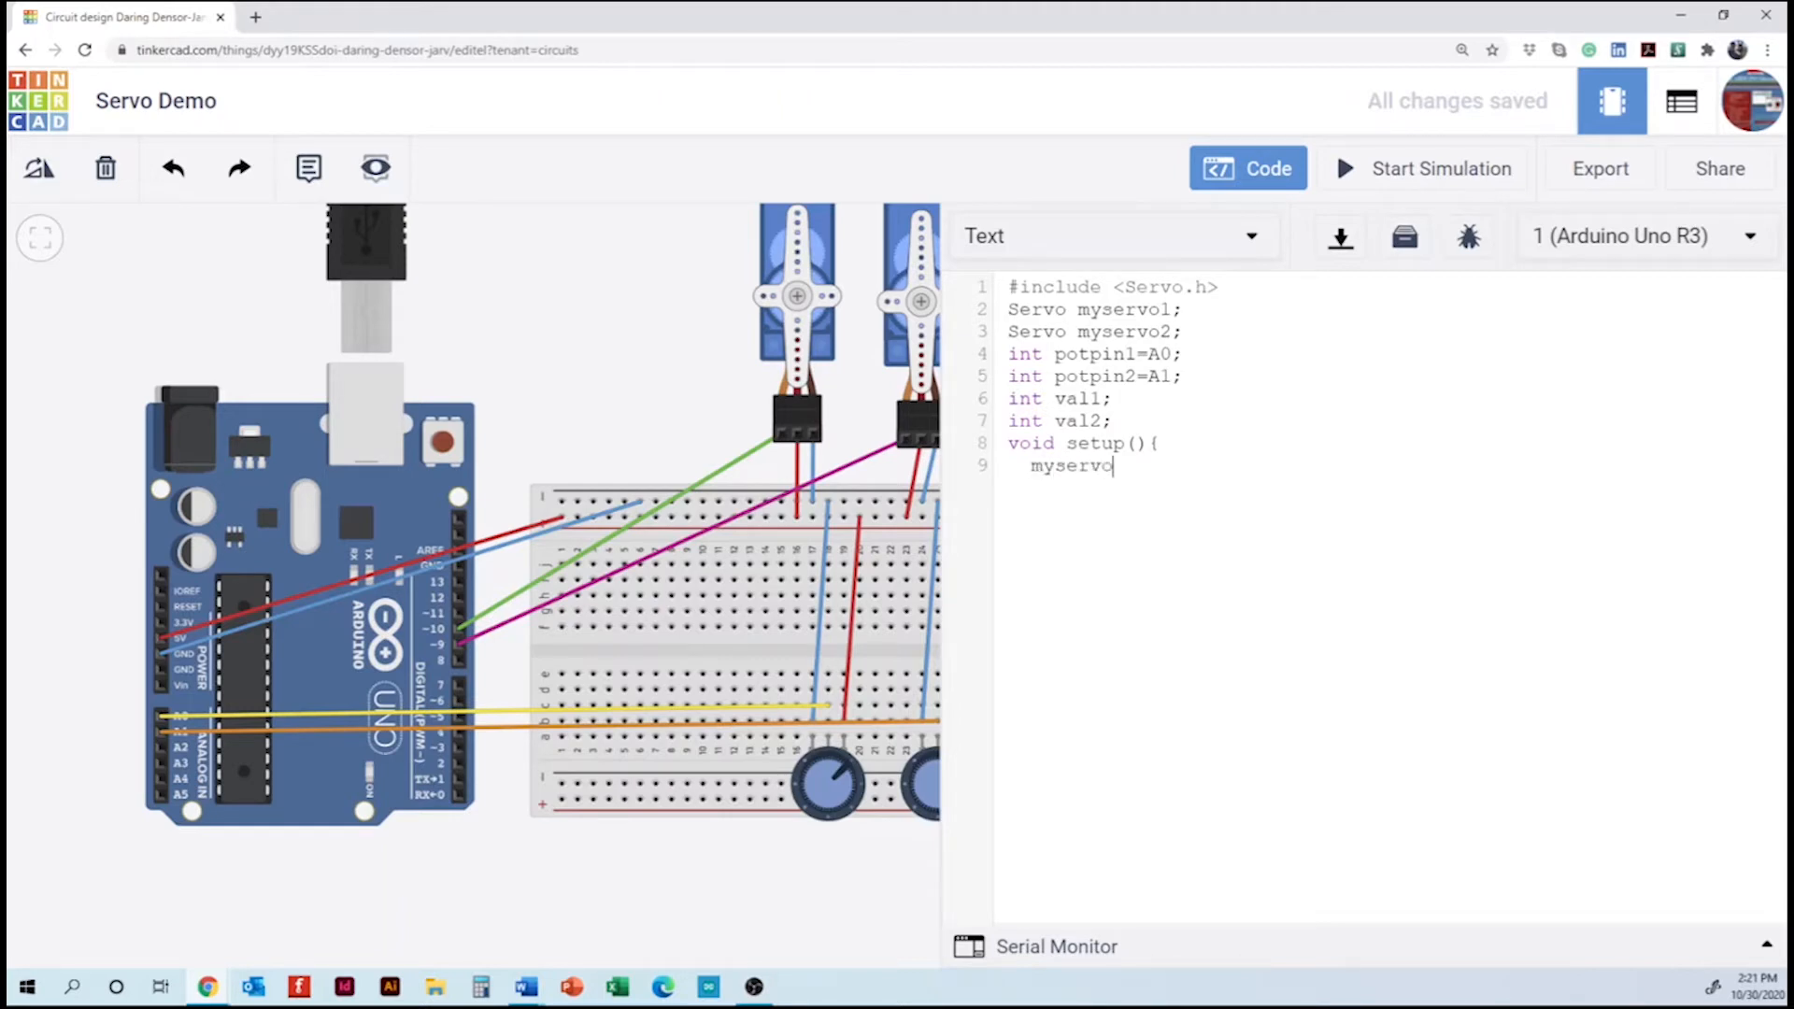
pyautogui.write('1.a')
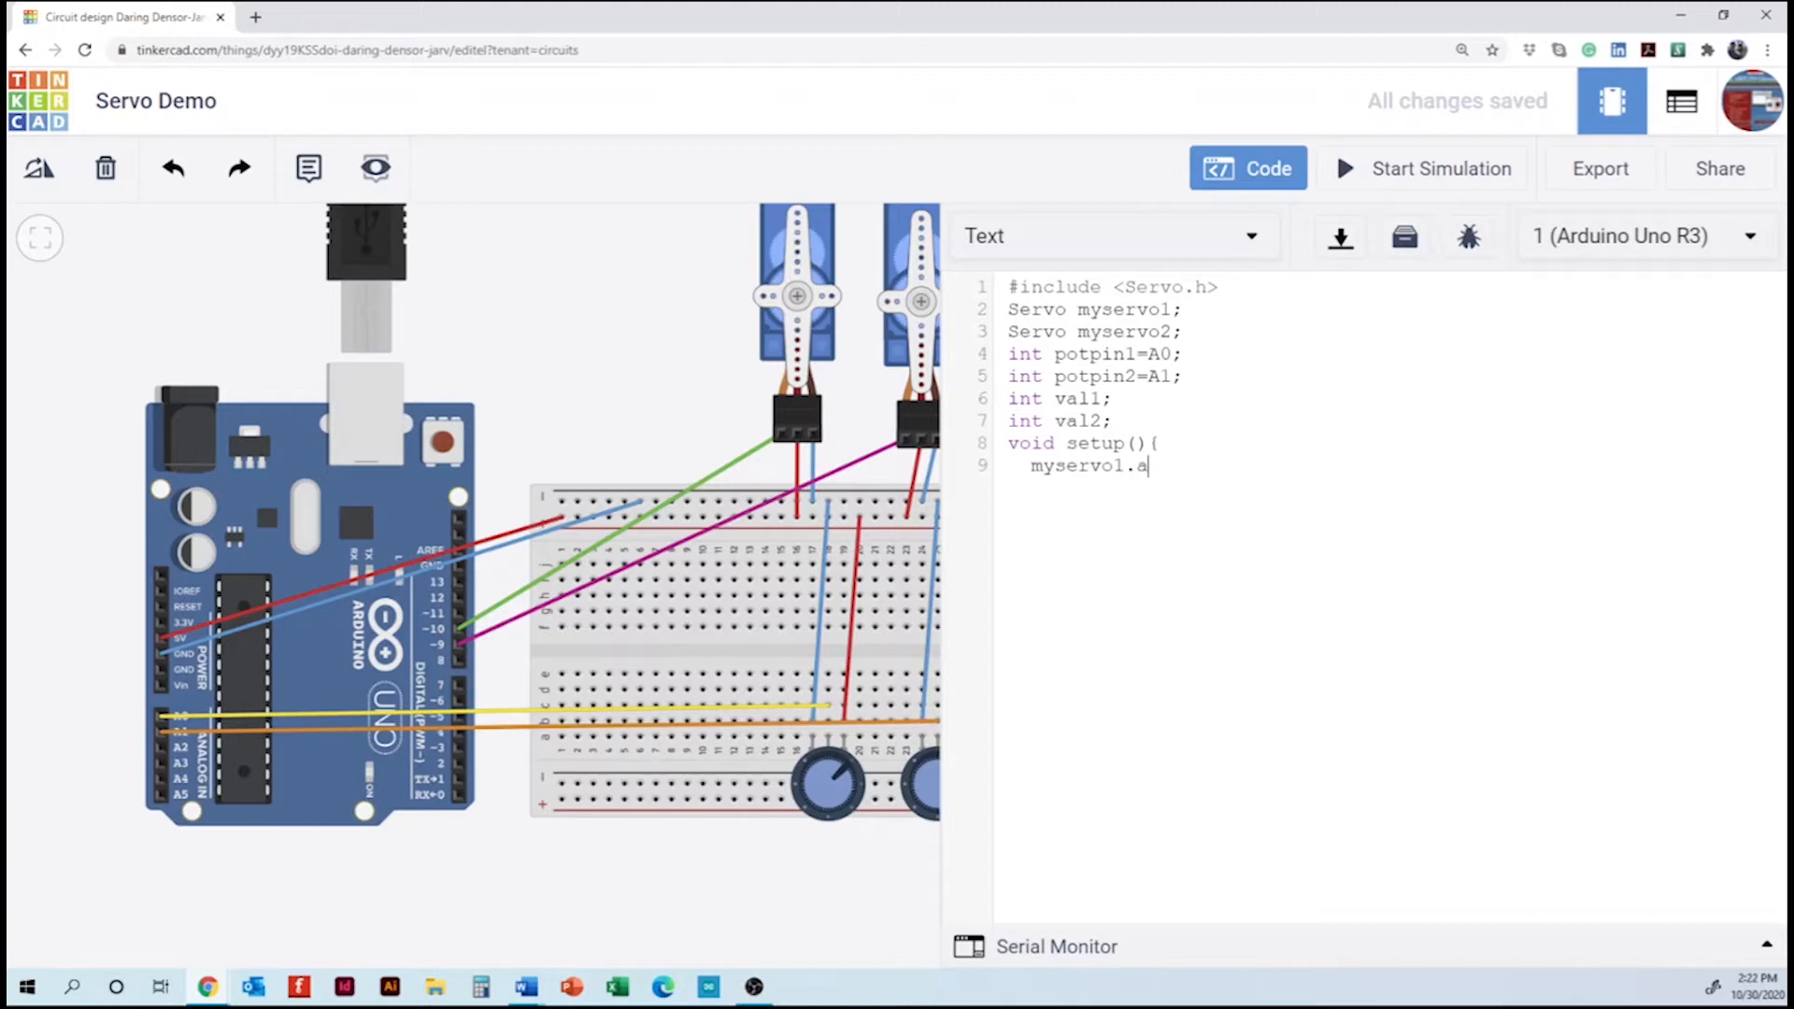
pyautogui.write('ttach')
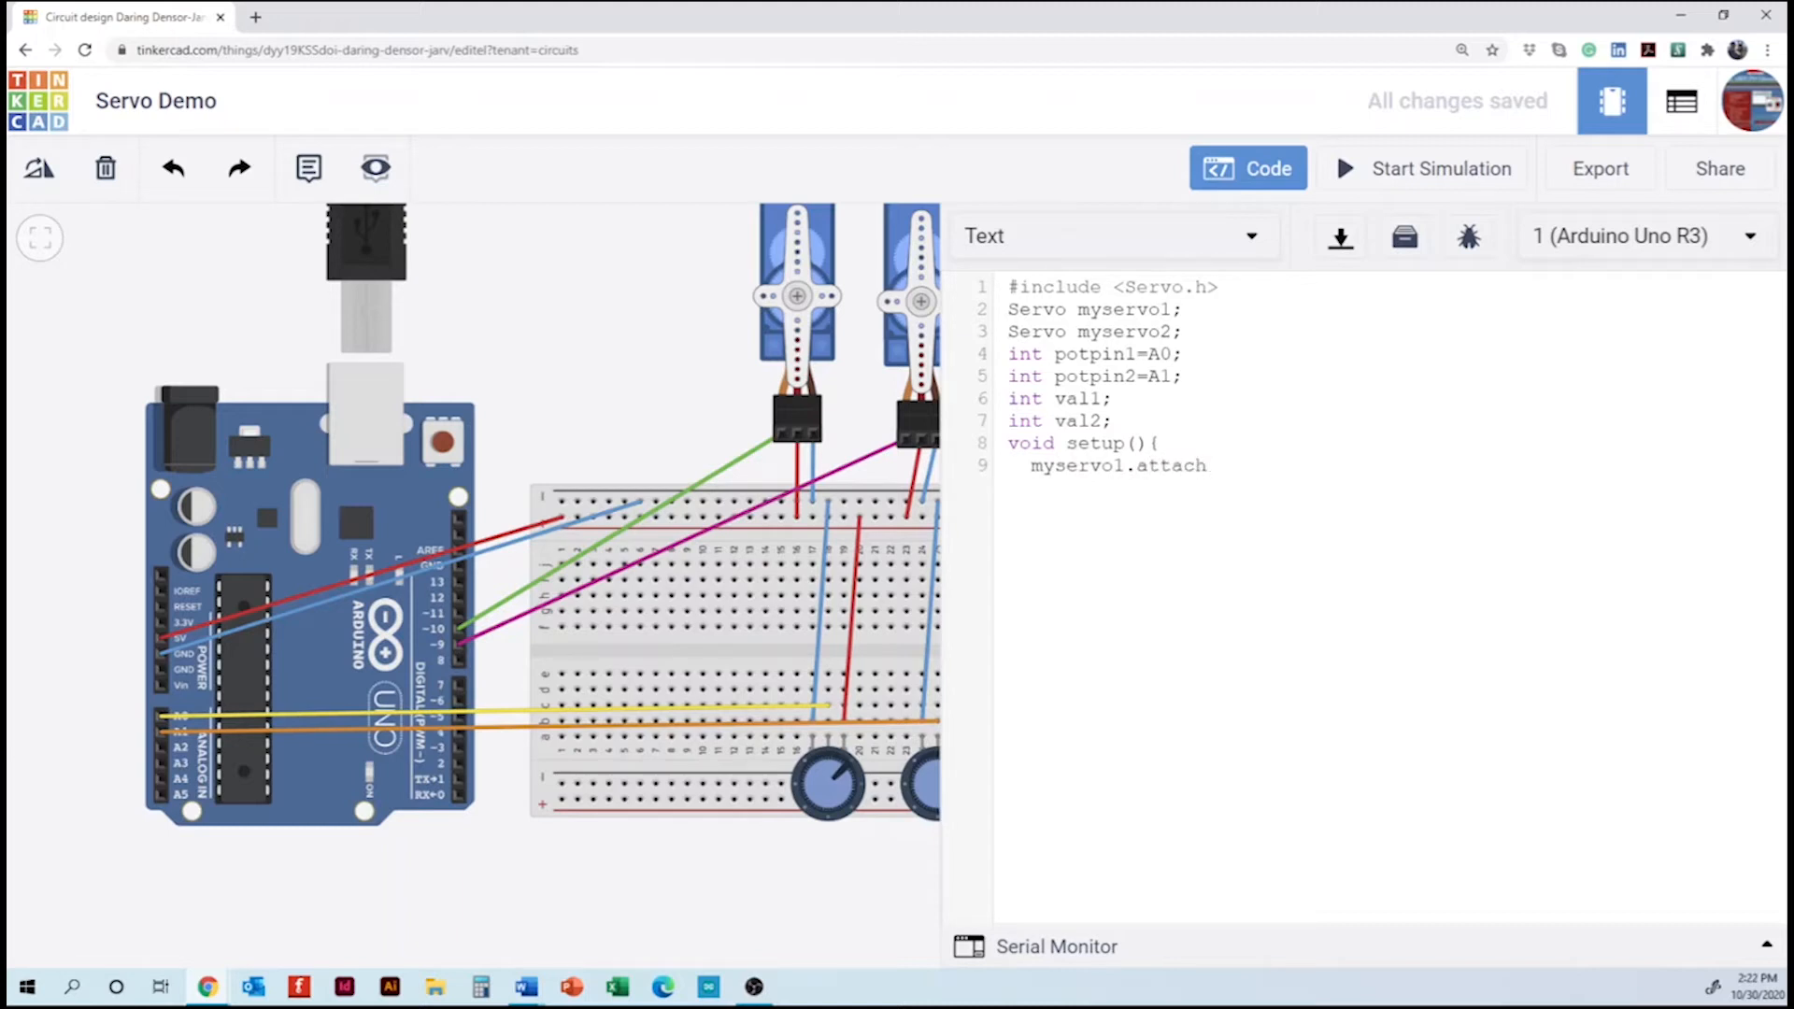
pyautogui.write('(9')
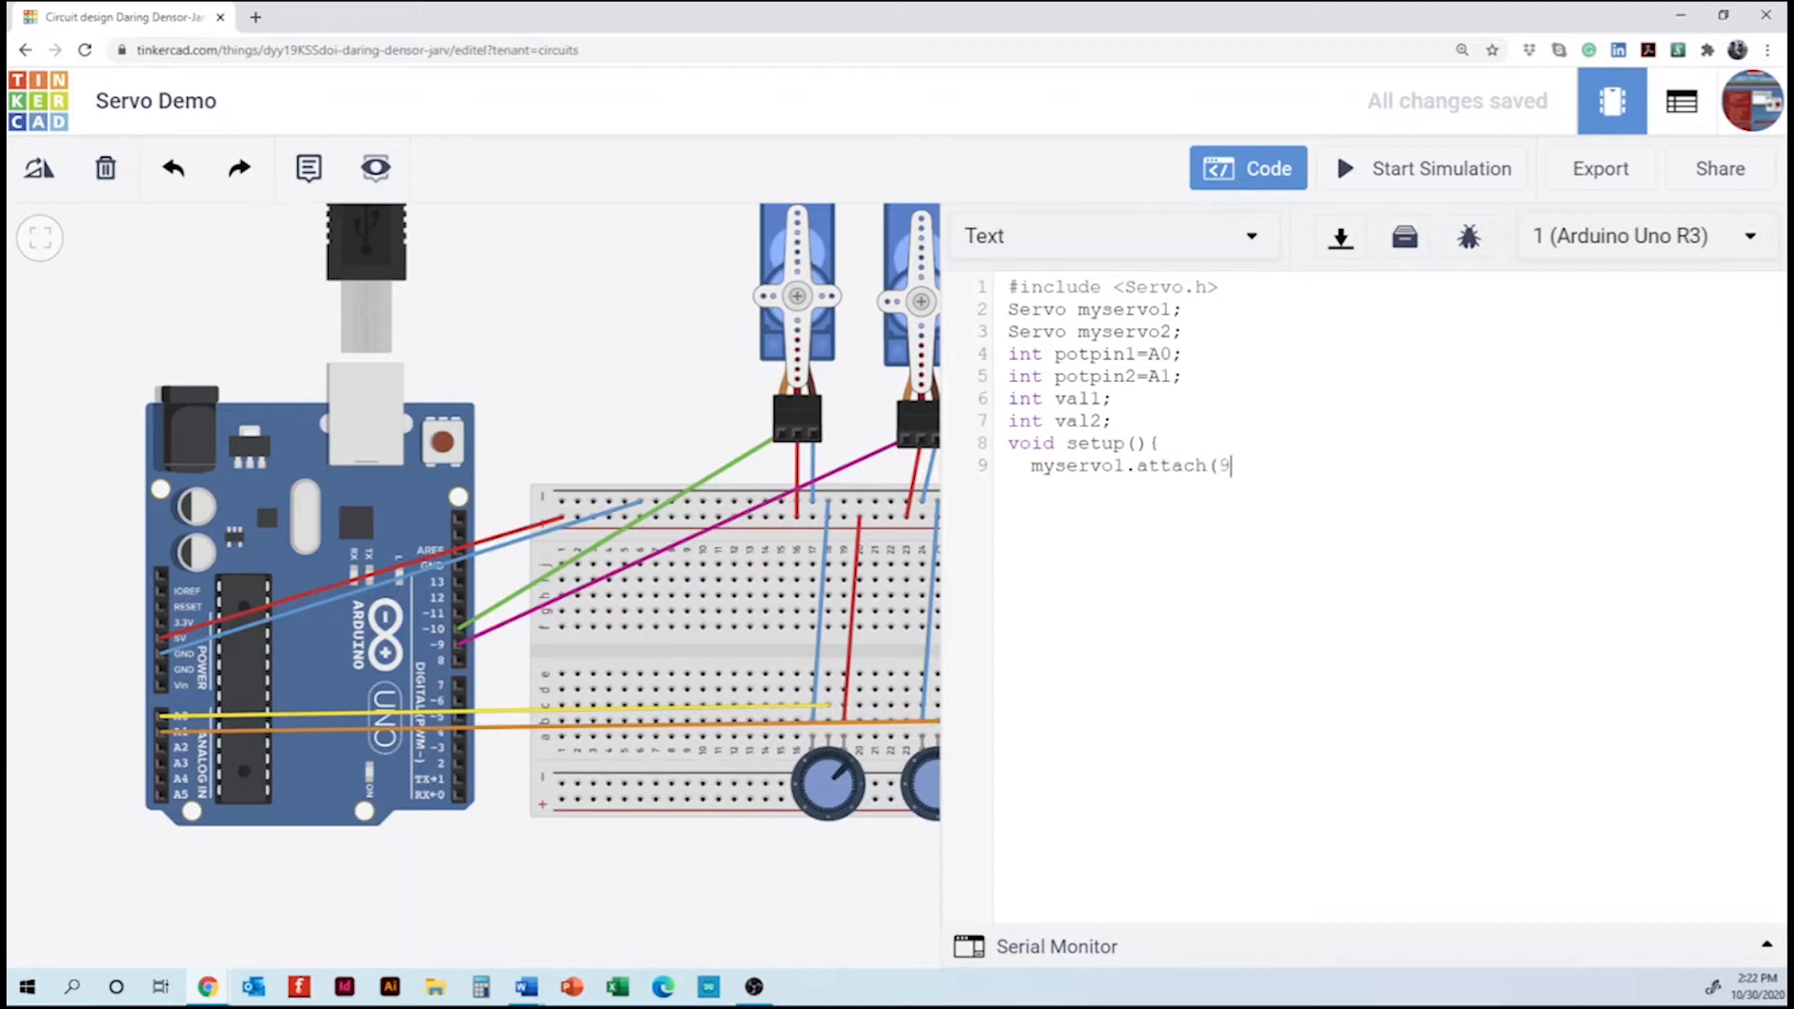
pyautogui.write(')')
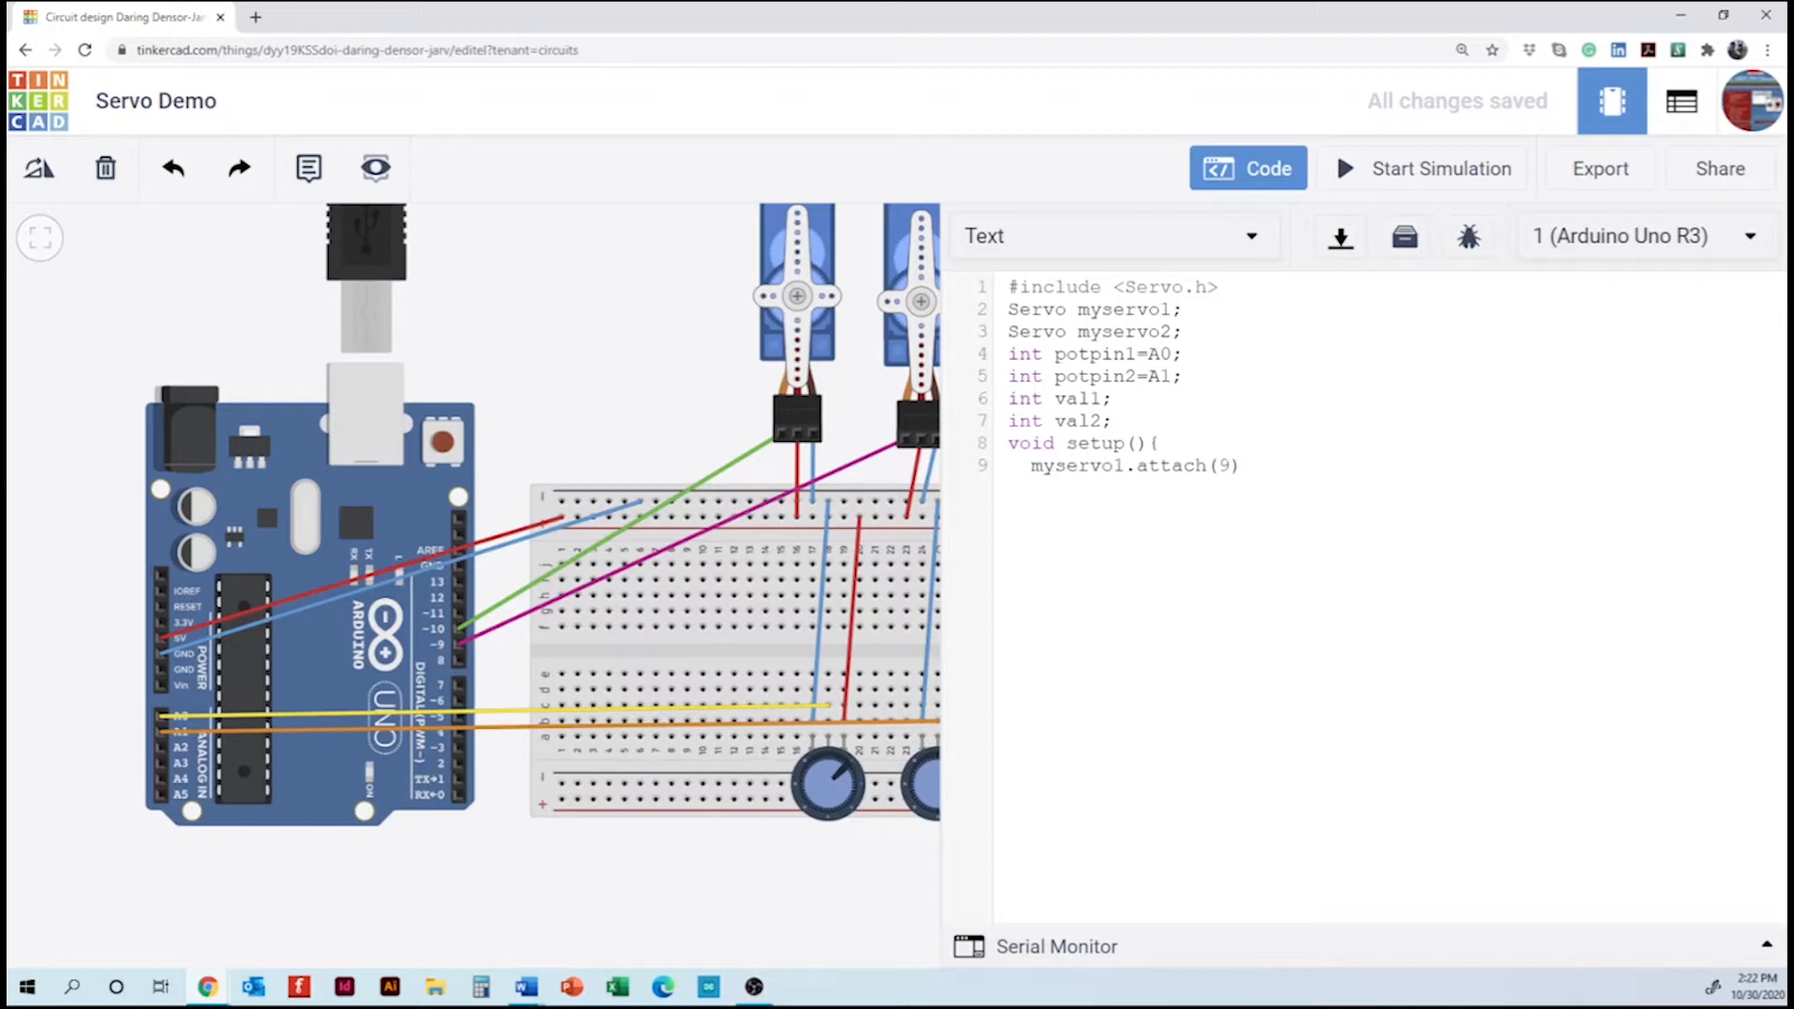
pyautogui.write(';')
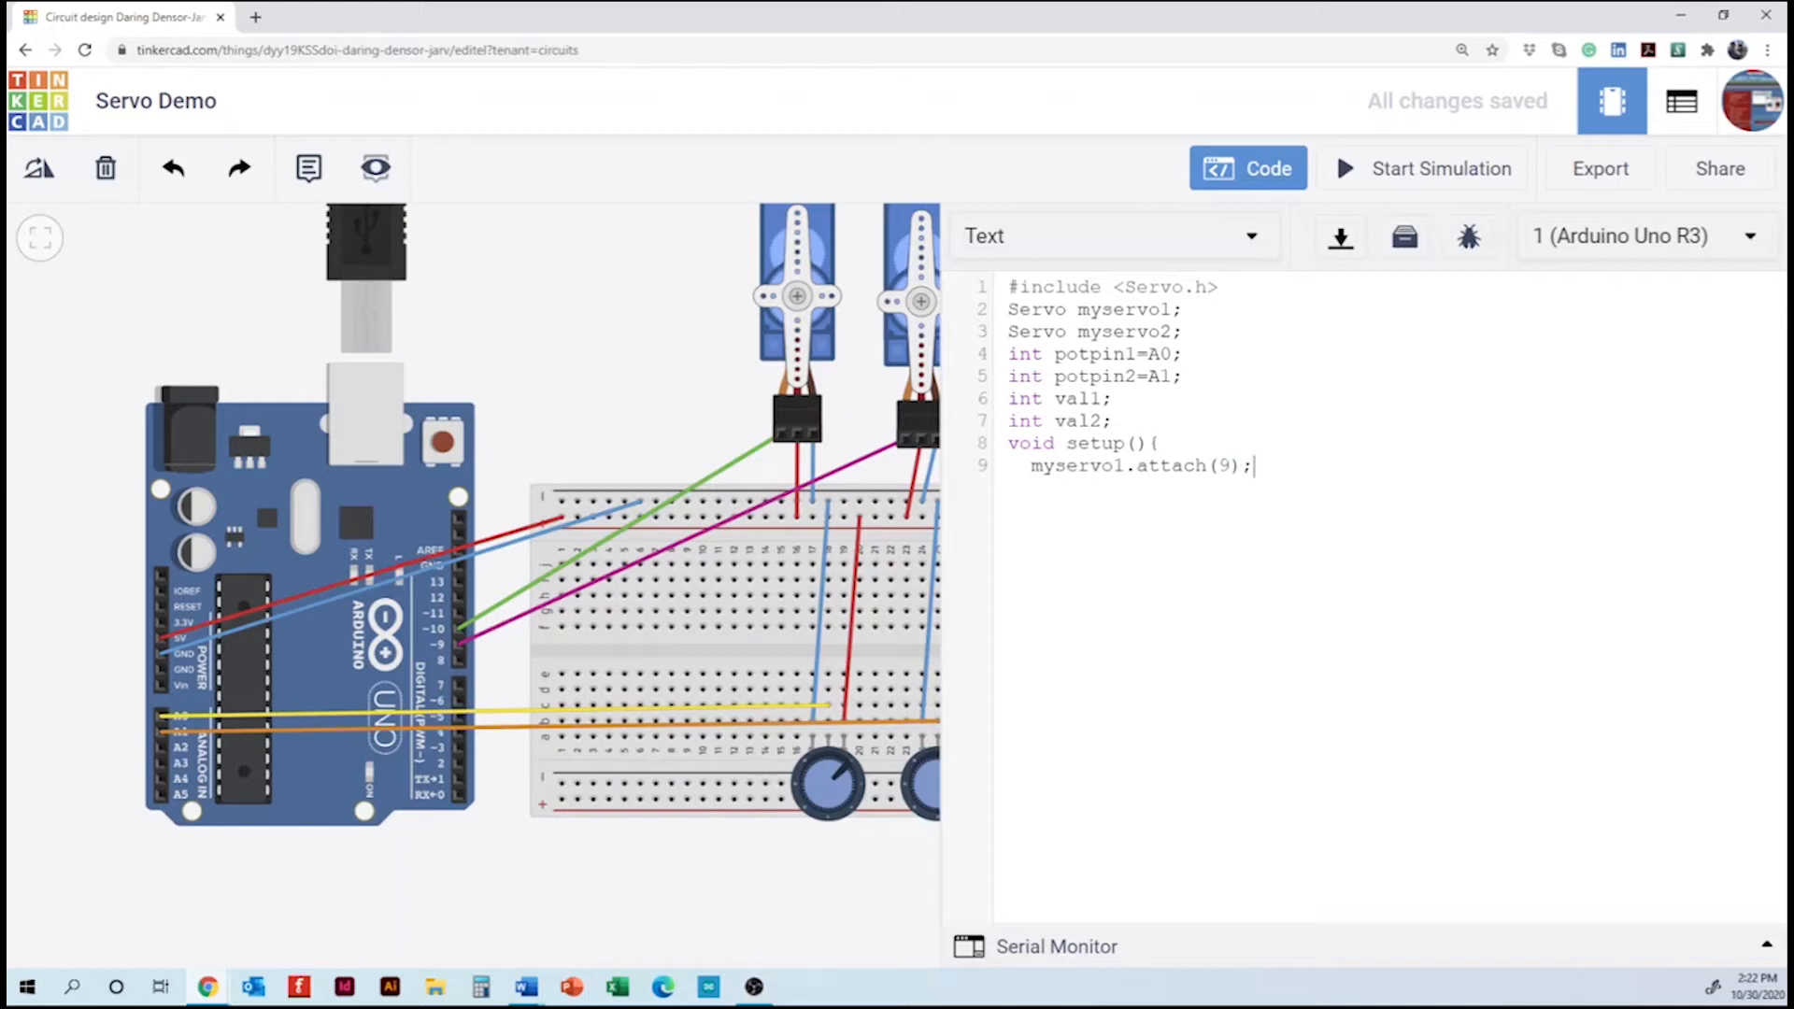
# - Add 'myservo2.attach(10);' and close setup() with '}'
pyautogui.write('myse')
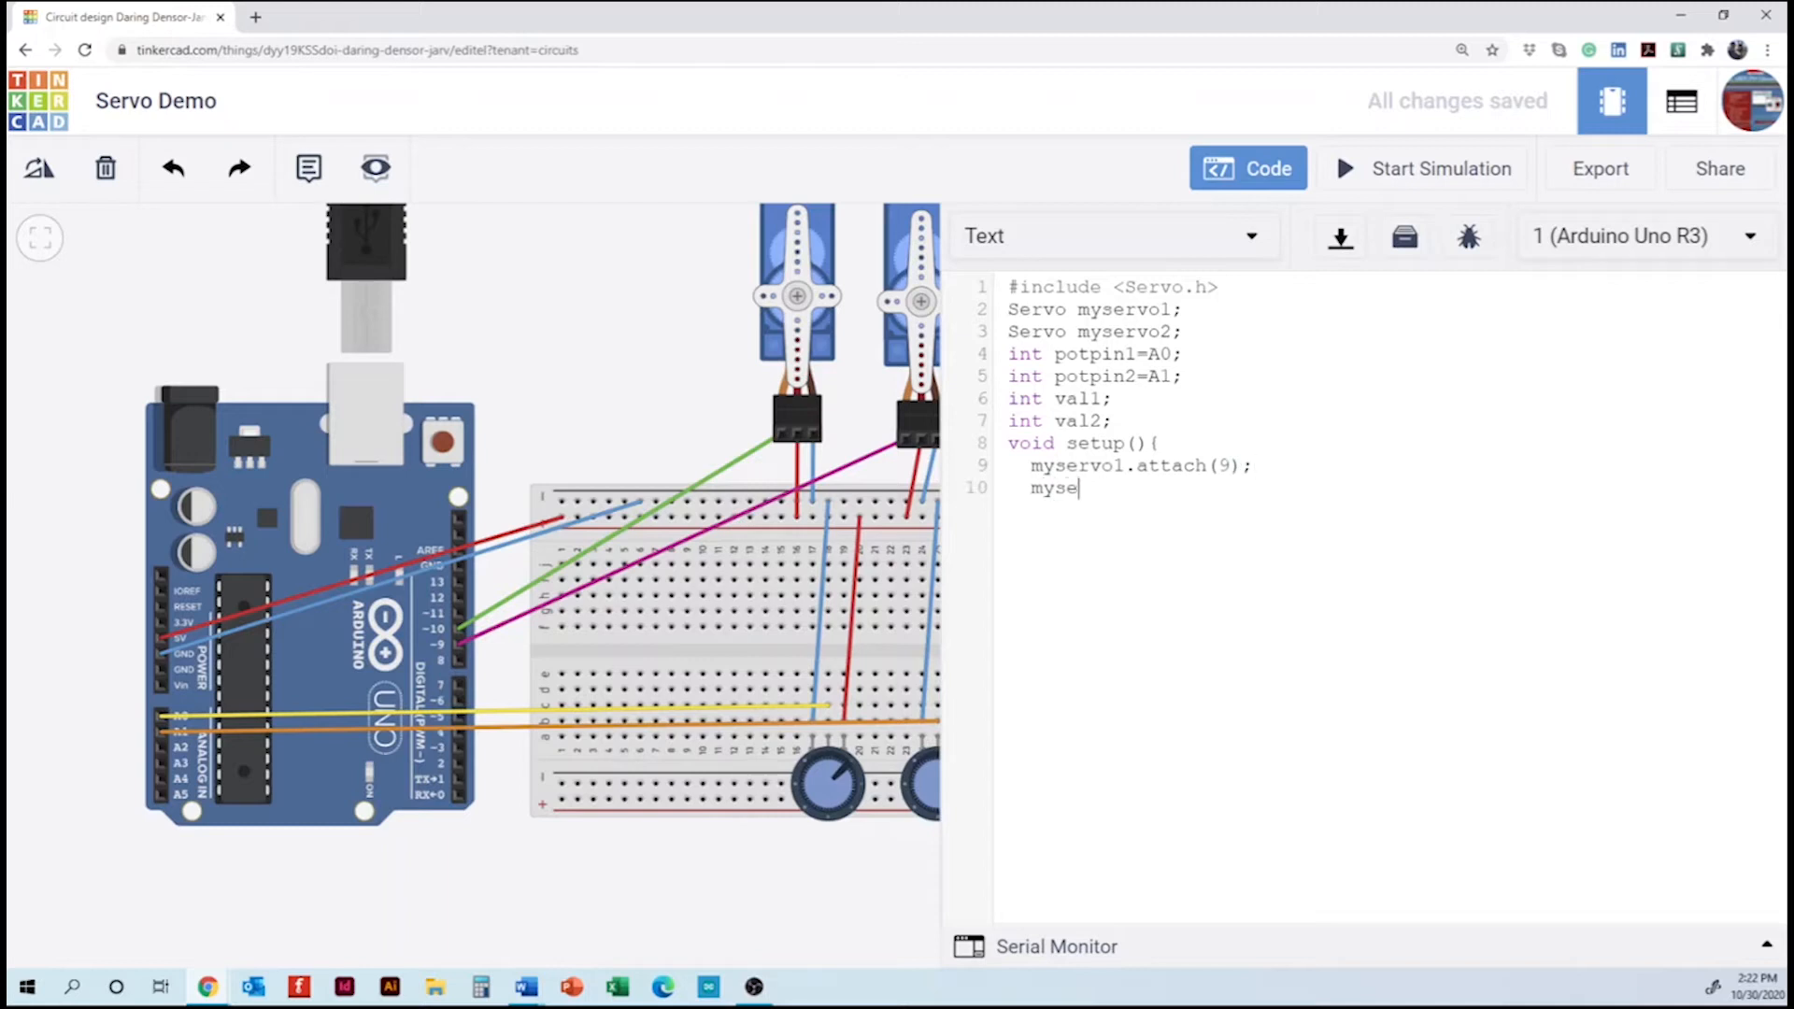
pyautogui.write('rvo2')
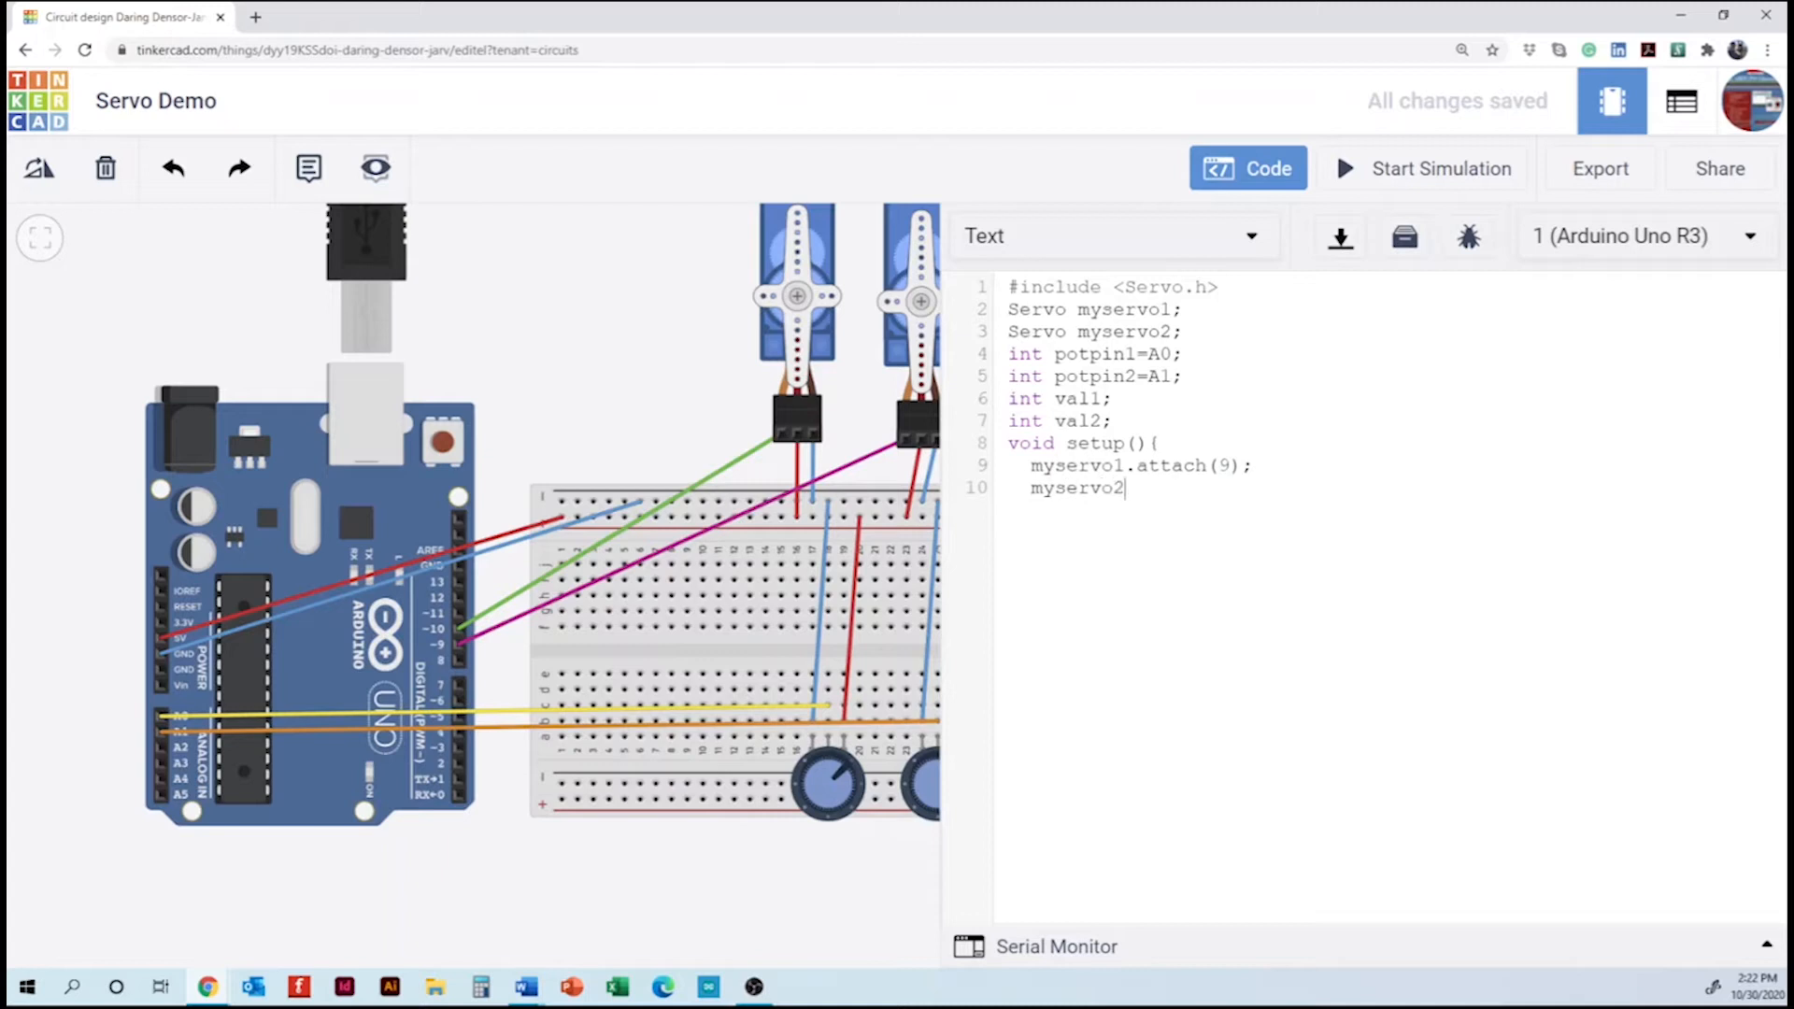
pyautogui.write('.a')
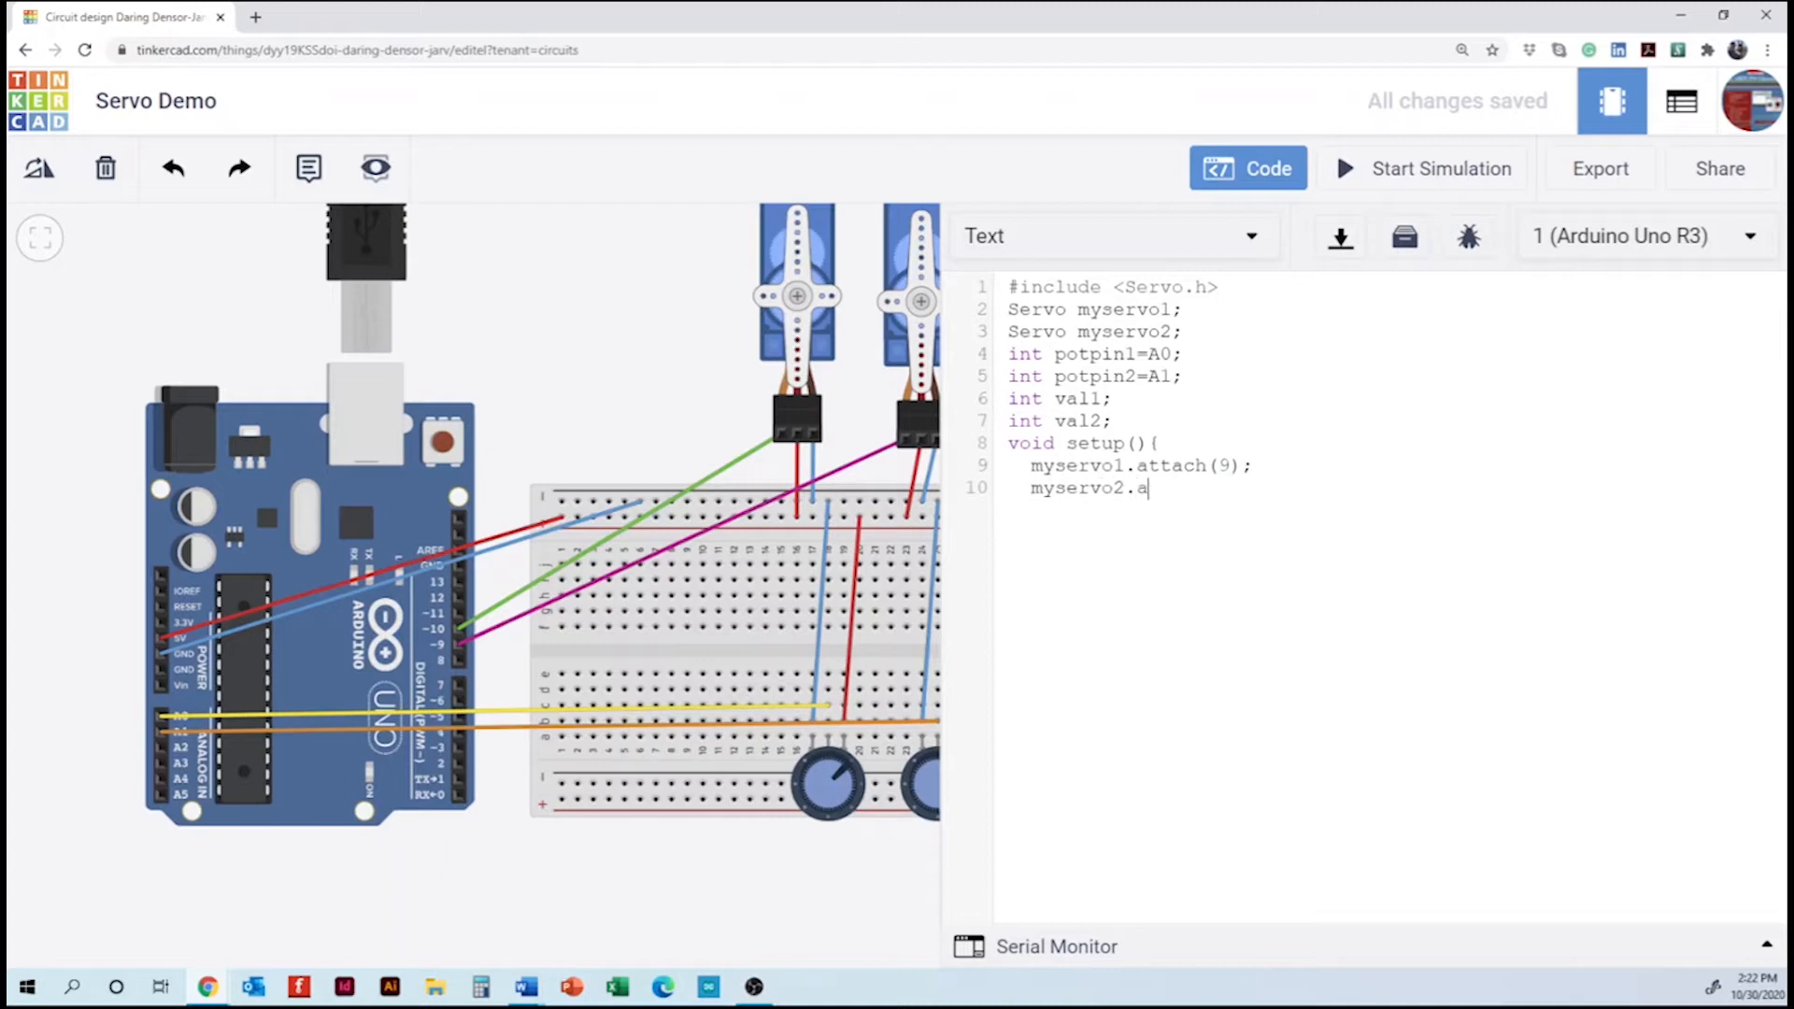
pyautogui.write('ttach(')
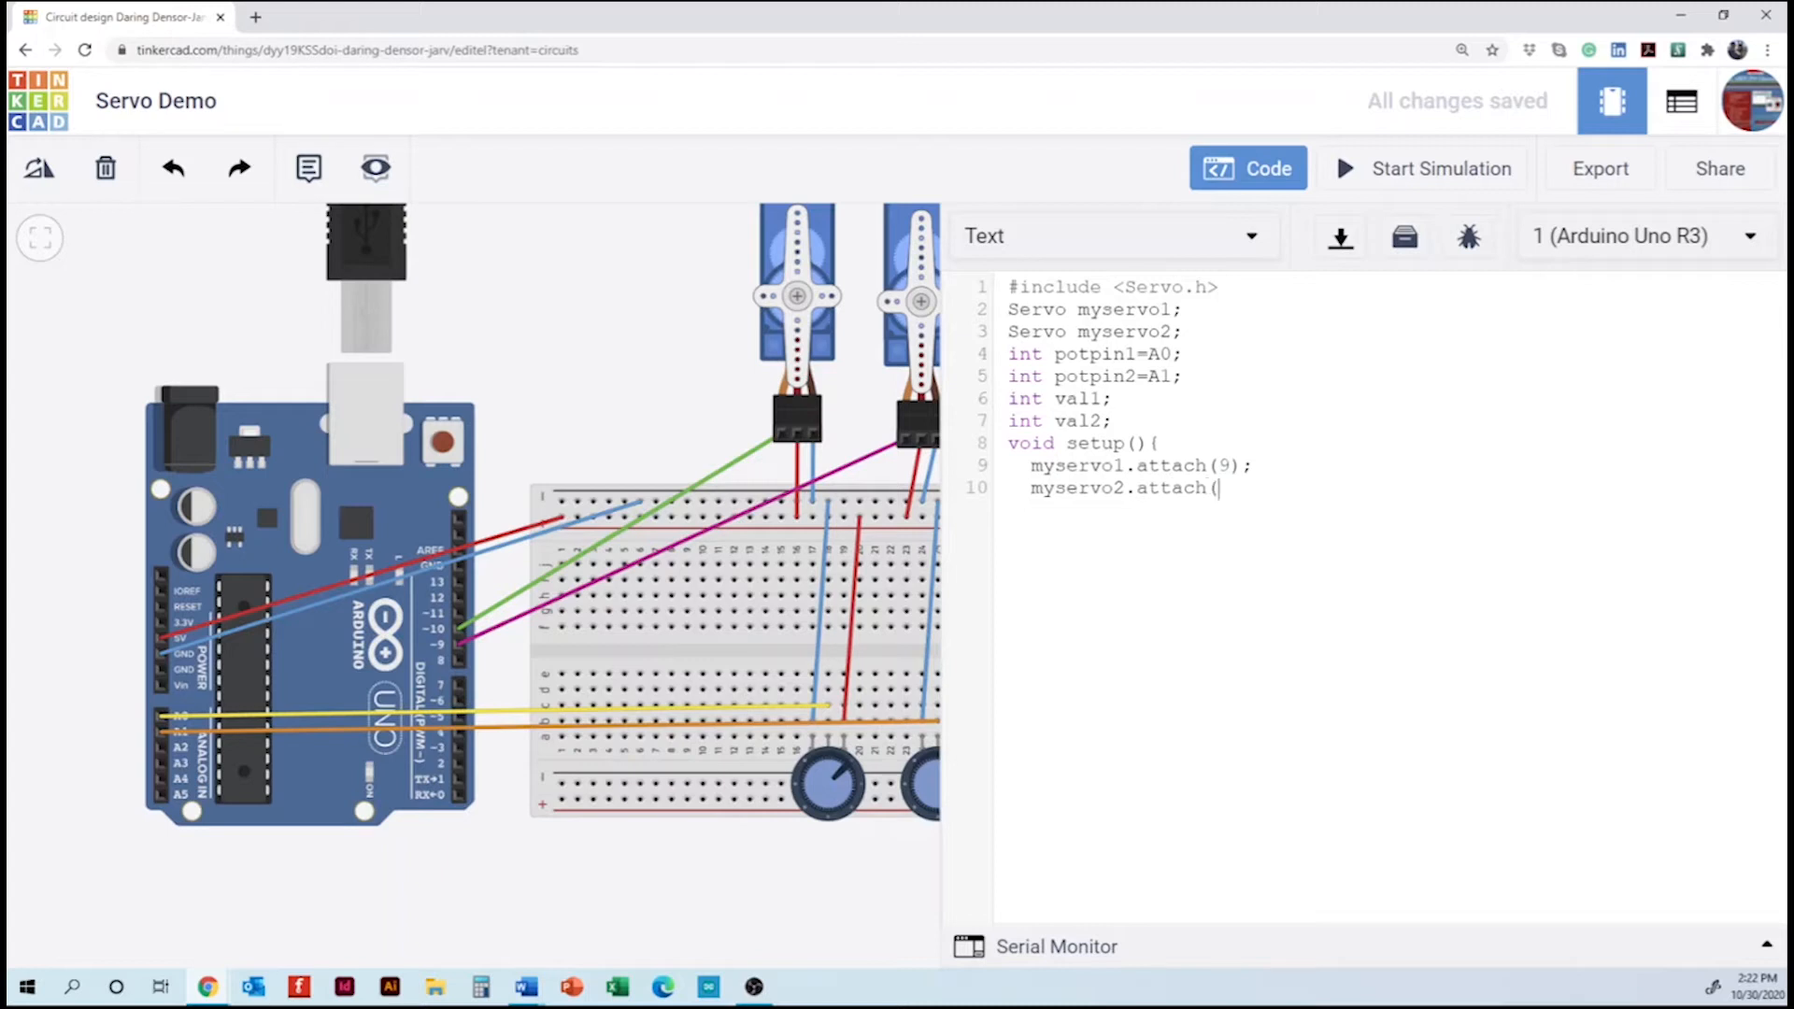
pyautogui.write('10')
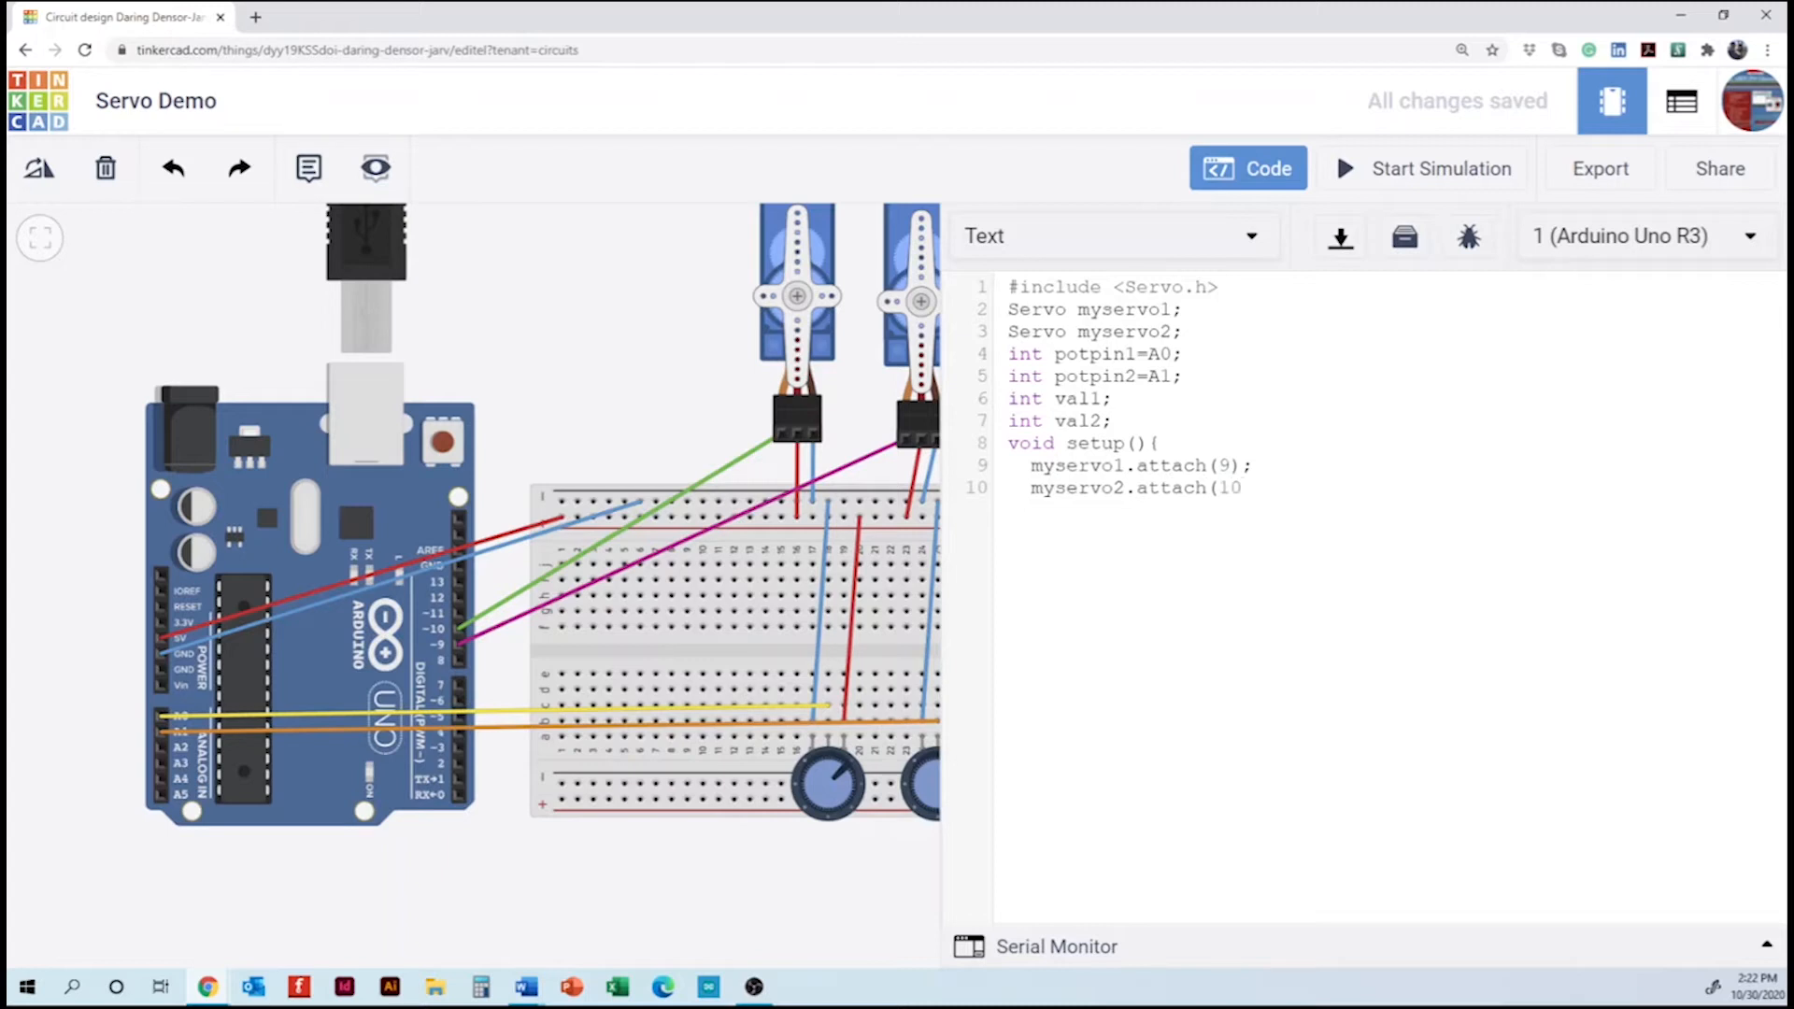
pyautogui.write(');')
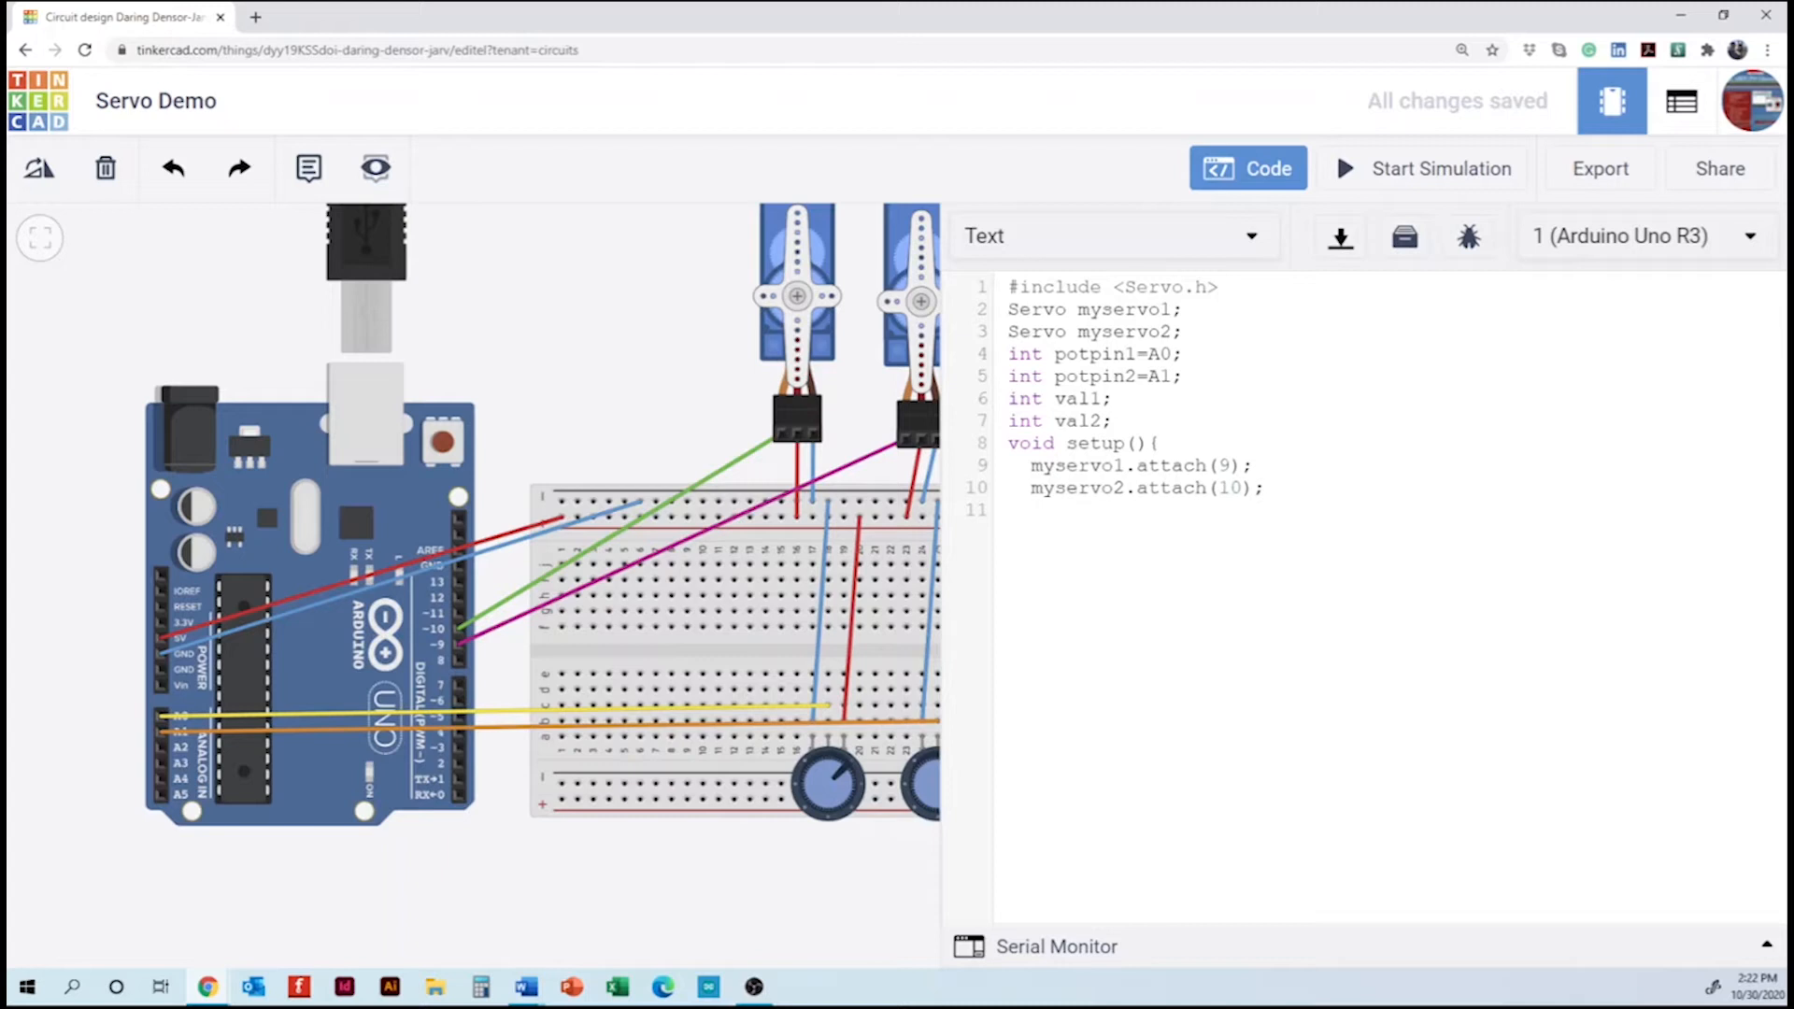
pyautogui.write('}')
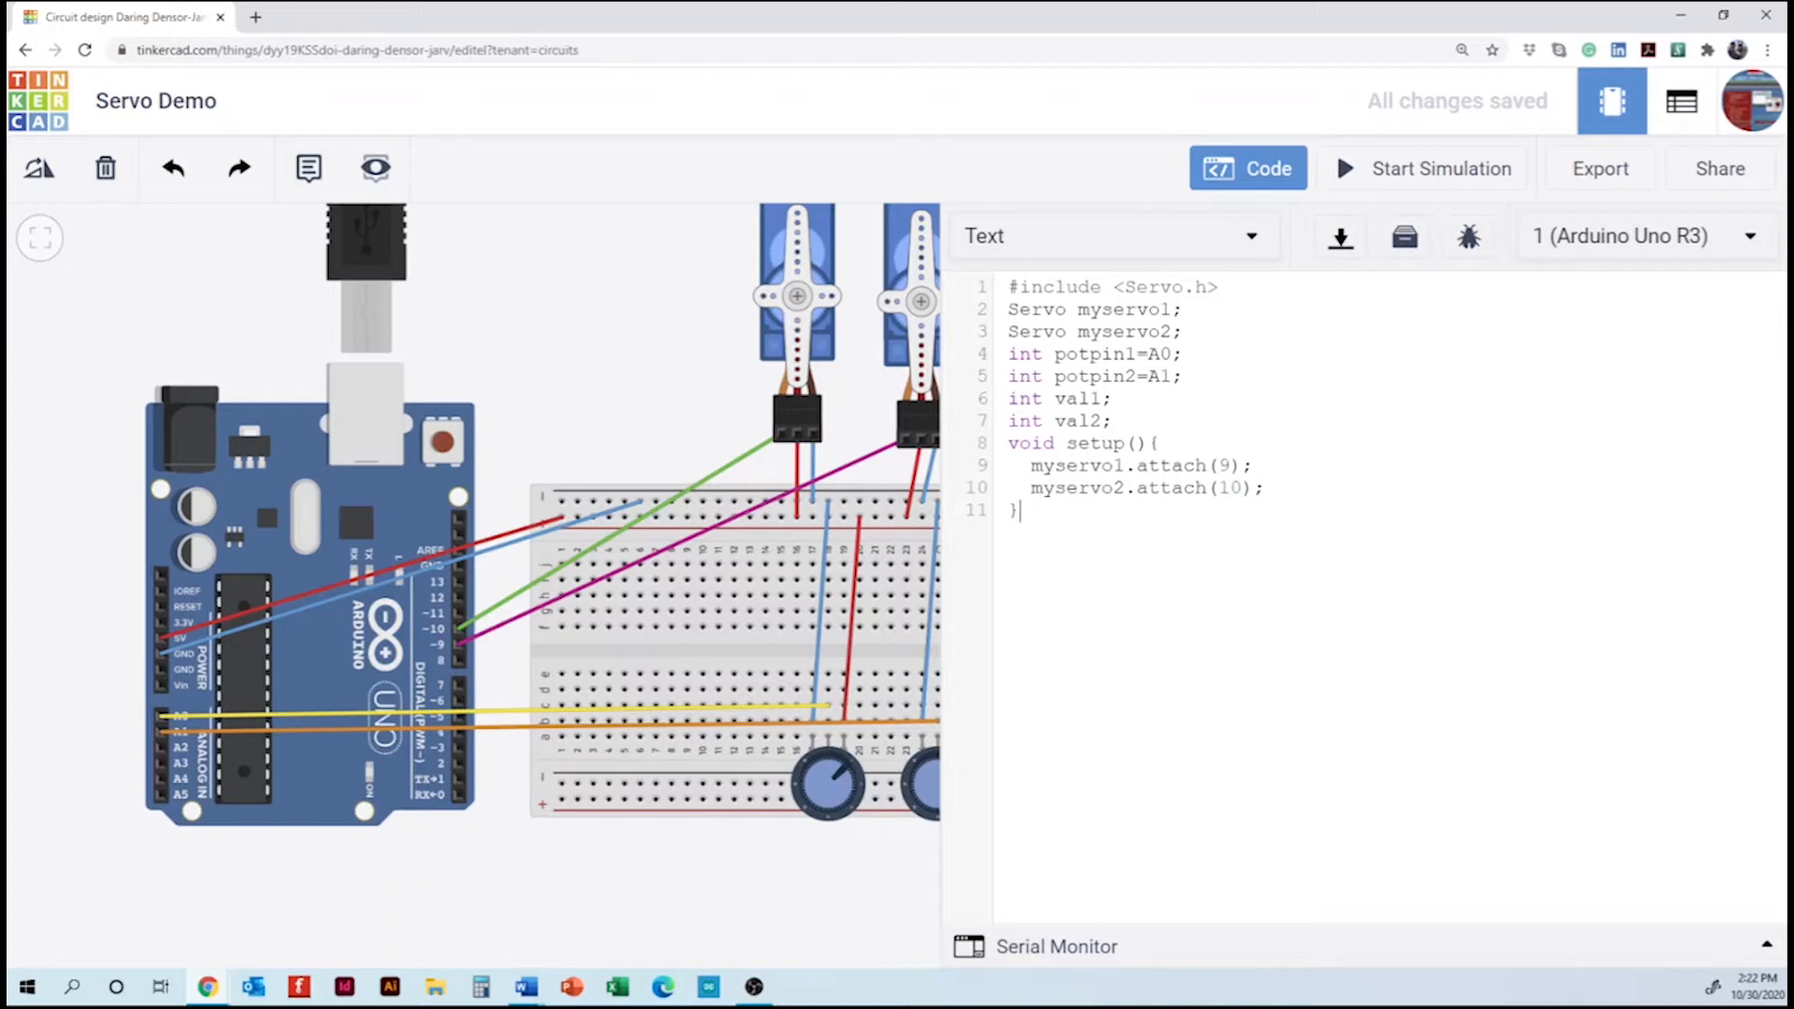
pyautogui.press('enter')
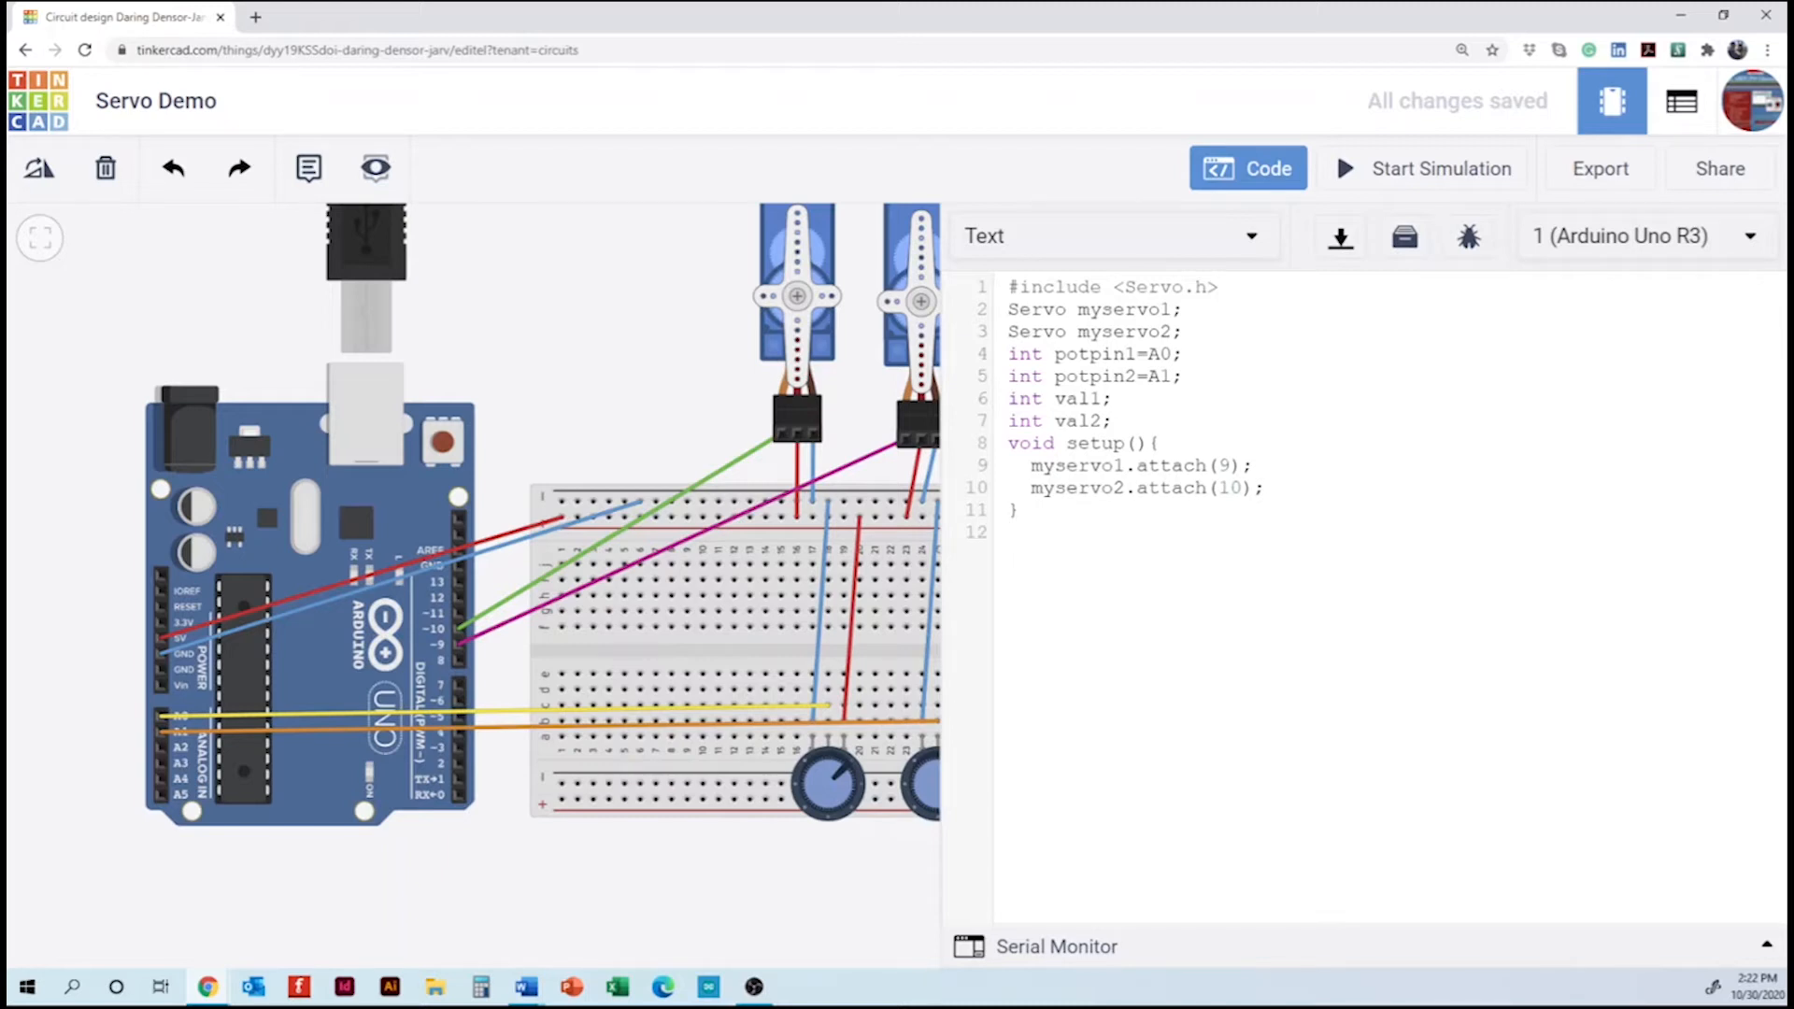
# - Begin 'void loop(){' and add 'val1=analogRead(potpin1);'
pyautogui.click(1011, 533)
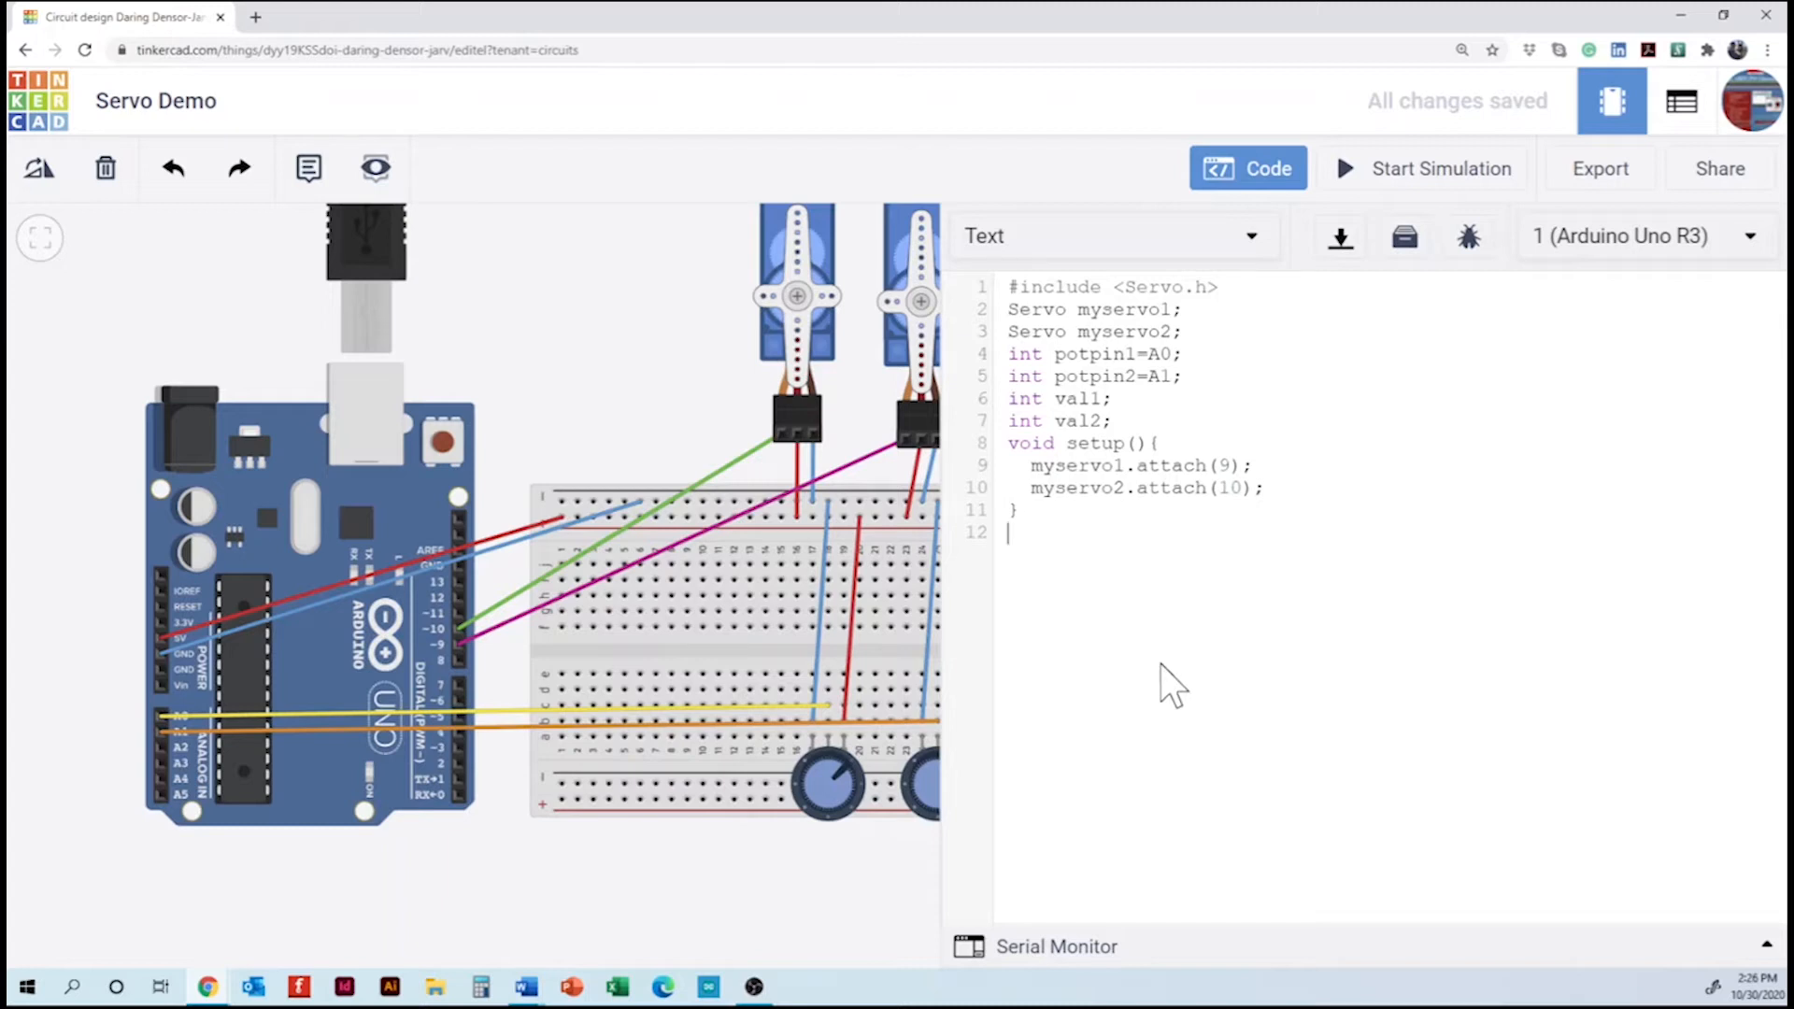
pyautogui.write('void')
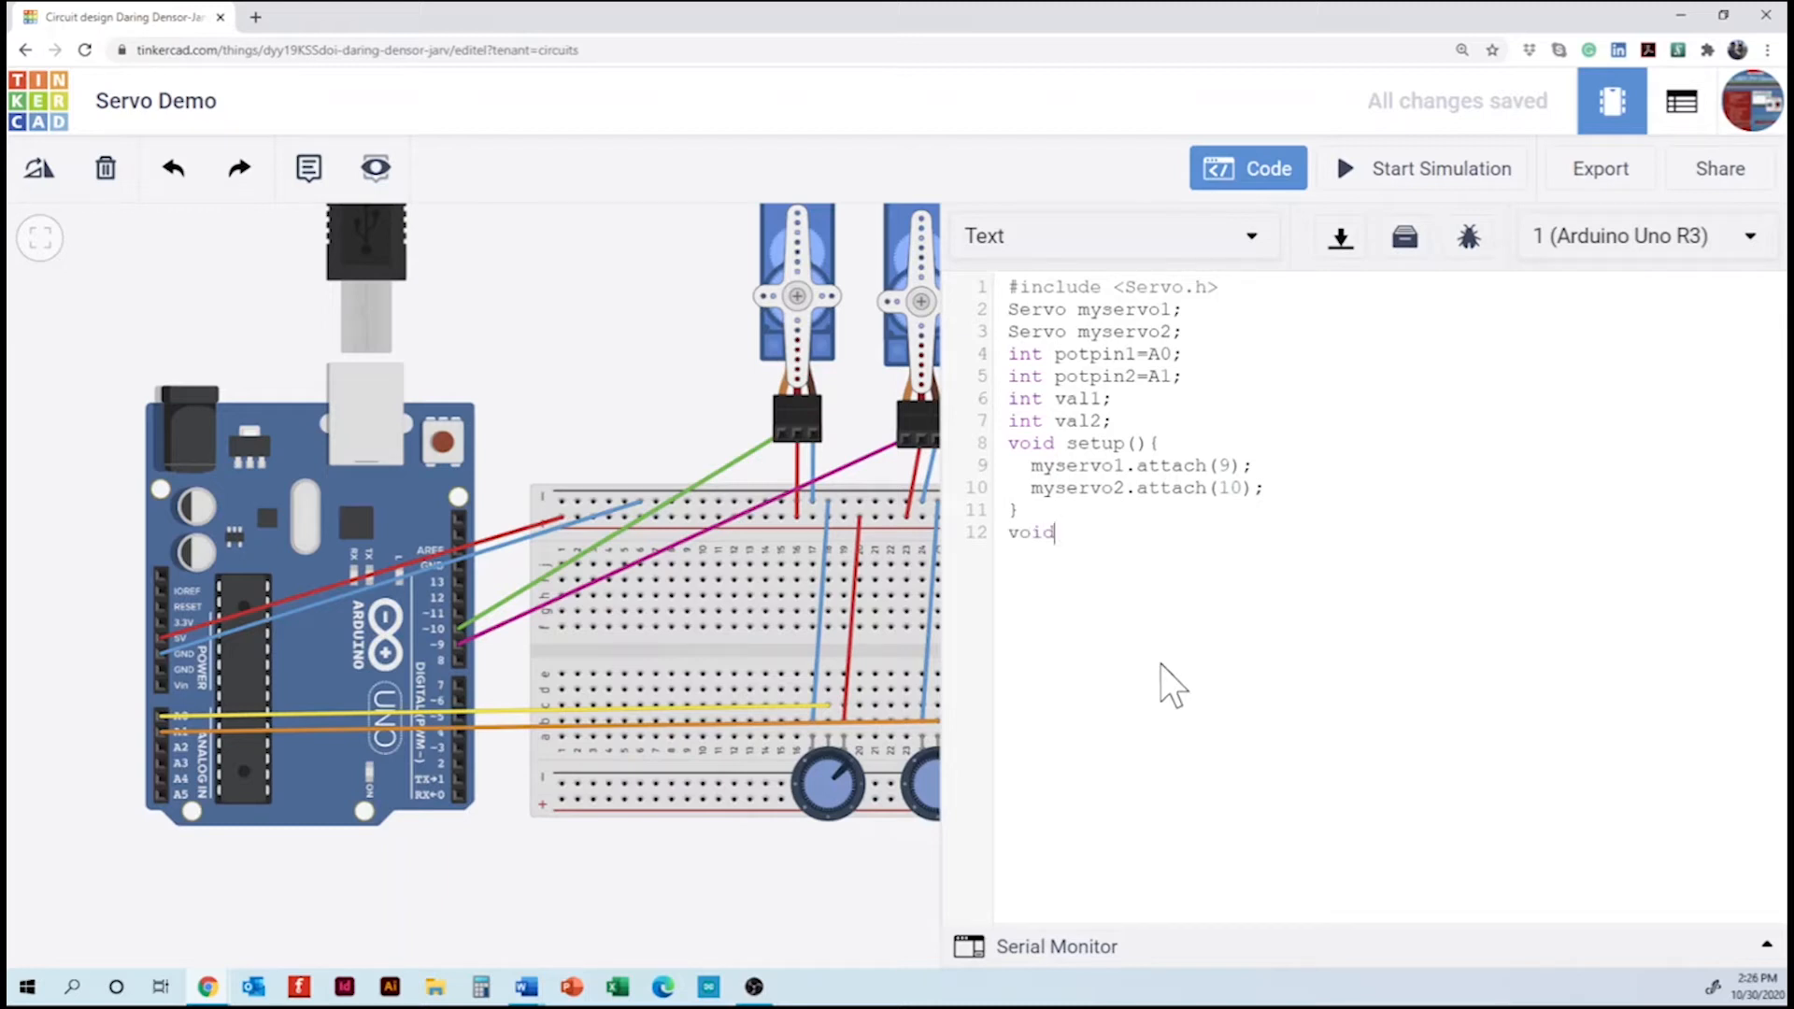
pyautogui.write('loop(')
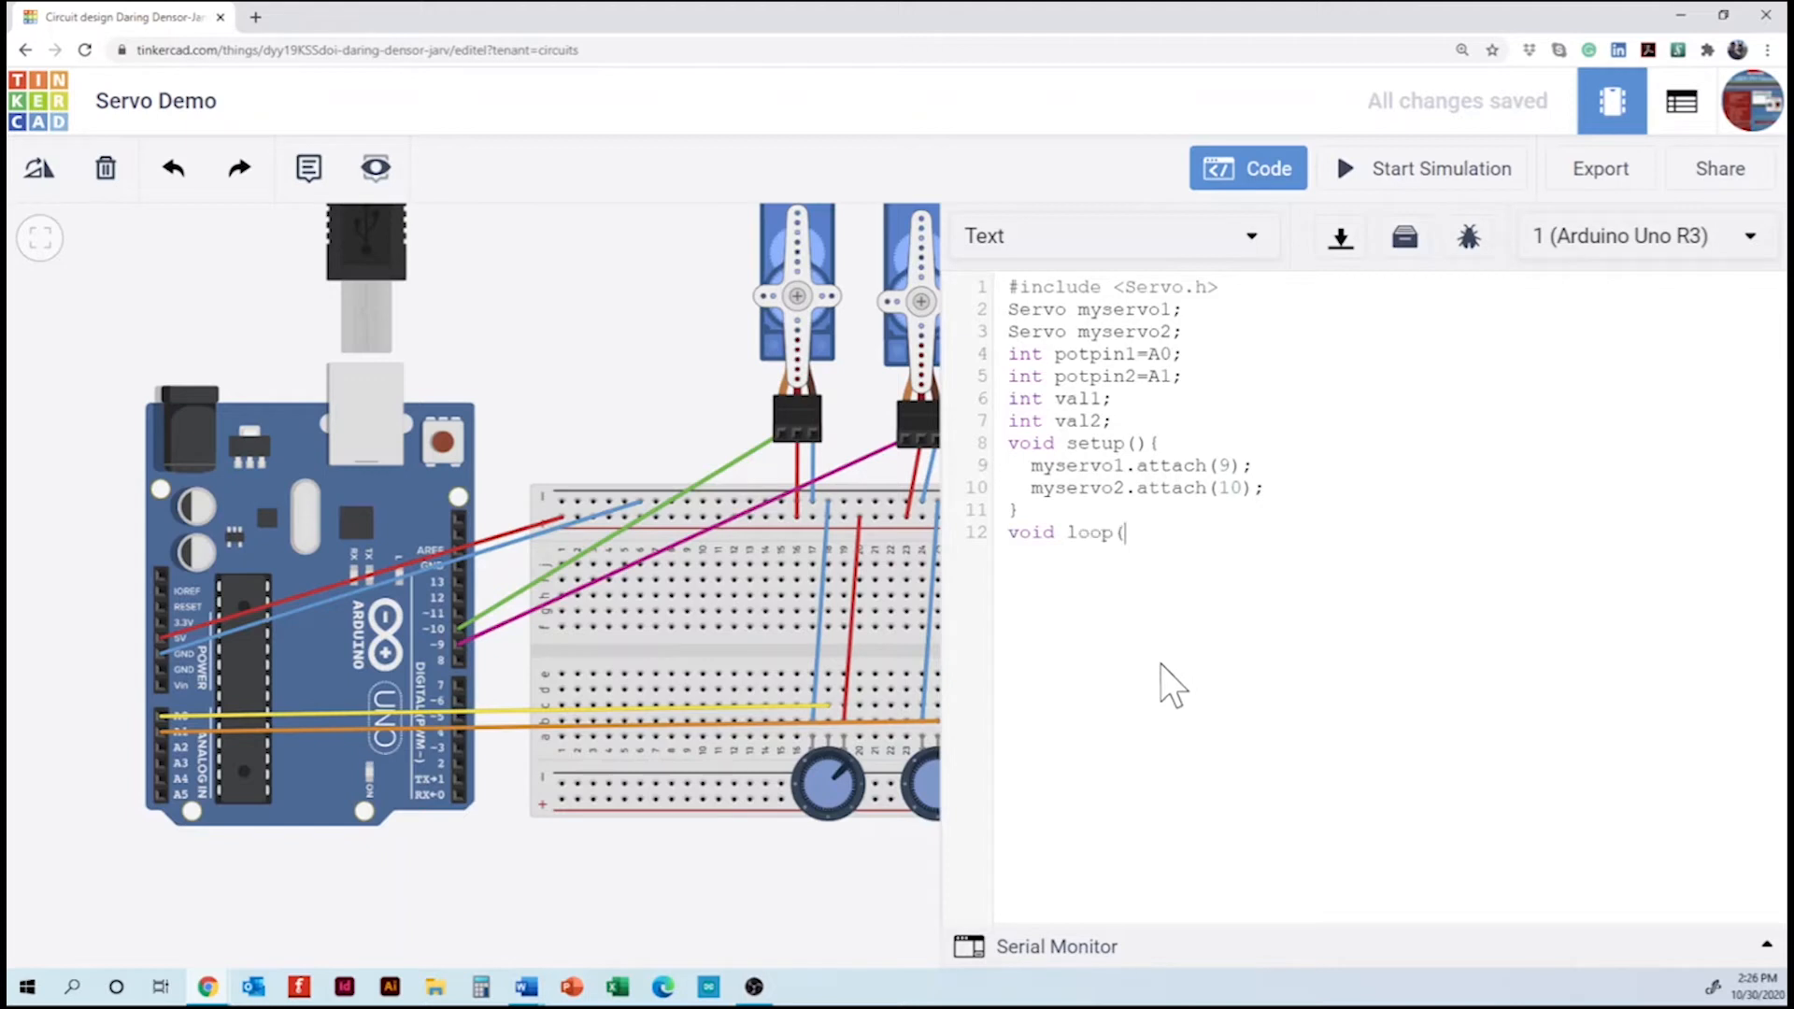
pyautogui.write('){')
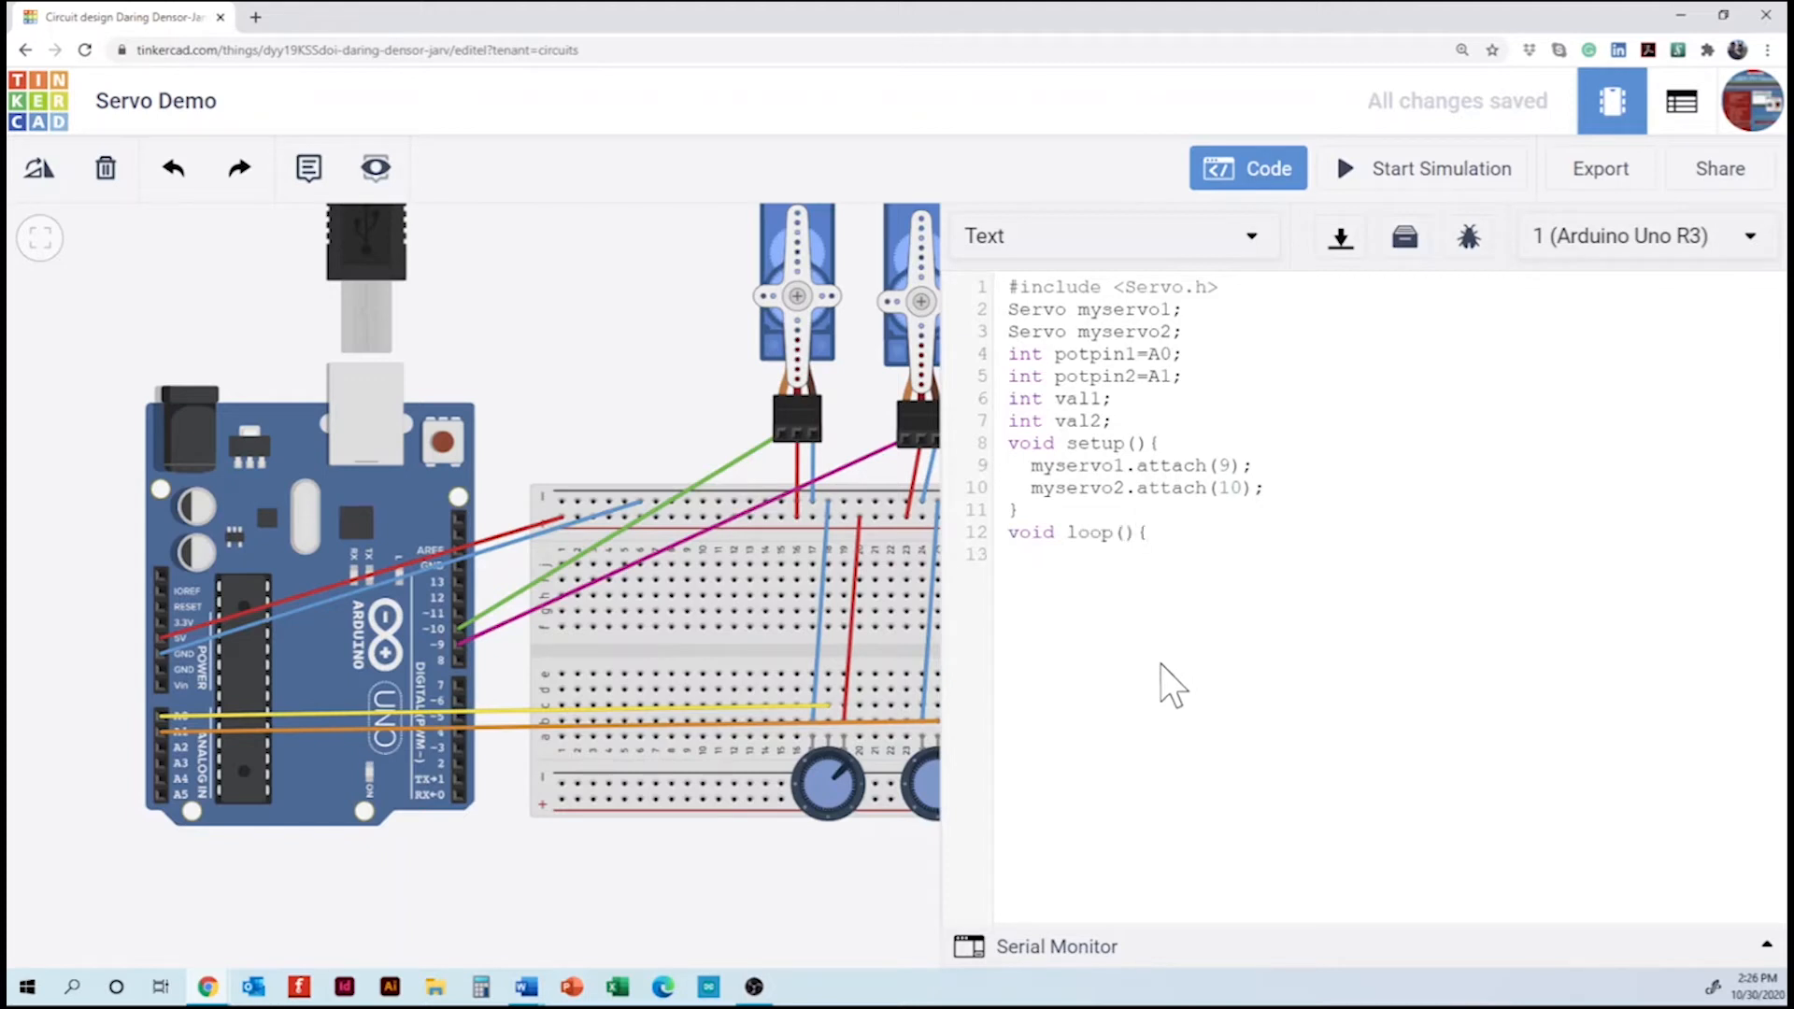
pyautogui.write('val')
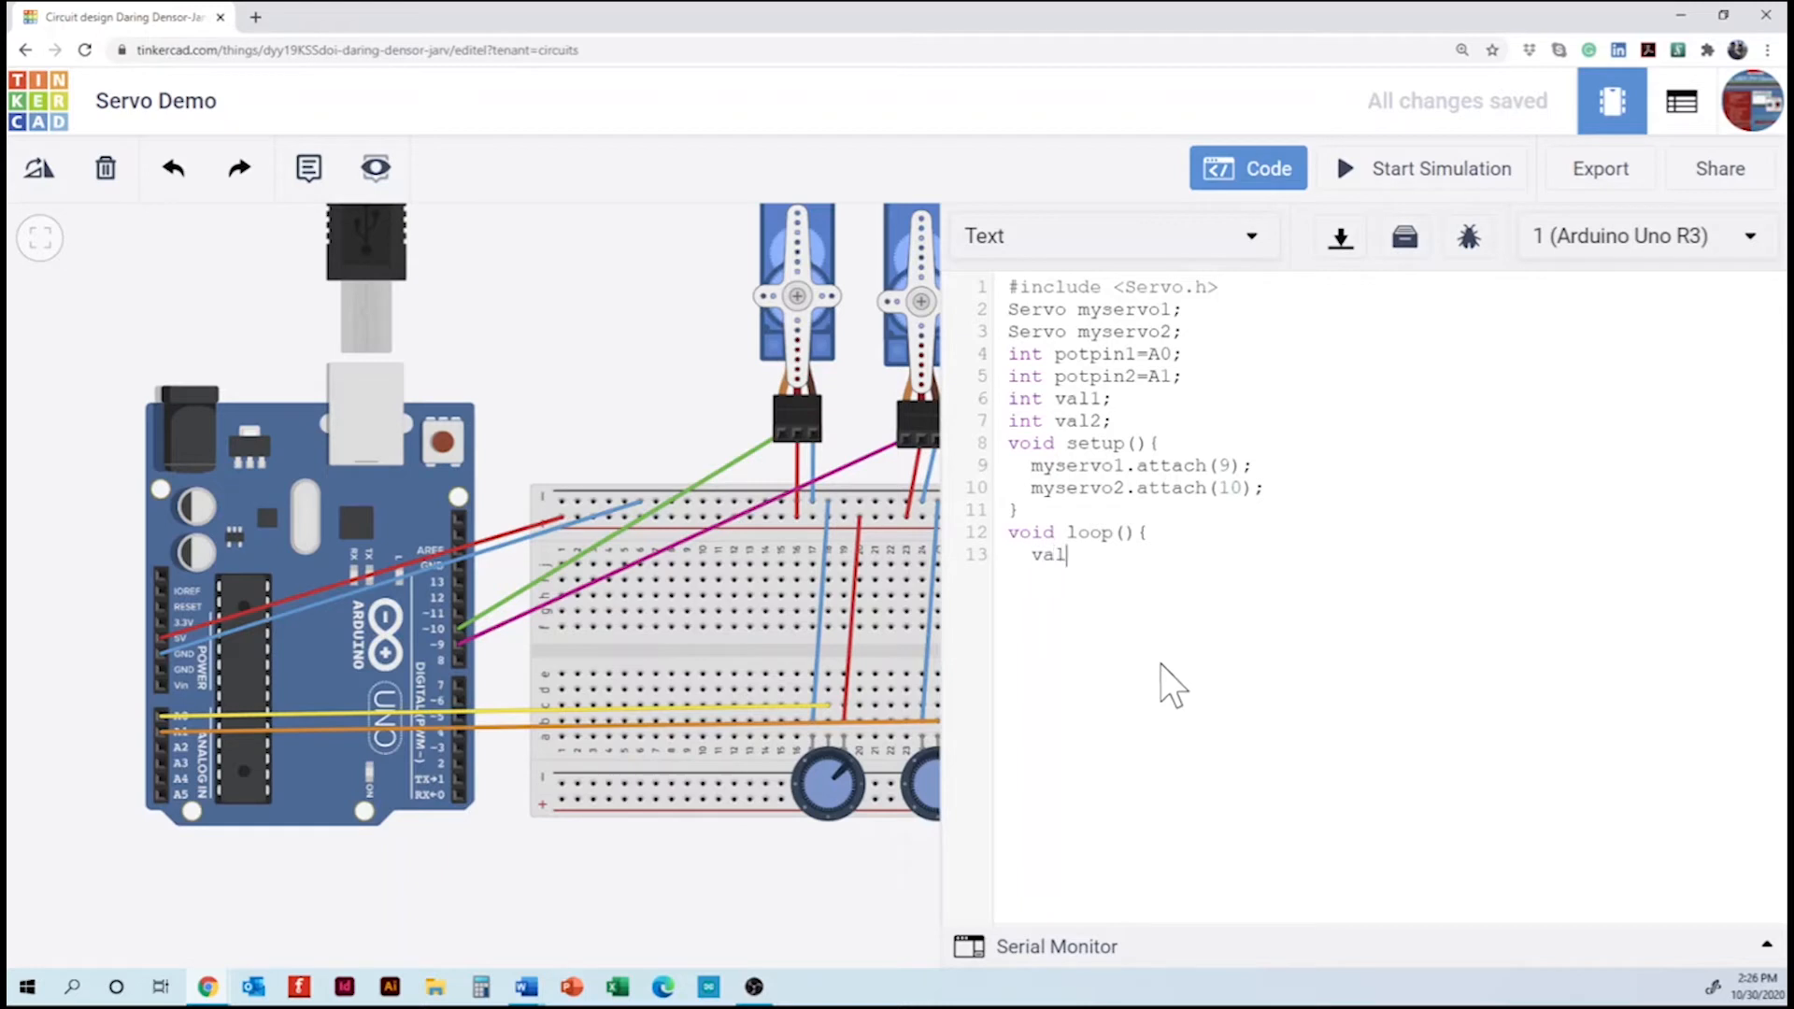
pyautogui.write('1')
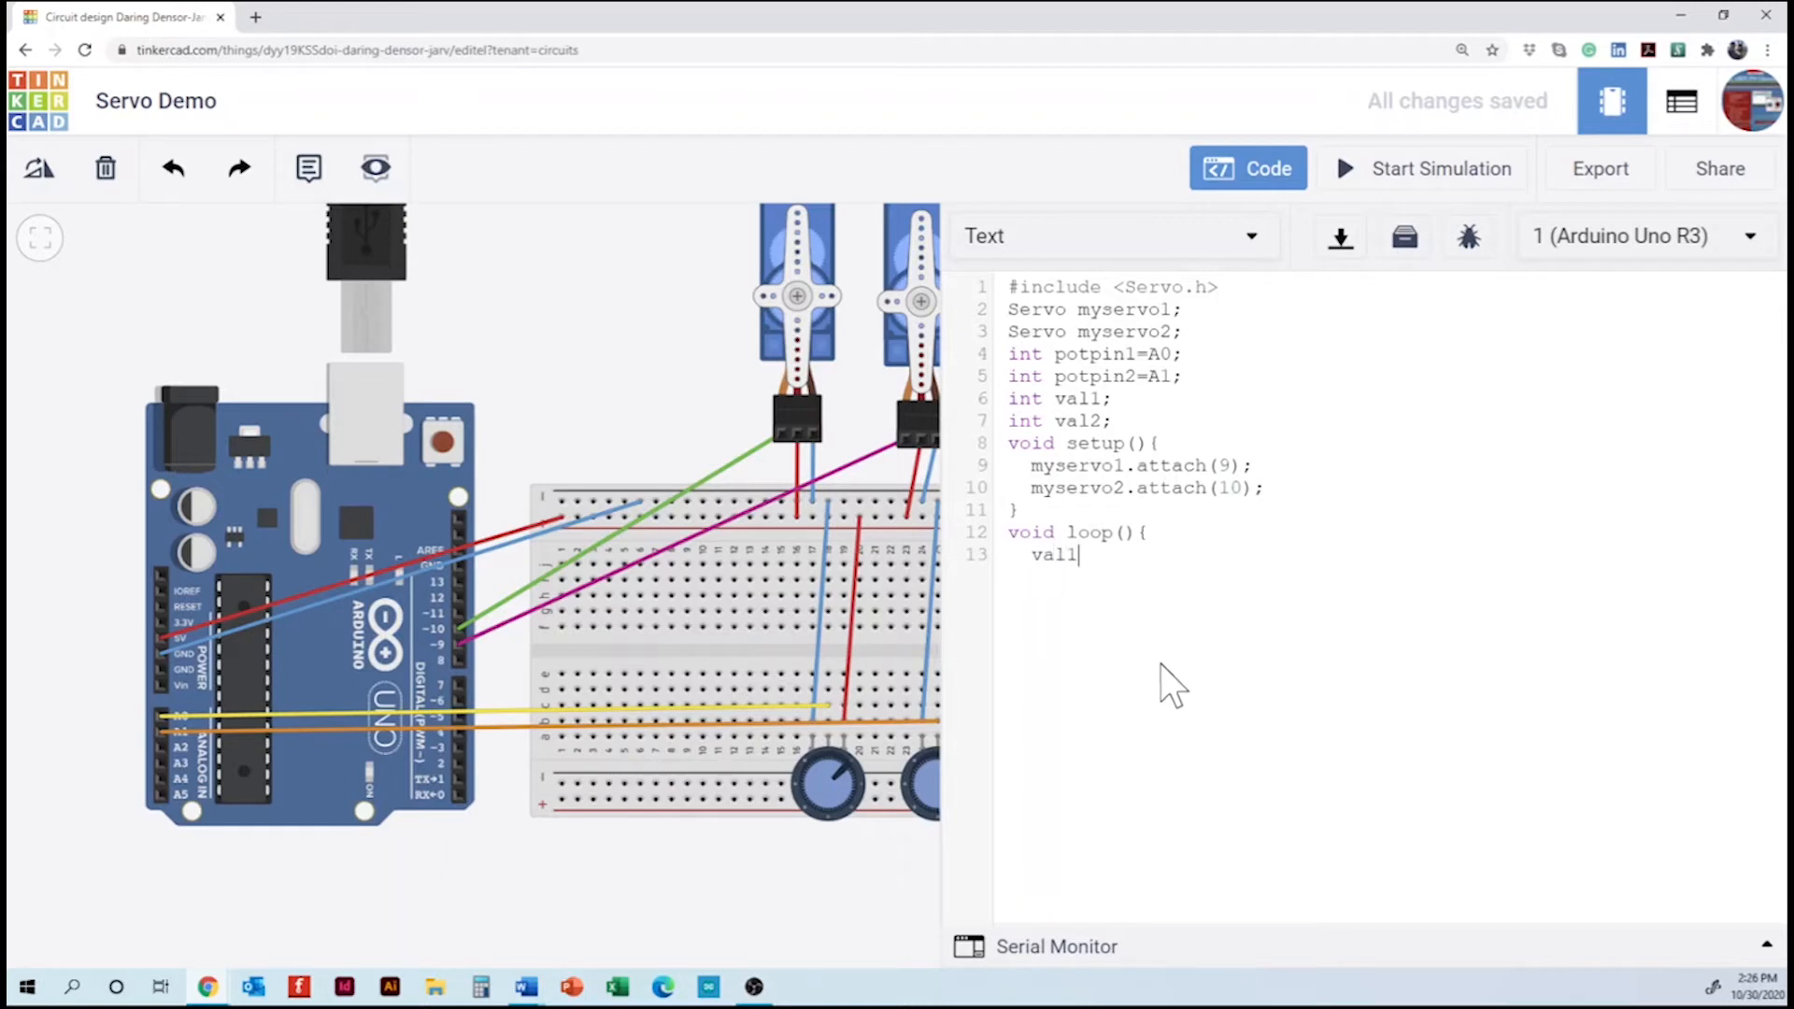
pyautogui.write('=a')
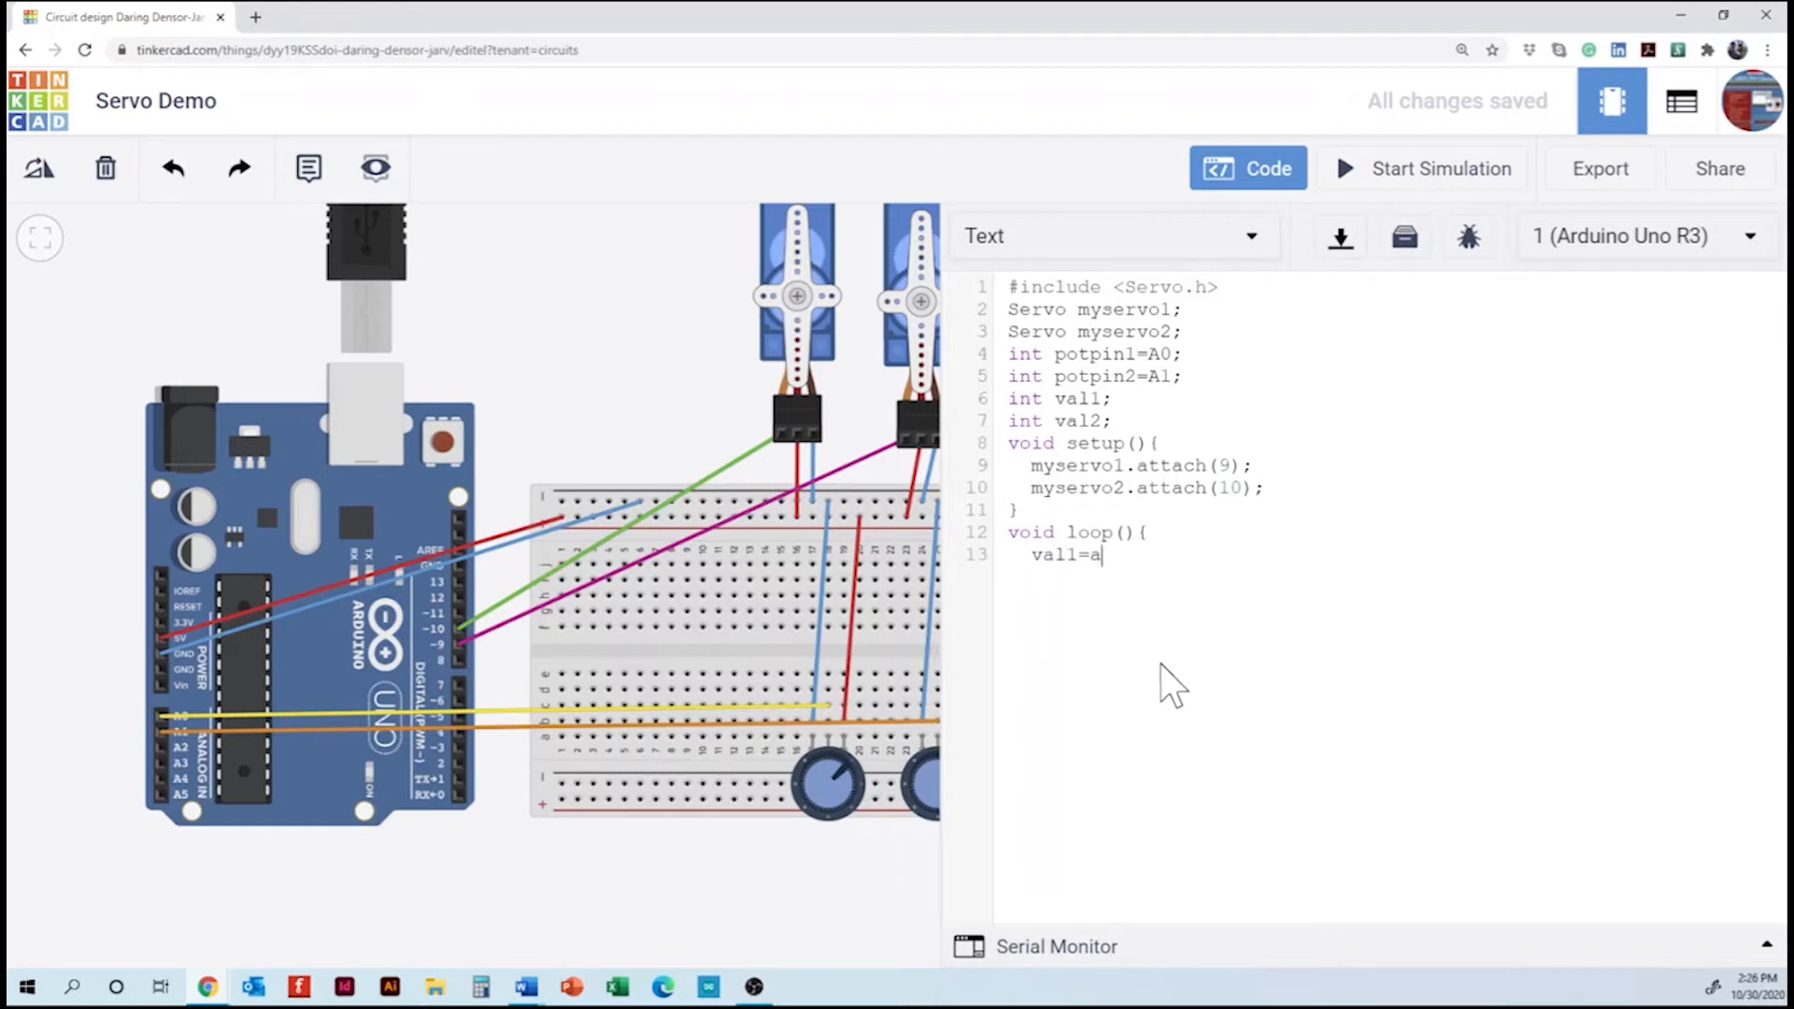
pyautogui.write('nalog')
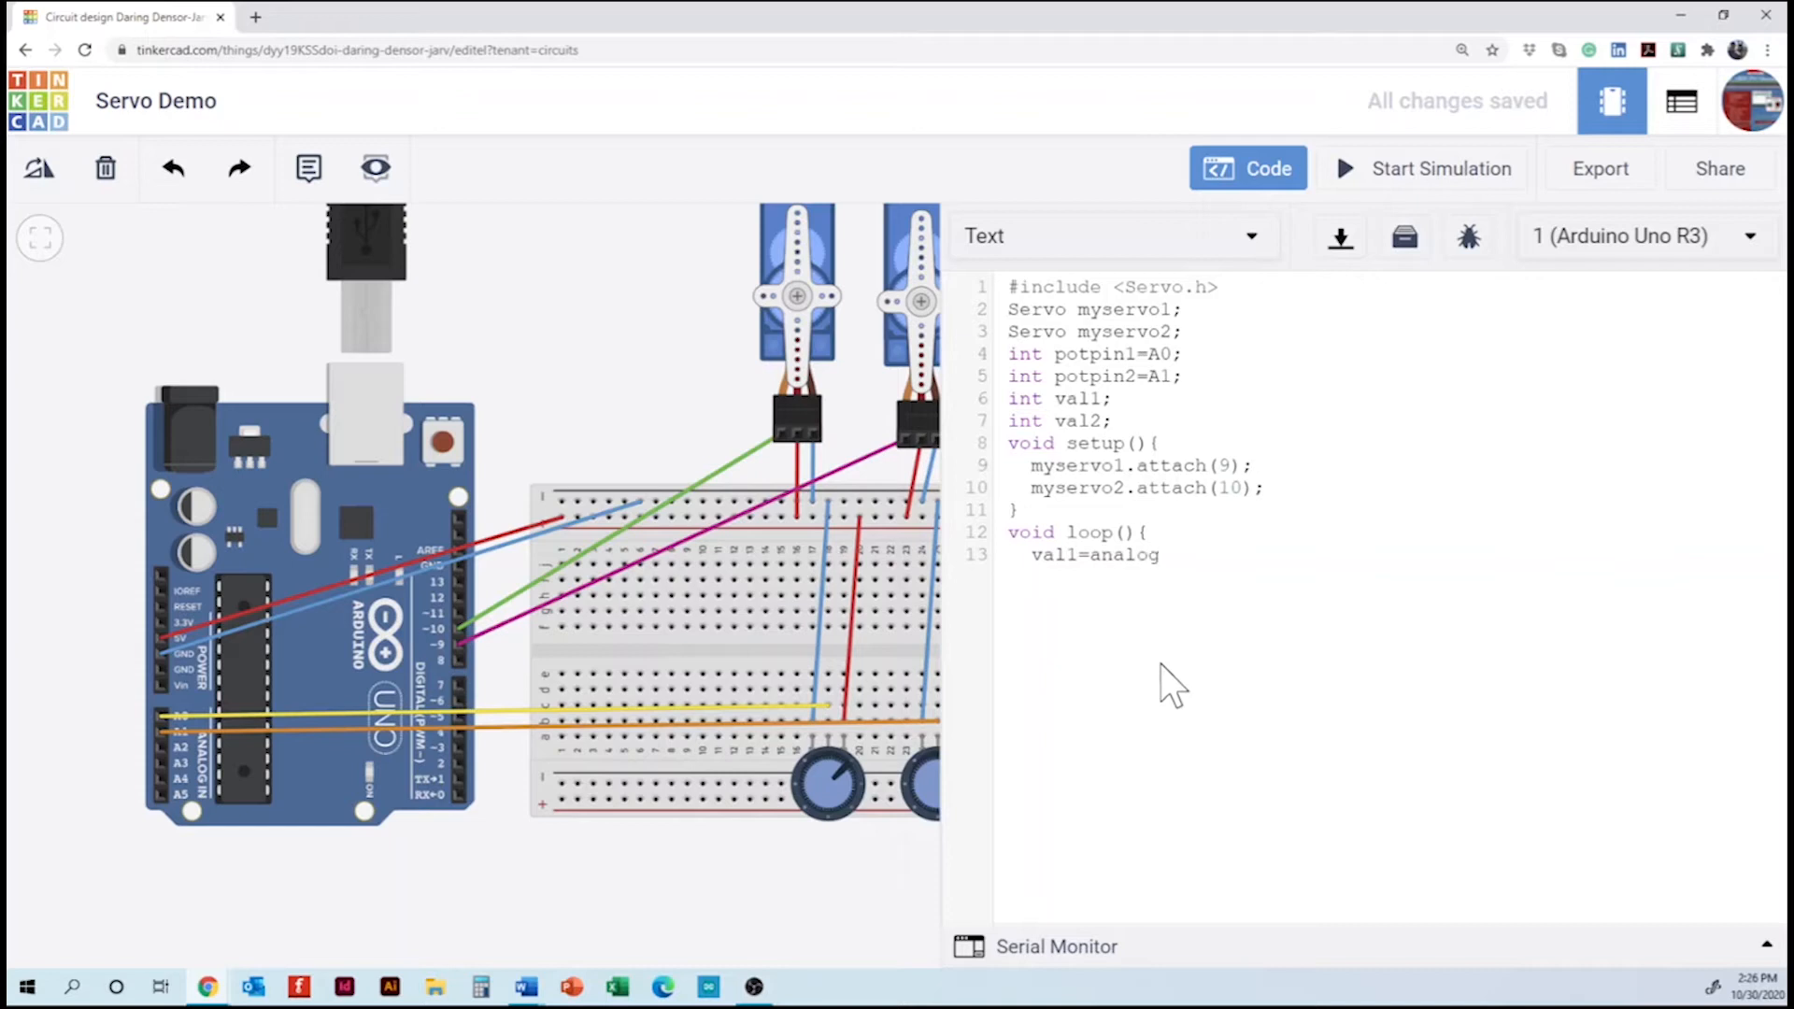
pyautogui.write('Read')
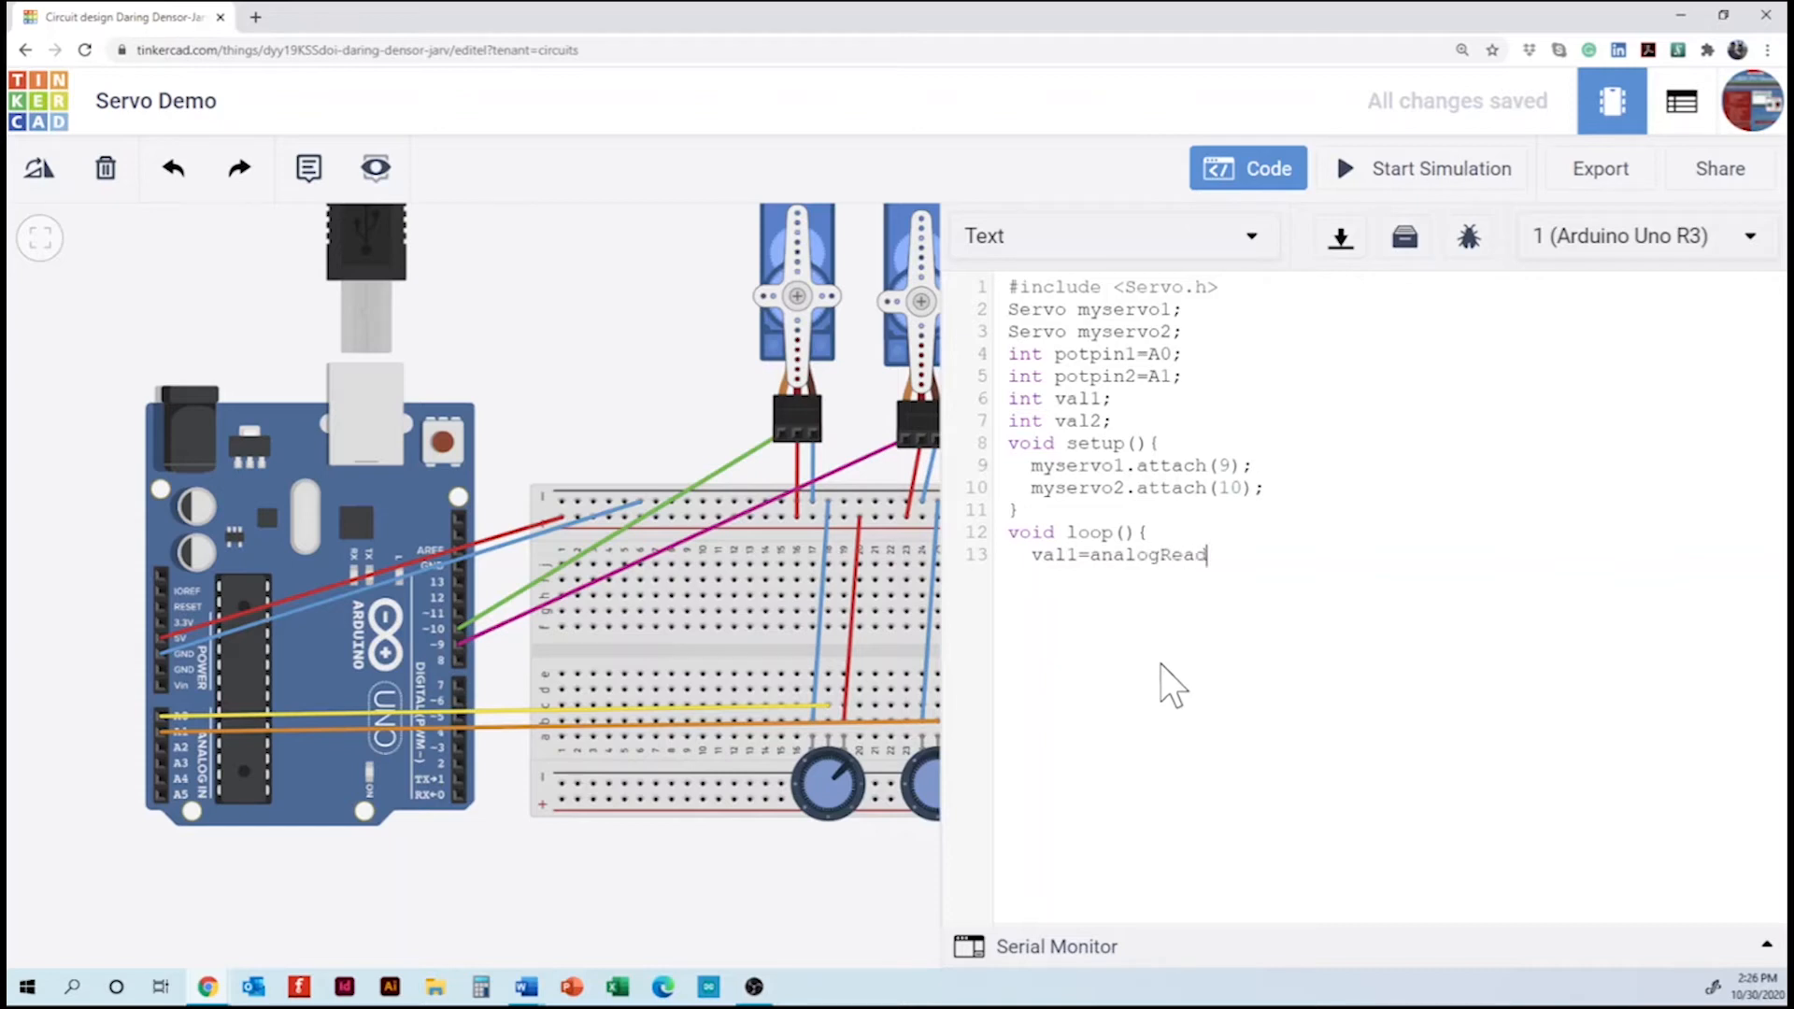
pyautogui.write('(potpi')
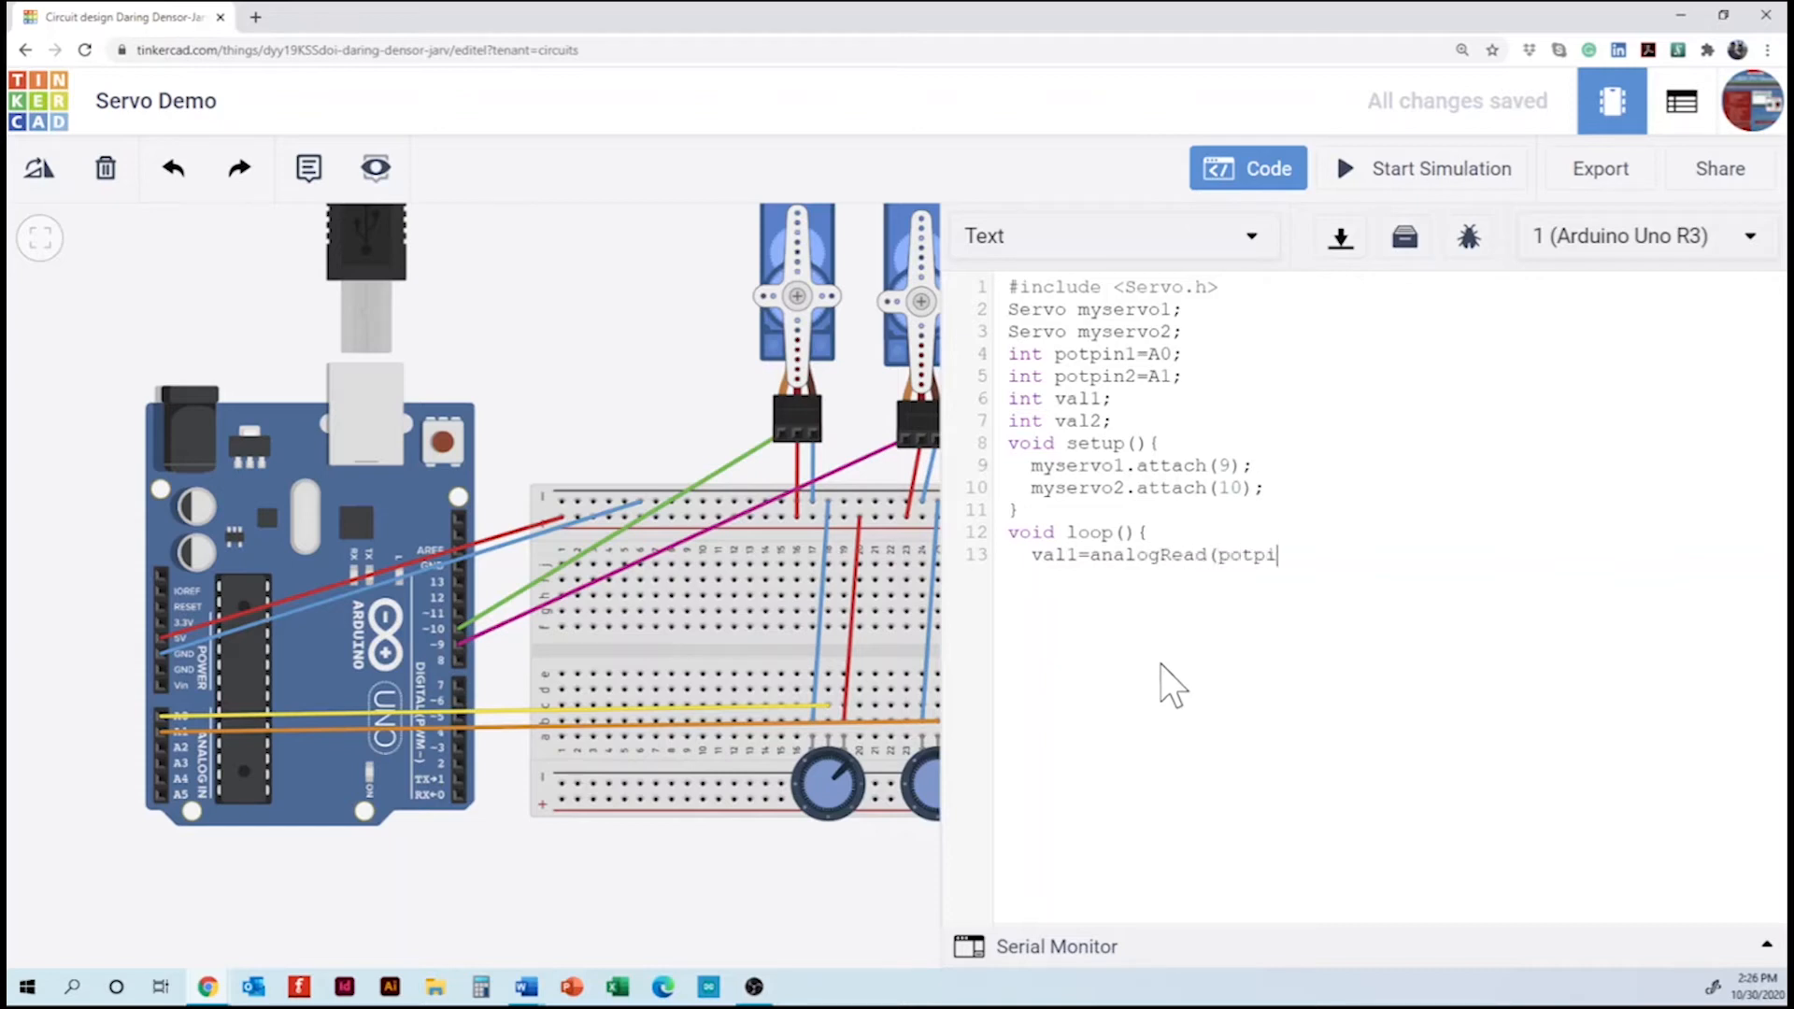
pyautogui.write('n1)')
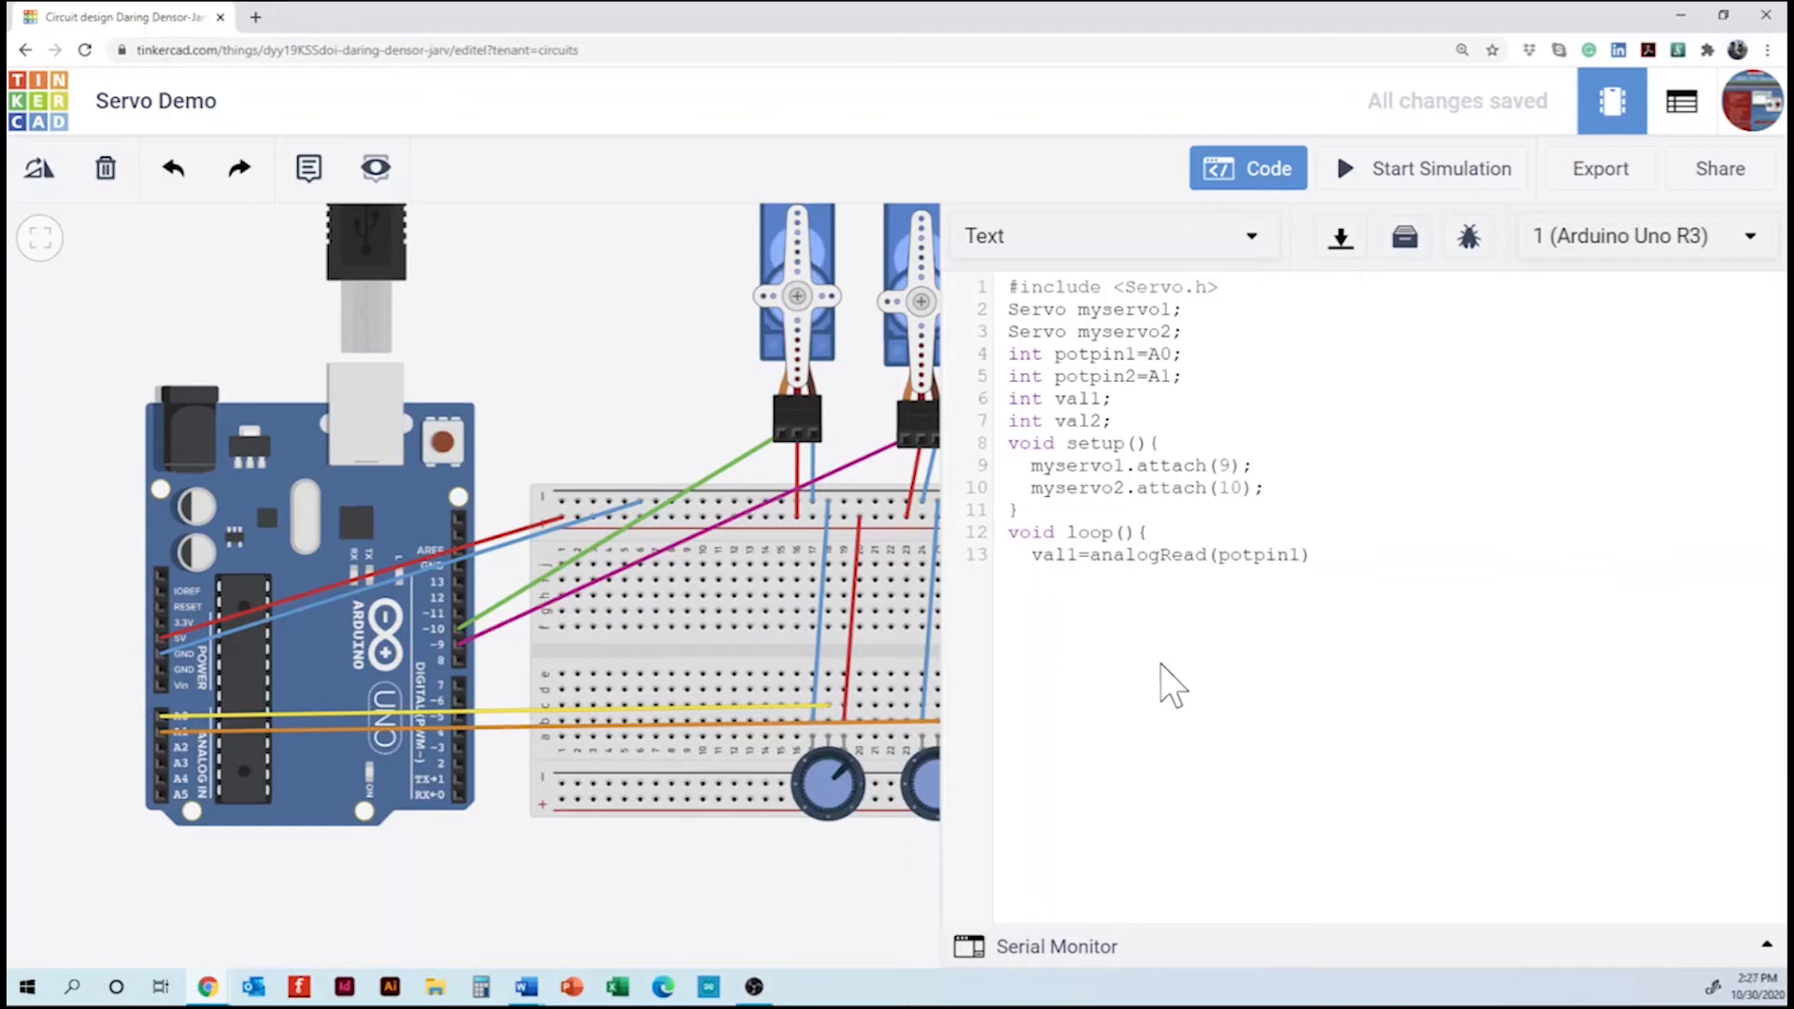
# - Add 'val2=analogRead(potpin2);' on the next line
pyautogui.write('va')
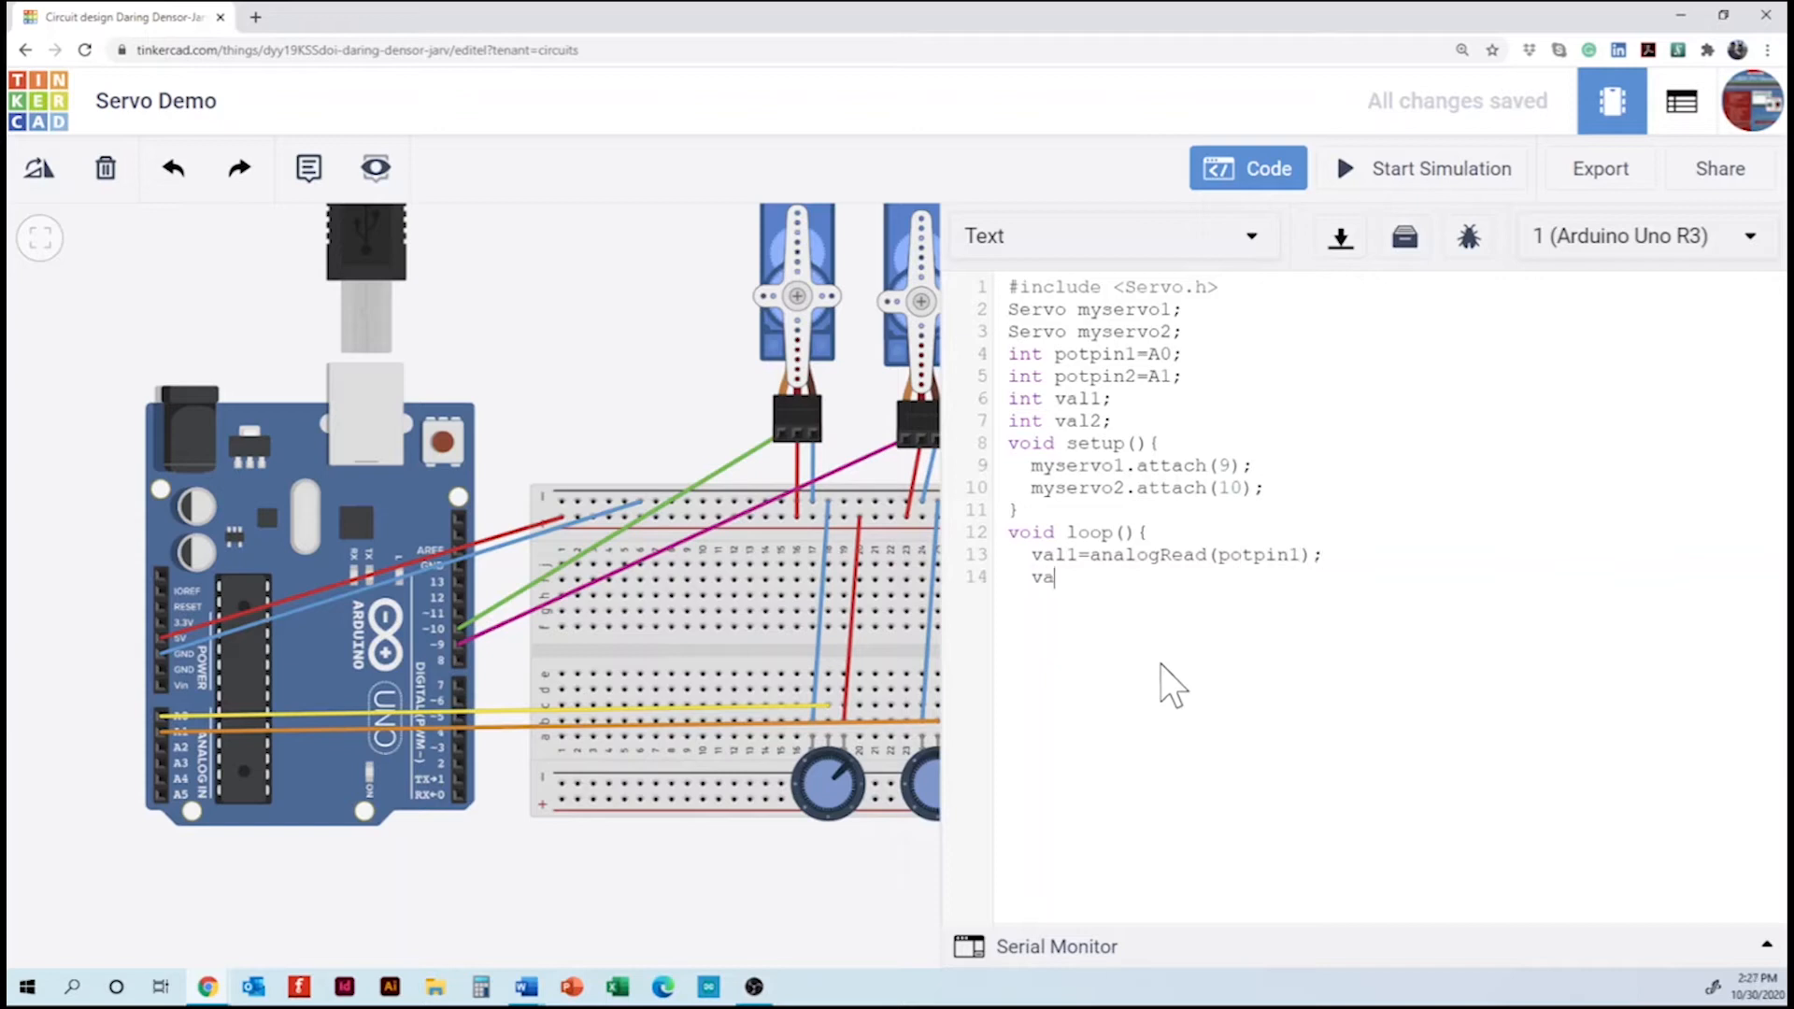
pyautogui.write('l2')
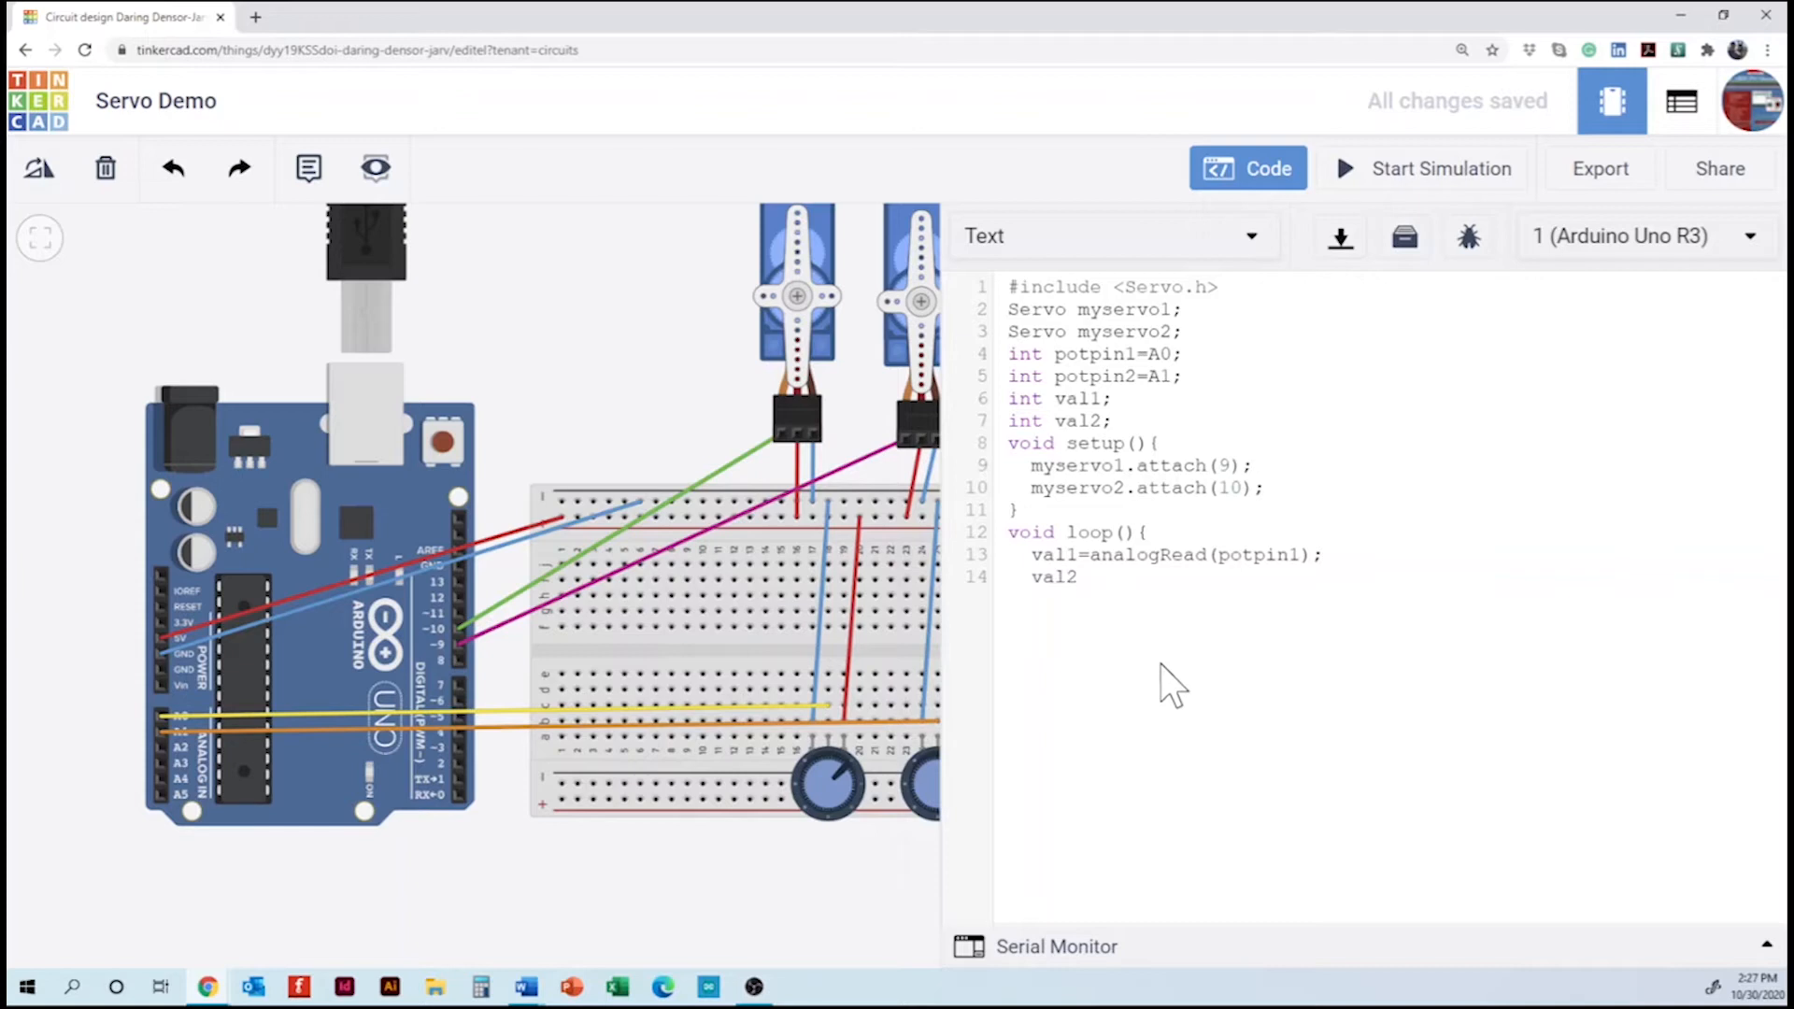
pyautogui.write('=analo')
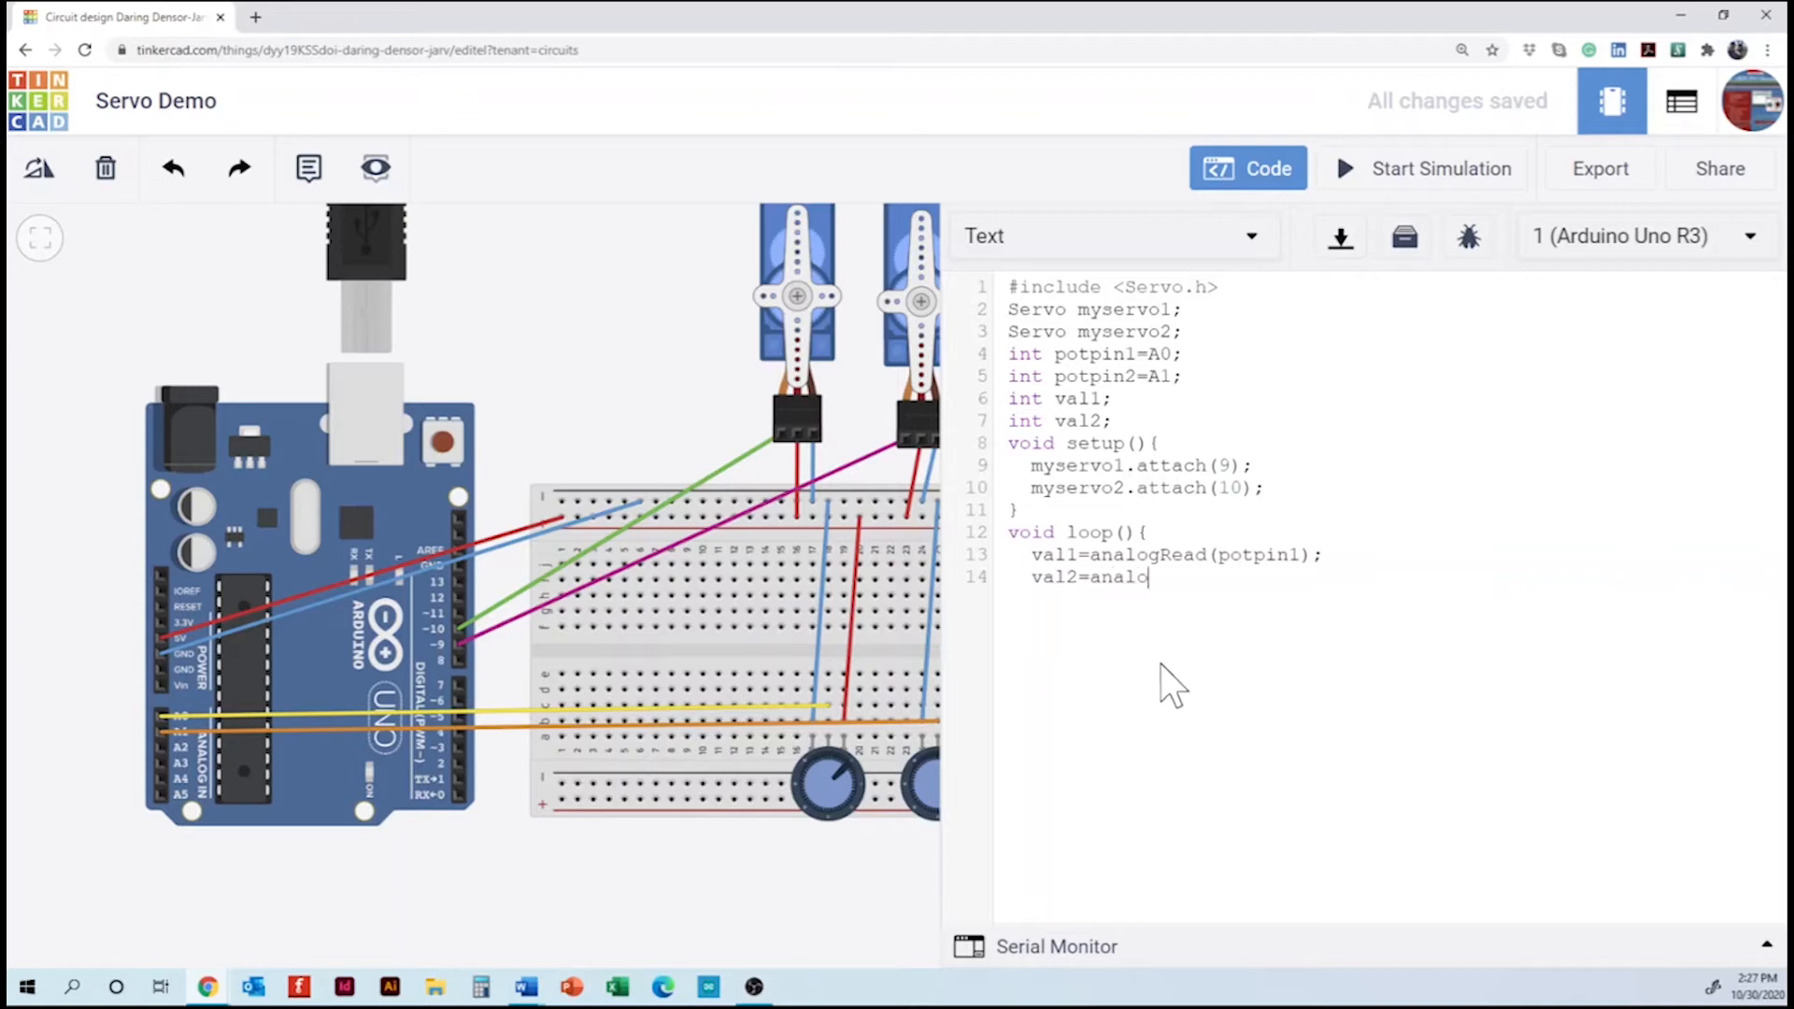
pyautogui.write('gRea')
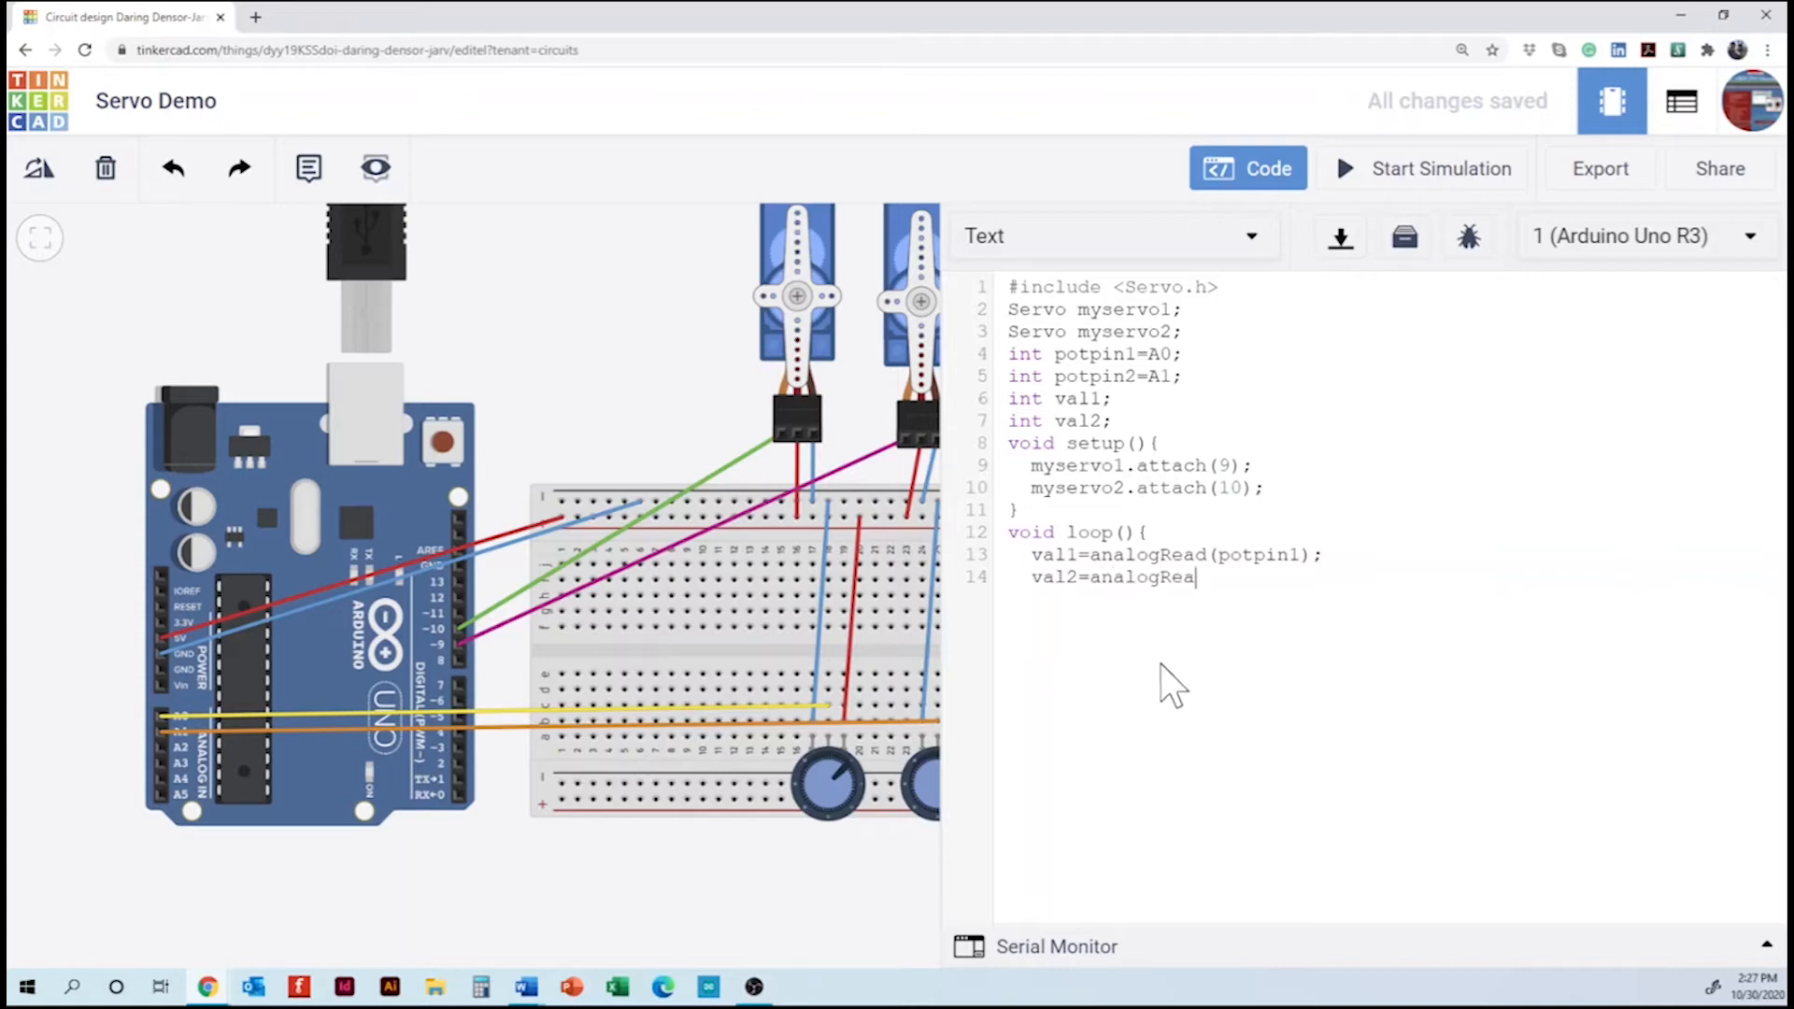
pyautogui.write('d(pot')
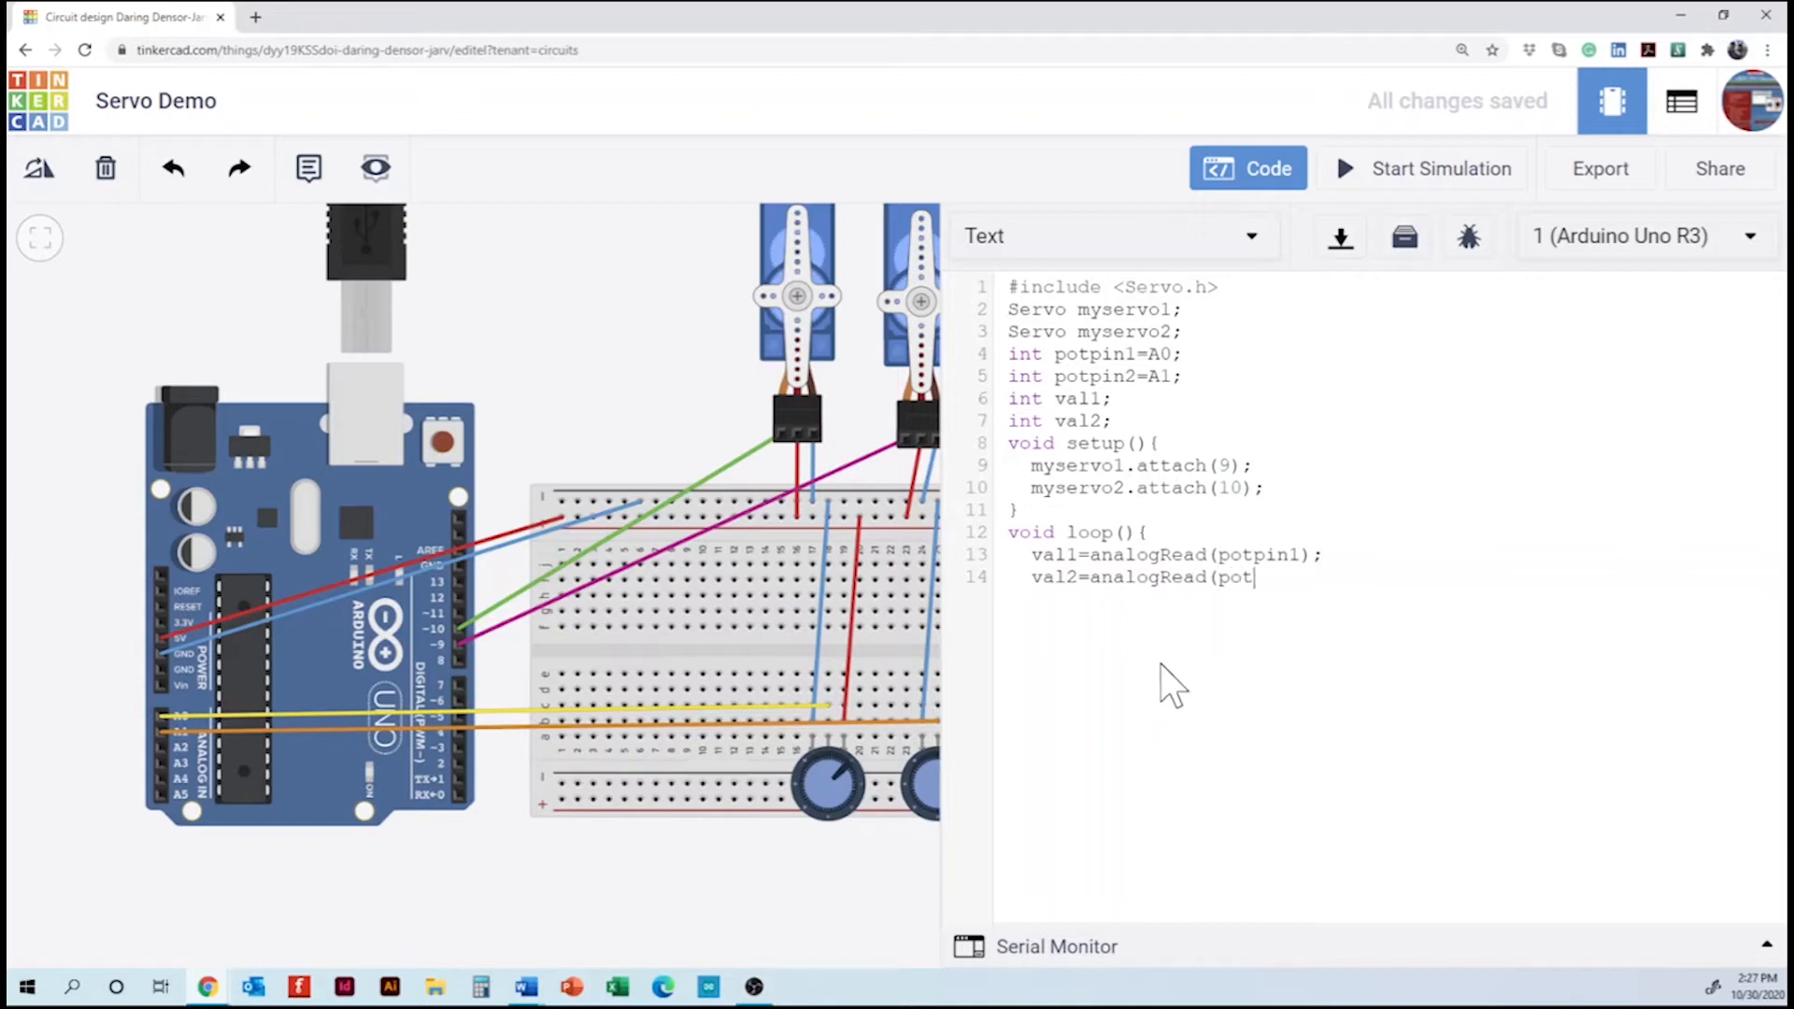
pyautogui.write('pin')
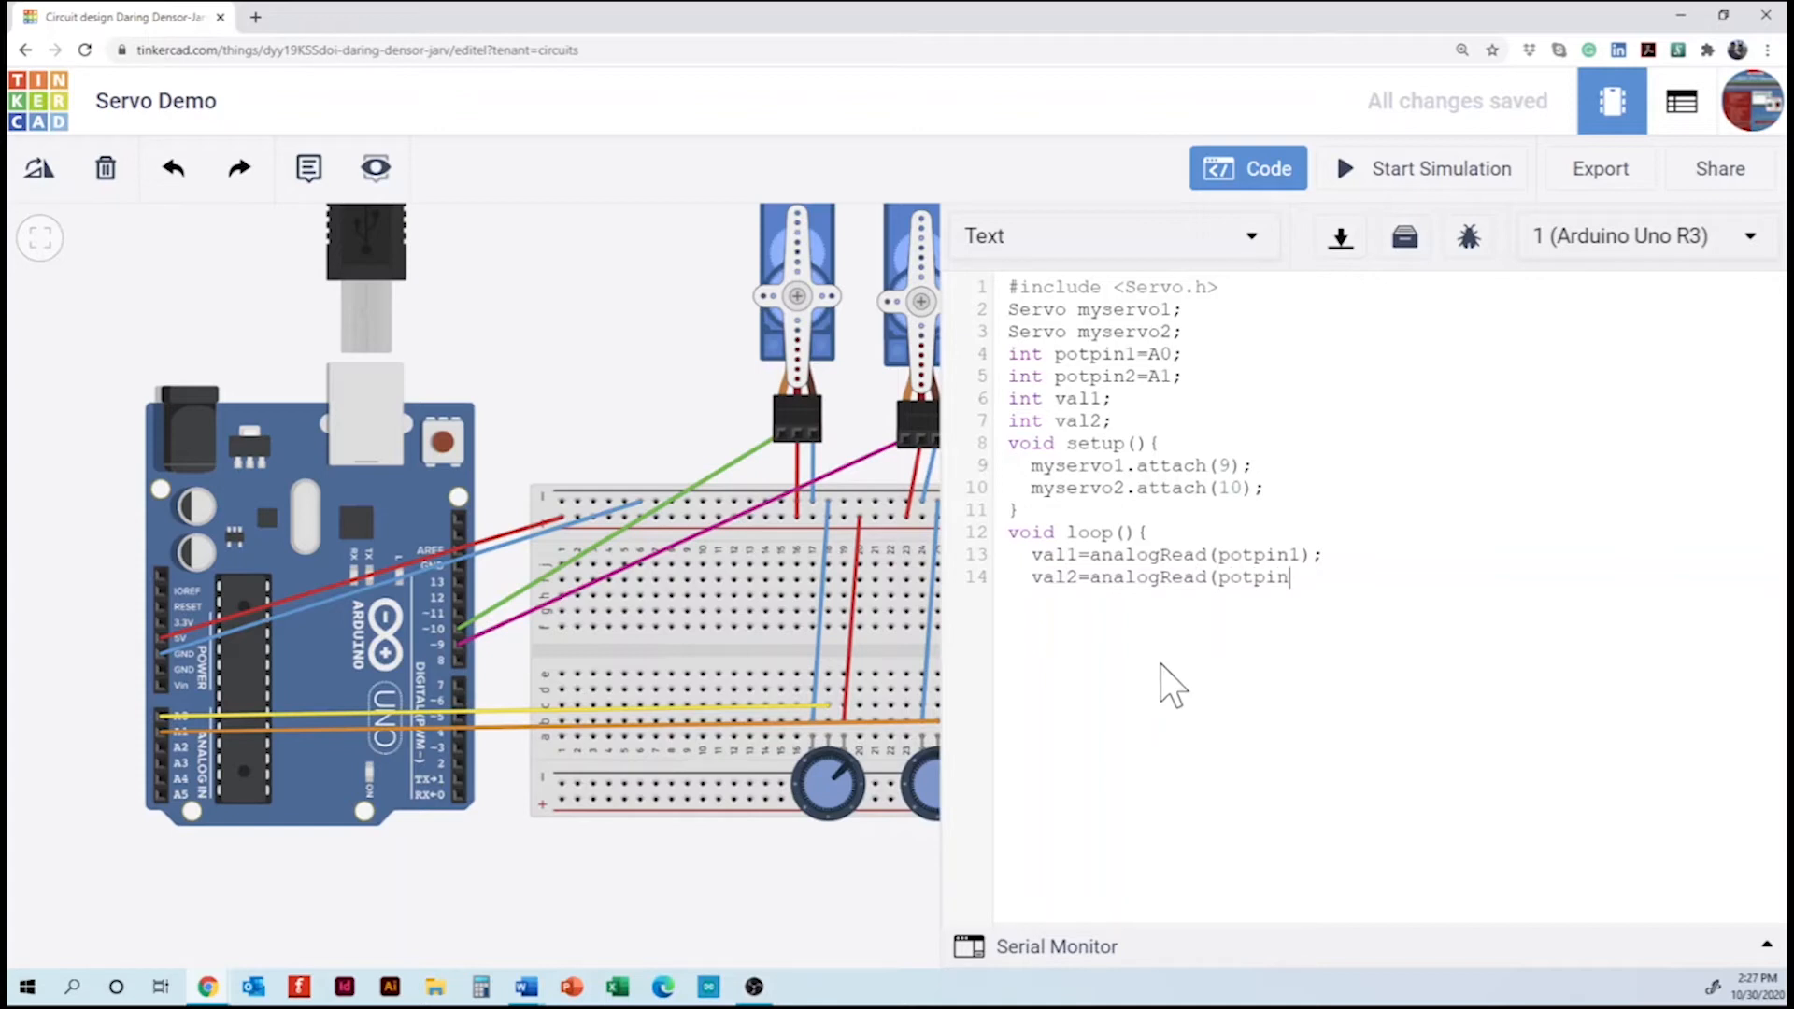
pyautogui.write('2);')
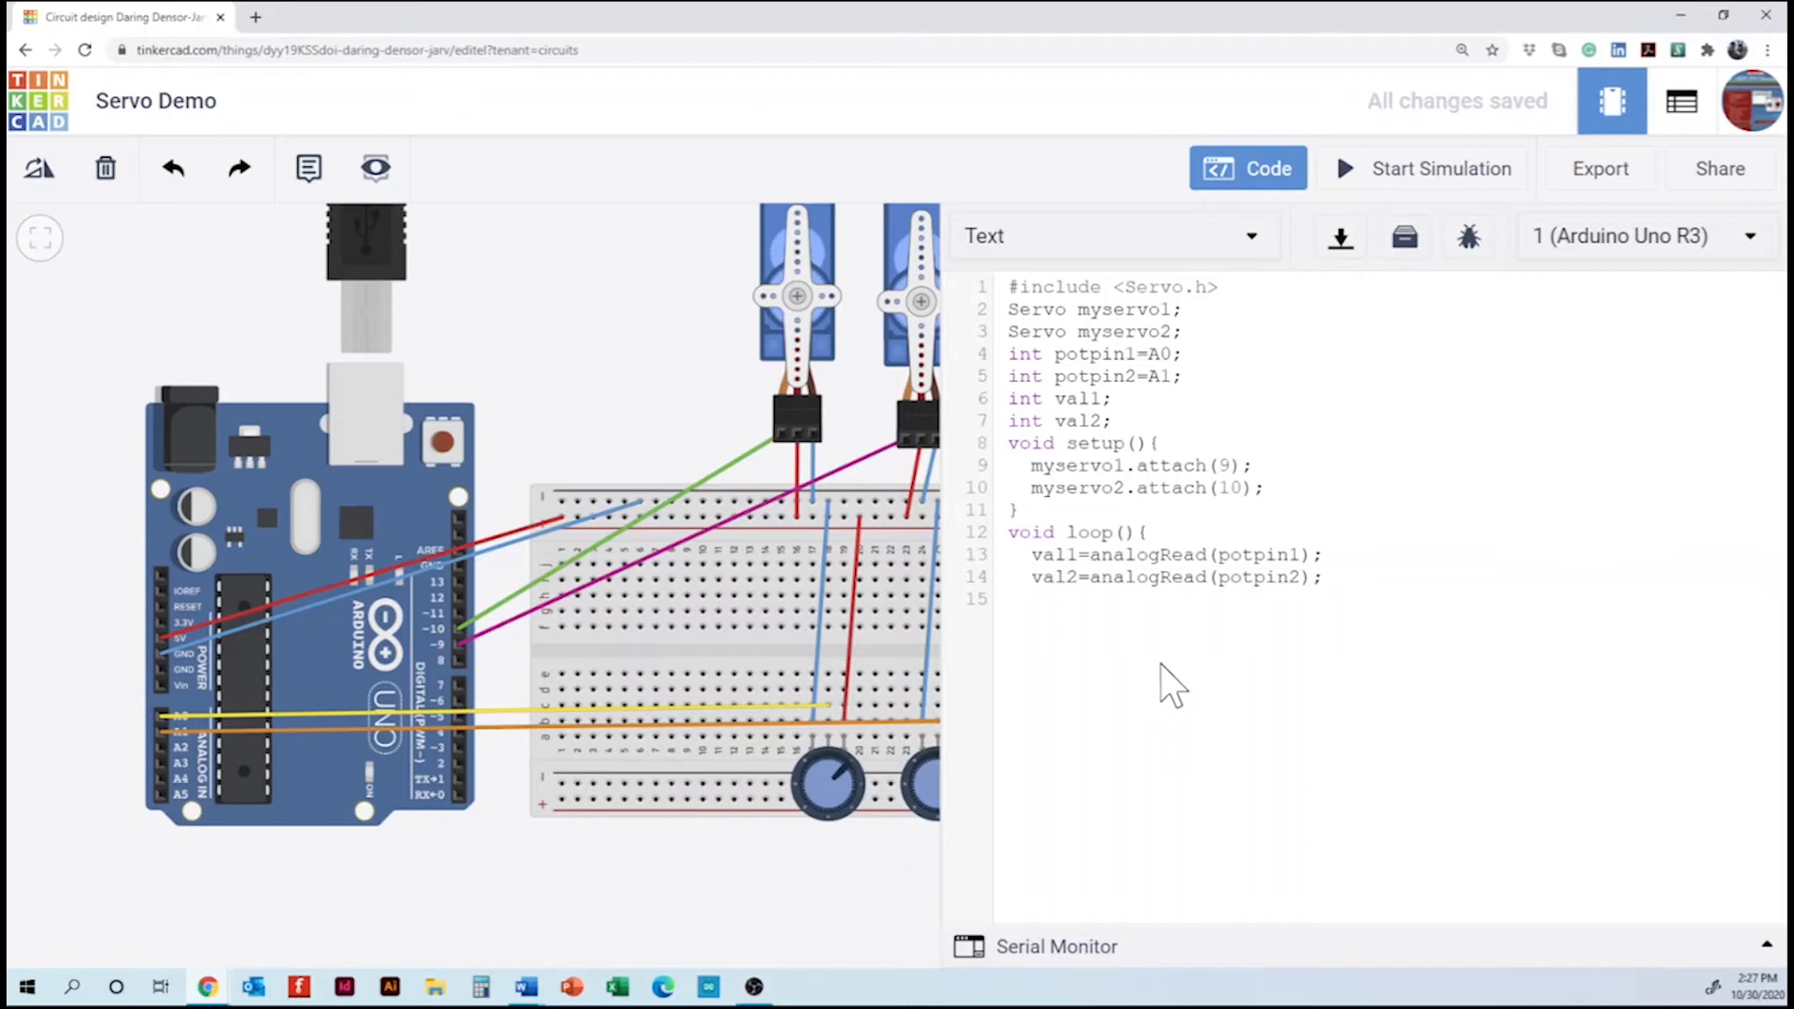
pyautogui.write('val')
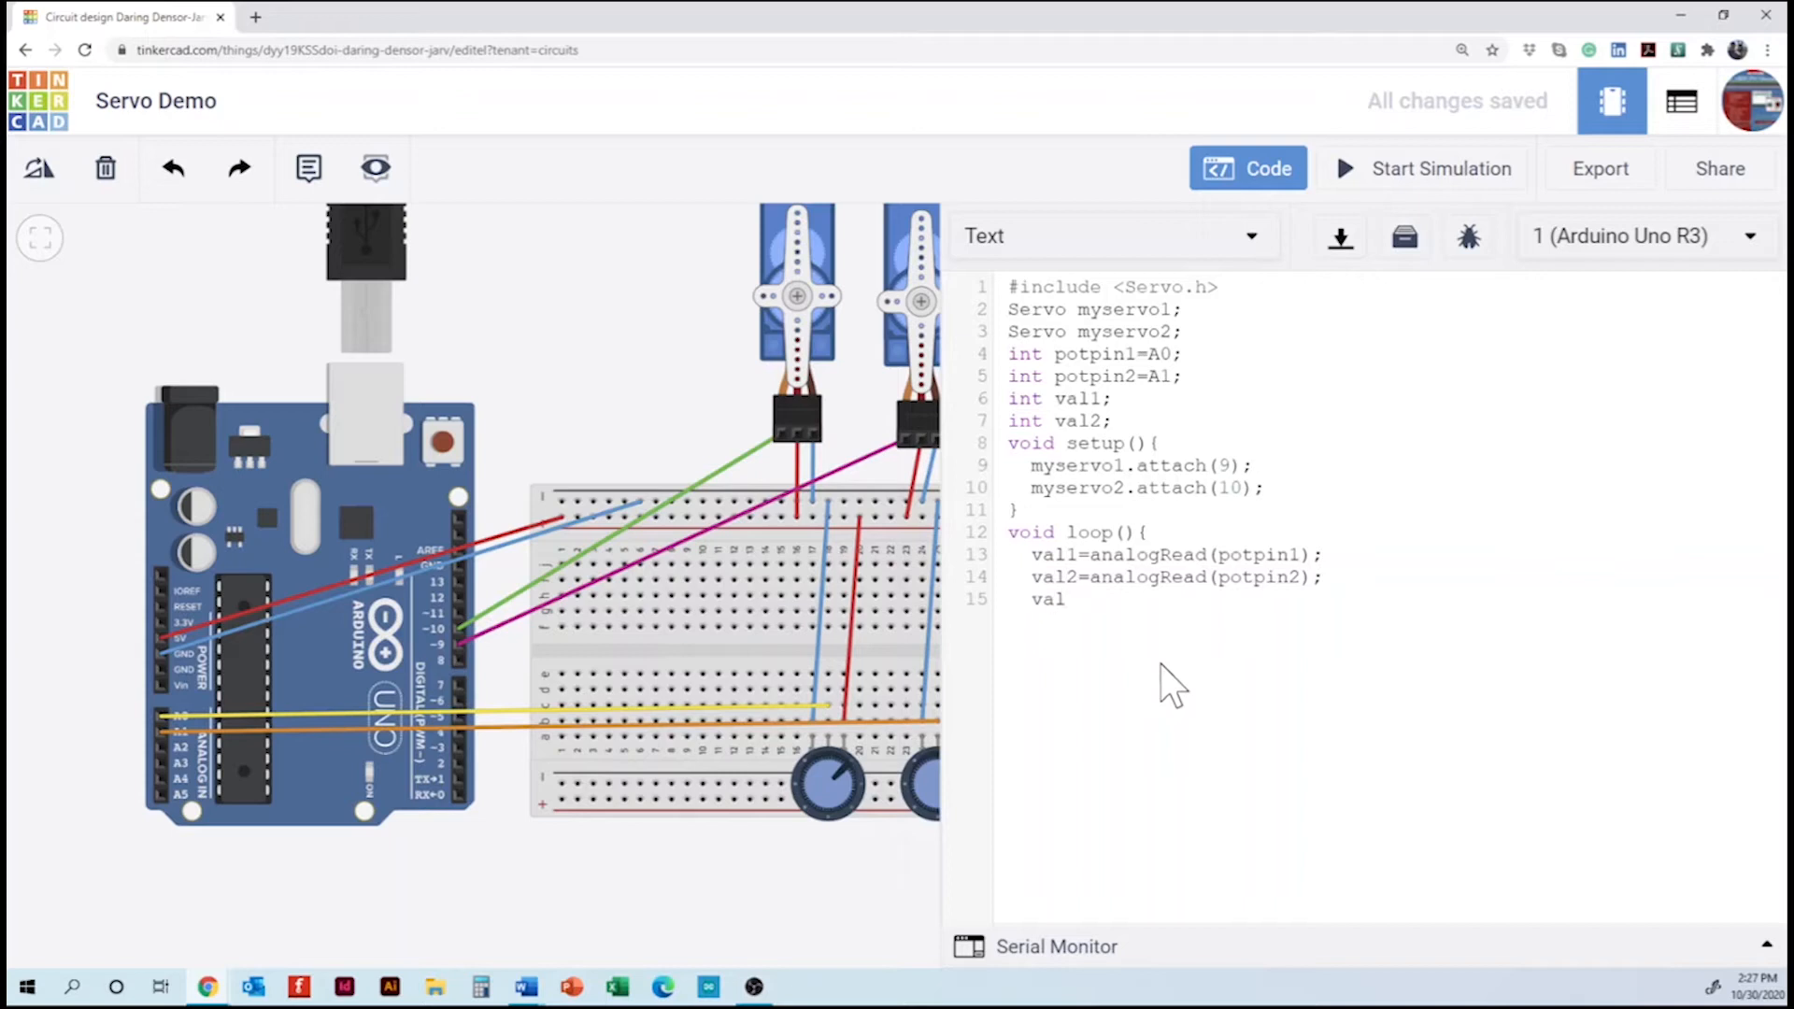
pyautogui.write('1')
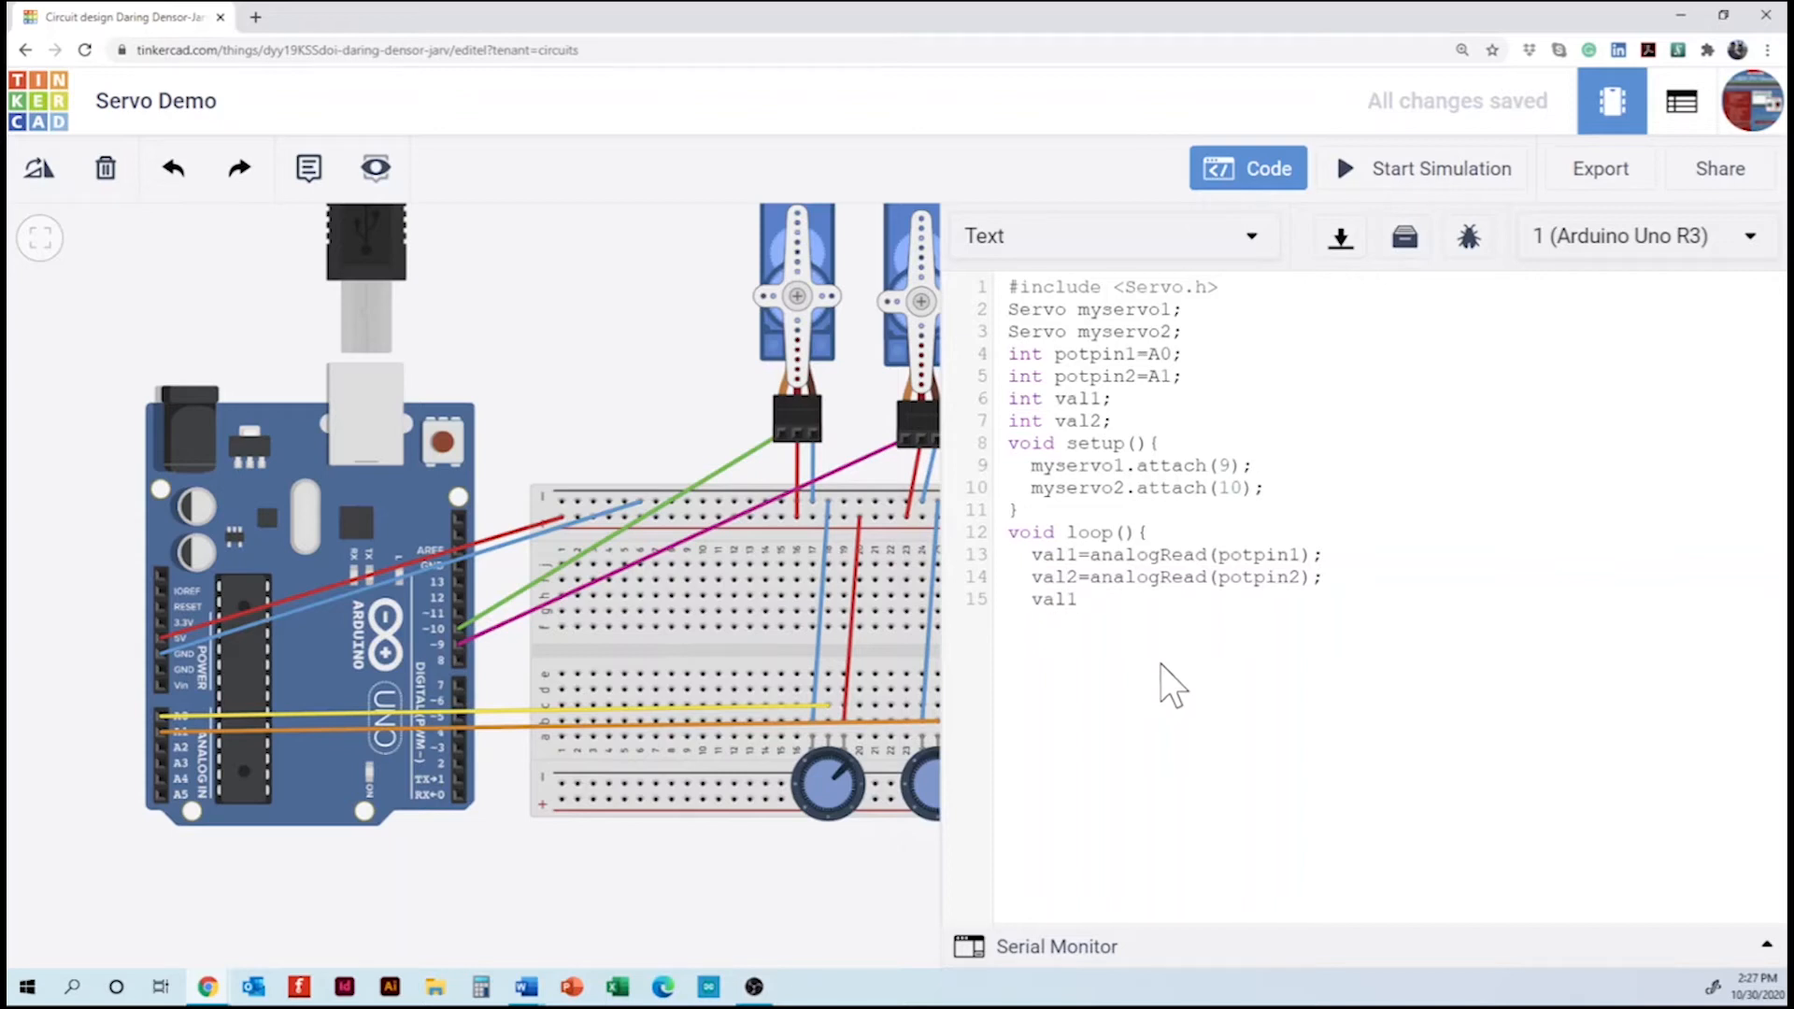
pyautogui.write('=map')
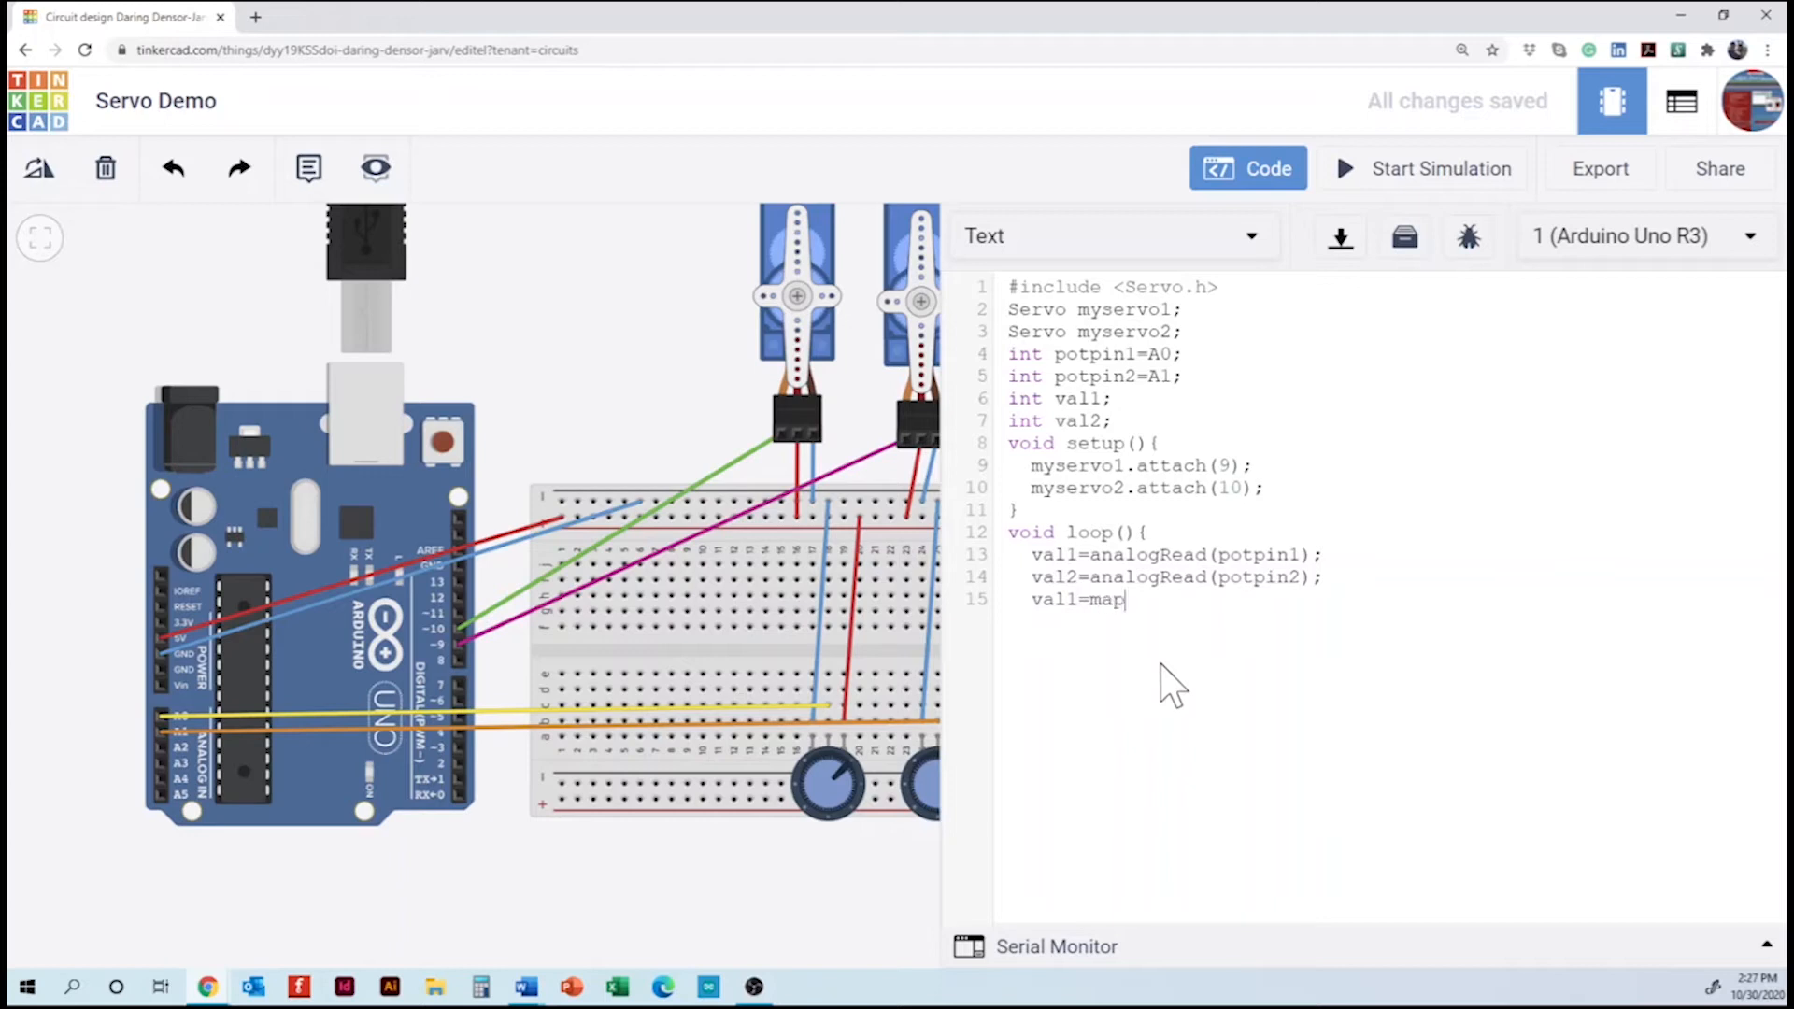
pyautogui.write('(val')
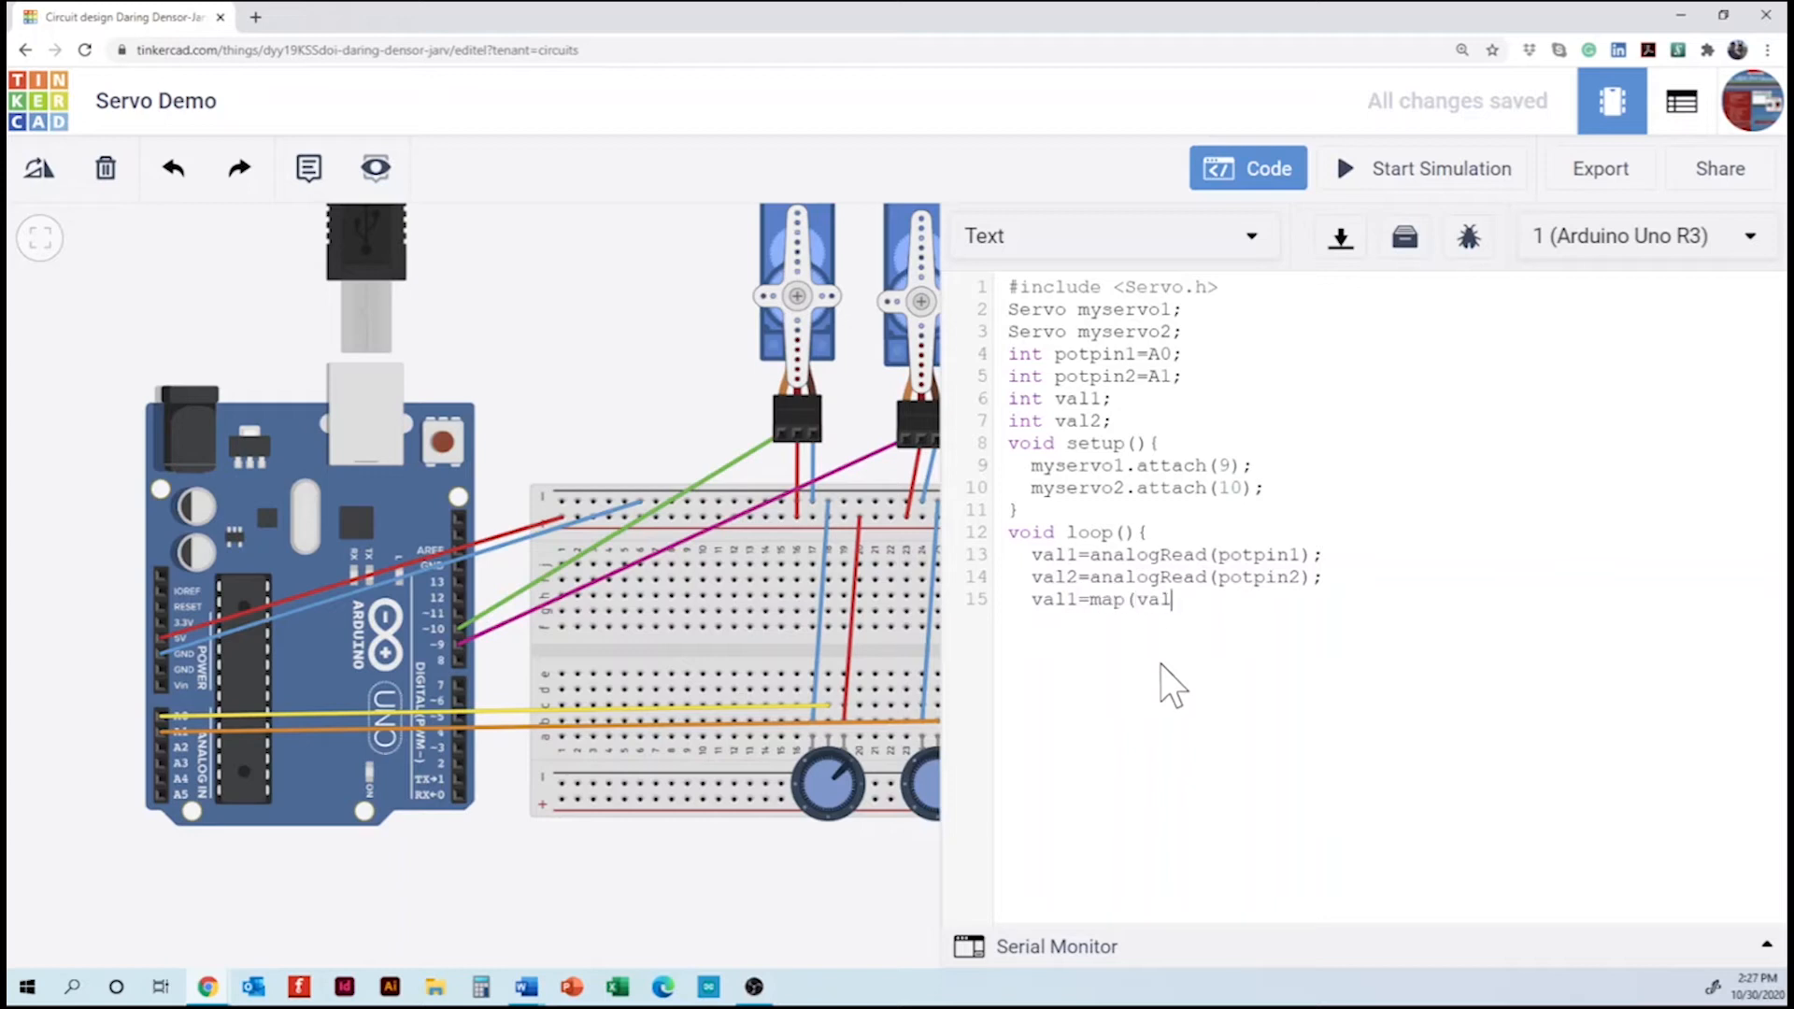
pyautogui.write('1,')
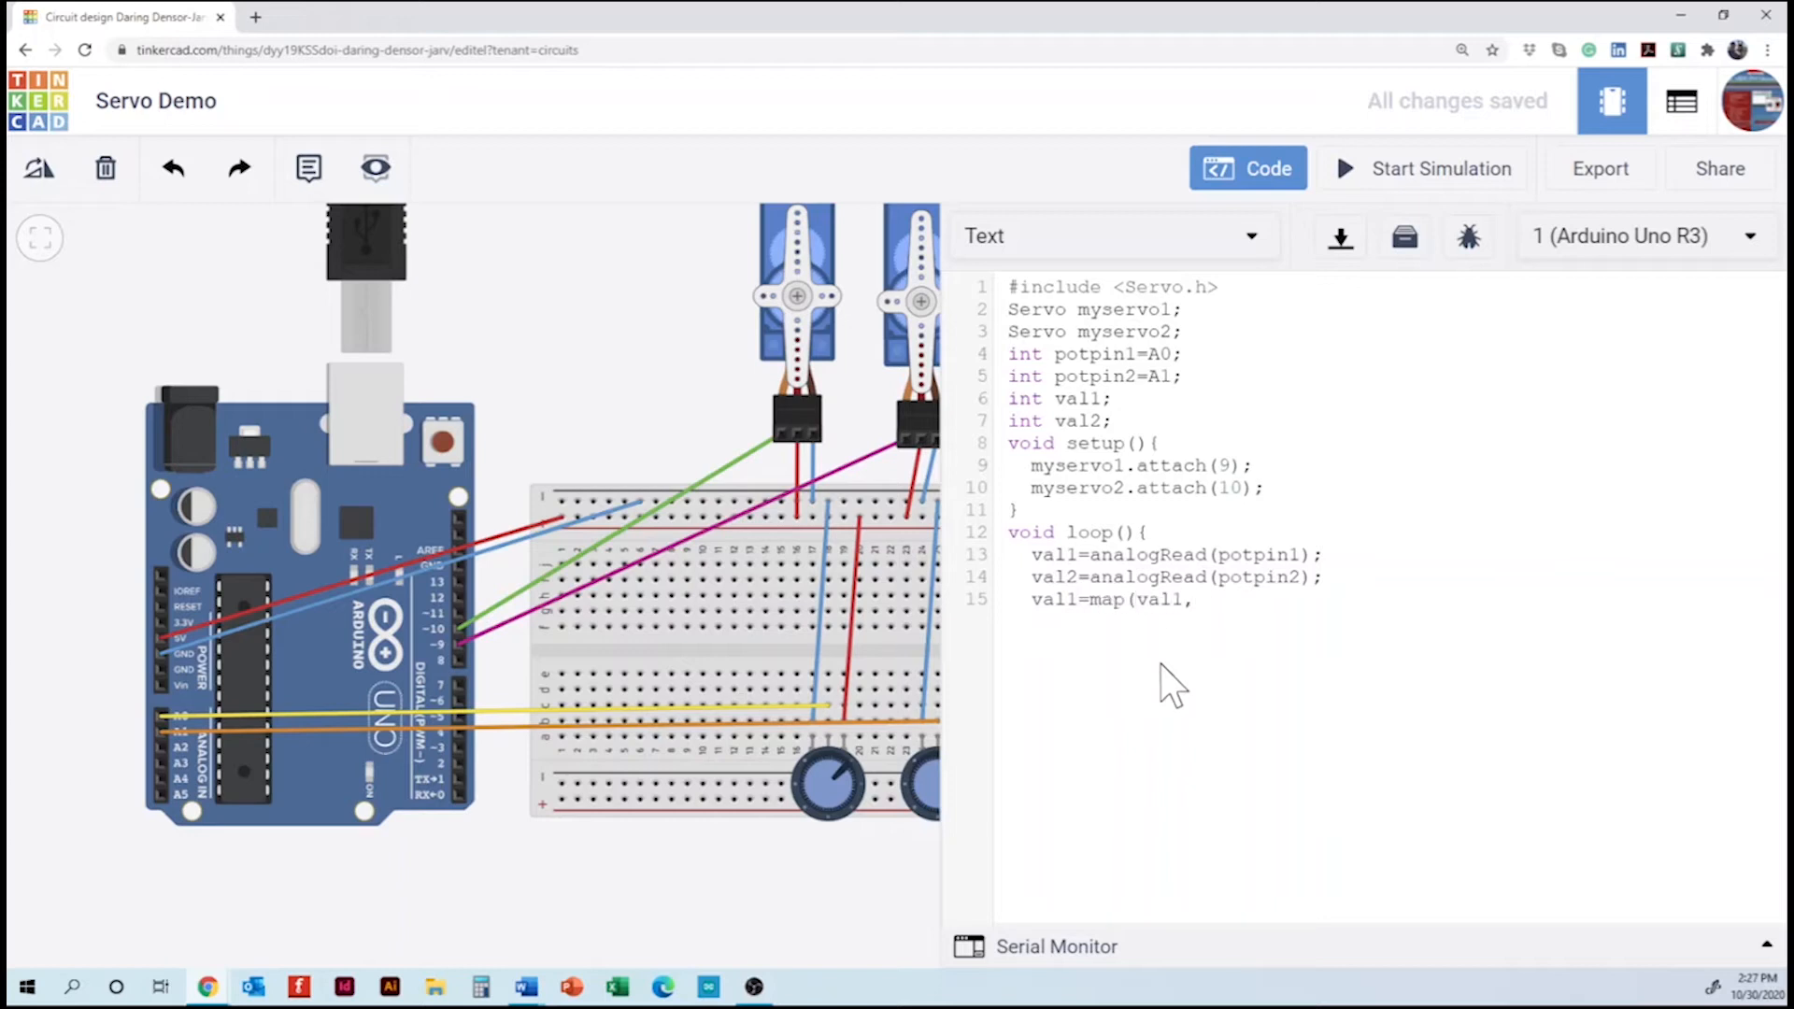
pyautogui.write('0,102')
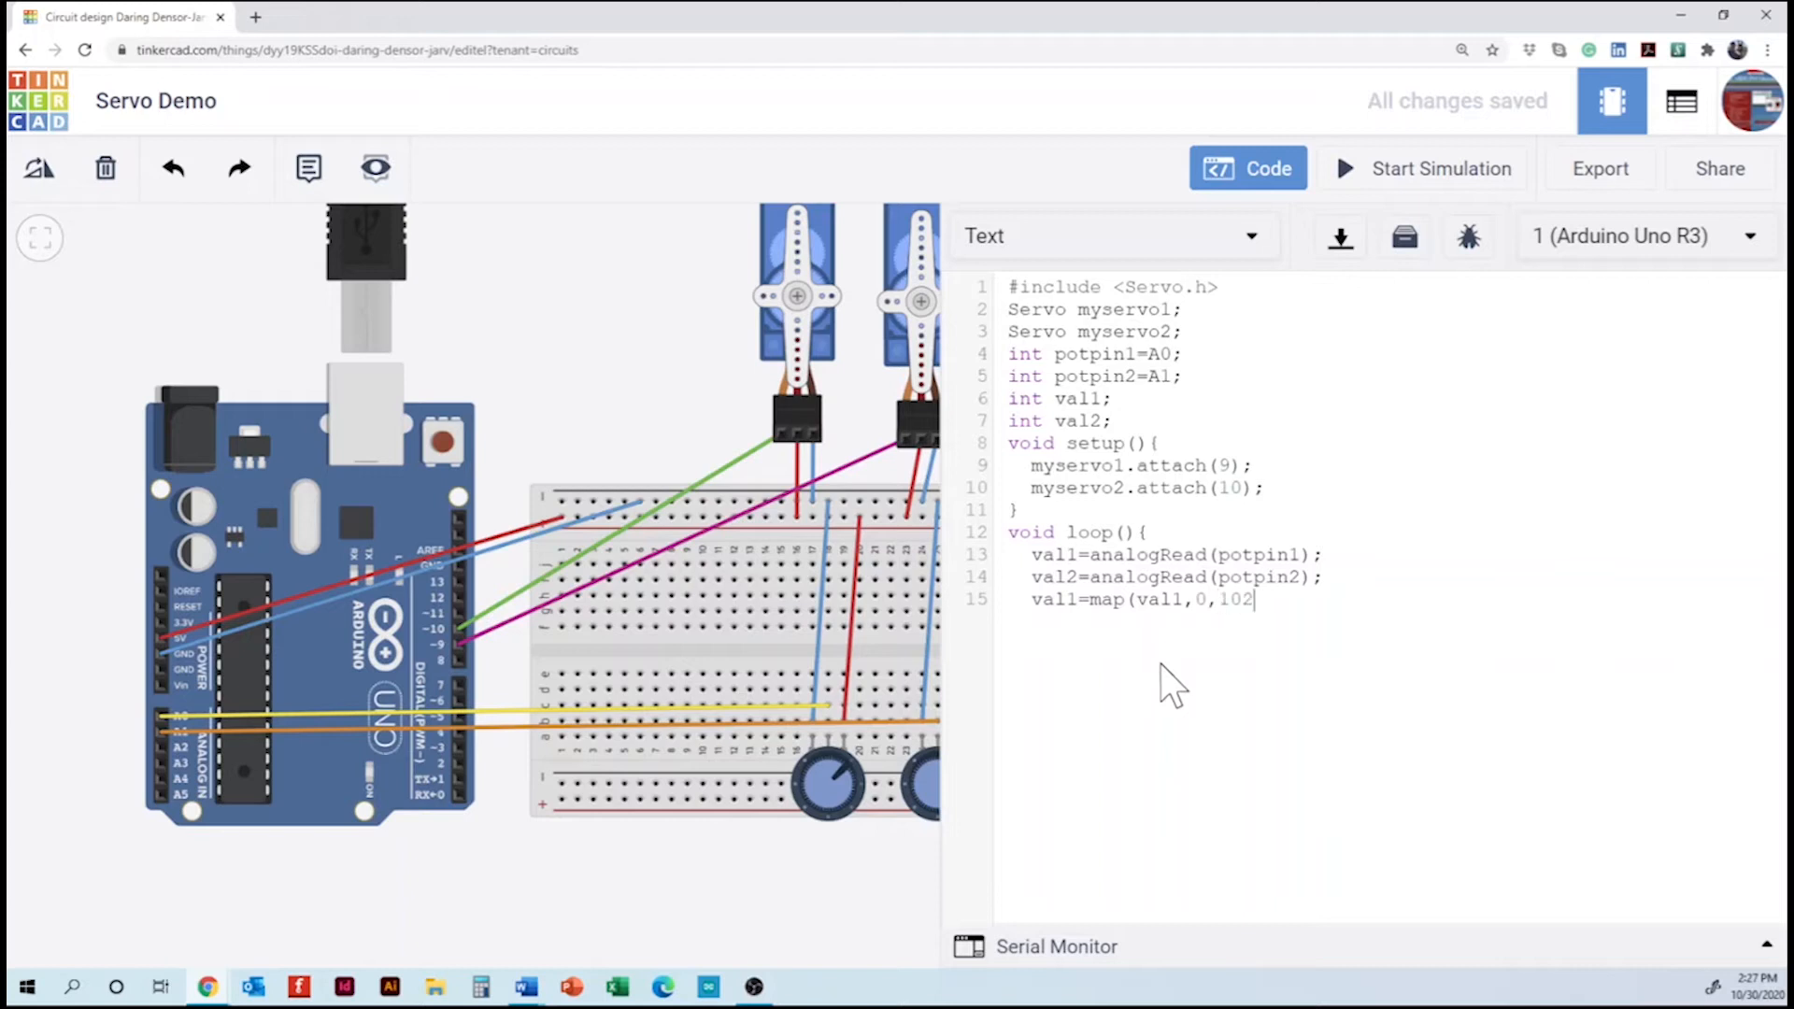
pyautogui.write('3,')
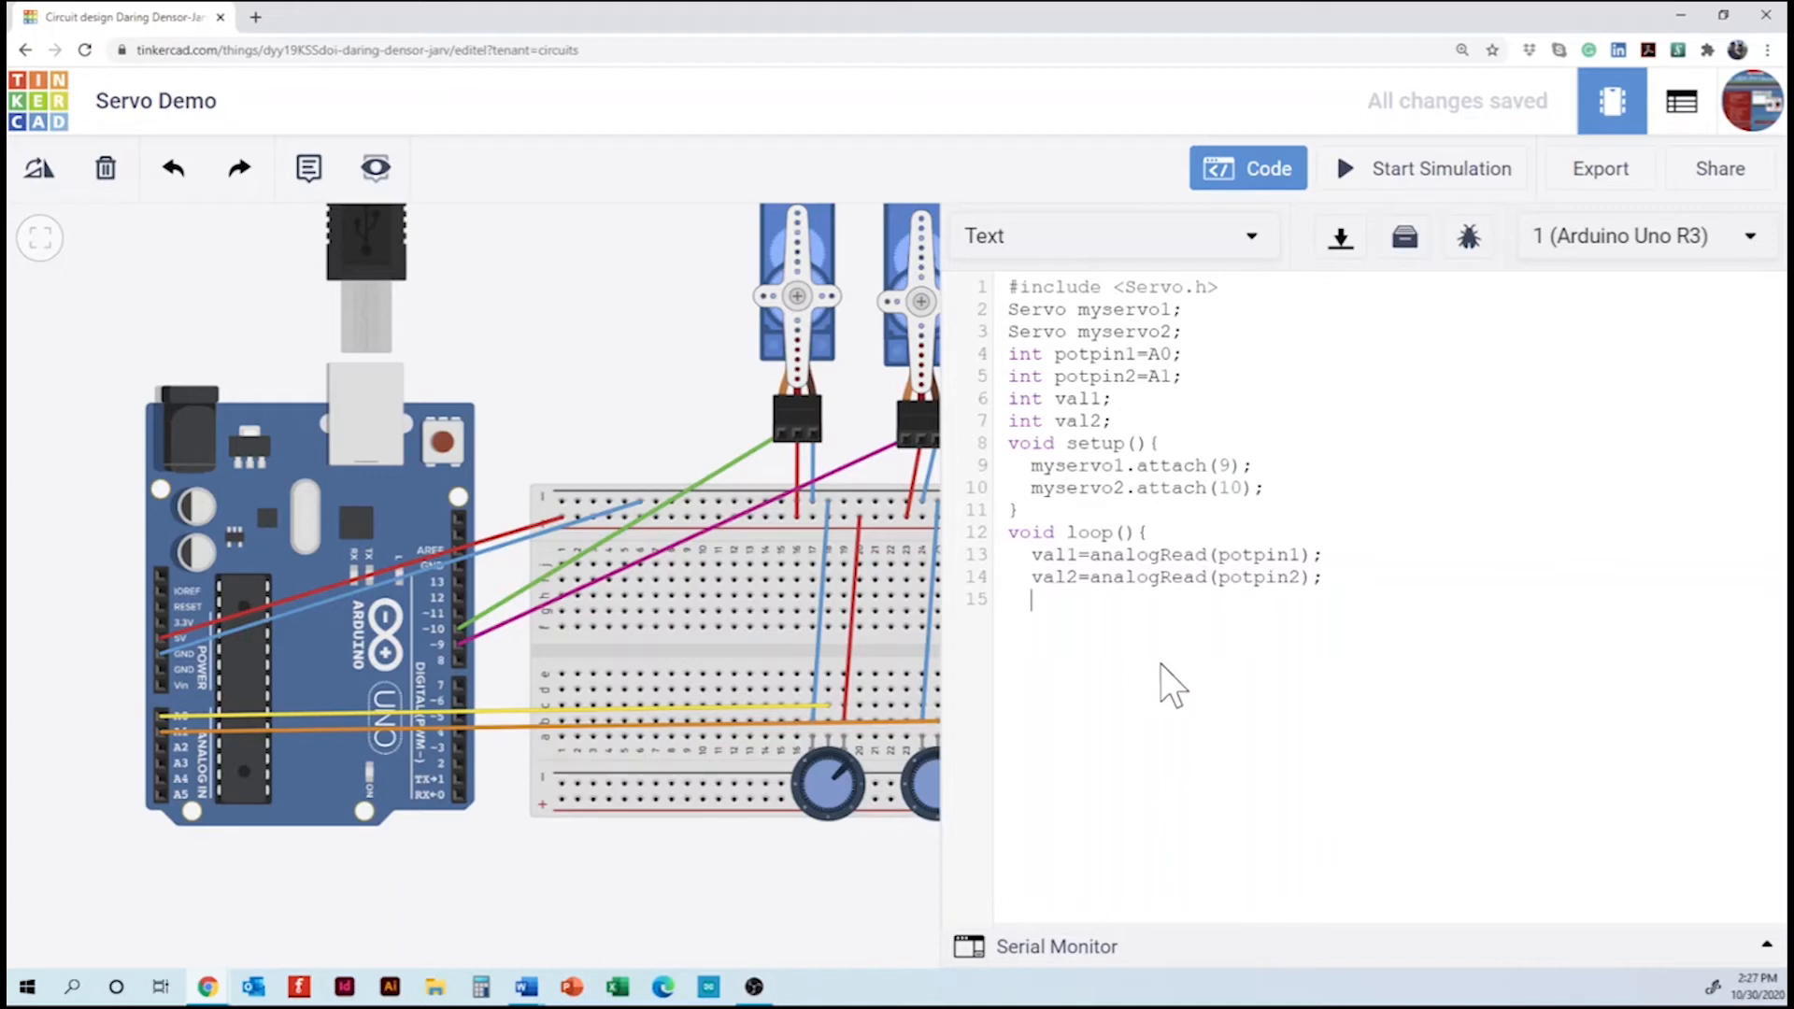
# - Write 'val1=map(val1,0,1023,0,179);' after the analog reads
pyautogui.write('val1')
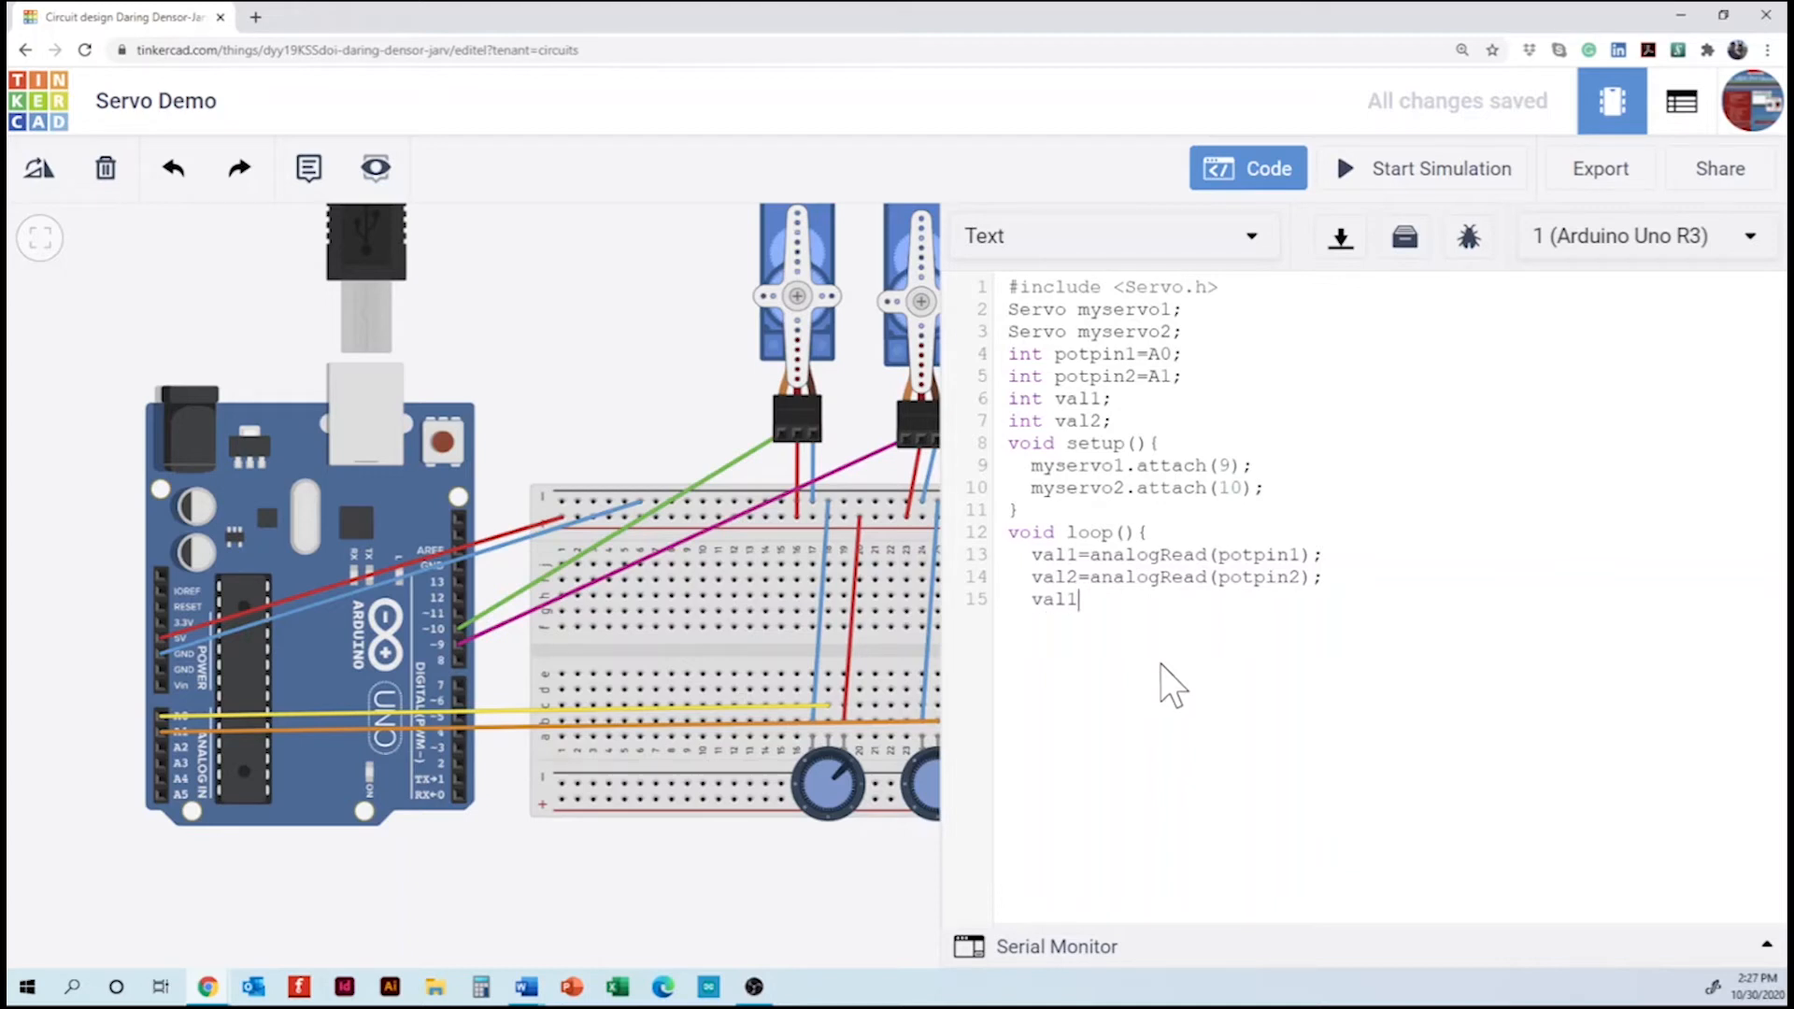
pyautogui.write('=m')
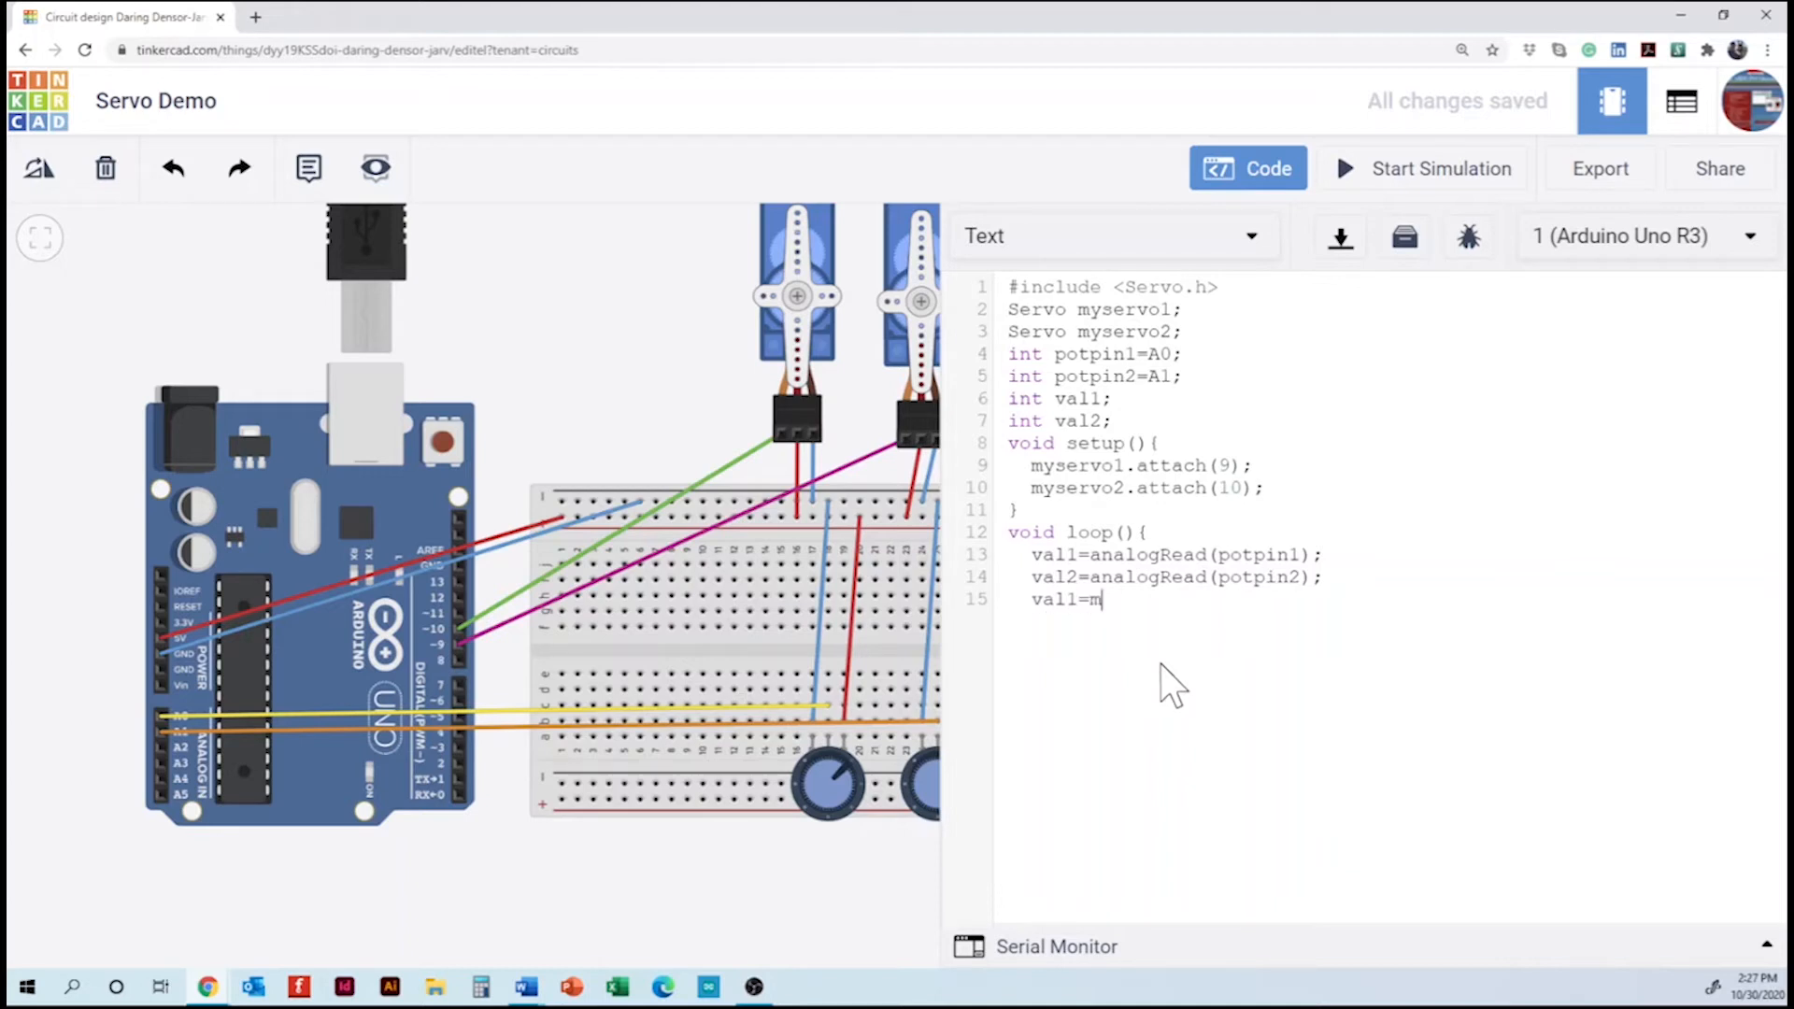
pyautogui.write('ap')
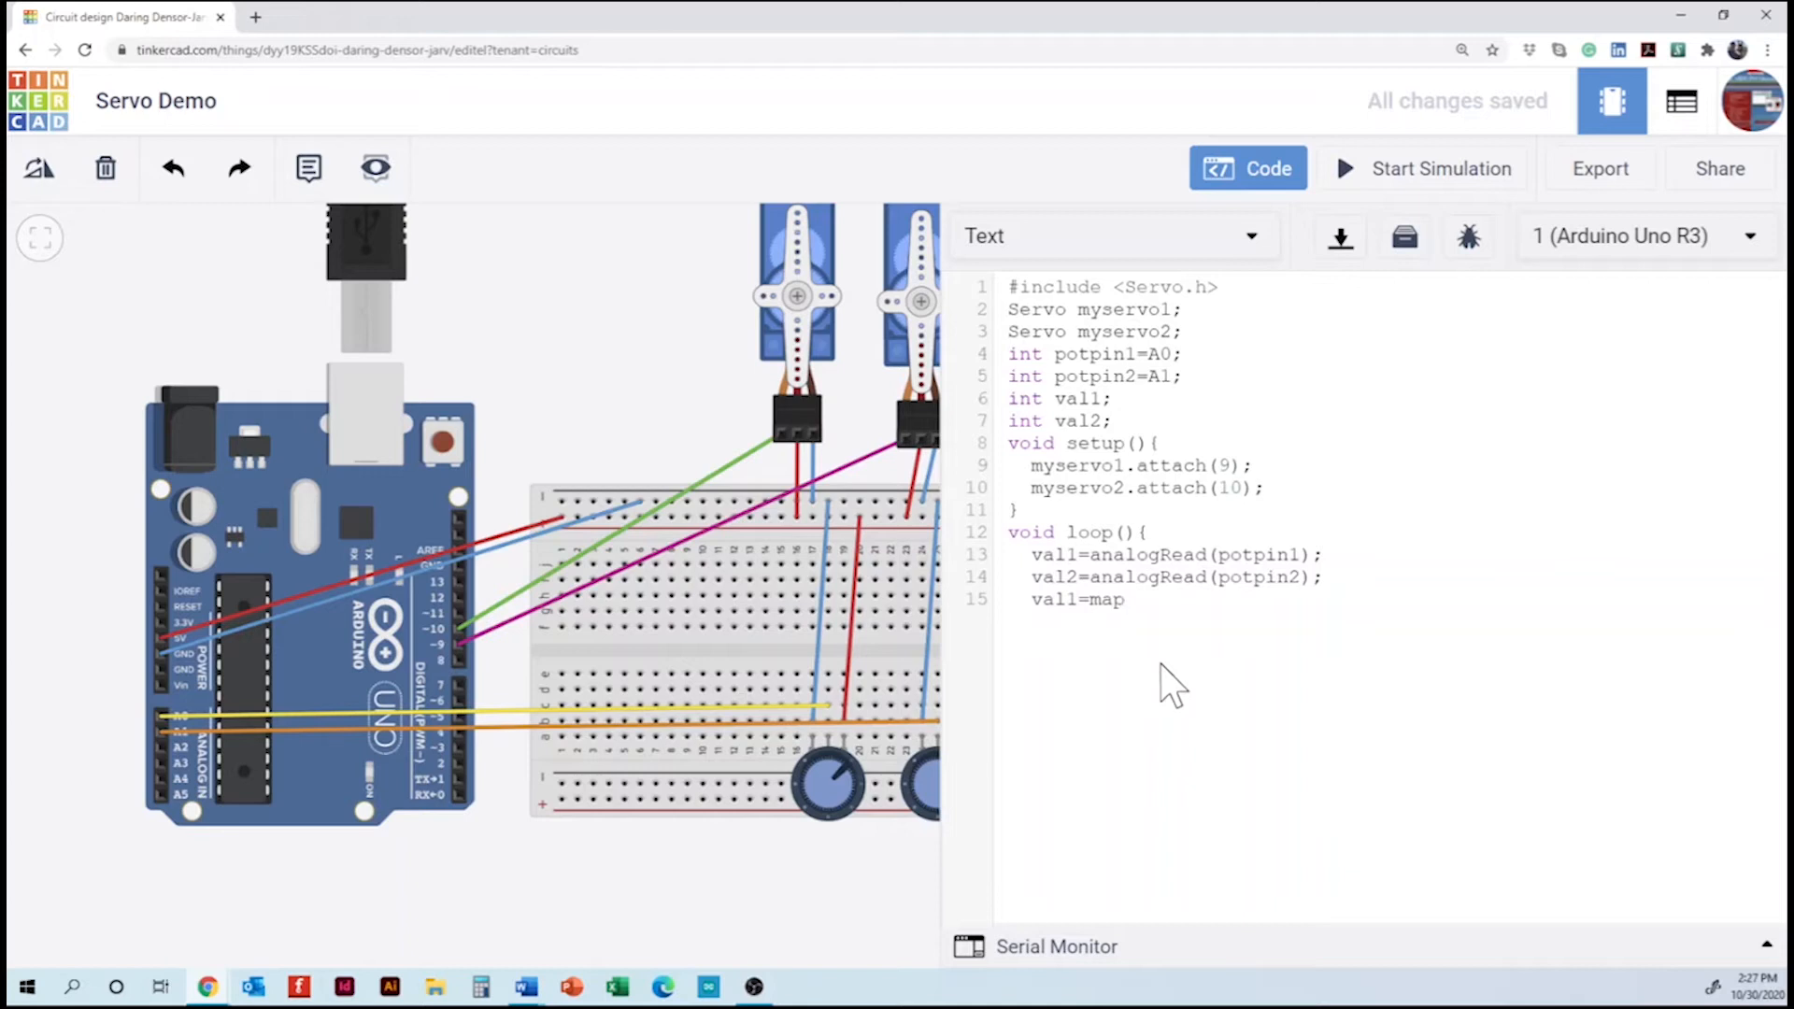
pyautogui.write('(')
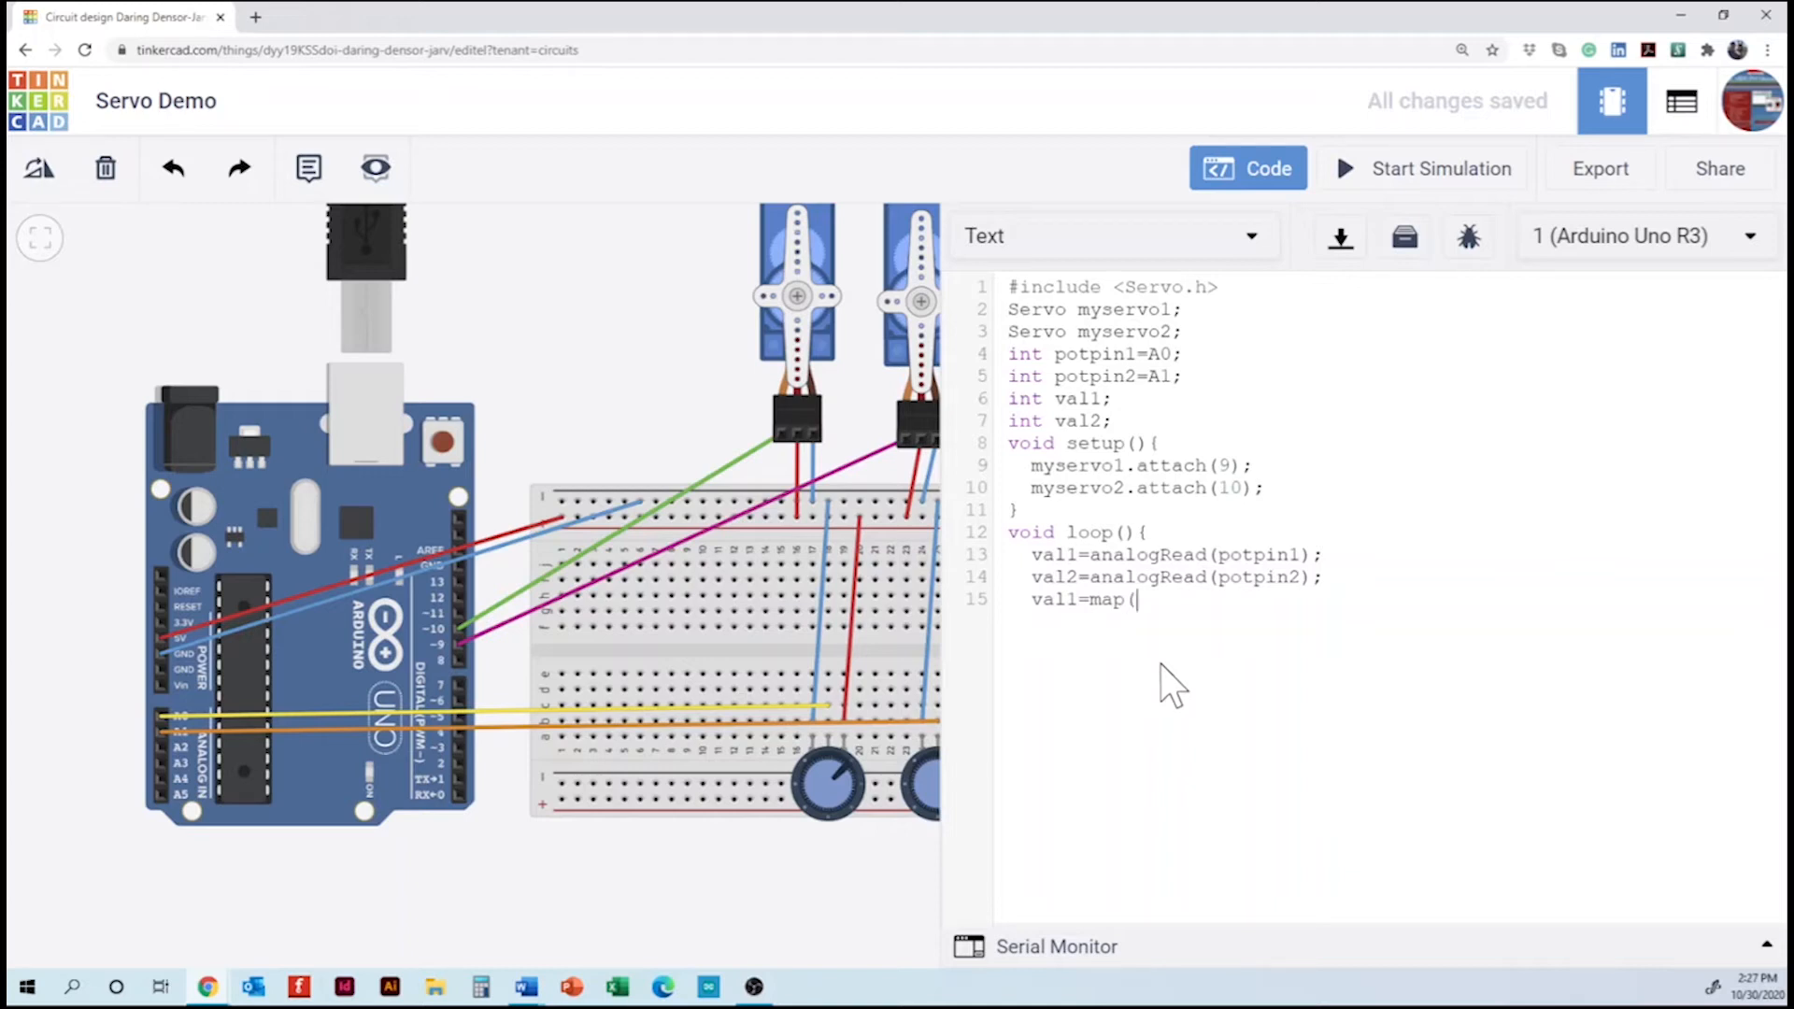
pyautogui.write('val1,')
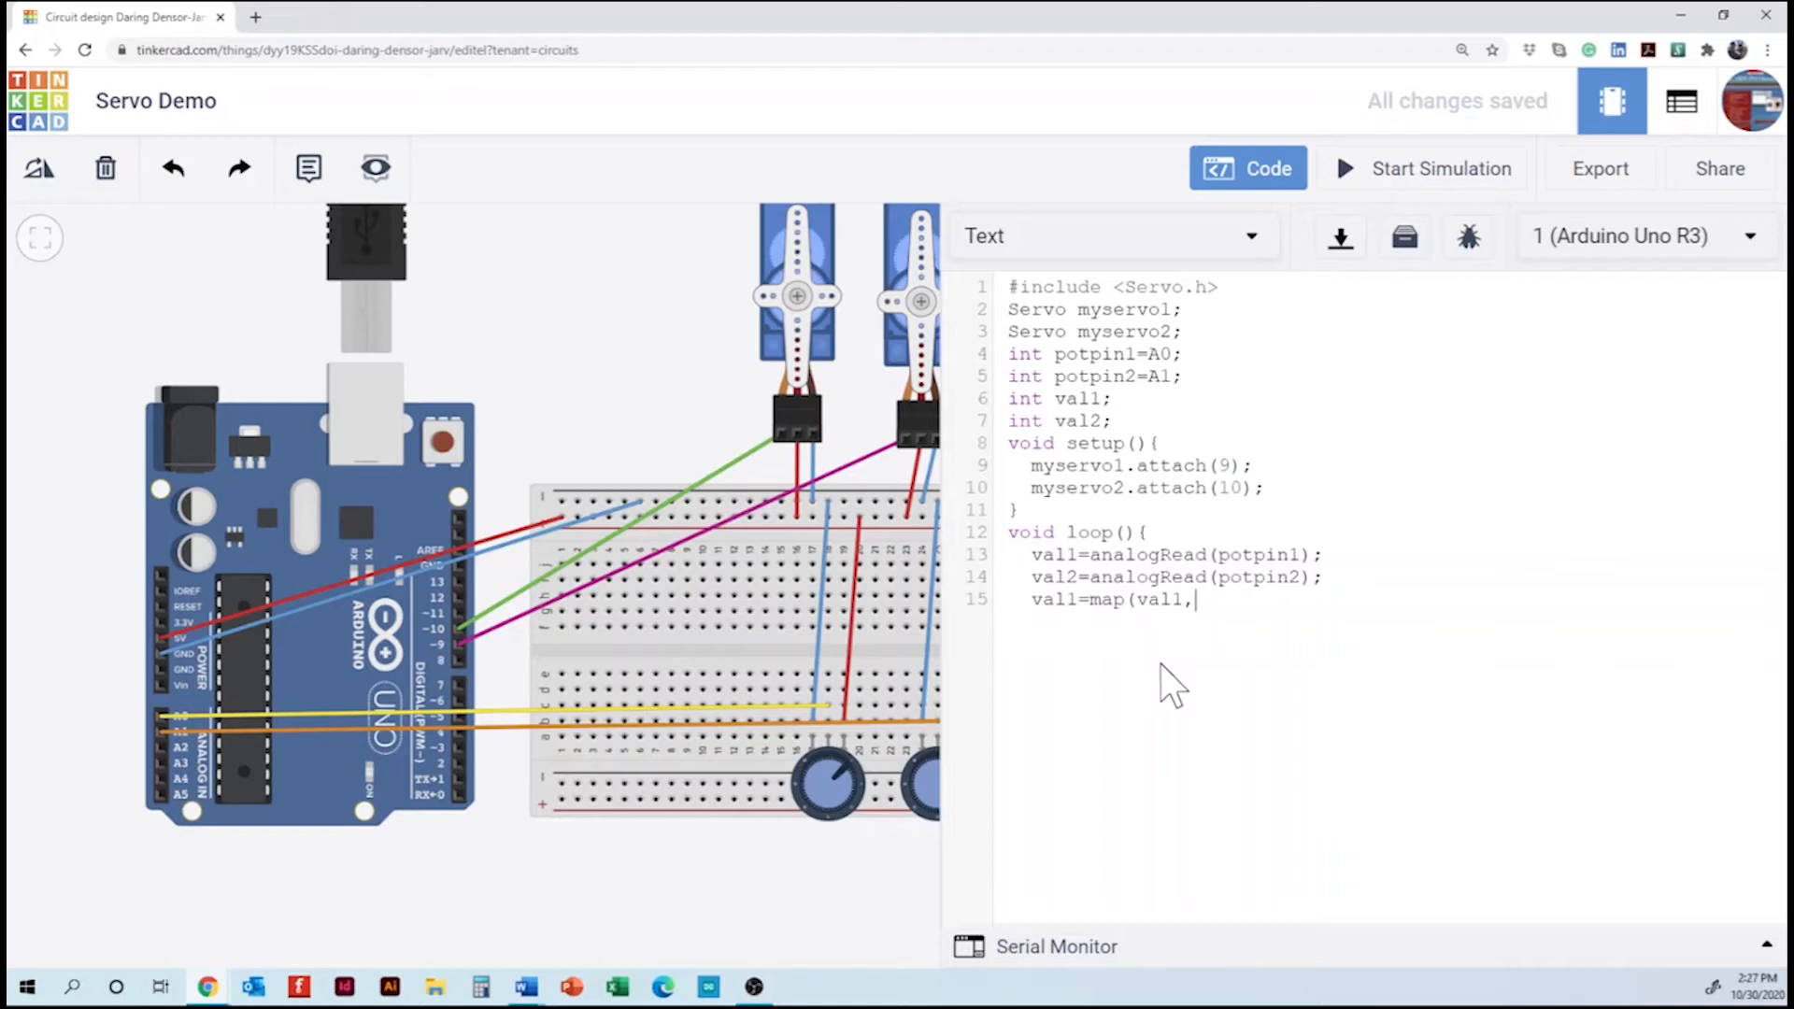
pyautogui.write('0,')
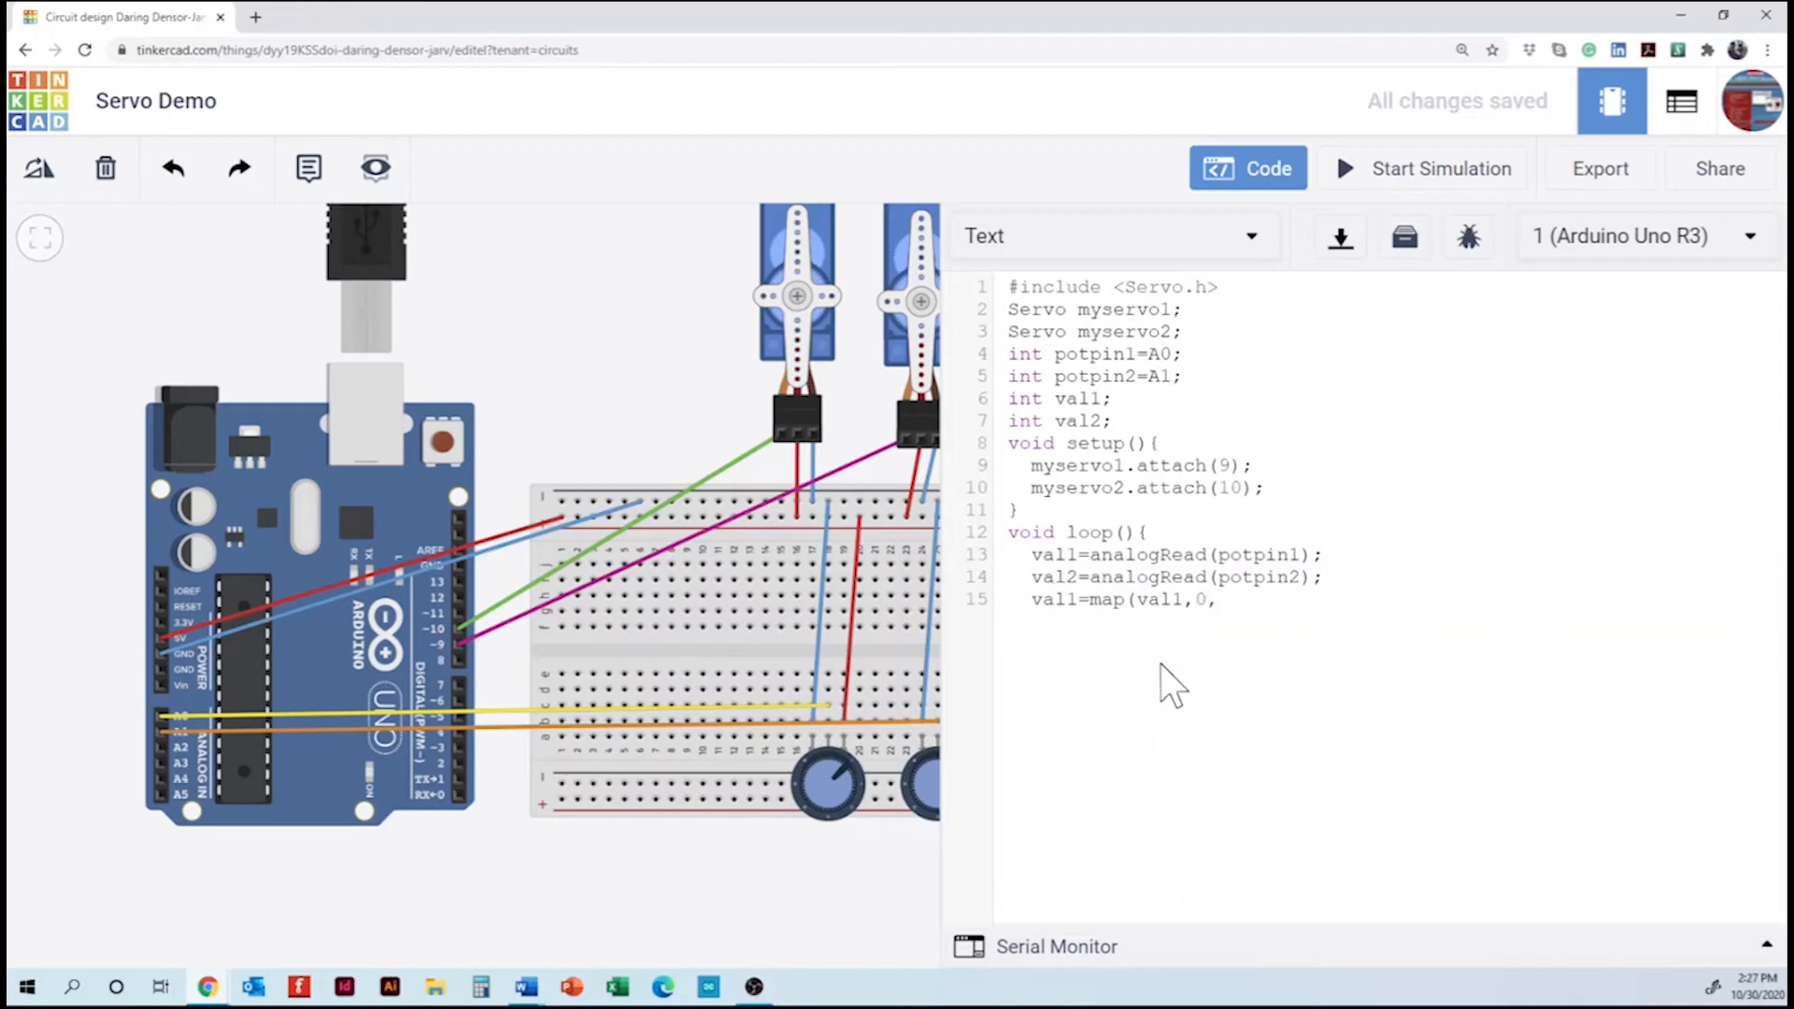
pyautogui.write('1023')
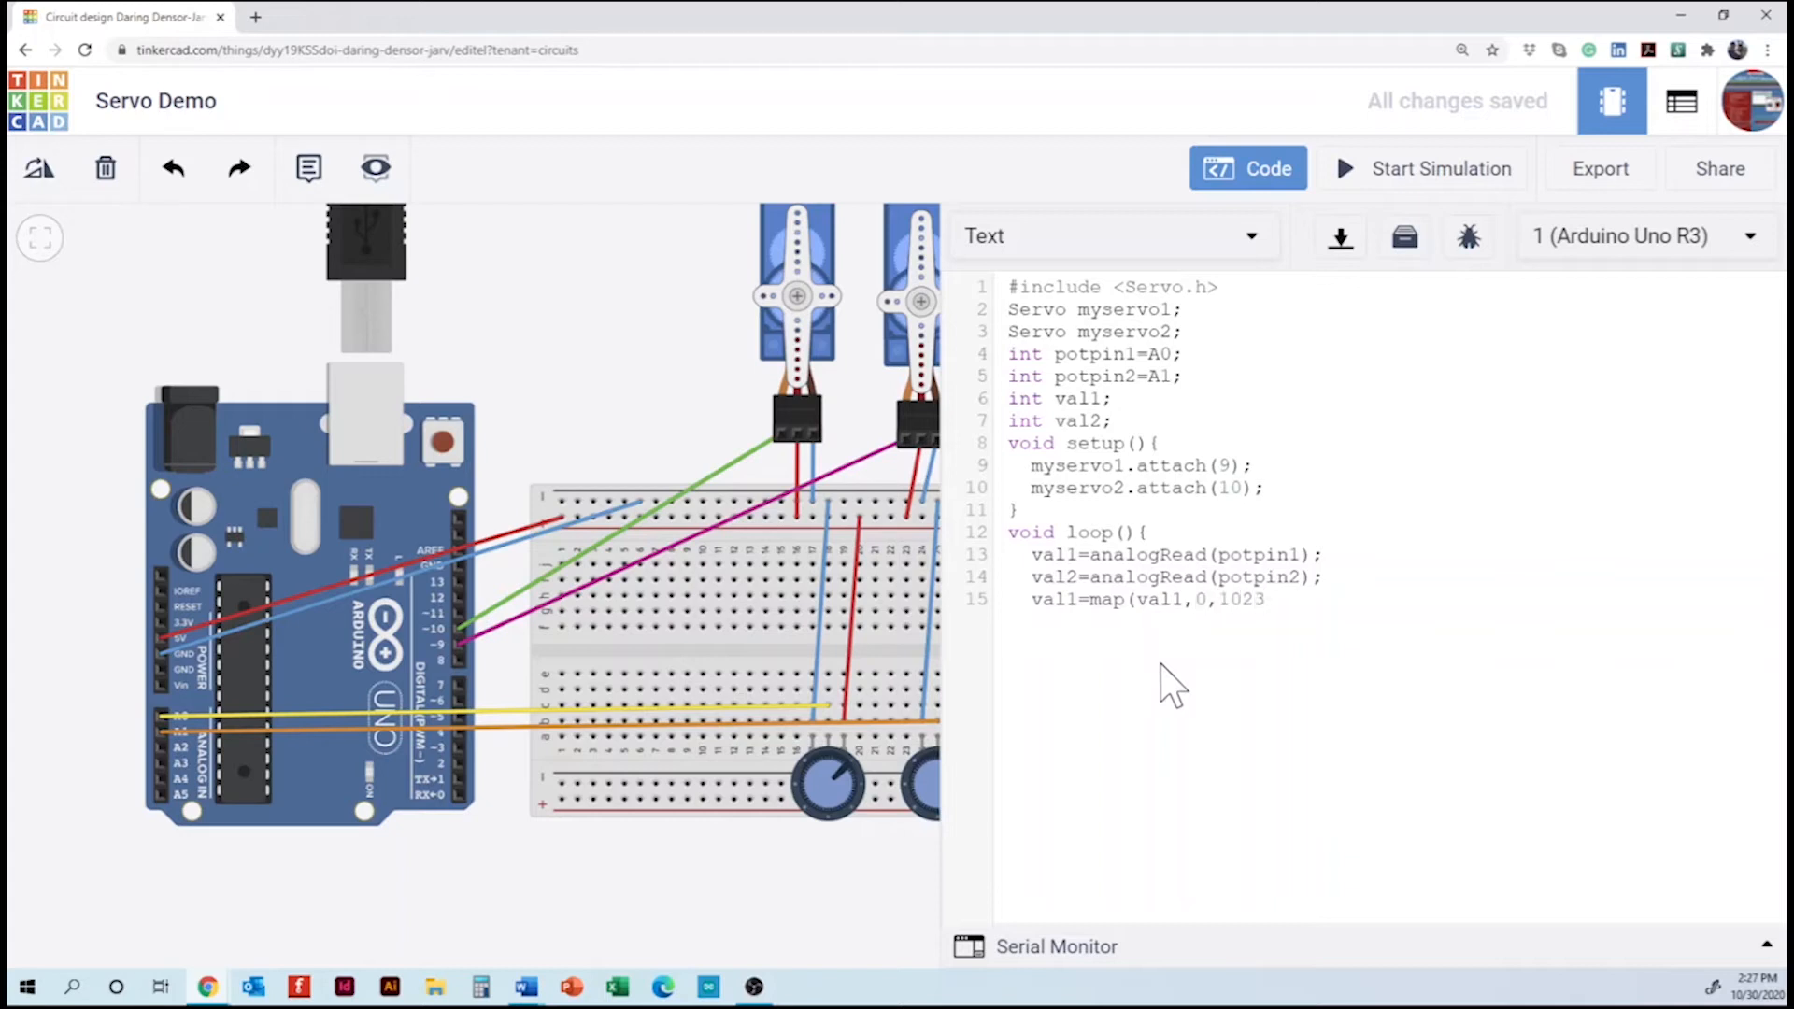
pyautogui.write(',0,')
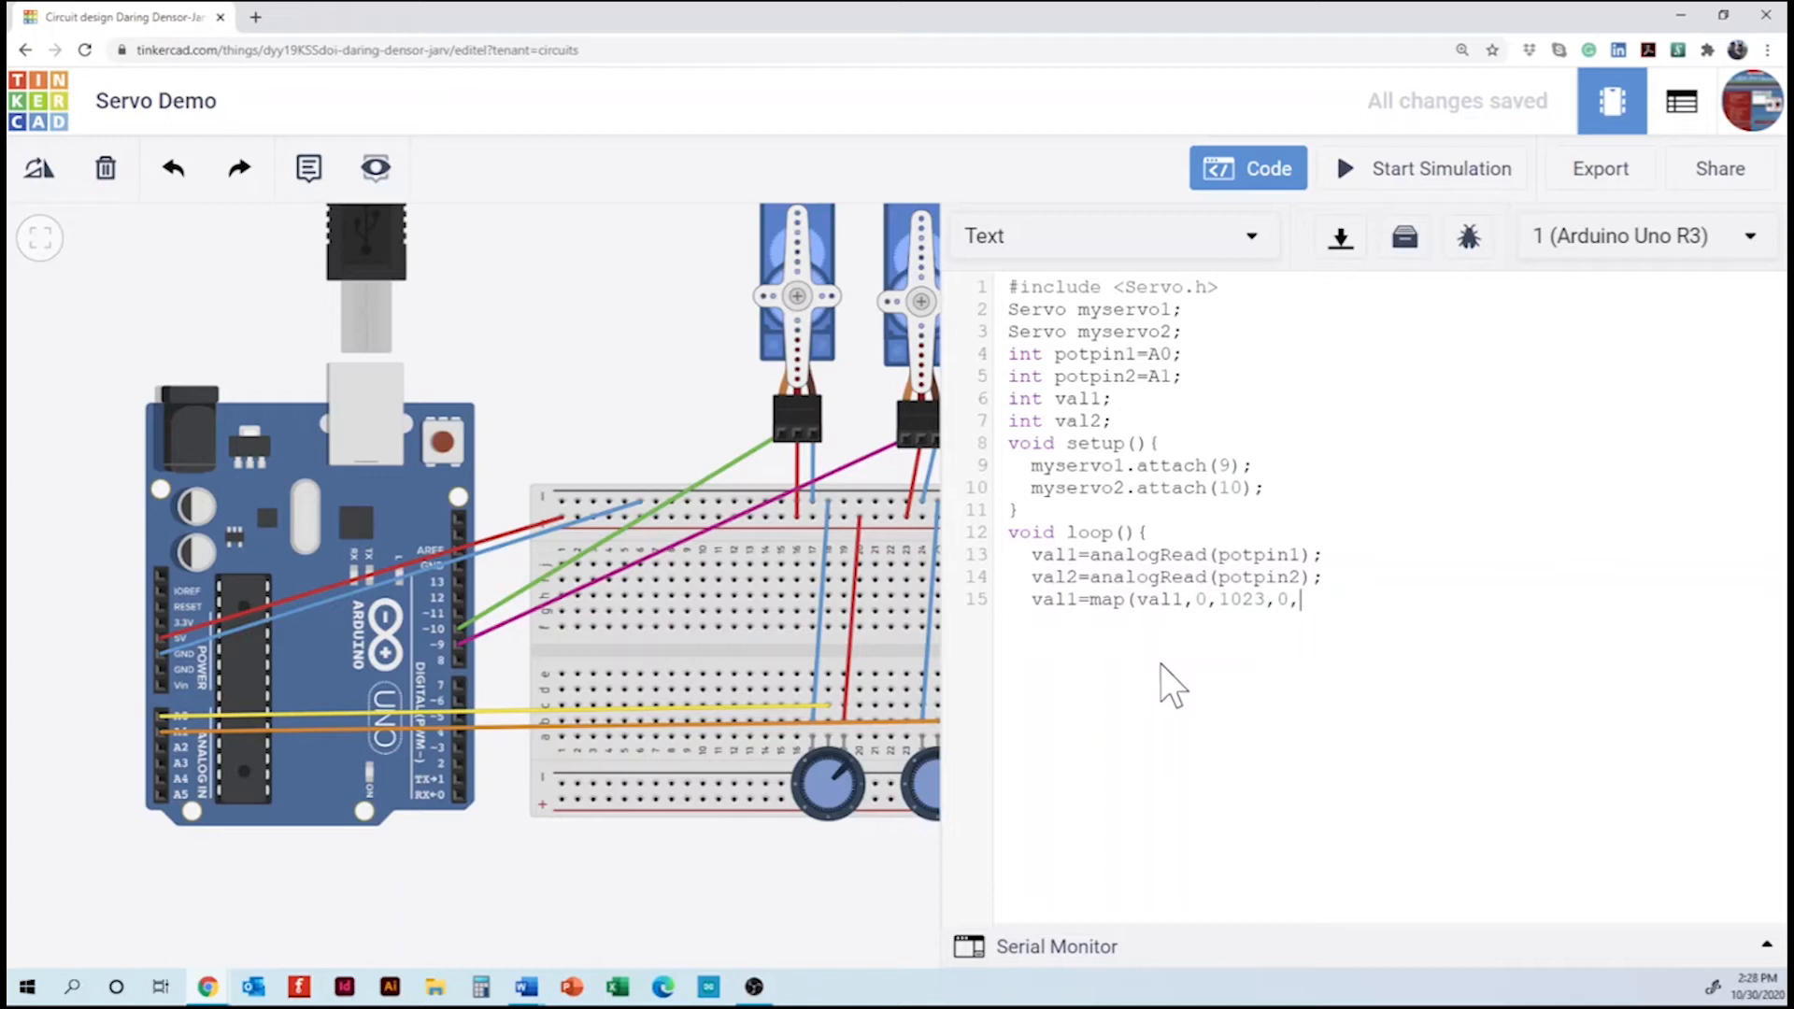
pyautogui.write('179)')
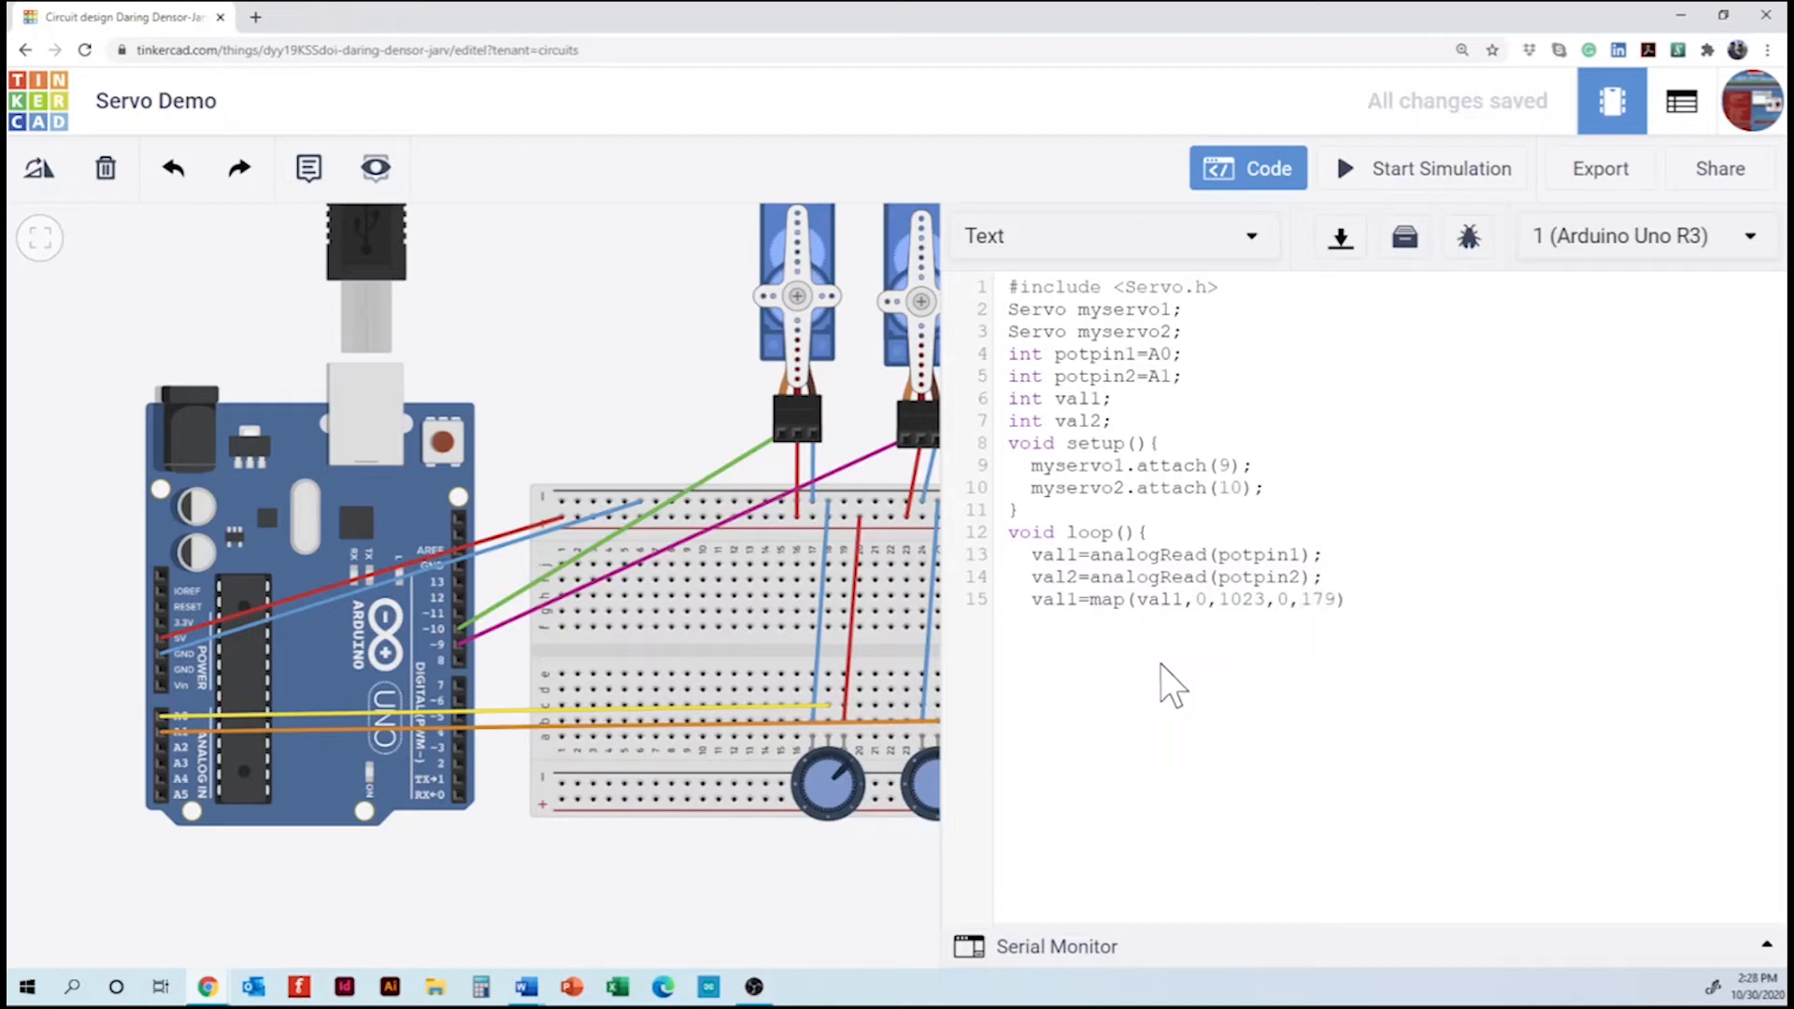
pyautogui.write(';')
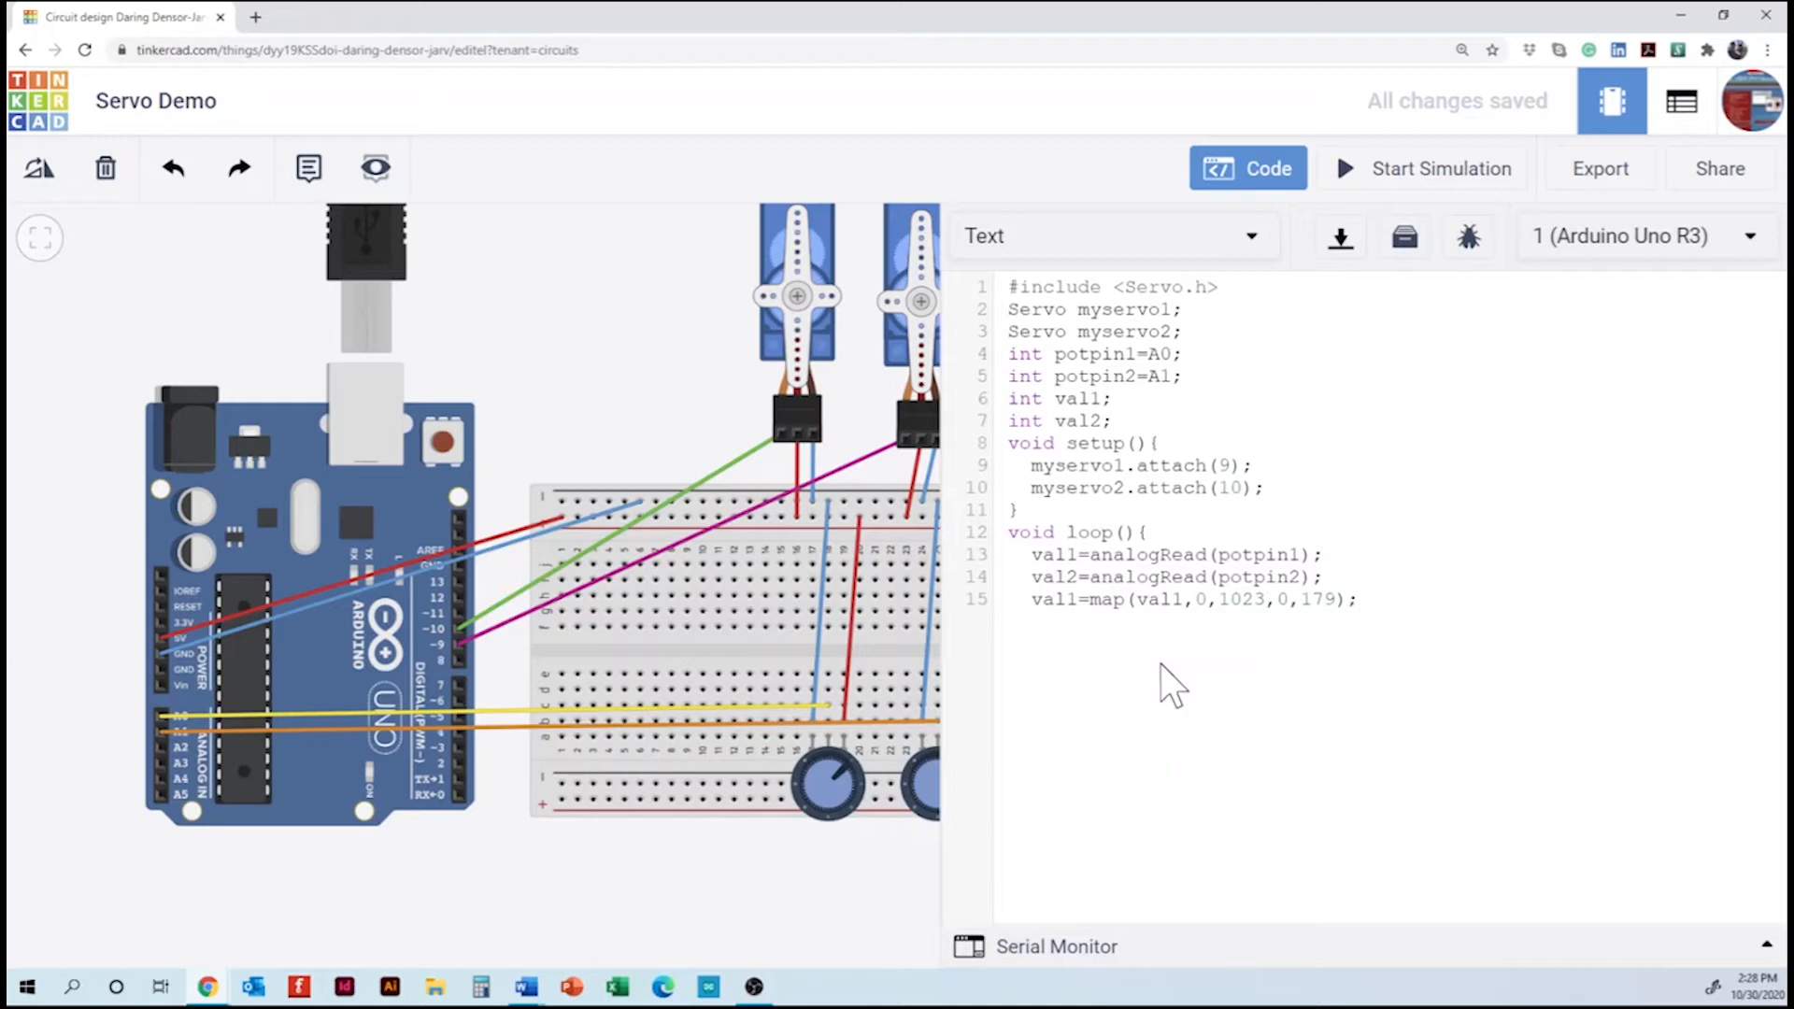
pyautogui.click(1357, 598)
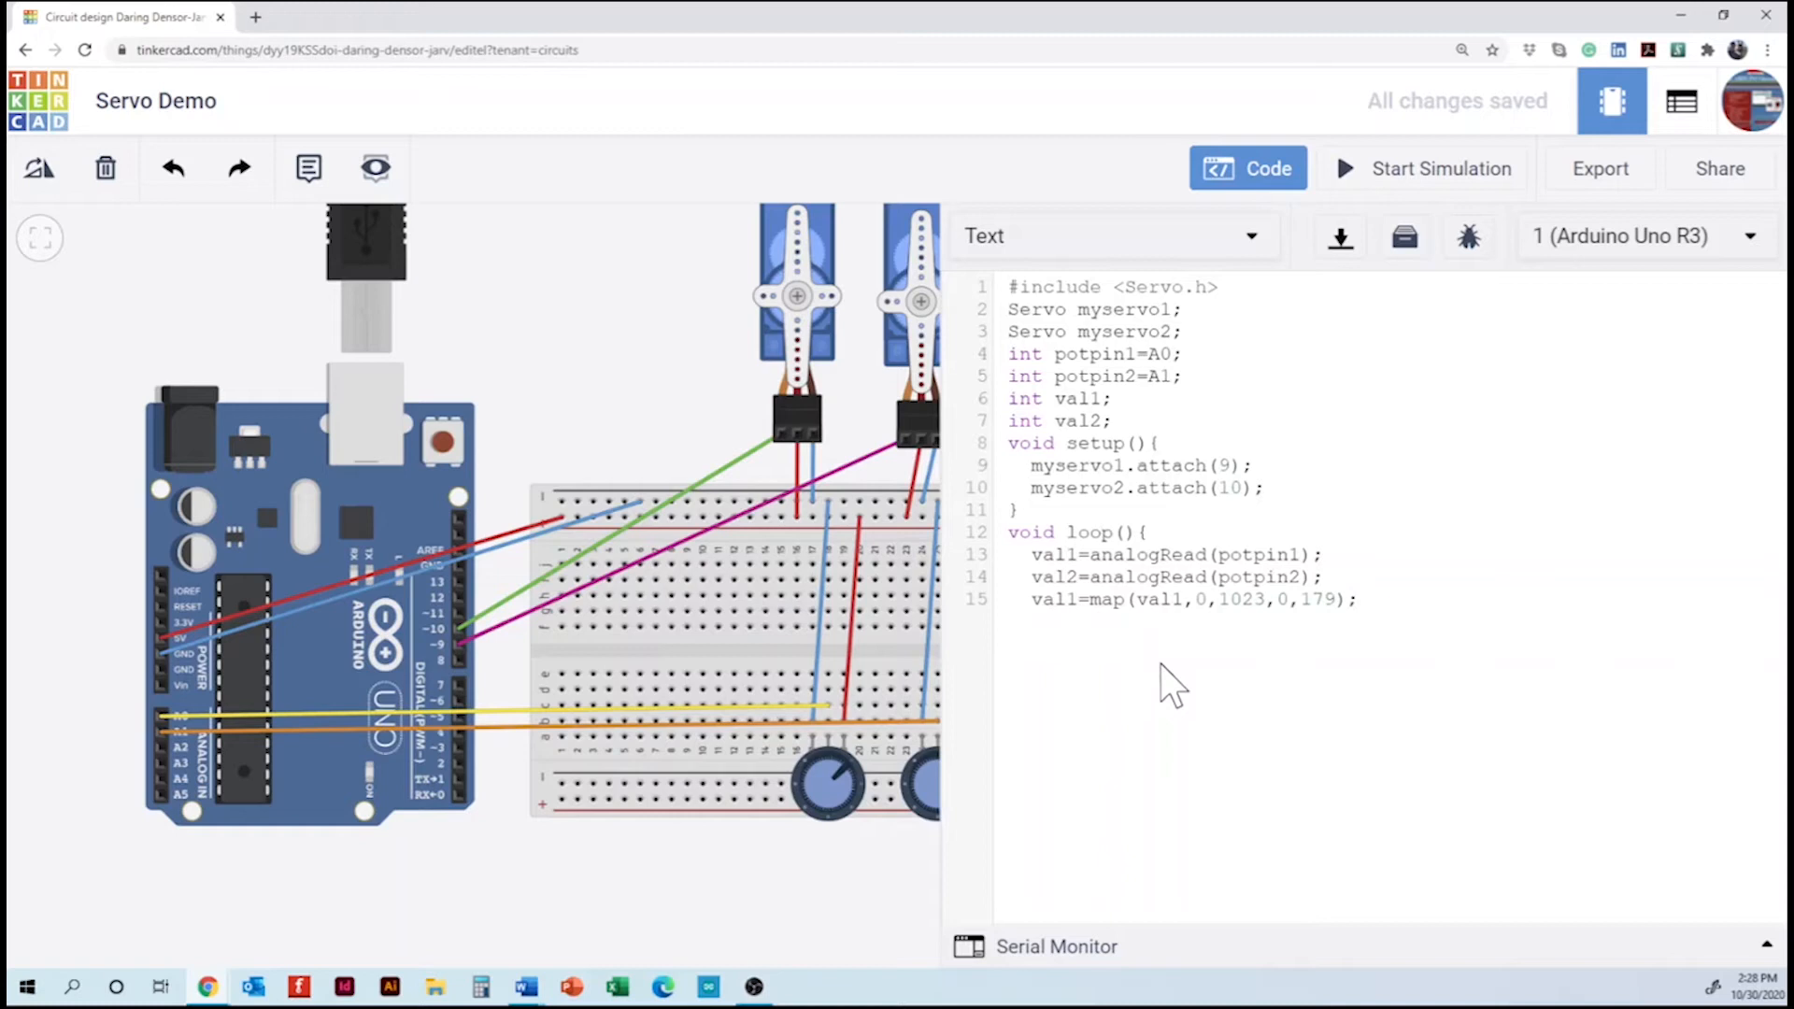
# - Write 'val2=map(val2,0,1023,0,179);' on the following line
pyautogui.write('v')
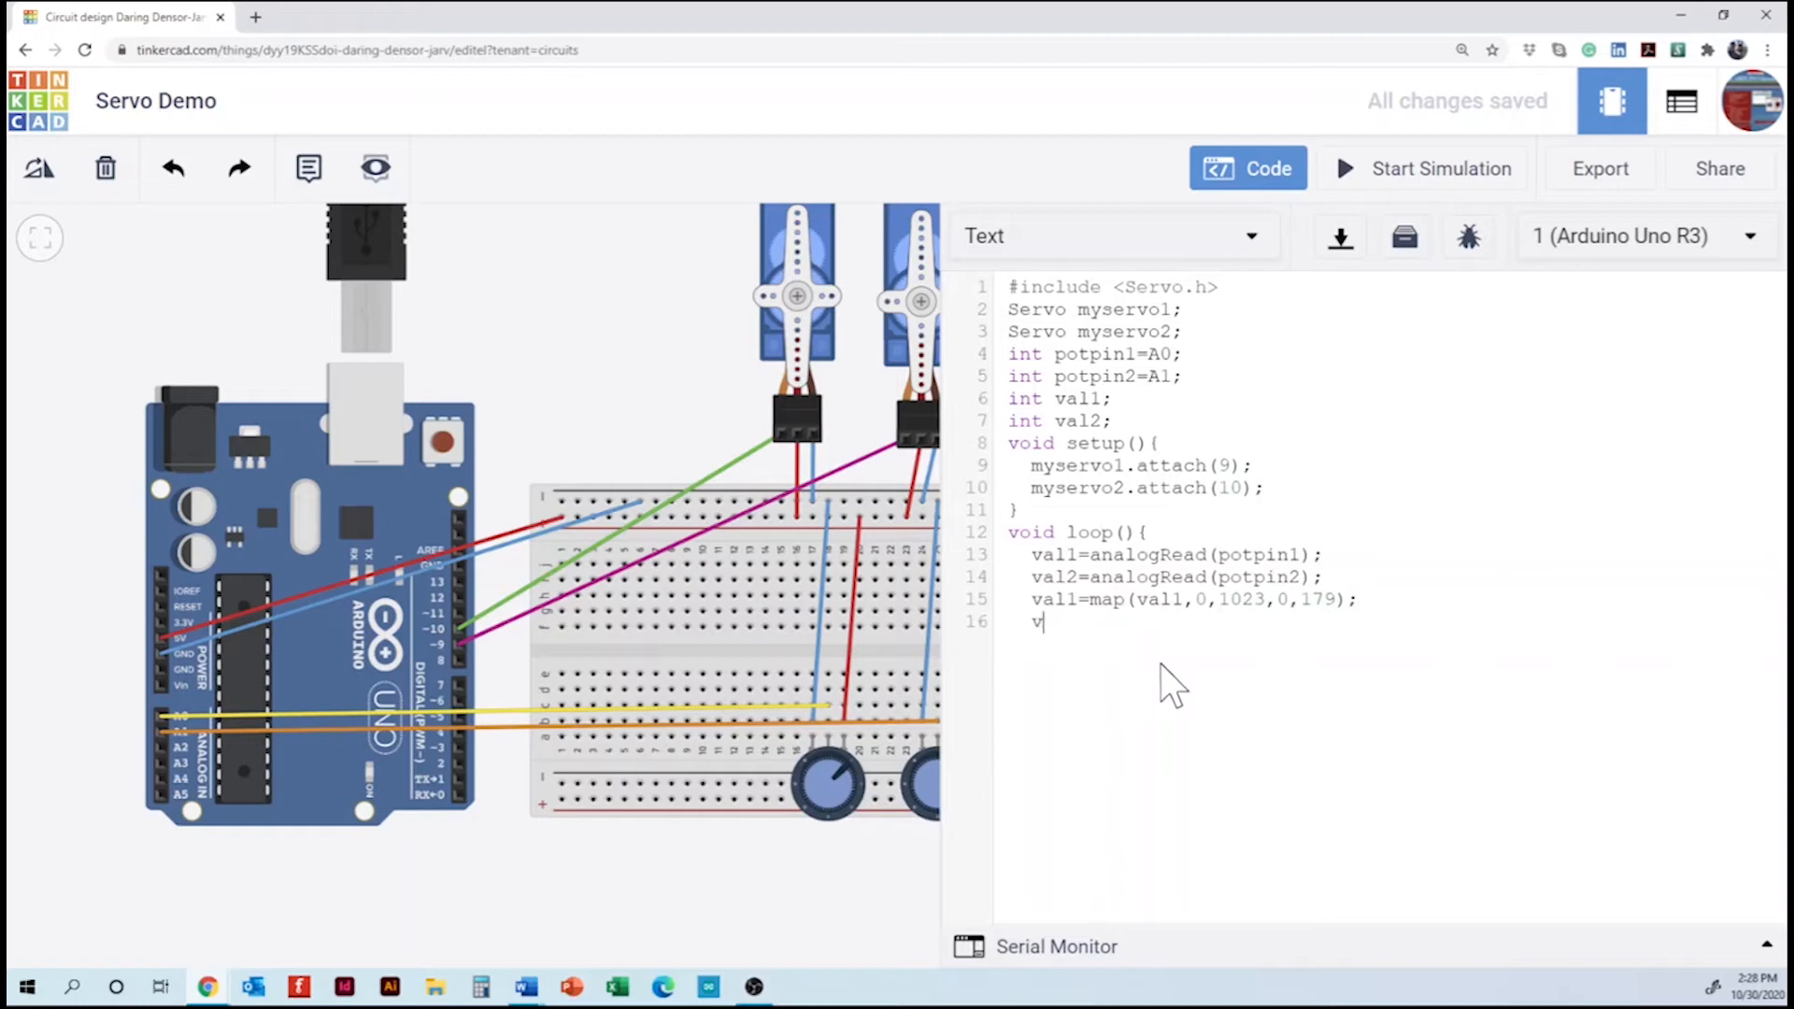
pyautogui.write('al2')
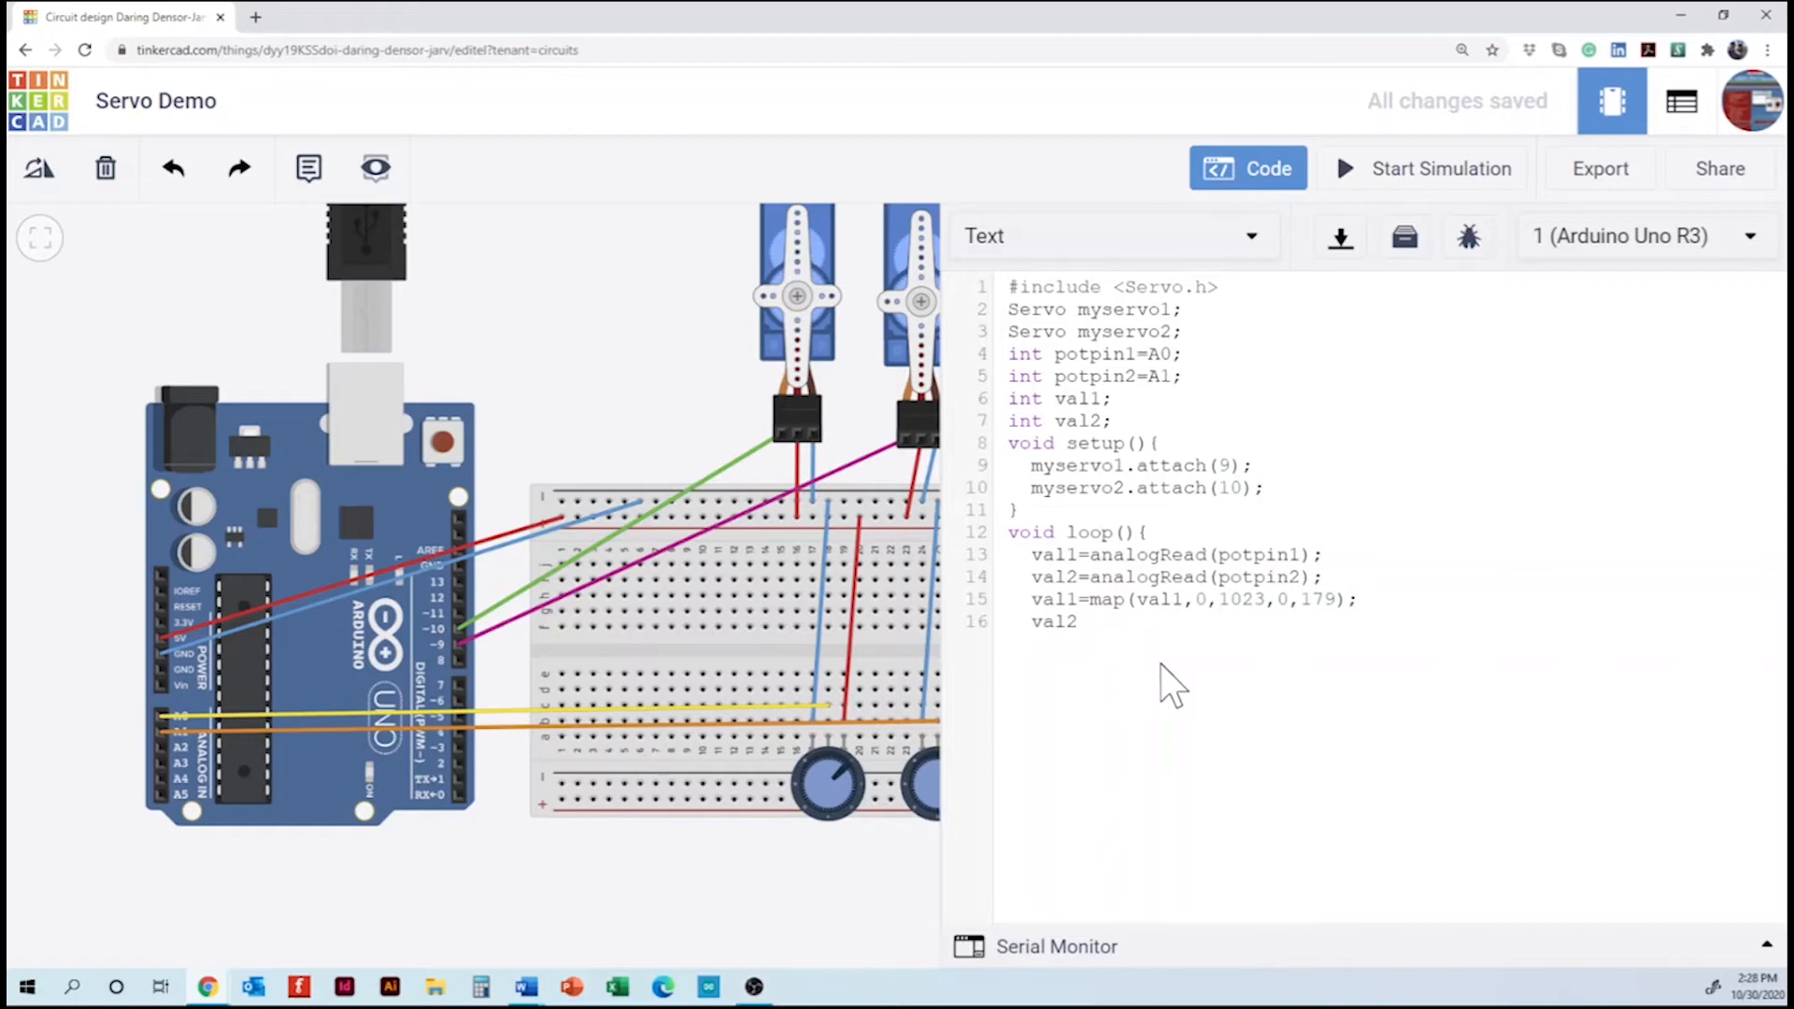
pyautogui.write('=ma')
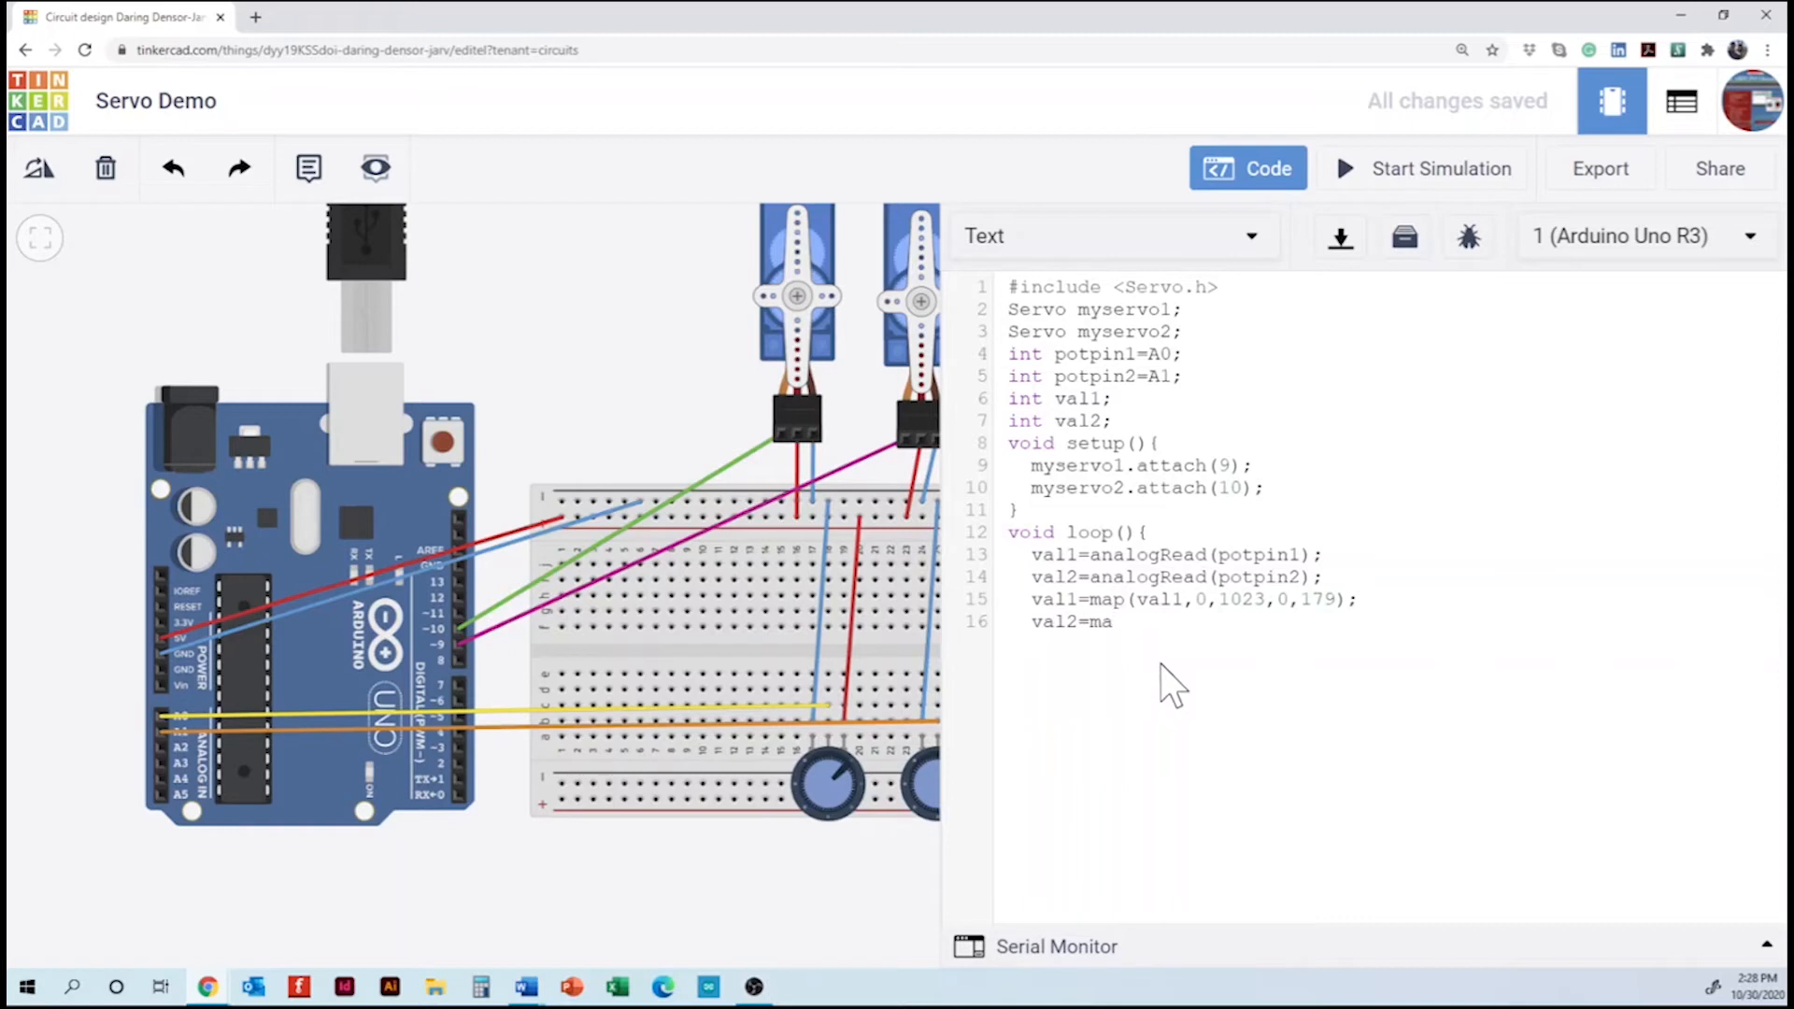
pyautogui.write('p(')
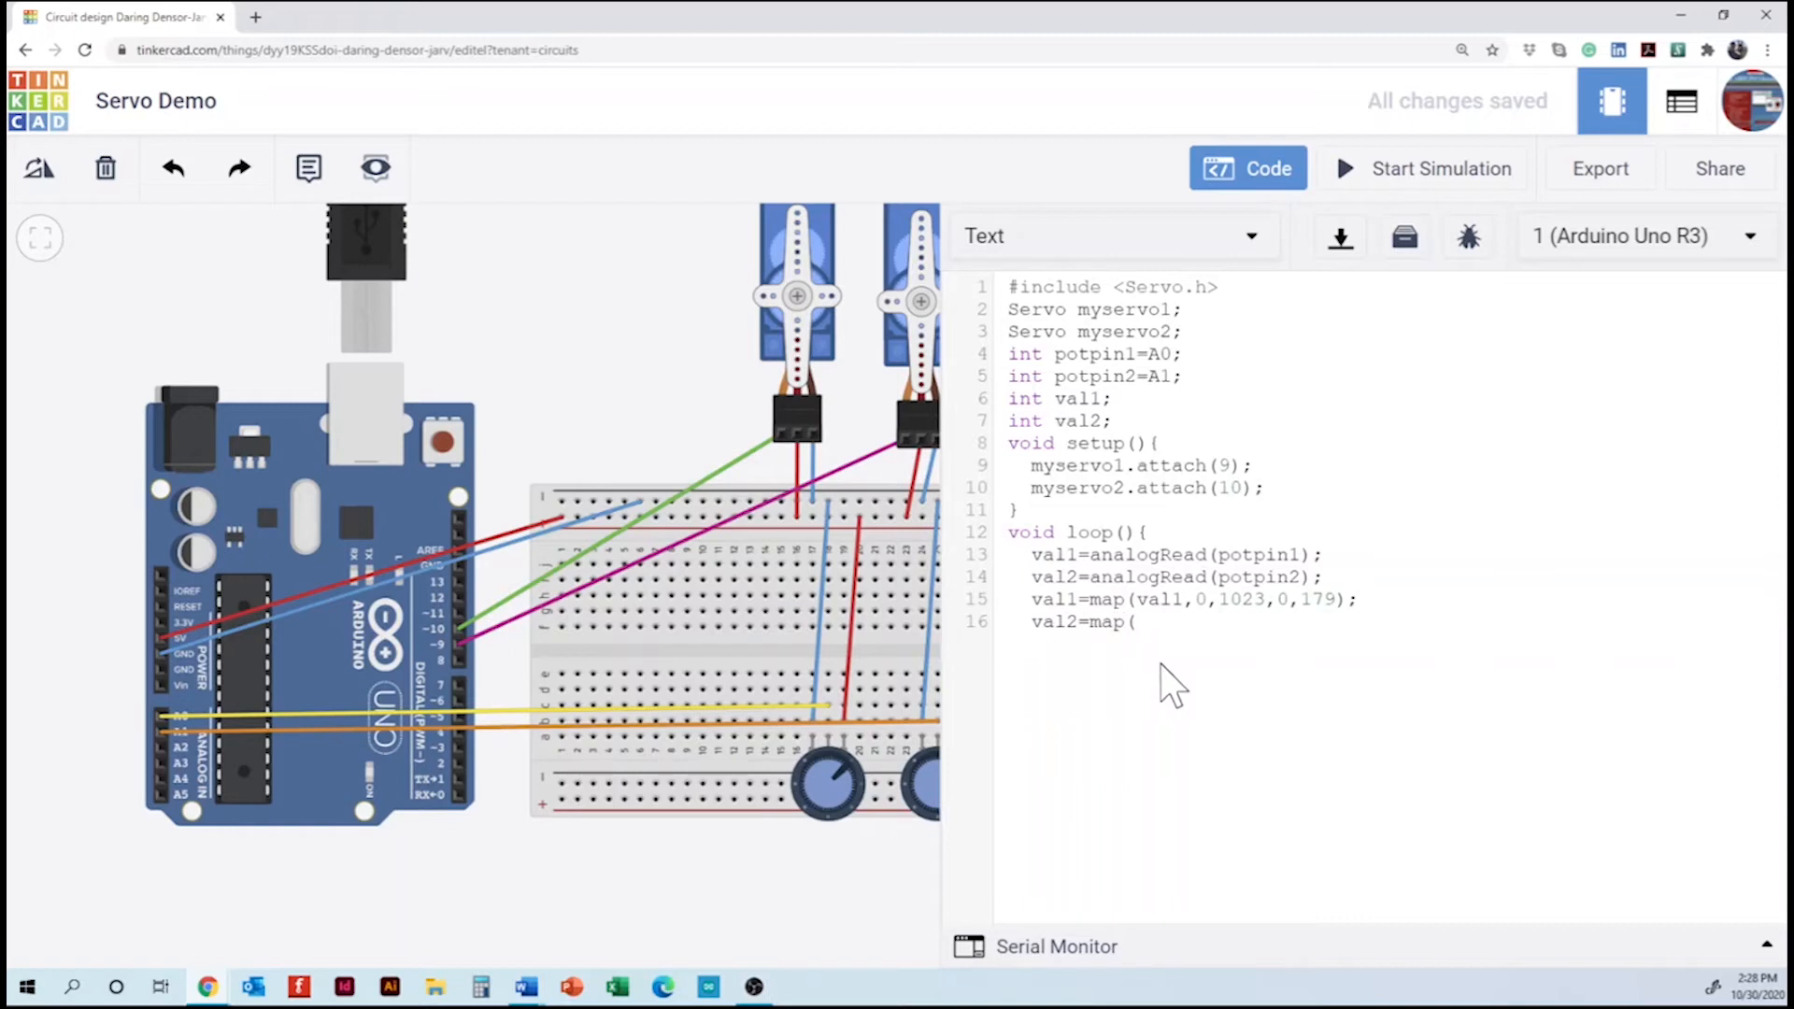
pyautogui.write('val2')
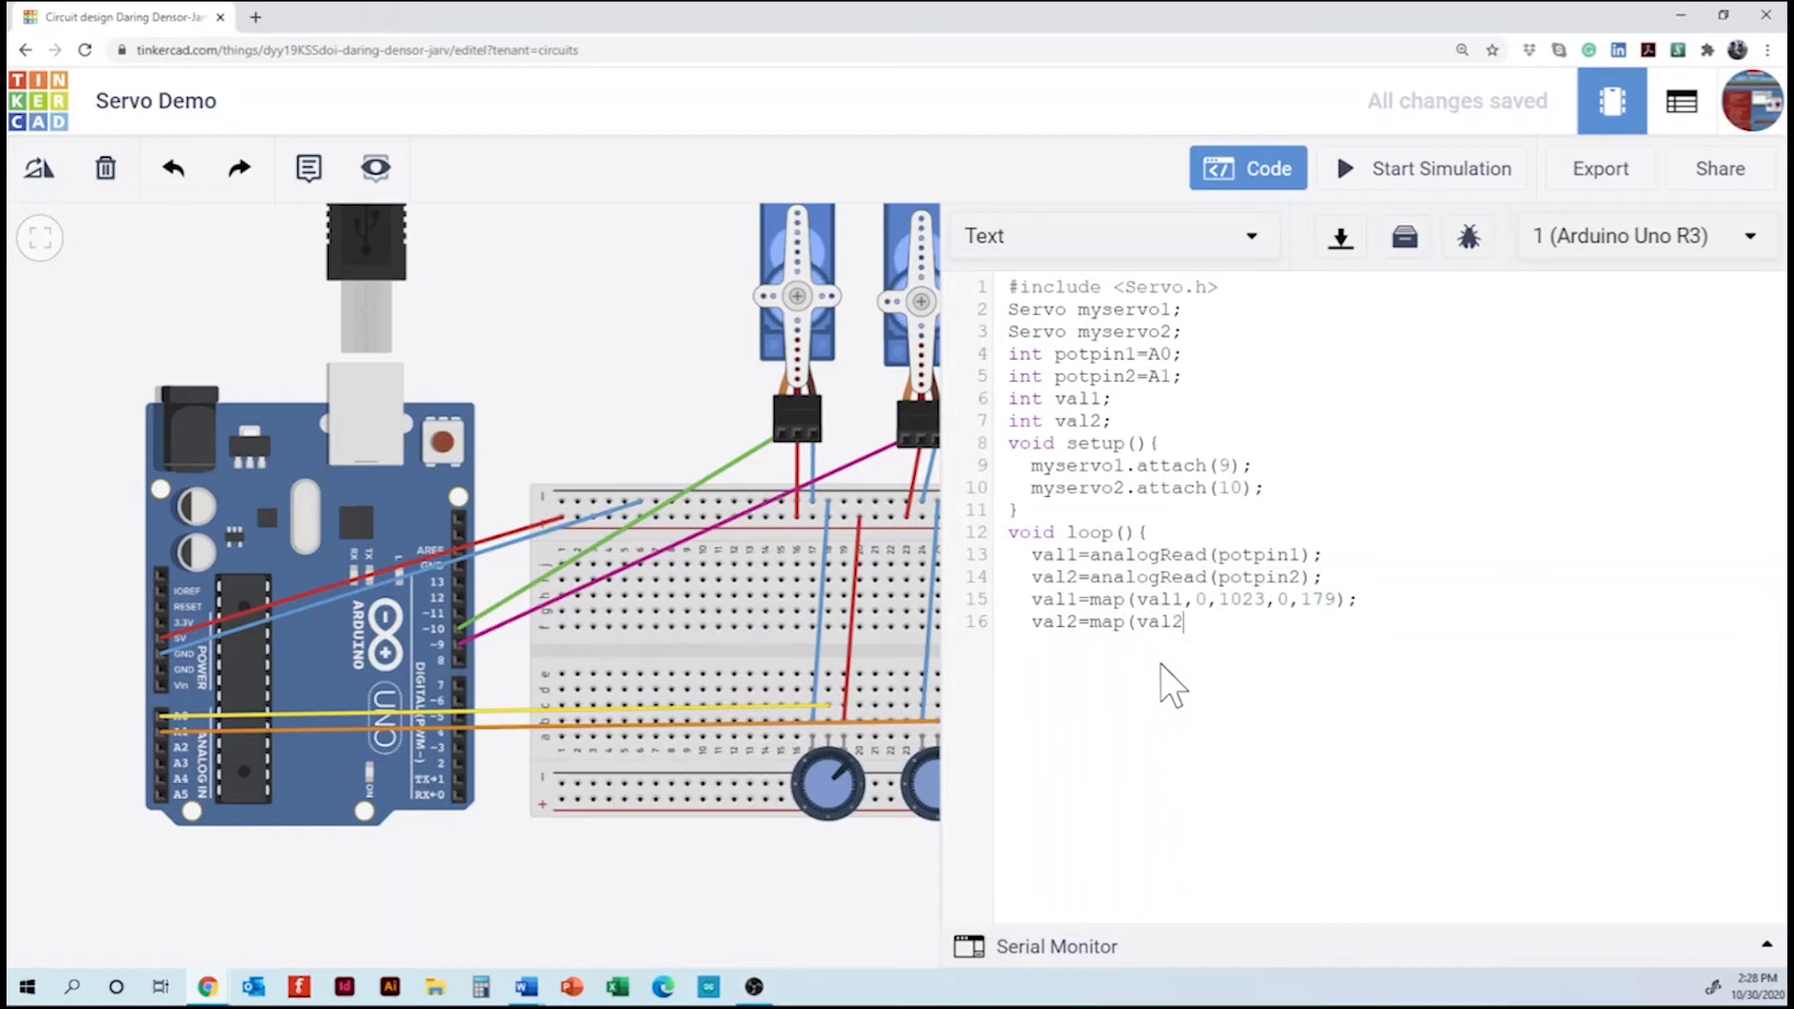
pyautogui.write(',0')
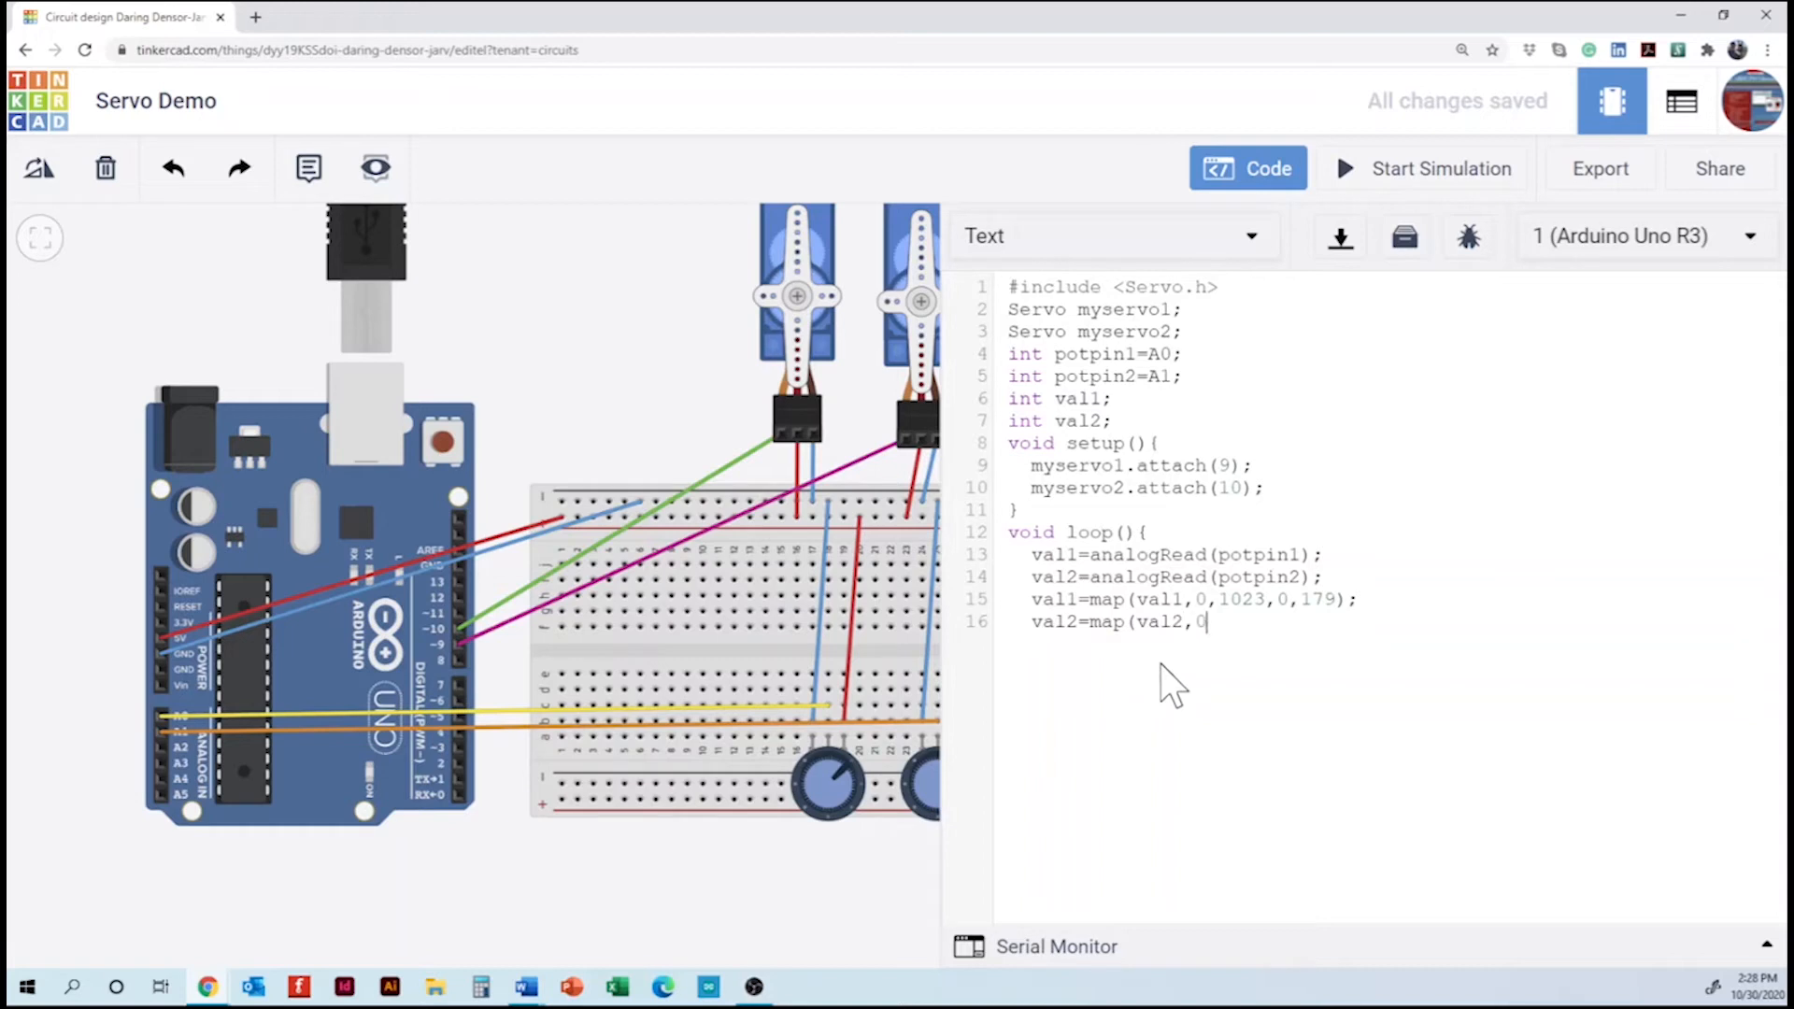
pyautogui.write('1')
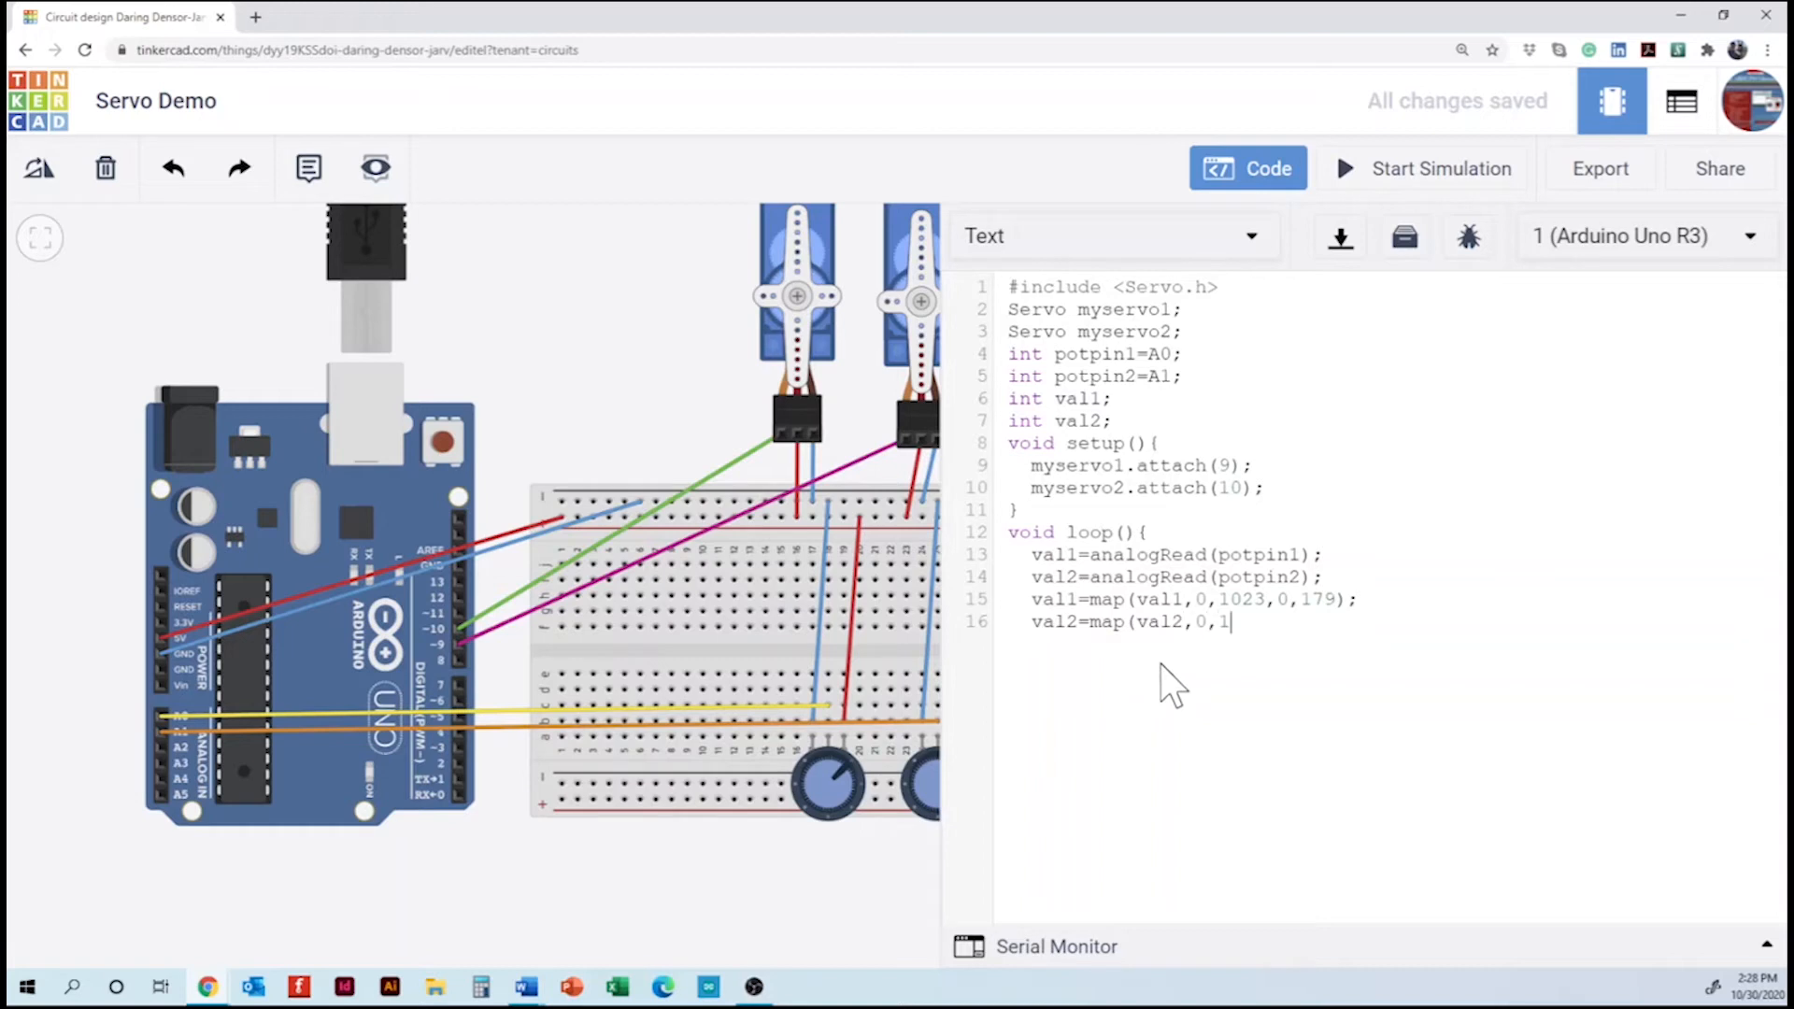
pyautogui.write('023,0')
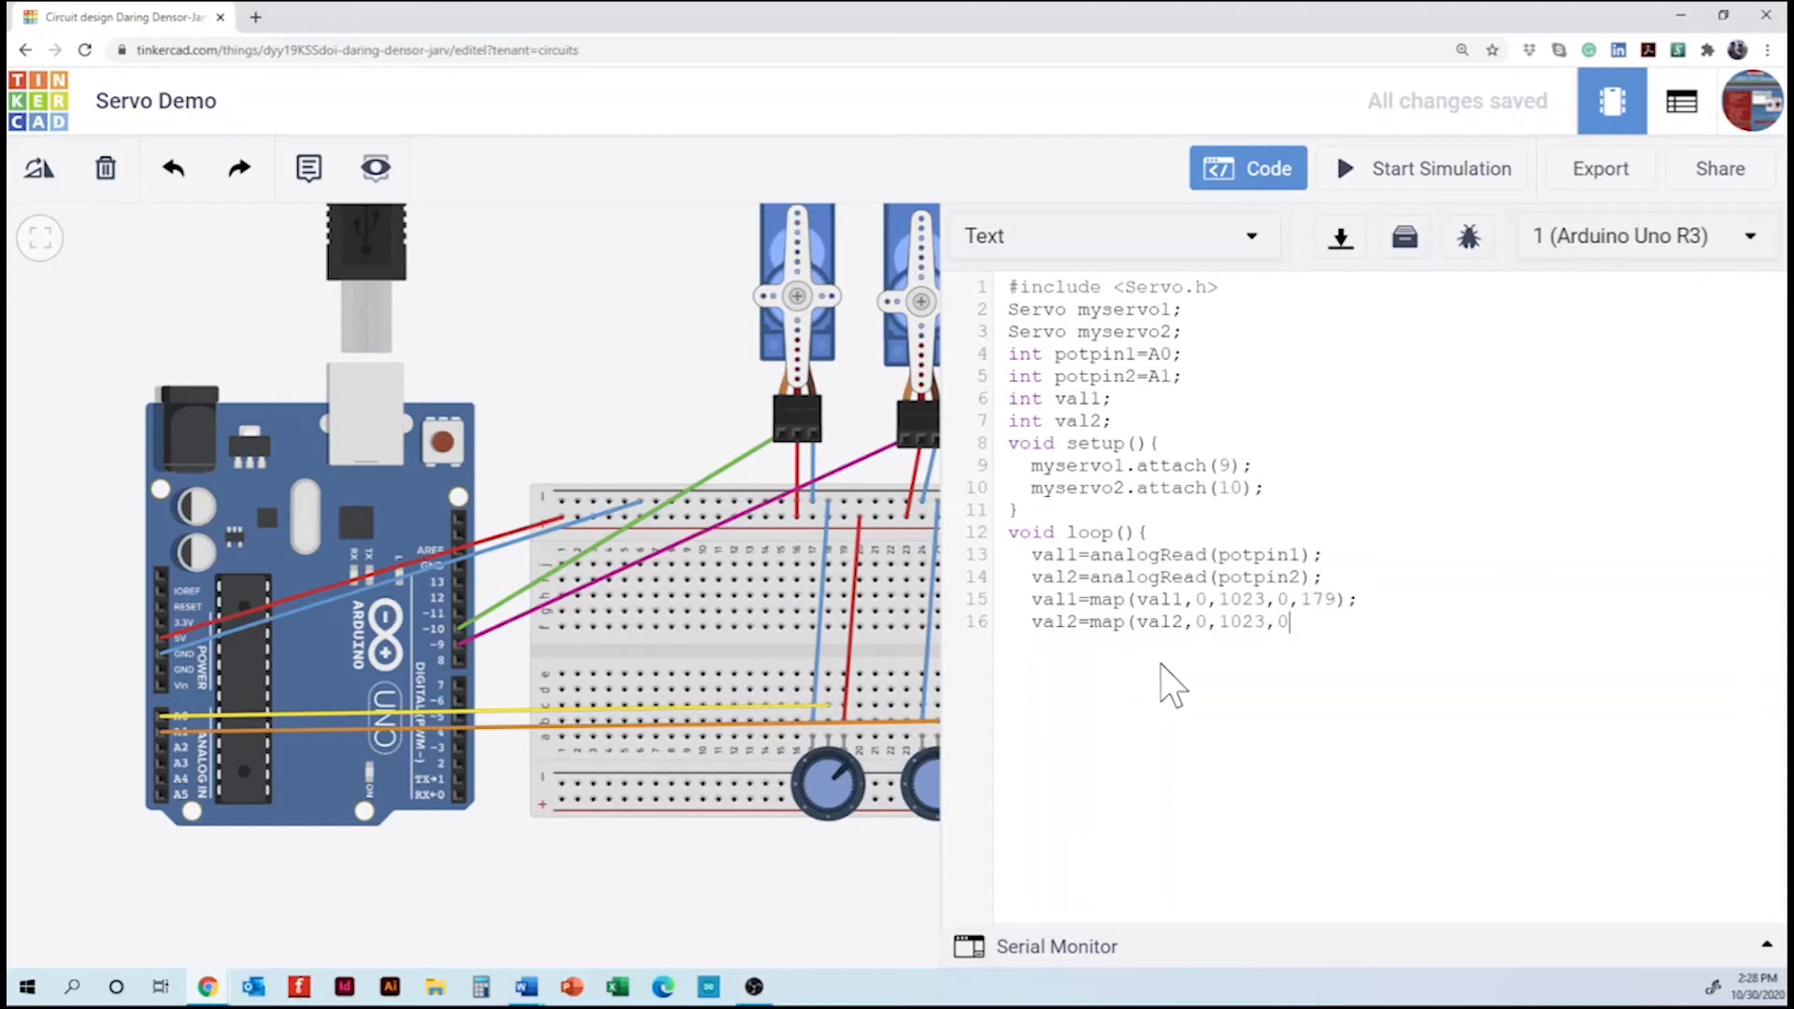
pyautogui.write('179);')
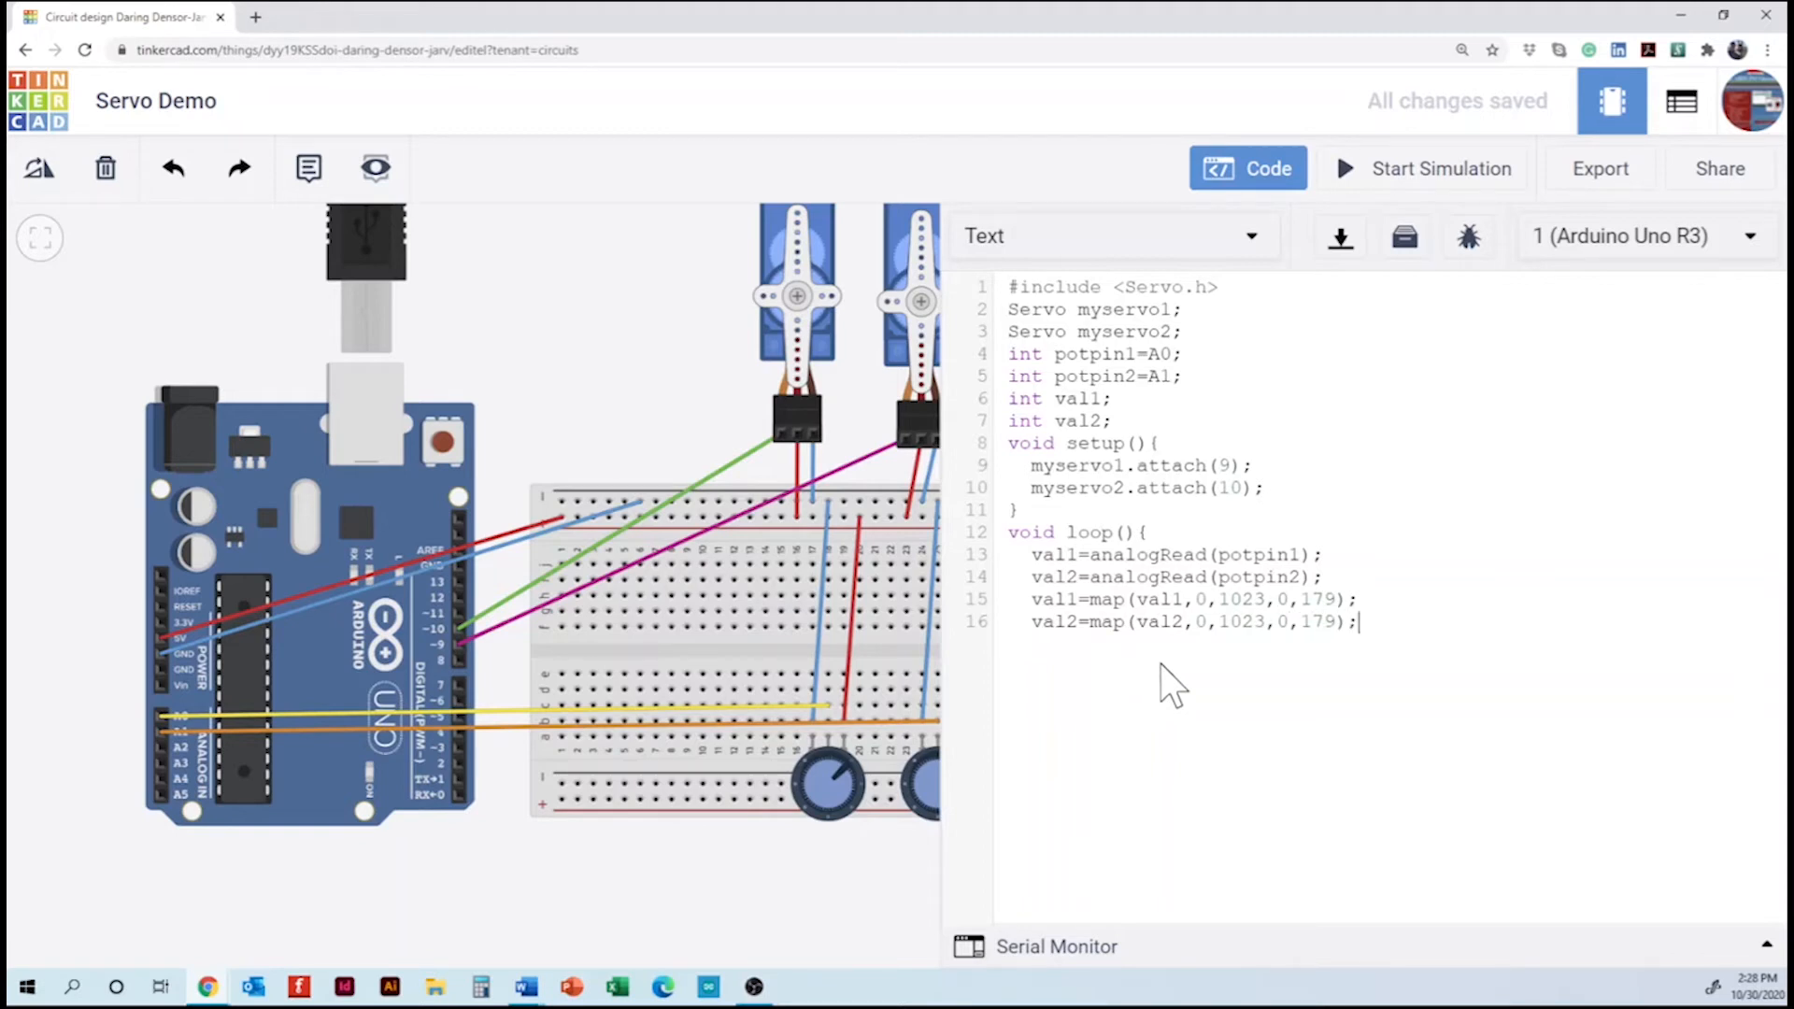
pyautogui.press('Enter')
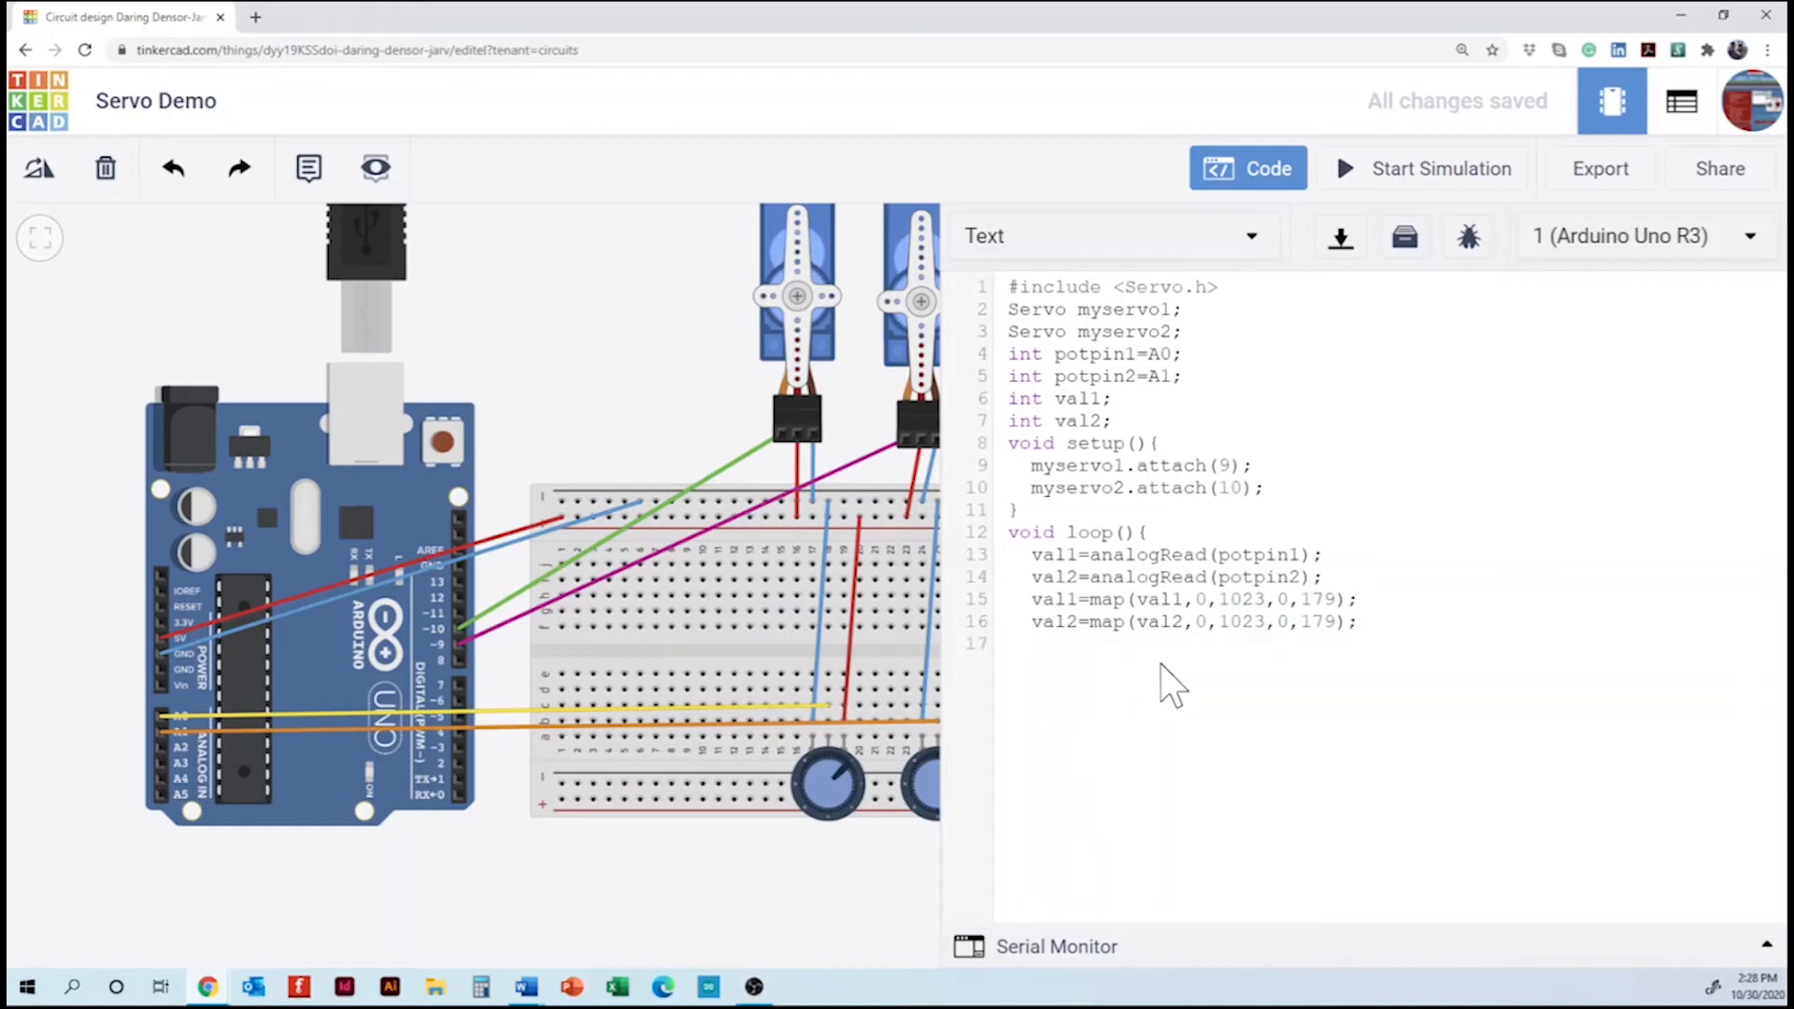
# - Write 'myservo.write(val1);' and 'myservo.write(val2);' in the loop
pyautogui.write('myservo')
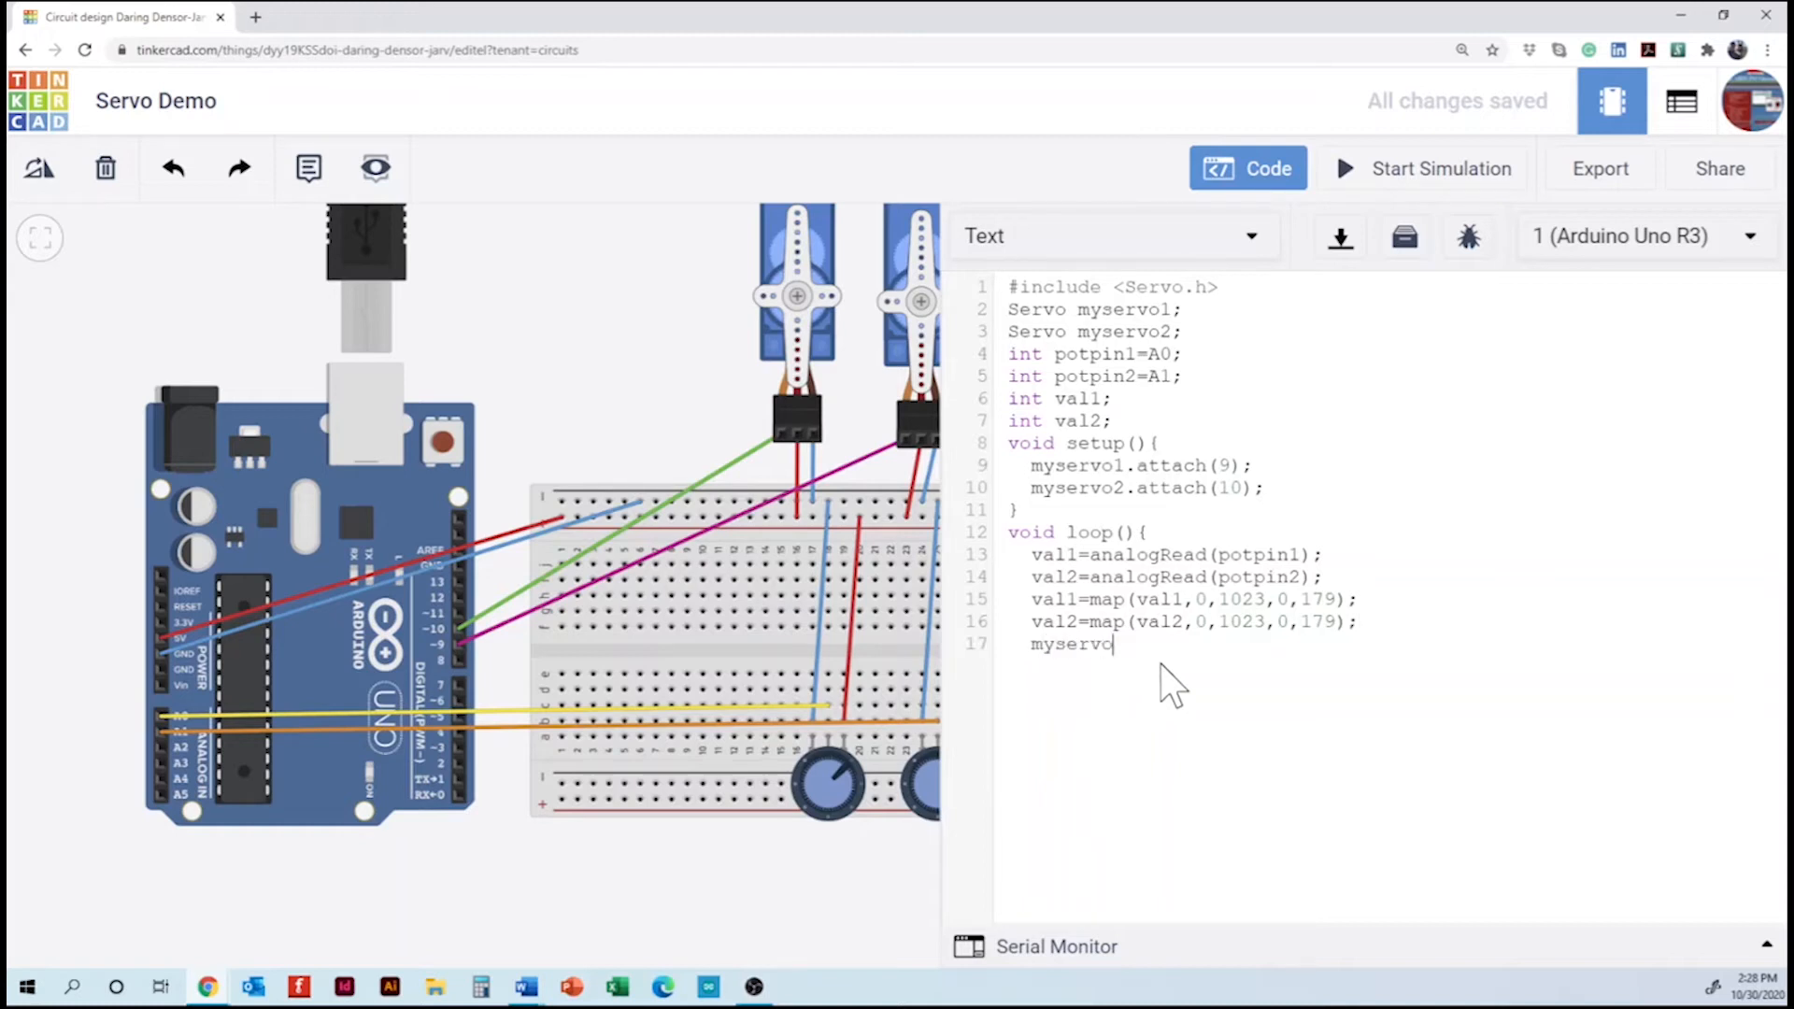
pyautogui.write('.write')
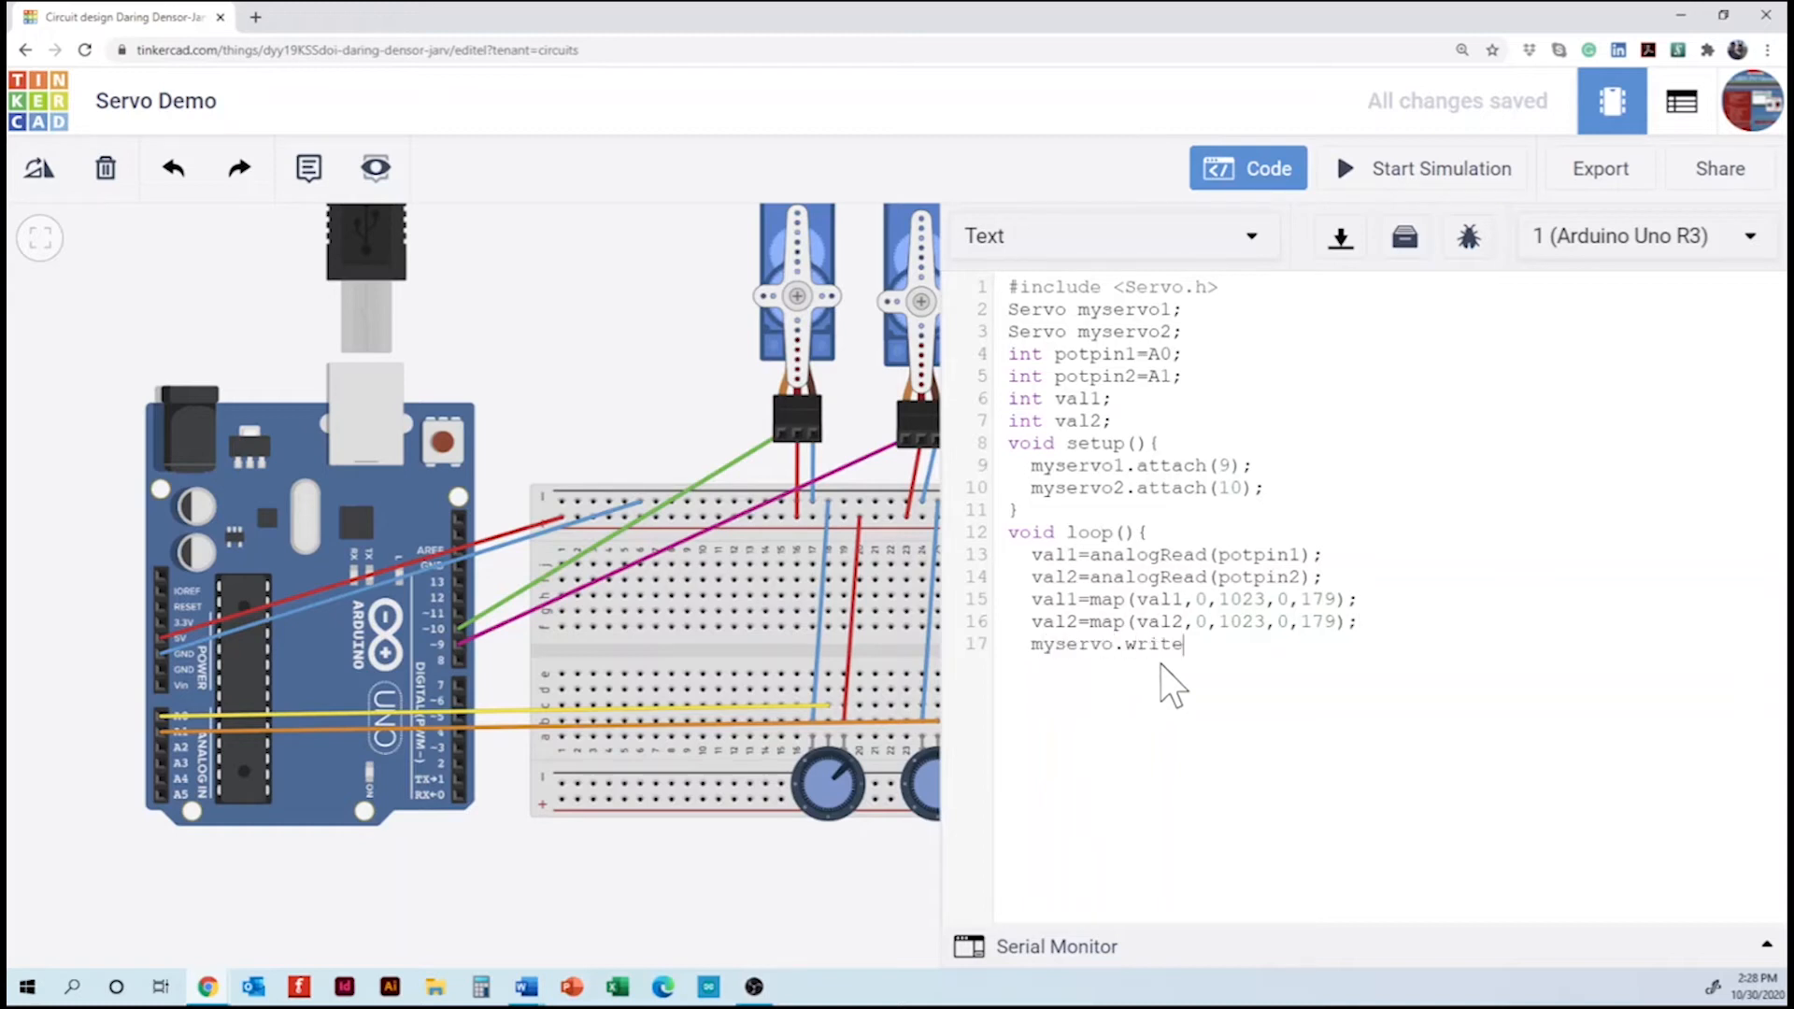
pyautogui.write('(')
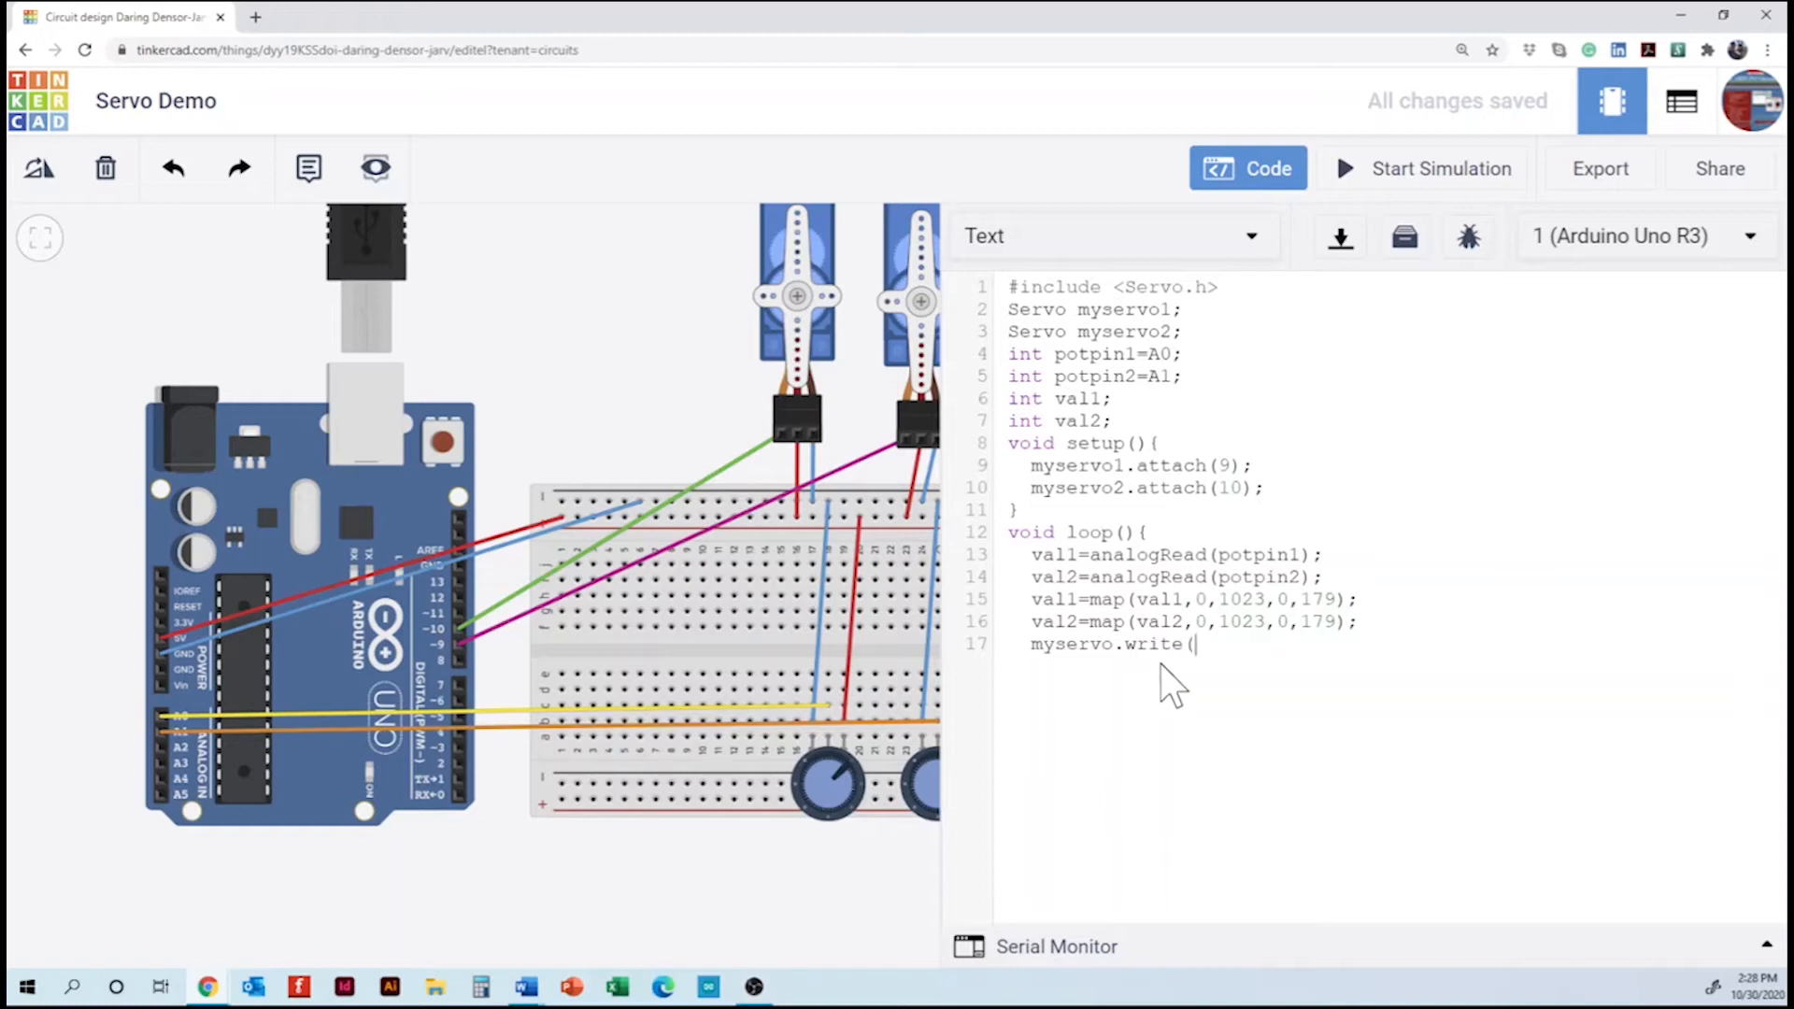
pyautogui.write('val1')
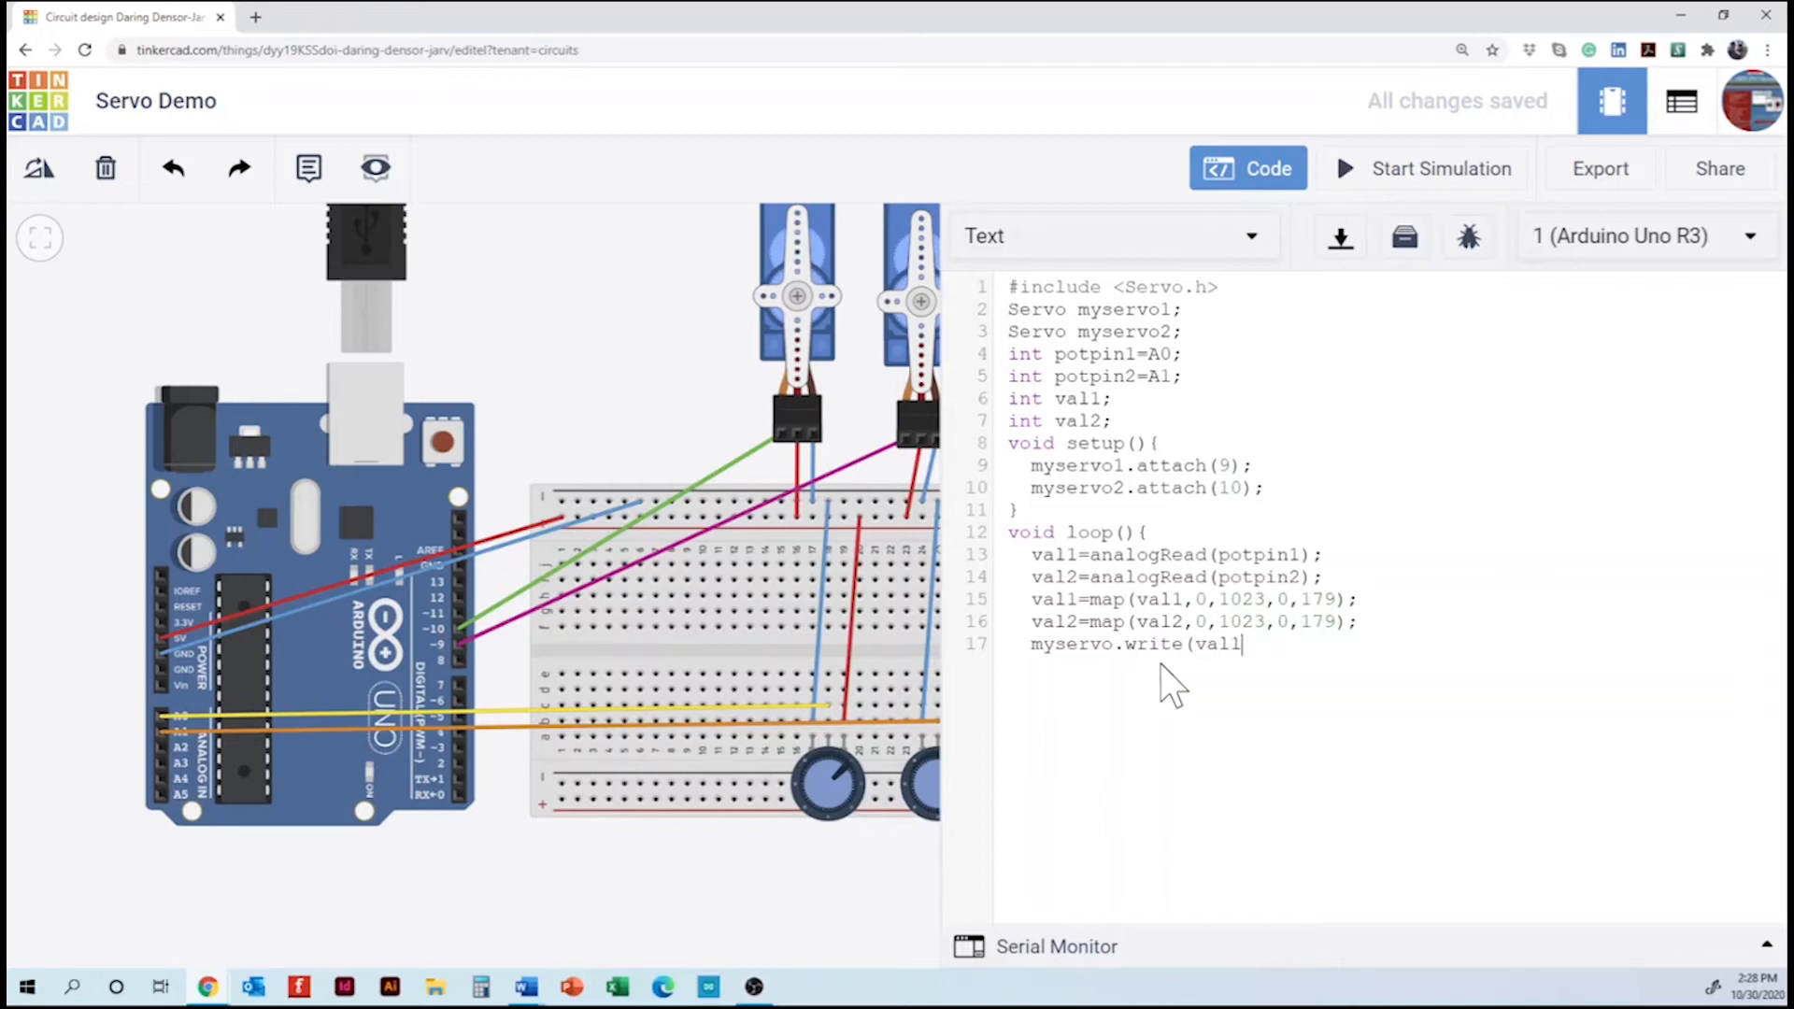
pyautogui.write(');')
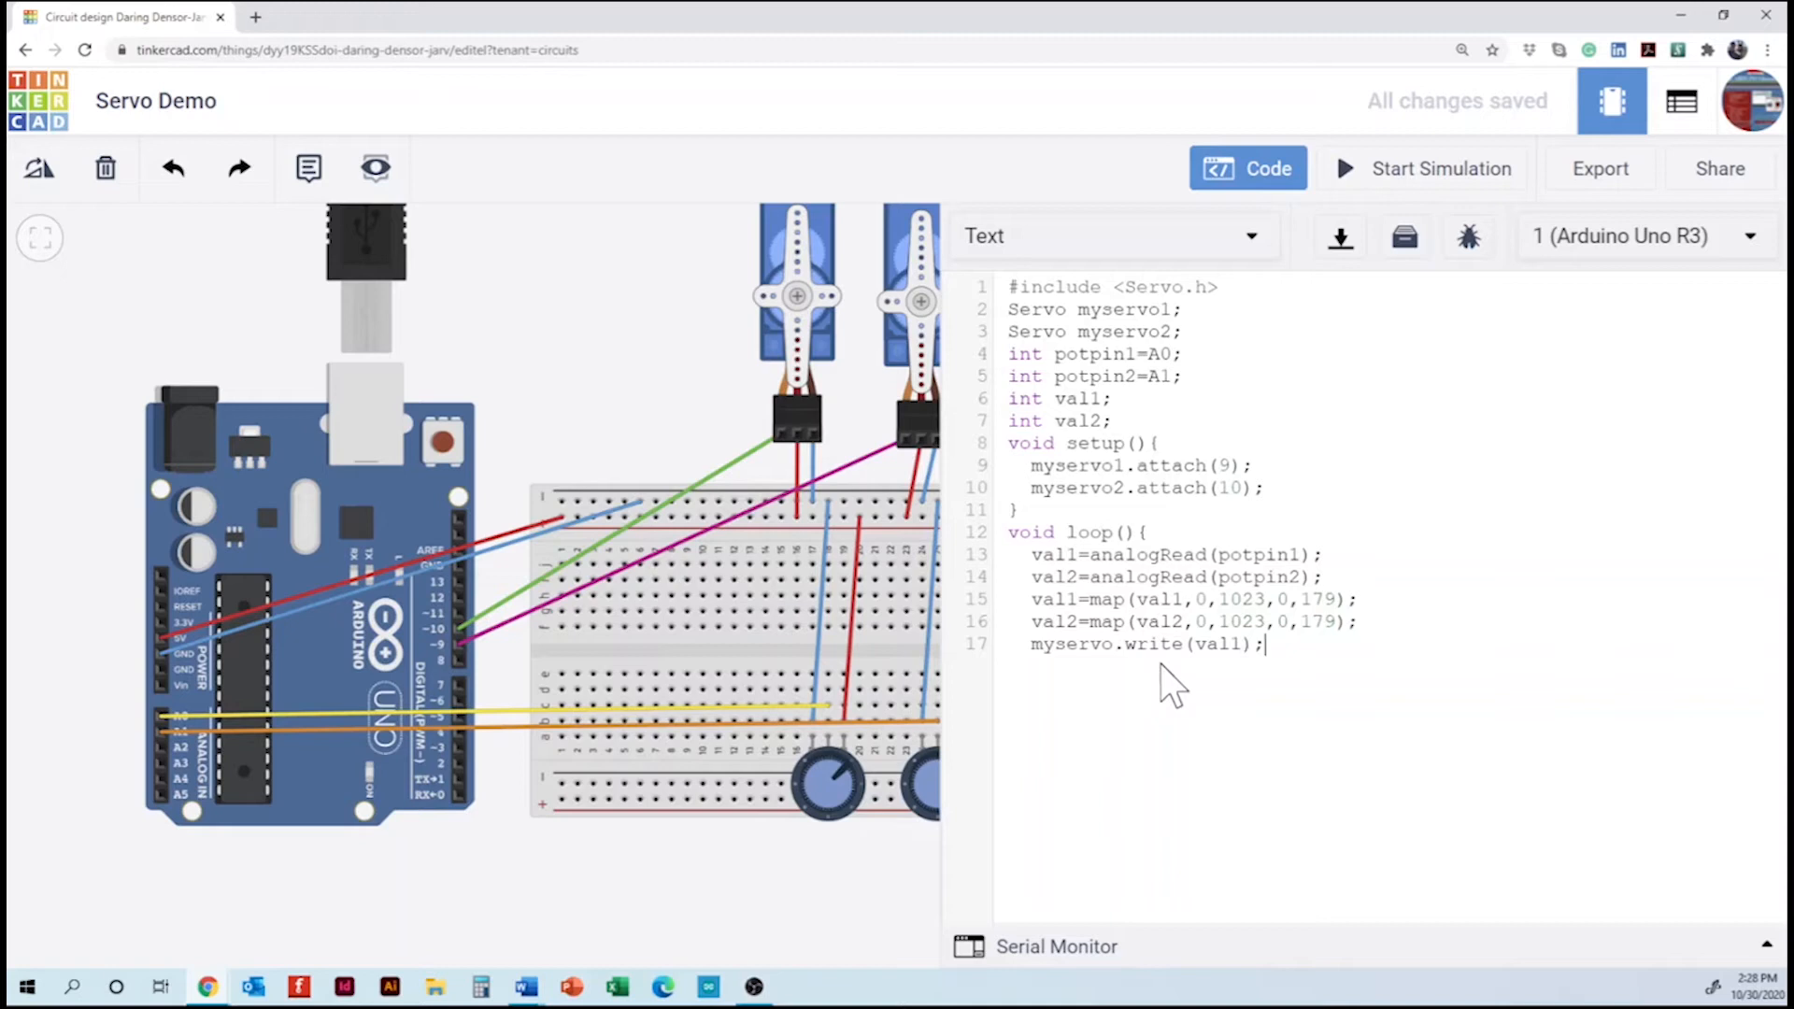
pyautogui.write('ma')
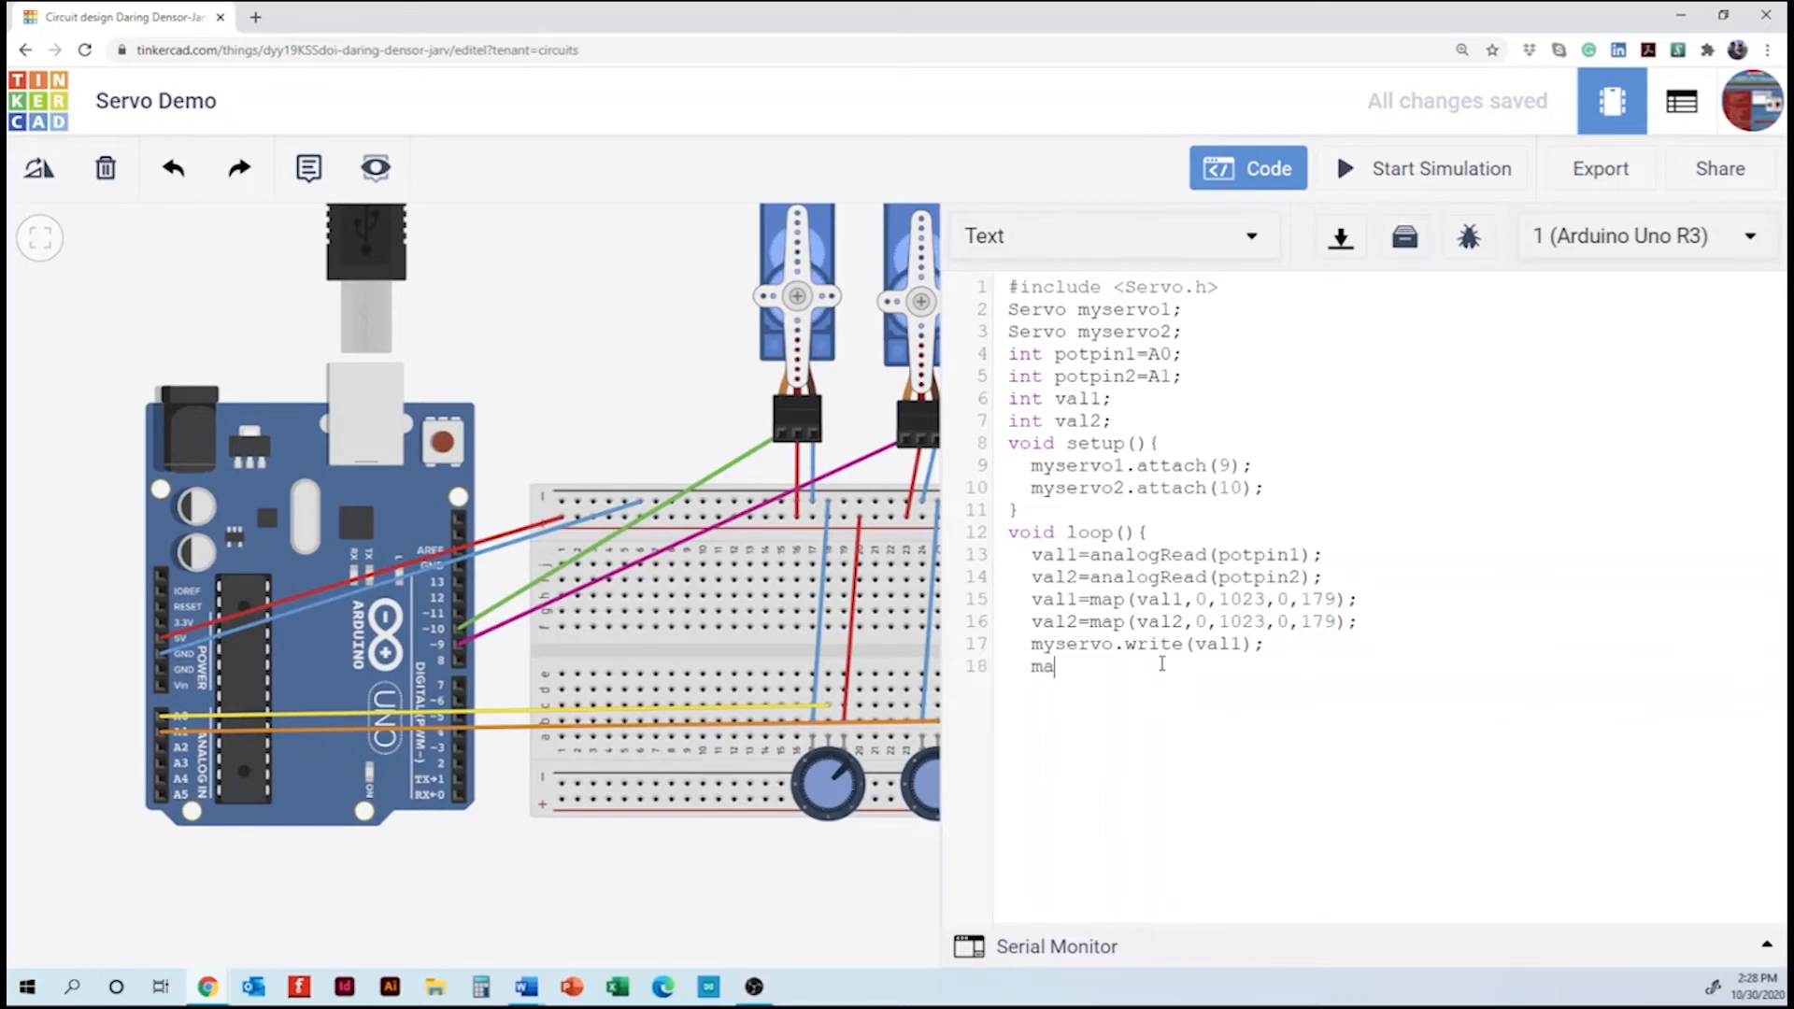
pyautogui.write('yservo.writ')
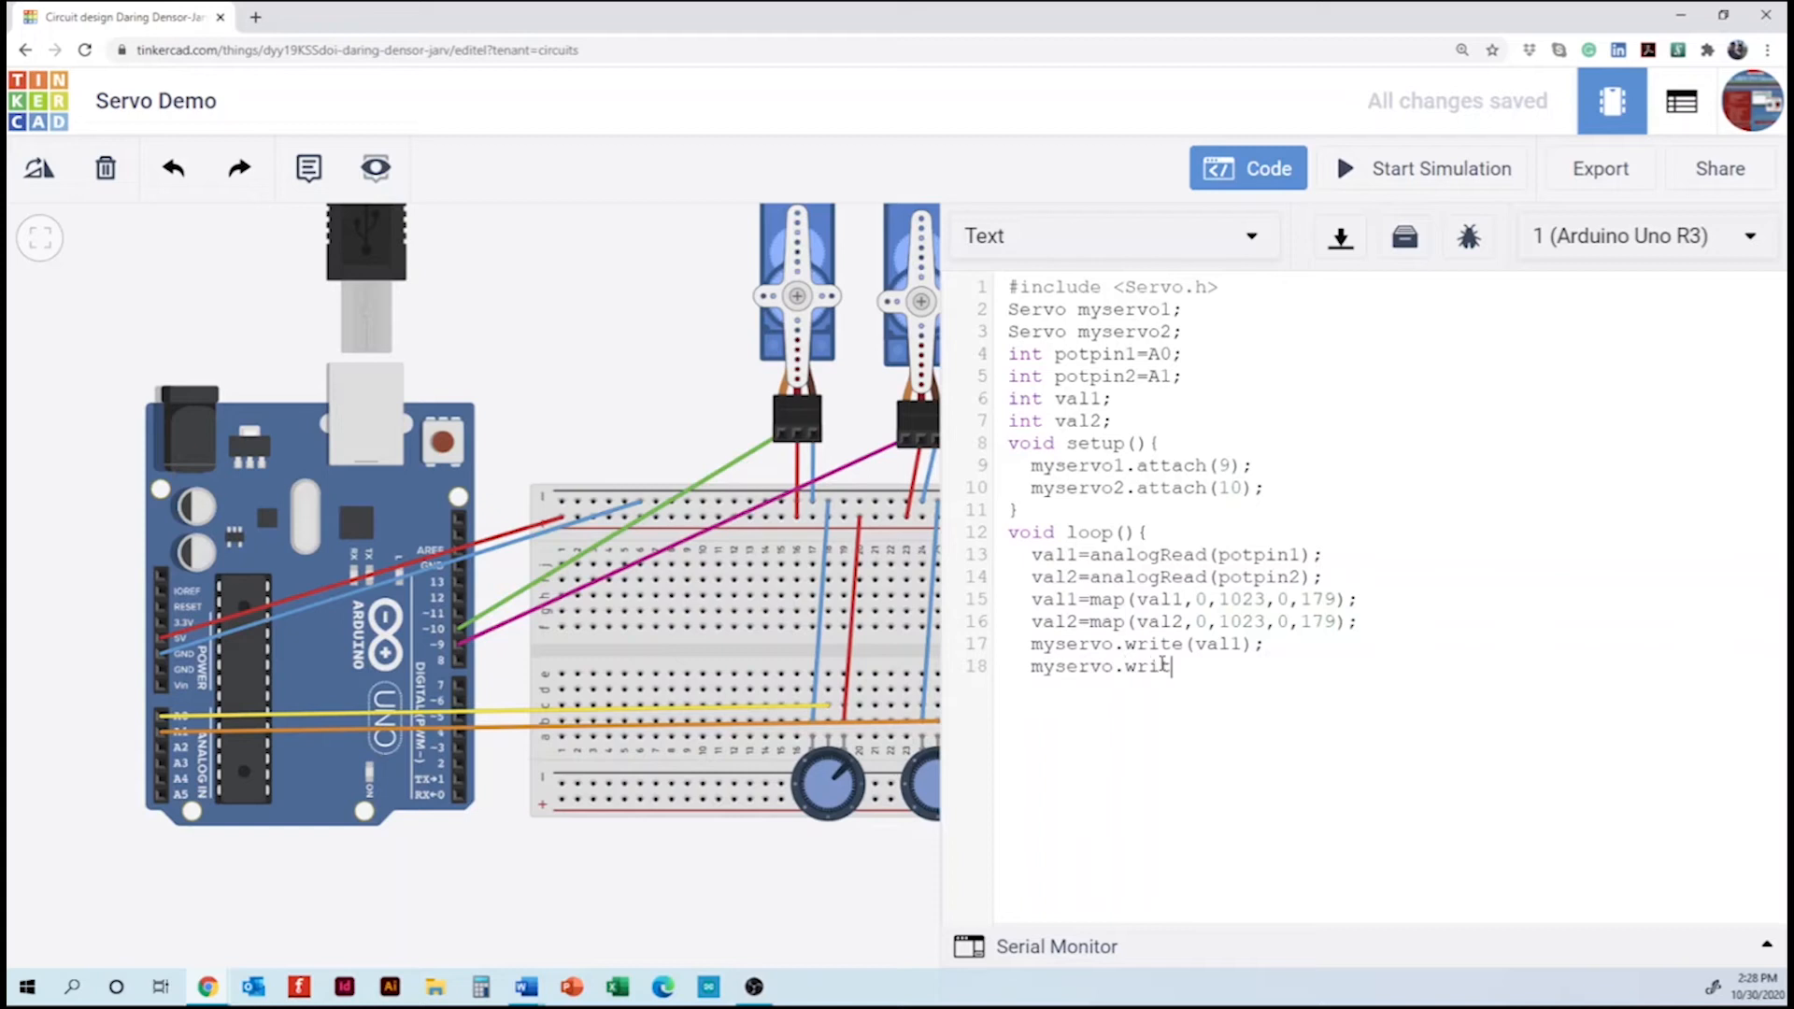
pyautogui.write('e(val')
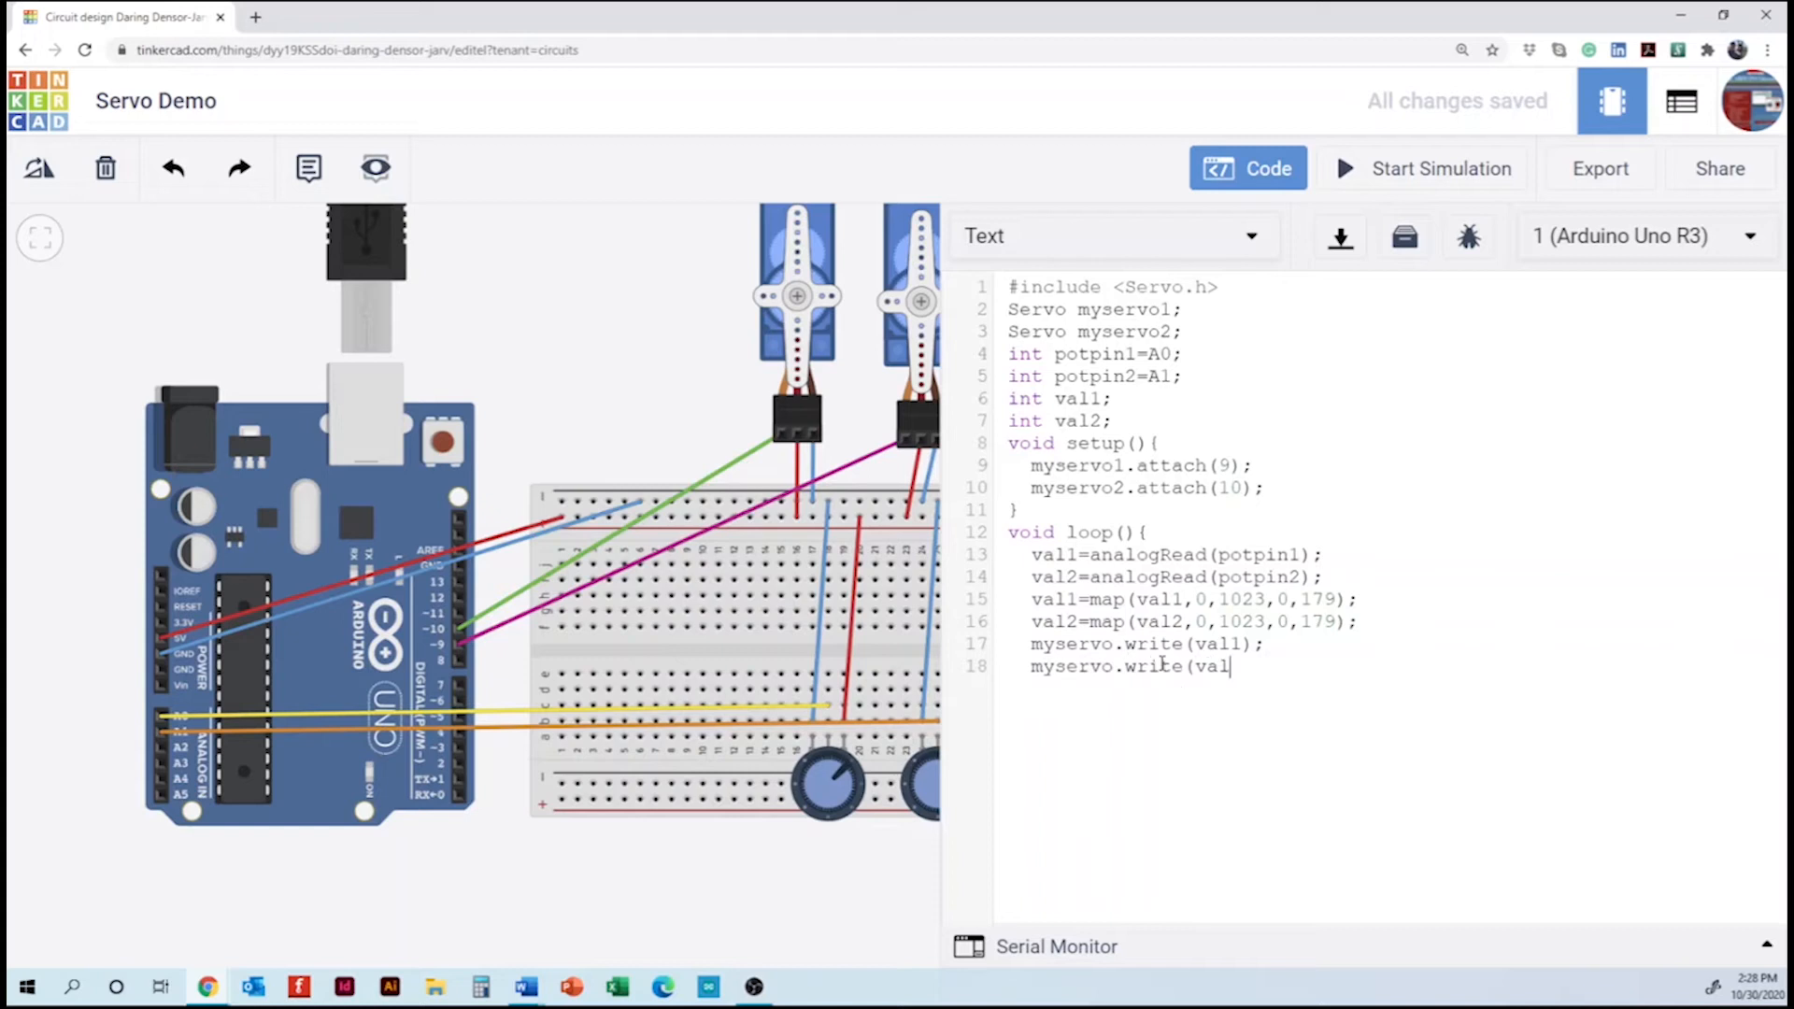
pyautogui.write('2')
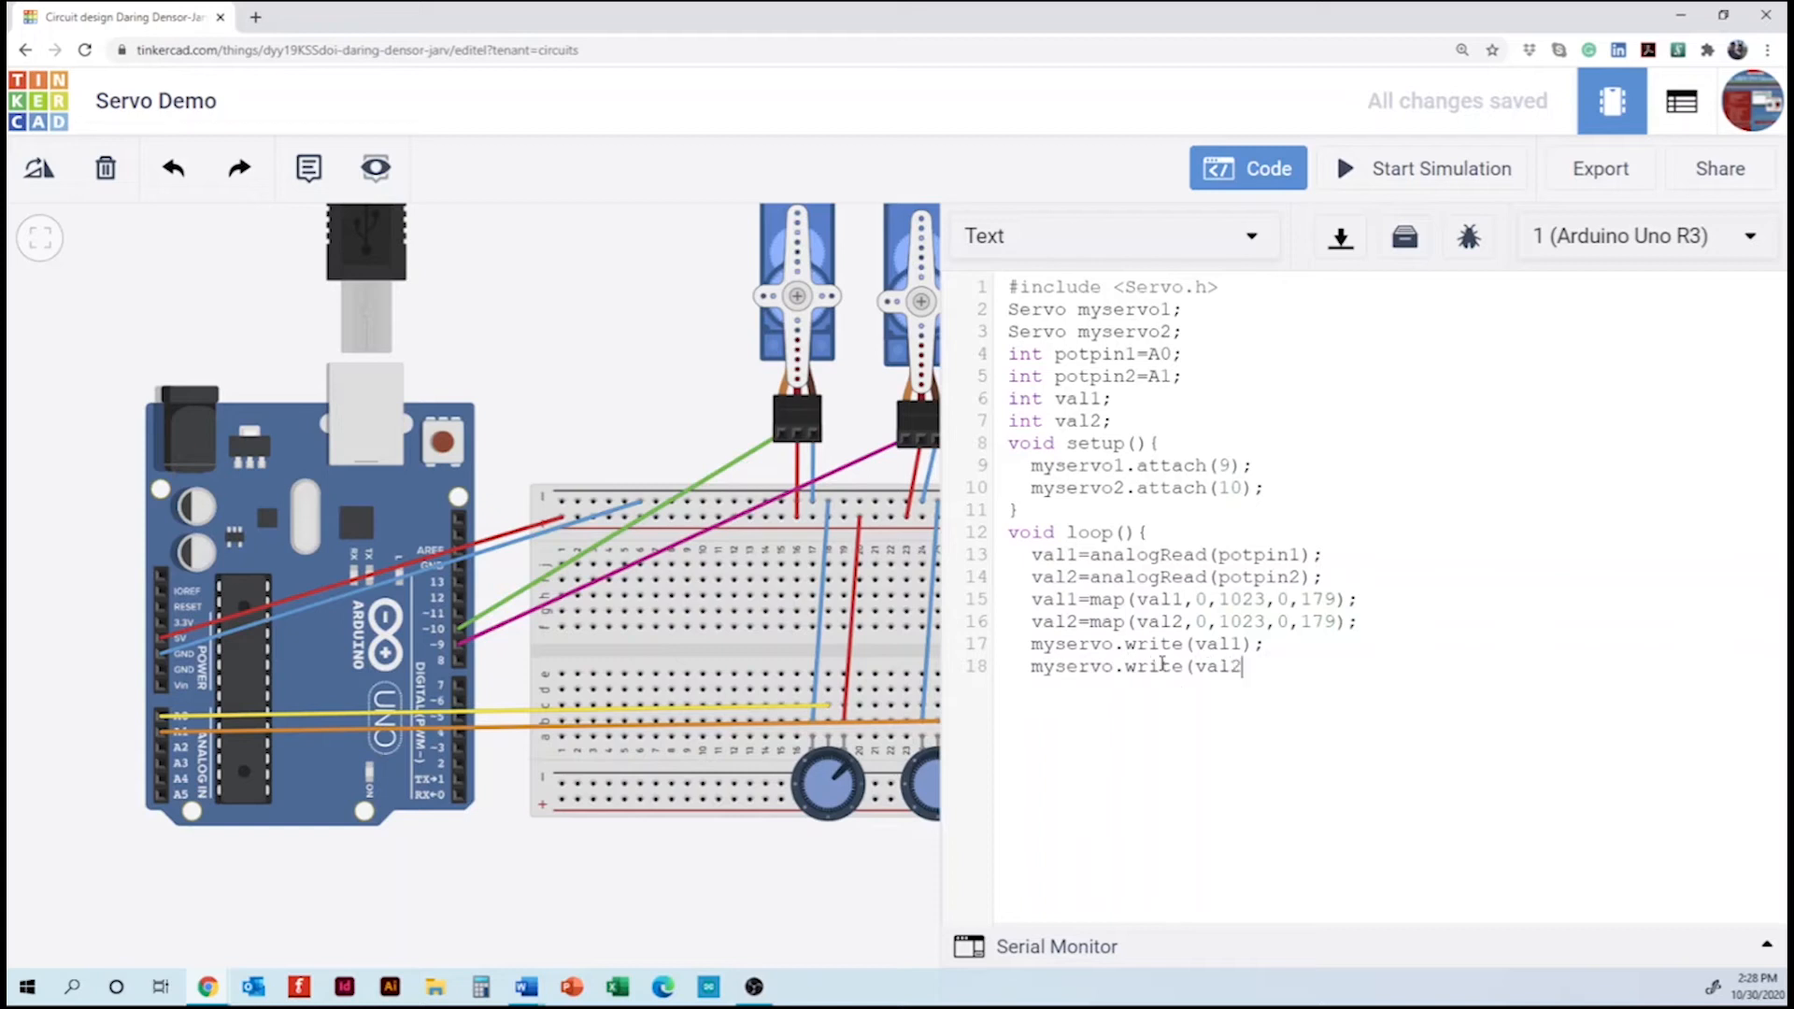
pyautogui.write(');')
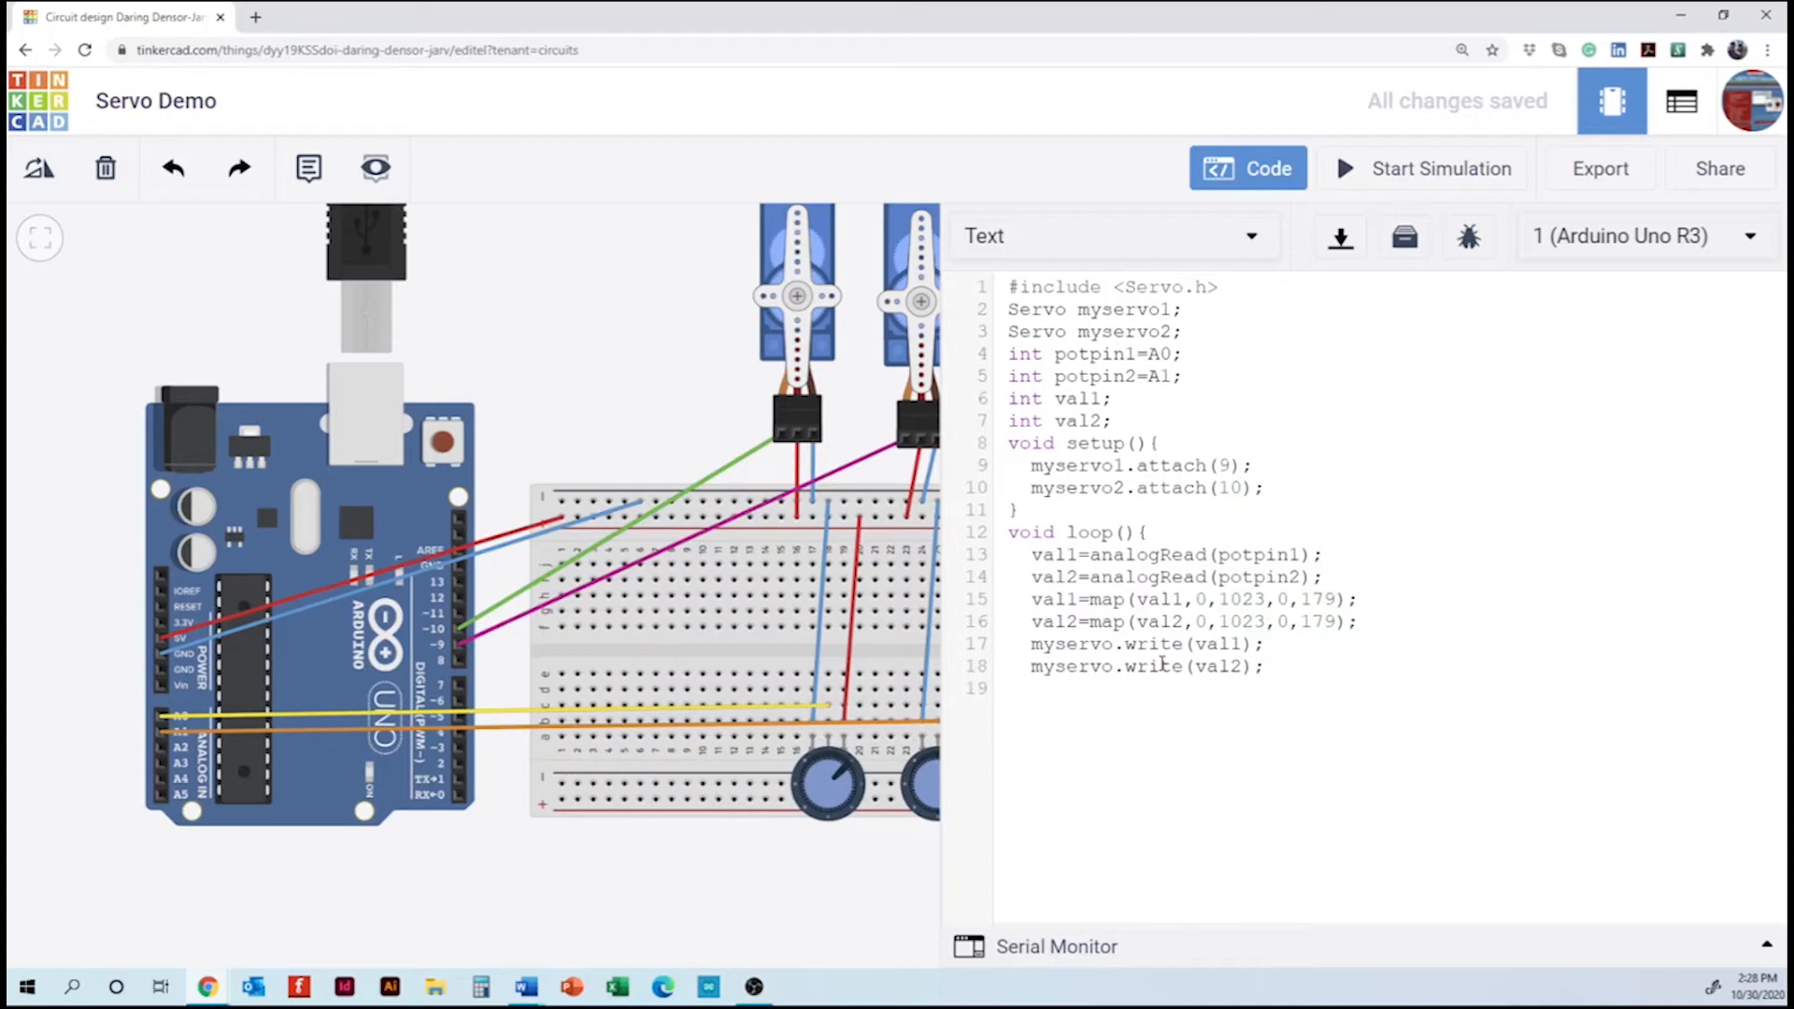
# - Add 'delay(15);' and close loop() with '}'
pyautogui.write('delay')
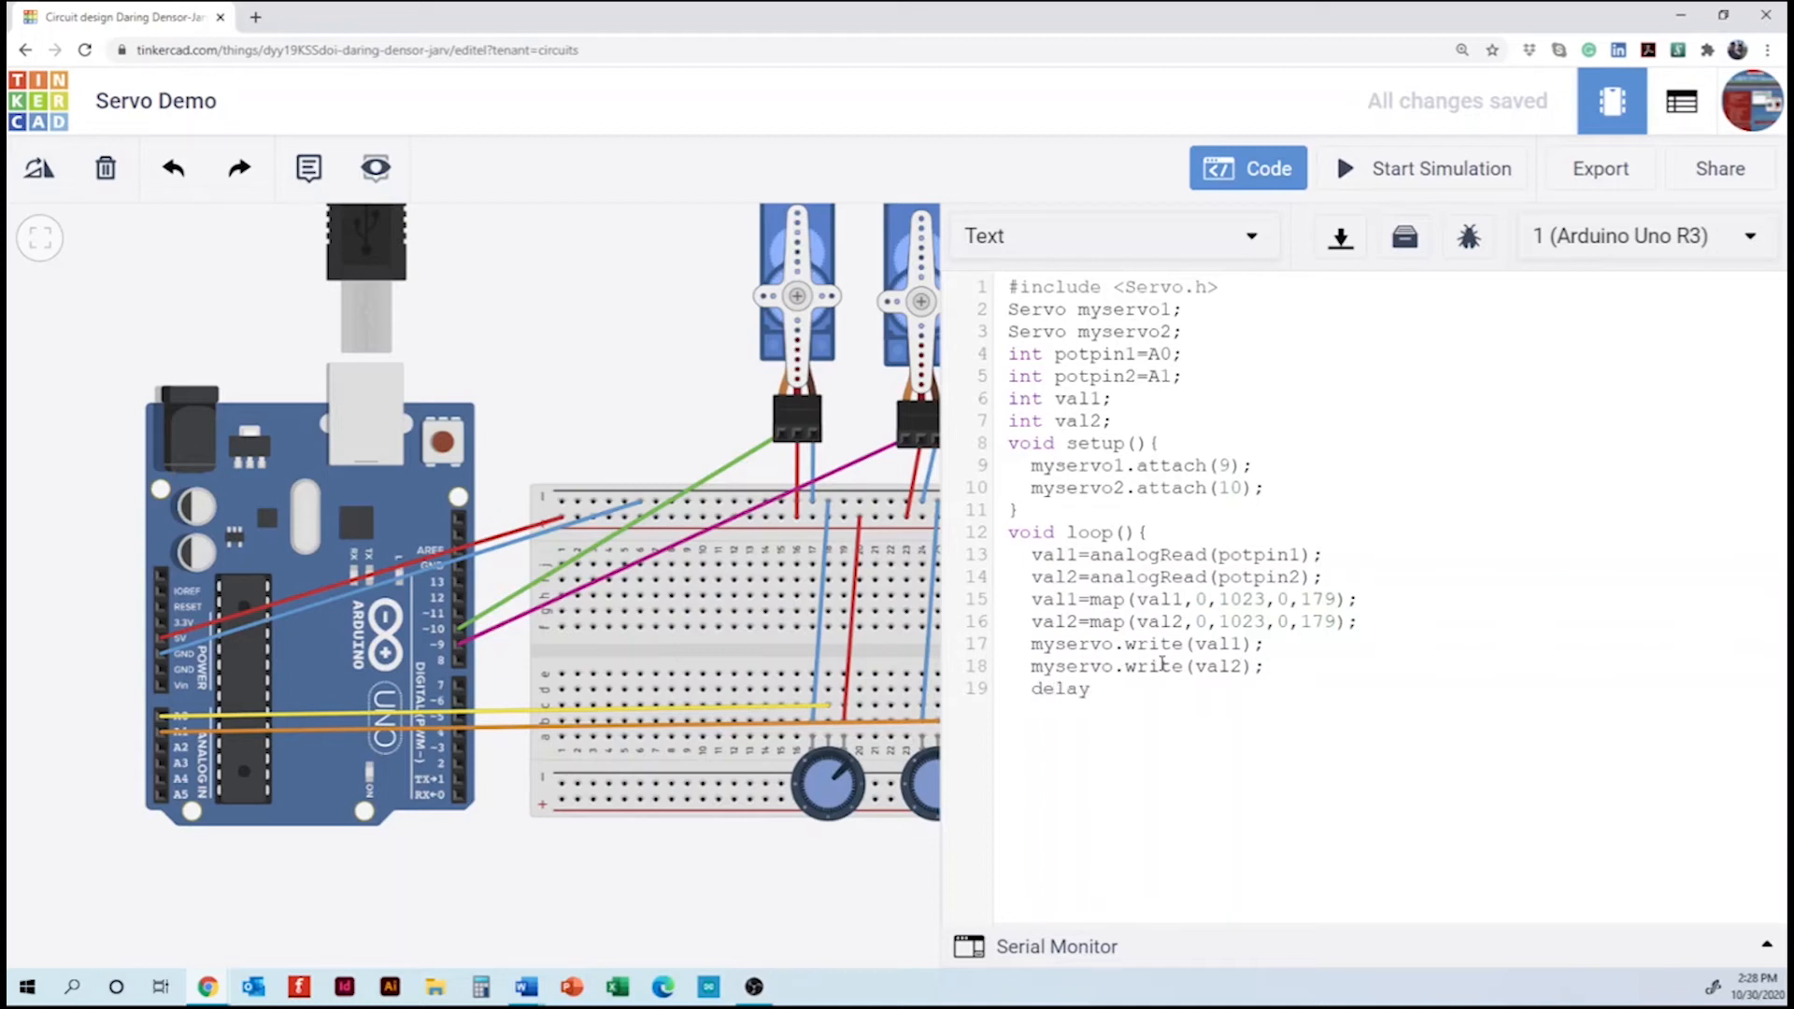
pyautogui.write('(15);')
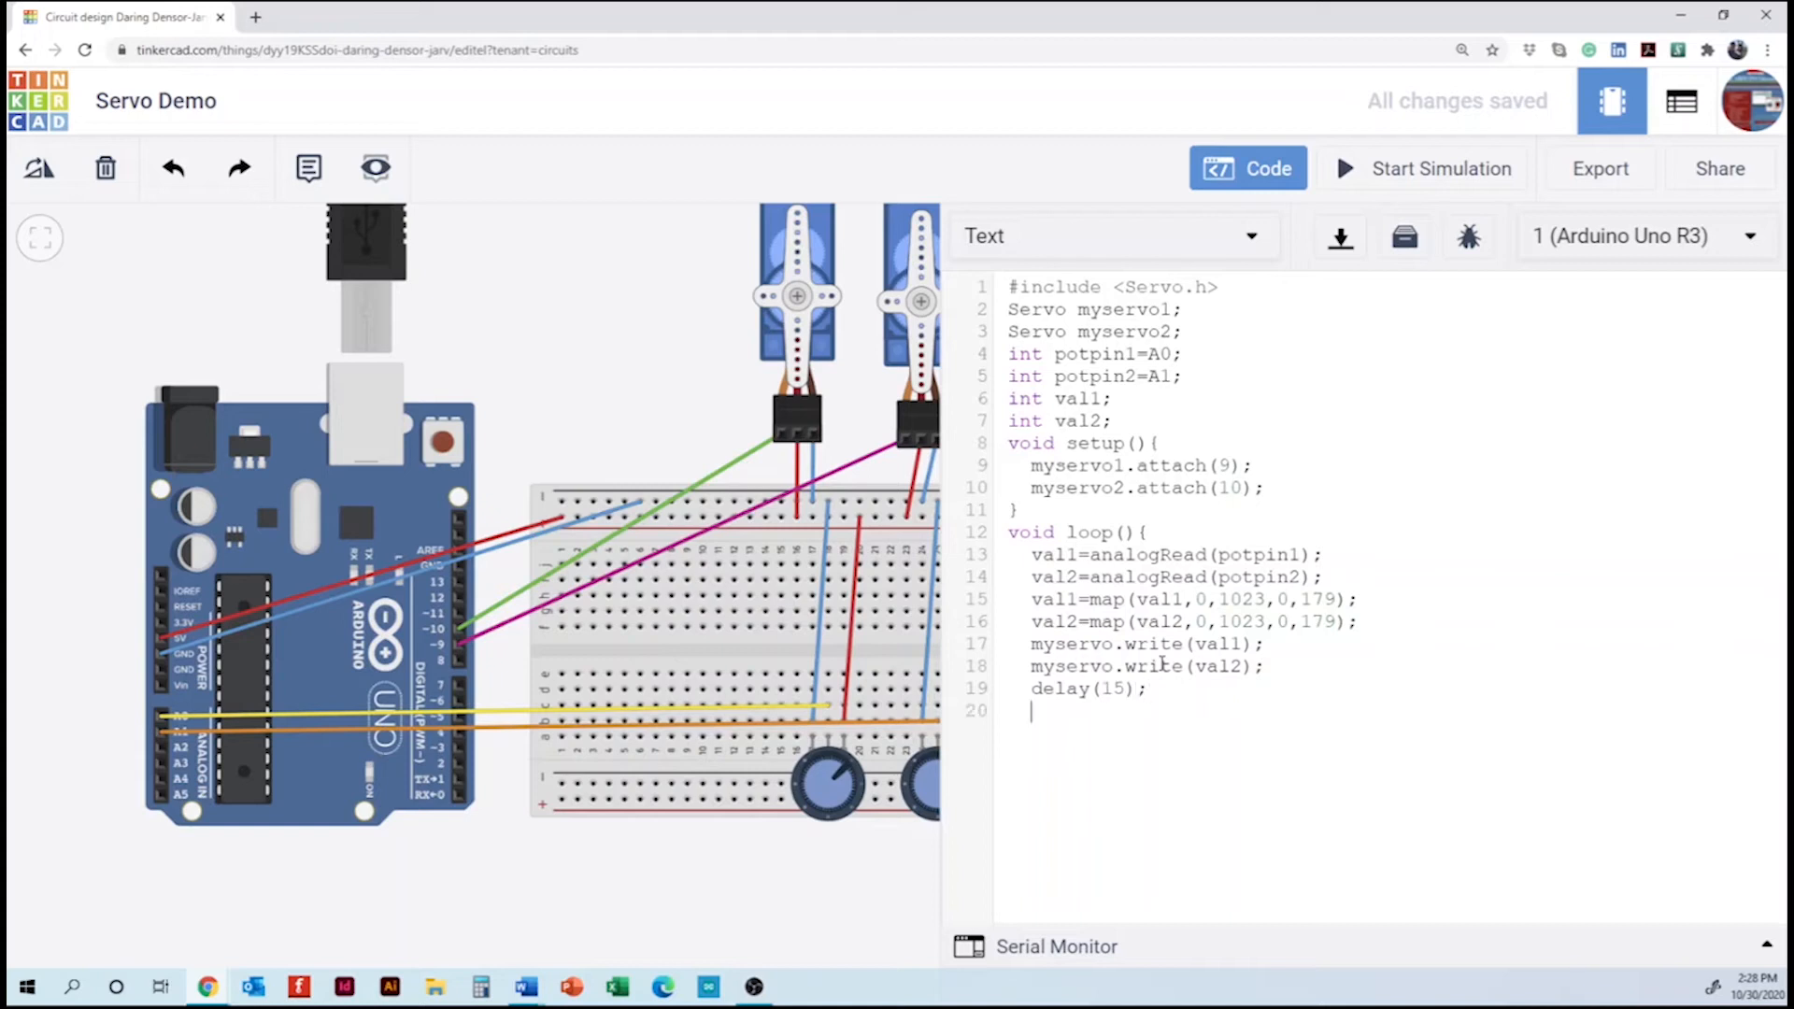
pyautogui.write('}')
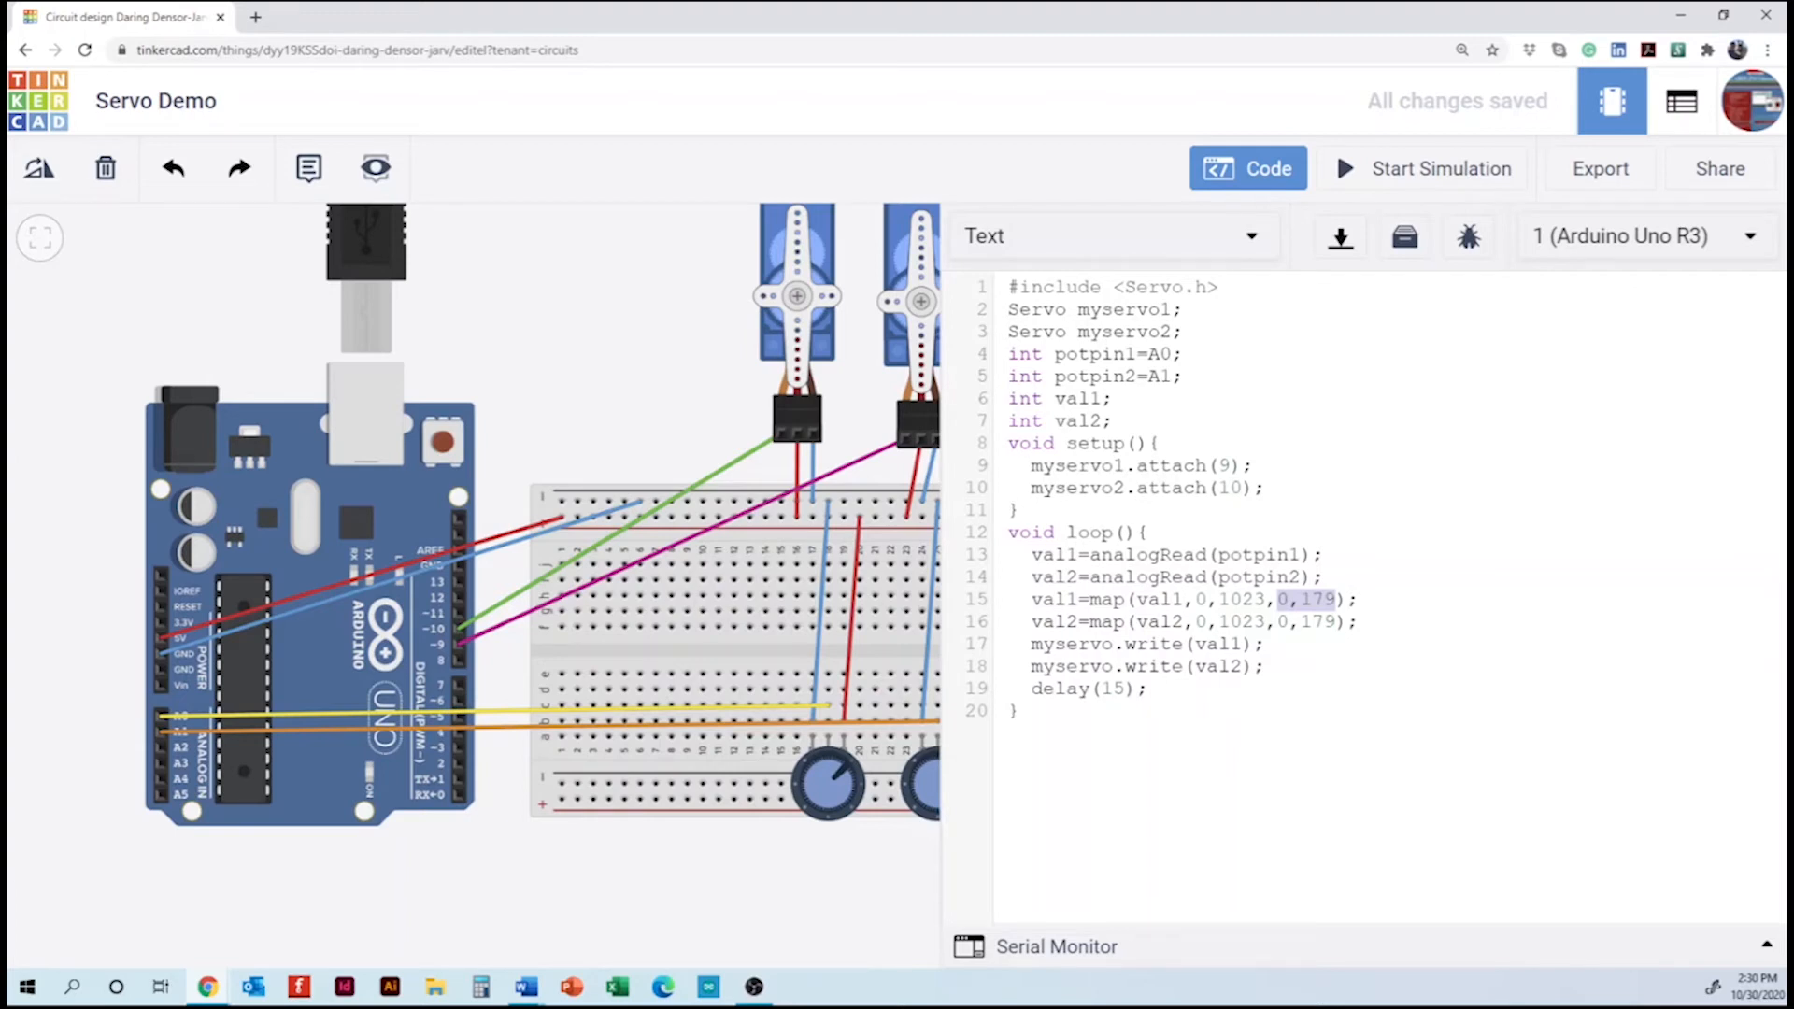
# - Rename the write calls to myservo1.write(val1) and myservo2.write(val2)
pyautogui.click(1032, 643)
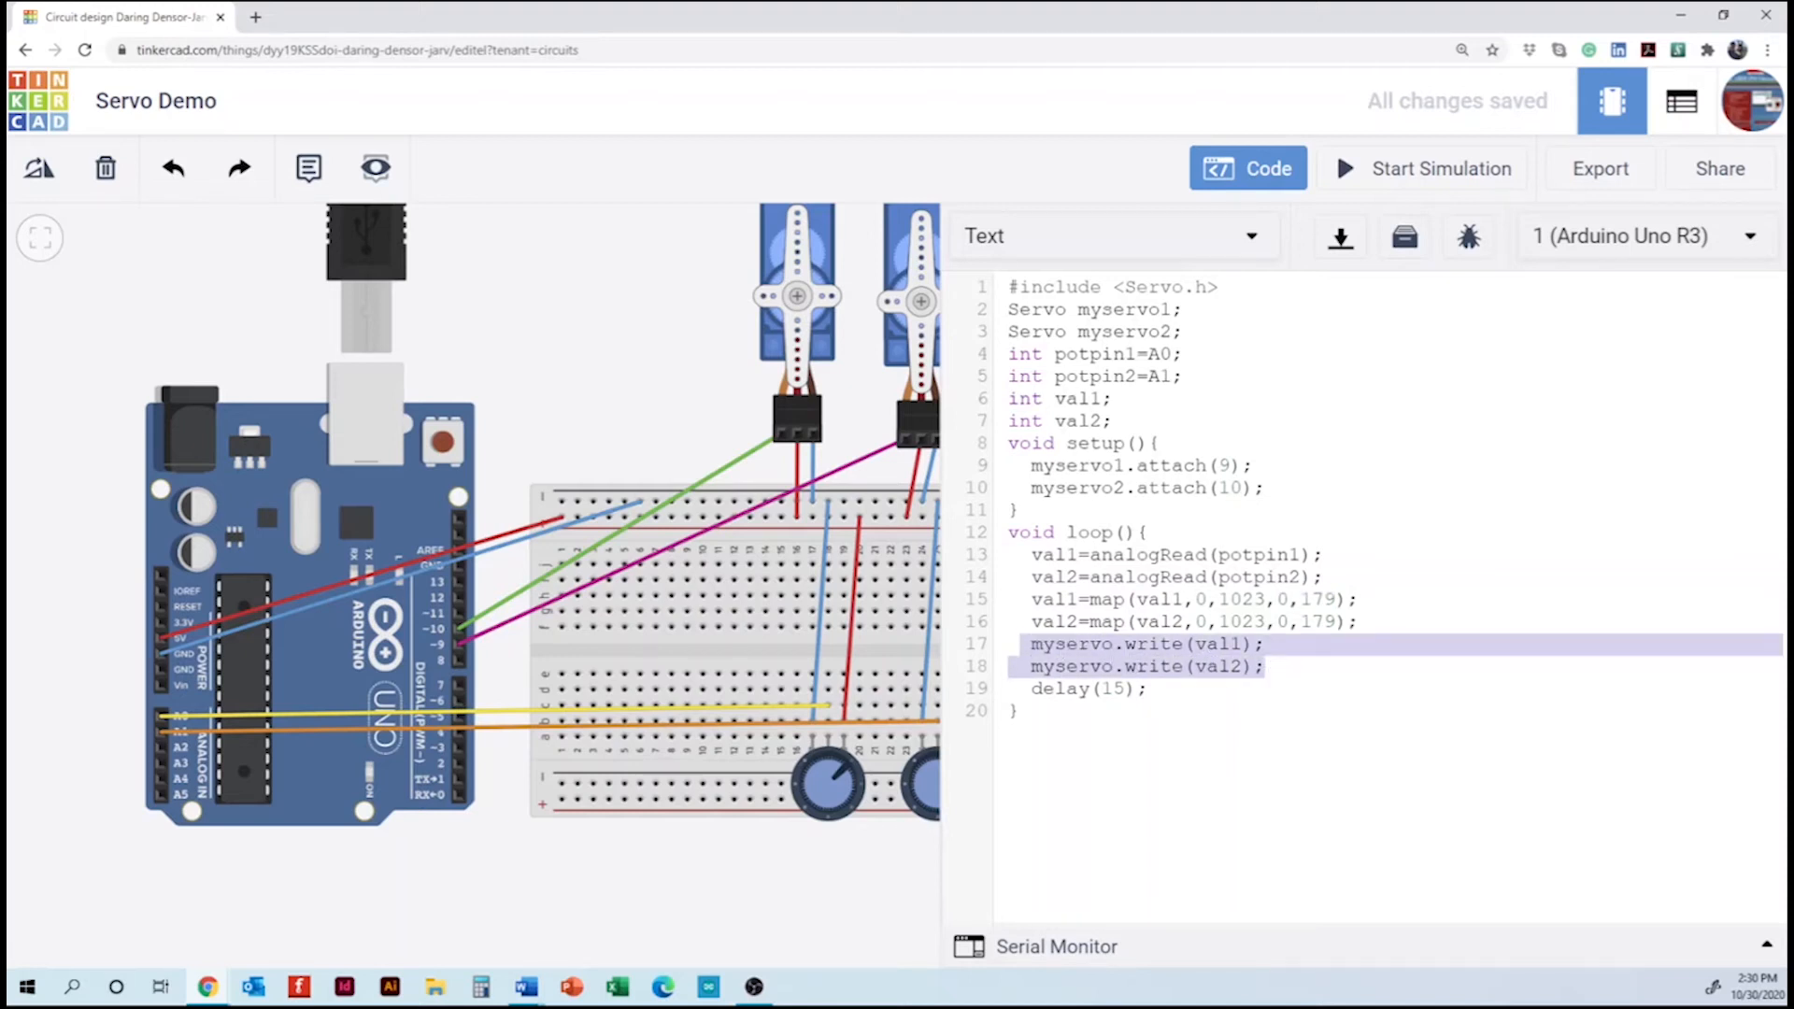
pyautogui.click(1110, 645)
pyautogui.write('1')
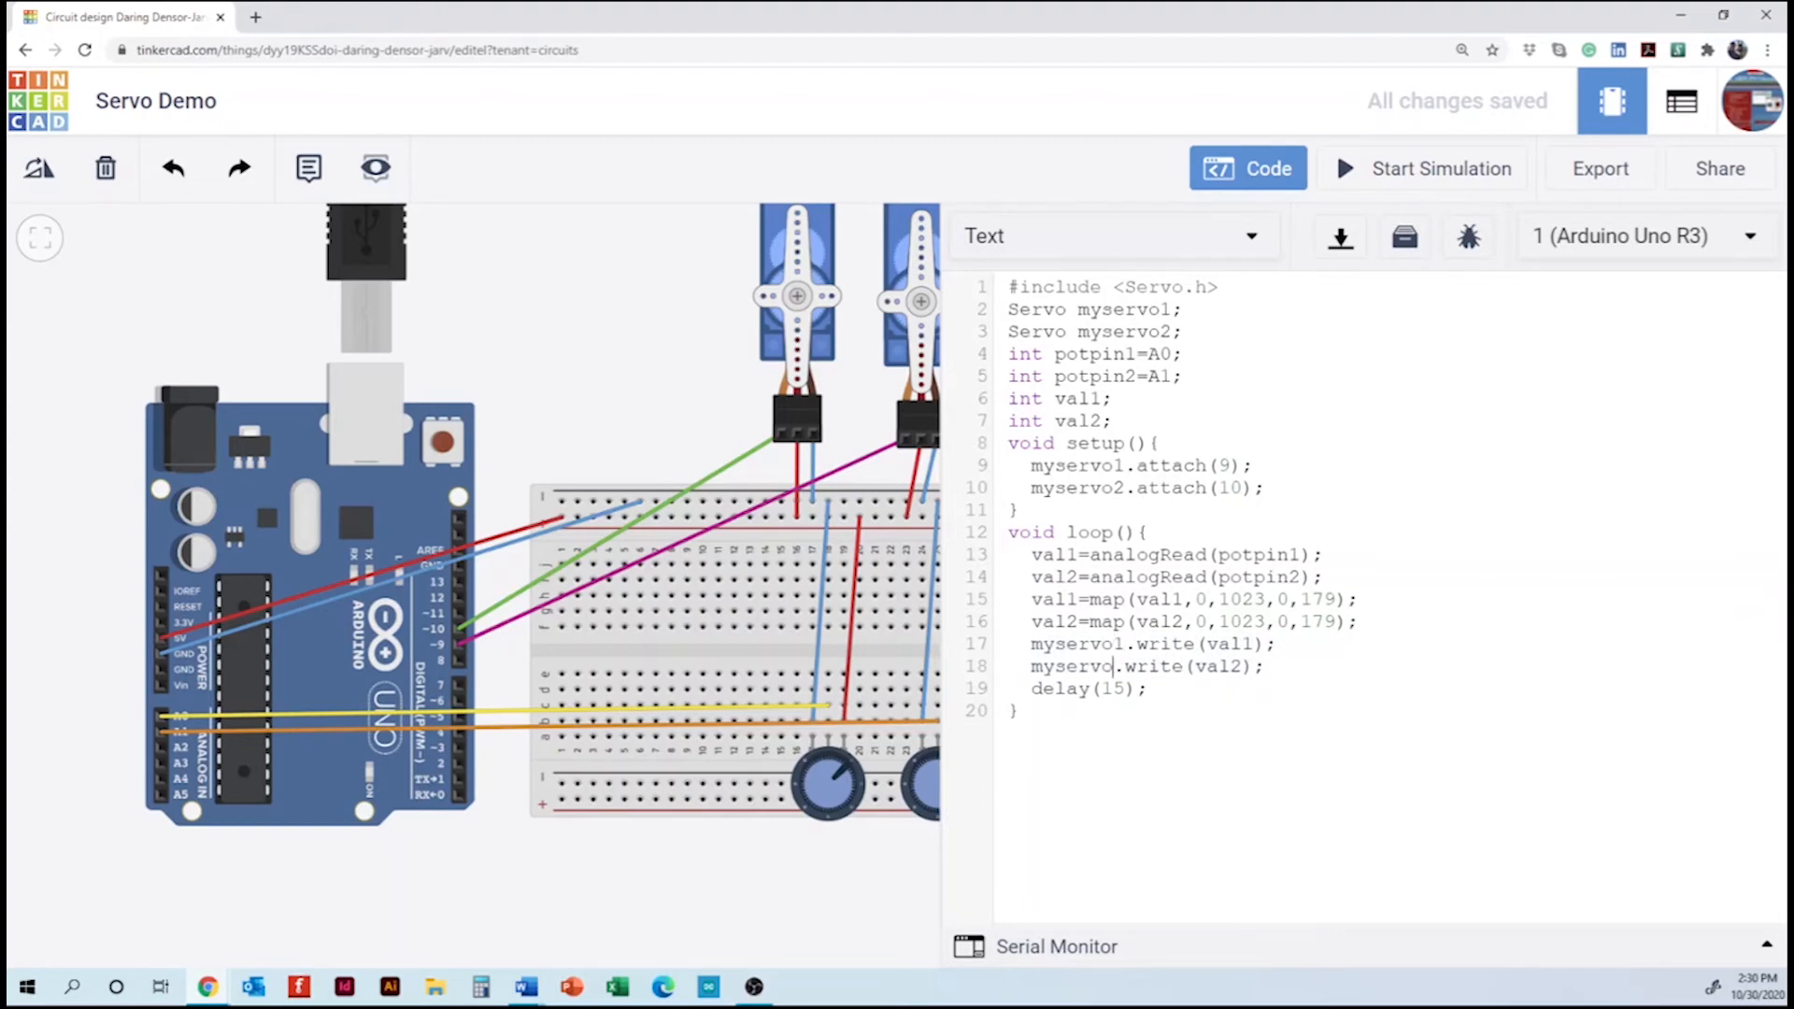
pyautogui.write('2')
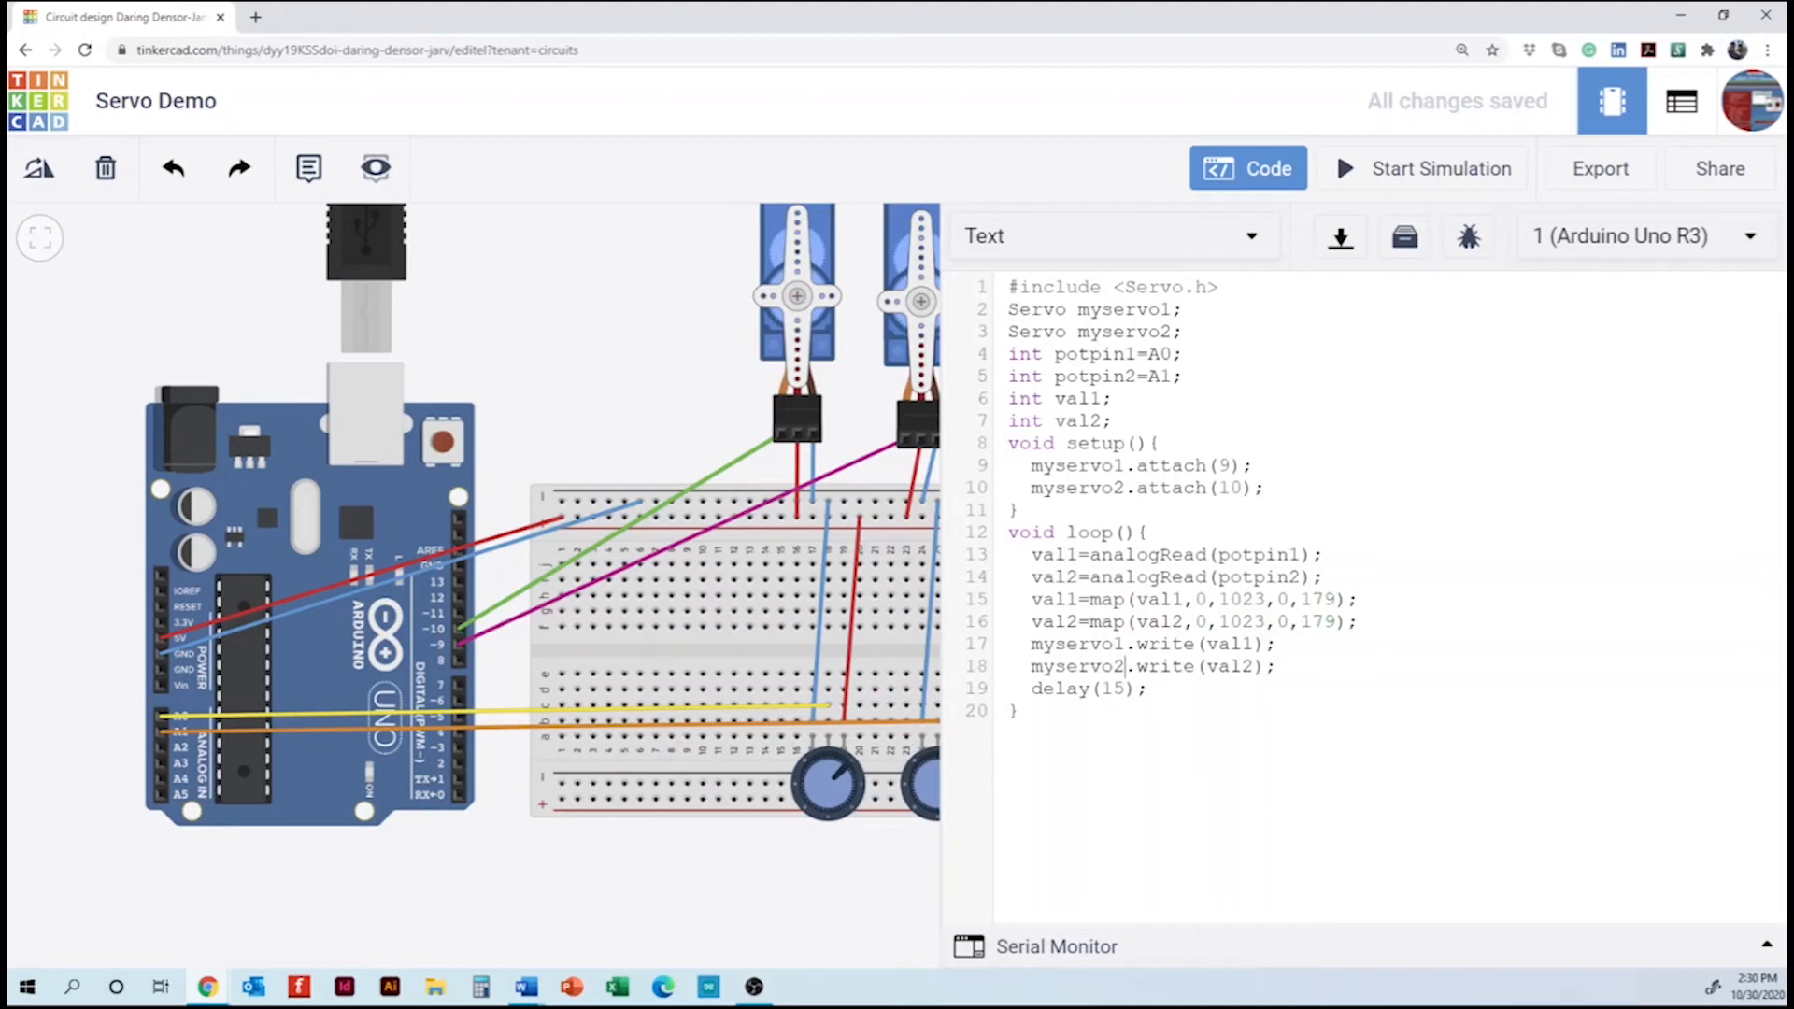
pyautogui.click(1125, 665)
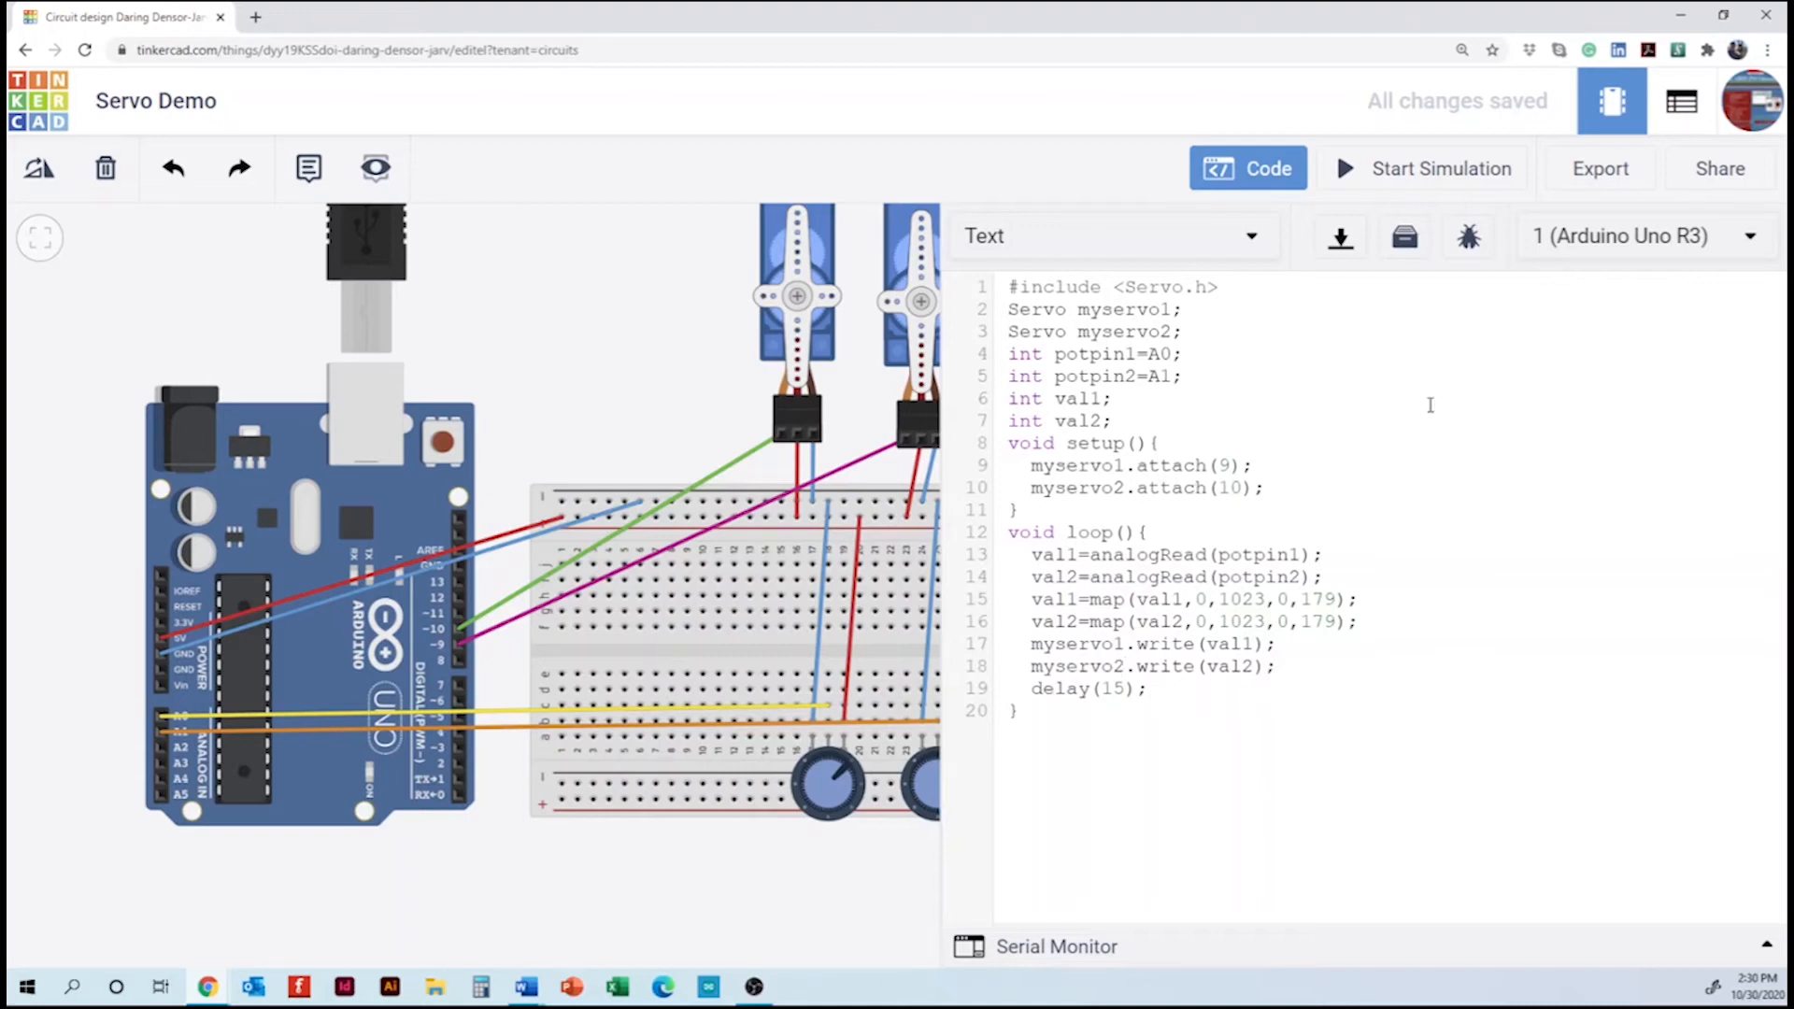
pyautogui.moveTo(1398, 189)
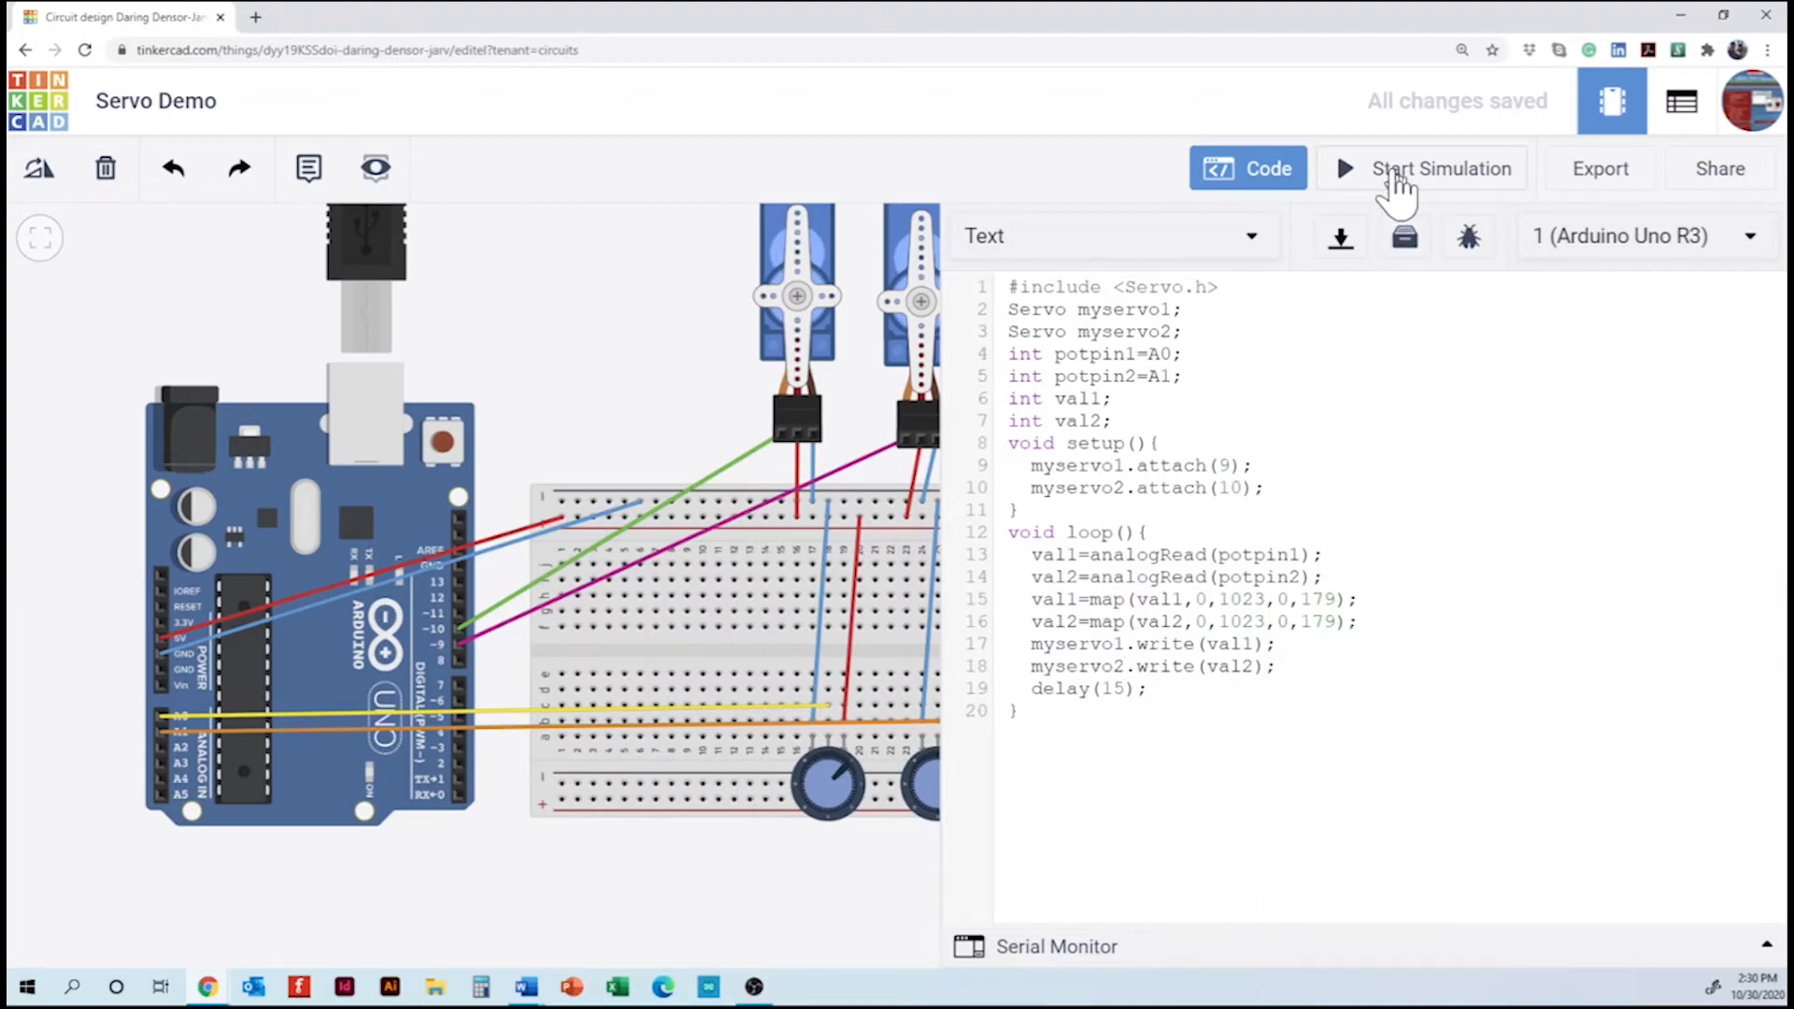
pyautogui.click(1247, 168)
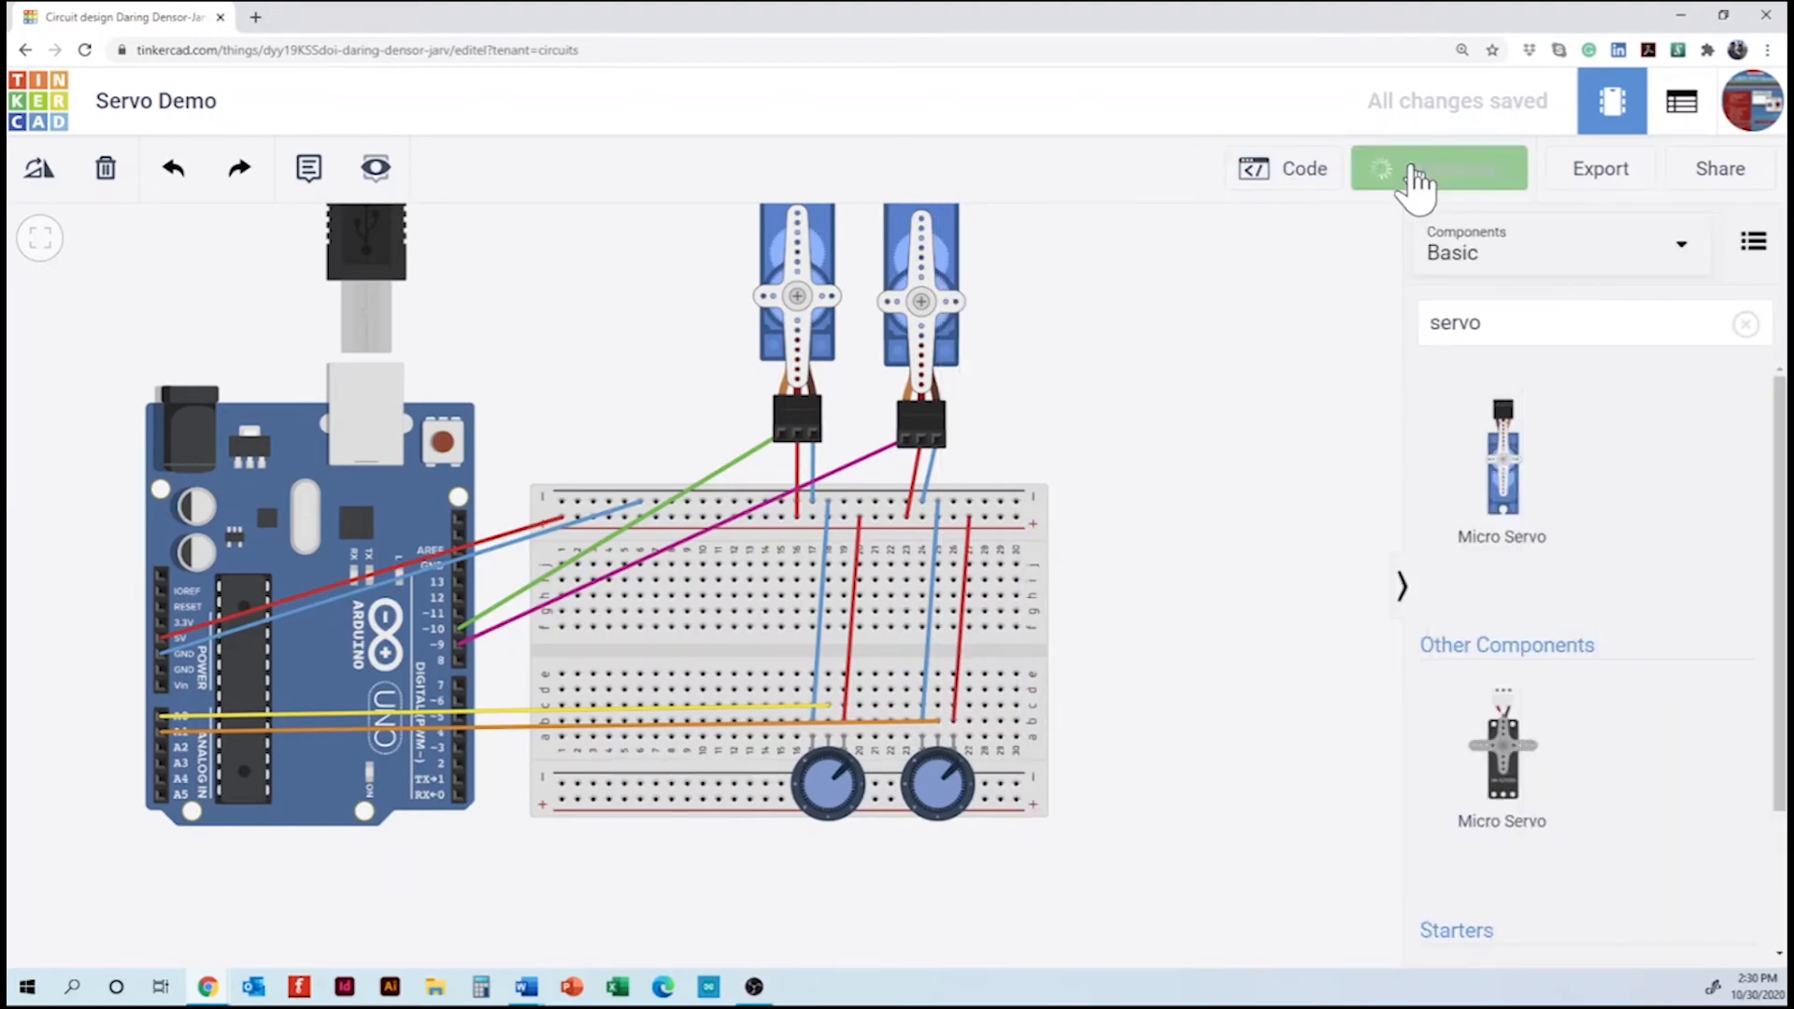
pyautogui.click(1439, 169)
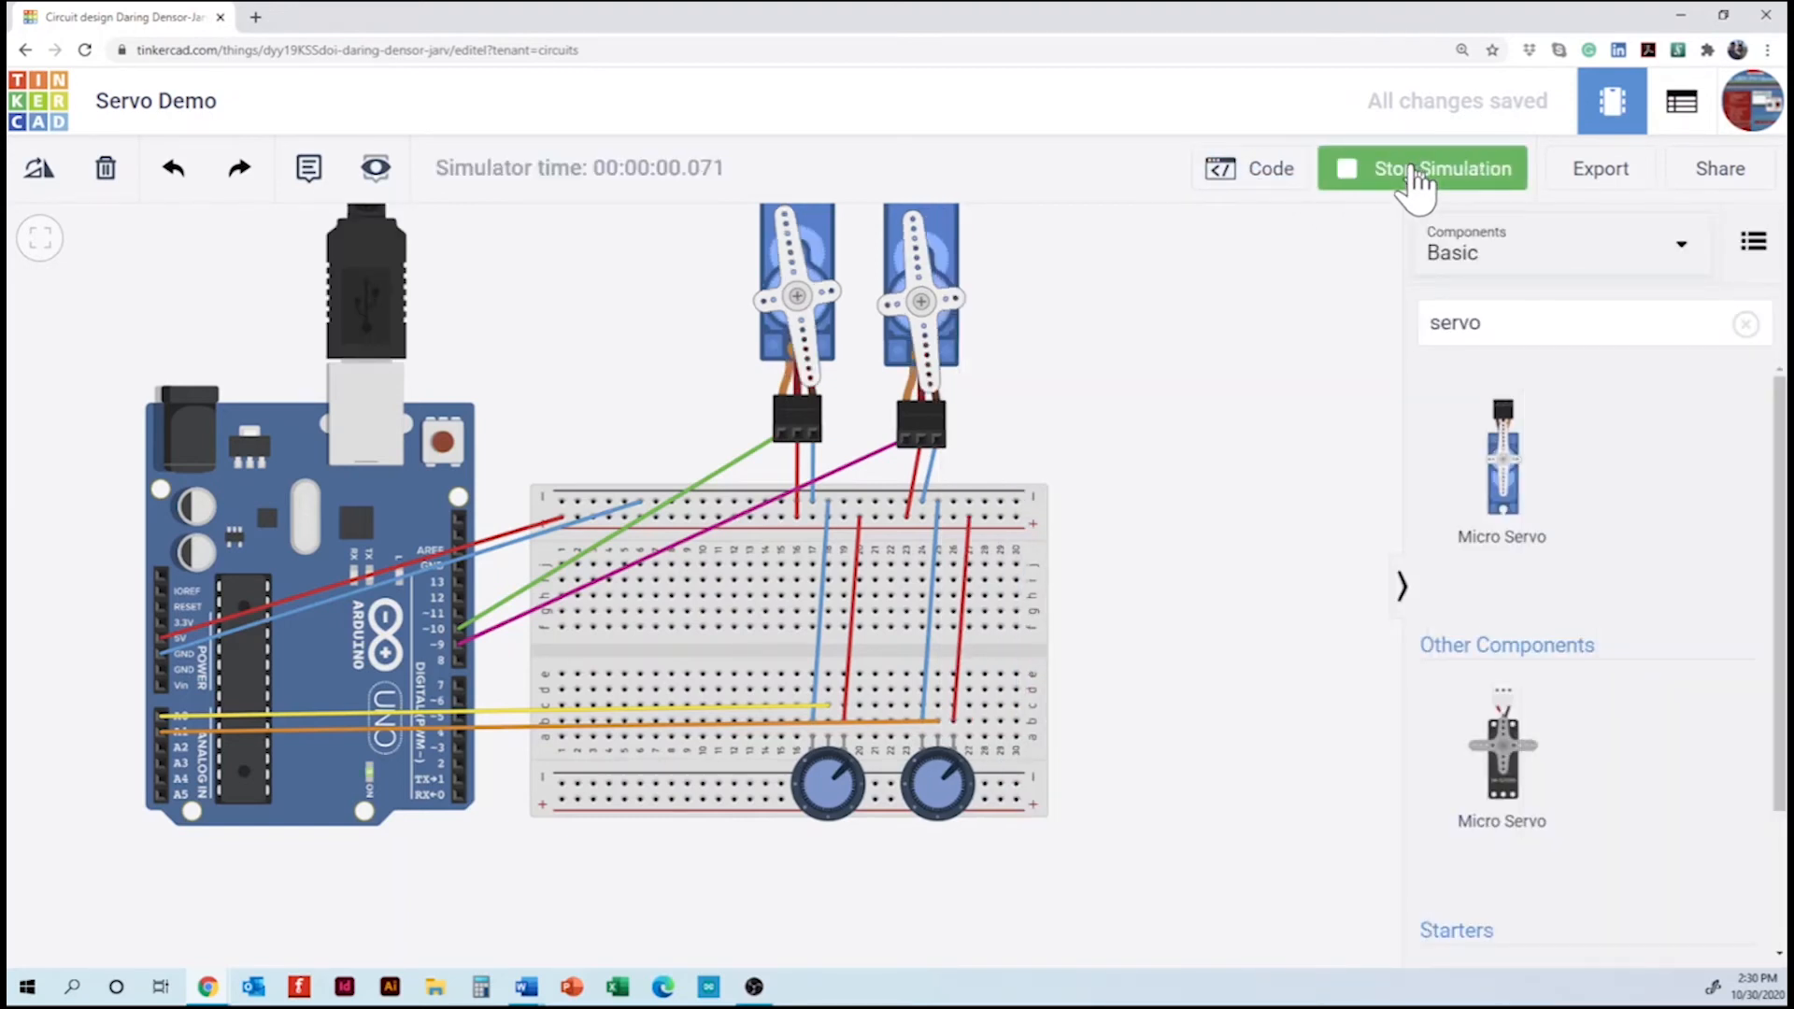
pyautogui.click(1422, 169)
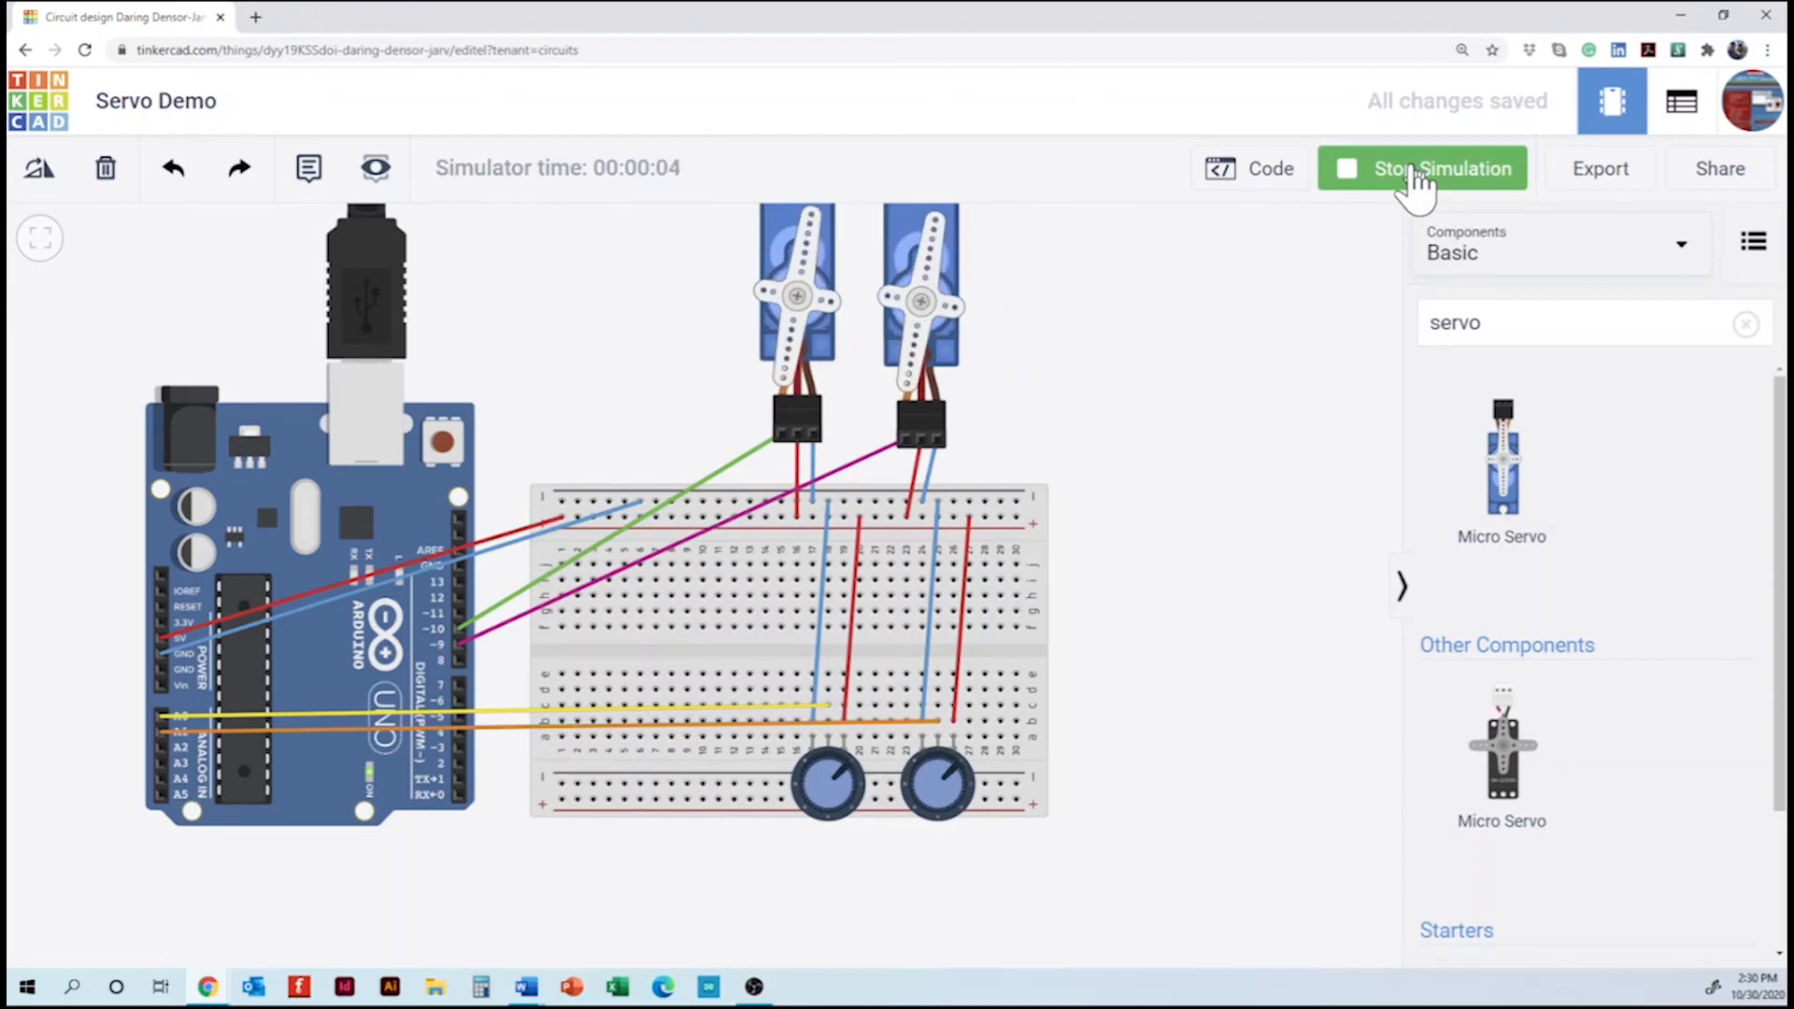
pyautogui.moveTo(1202, 264)
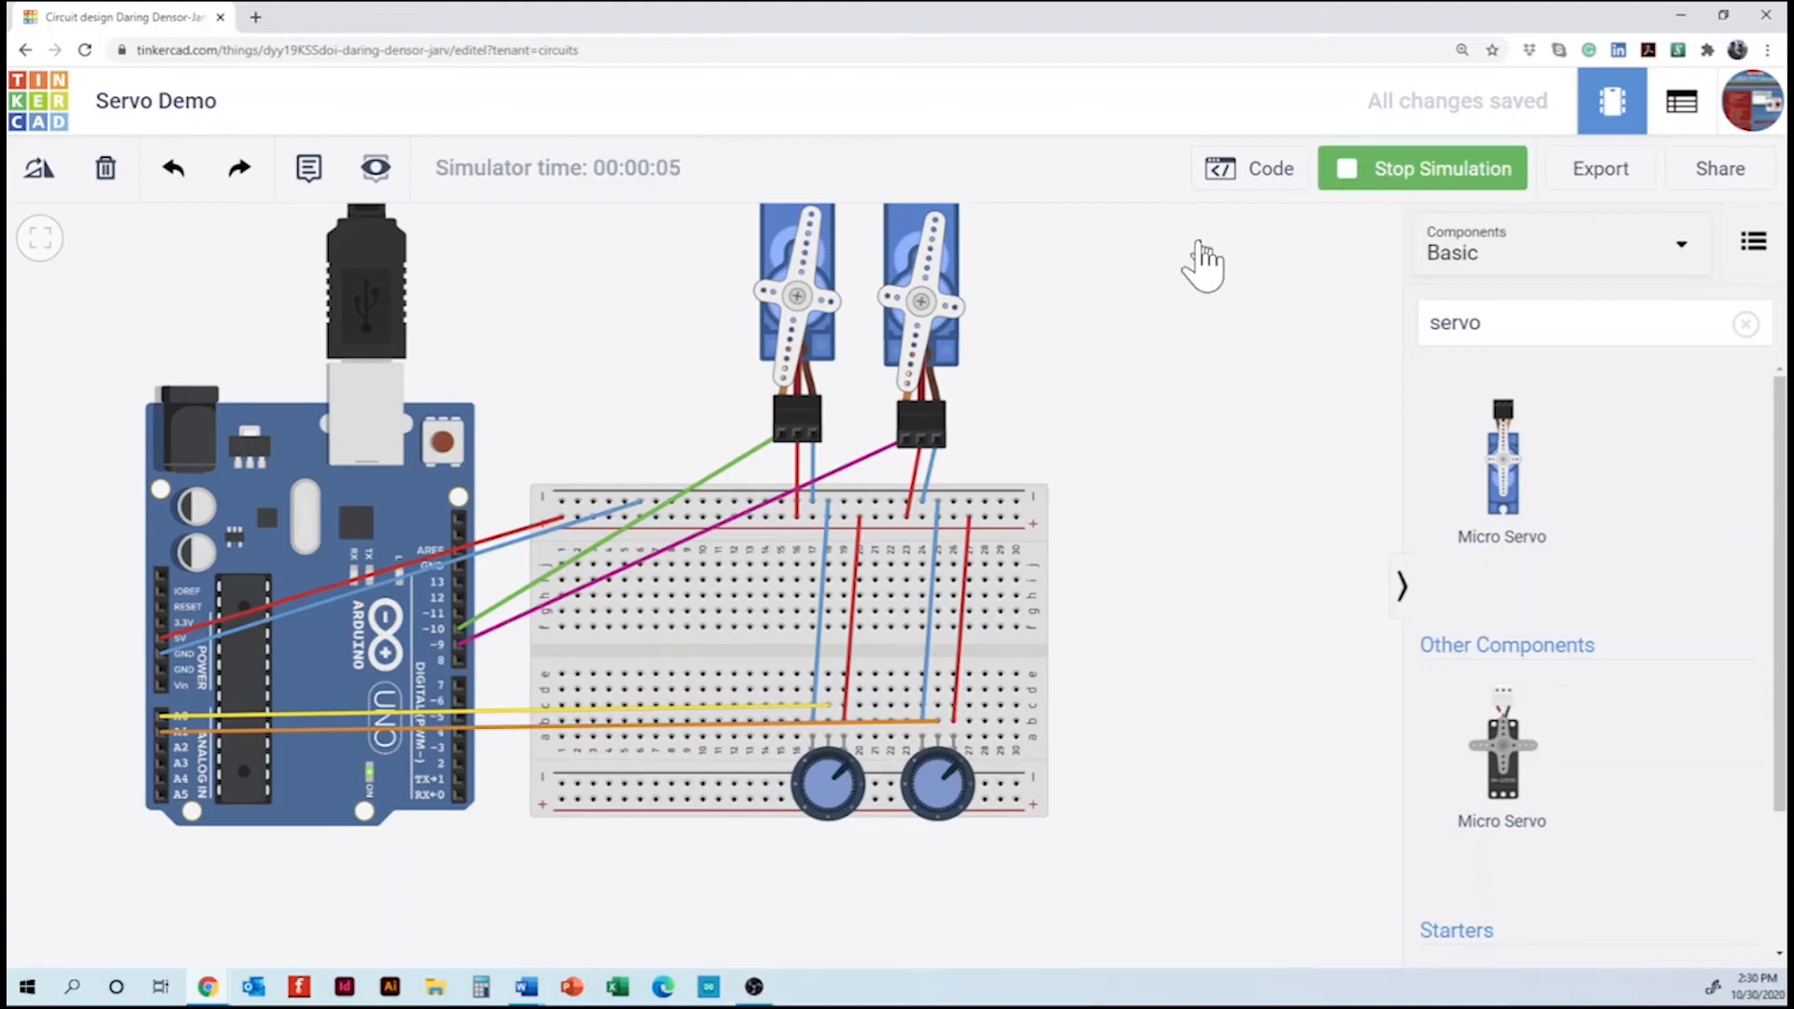
pyautogui.moveTo(1127, 340)
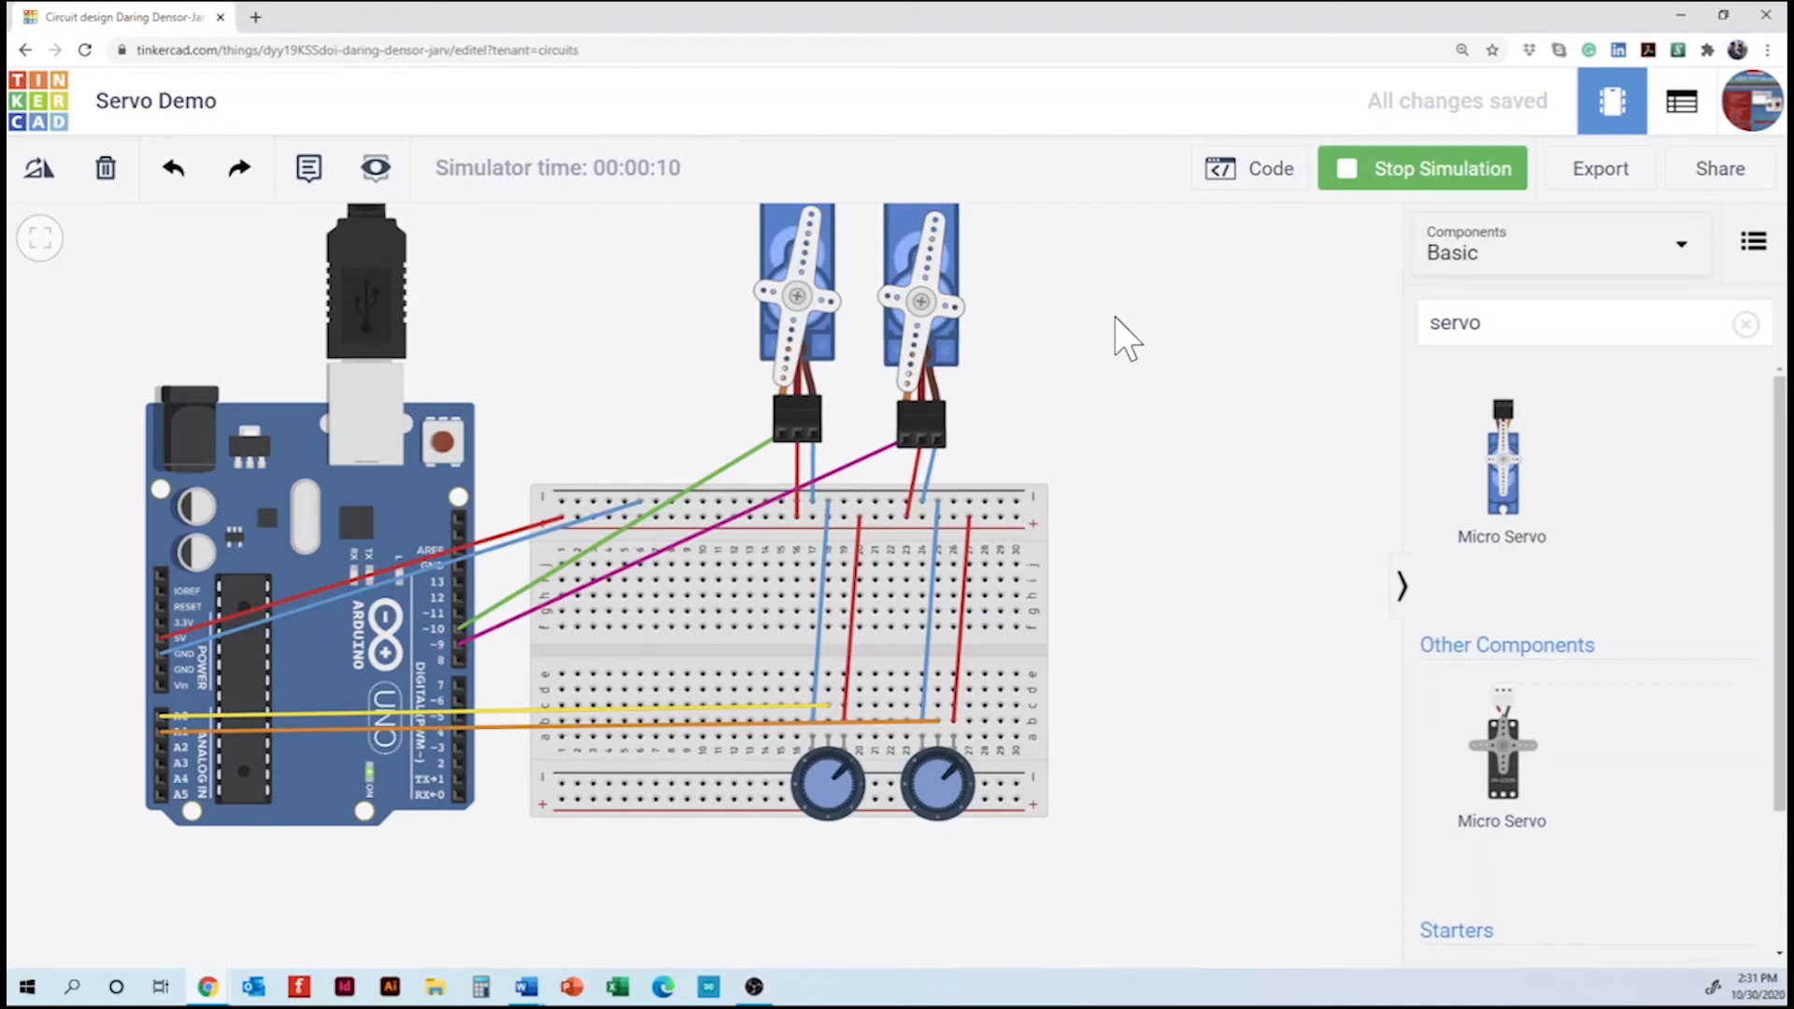
pyautogui.moveTo(1007, 669)
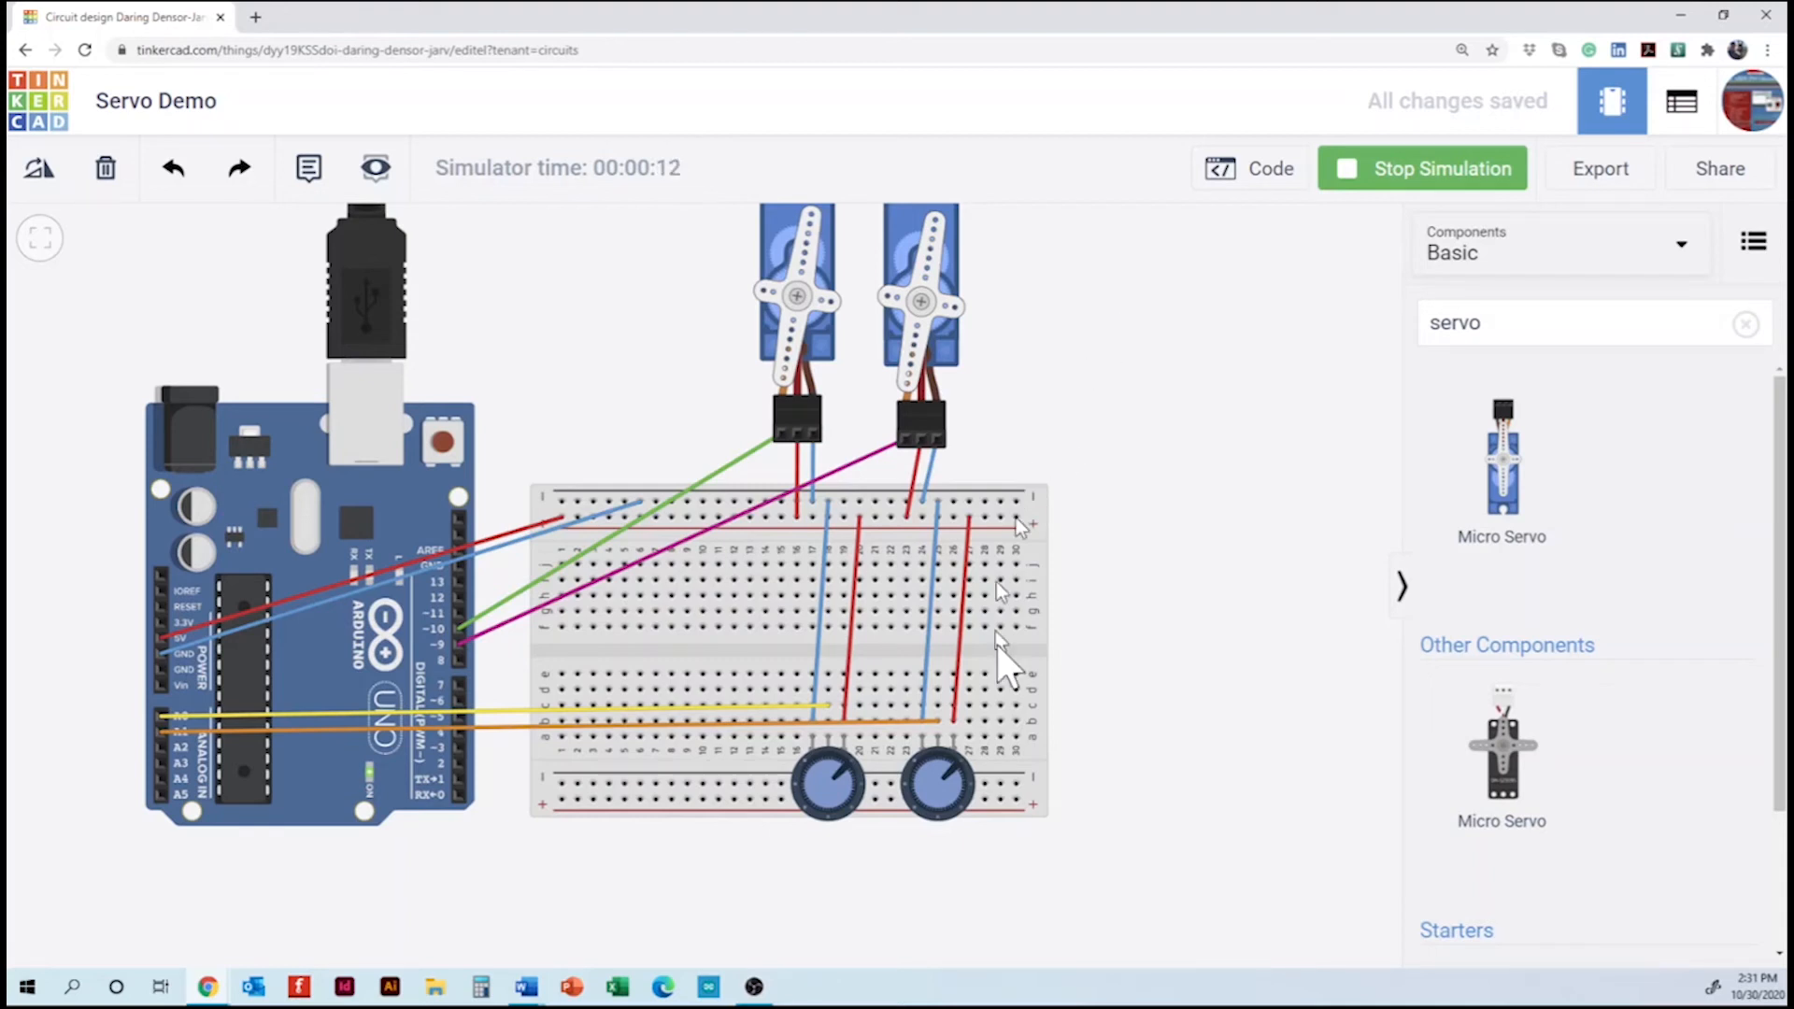
pyautogui.moveTo(966, 797)
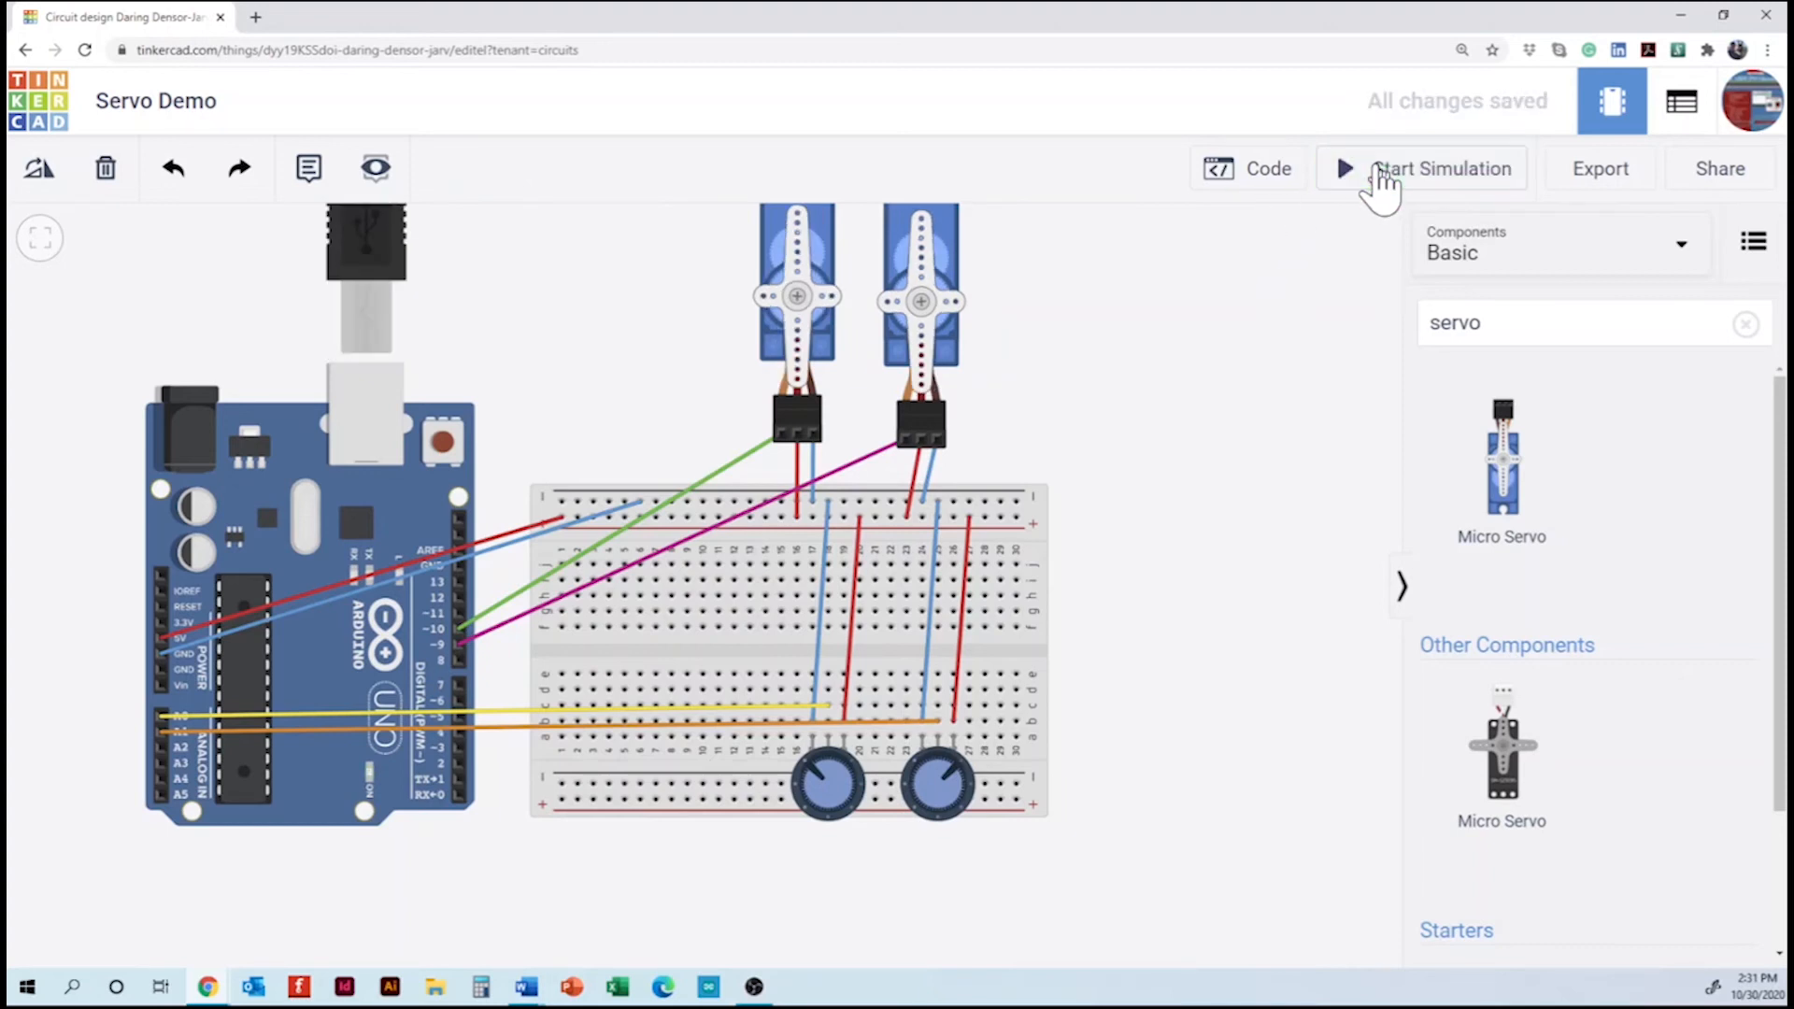
# - Remap the first servo's map() output to 0–90 and the second servo's to 90–135
pyautogui.click(1247, 168)
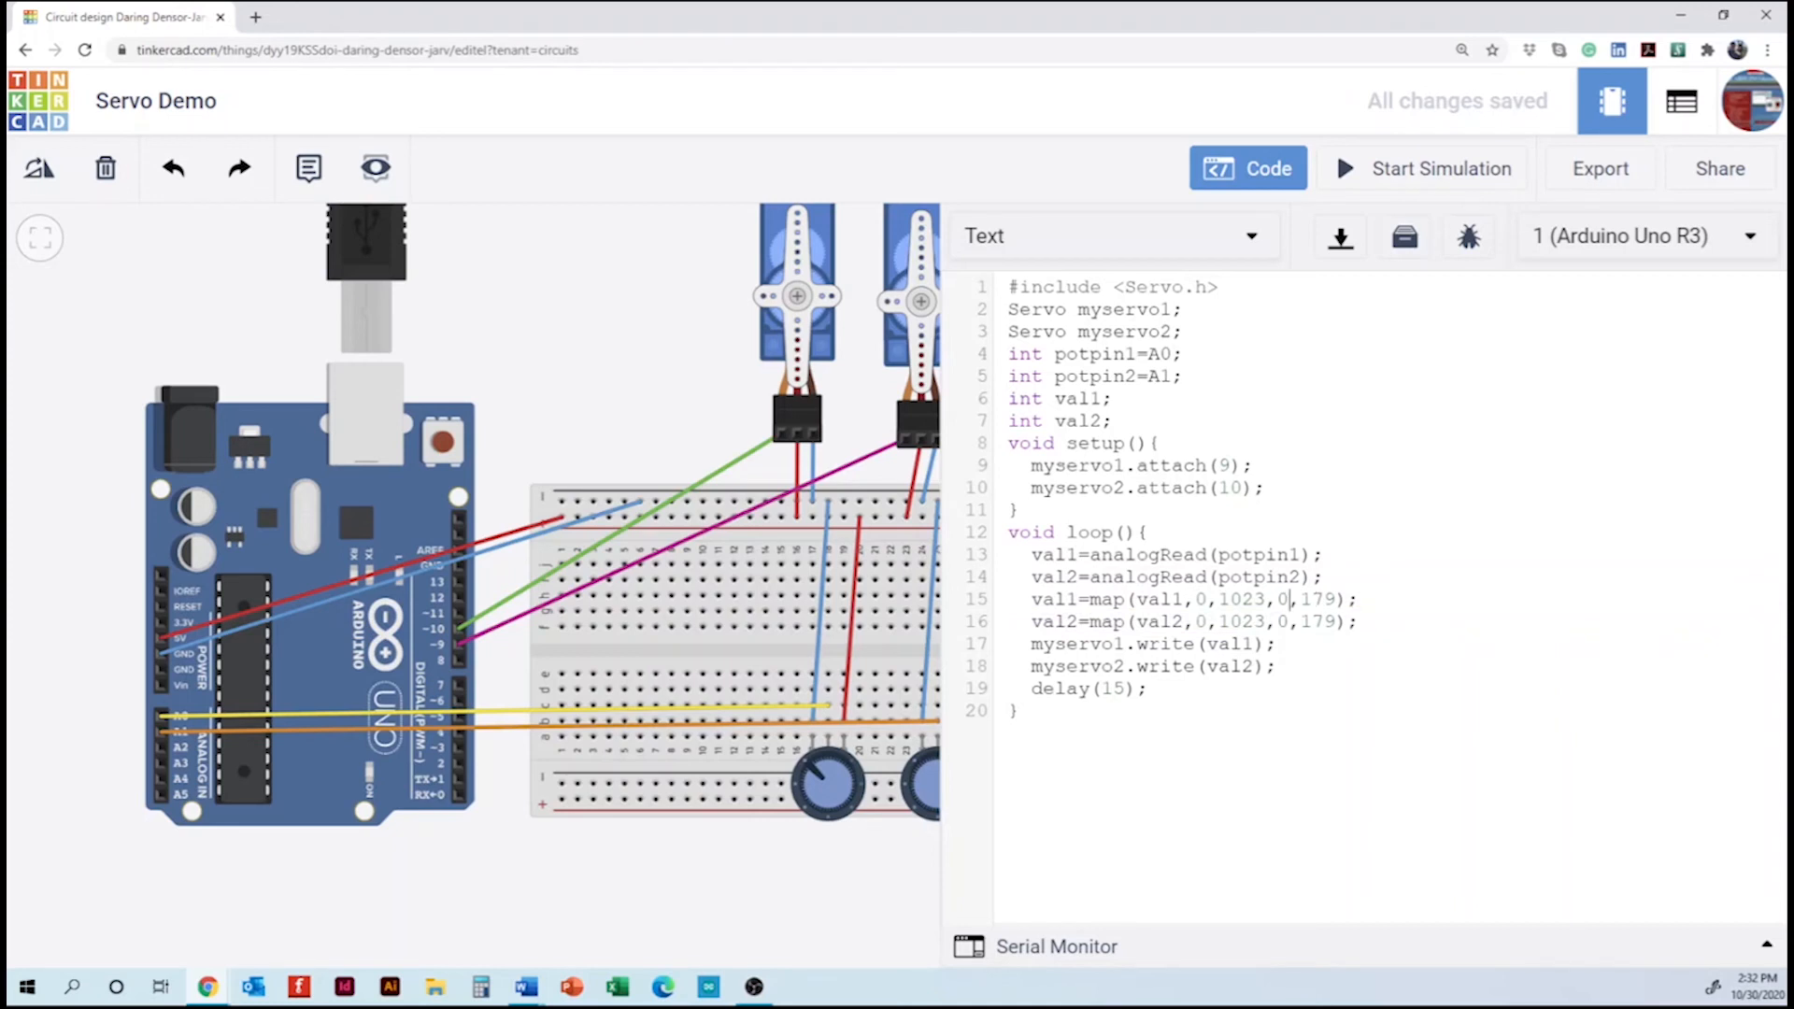
pyautogui.doubleClick(1316, 598)
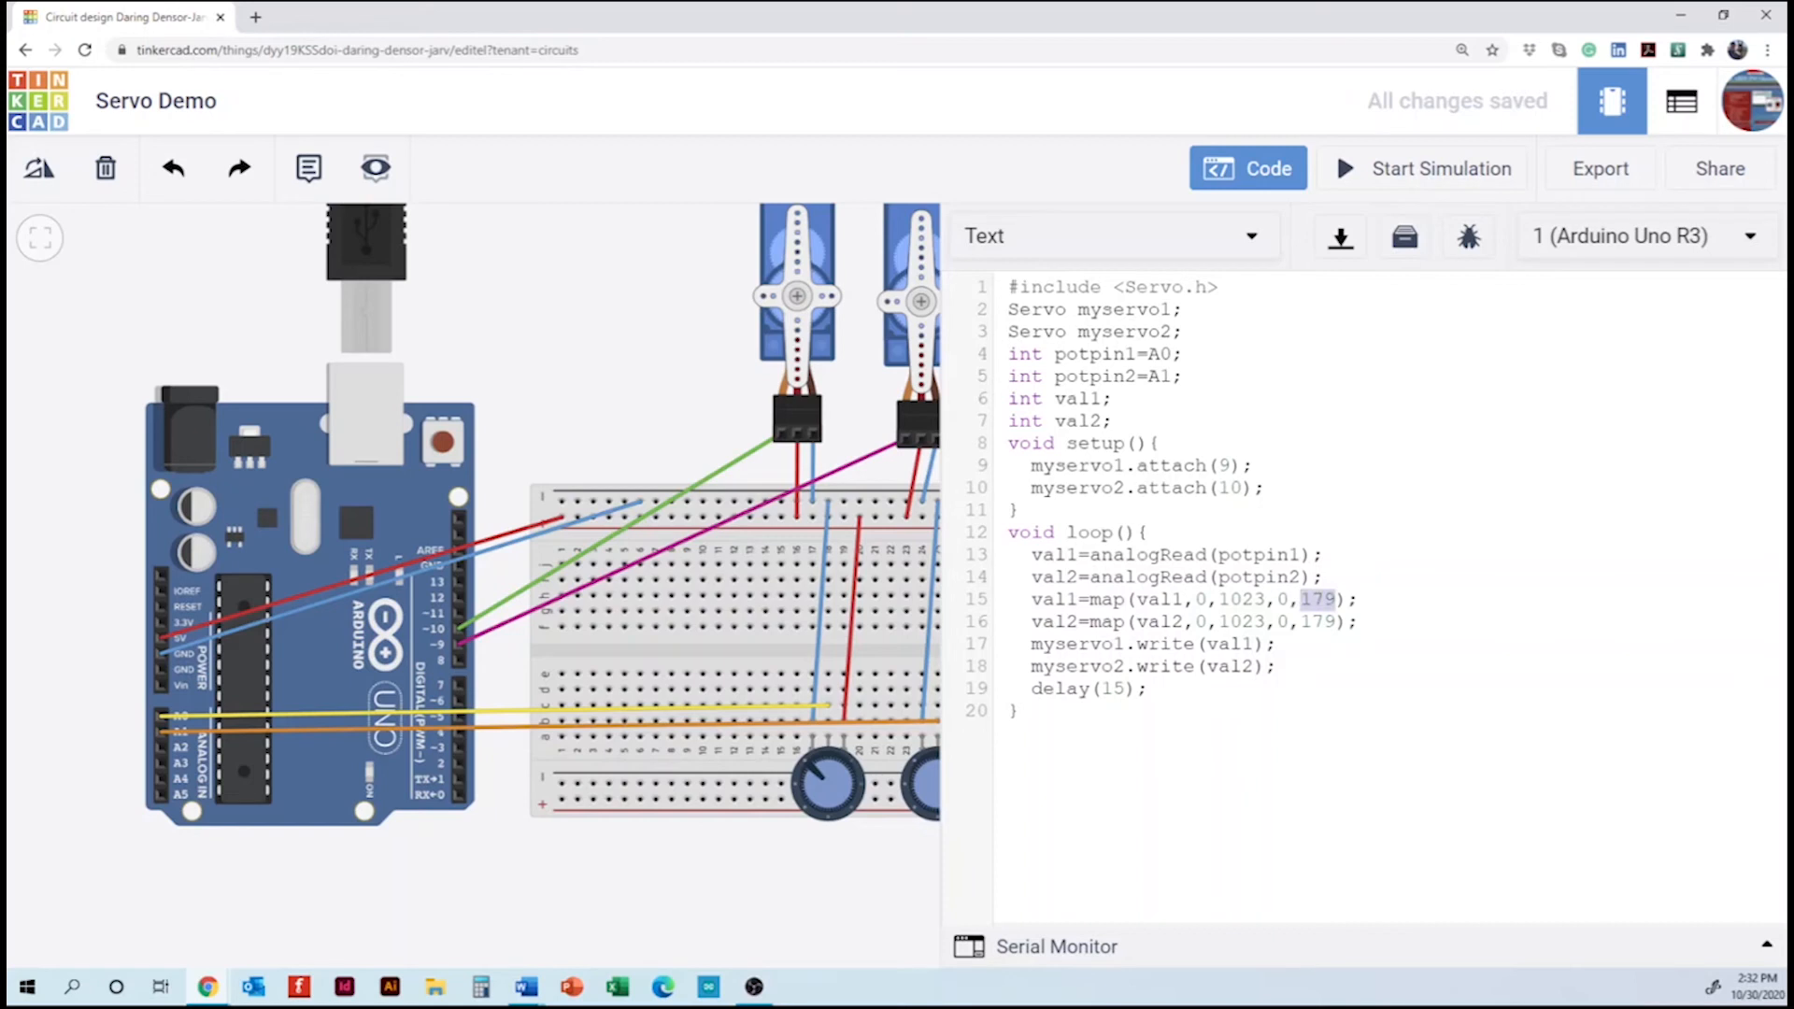
pyautogui.write('90')
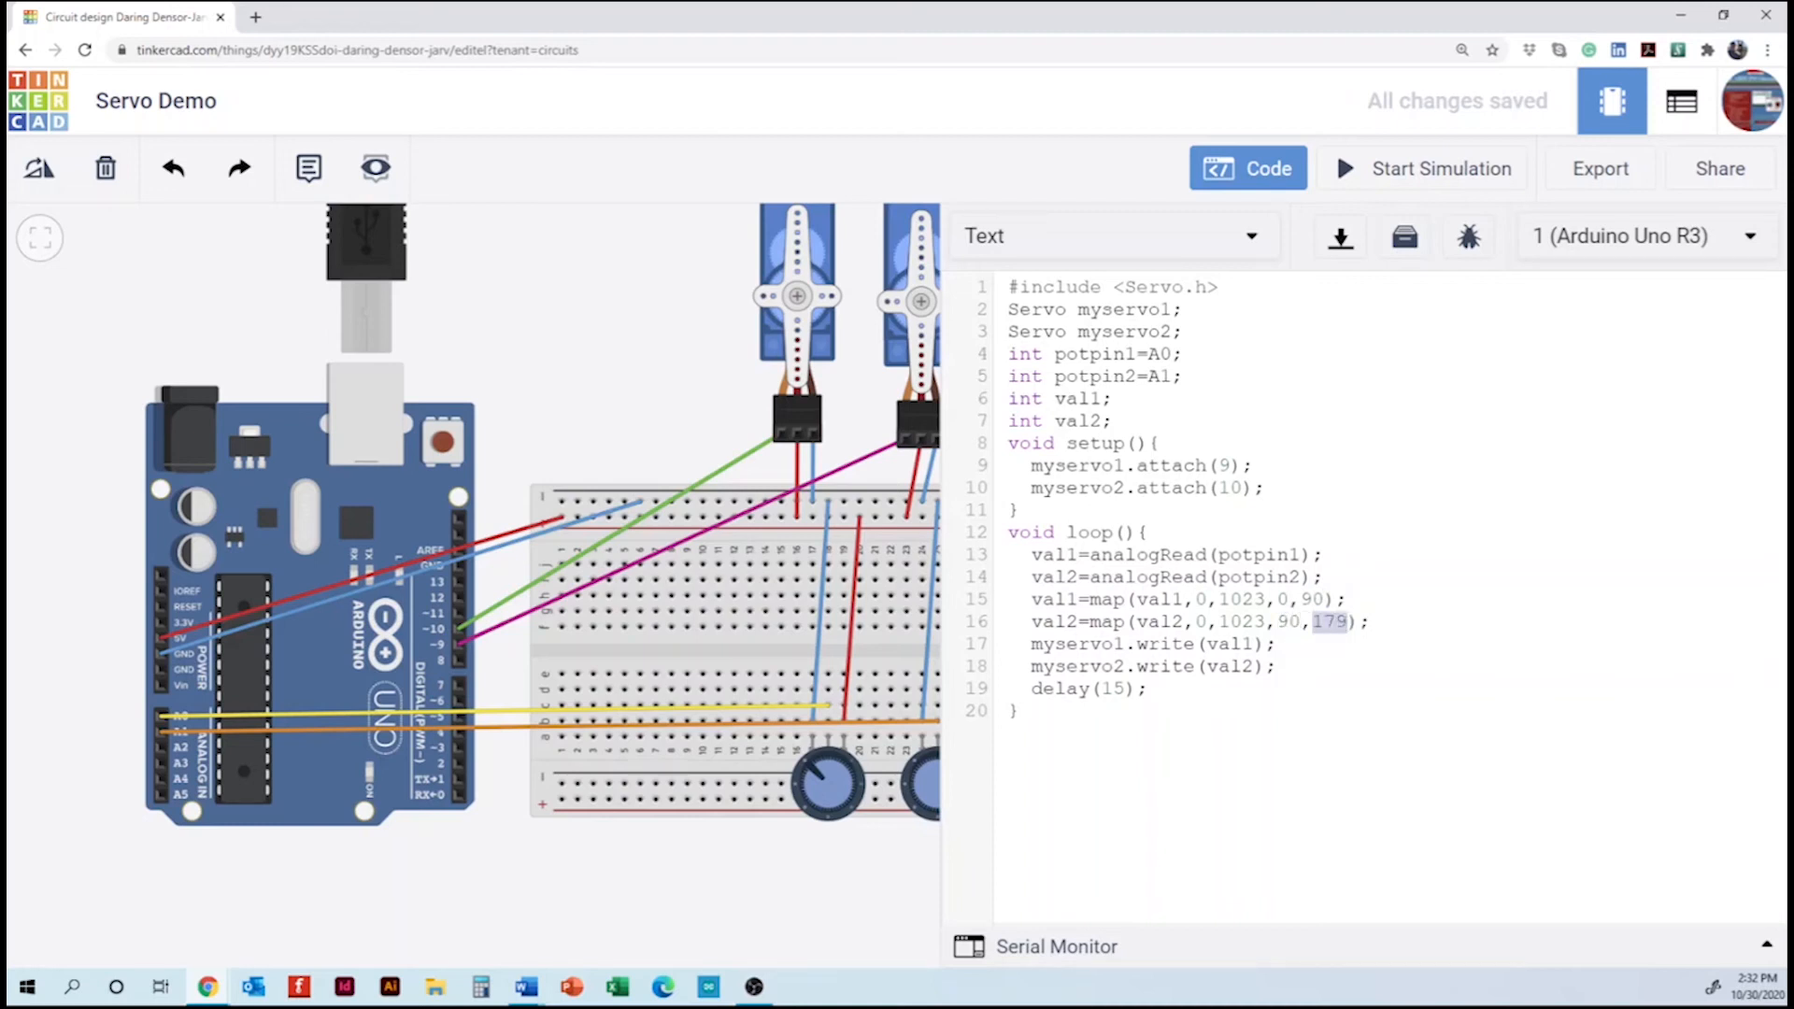
pyautogui.write('135')
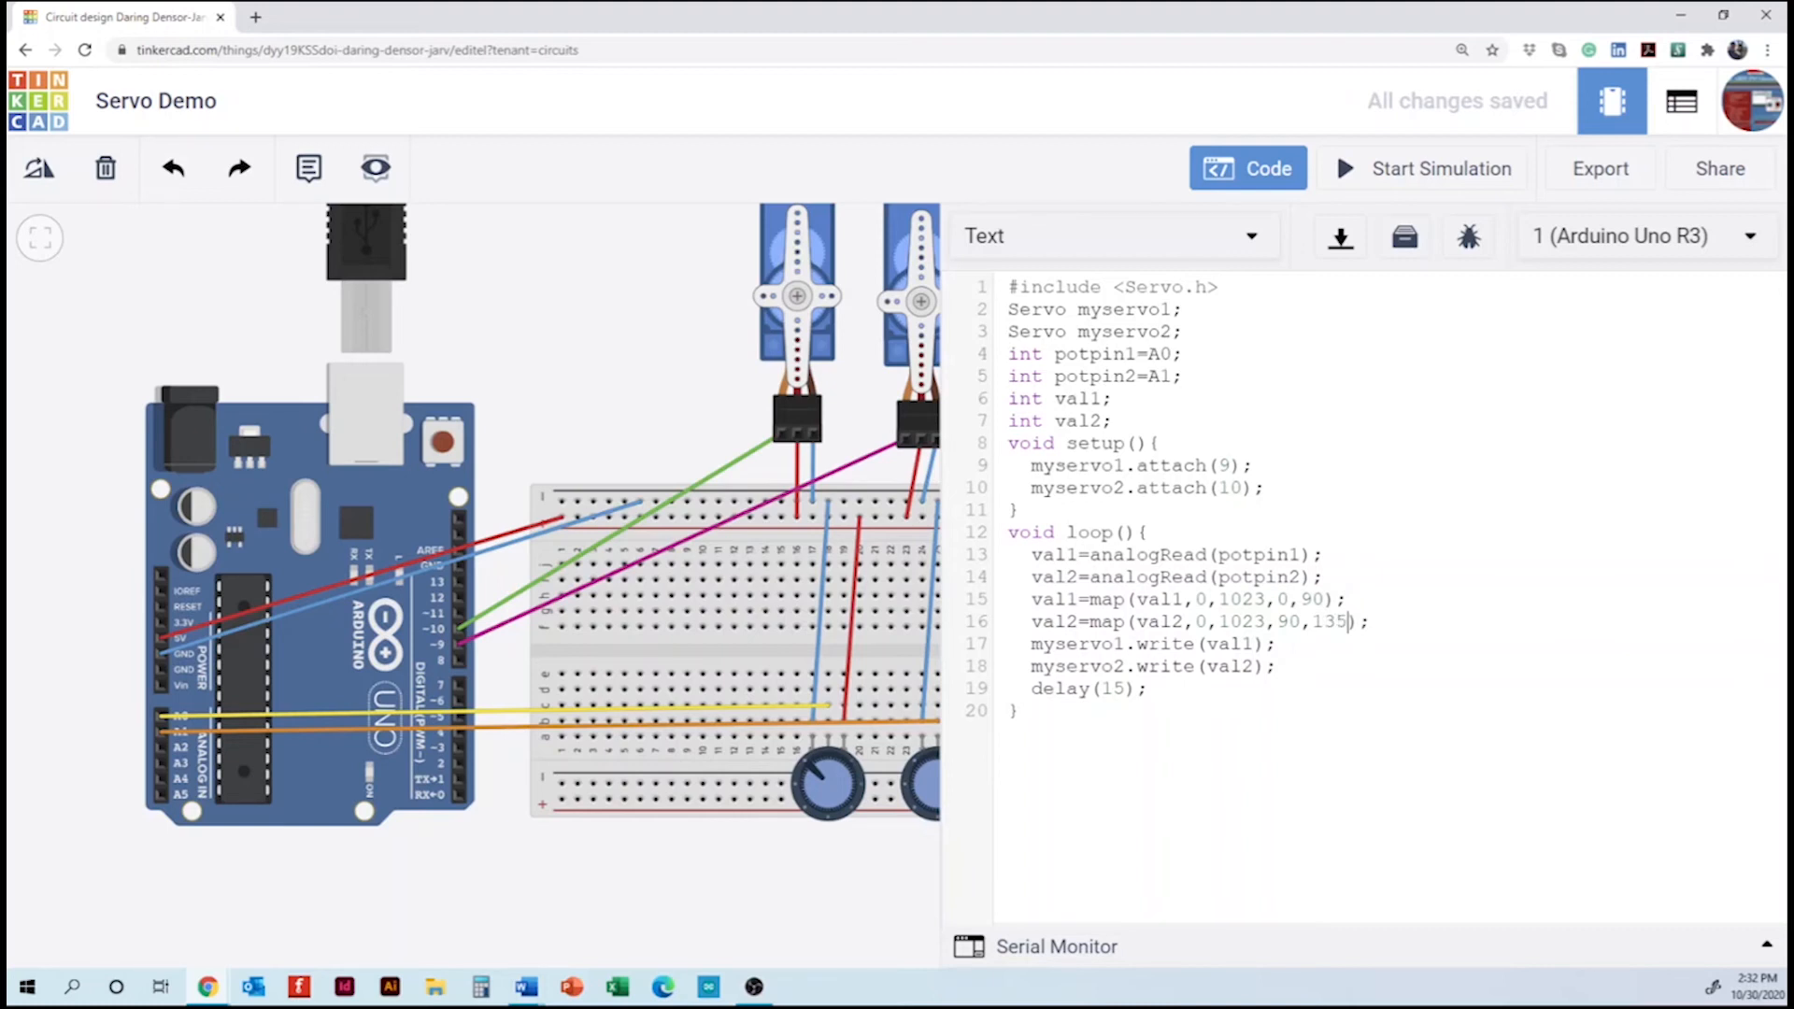
pyautogui.click(1441, 169)
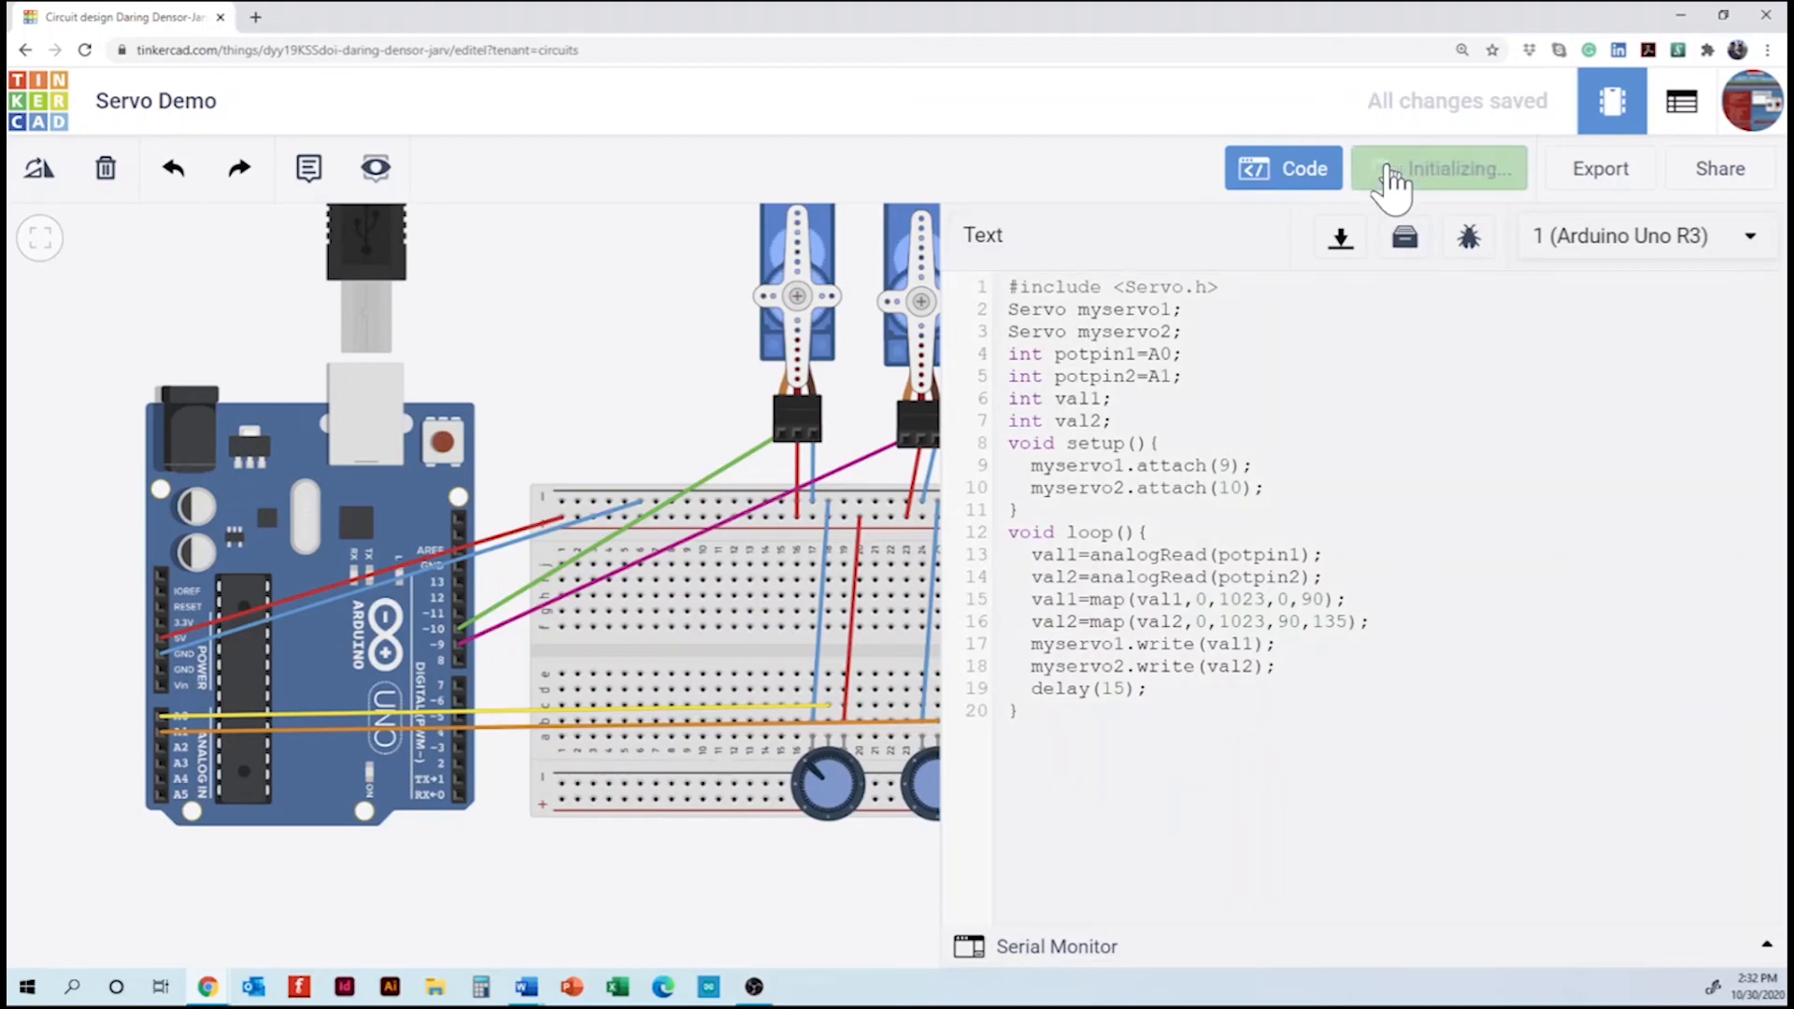
pyautogui.click(1439, 168)
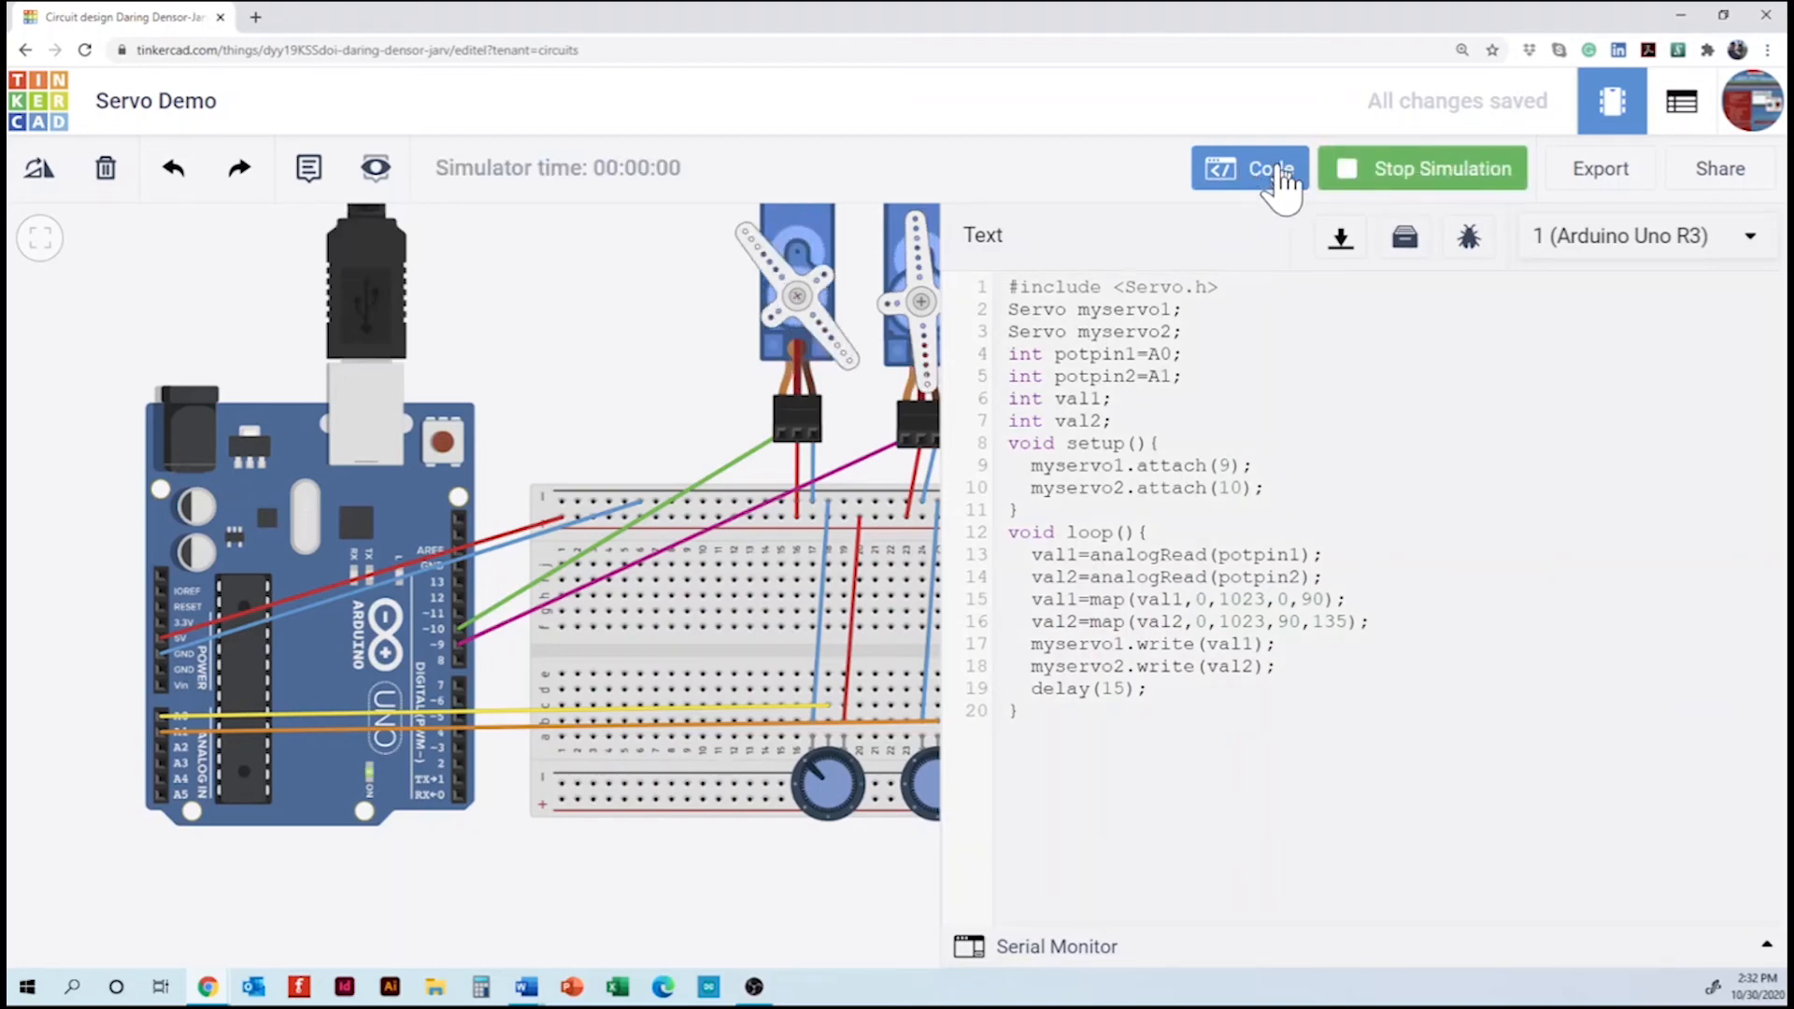
pyautogui.click(1248, 168)
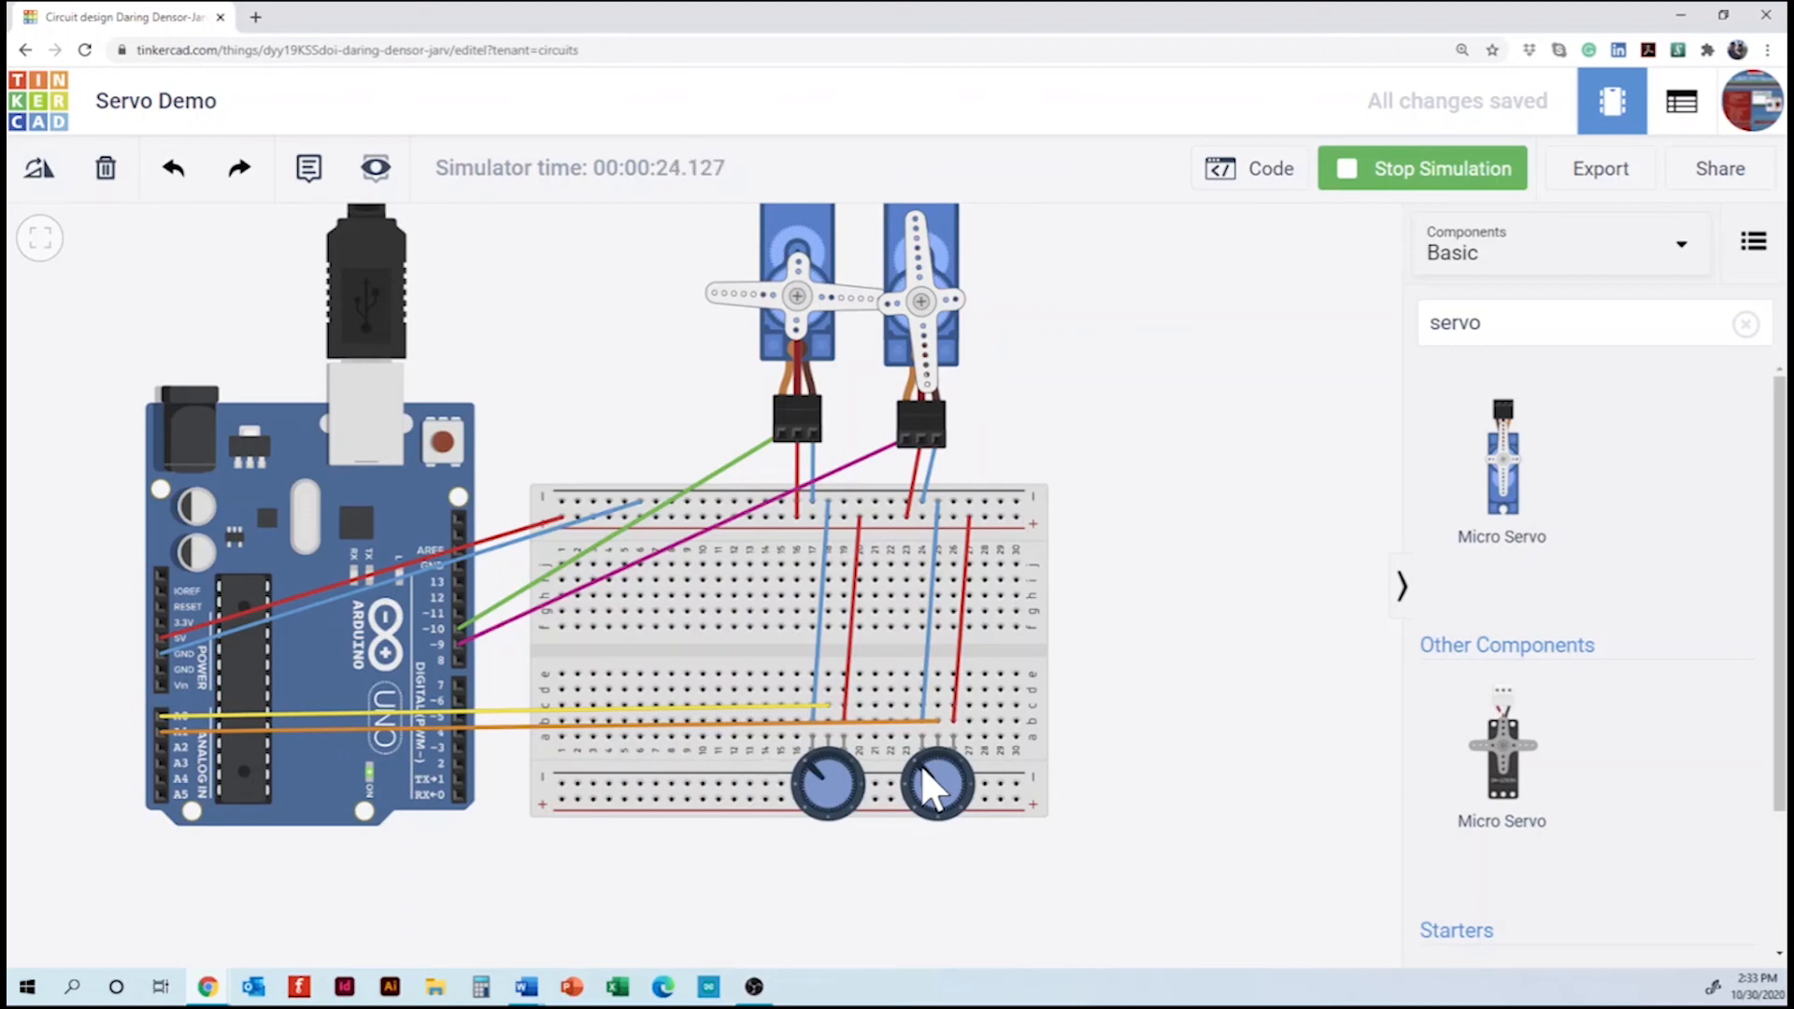
pyautogui.moveTo(864, 600)
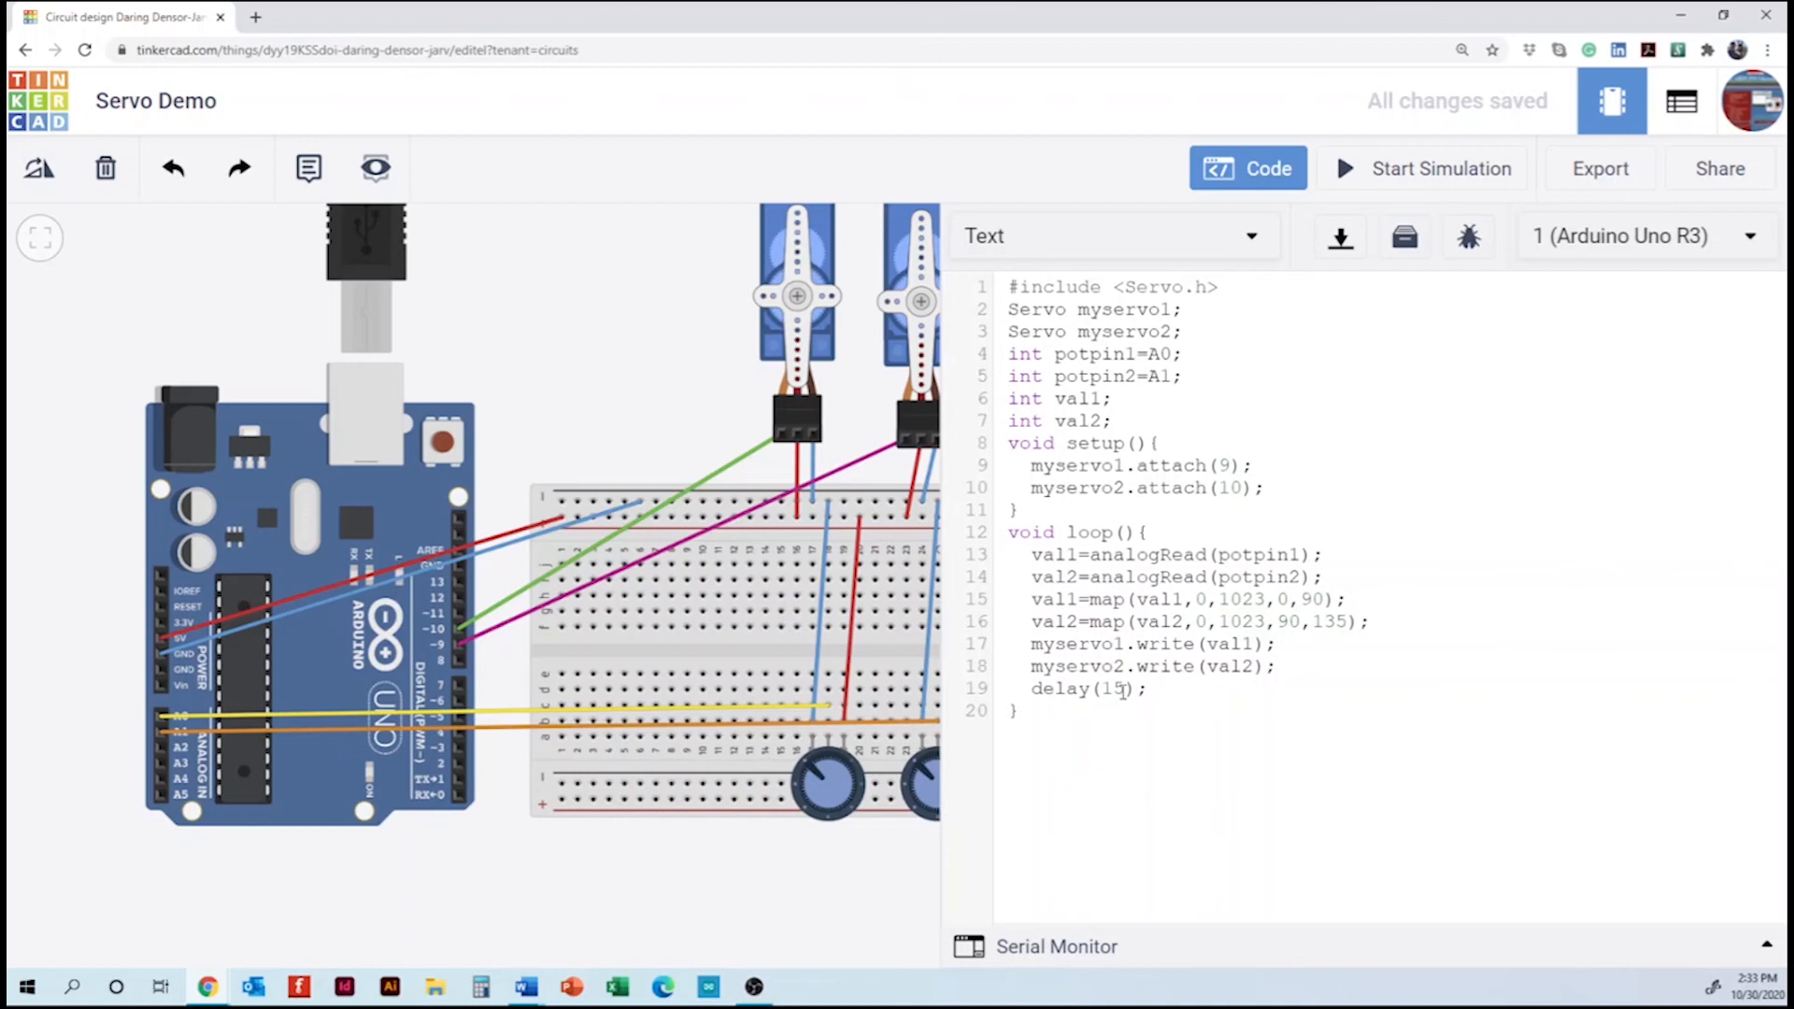
# - Begin editing the loop's delay(15) value to lengthen it to 200 ms
pyautogui.click(1126, 690)
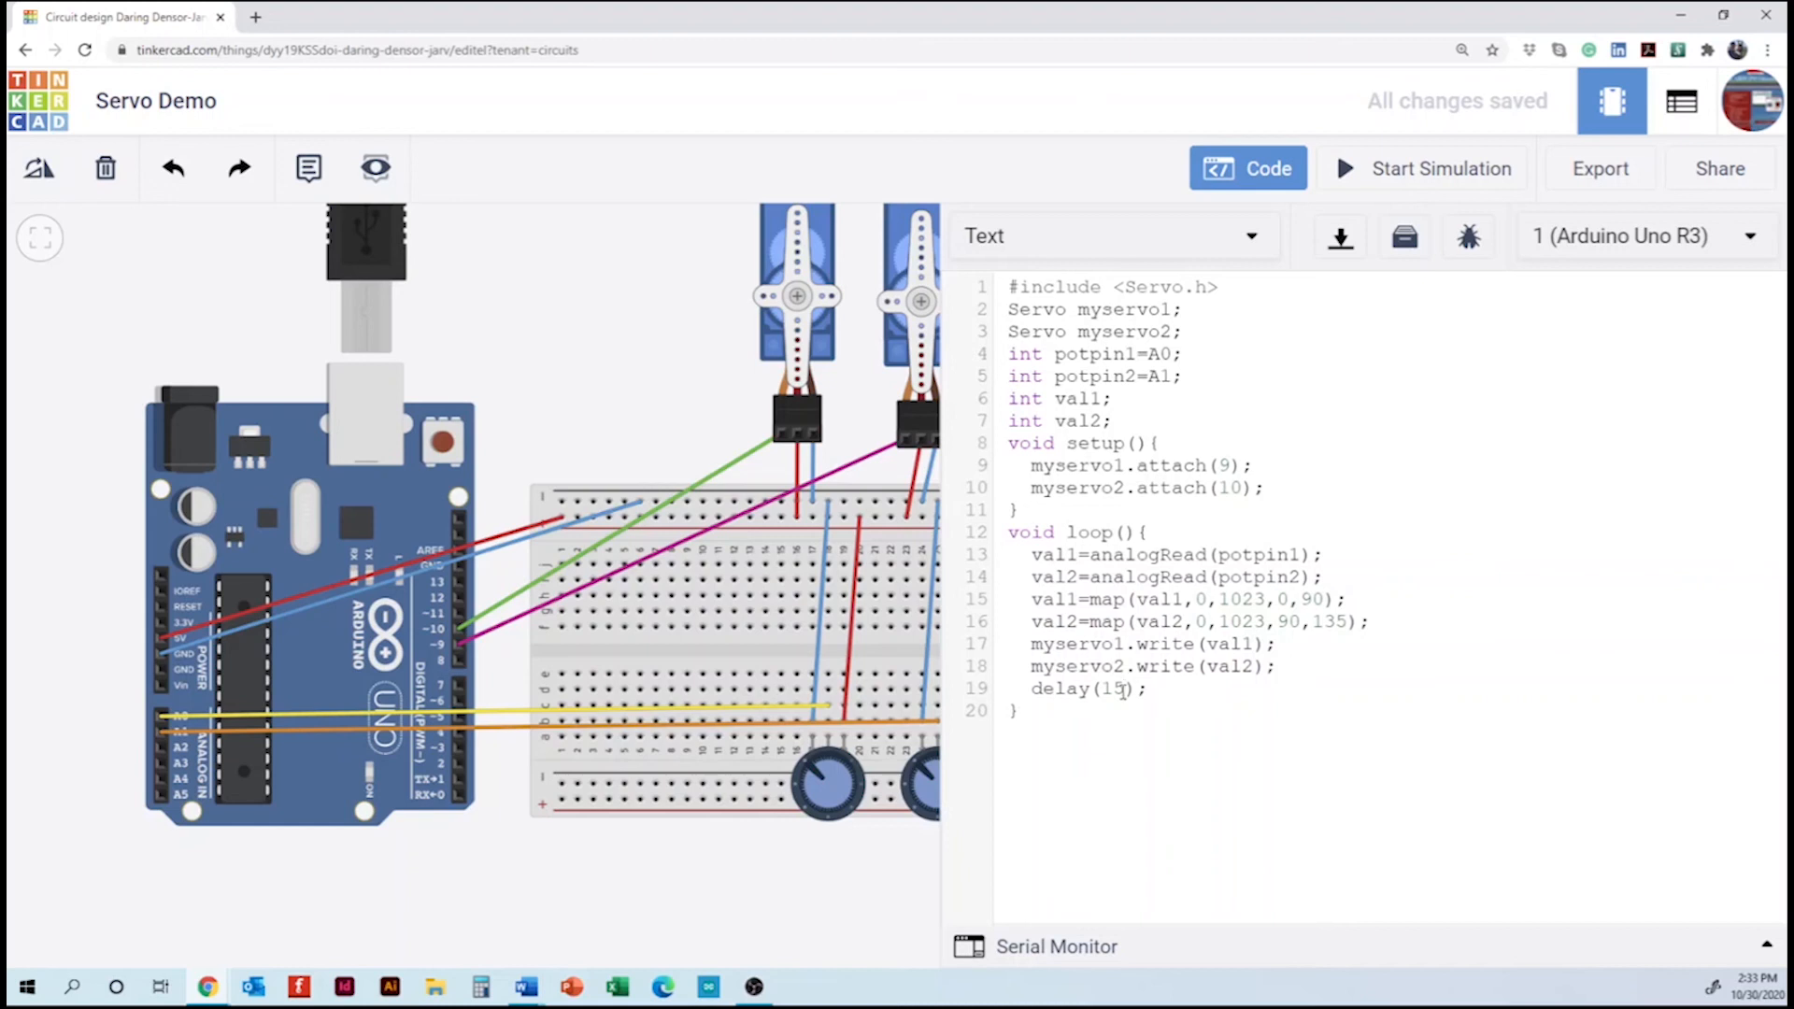
# - Finish the delay value as 200 and start simulating the updated sketch
pyautogui.write('20')
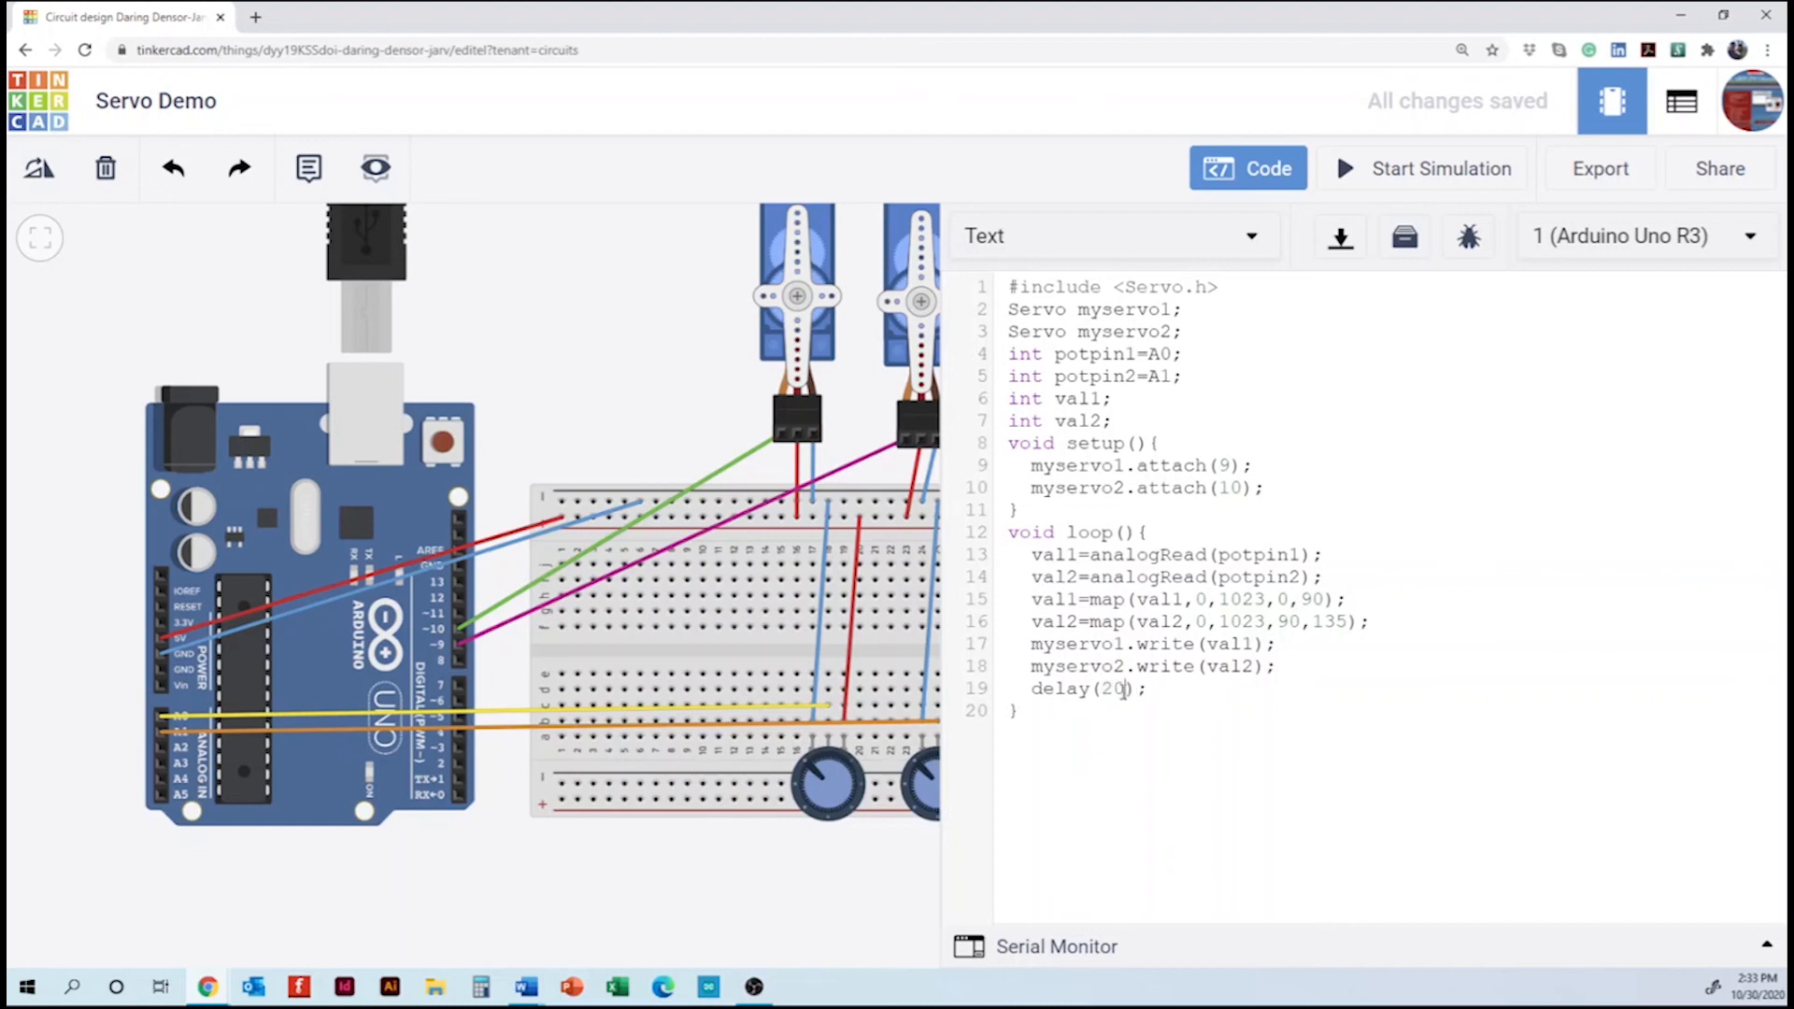
pyautogui.write('0')
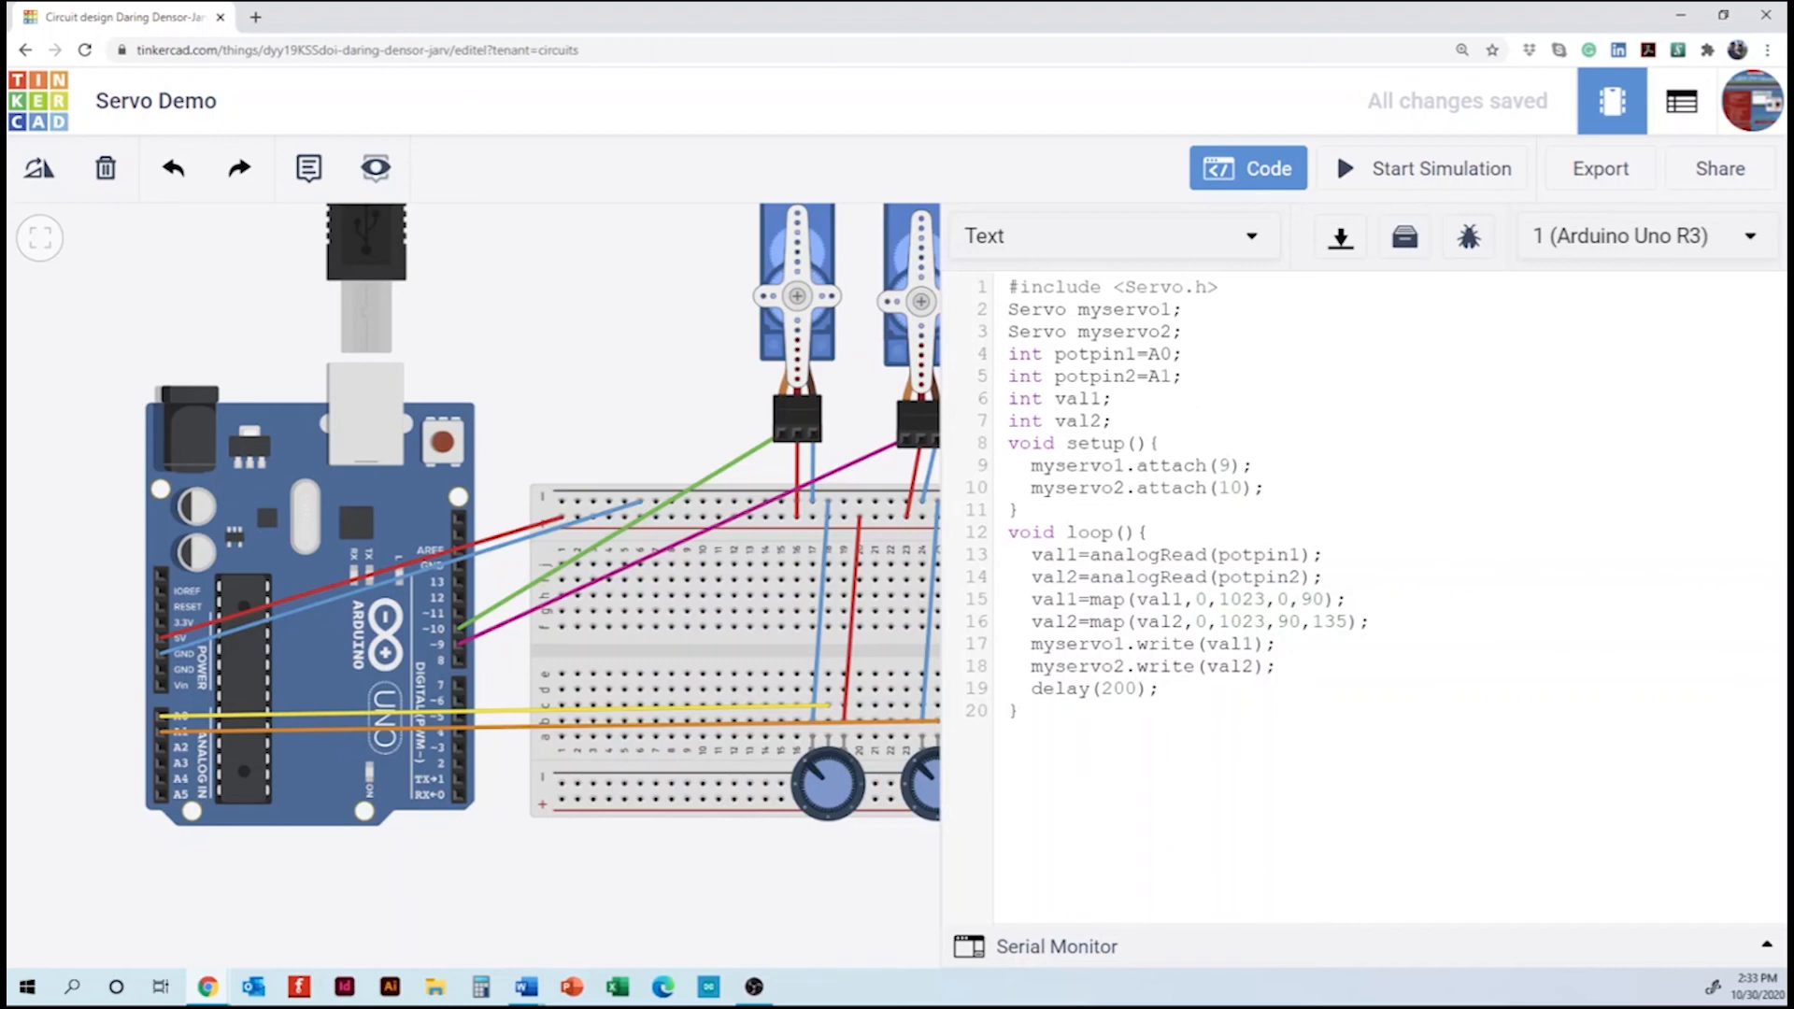
pyautogui.click(1439, 168)
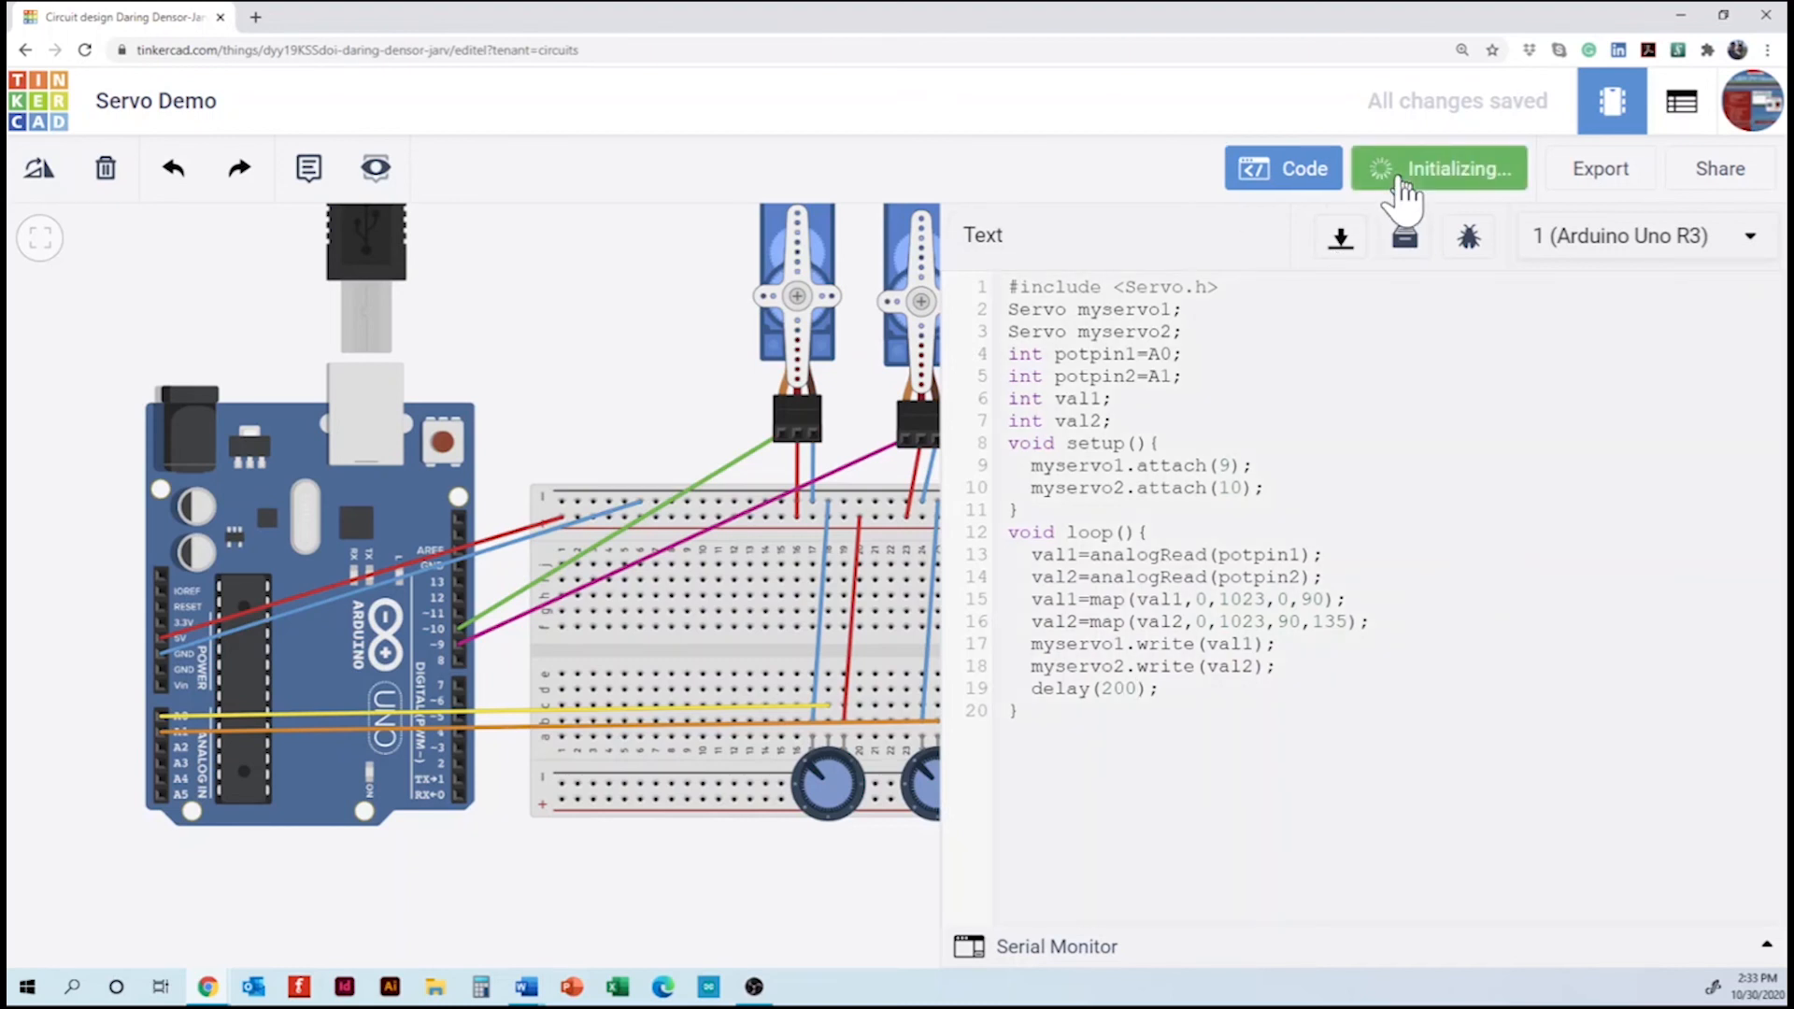
pyautogui.click(1439, 168)
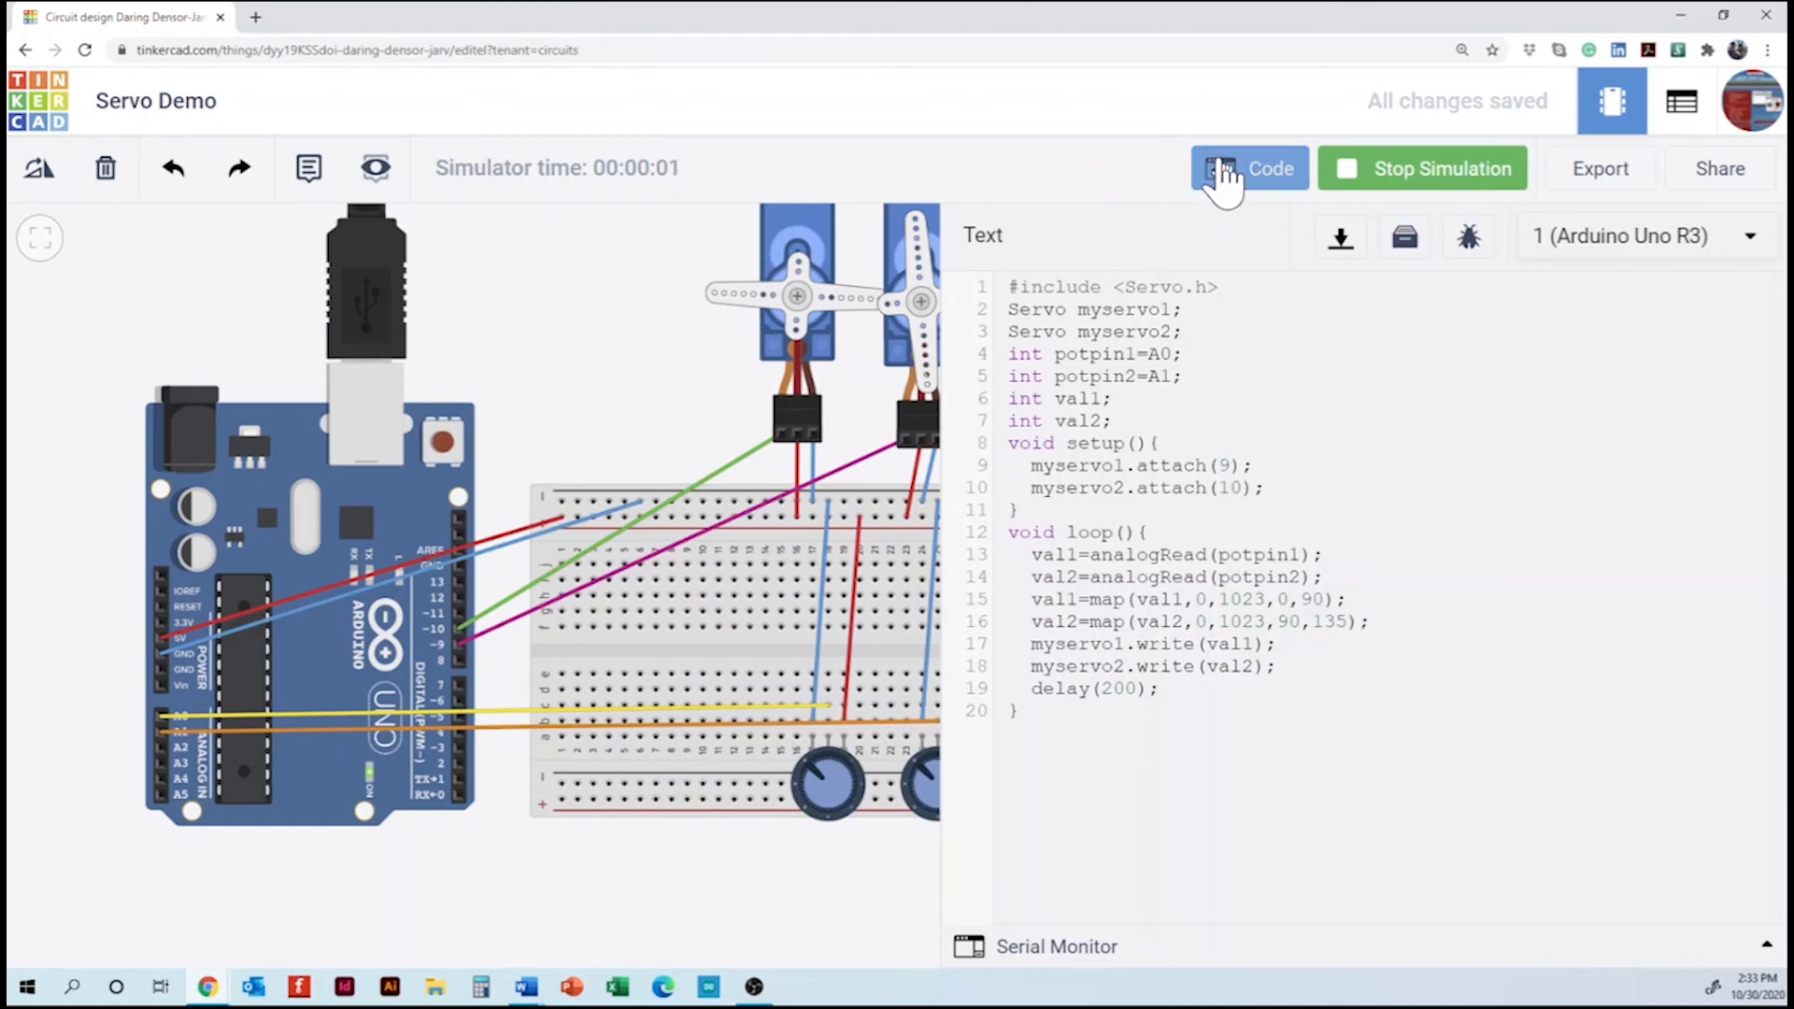
# - Hide the code and turn the potentiometer knob so the first servo rotates
pyautogui.click(1249, 168)
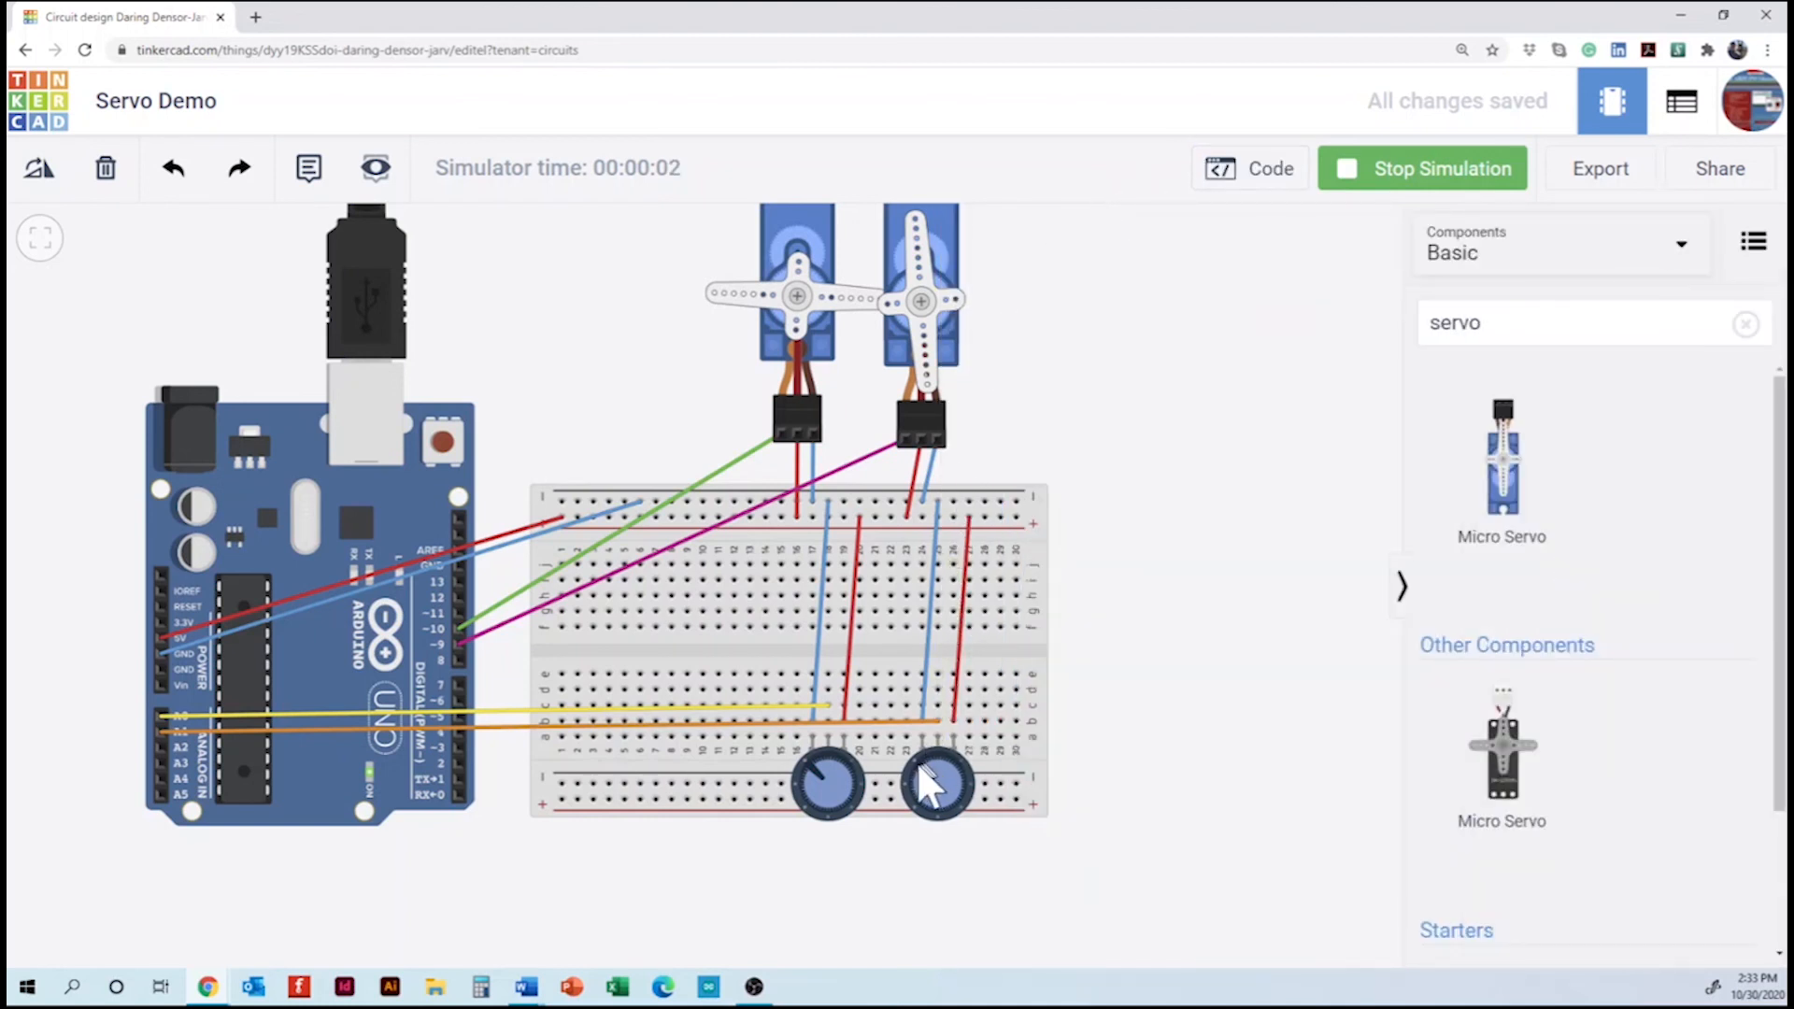
pyautogui.click(935, 783)
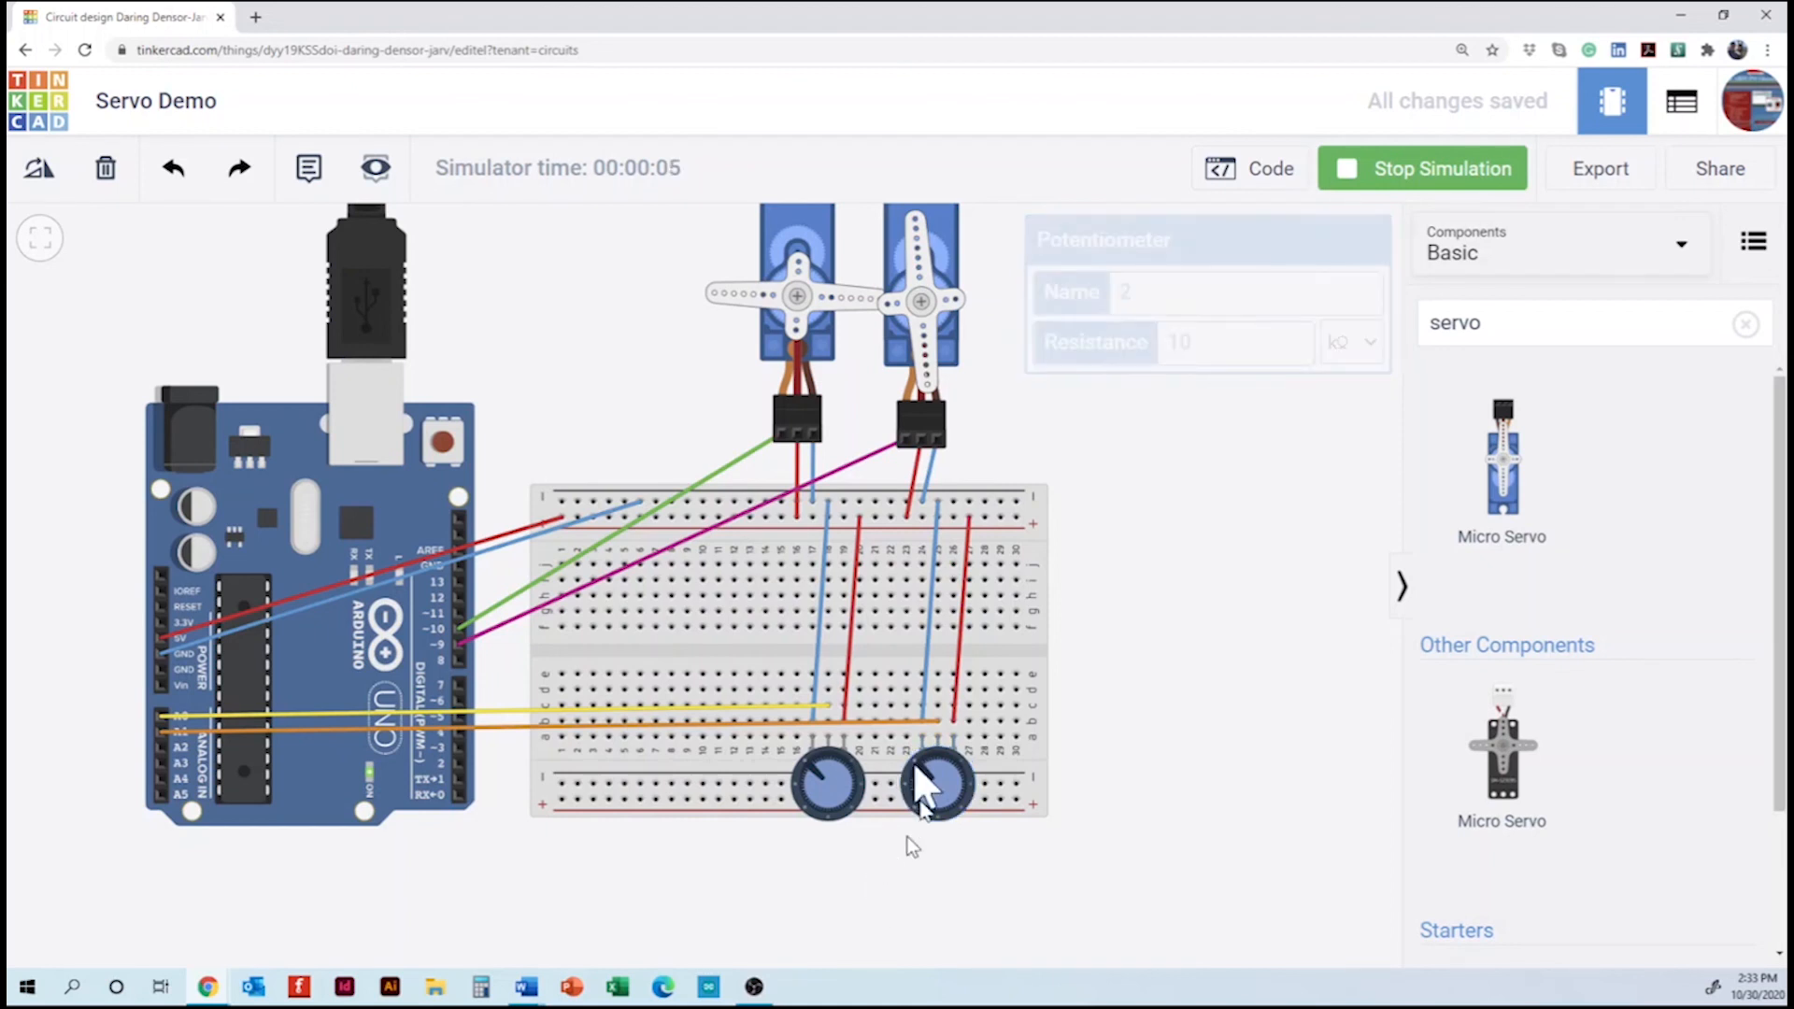
pyautogui.click(937, 785)
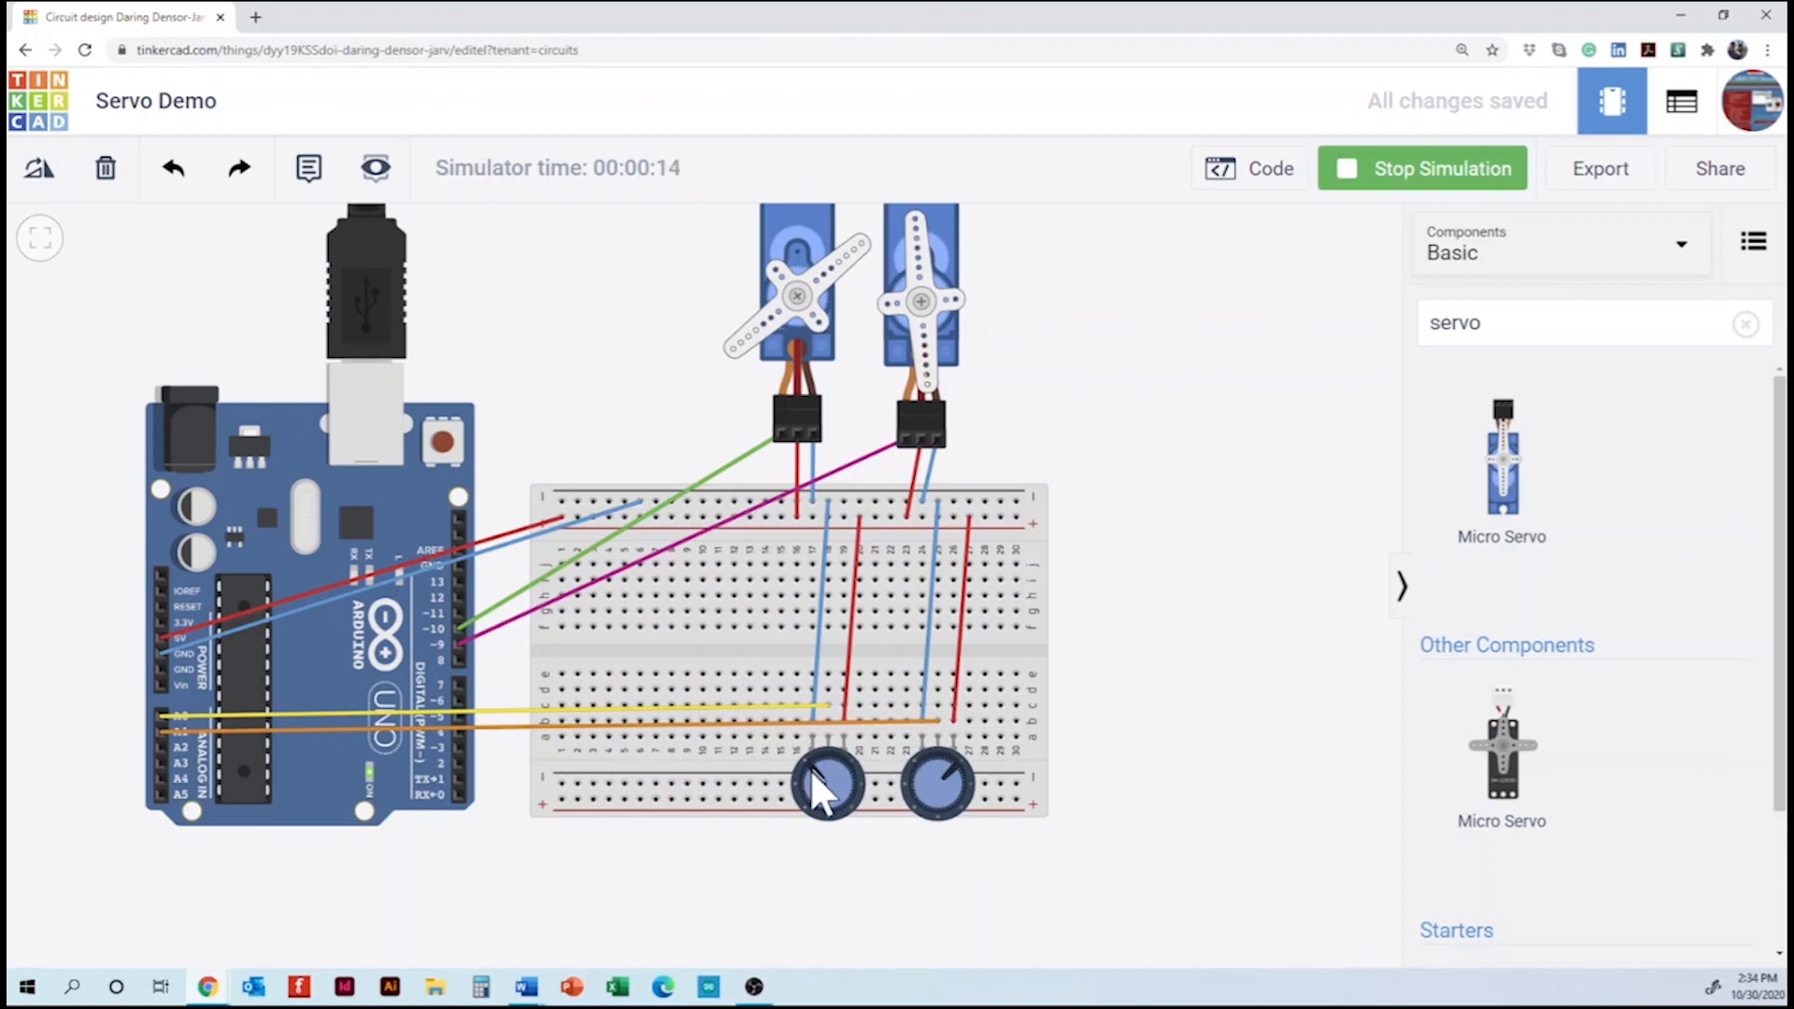
pyautogui.moveTo(863, 835)
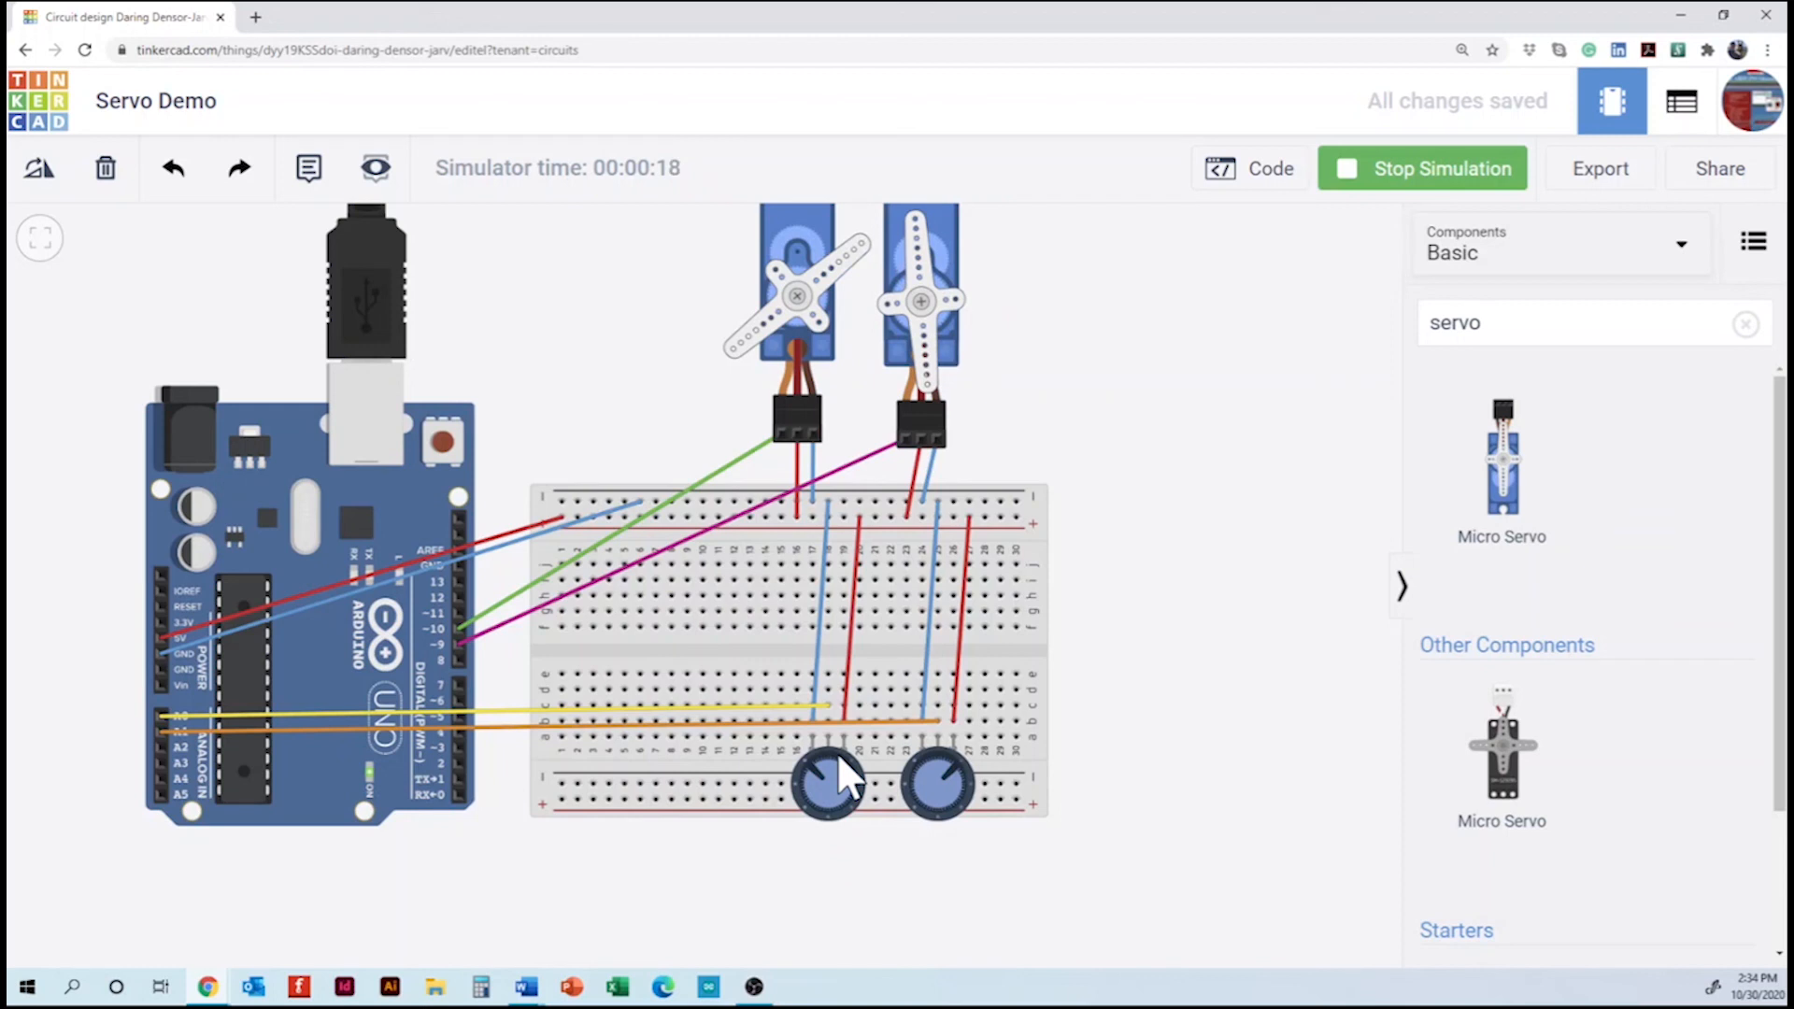
pyautogui.moveTo(1153, 415)
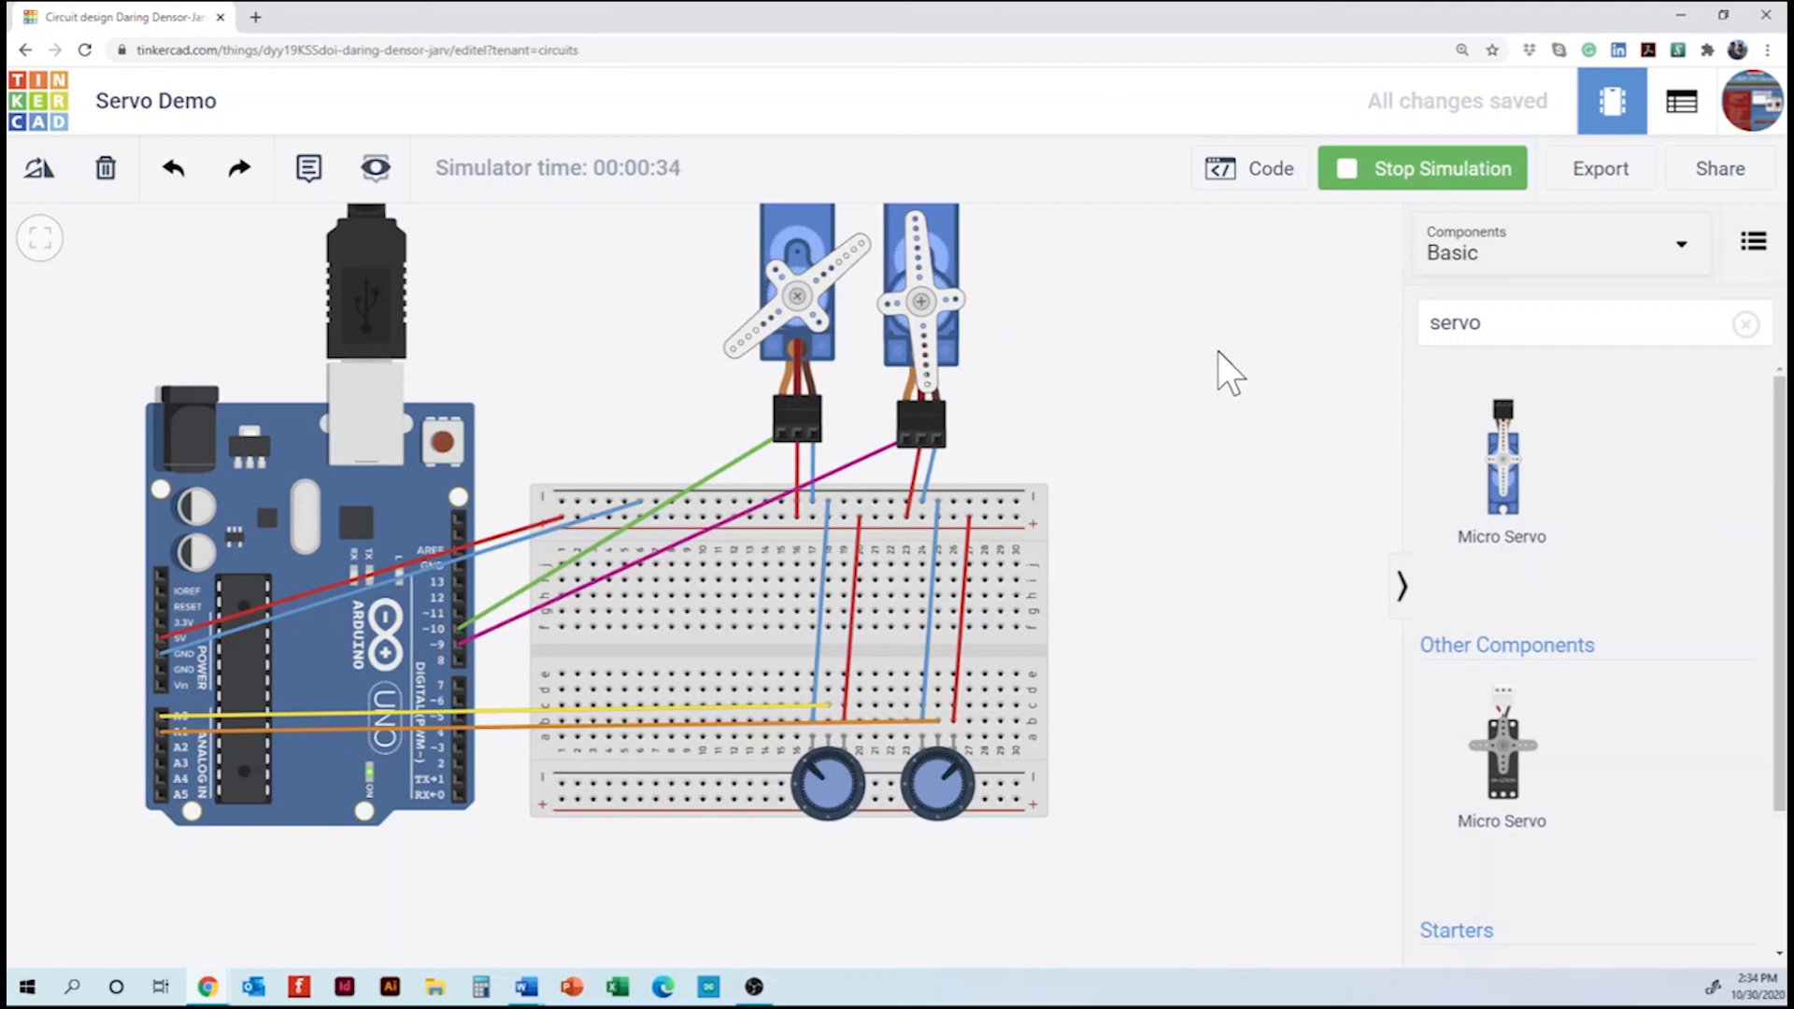
# - Stop the running simulation so both servo horns return to their start positions
pyautogui.click(1422, 169)
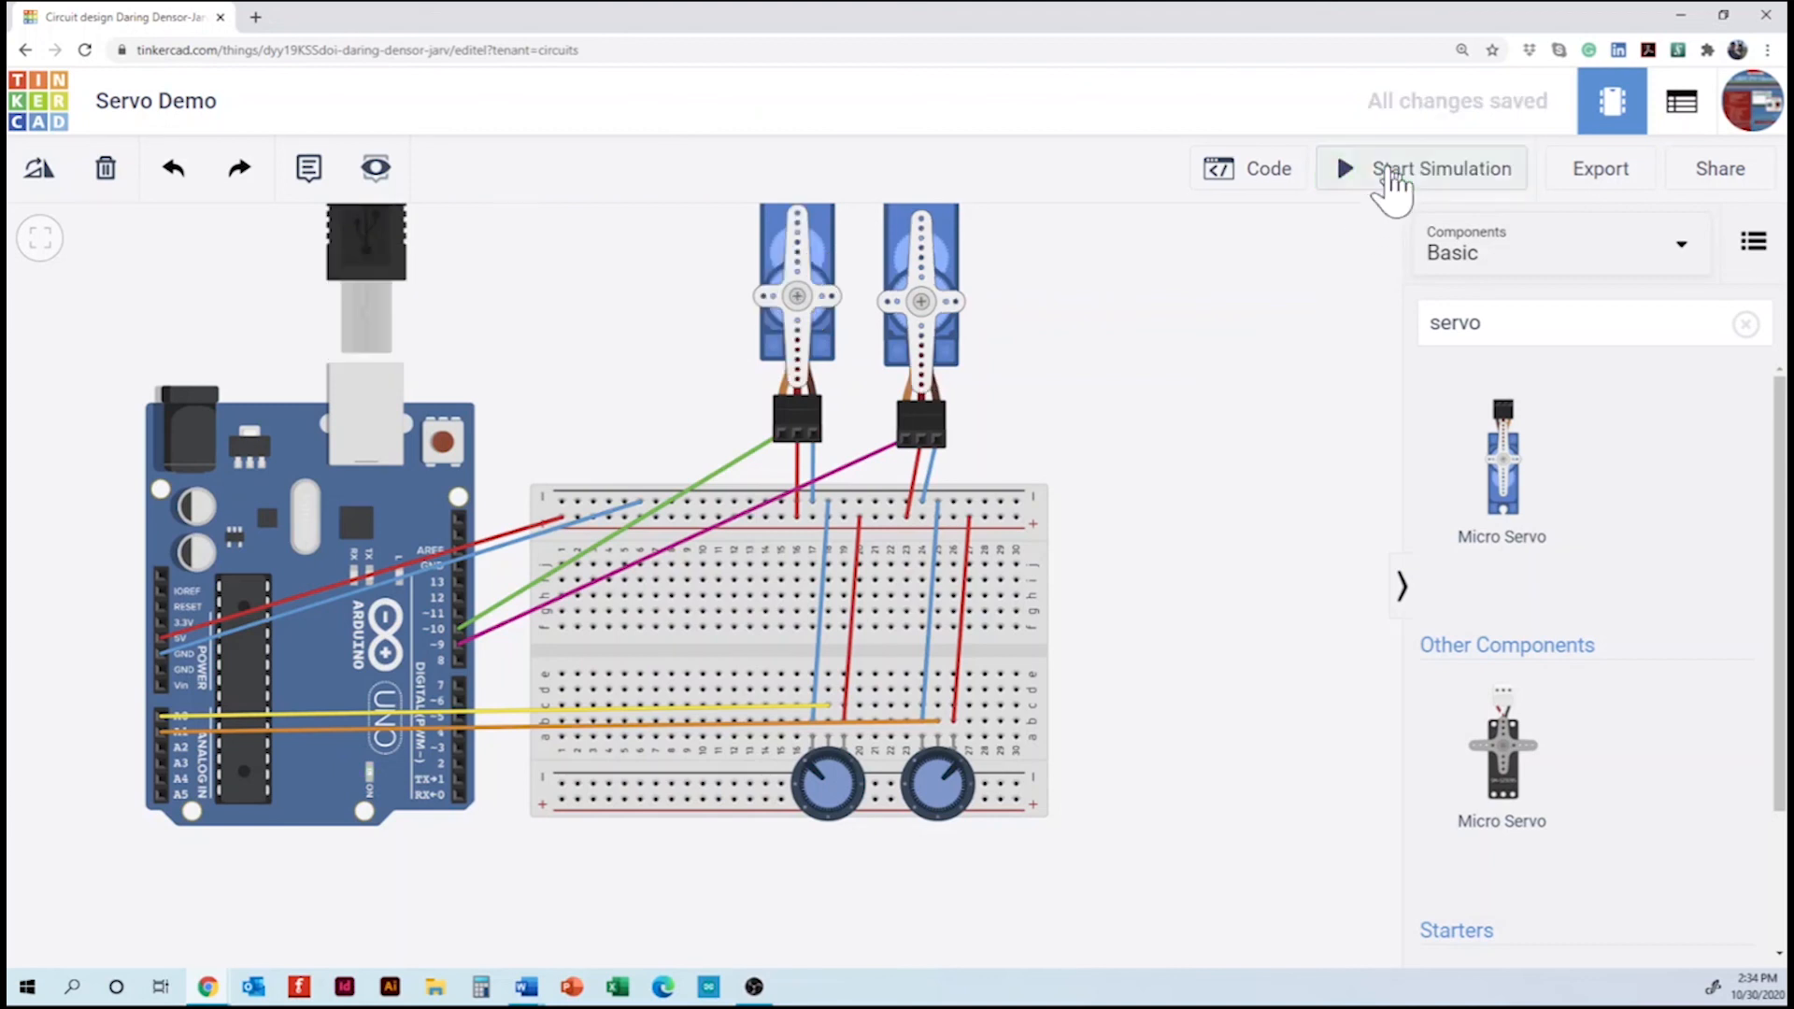
pyautogui.moveTo(1230, 254)
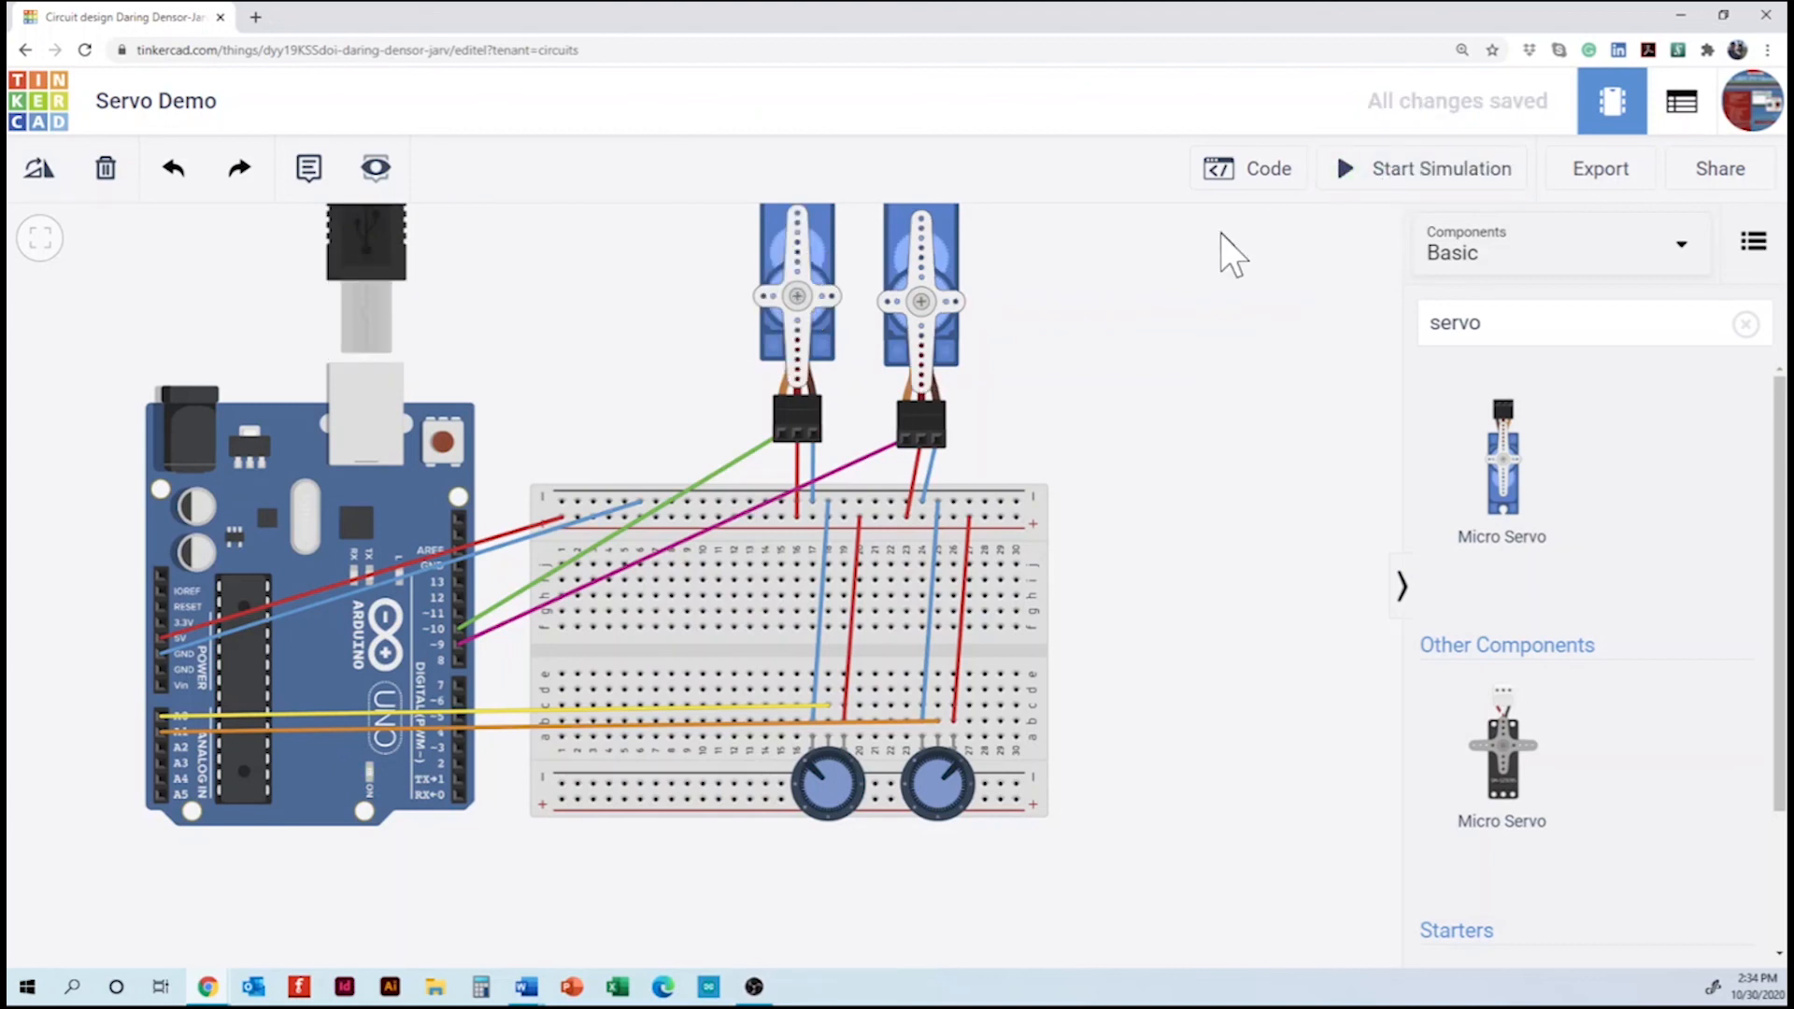